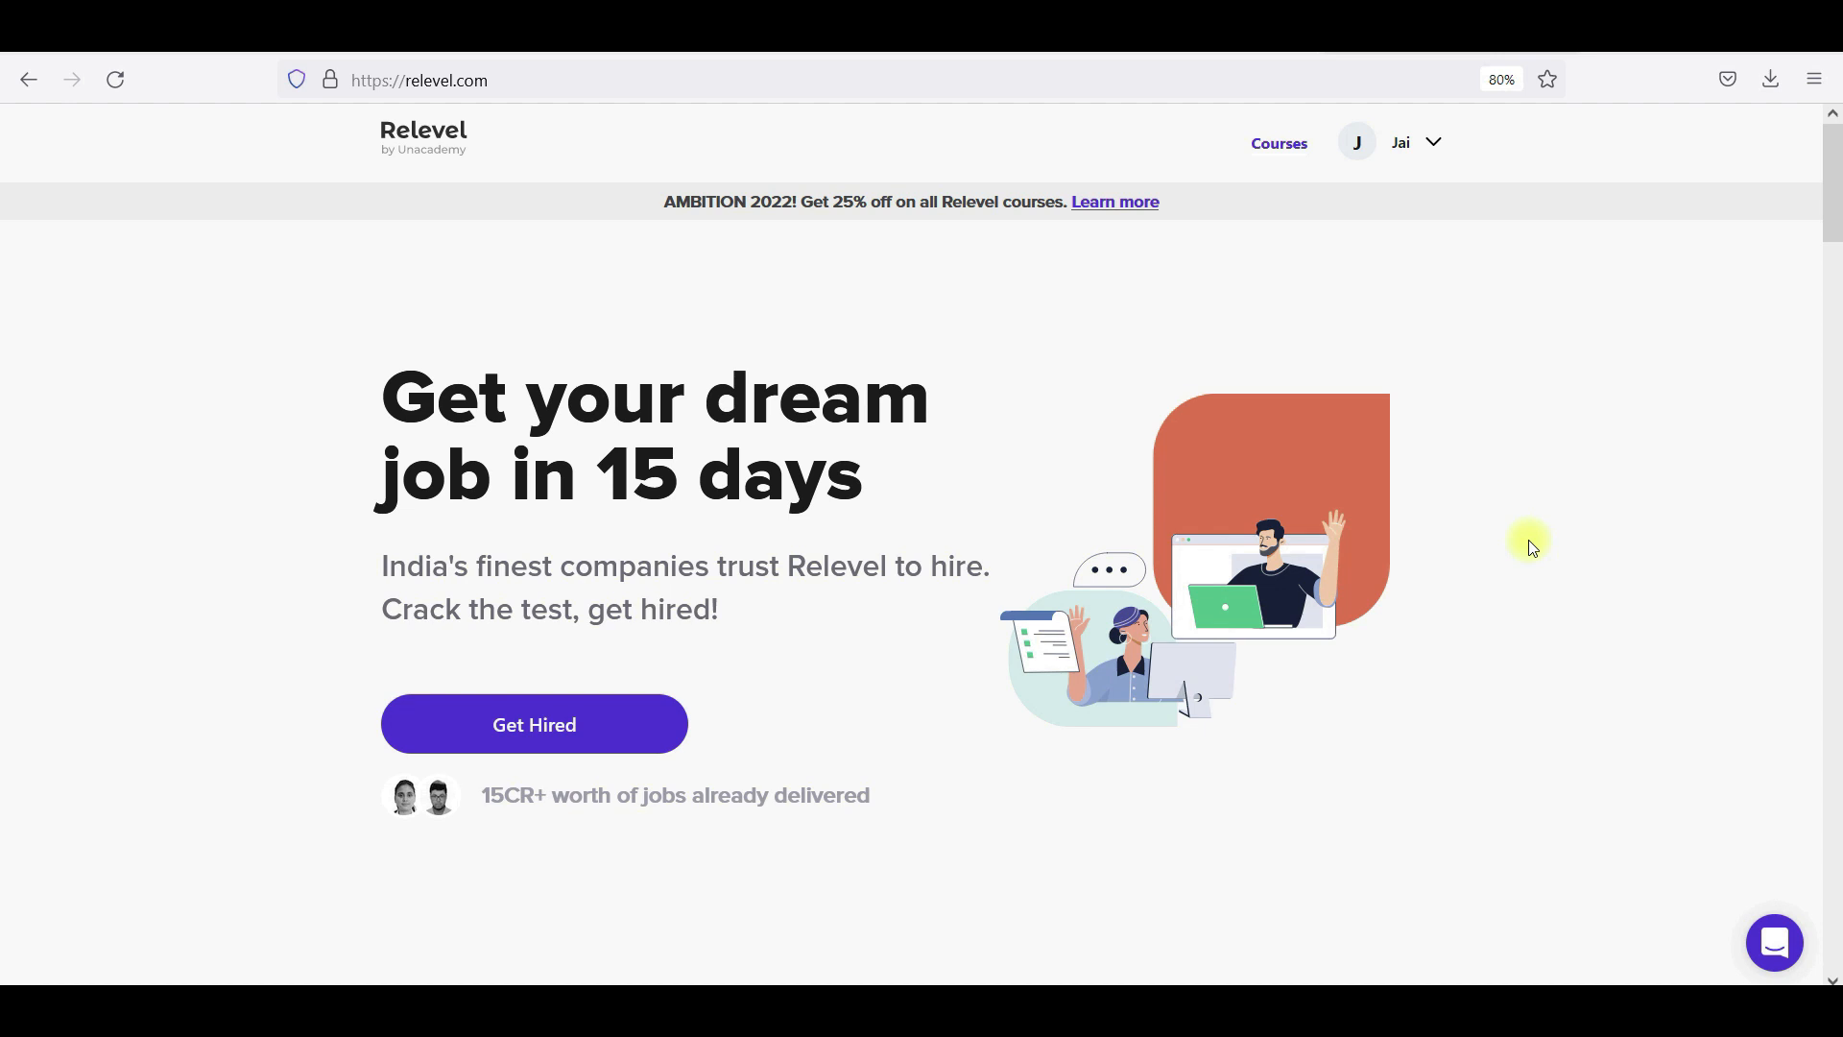
mouse_move(1532, 428)
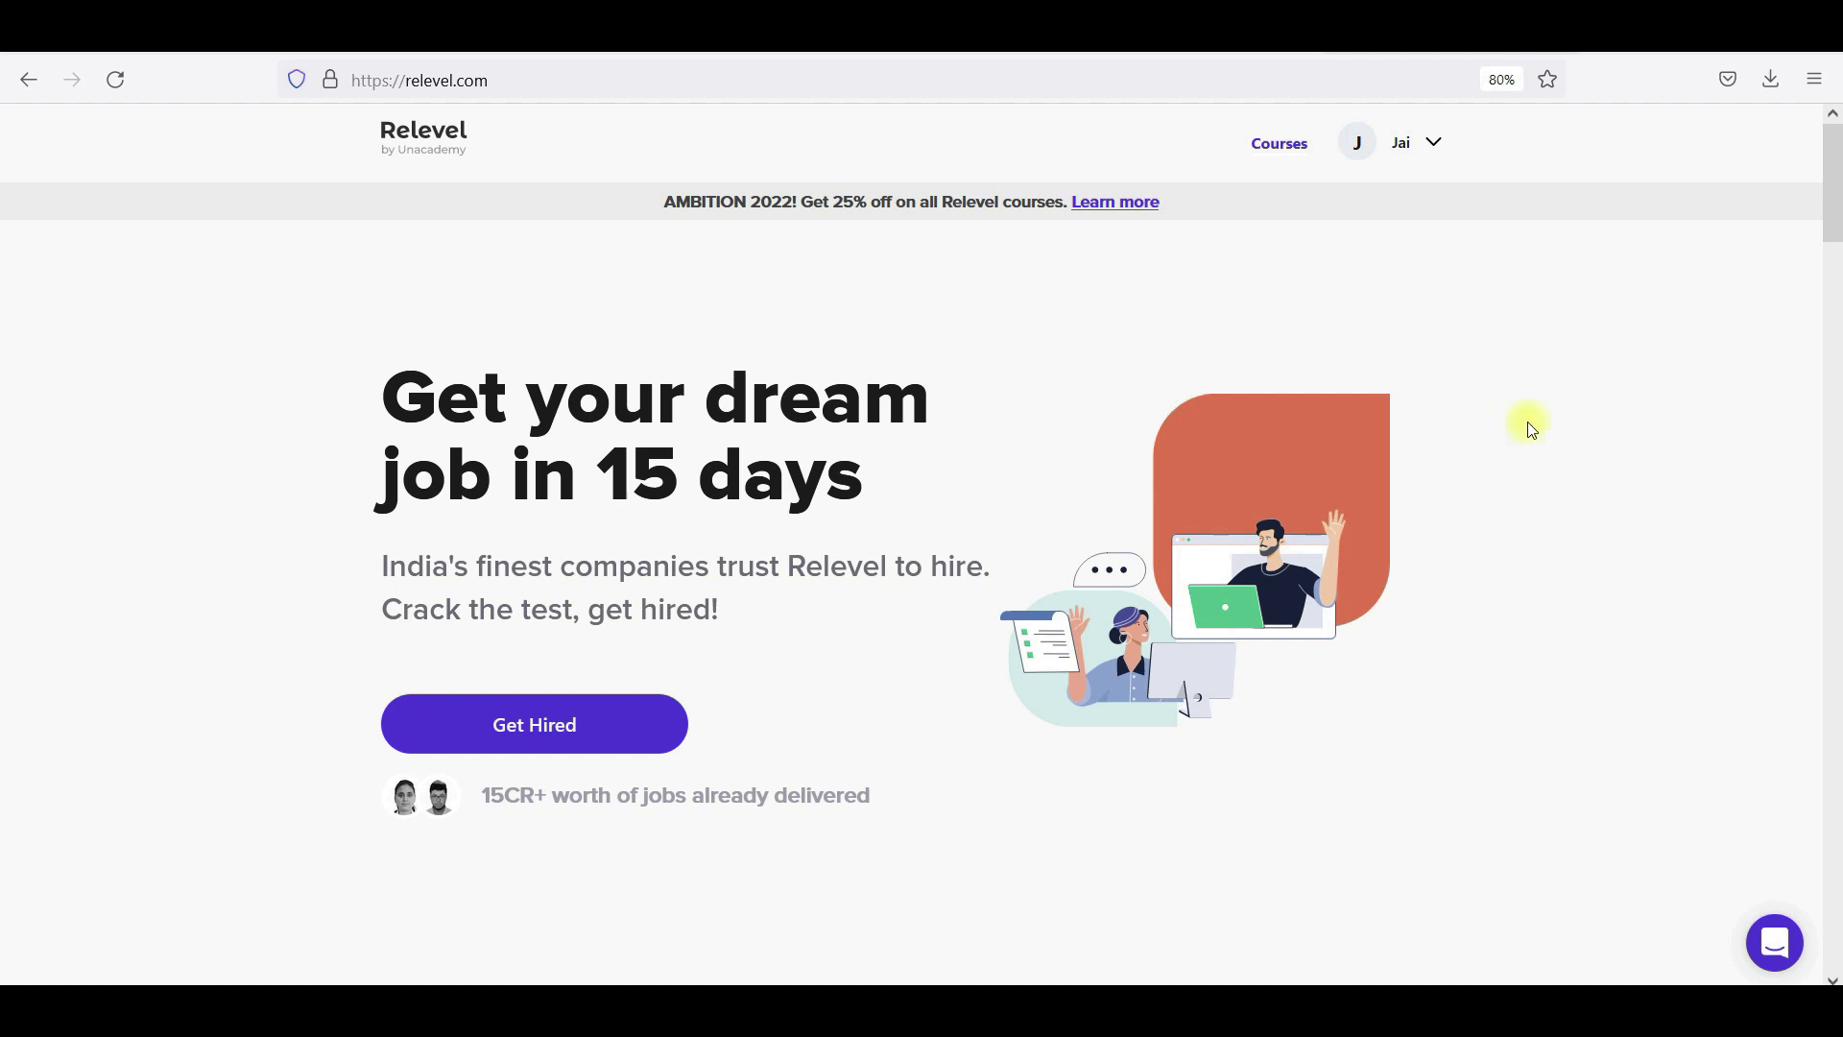
mouse_move(1448, 384)
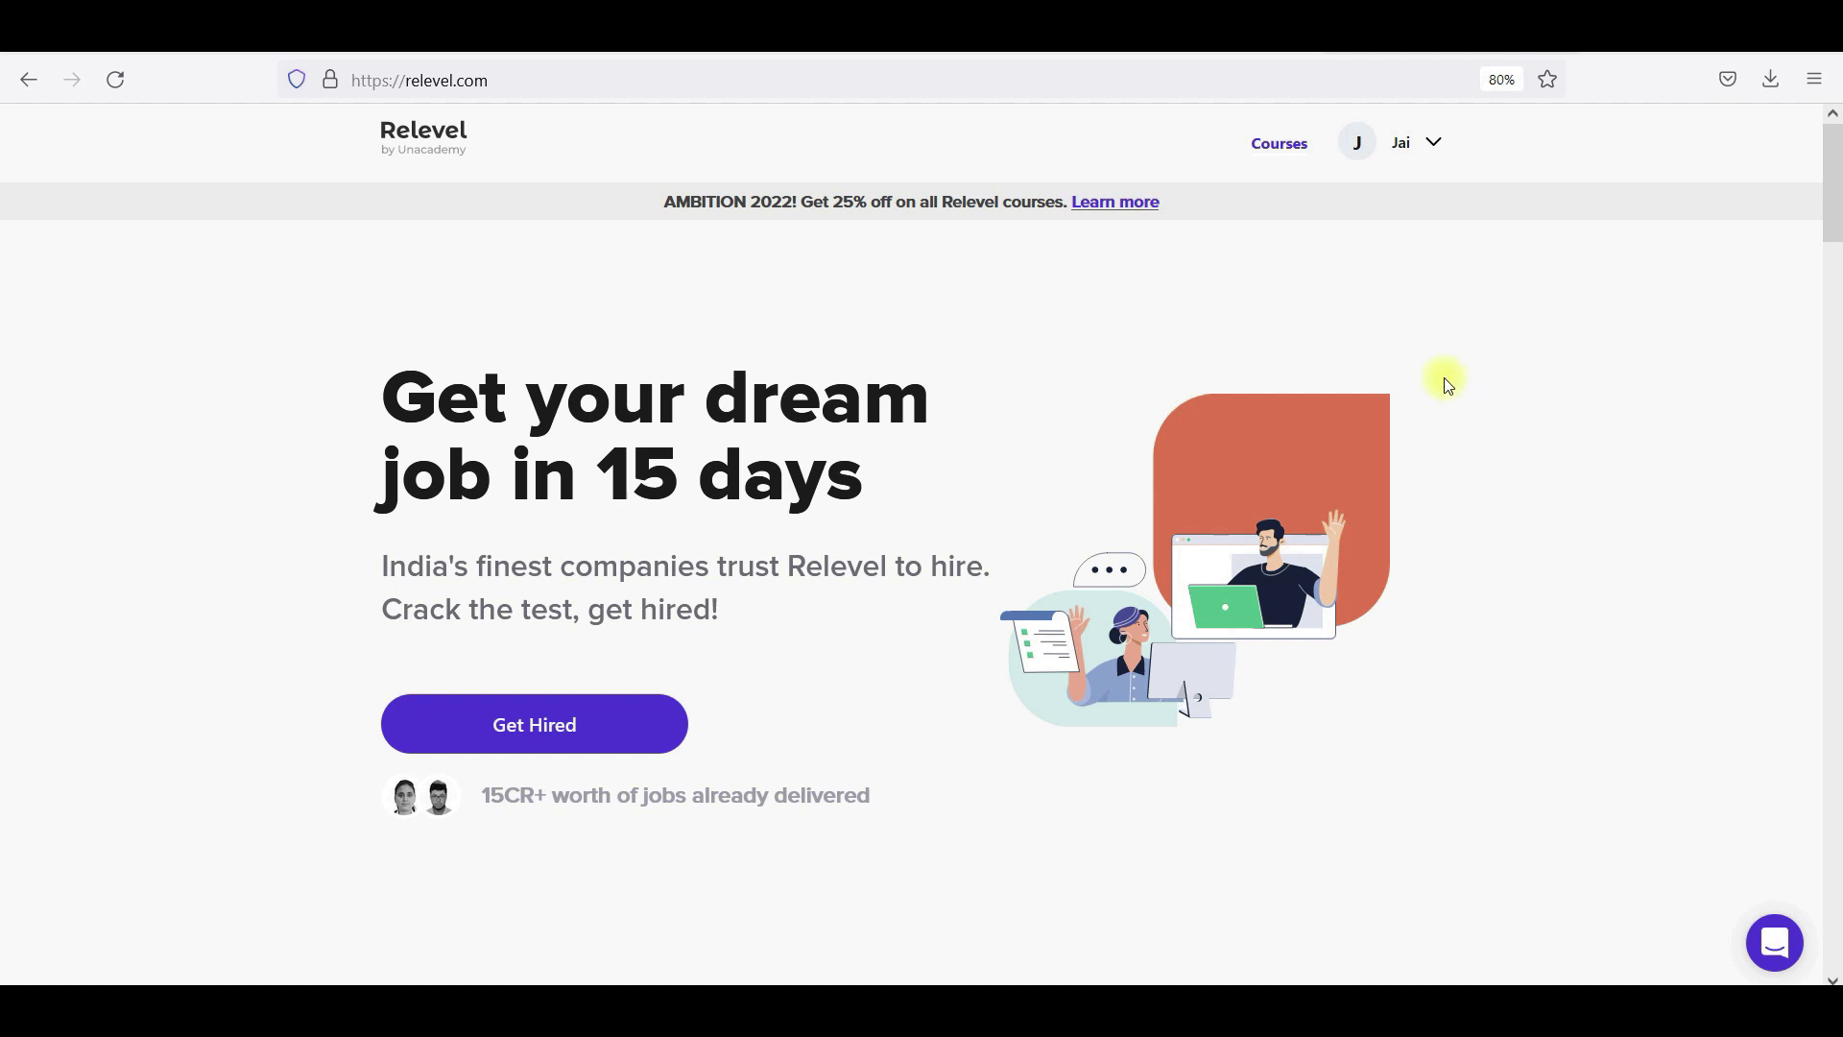
mouse_move(1490, 374)
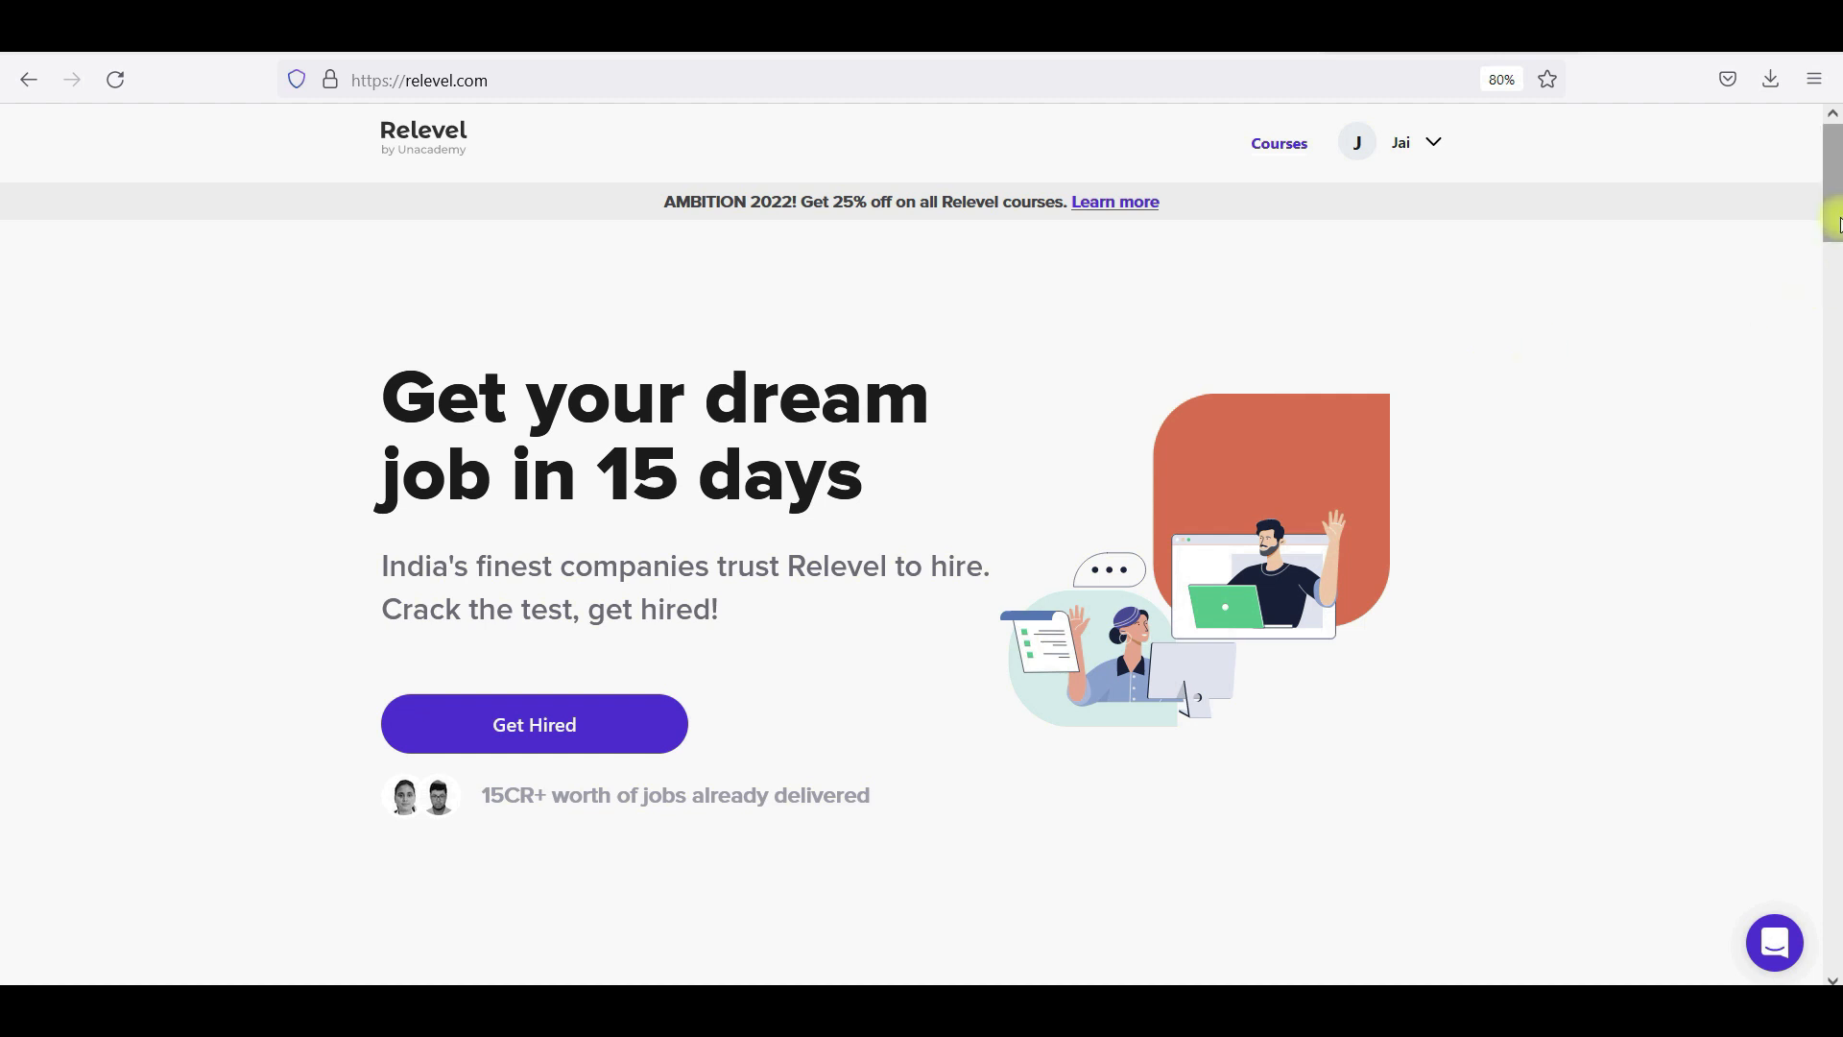
Scroll through the page, then switch to the portal.azure.com Home page.
scroll("down", 3)
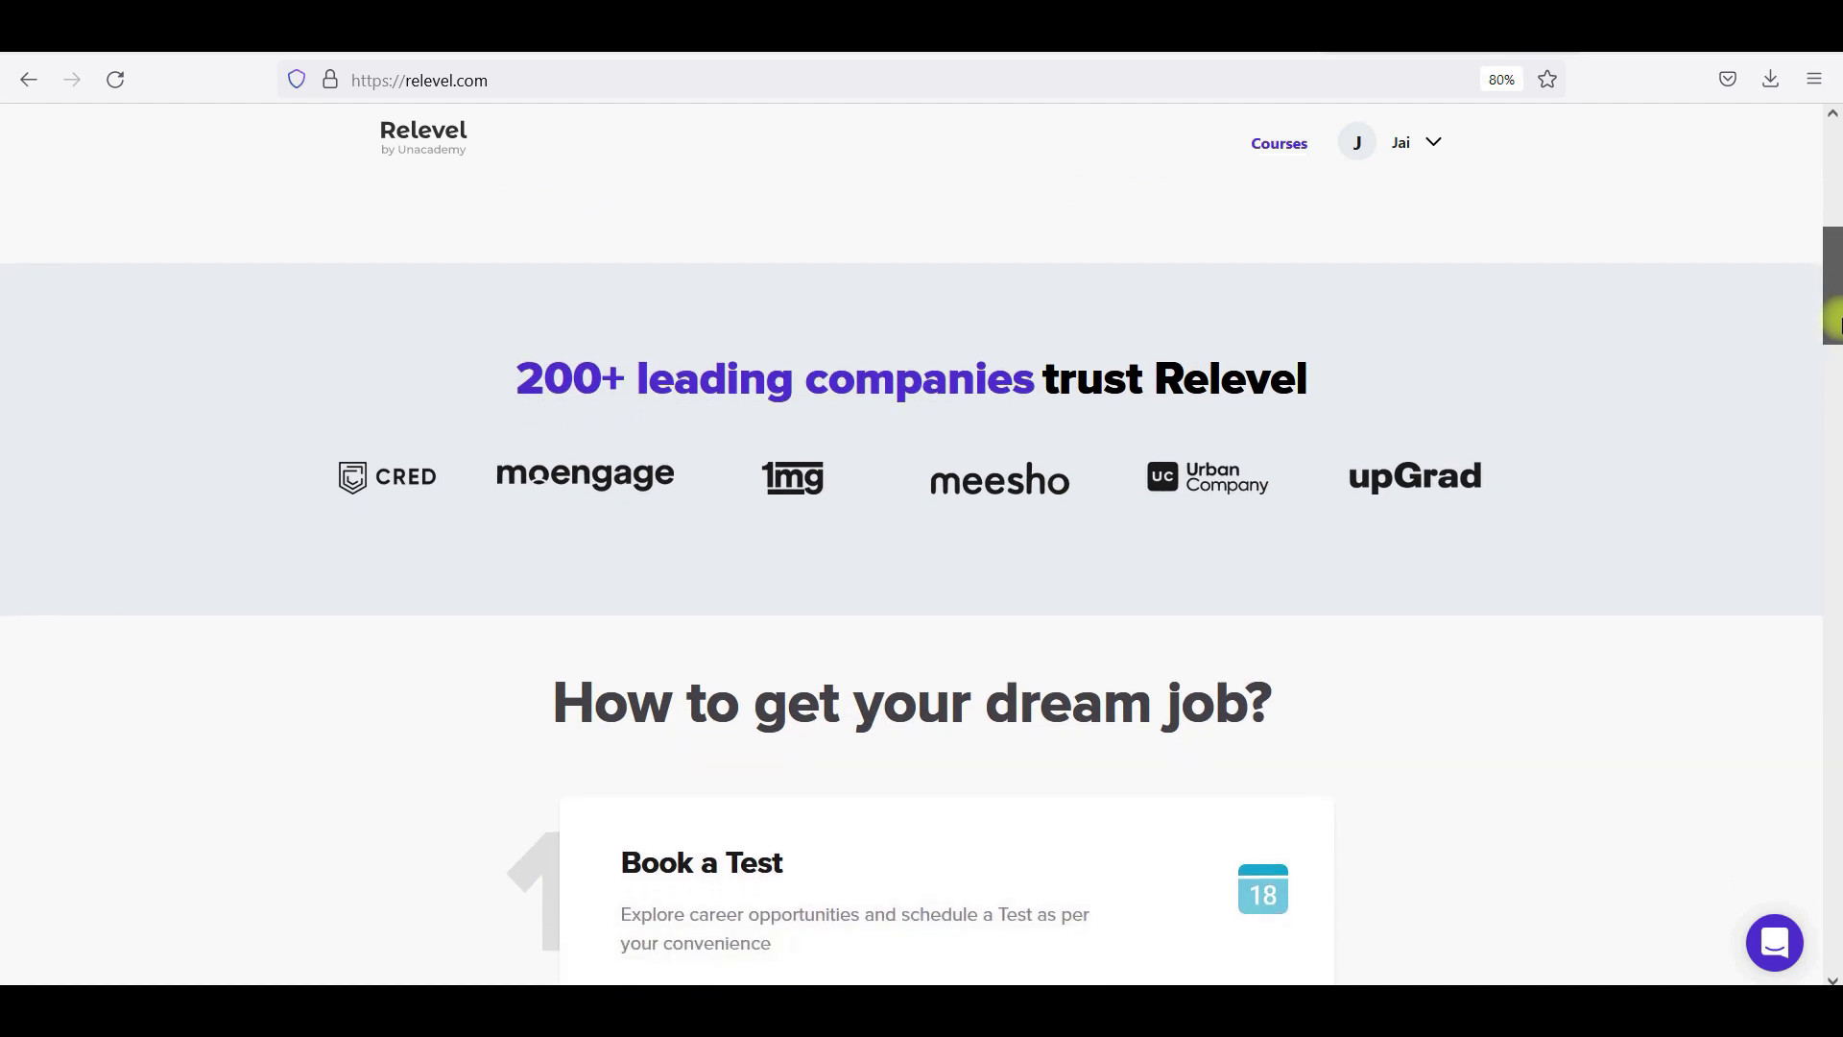
scroll("down", 3)
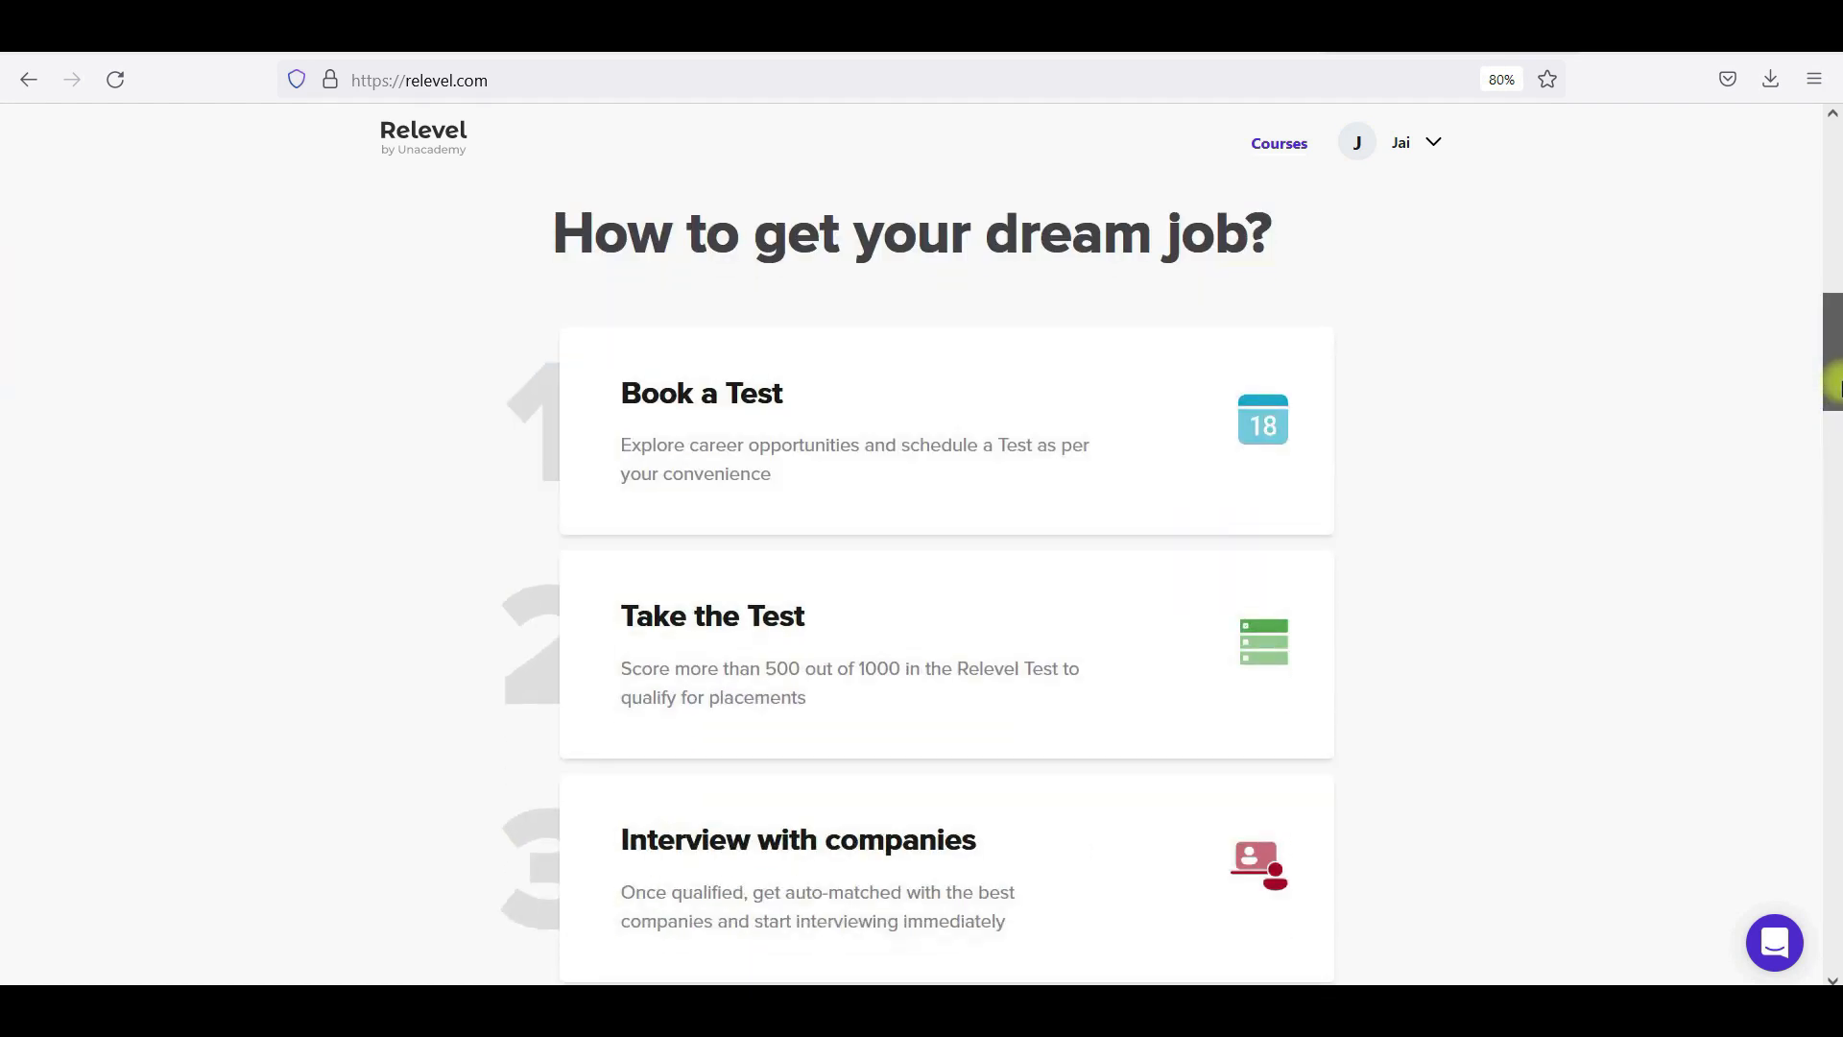
scroll("down", 3)
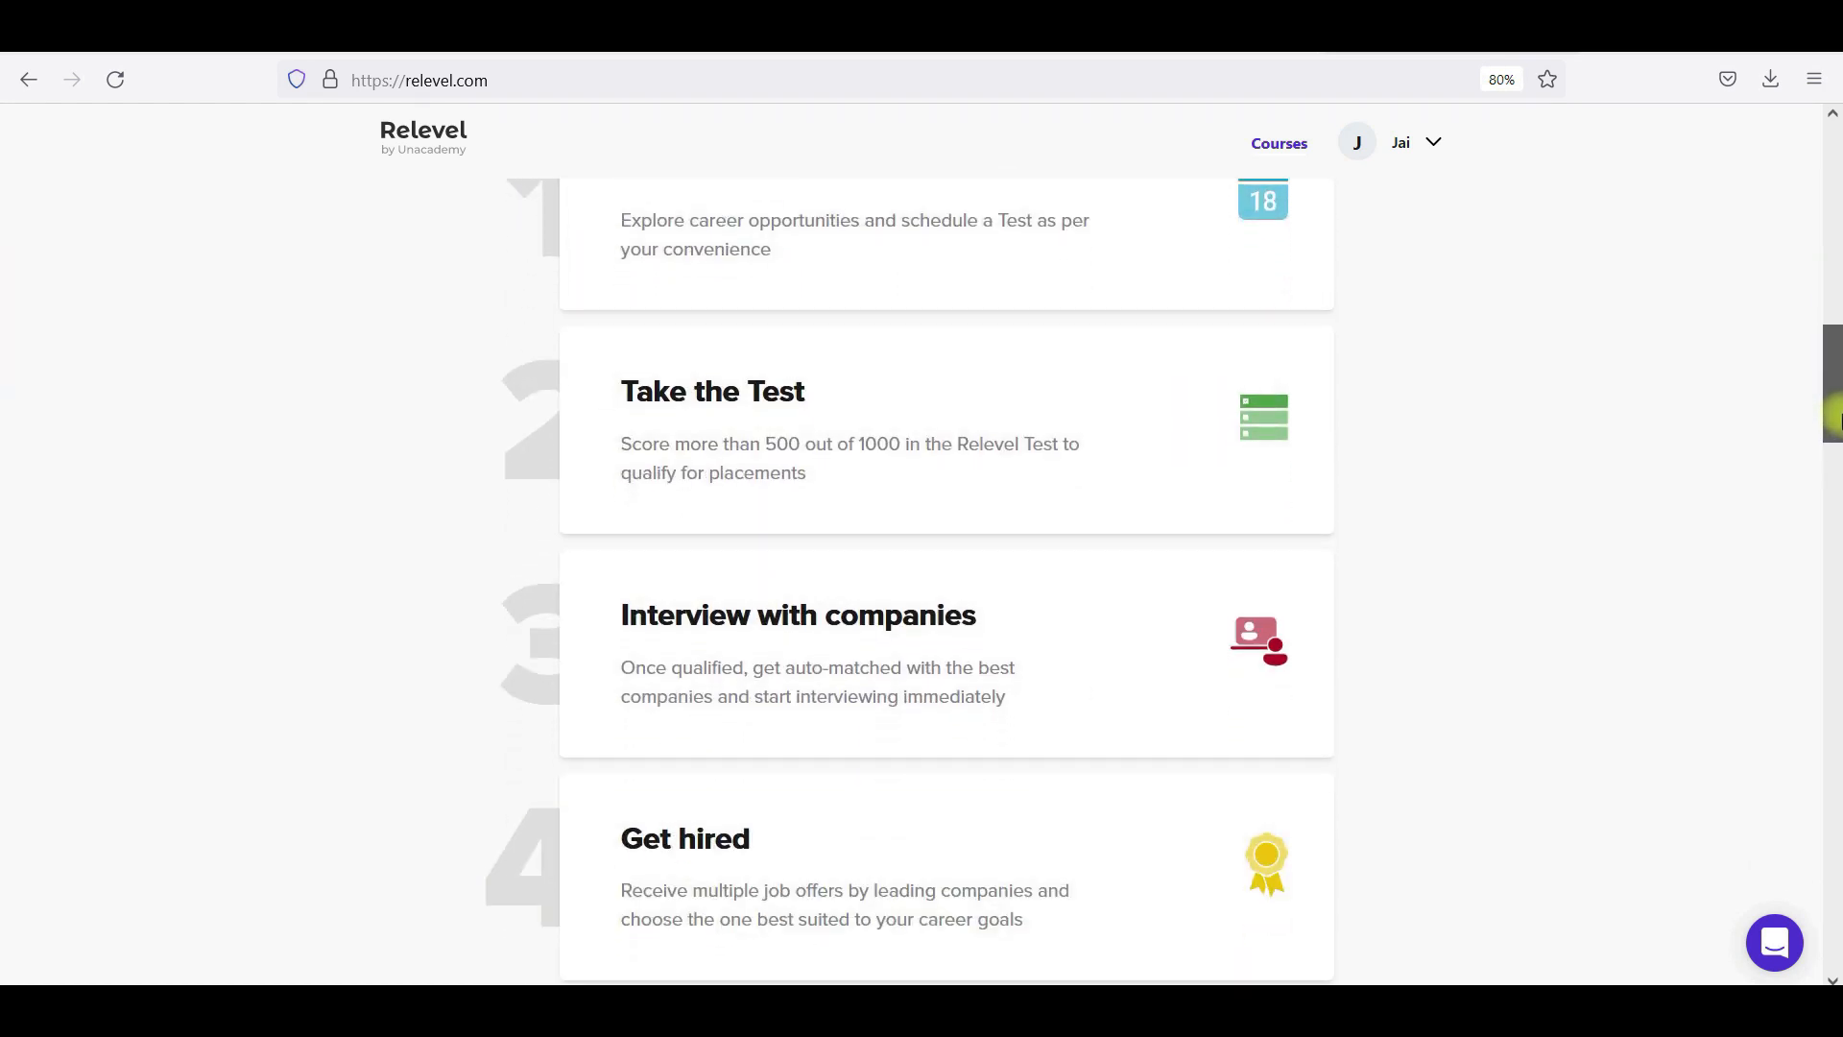
scroll("down", 3)
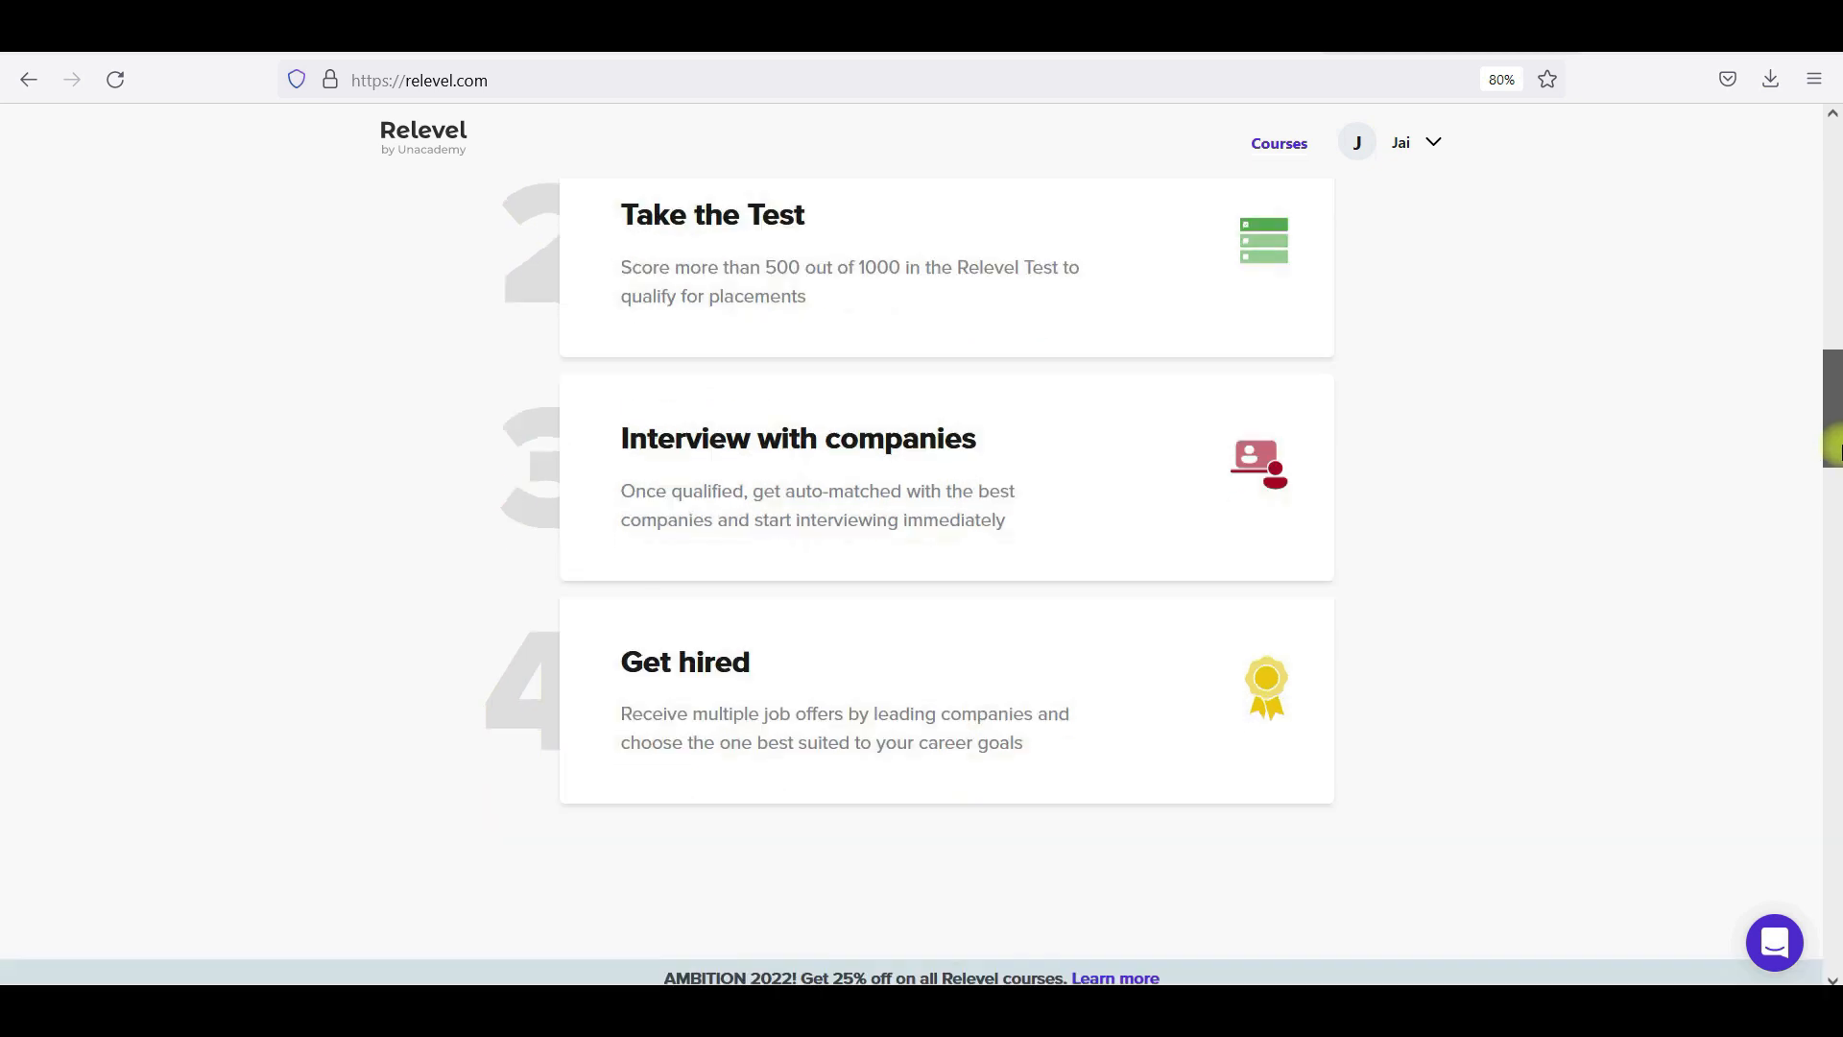
scroll("up", 3)
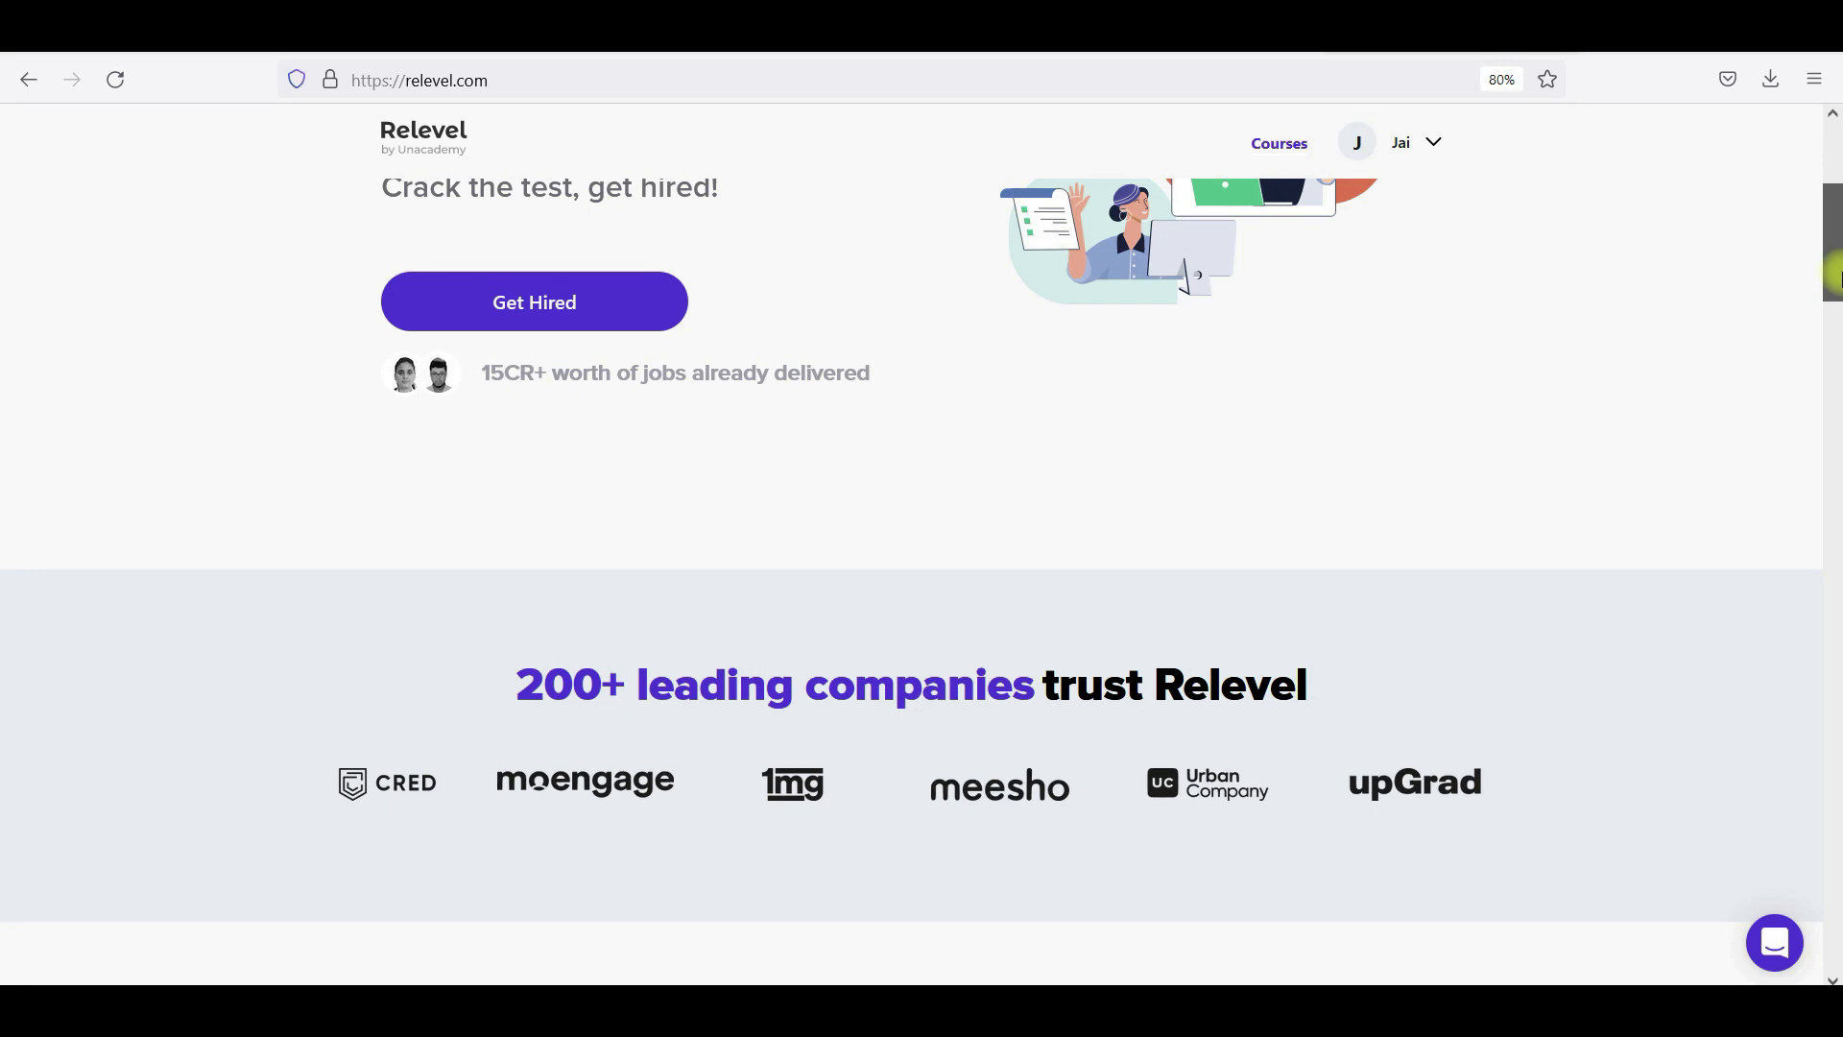
scroll("down", 3)
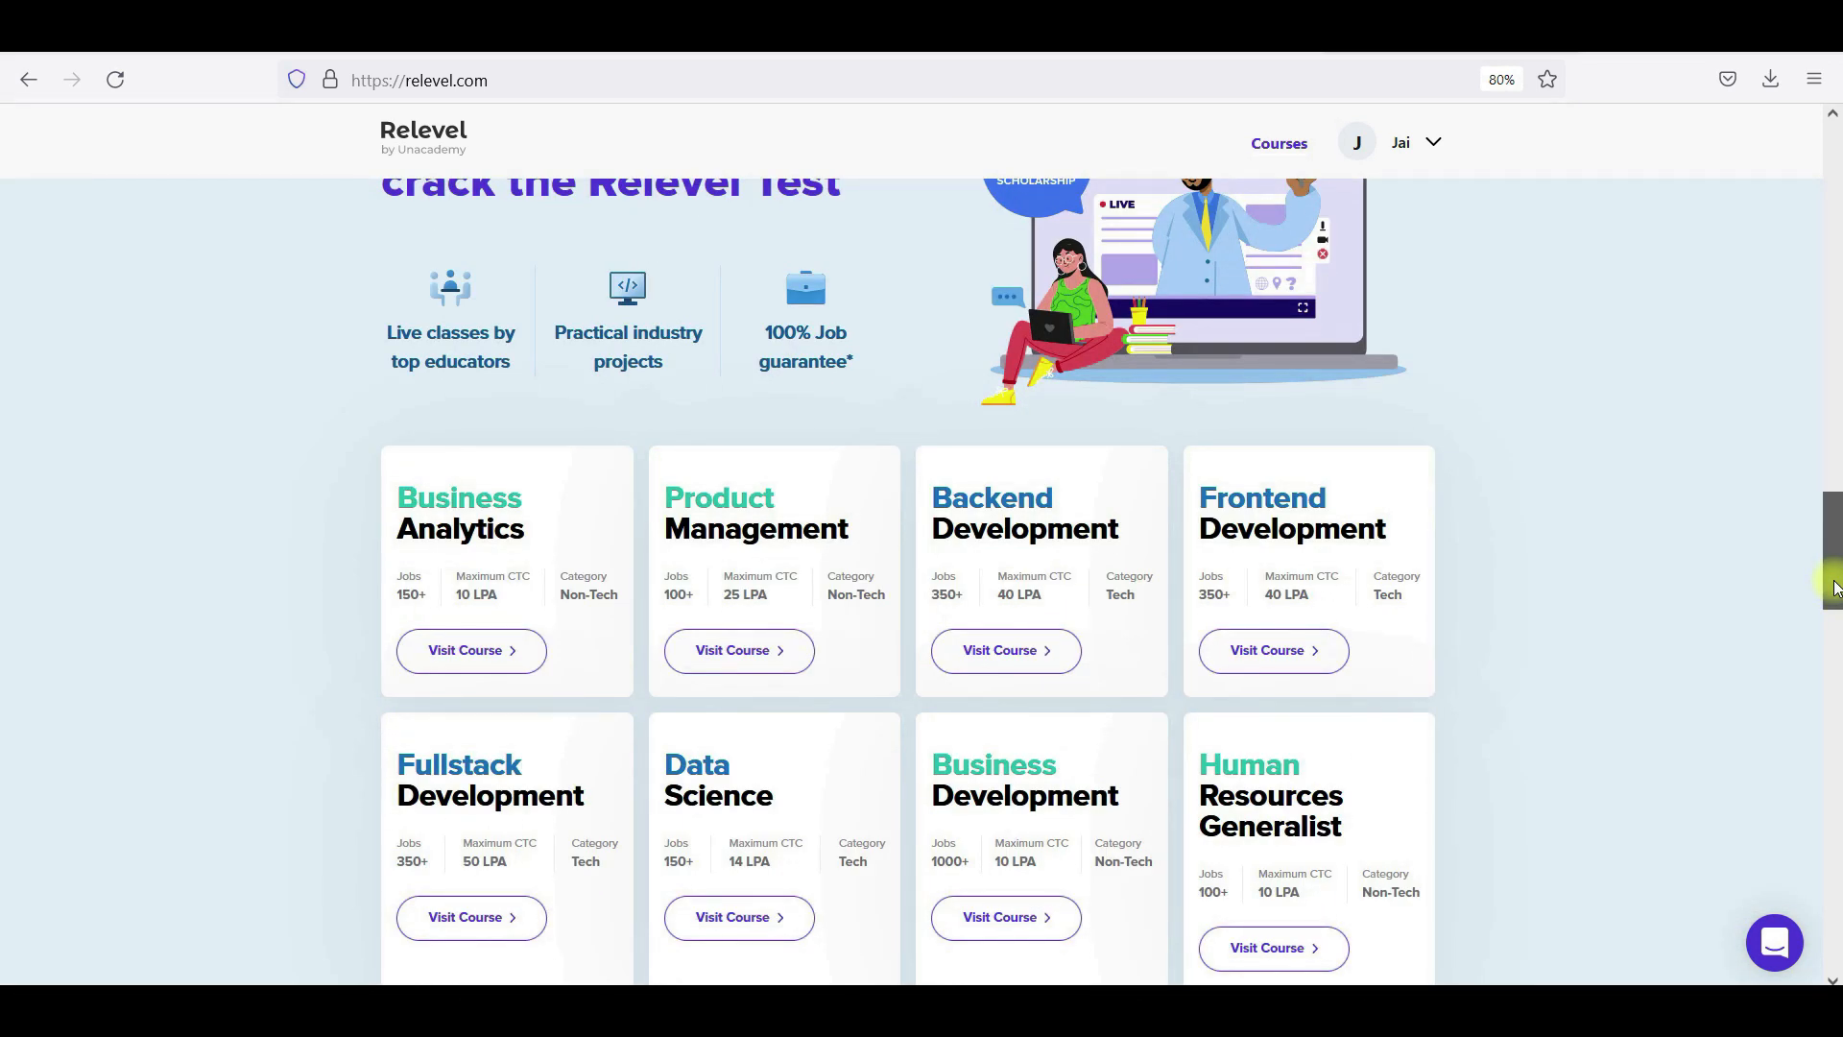
scroll("down", 3)
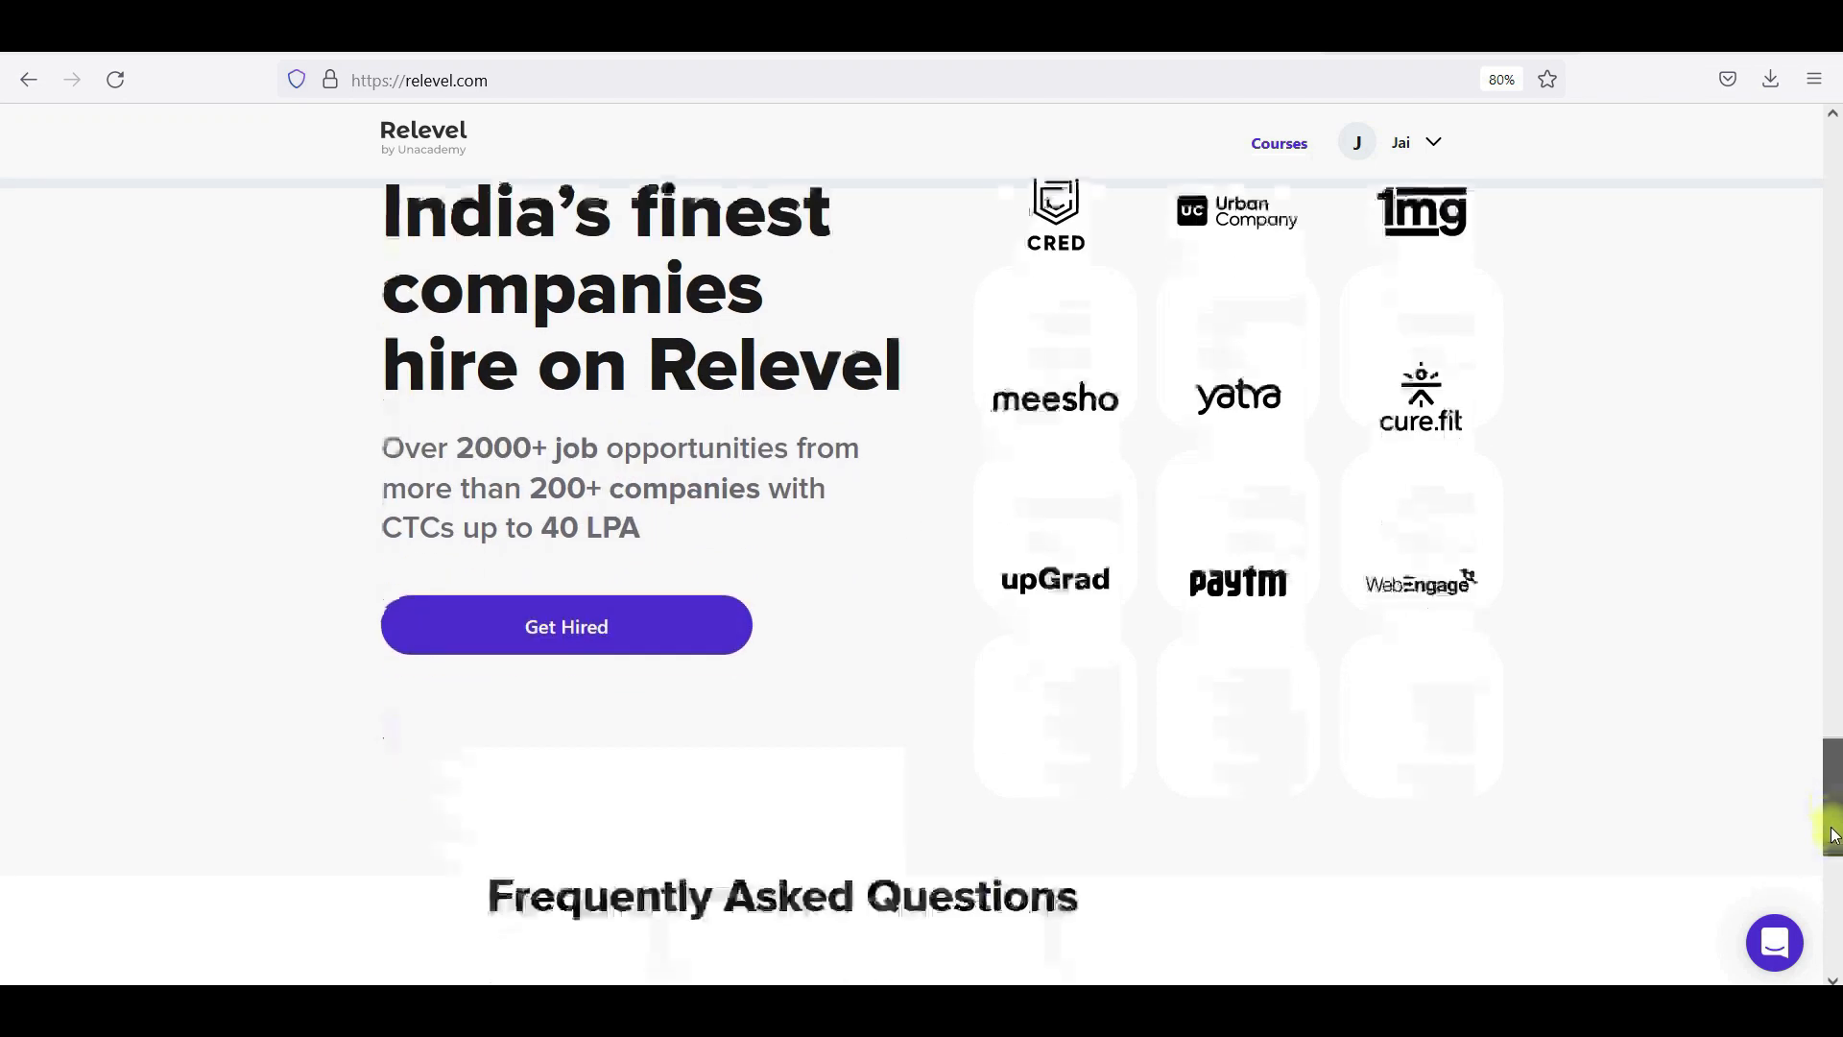
scroll("down", 3)
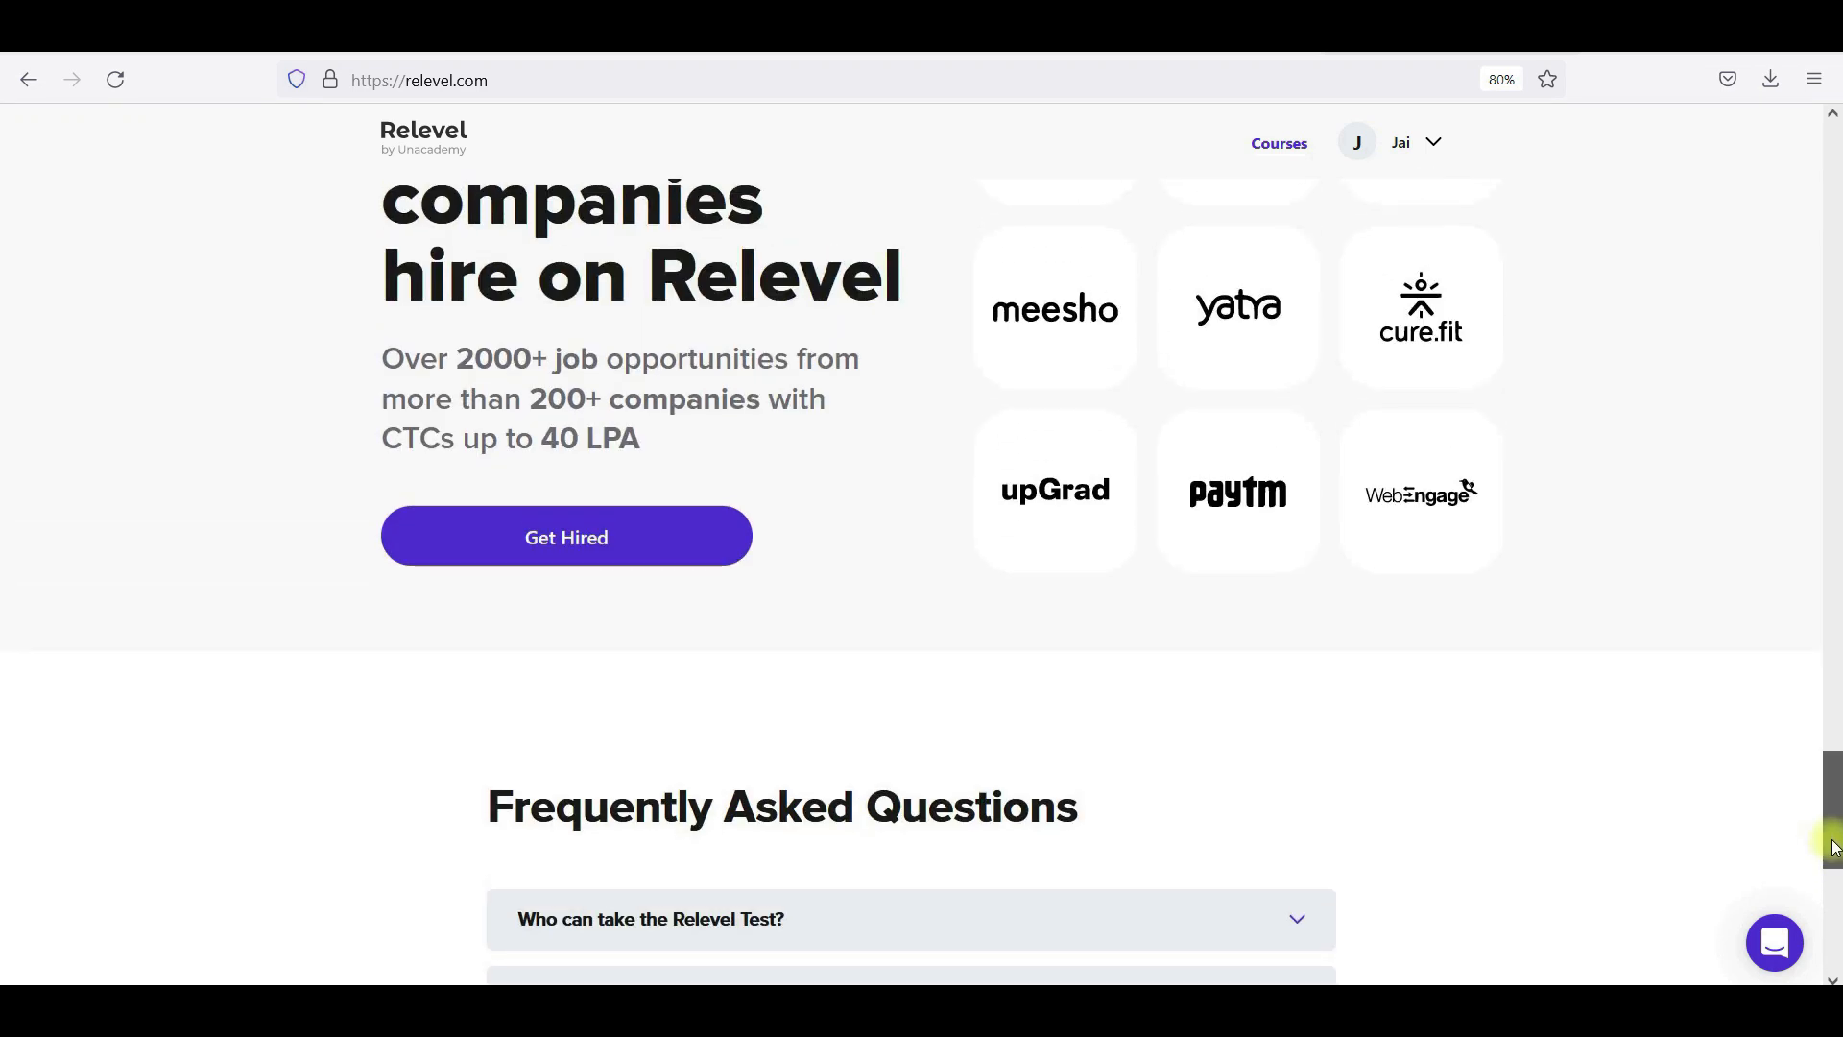
scroll("down", 3)
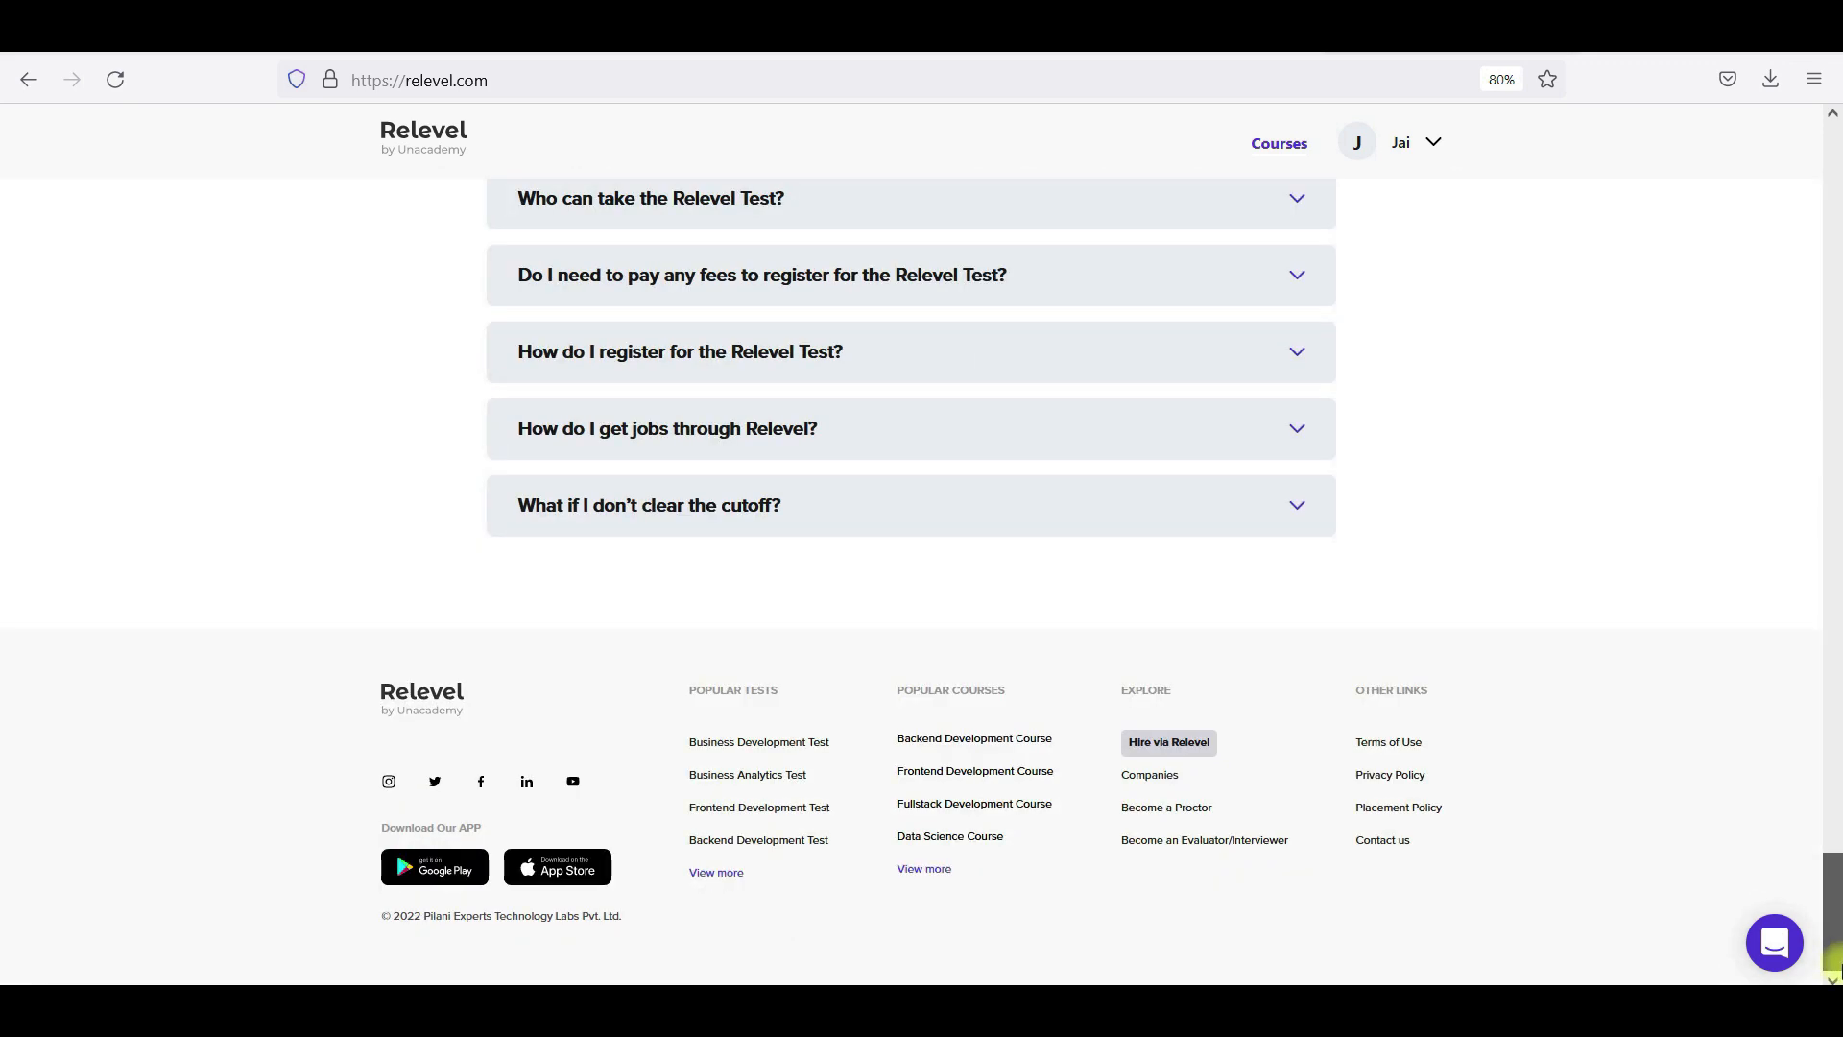
scroll("up", 3)
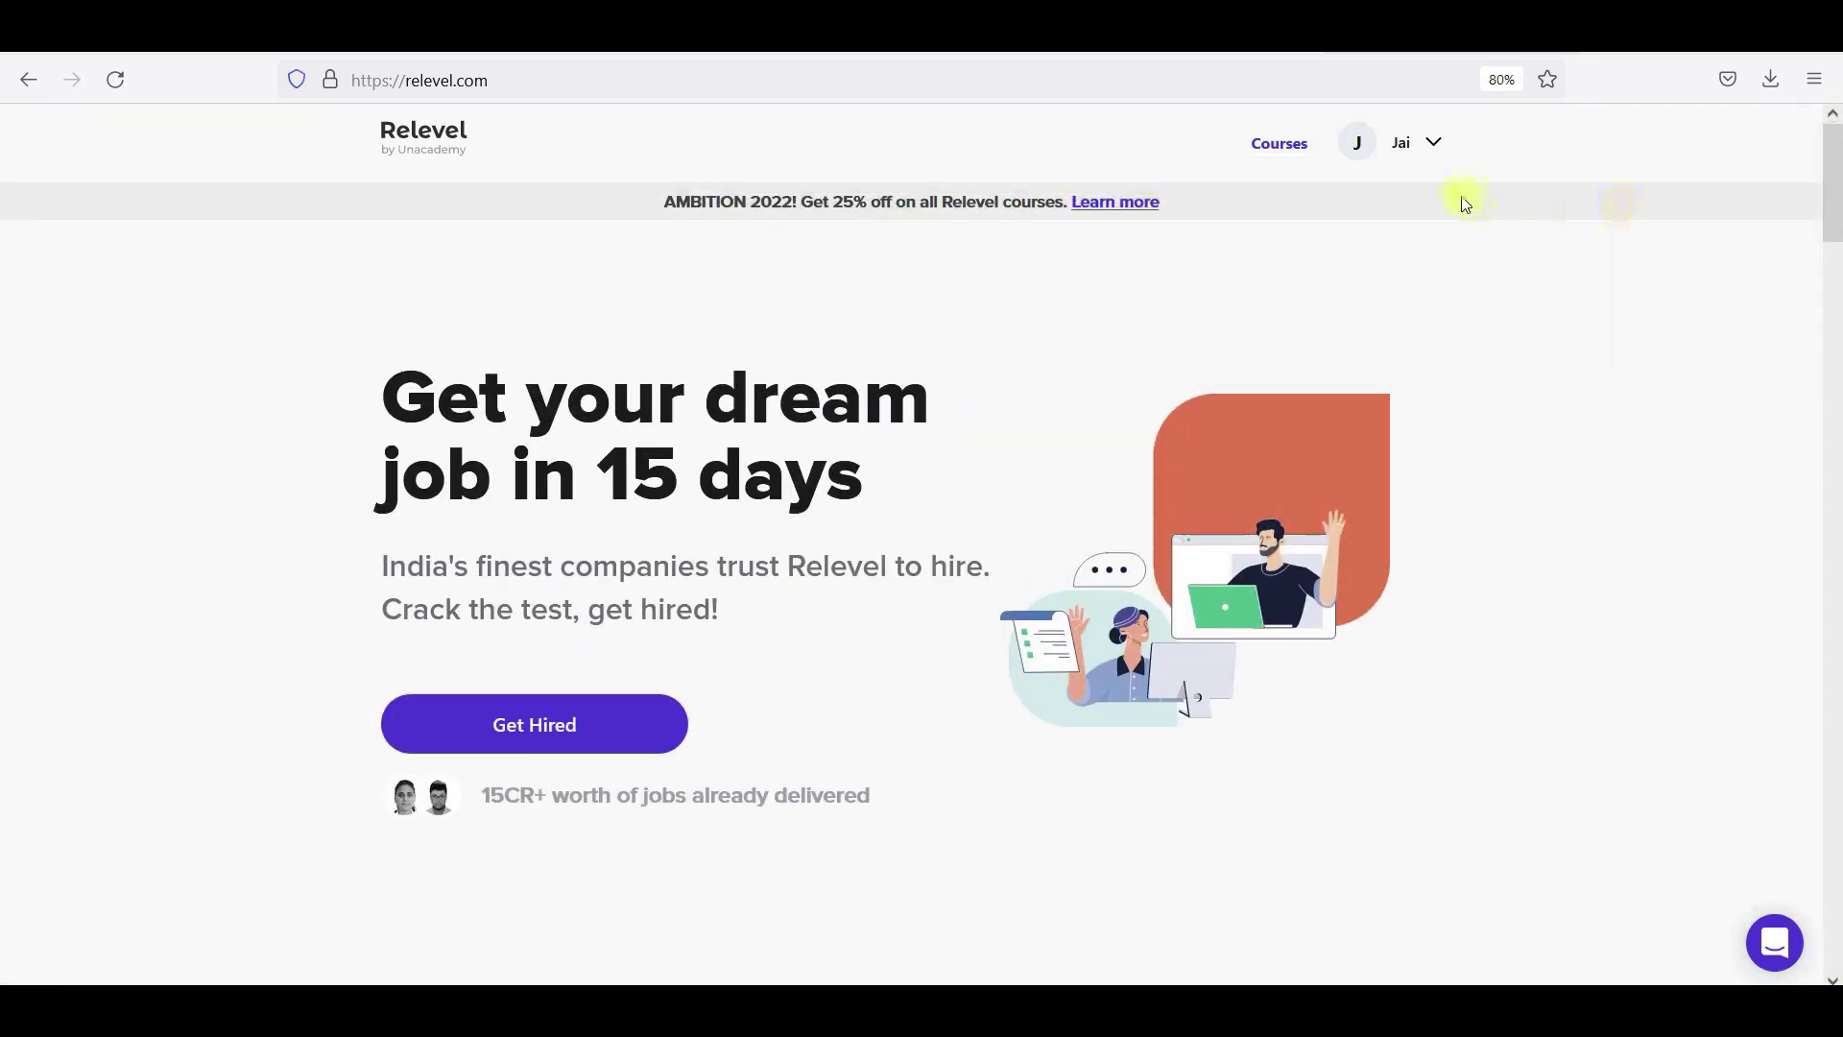
mouse_move(999, 520)
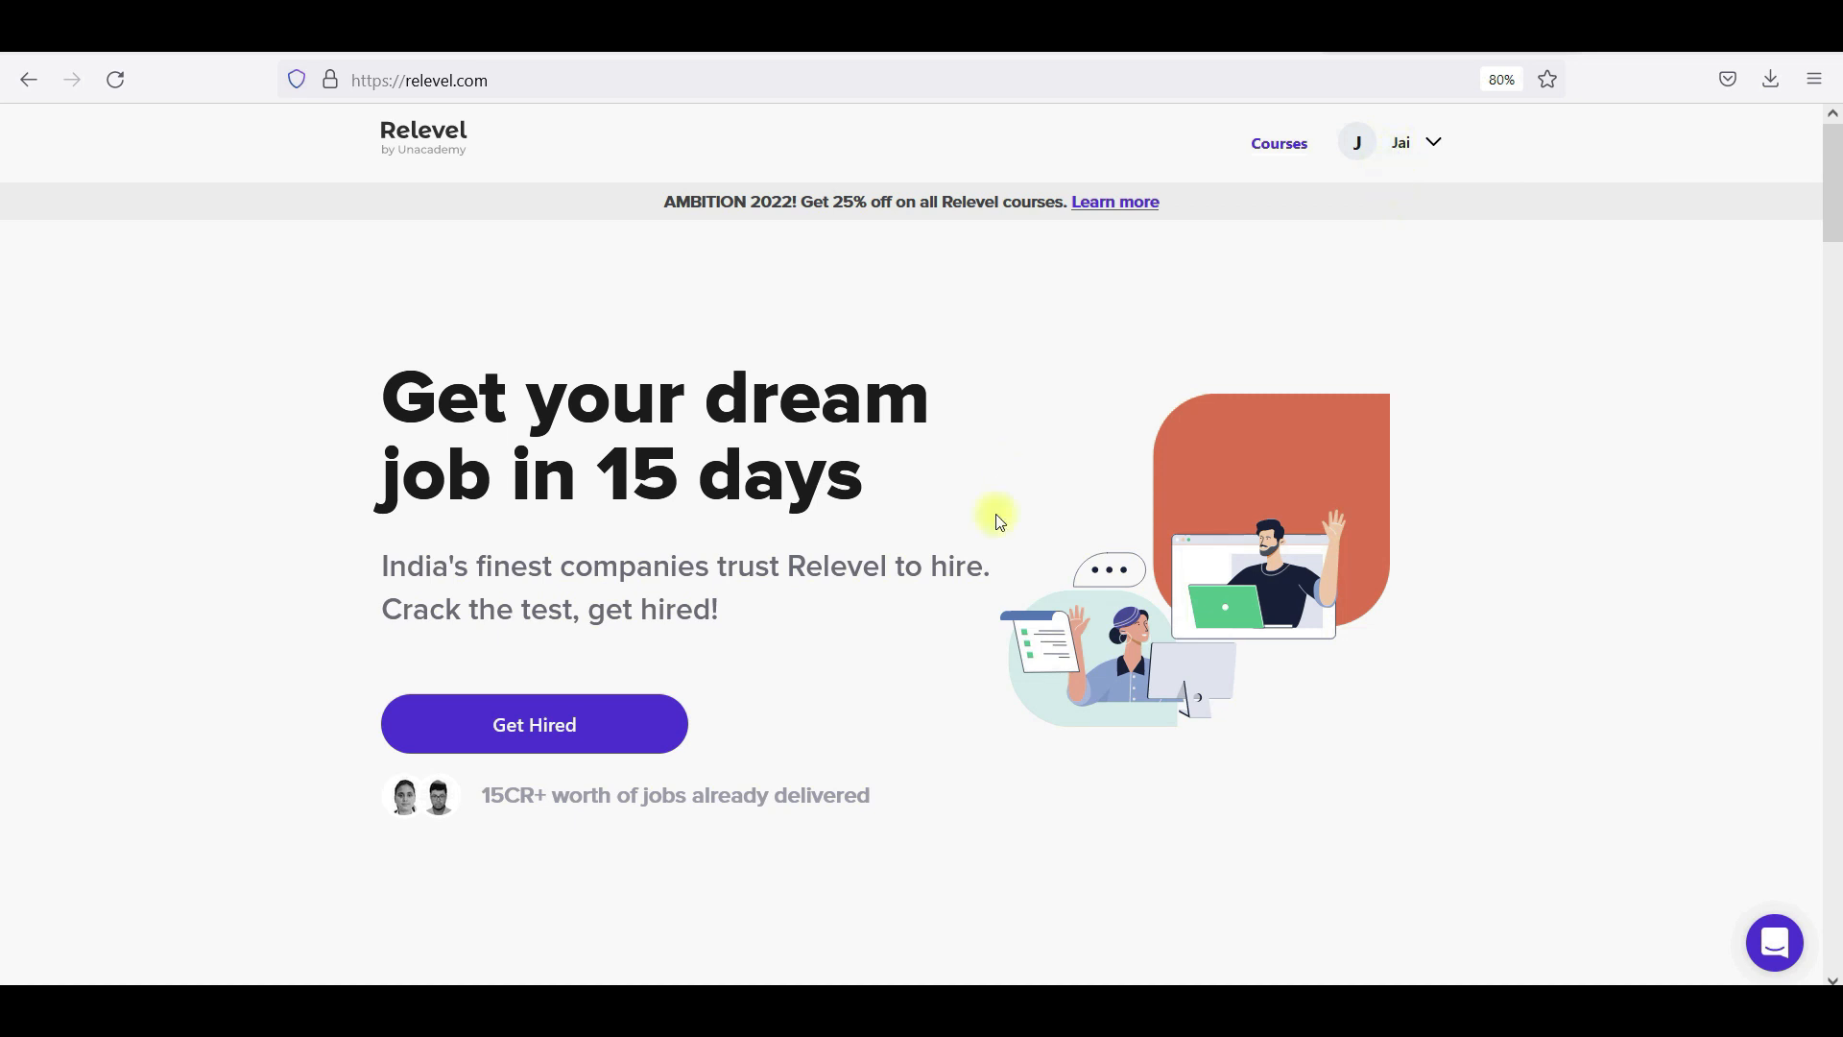
left_click(534, 724)
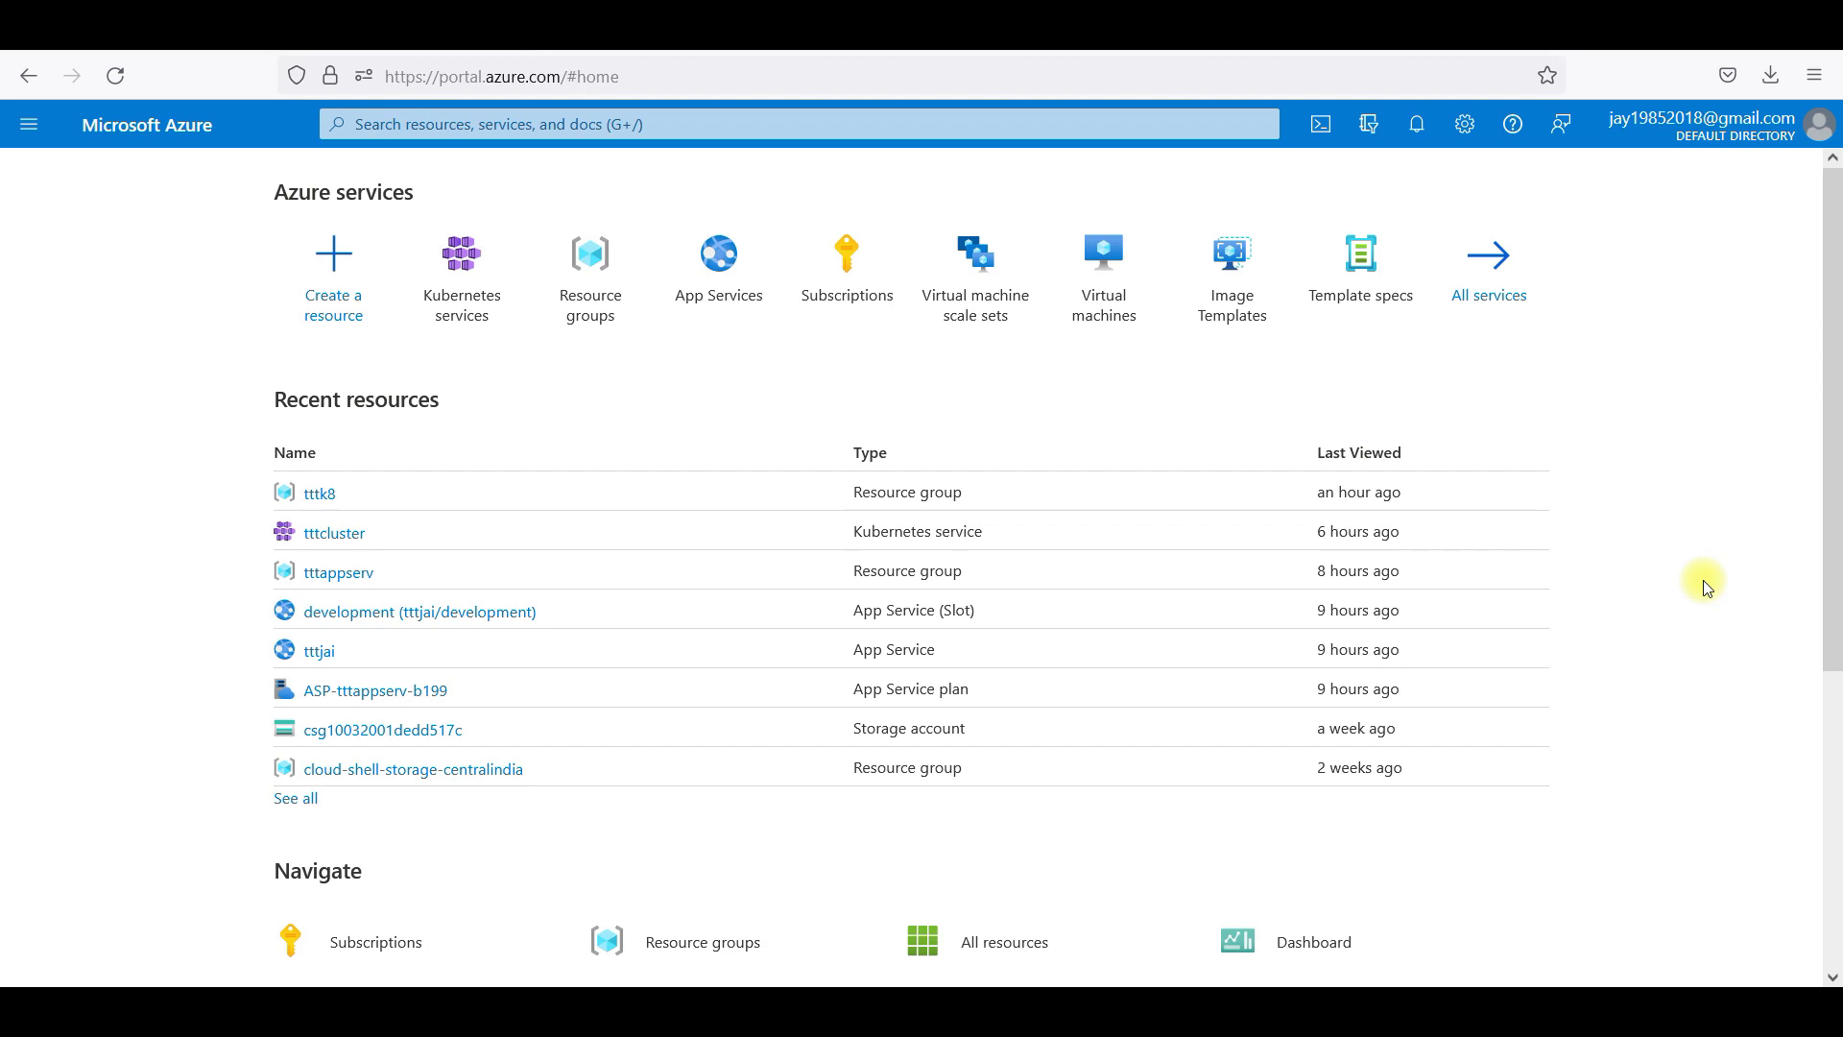
mouse_move(1620, 418)
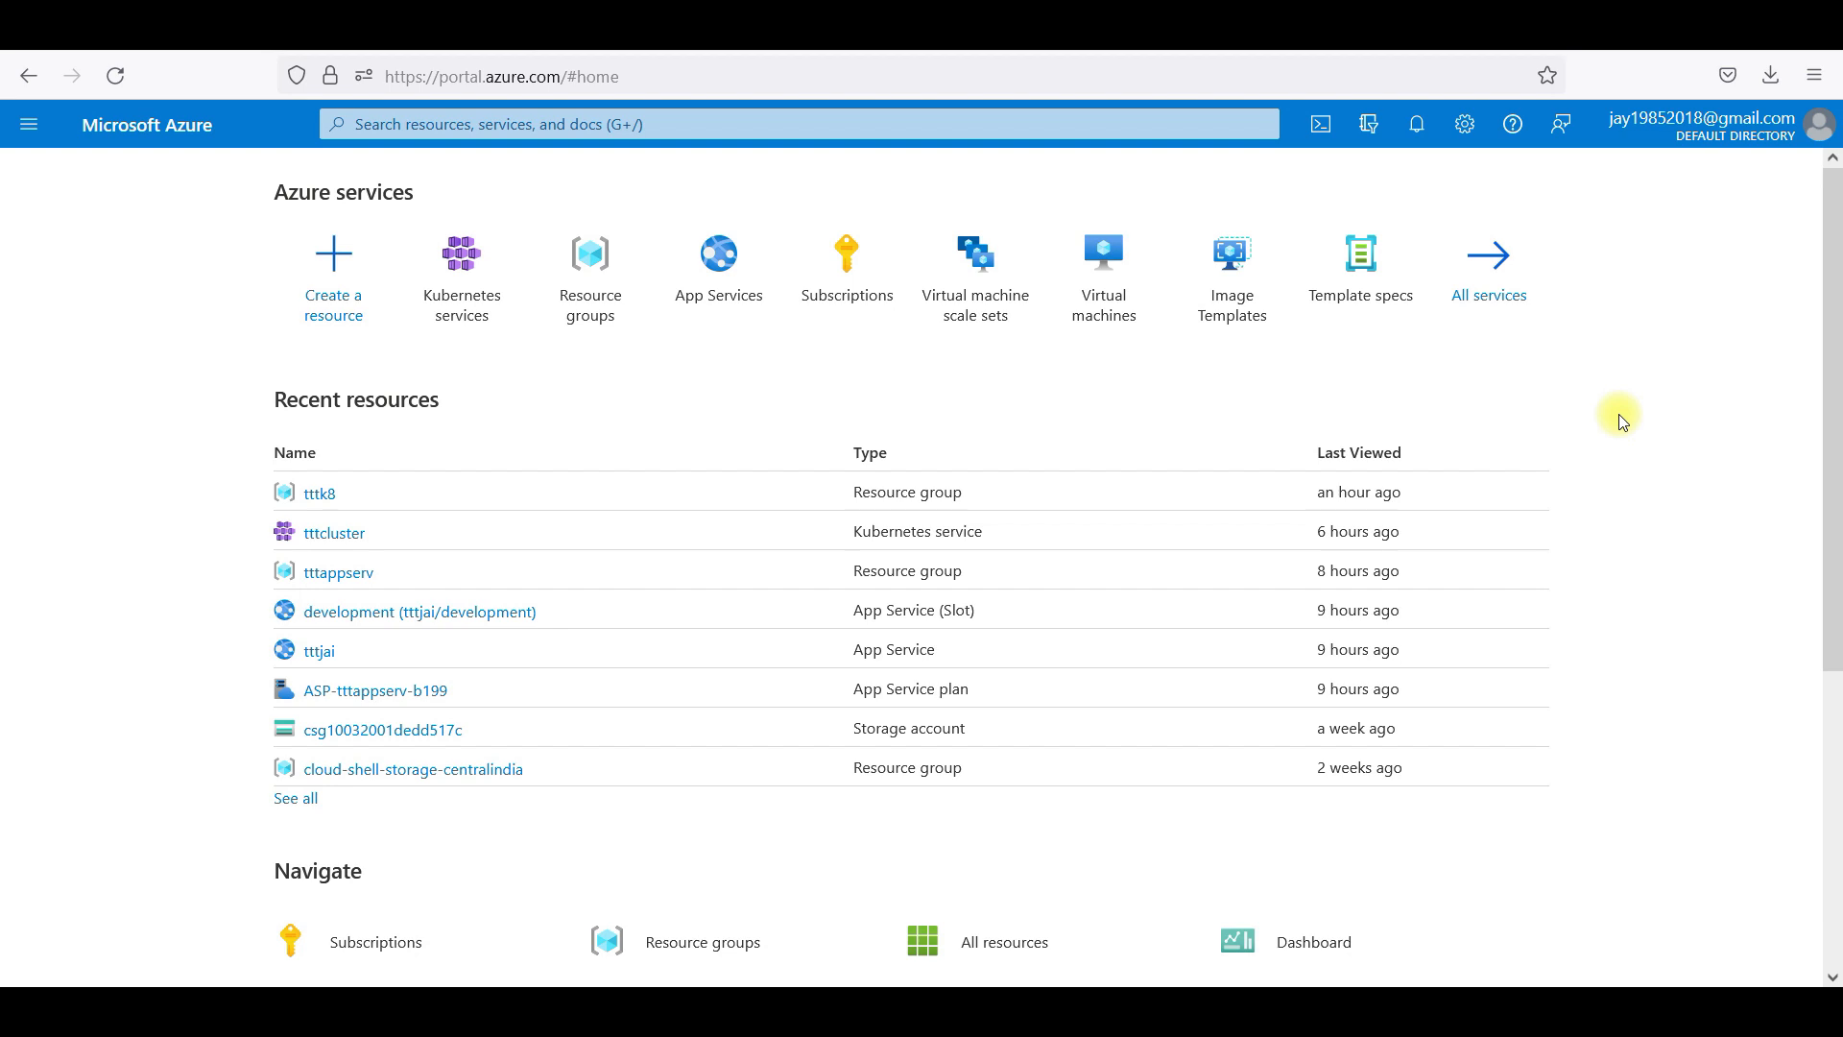
mouse_move(803, 99)
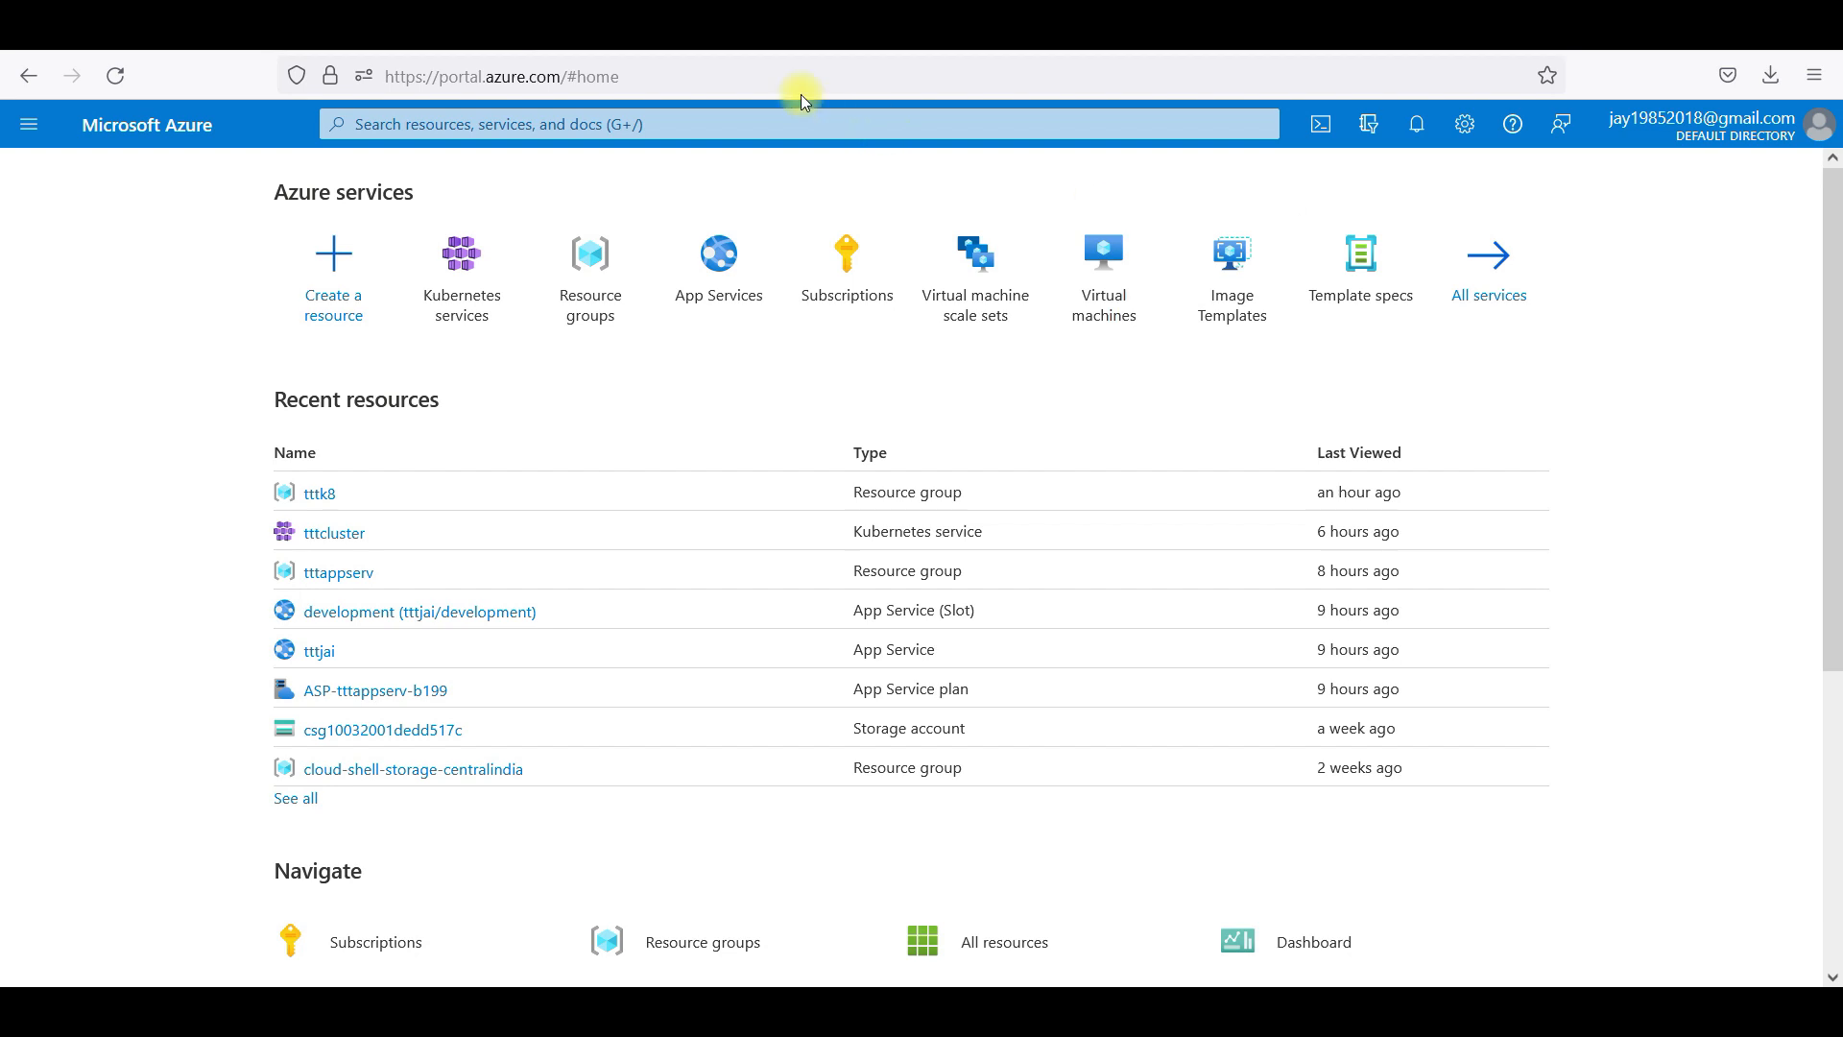
Search the portal for 'kubener', go to Kubernetes services and view its Create options.
left_click(784, 123)
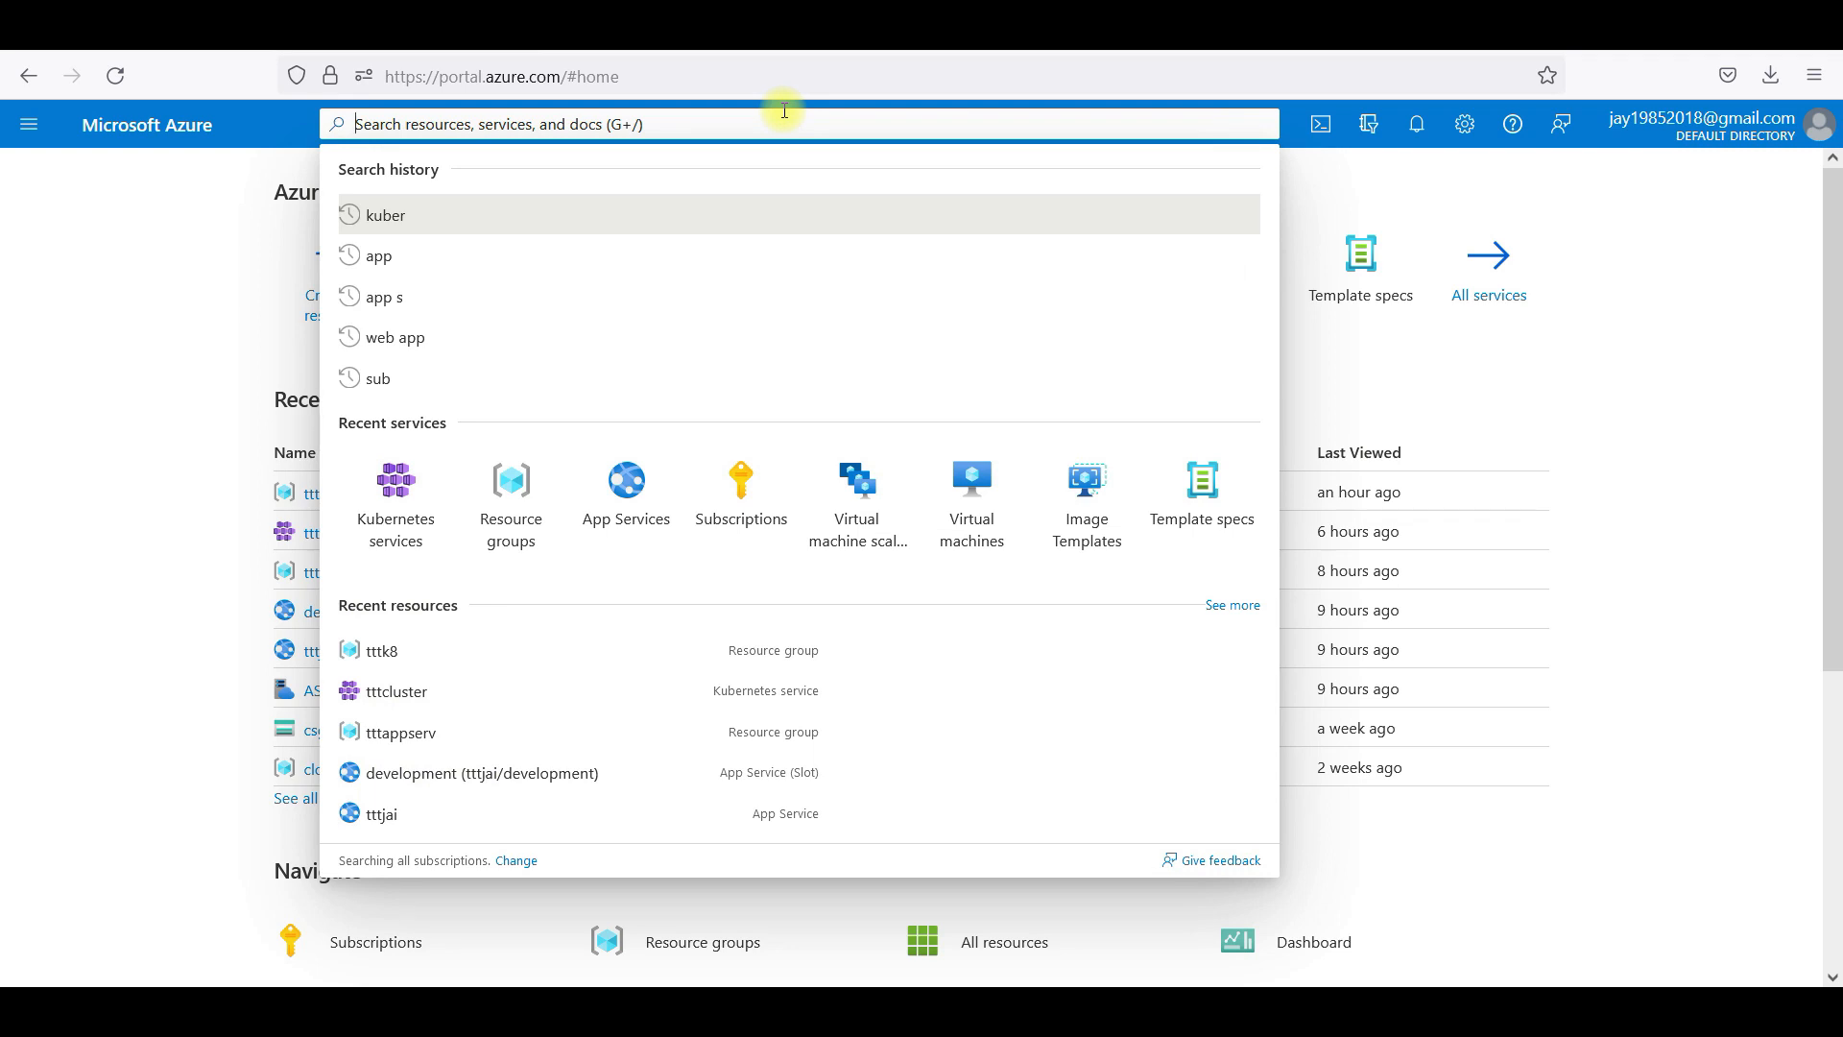
type("kubener")
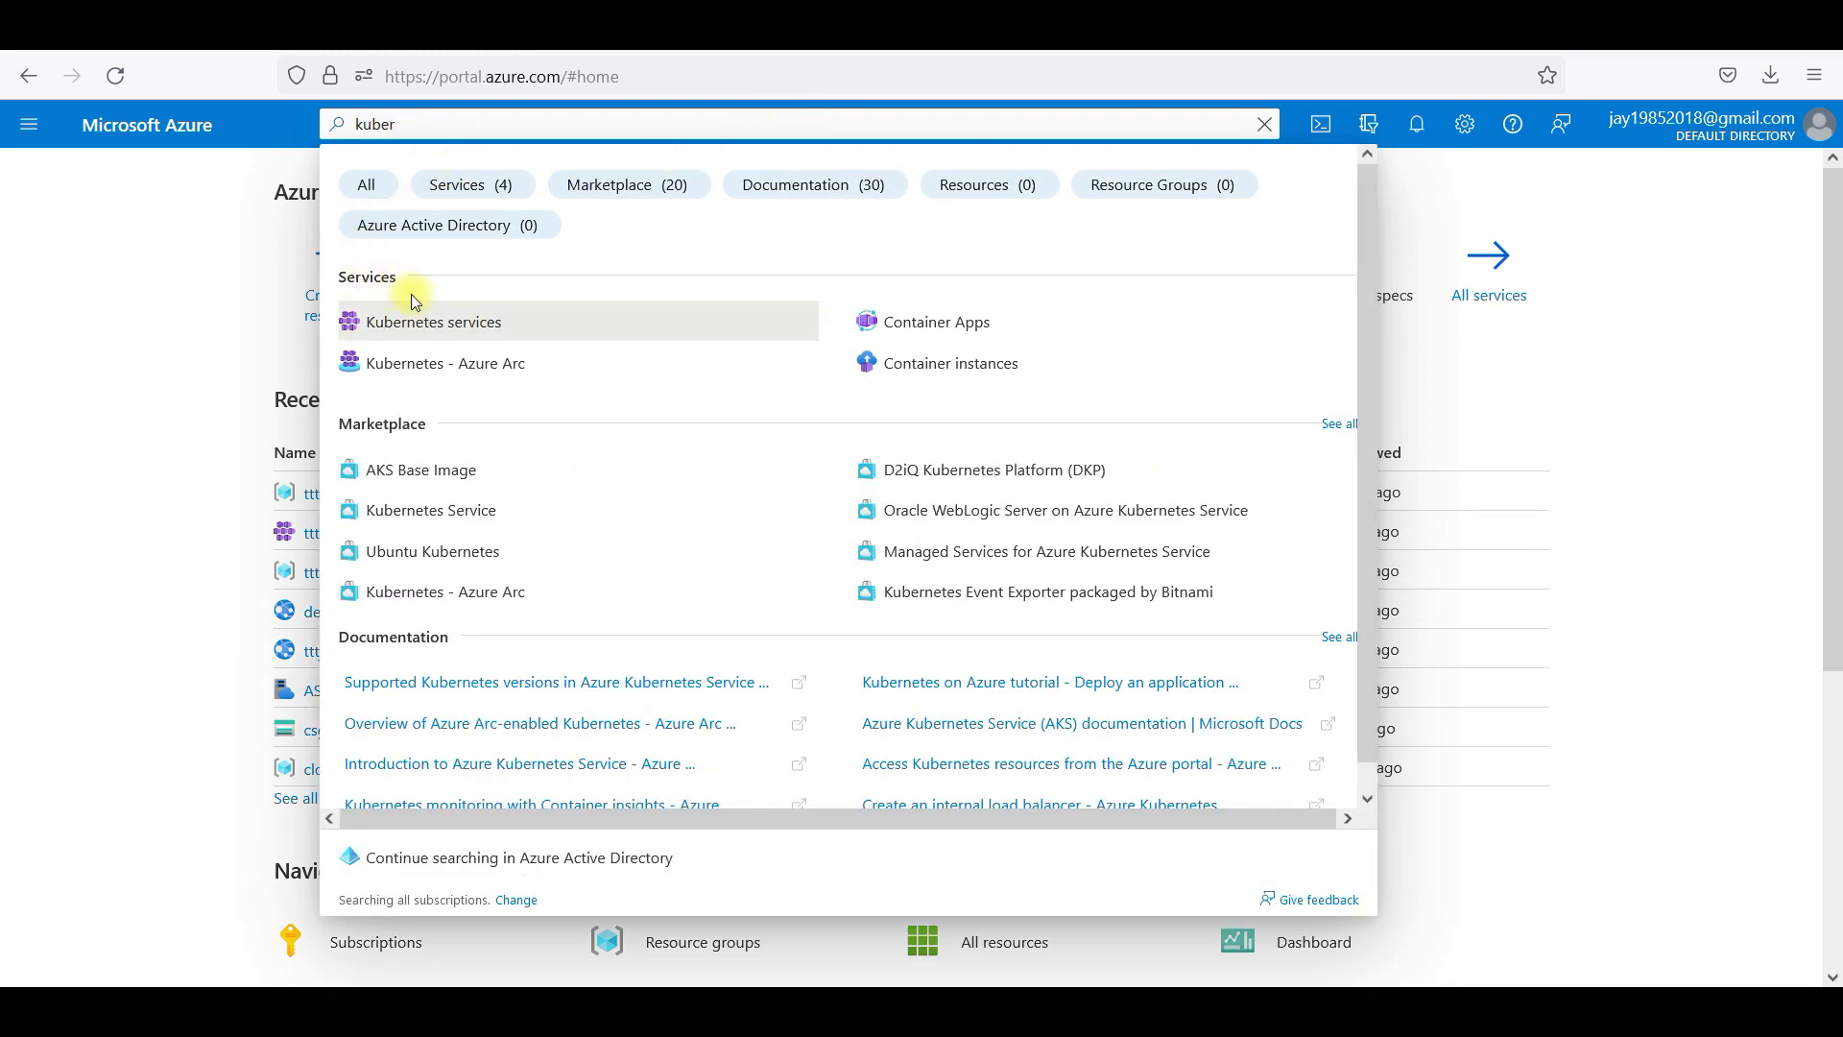
left_click(434, 323)
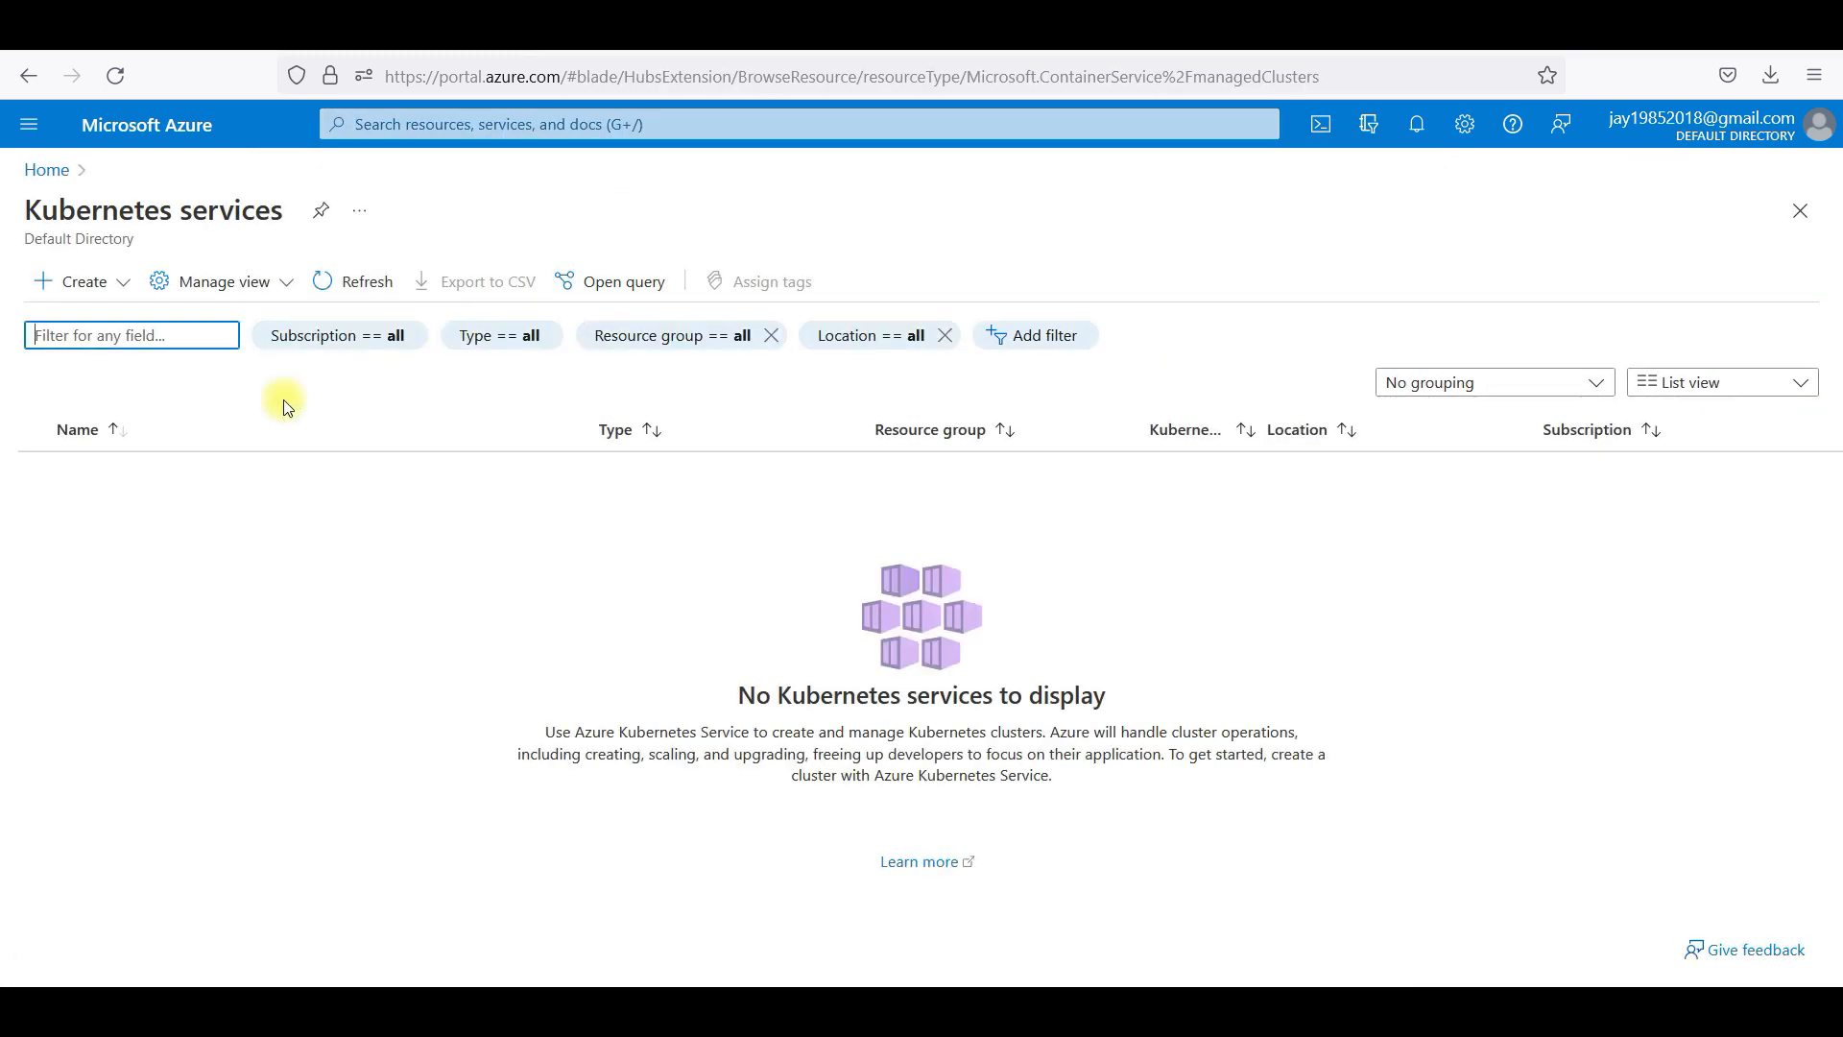
left_click(84, 280)
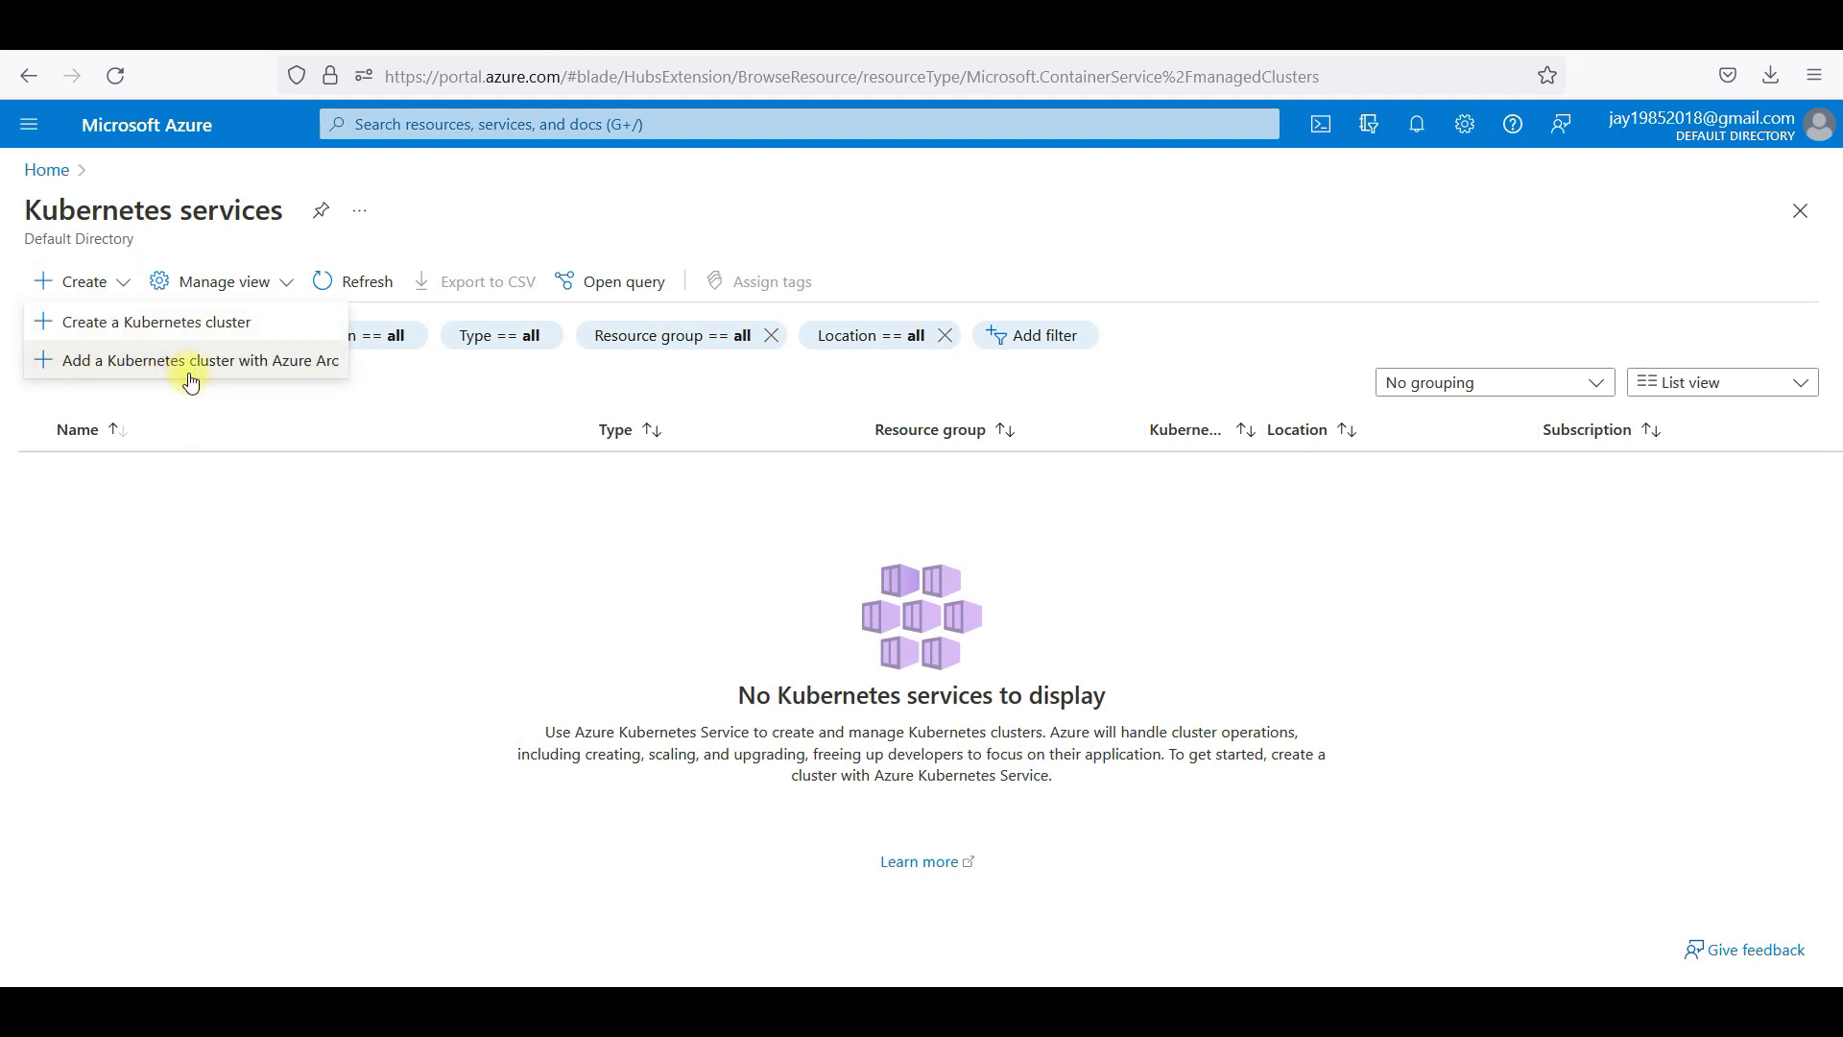
mouse_move(188, 380)
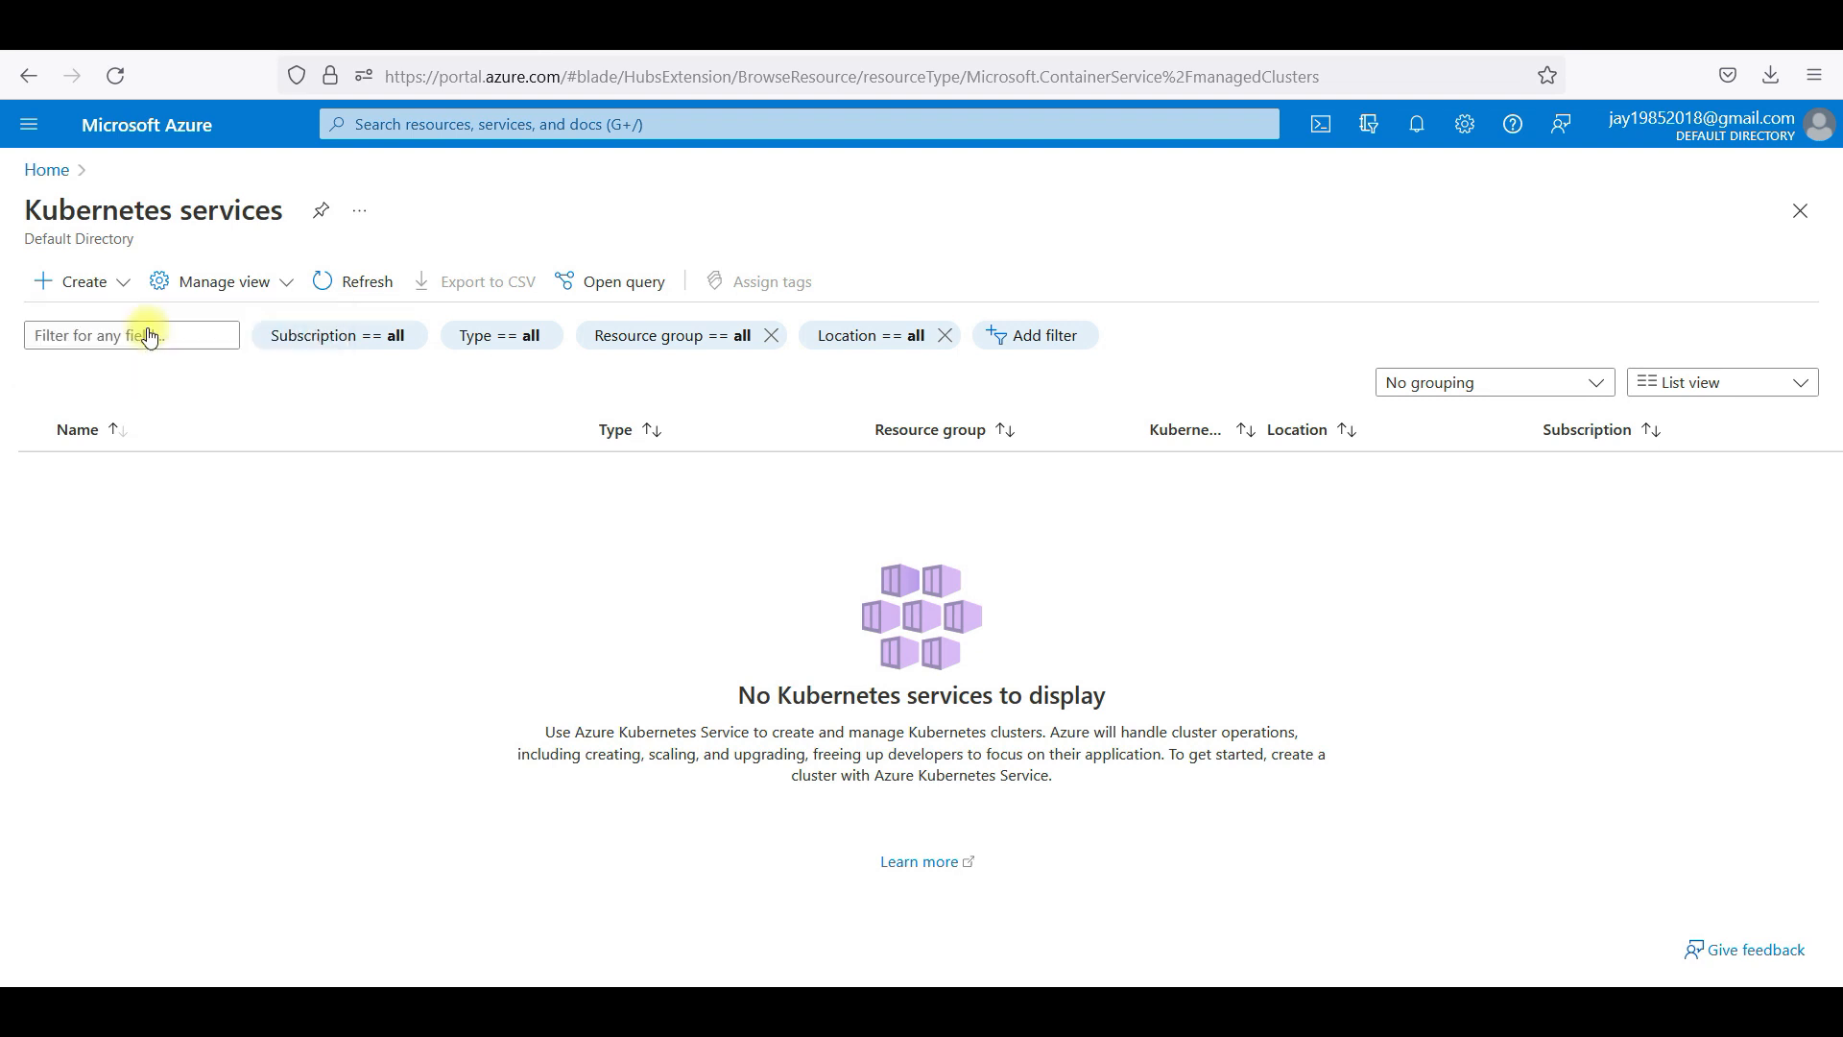
mouse_move(311, 503)
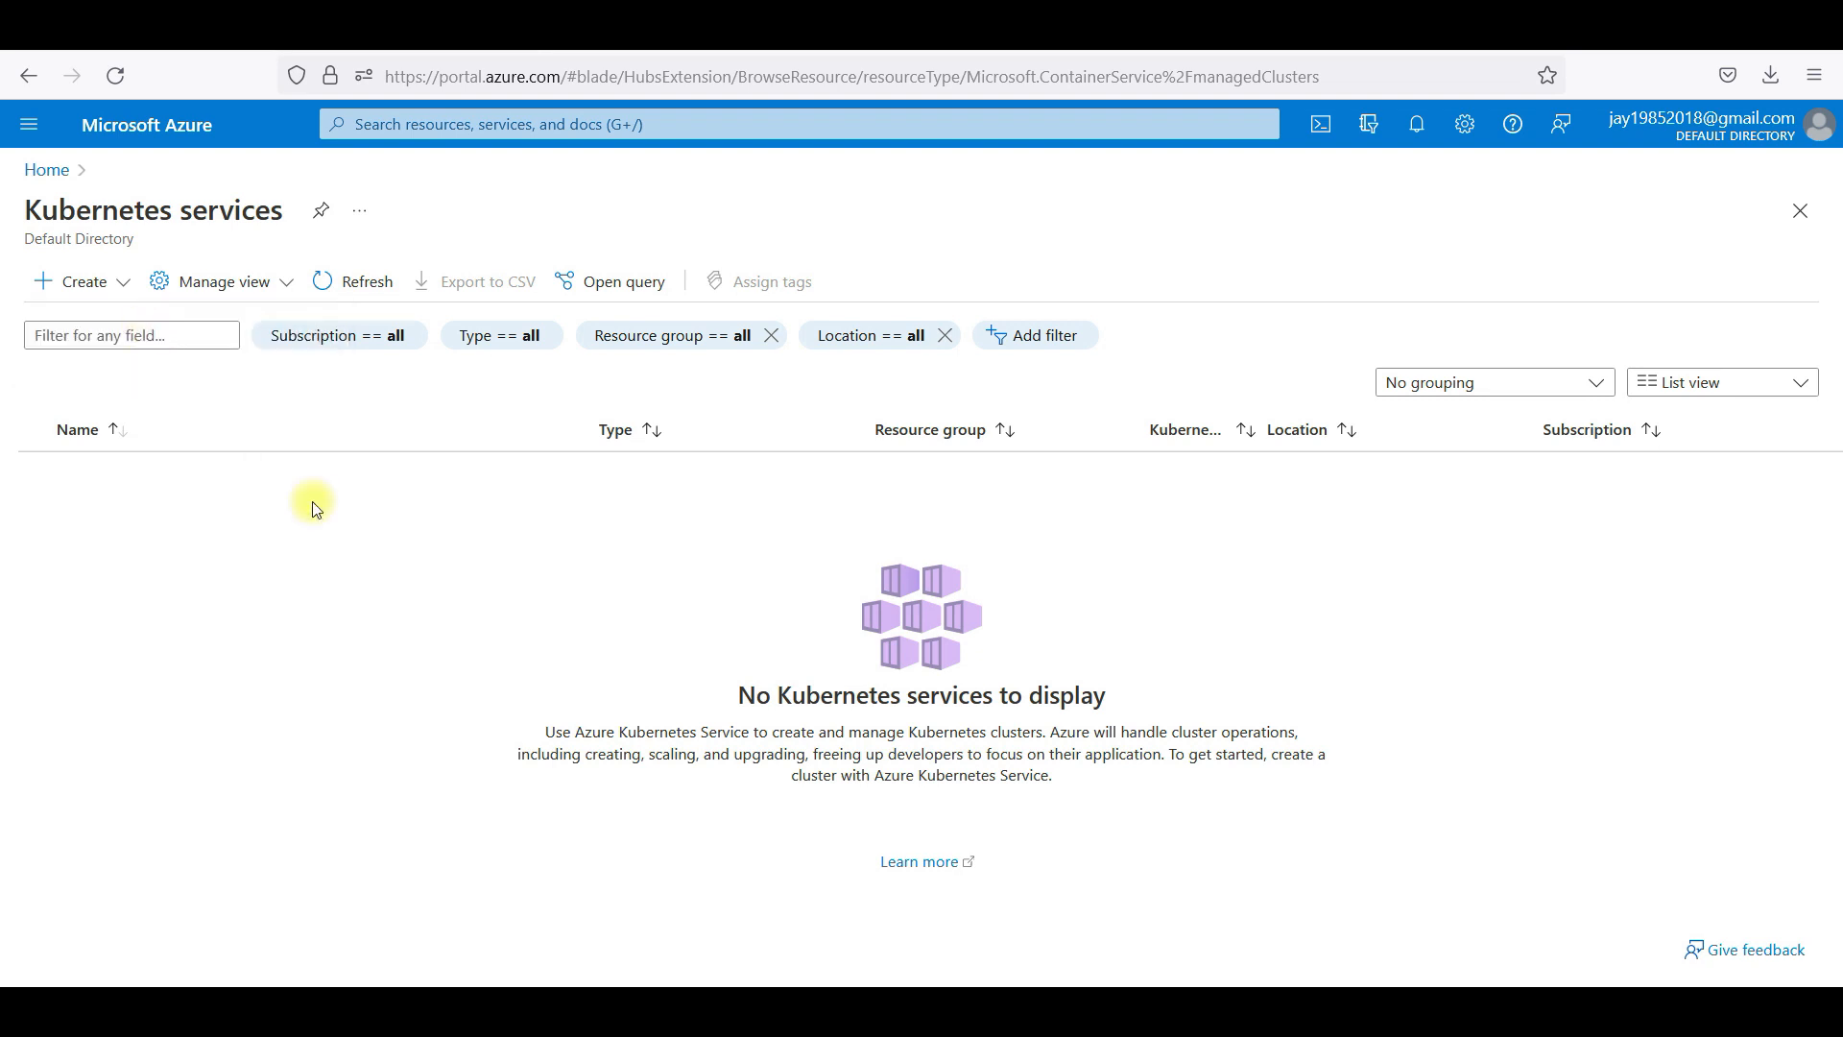
Start creating a Kubernetes cluster with a new resource group named k8RG.
left_click(73, 281)
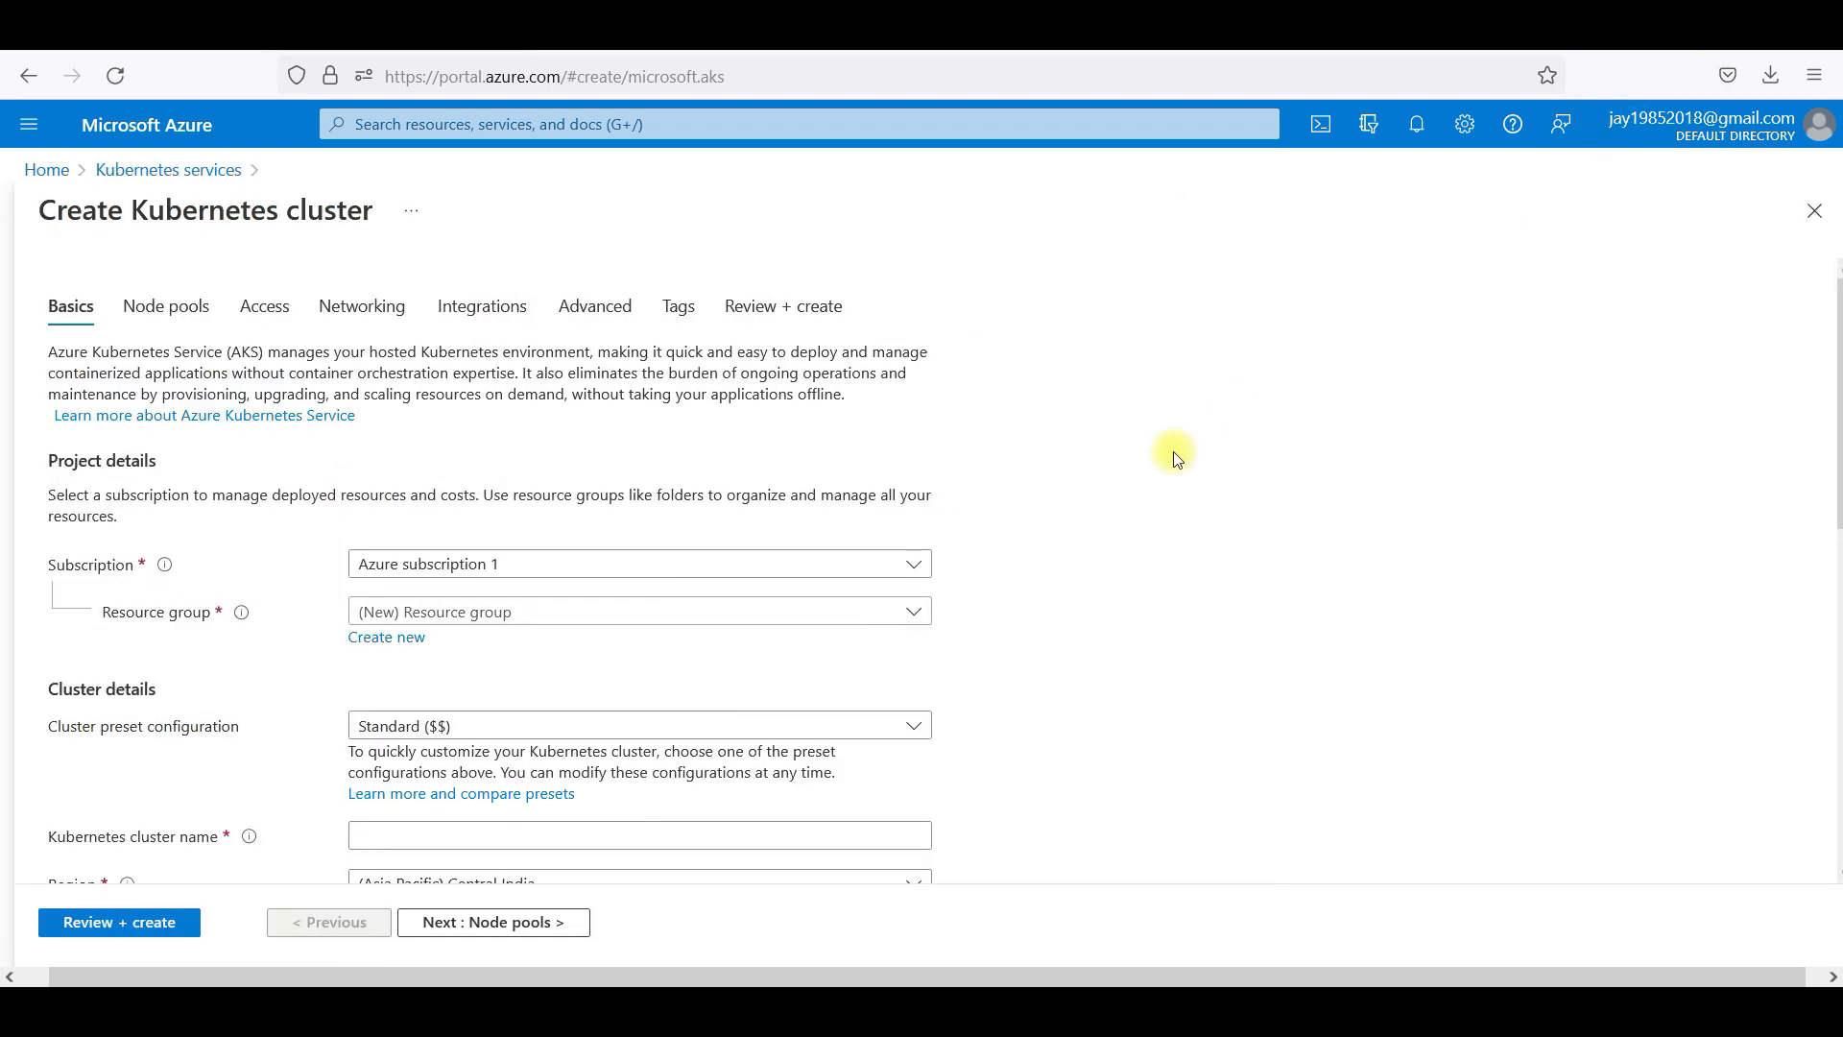
mouse_move(818, 557)
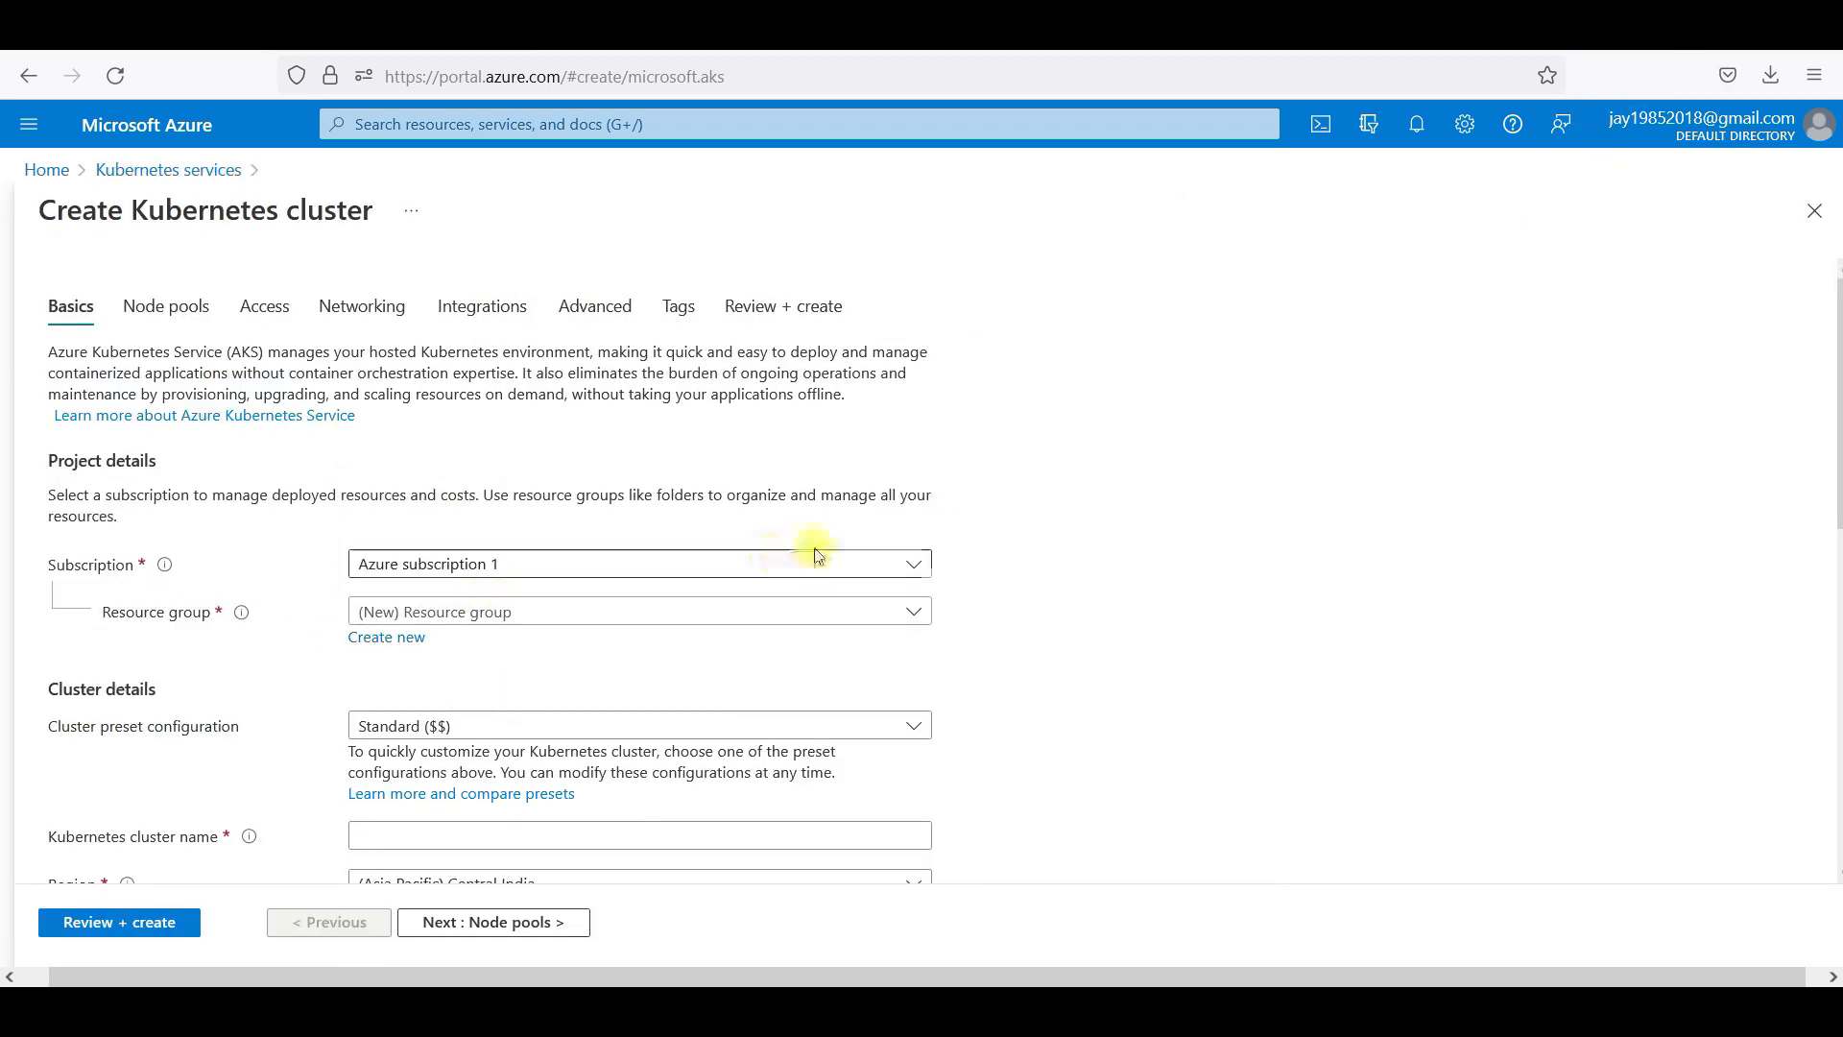
left_click(640, 565)
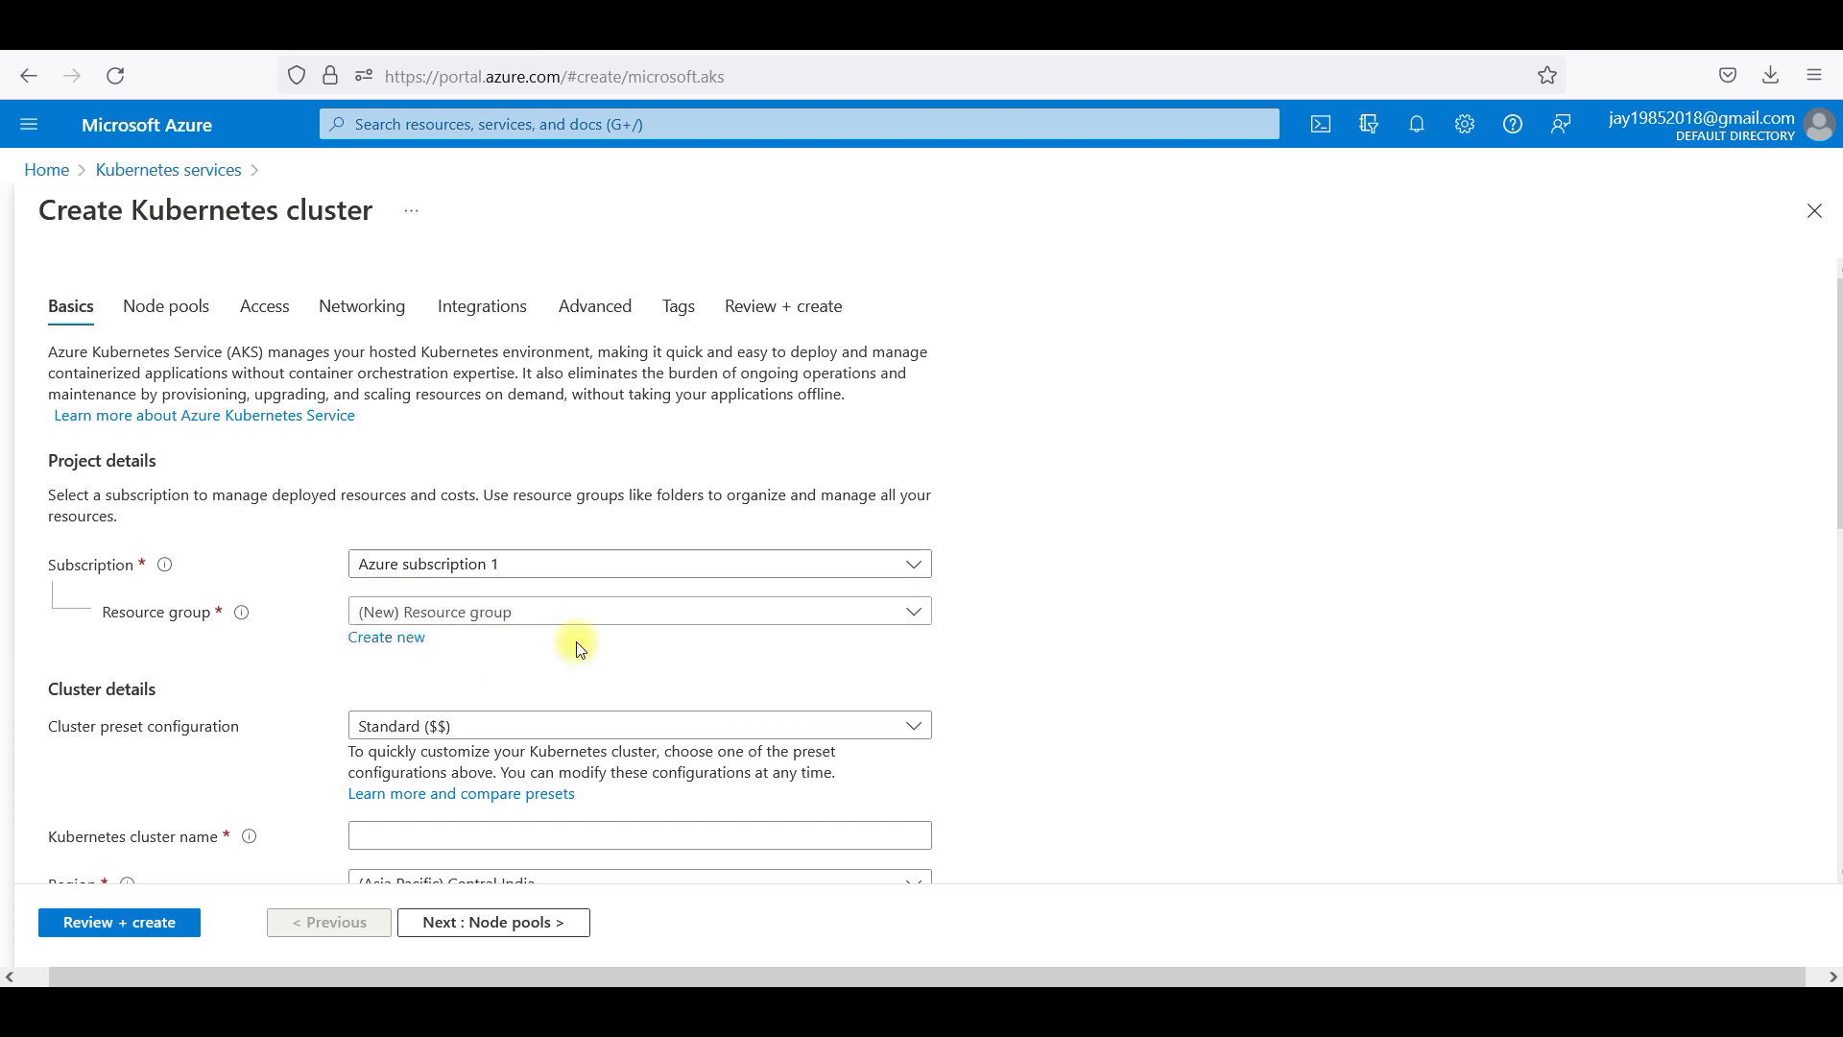
left_click(641, 612)
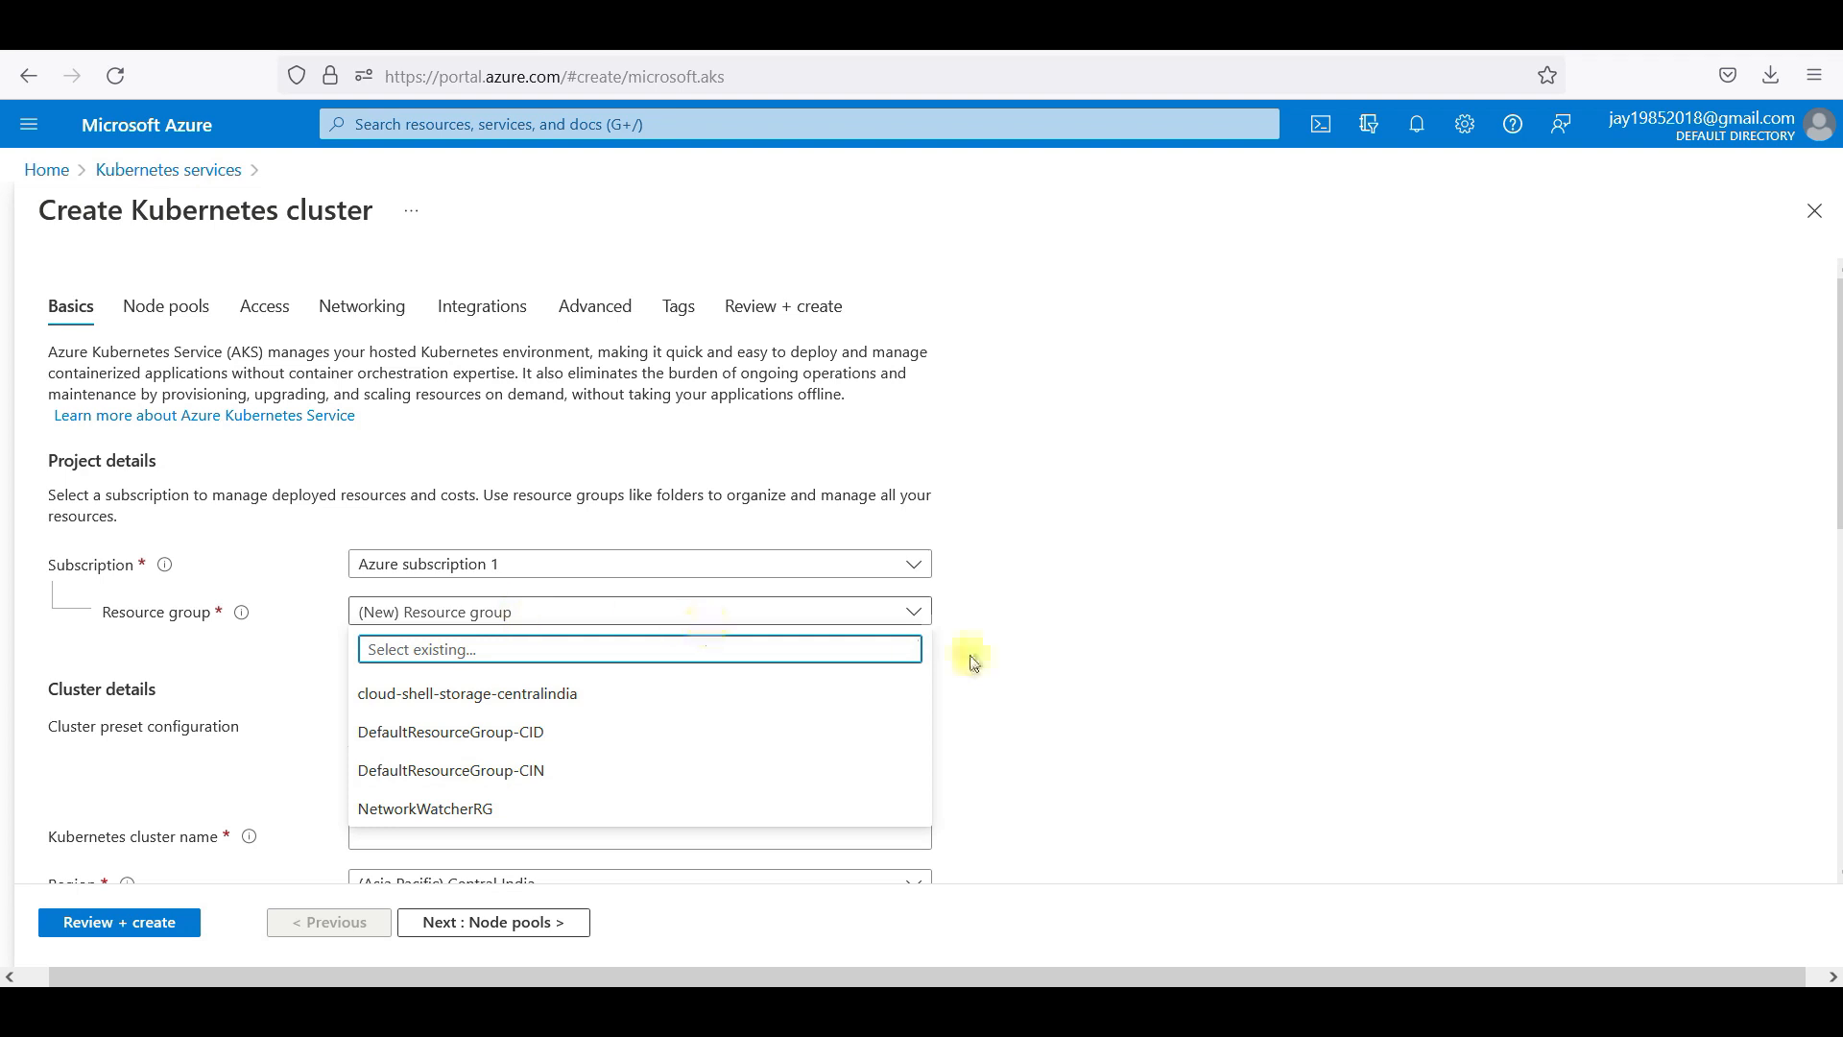
left_click(384, 637)
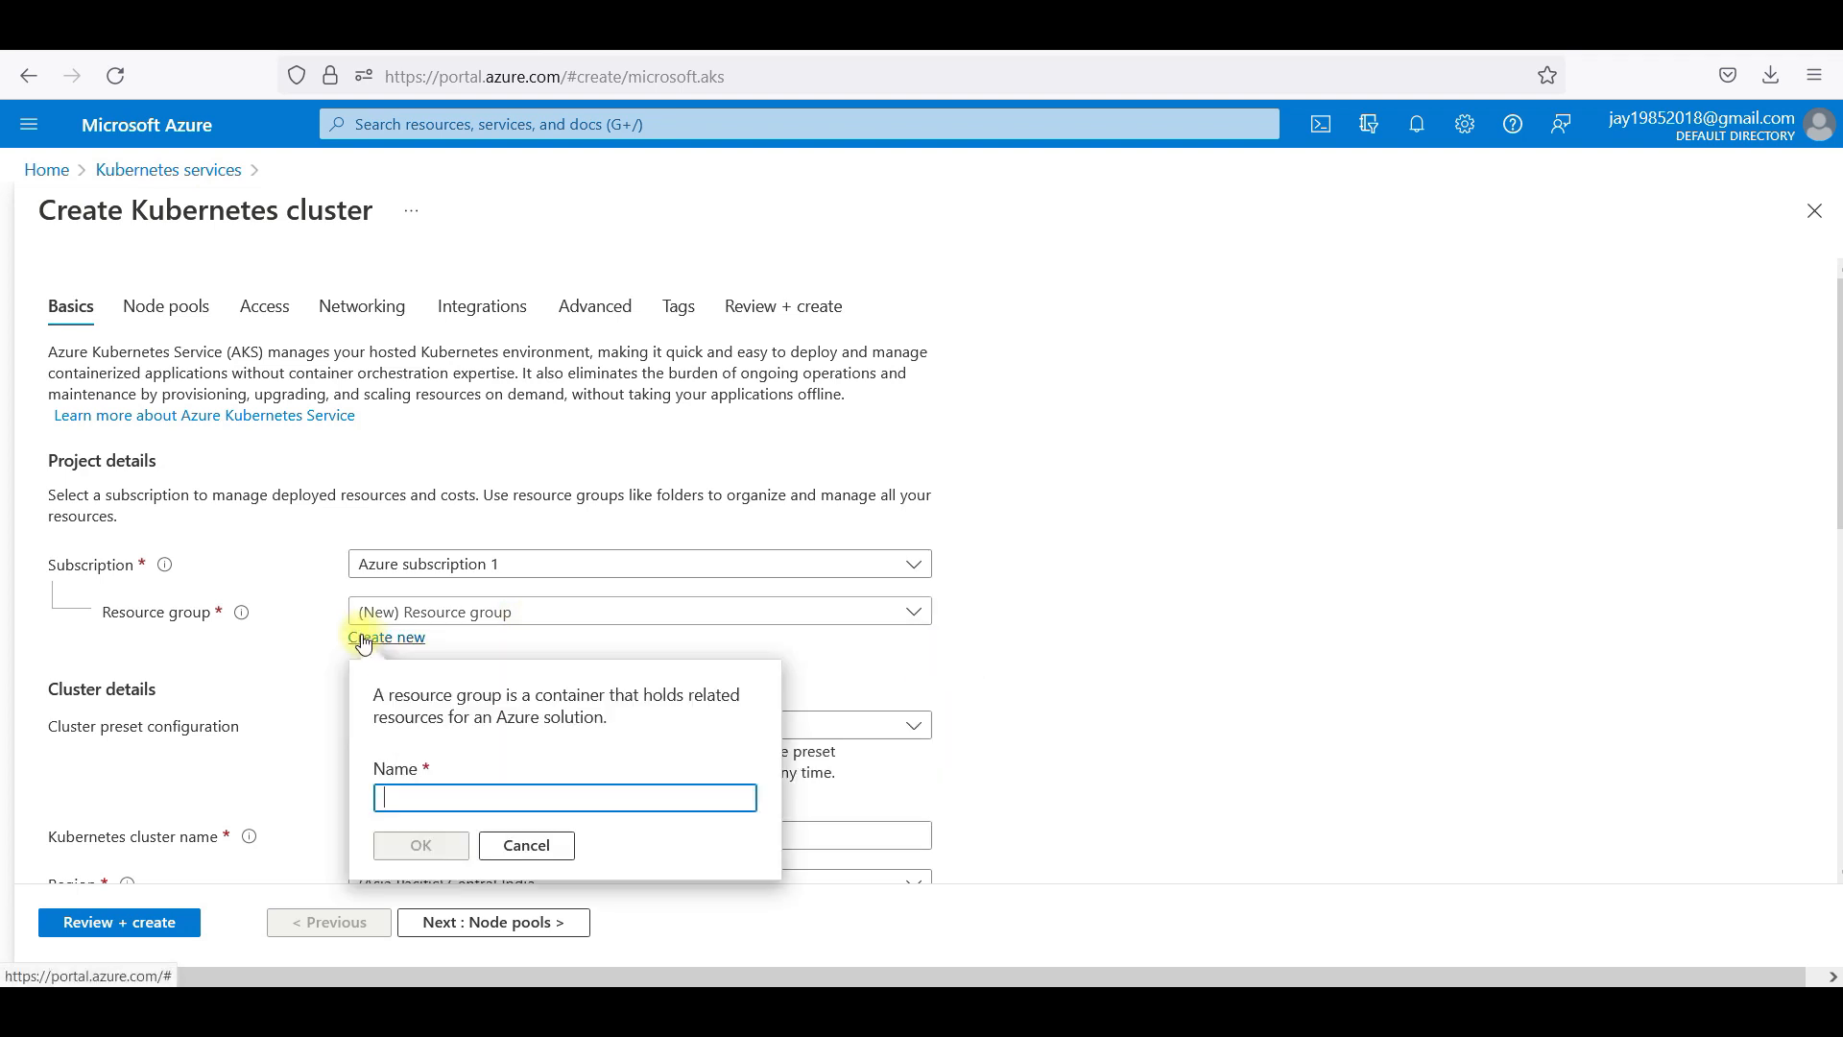
type("k8RG")
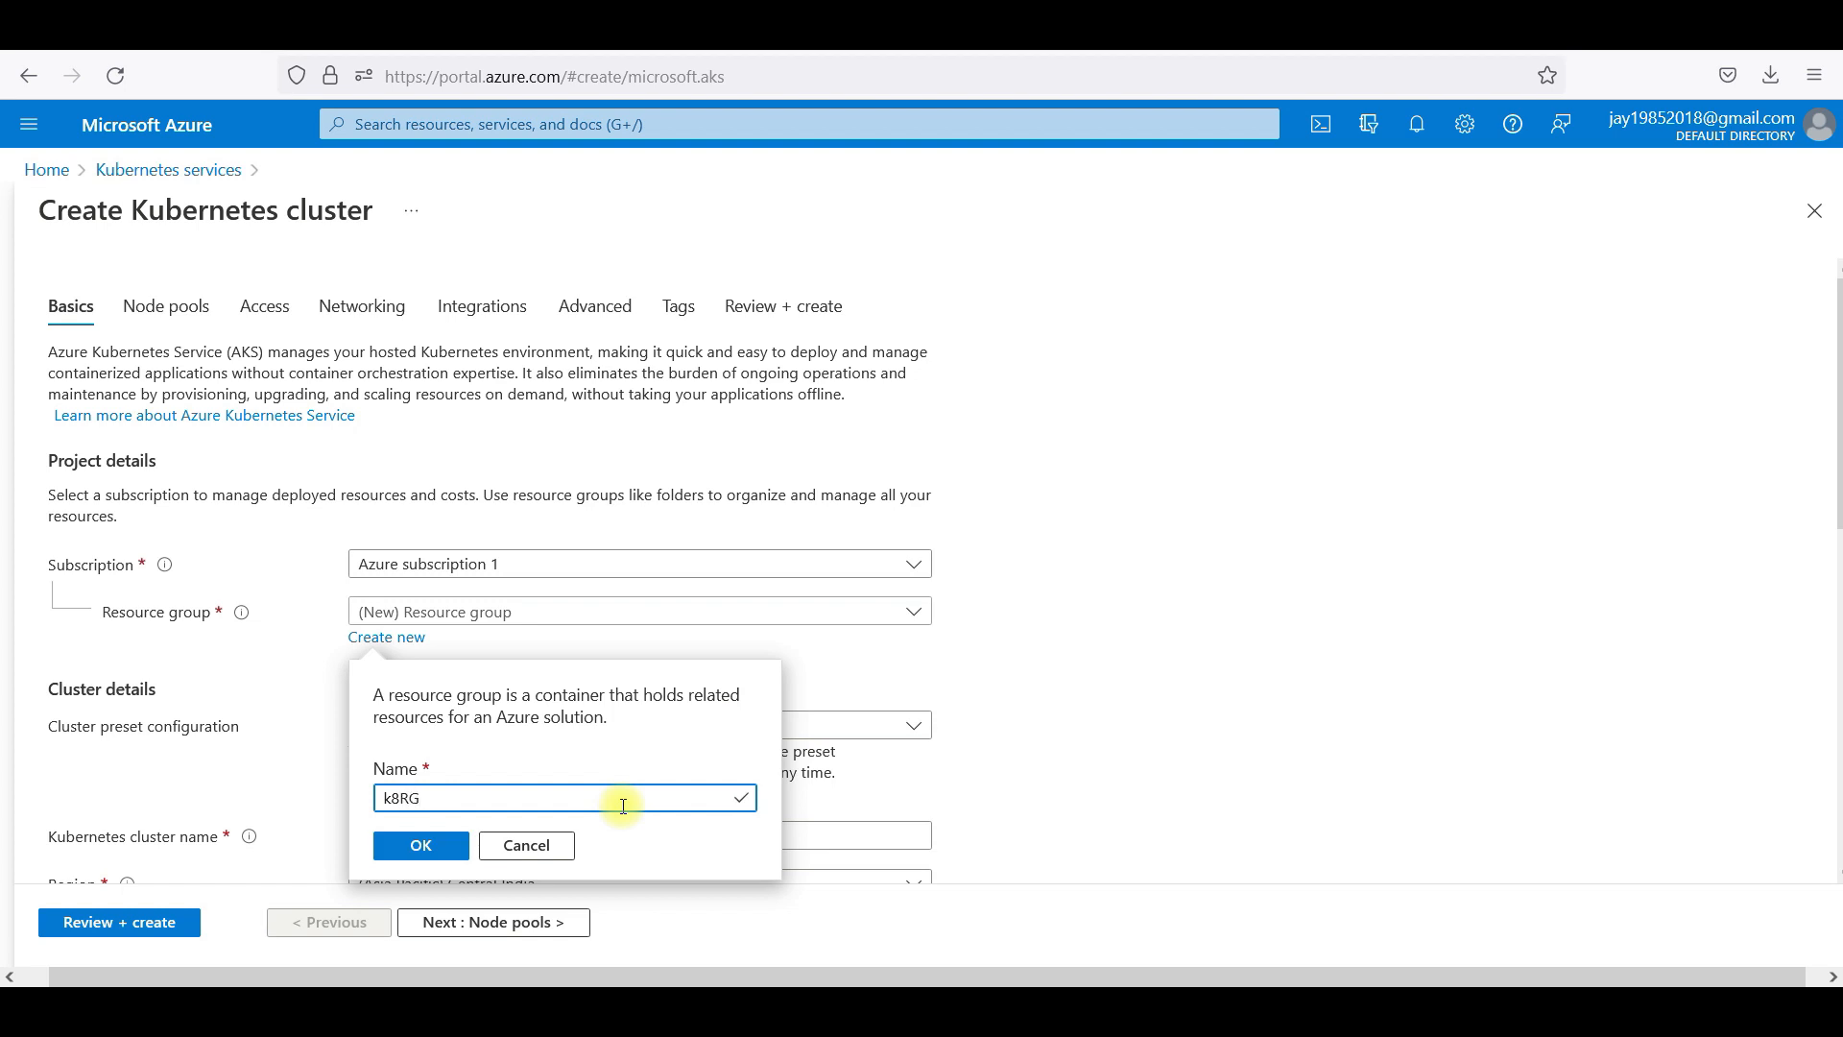
left_click(420, 845)
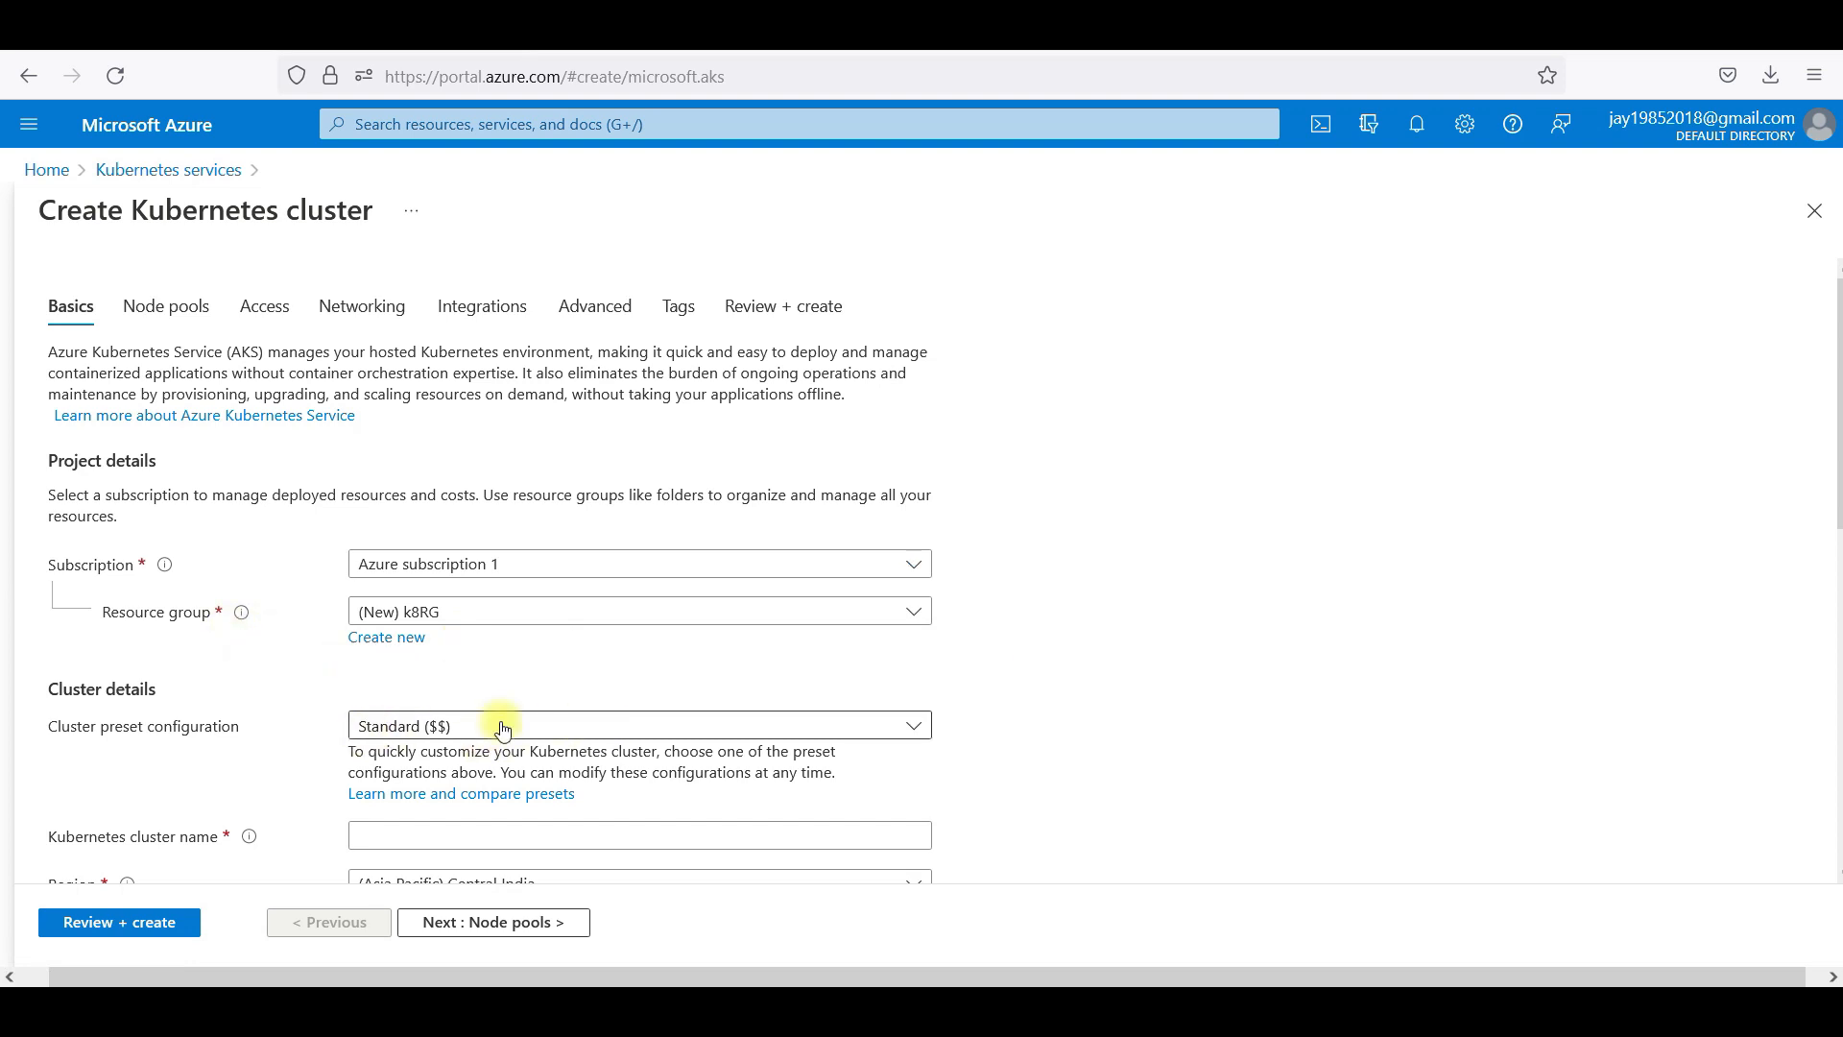
From the Cluster preset configuration list, show the comparison table for all presets.
scroll("down", 3)
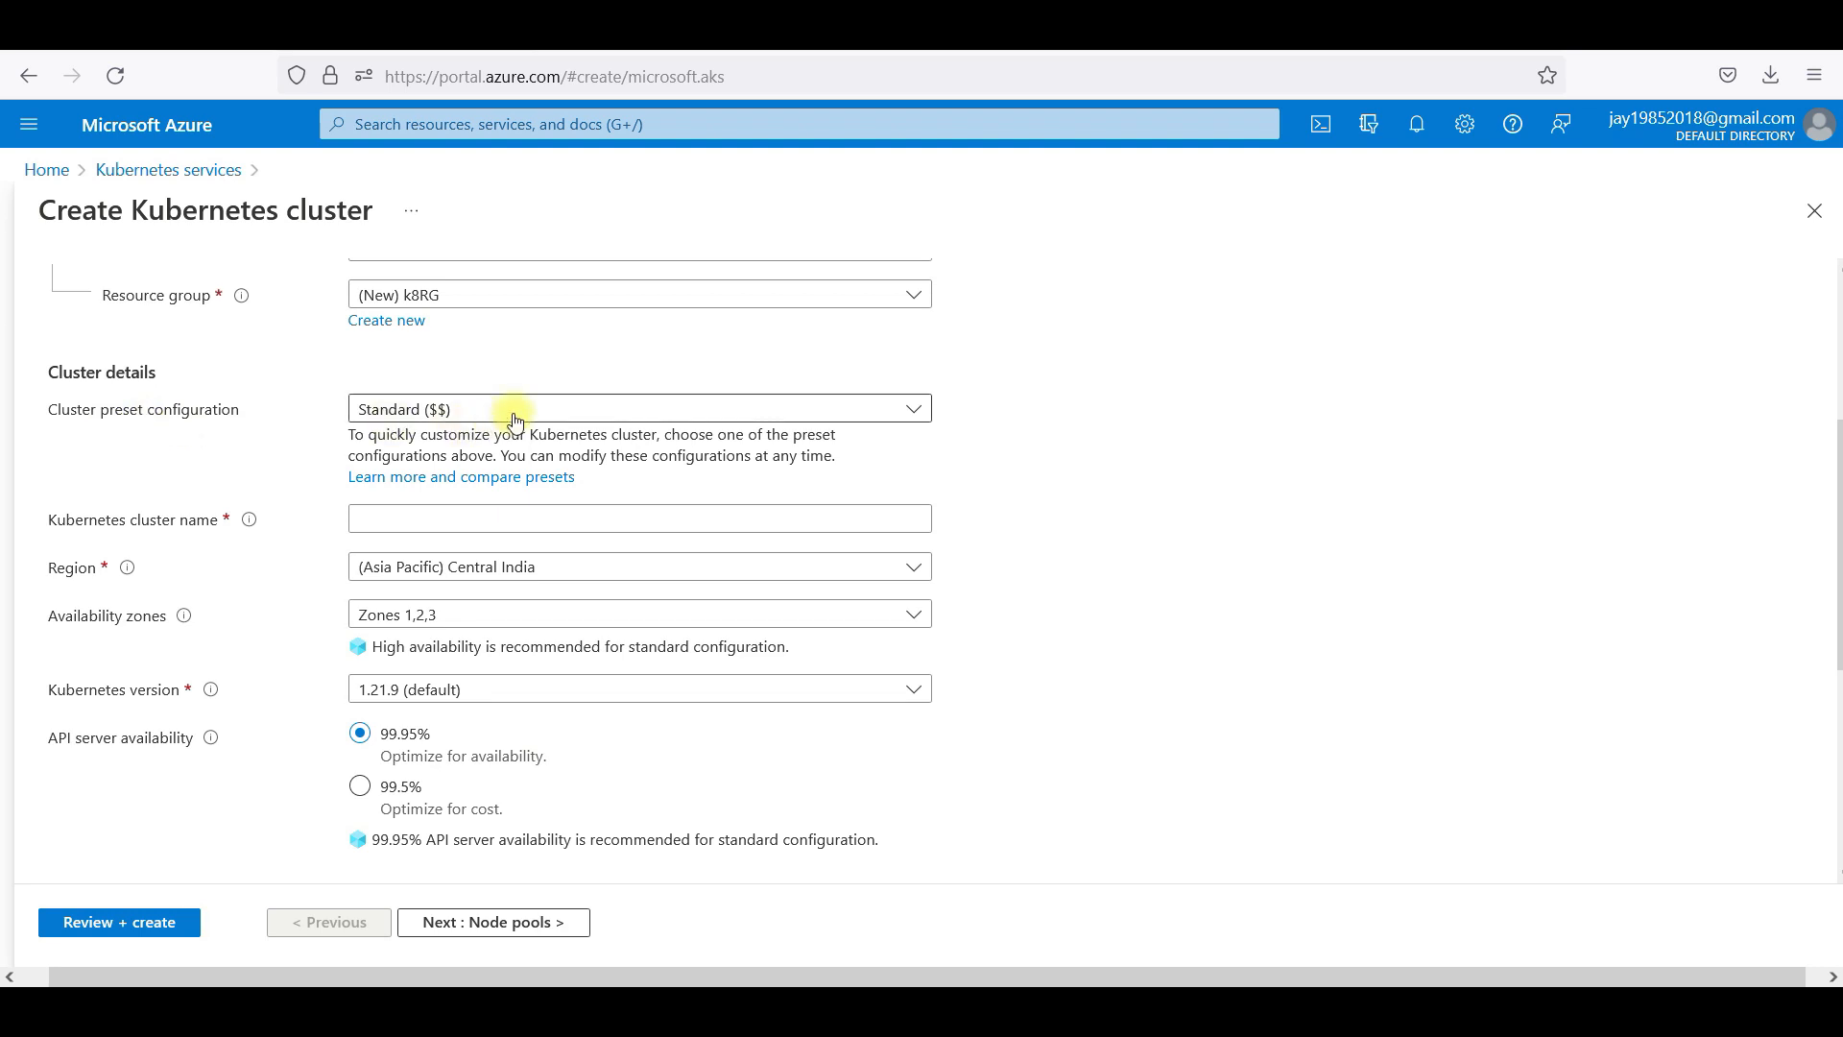
left_click(640, 407)
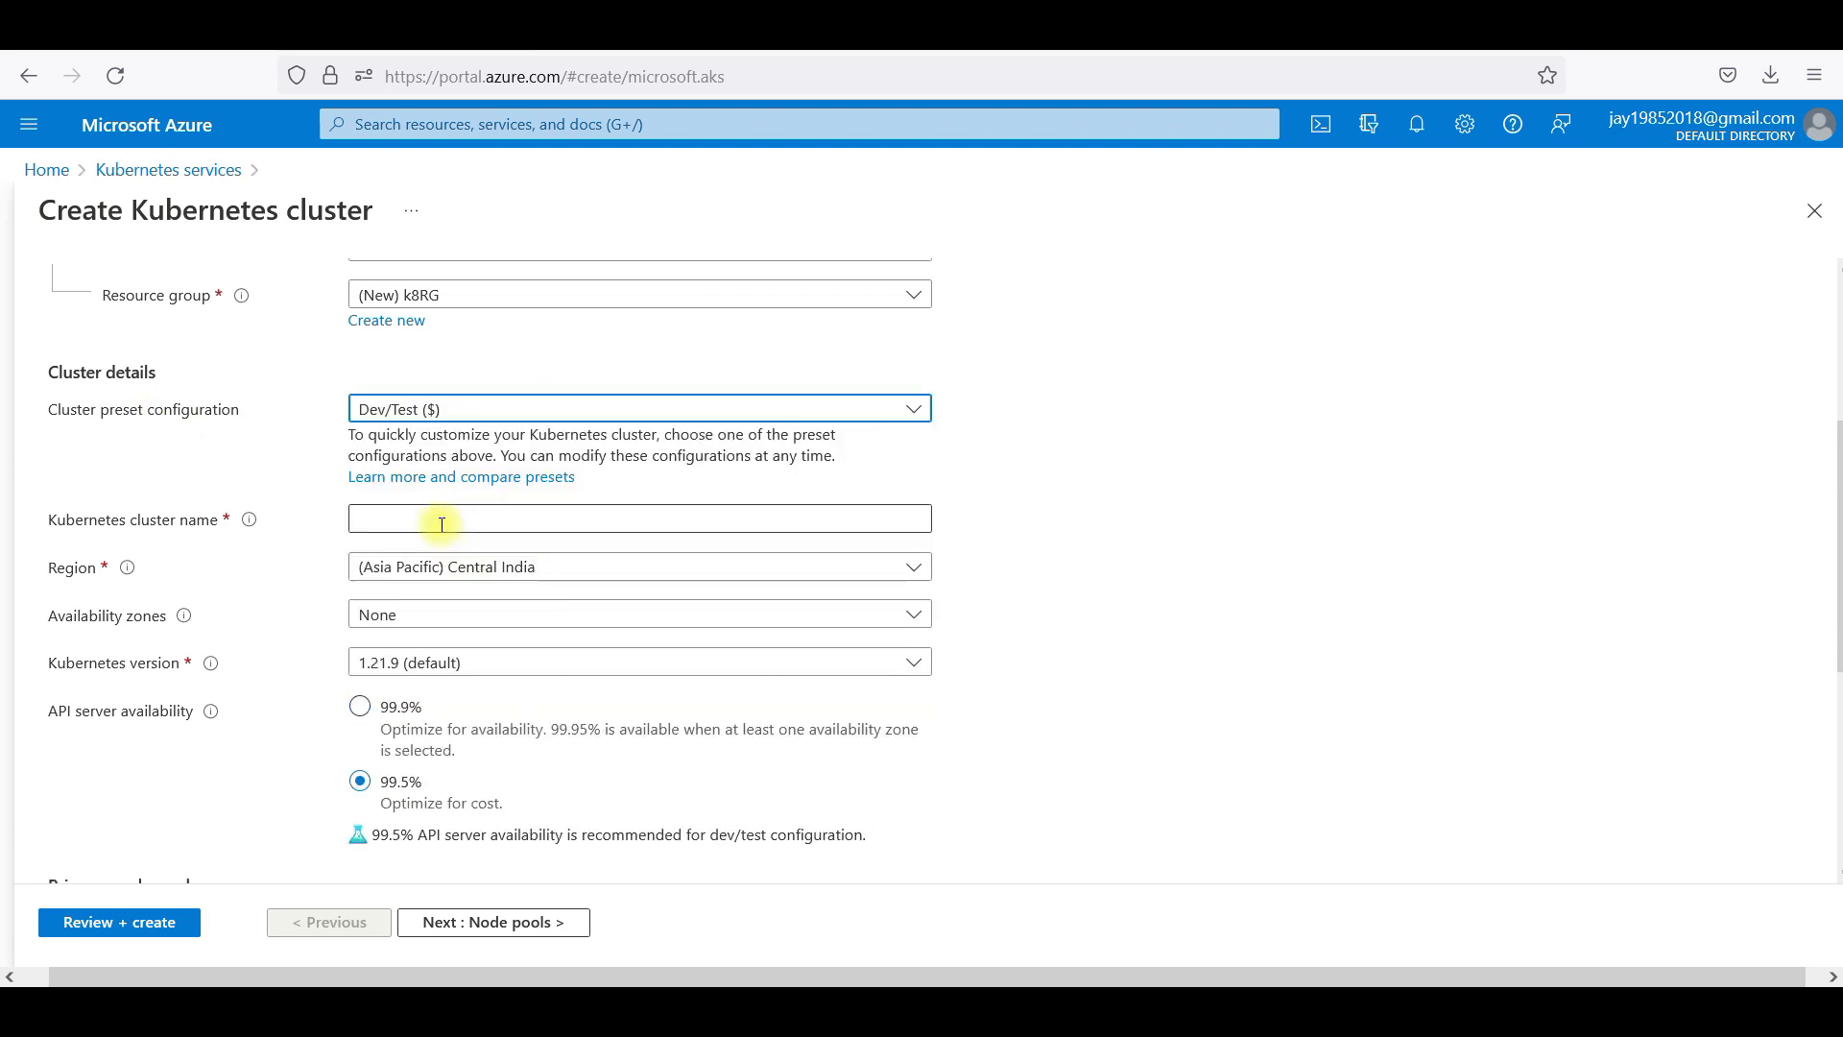
mouse_move(814, 413)
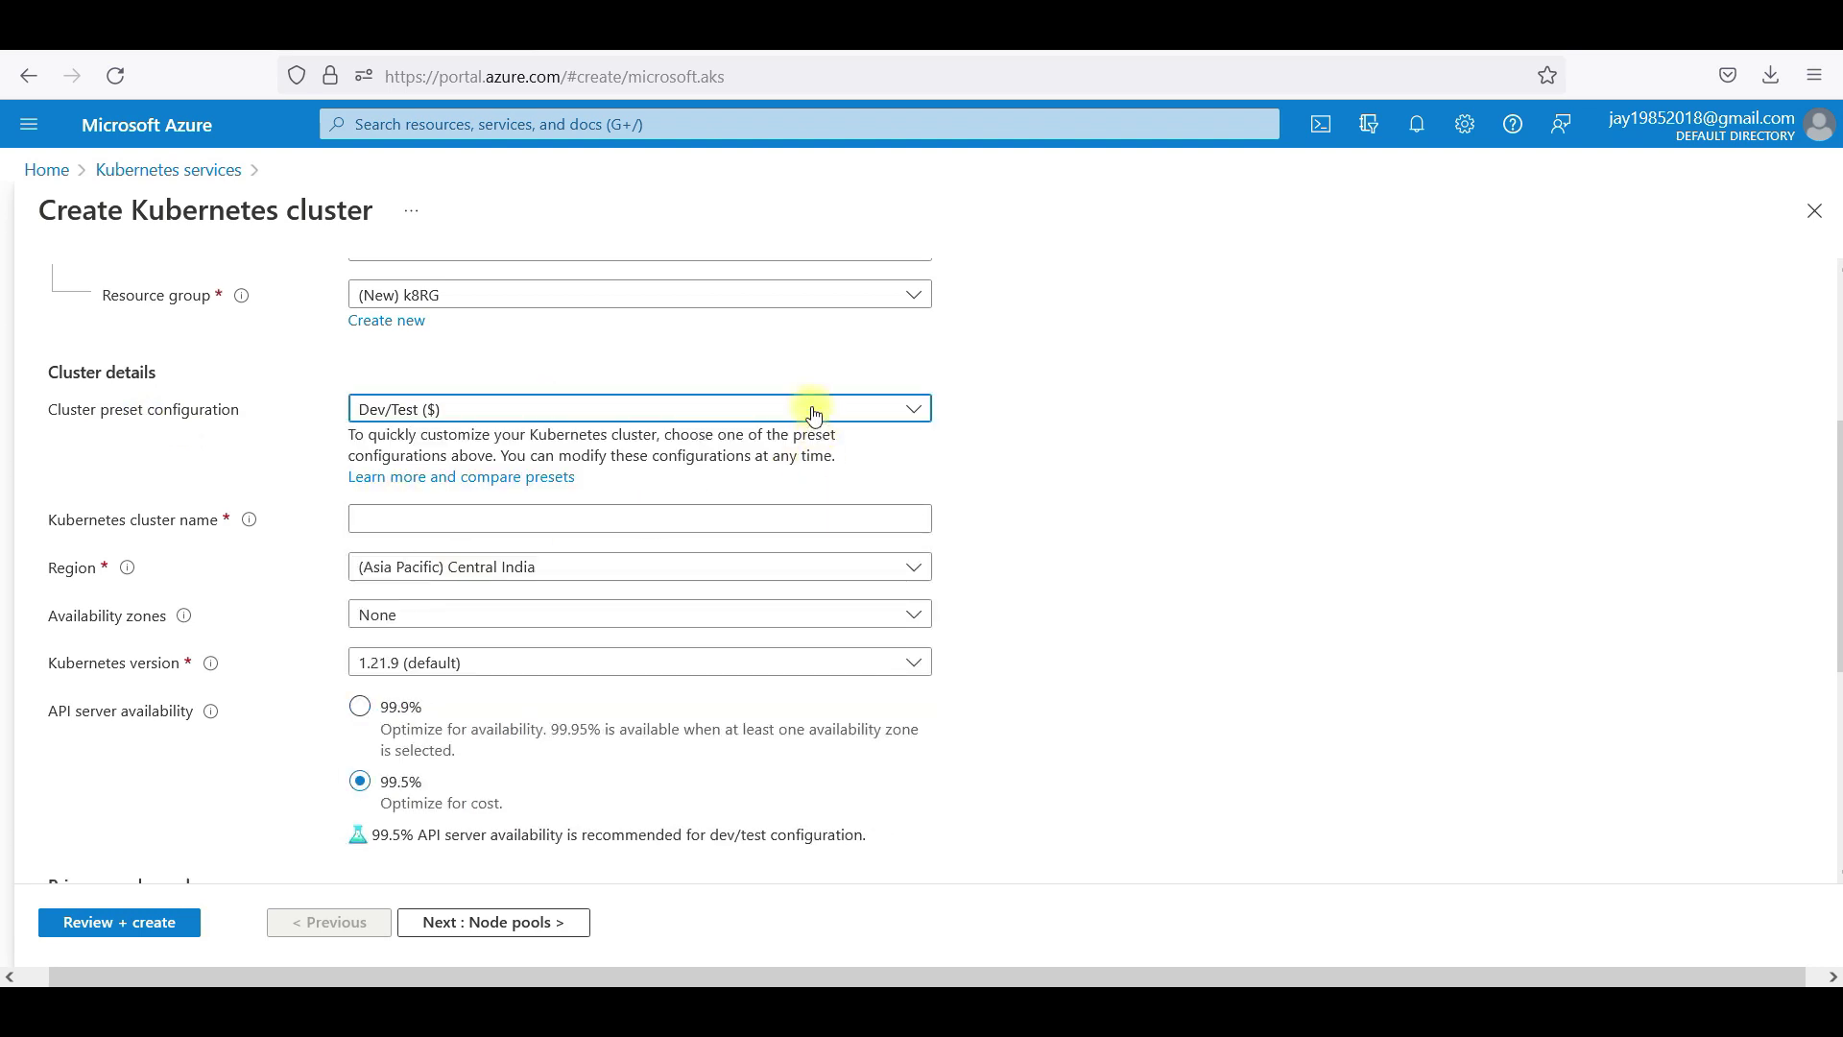
left_click(640, 407)
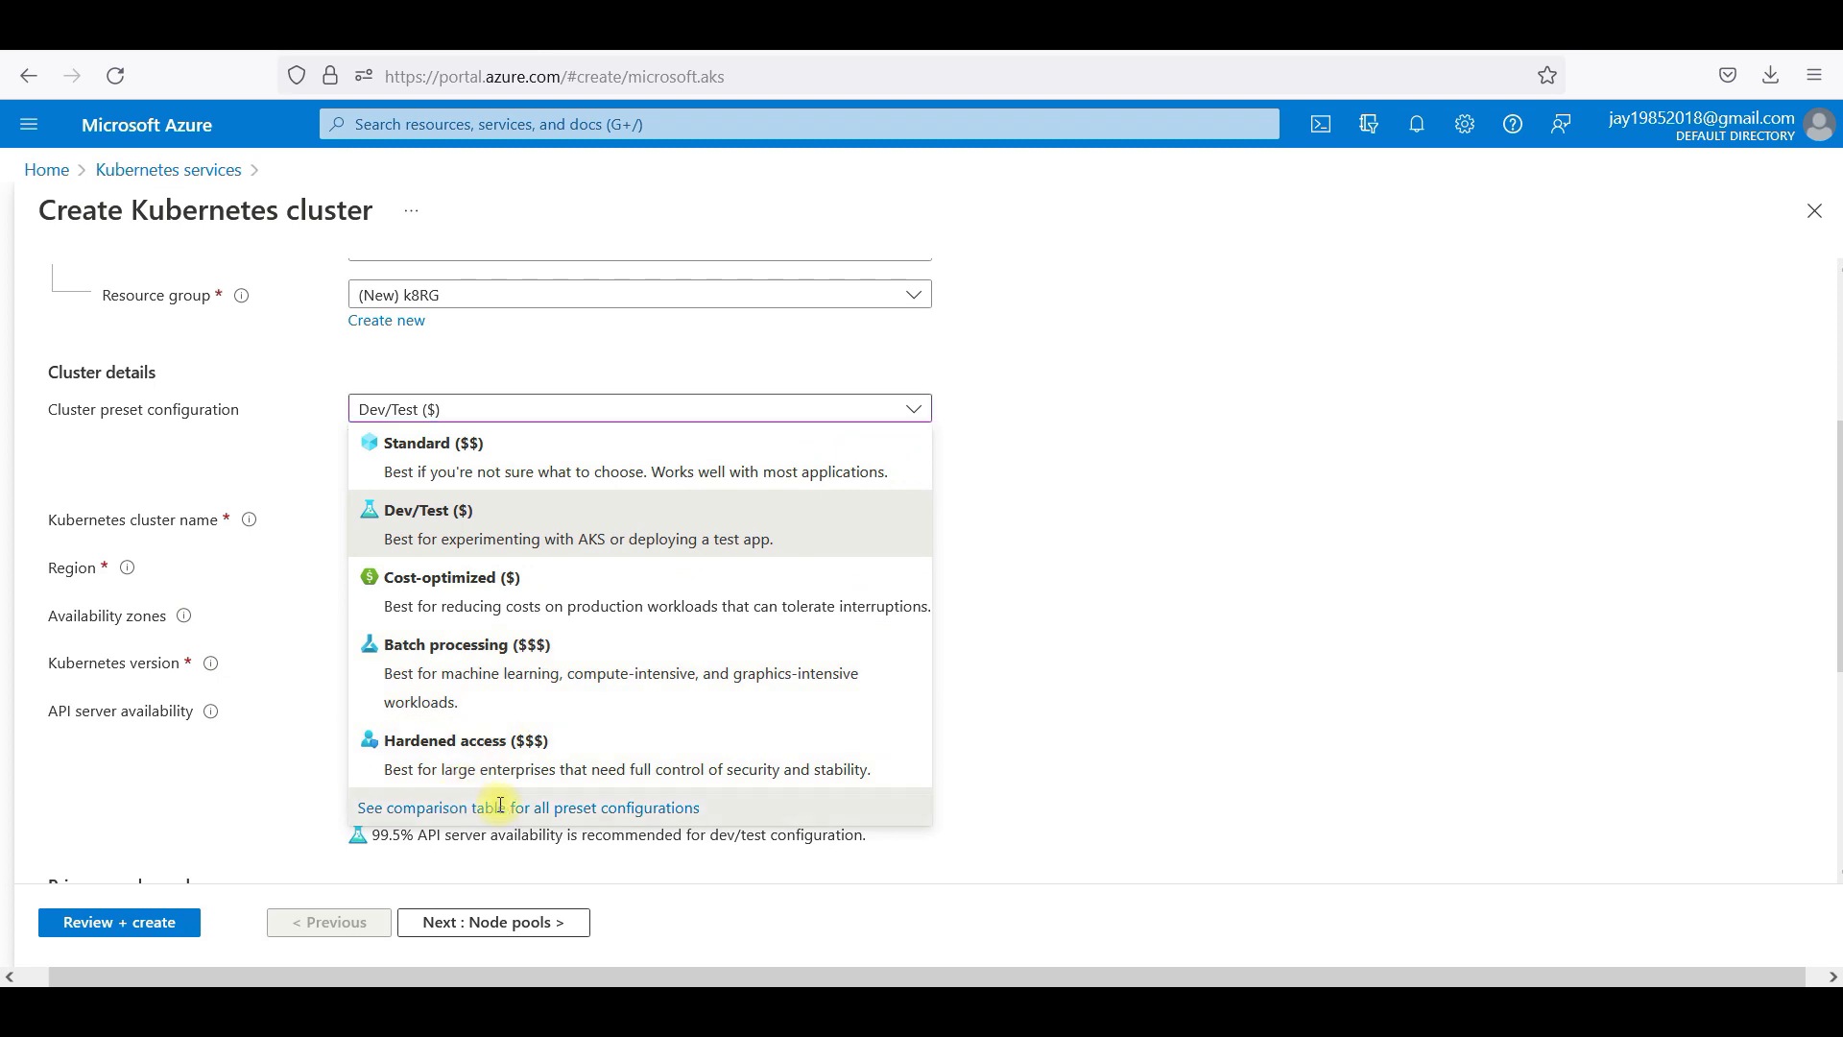
left_click(528, 807)
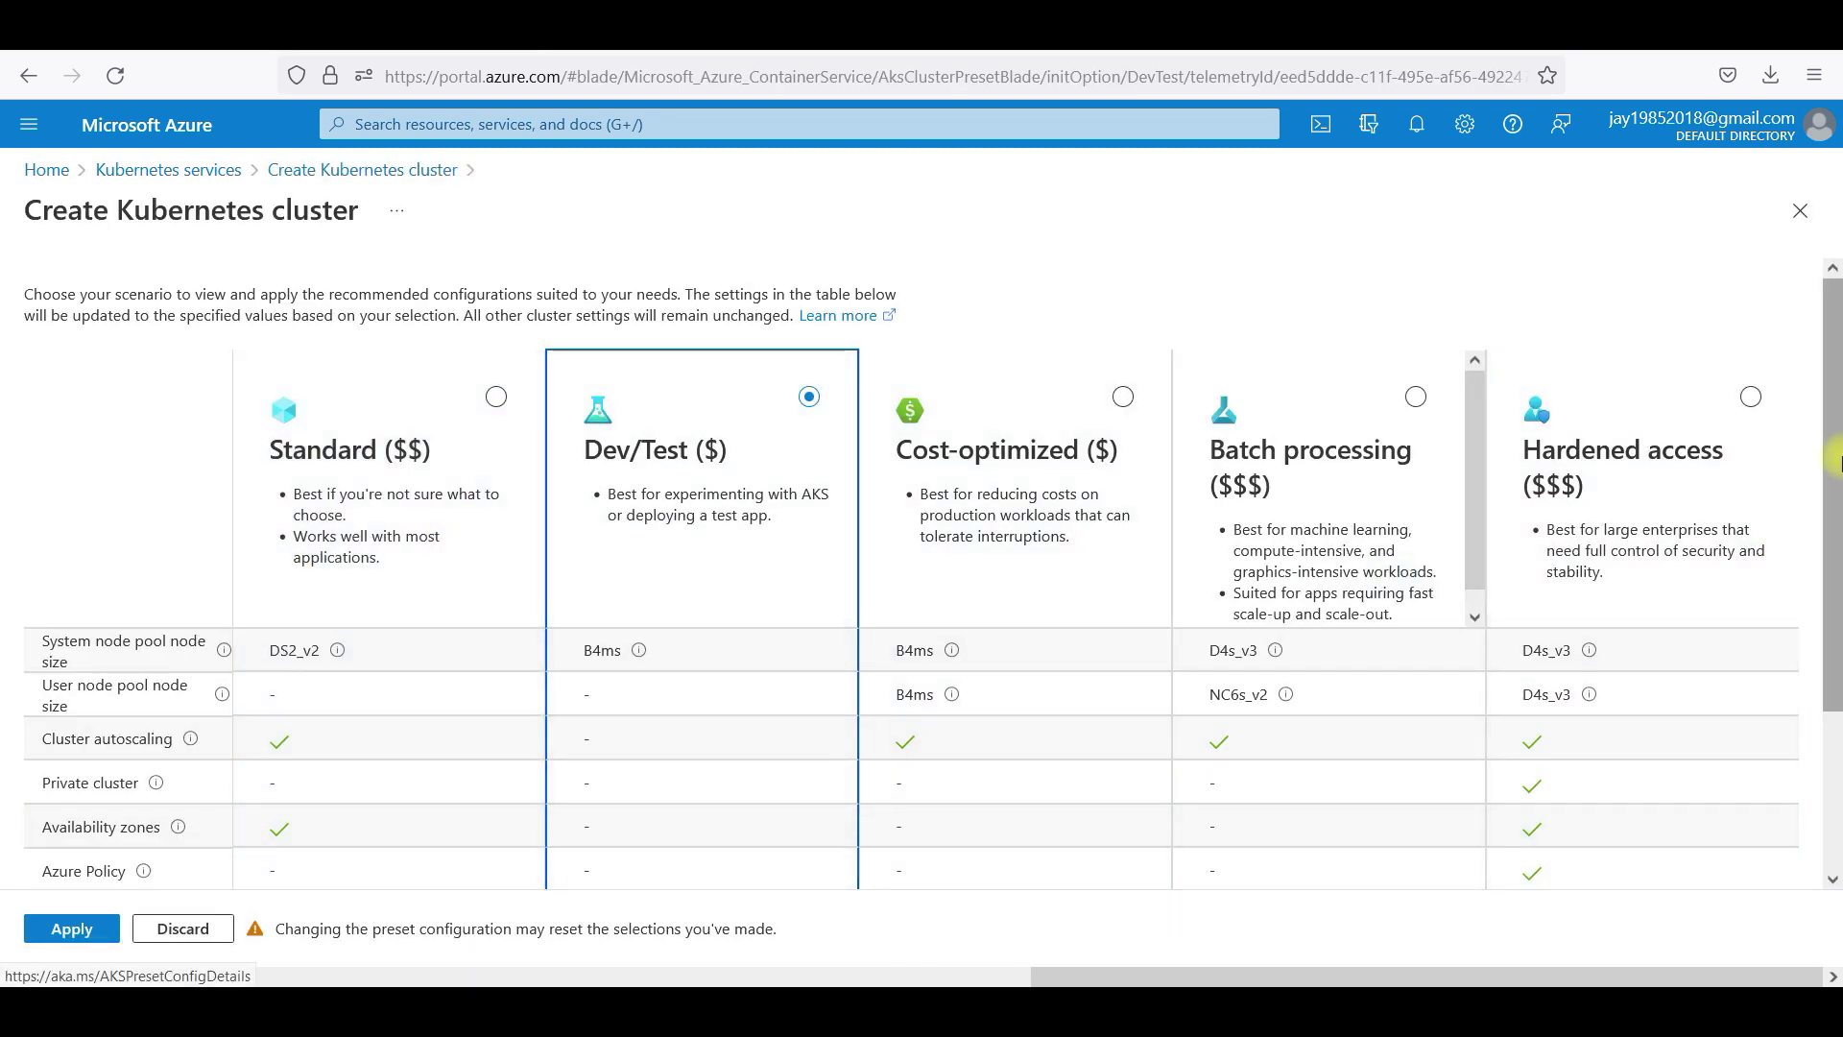
Review the preset comparison and discard it, keeping Dev/Test as the preset.
scroll("down", 3)
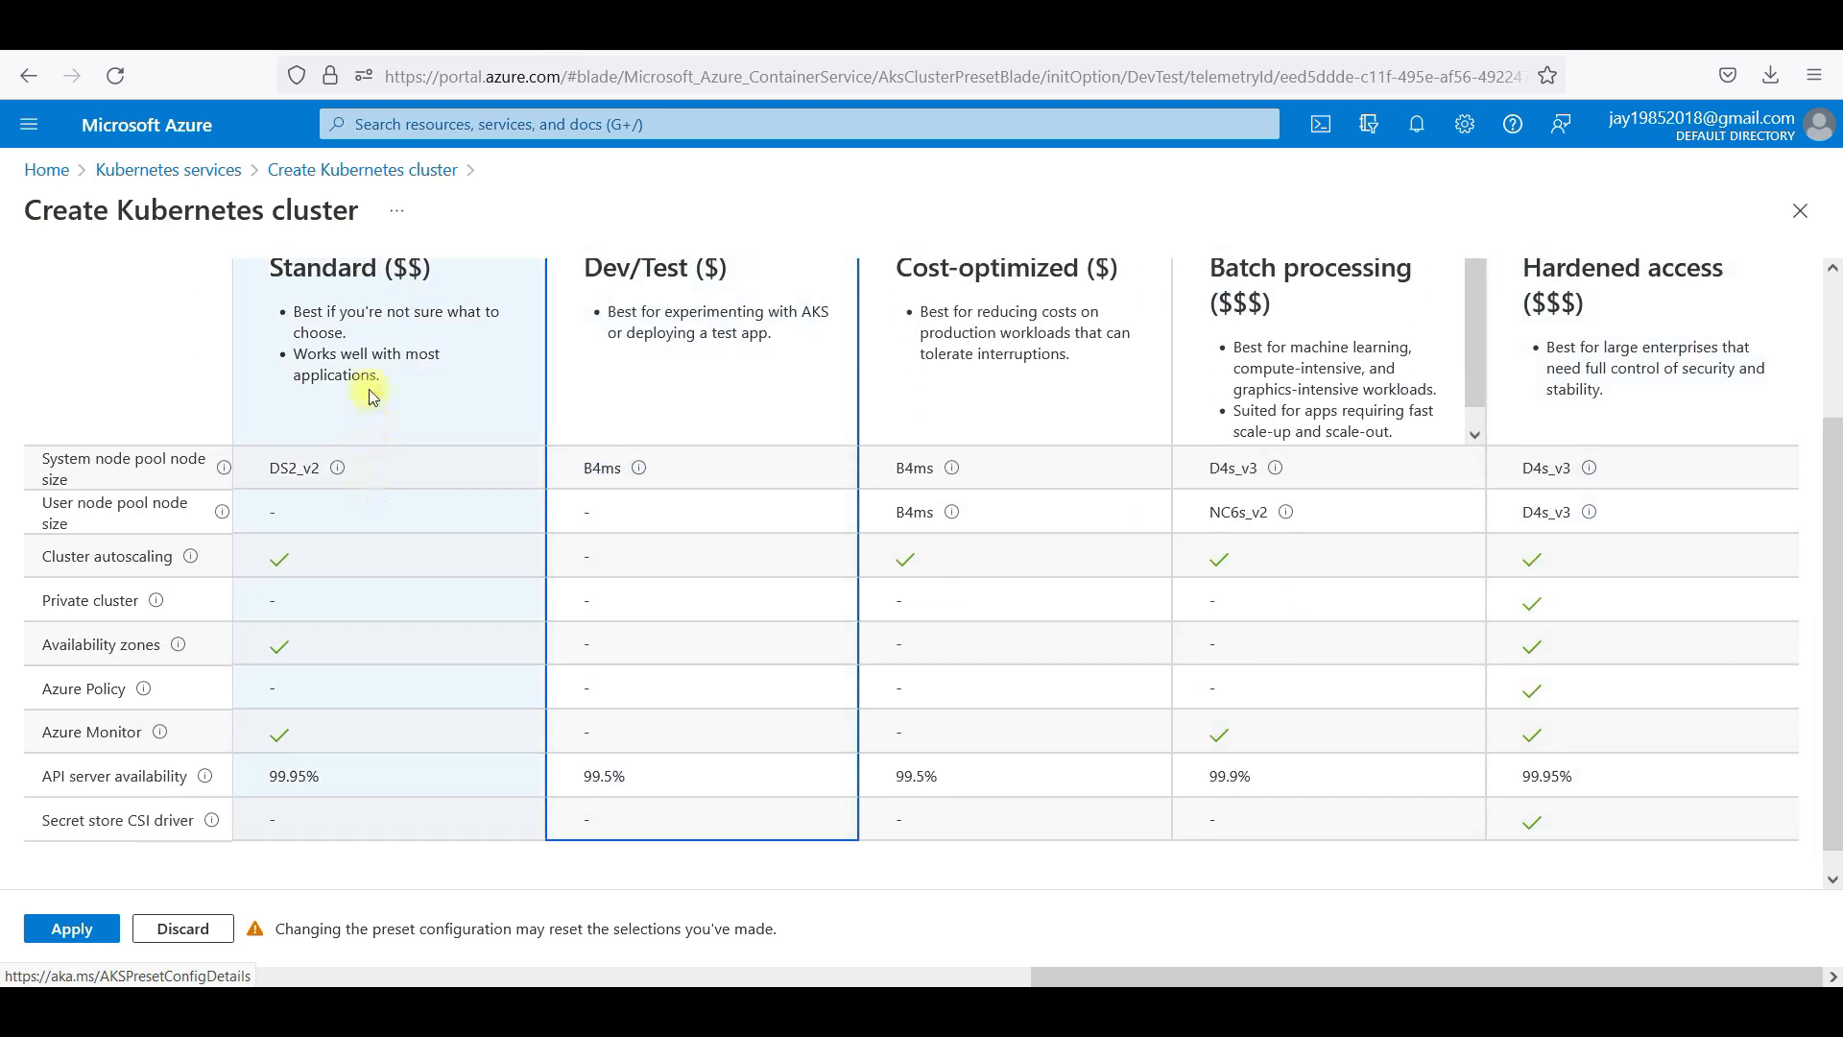
mouse_move(242, 710)
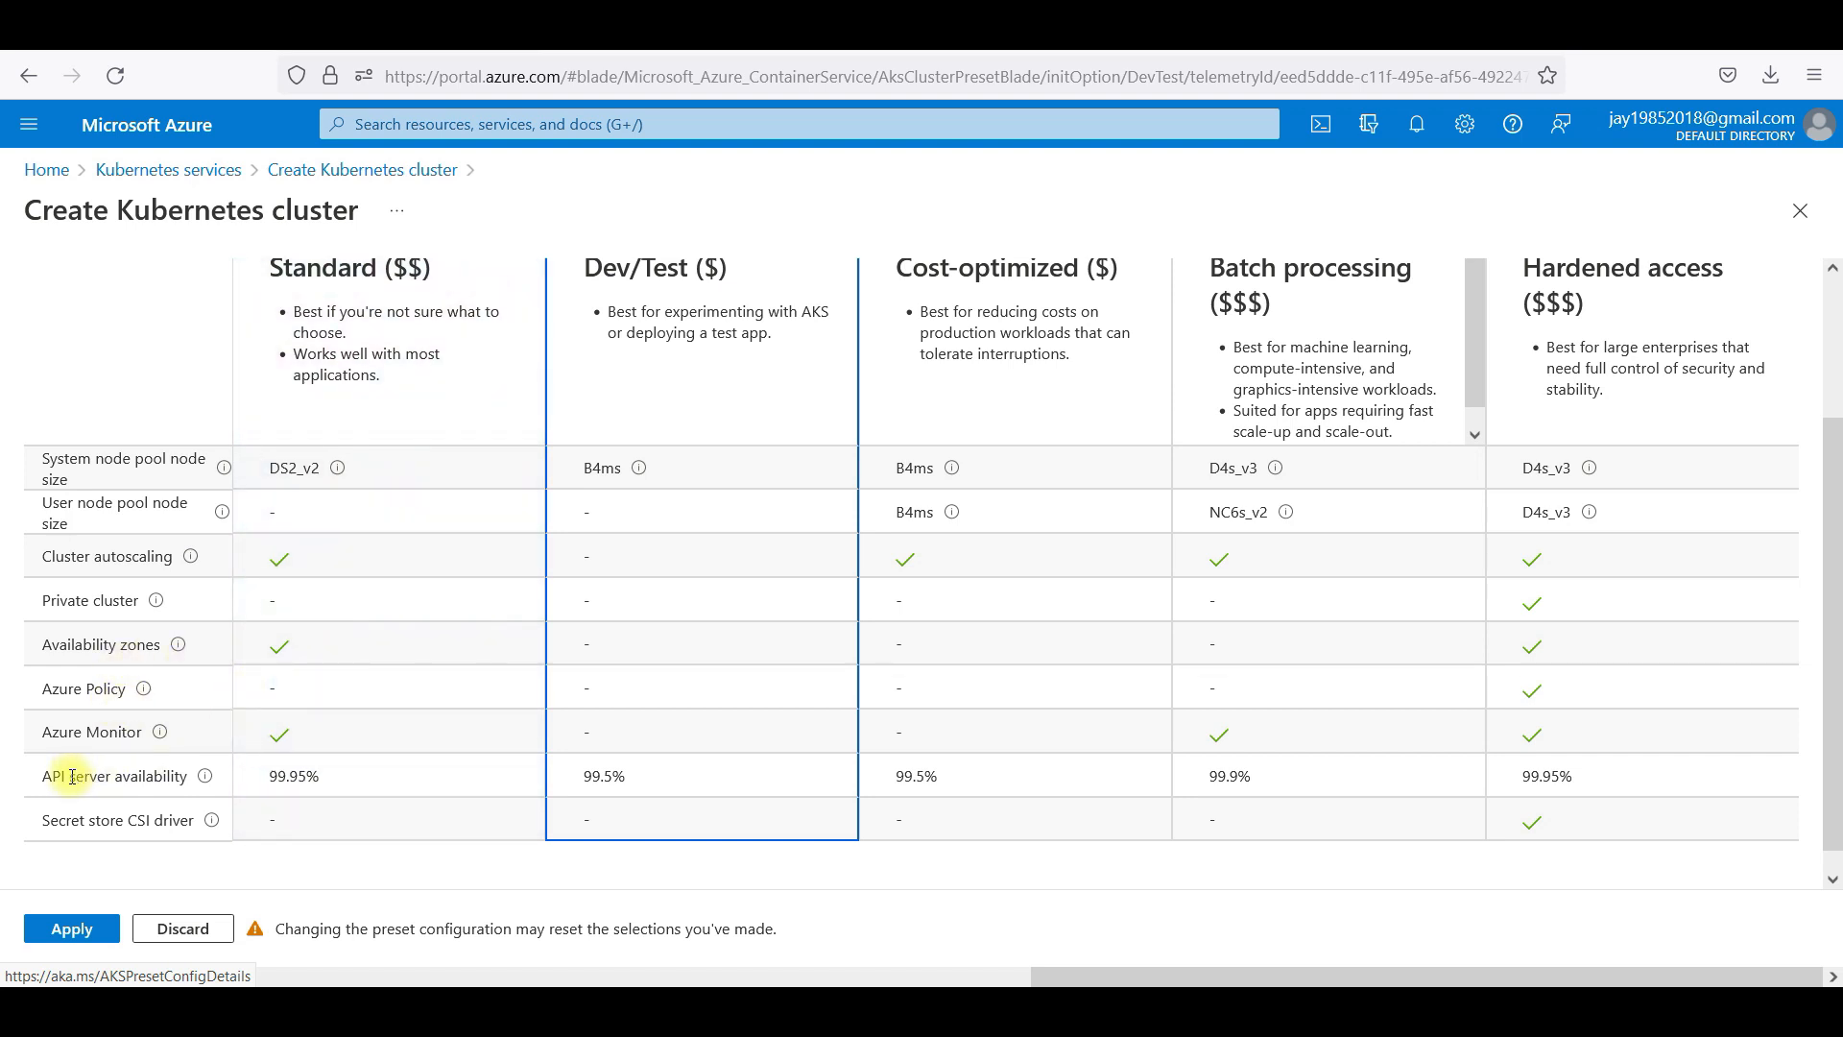
mouse_move(334, 795)
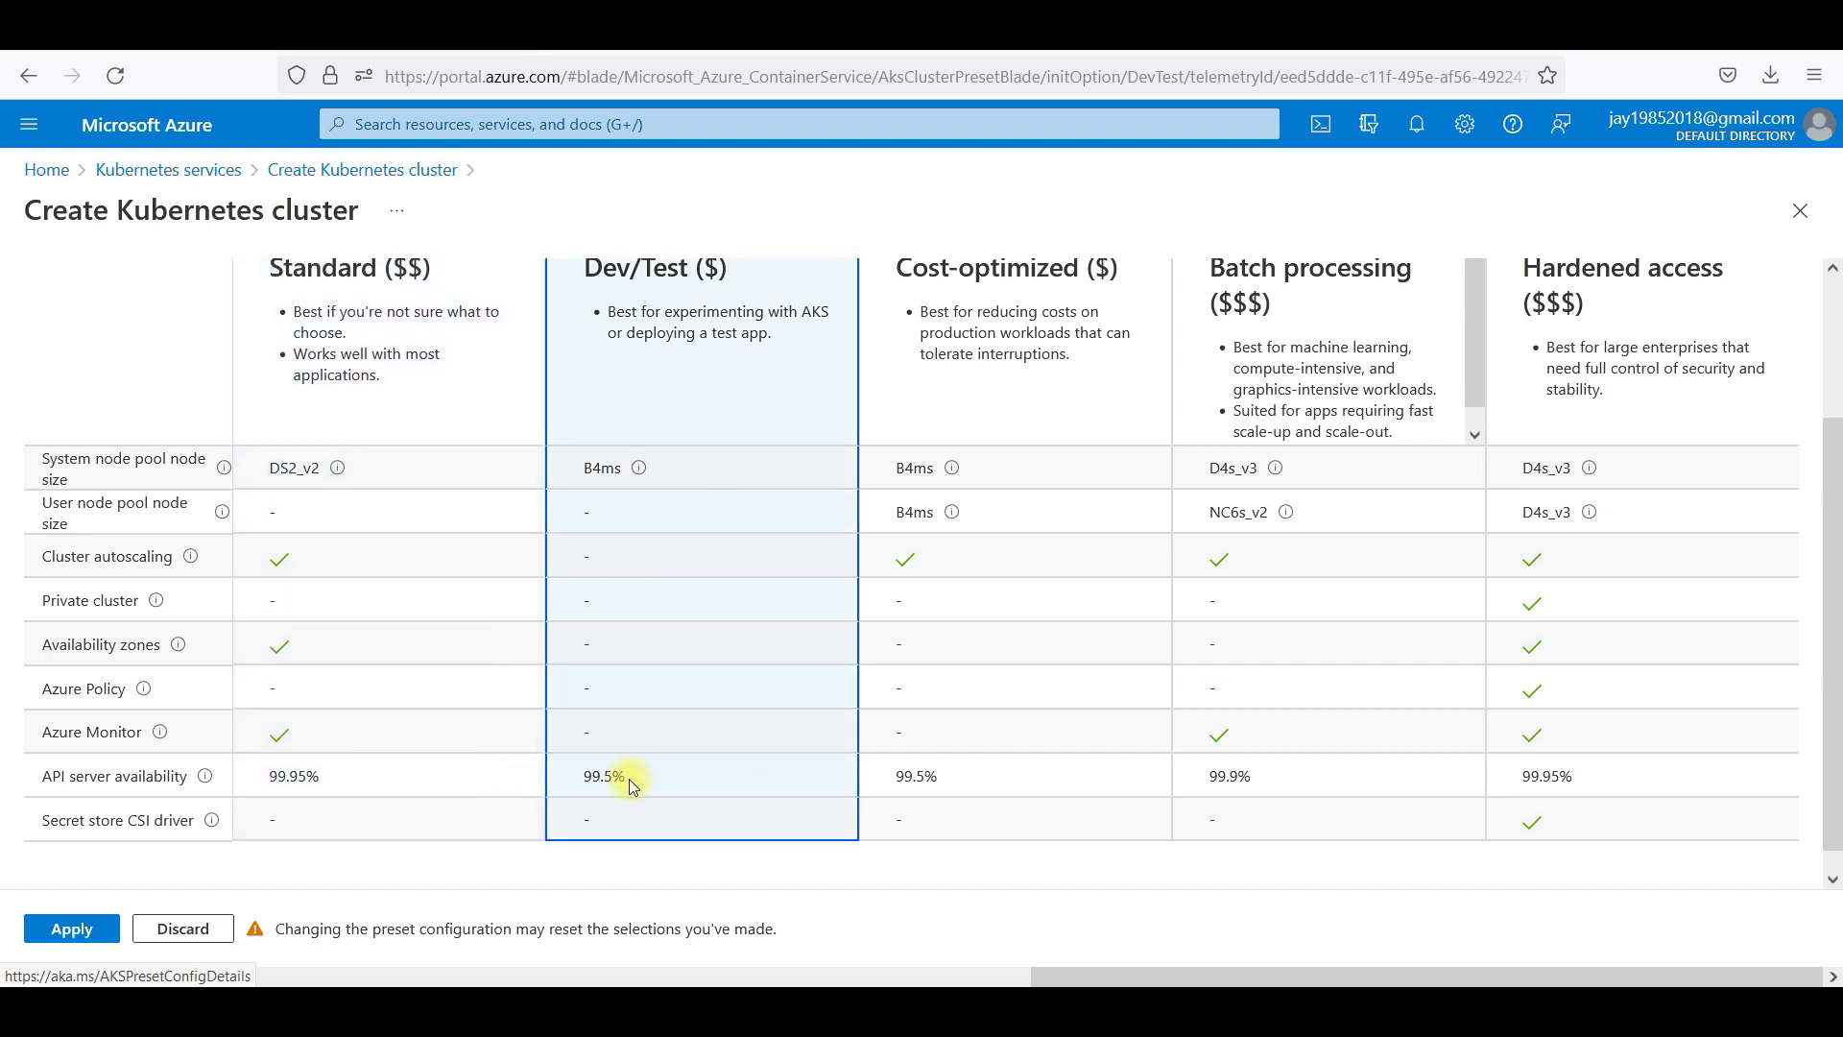
mouse_move(645, 570)
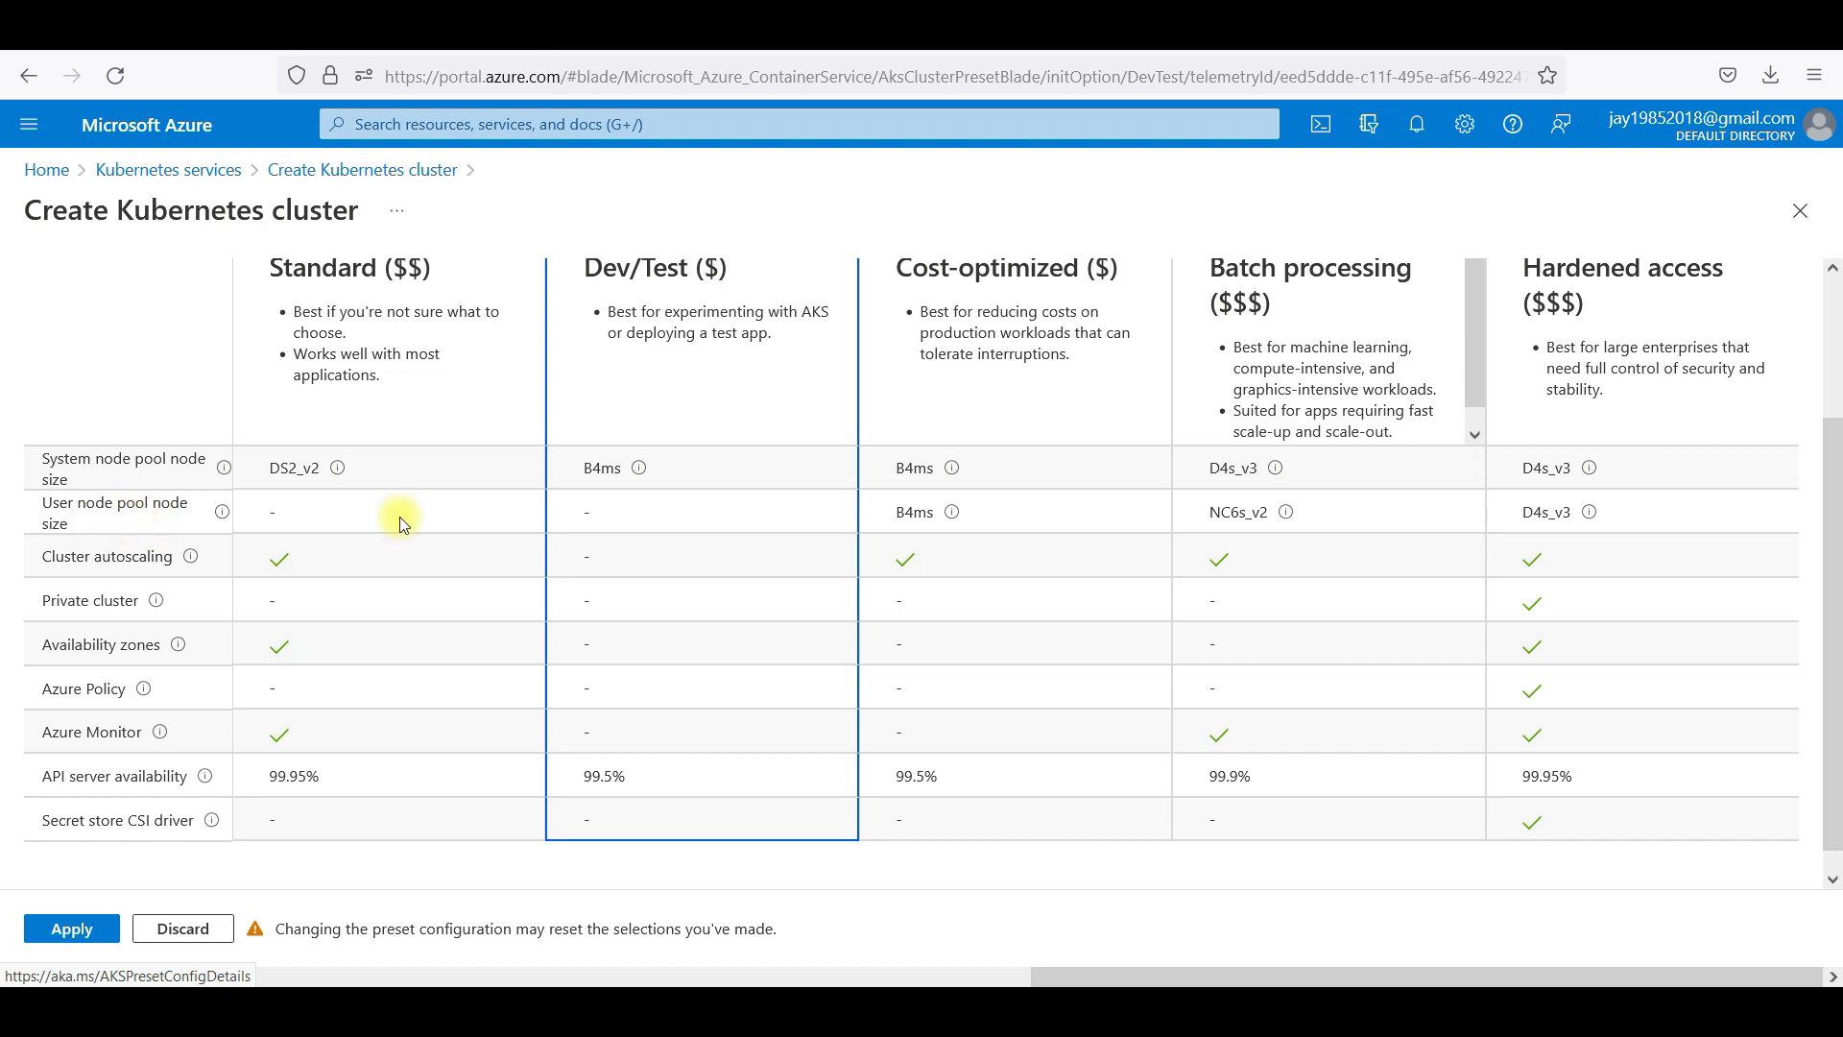
mouse_move(1344, 388)
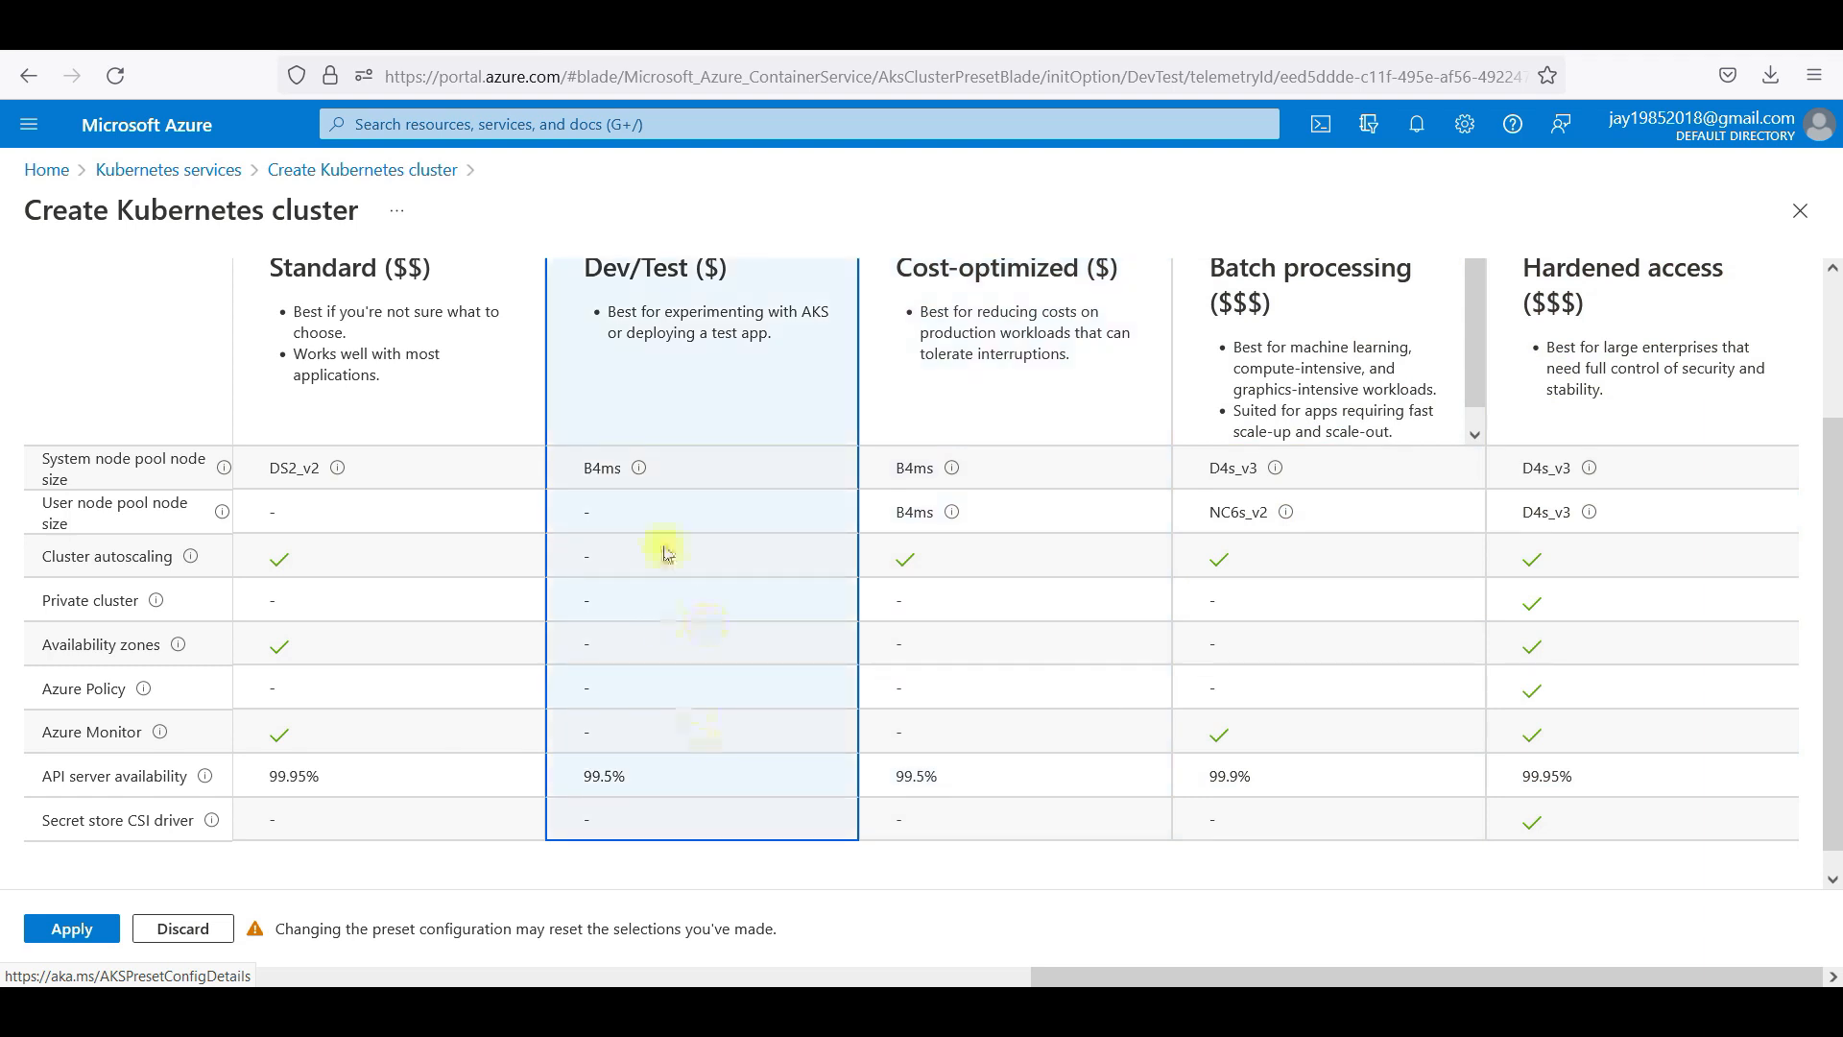
mouse_move(699, 522)
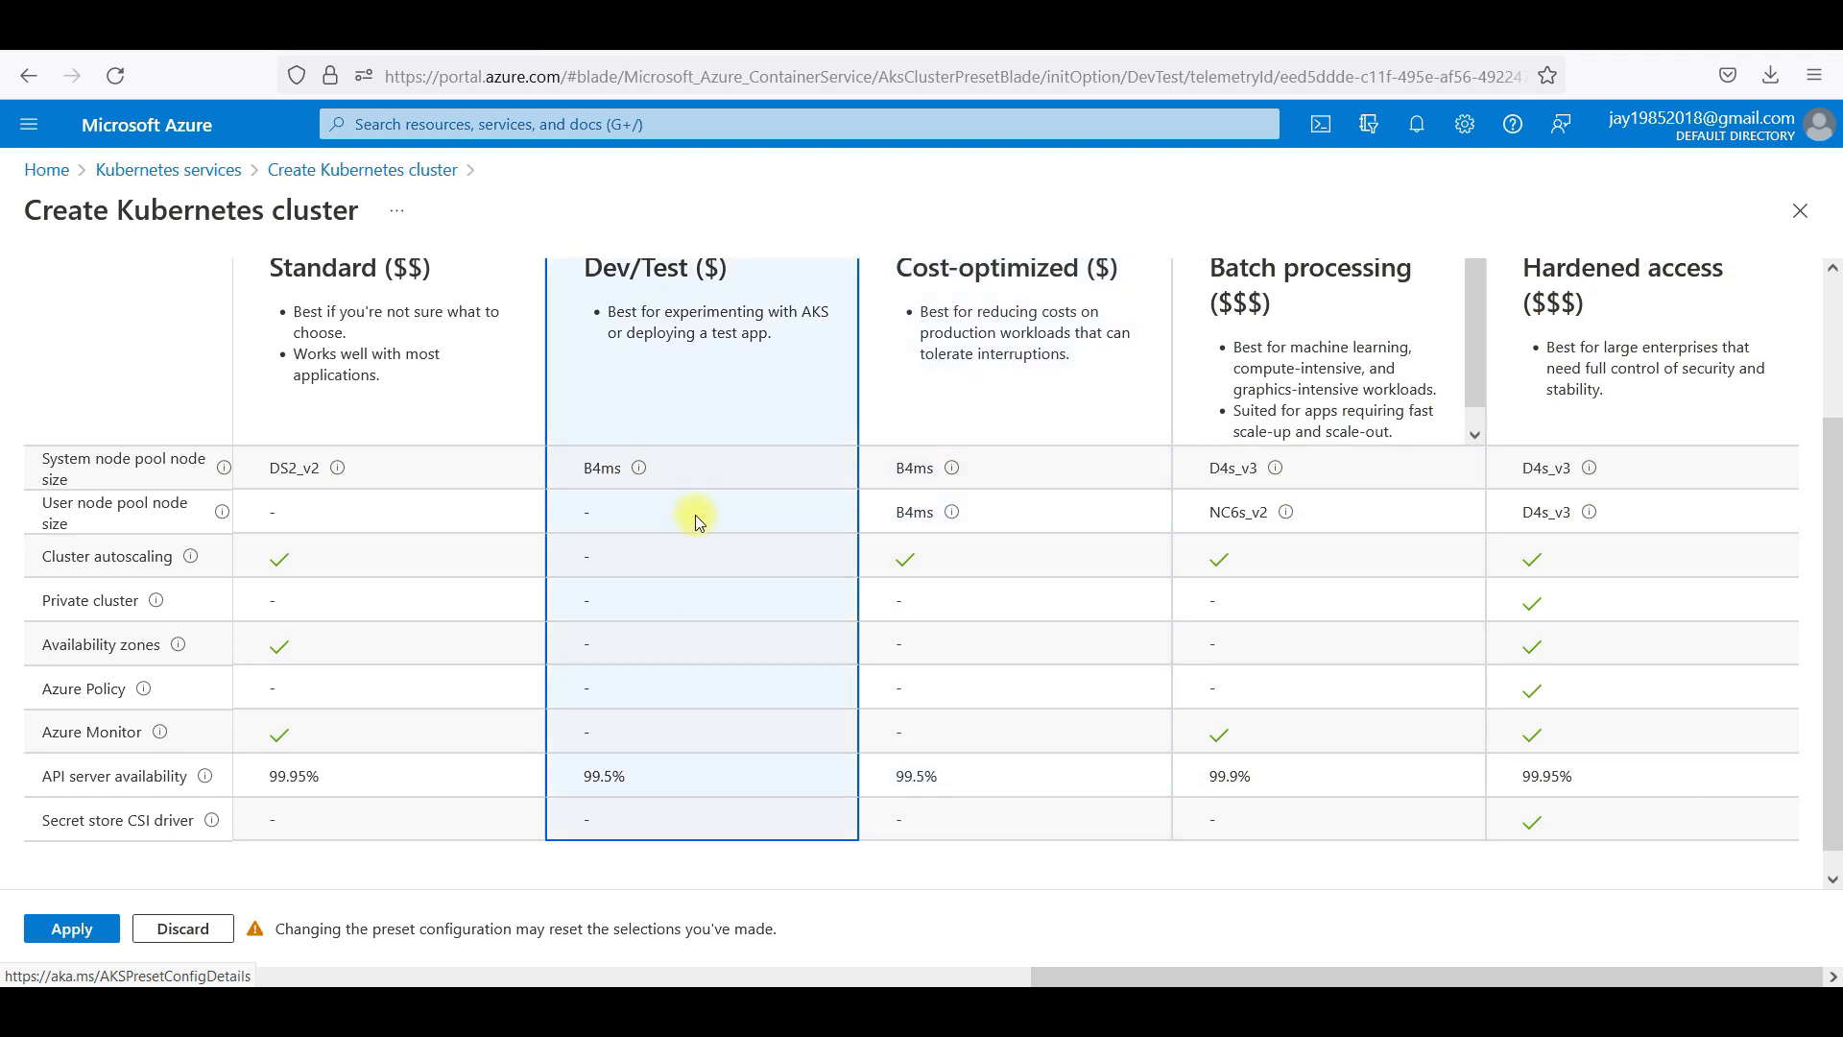
mouse_move(626, 618)
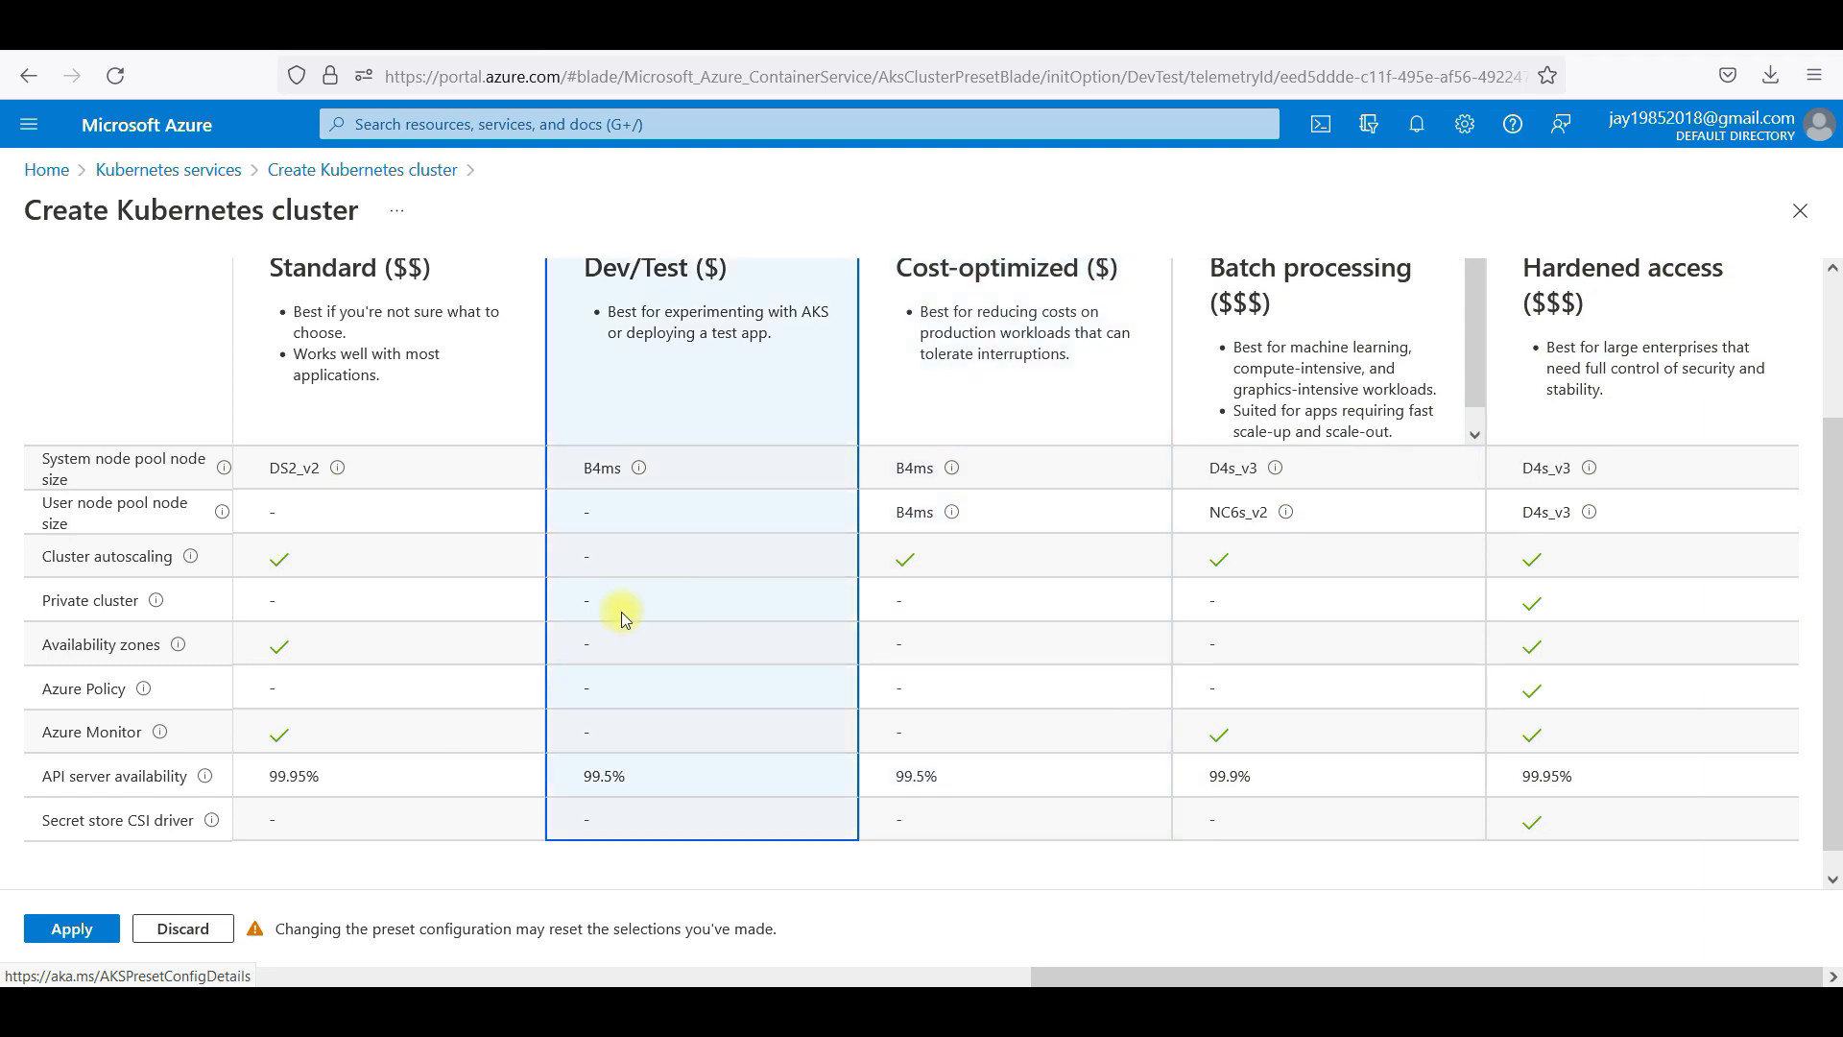
mouse_move(596, 672)
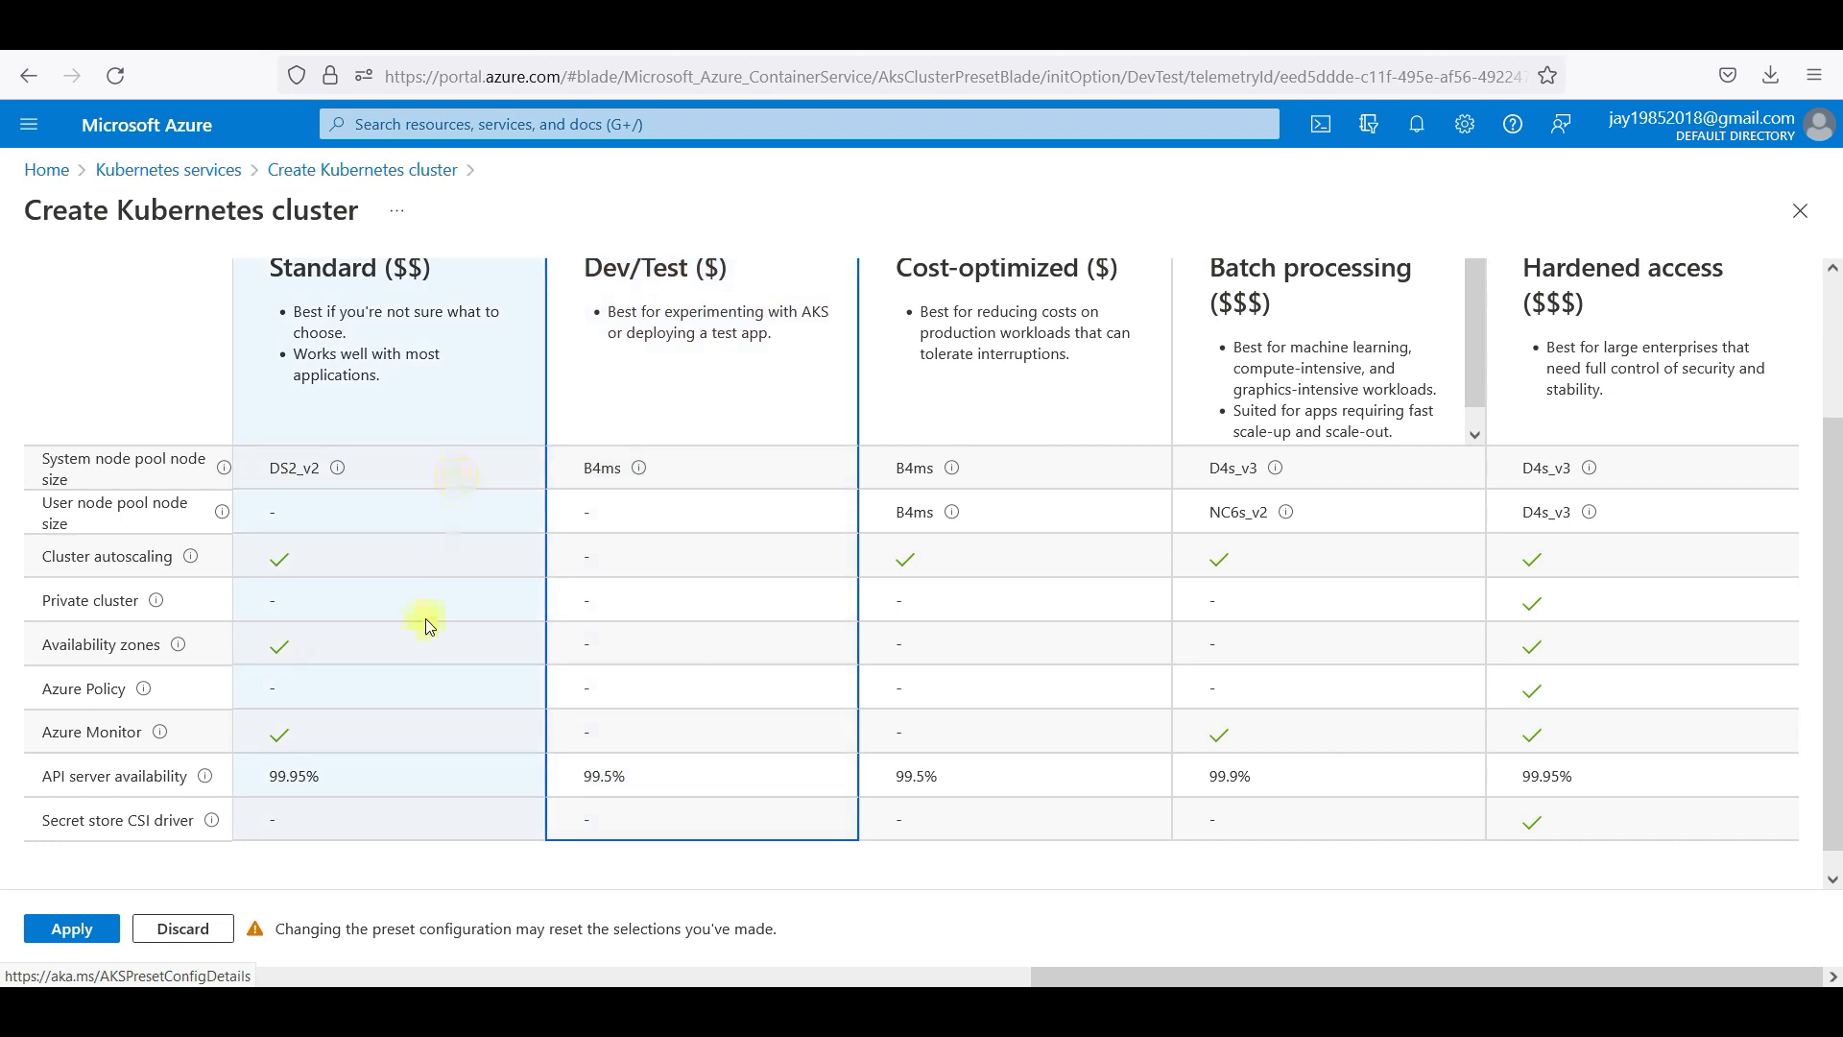
mouse_move(322, 645)
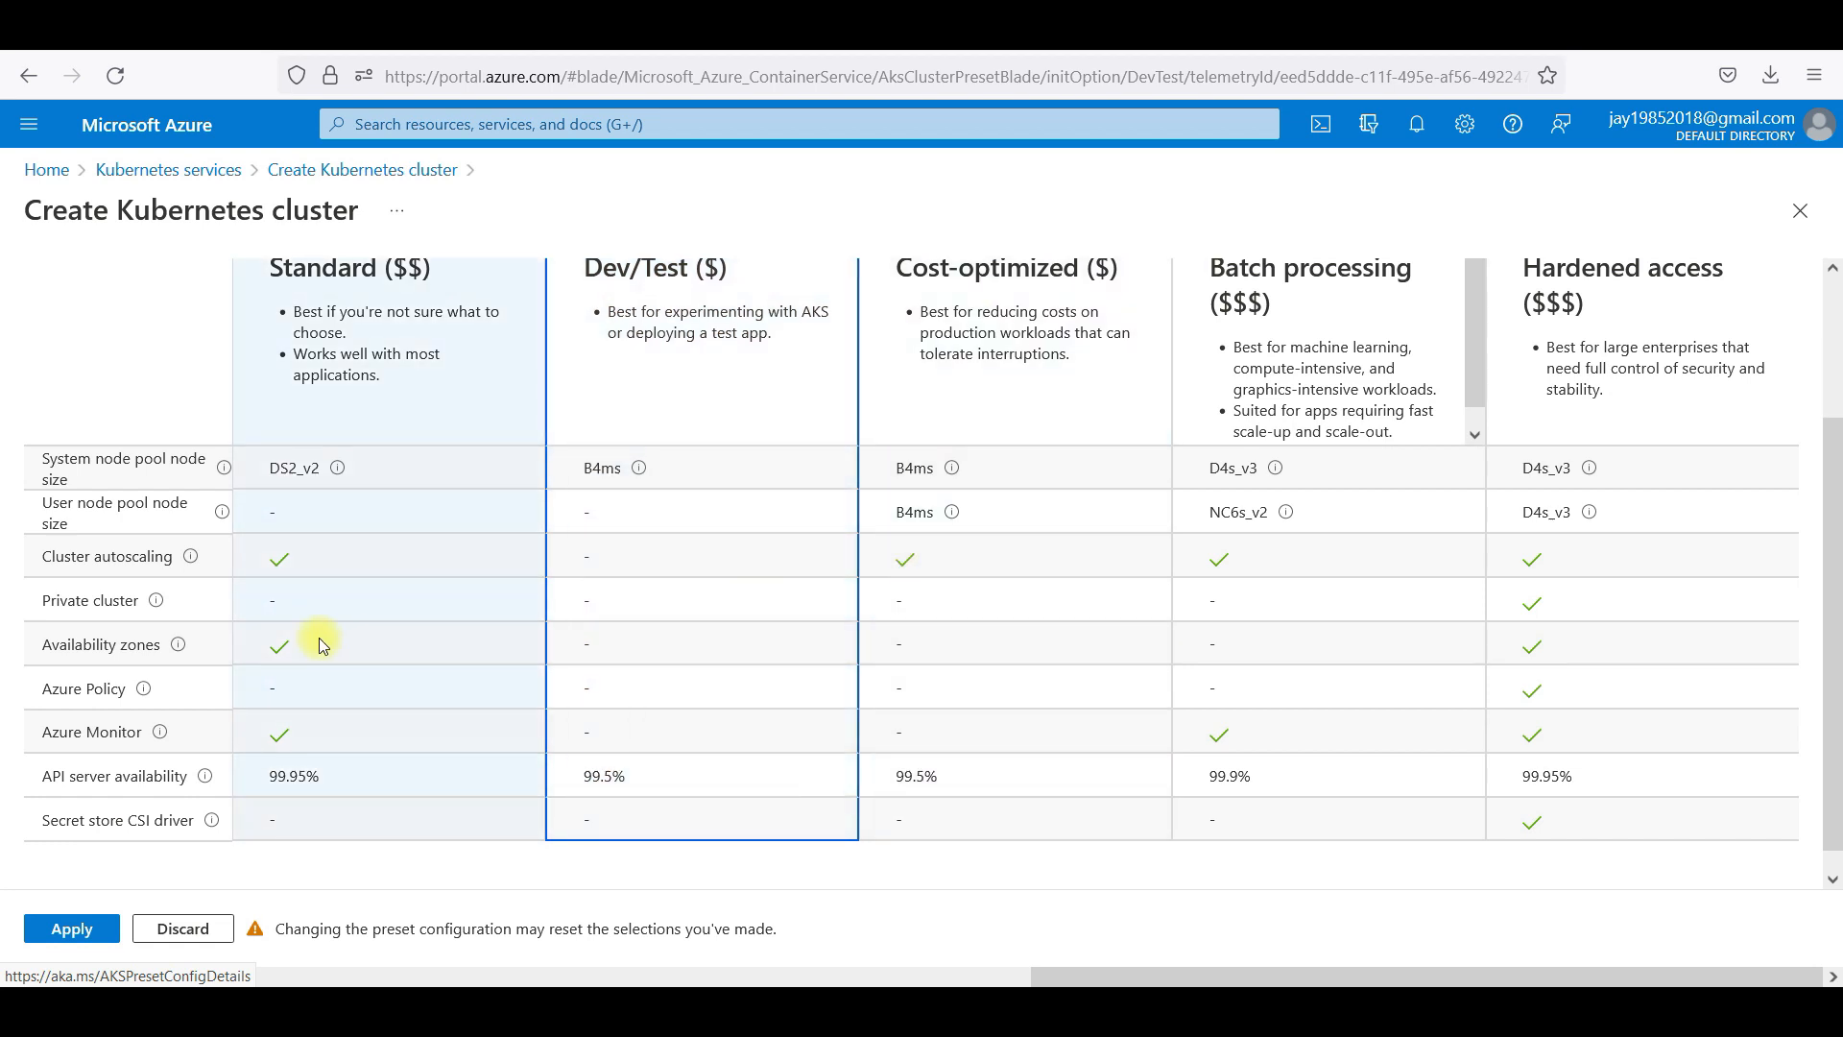
mouse_move(357, 647)
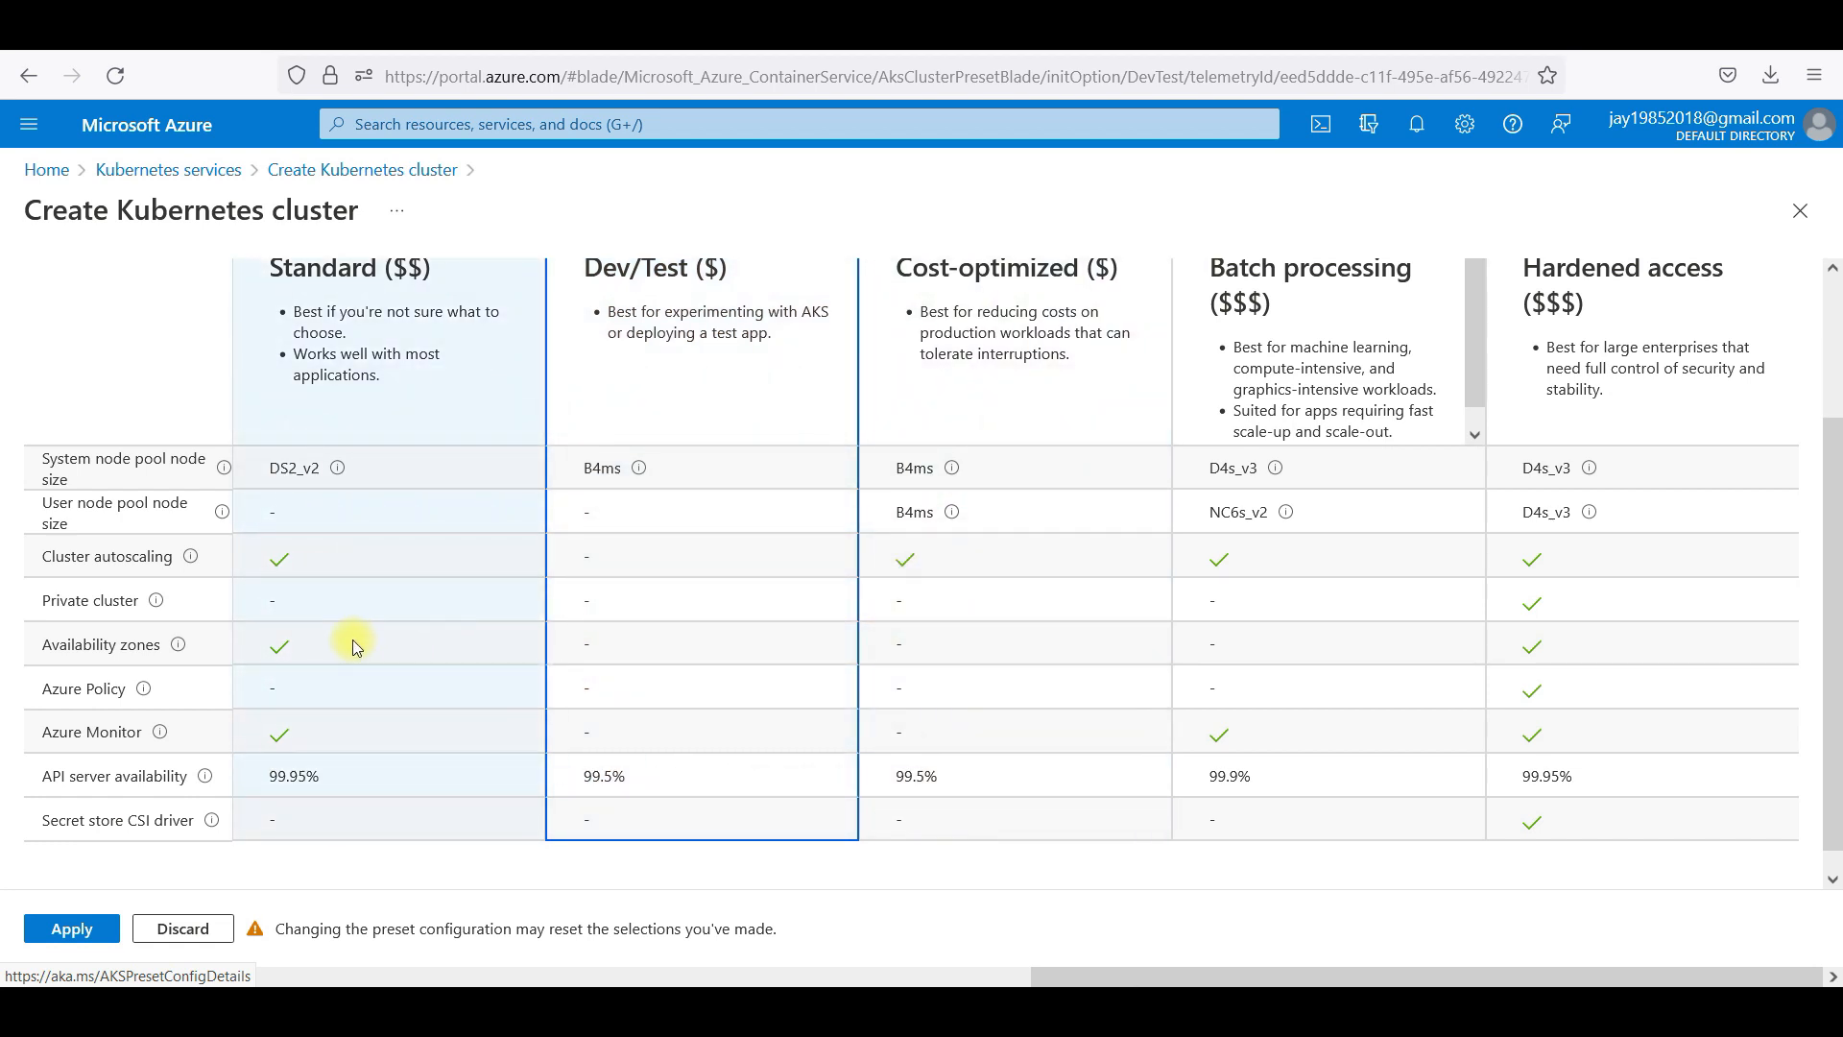
mouse_move(342, 652)
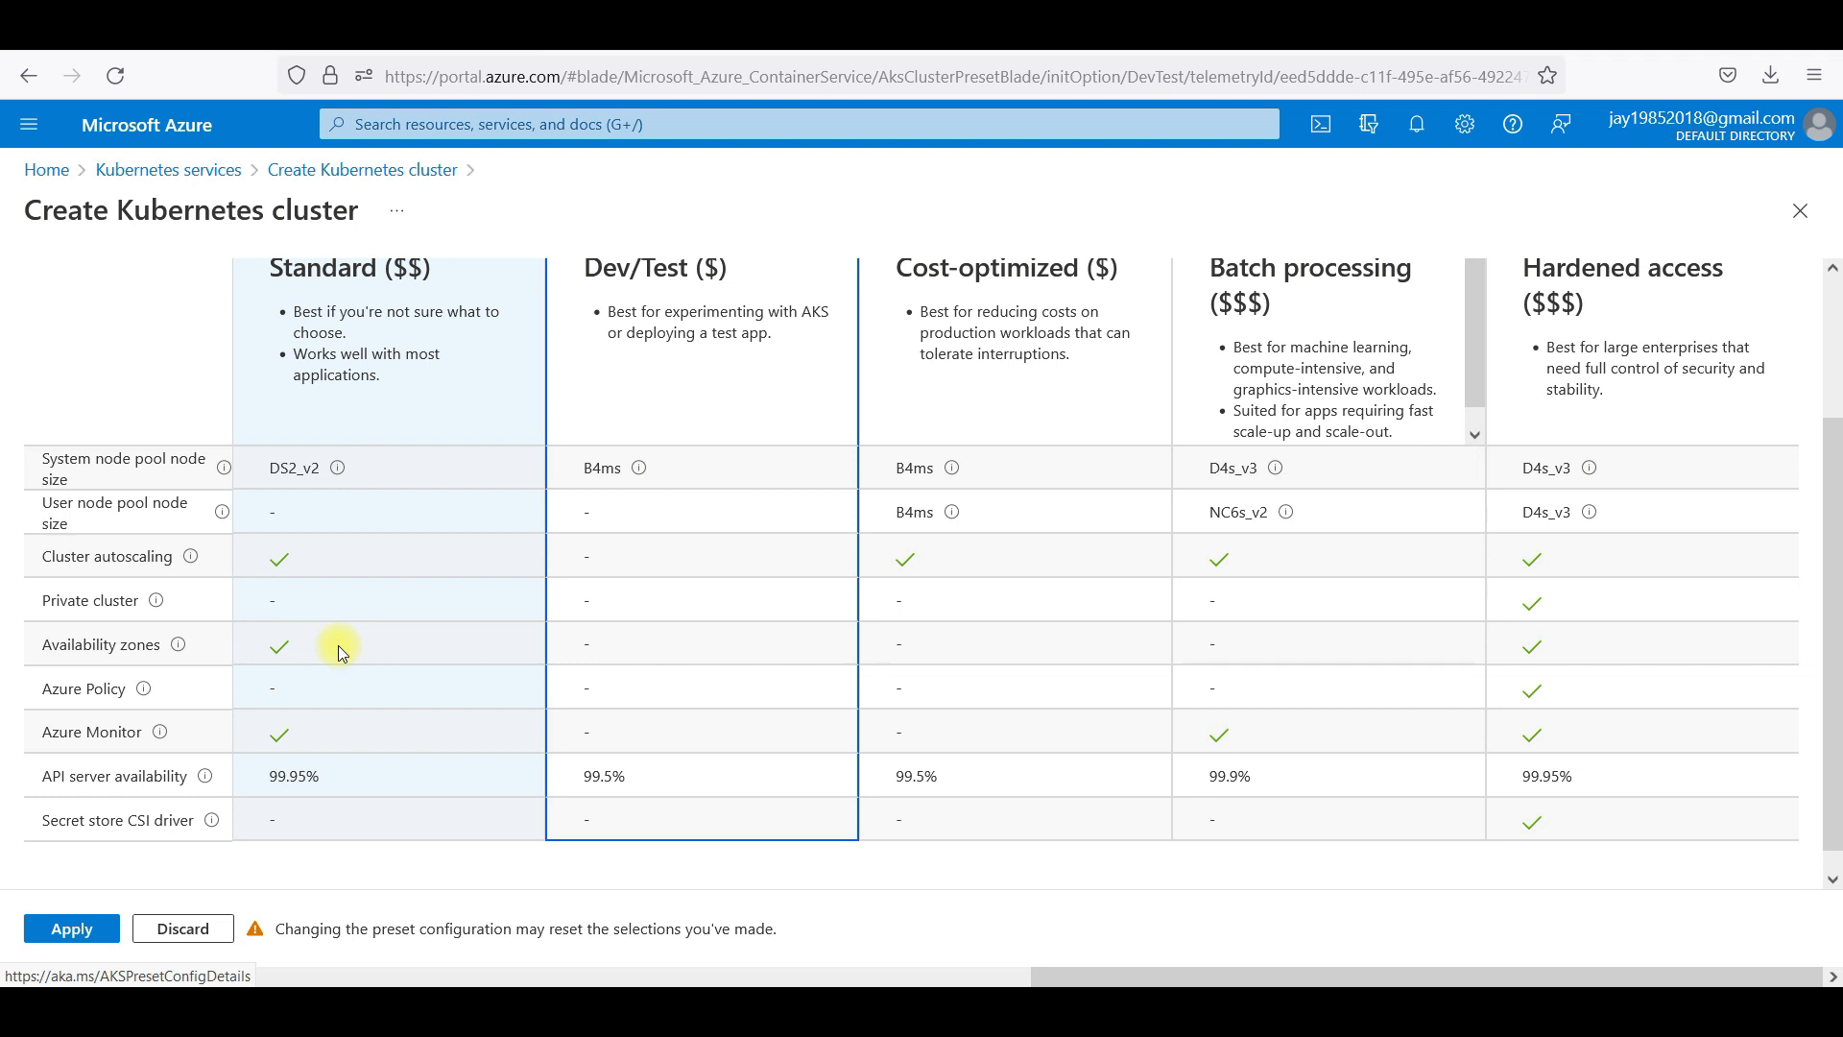
mouse_move(344, 751)
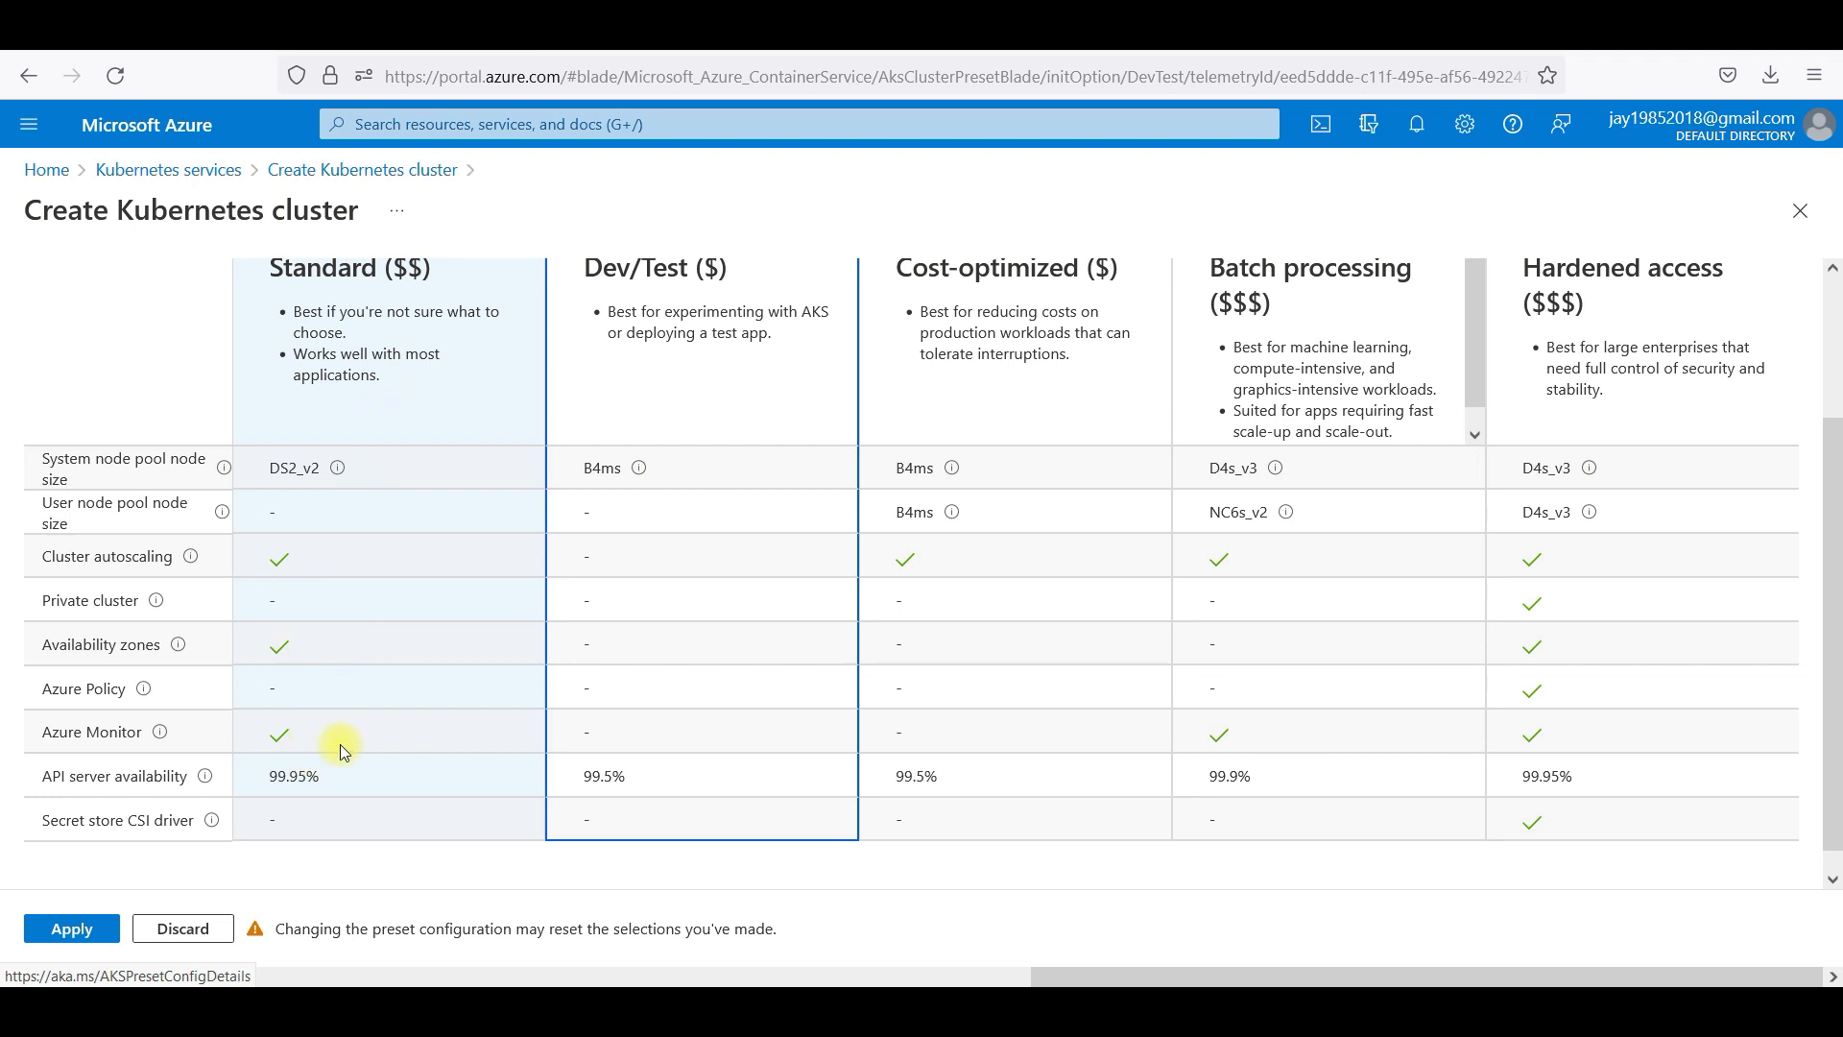
mouse_move(400, 665)
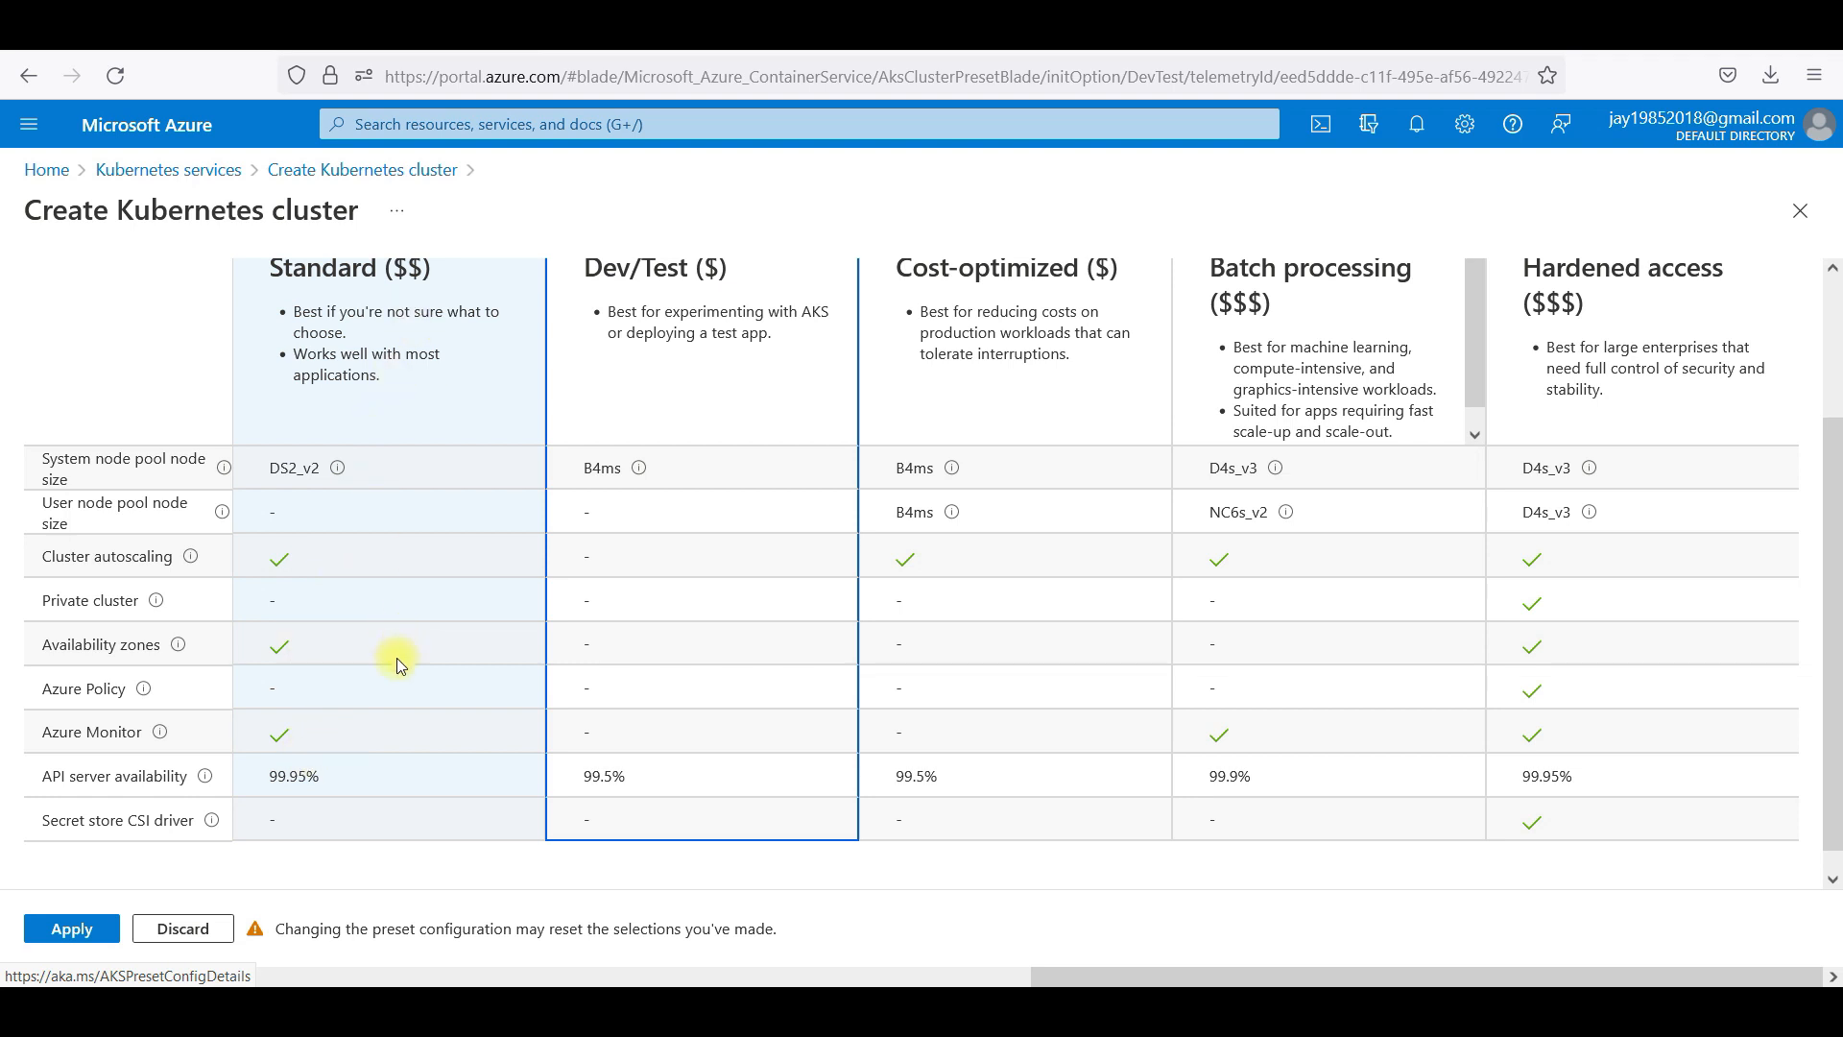
mouse_move(215, 672)
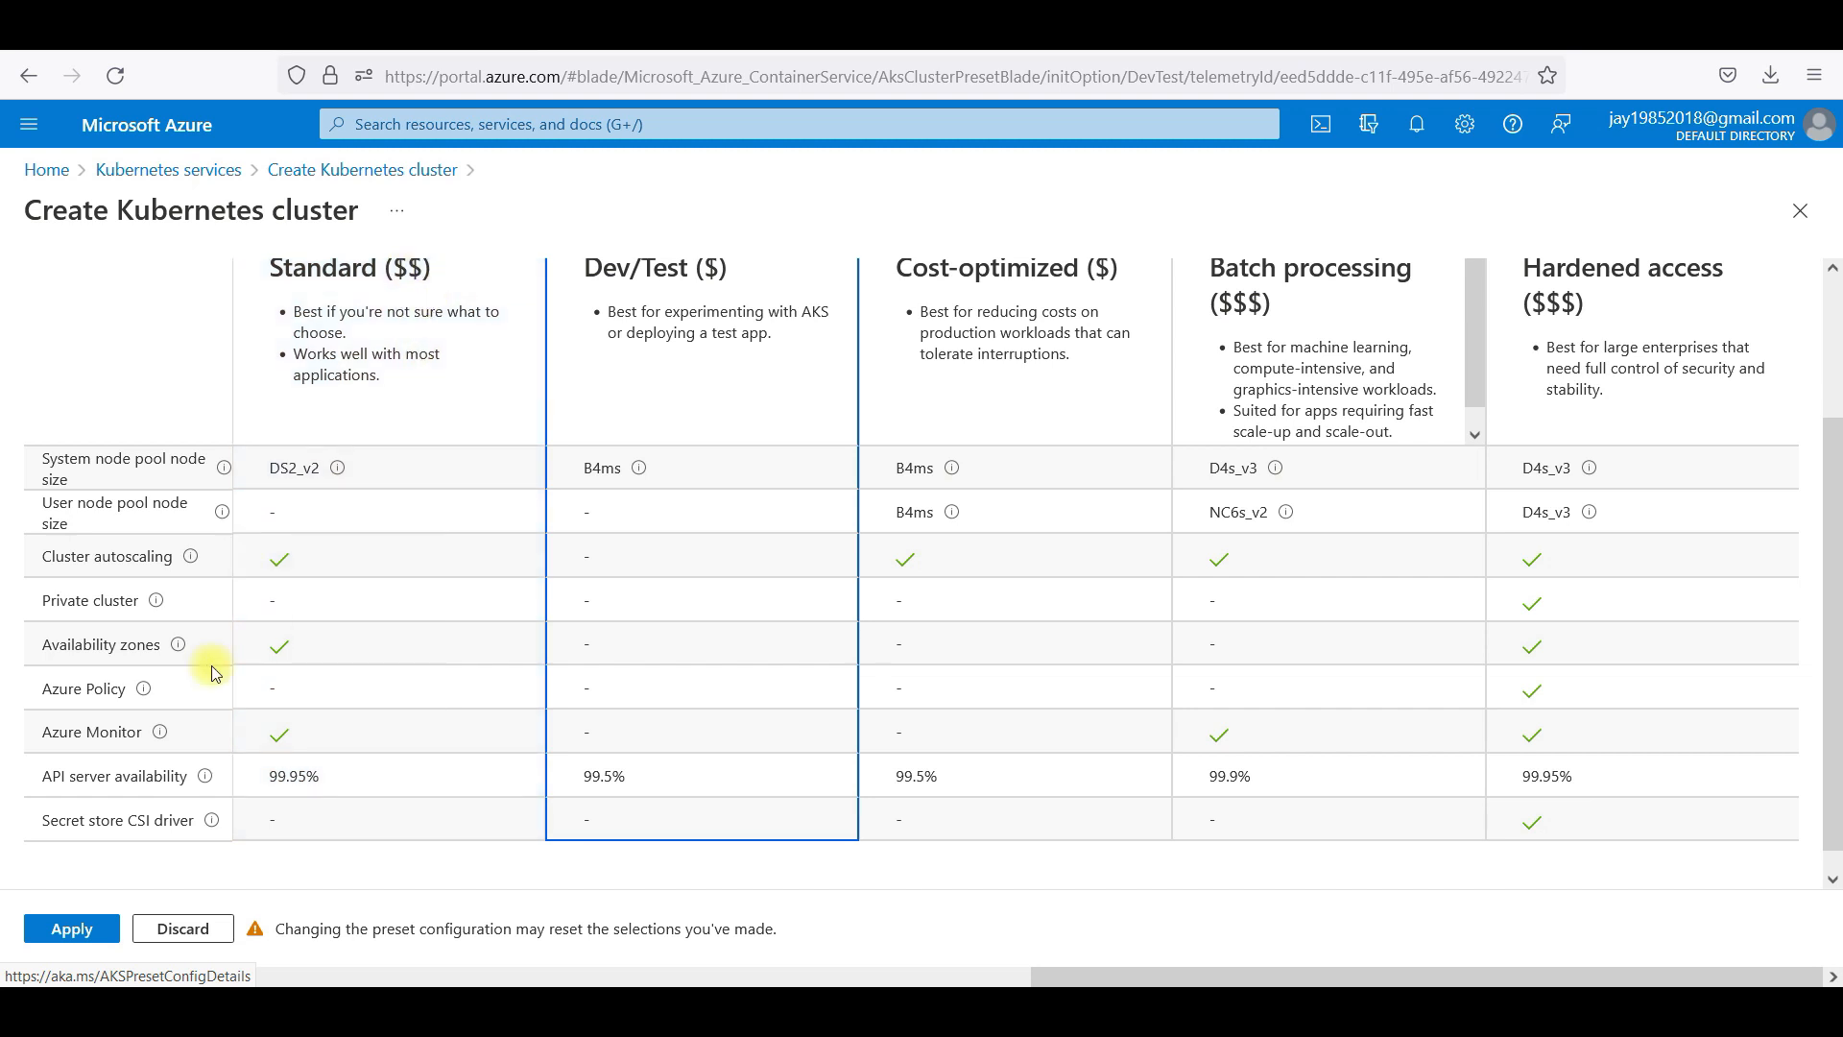
left_click(71, 928)
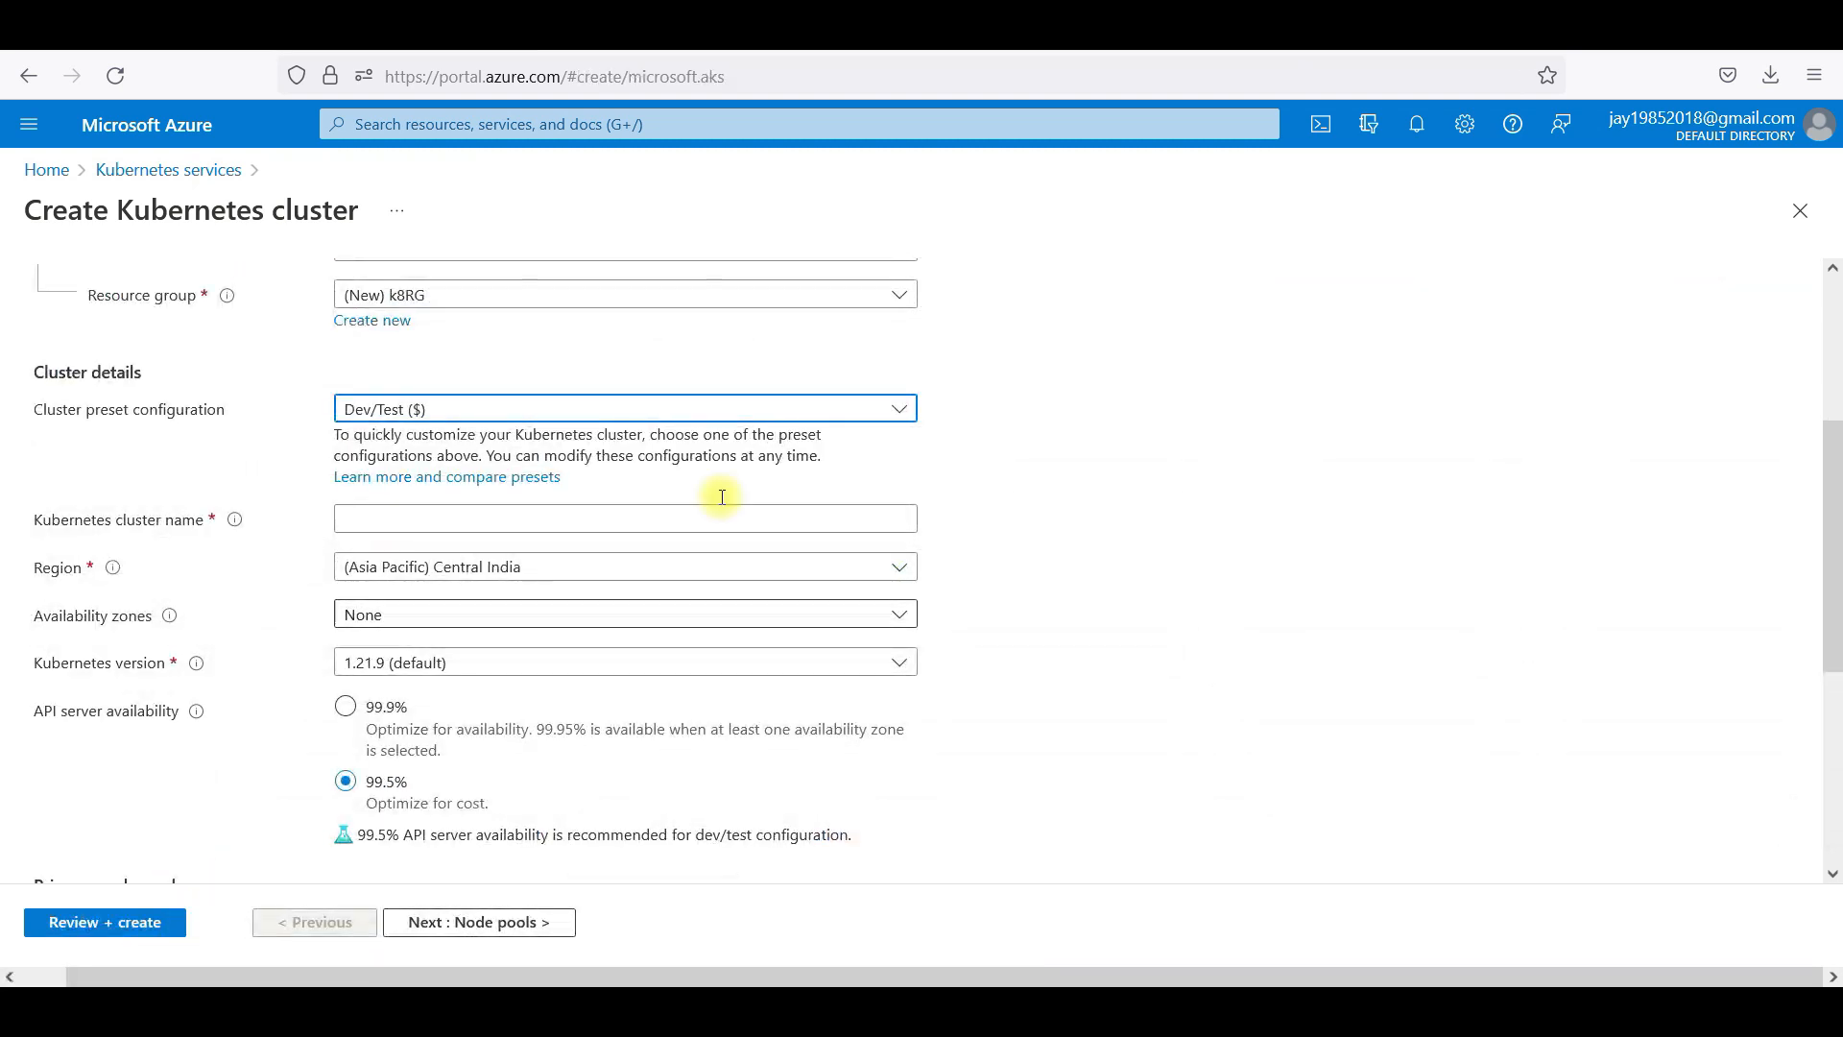
Enter TTTCLuster as the Kubernetes cluster name.
scroll("down", 3)
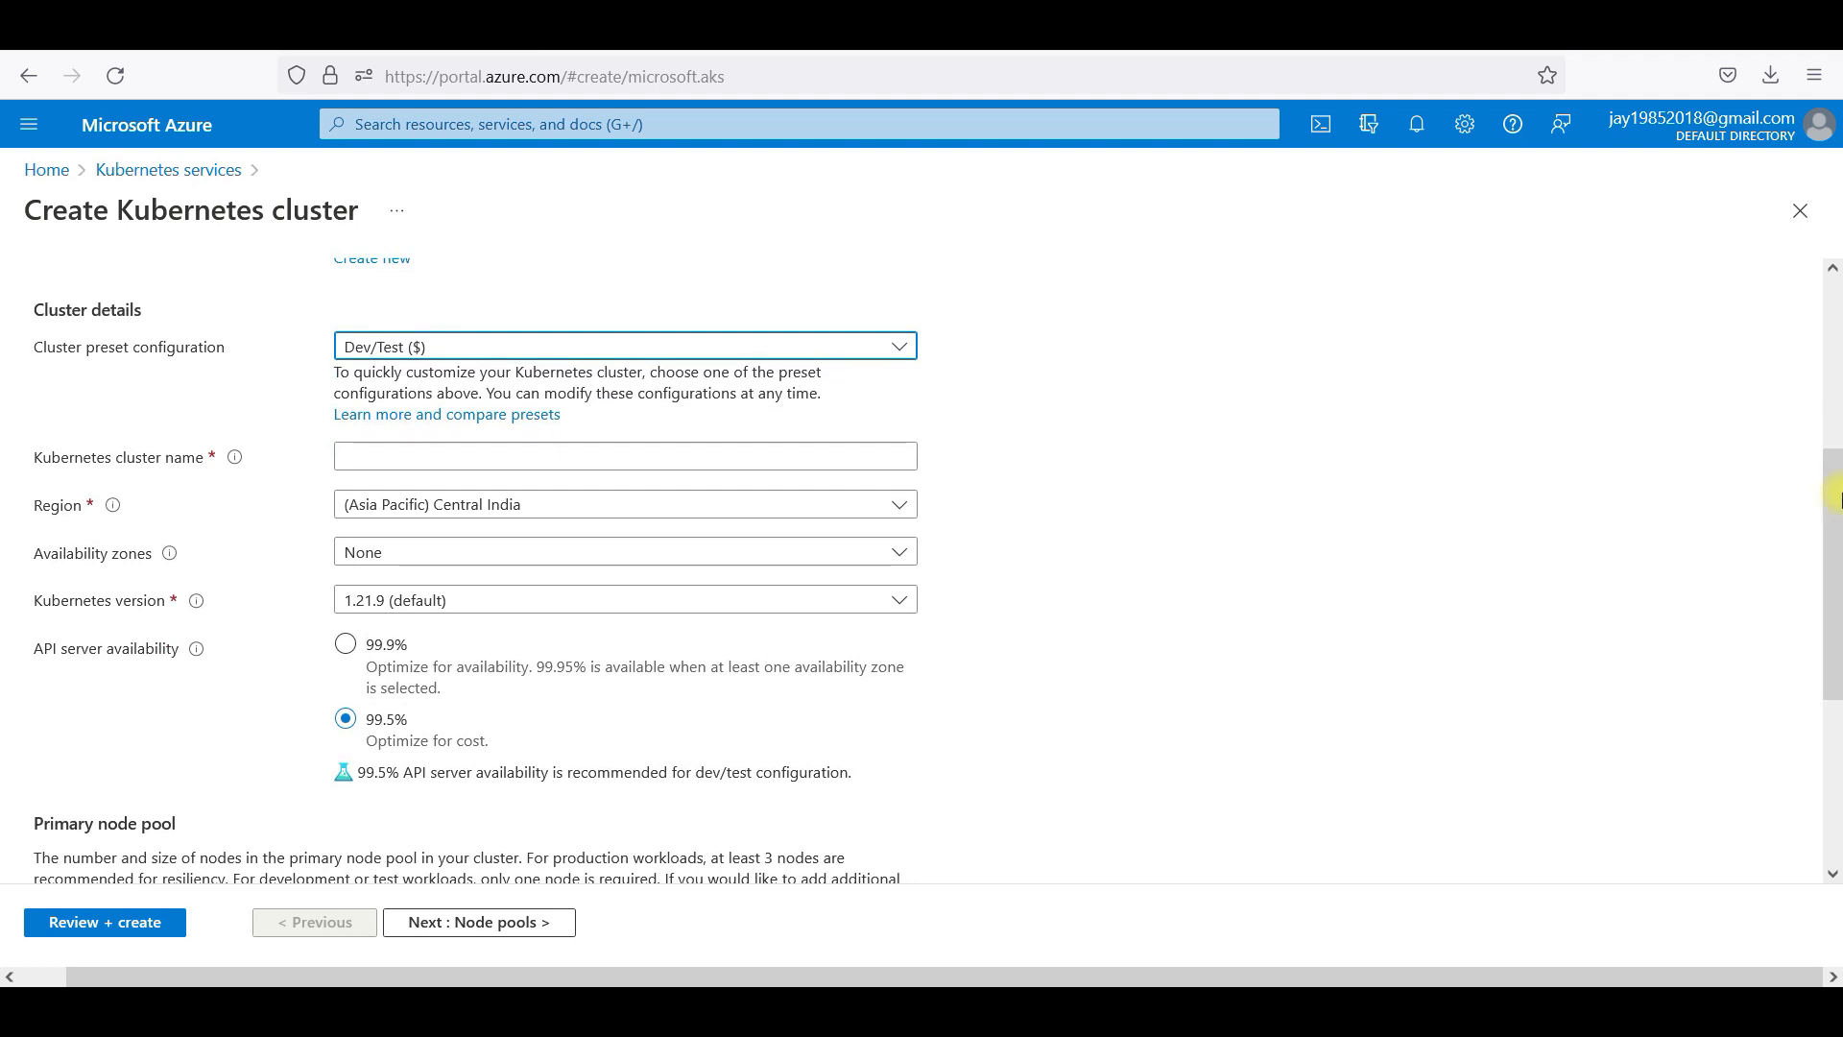
left_click(624, 457)
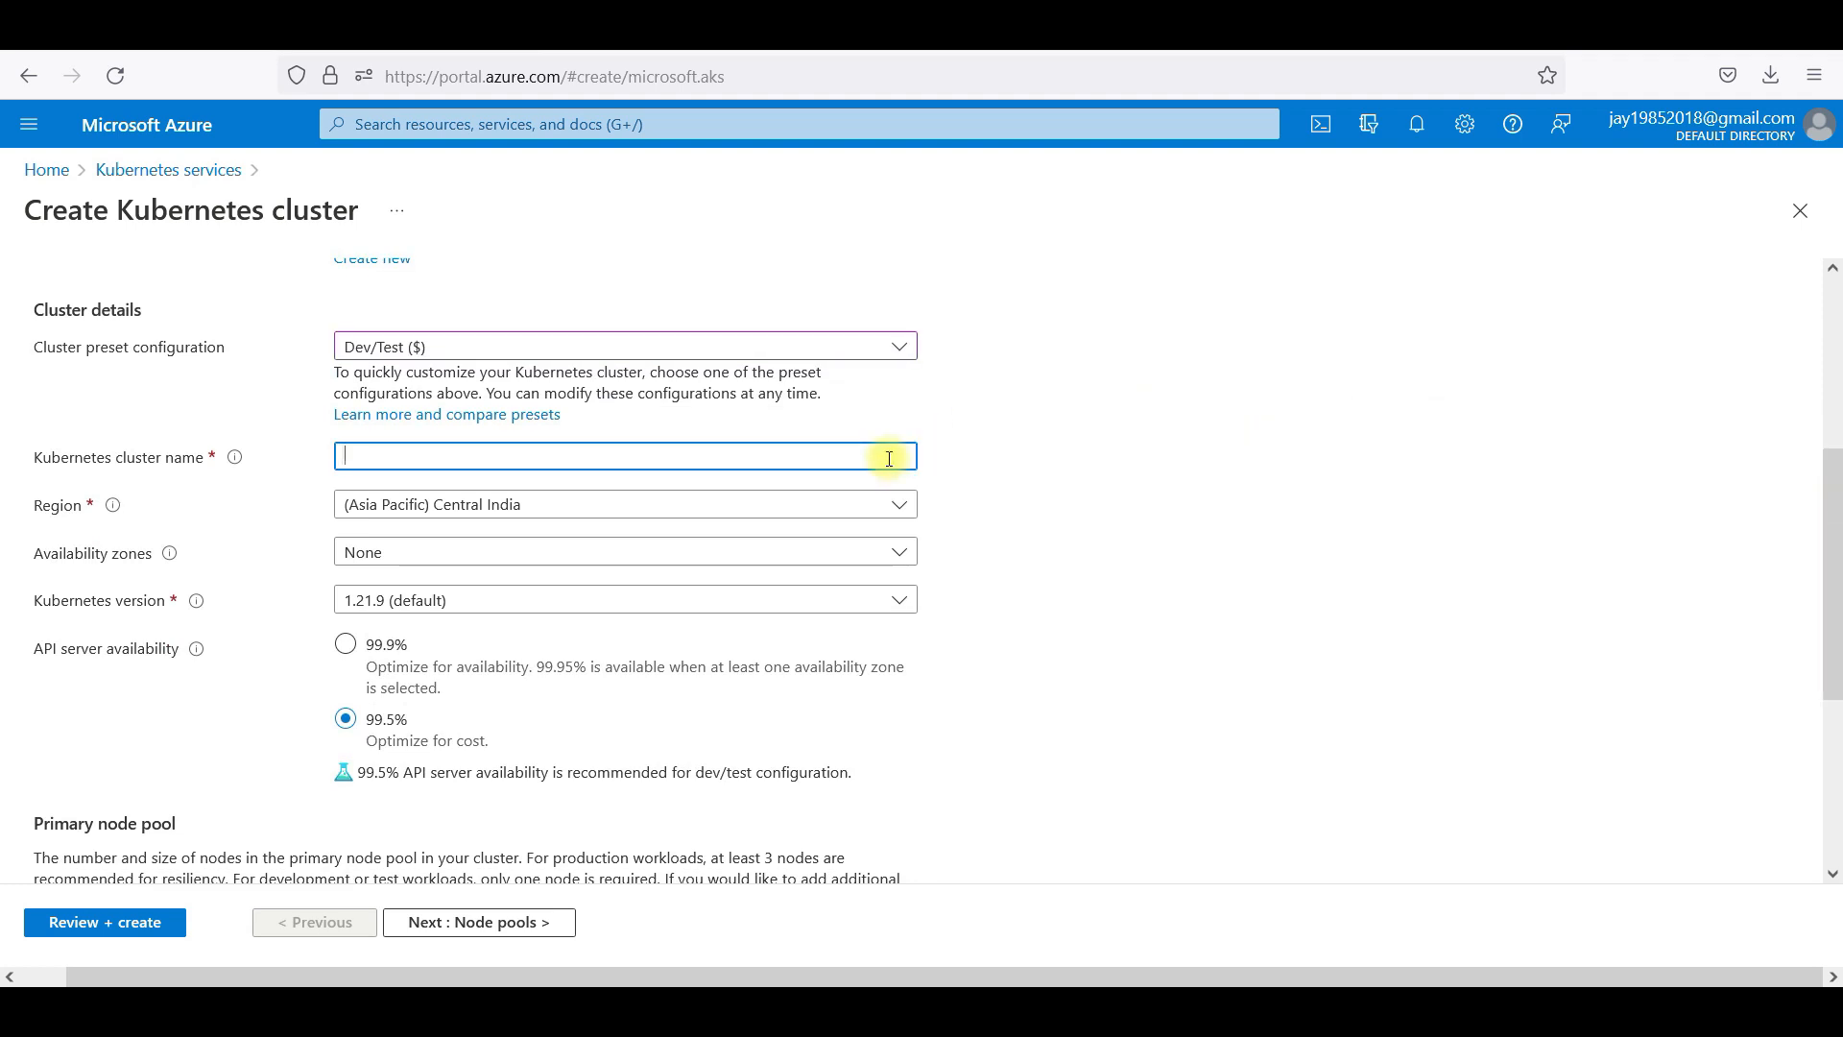
type("TTT")
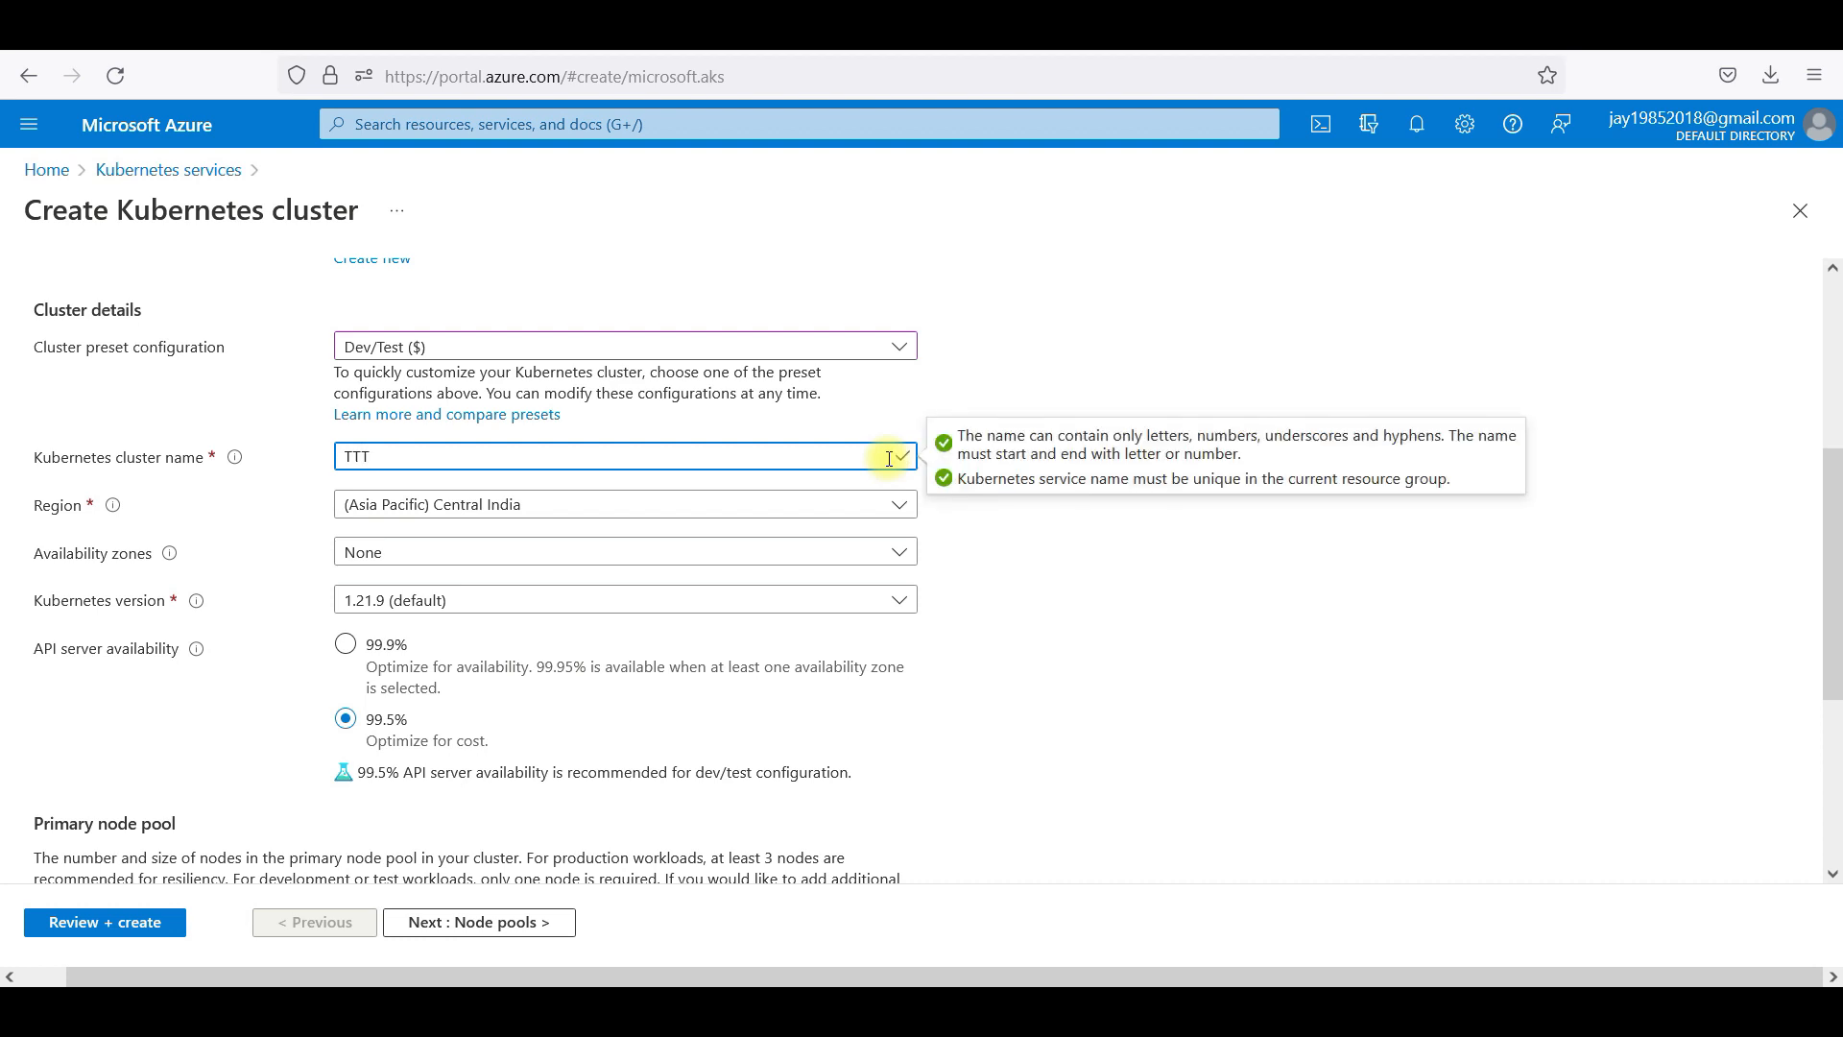
type("CLuster")
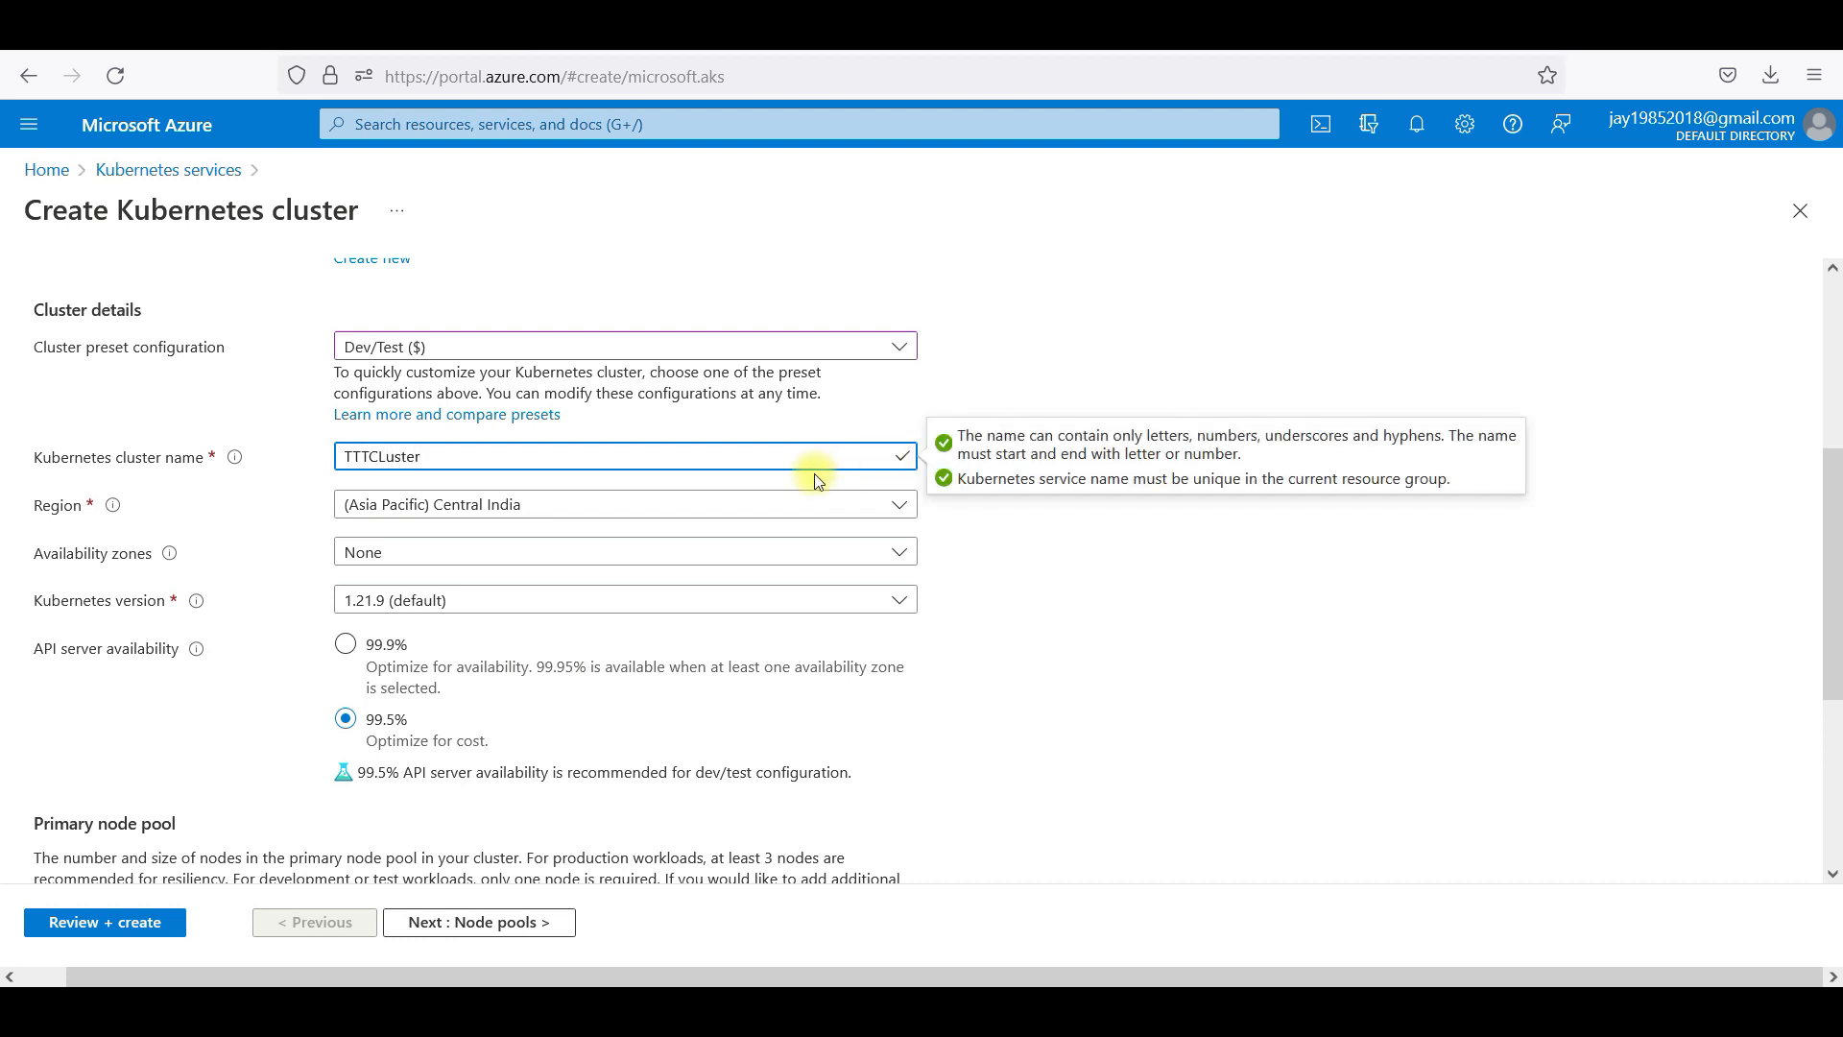
mouse_move(741, 509)
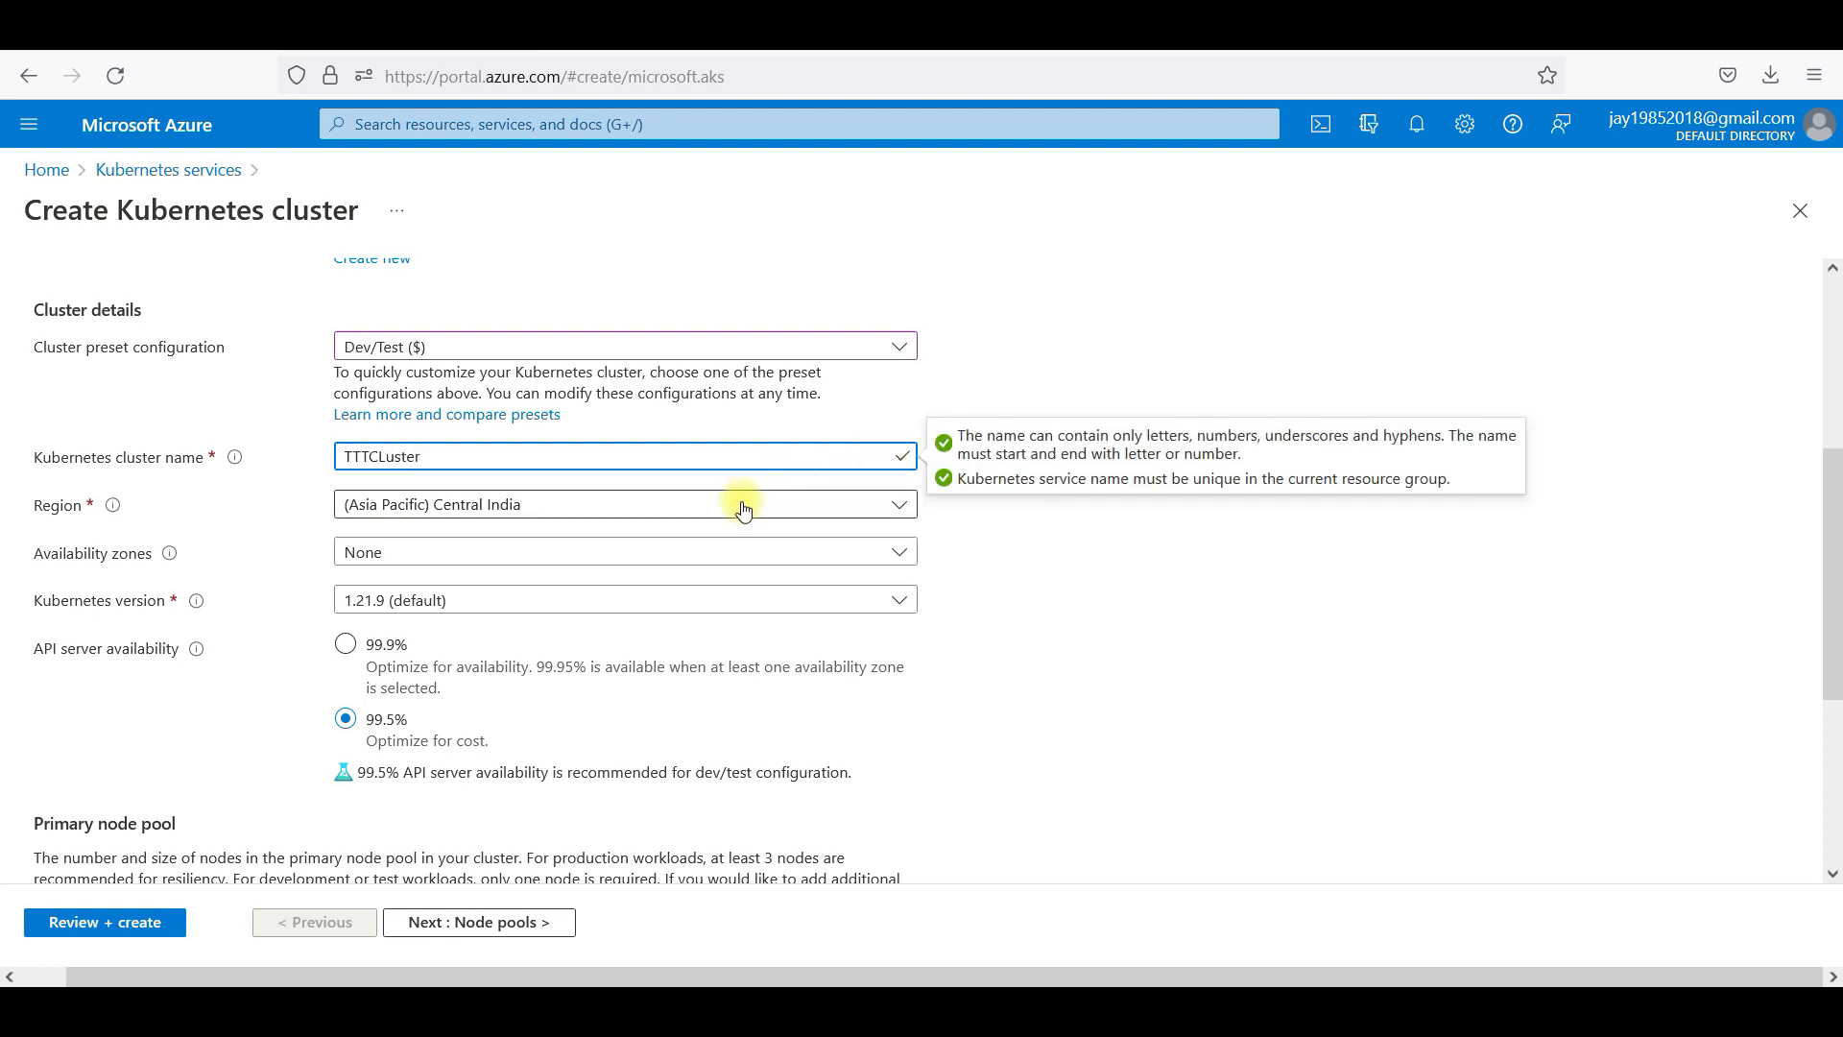
Check the availability zone and Kubernetes version choices, keeping the 1.21.9 default.
left_click(624, 553)
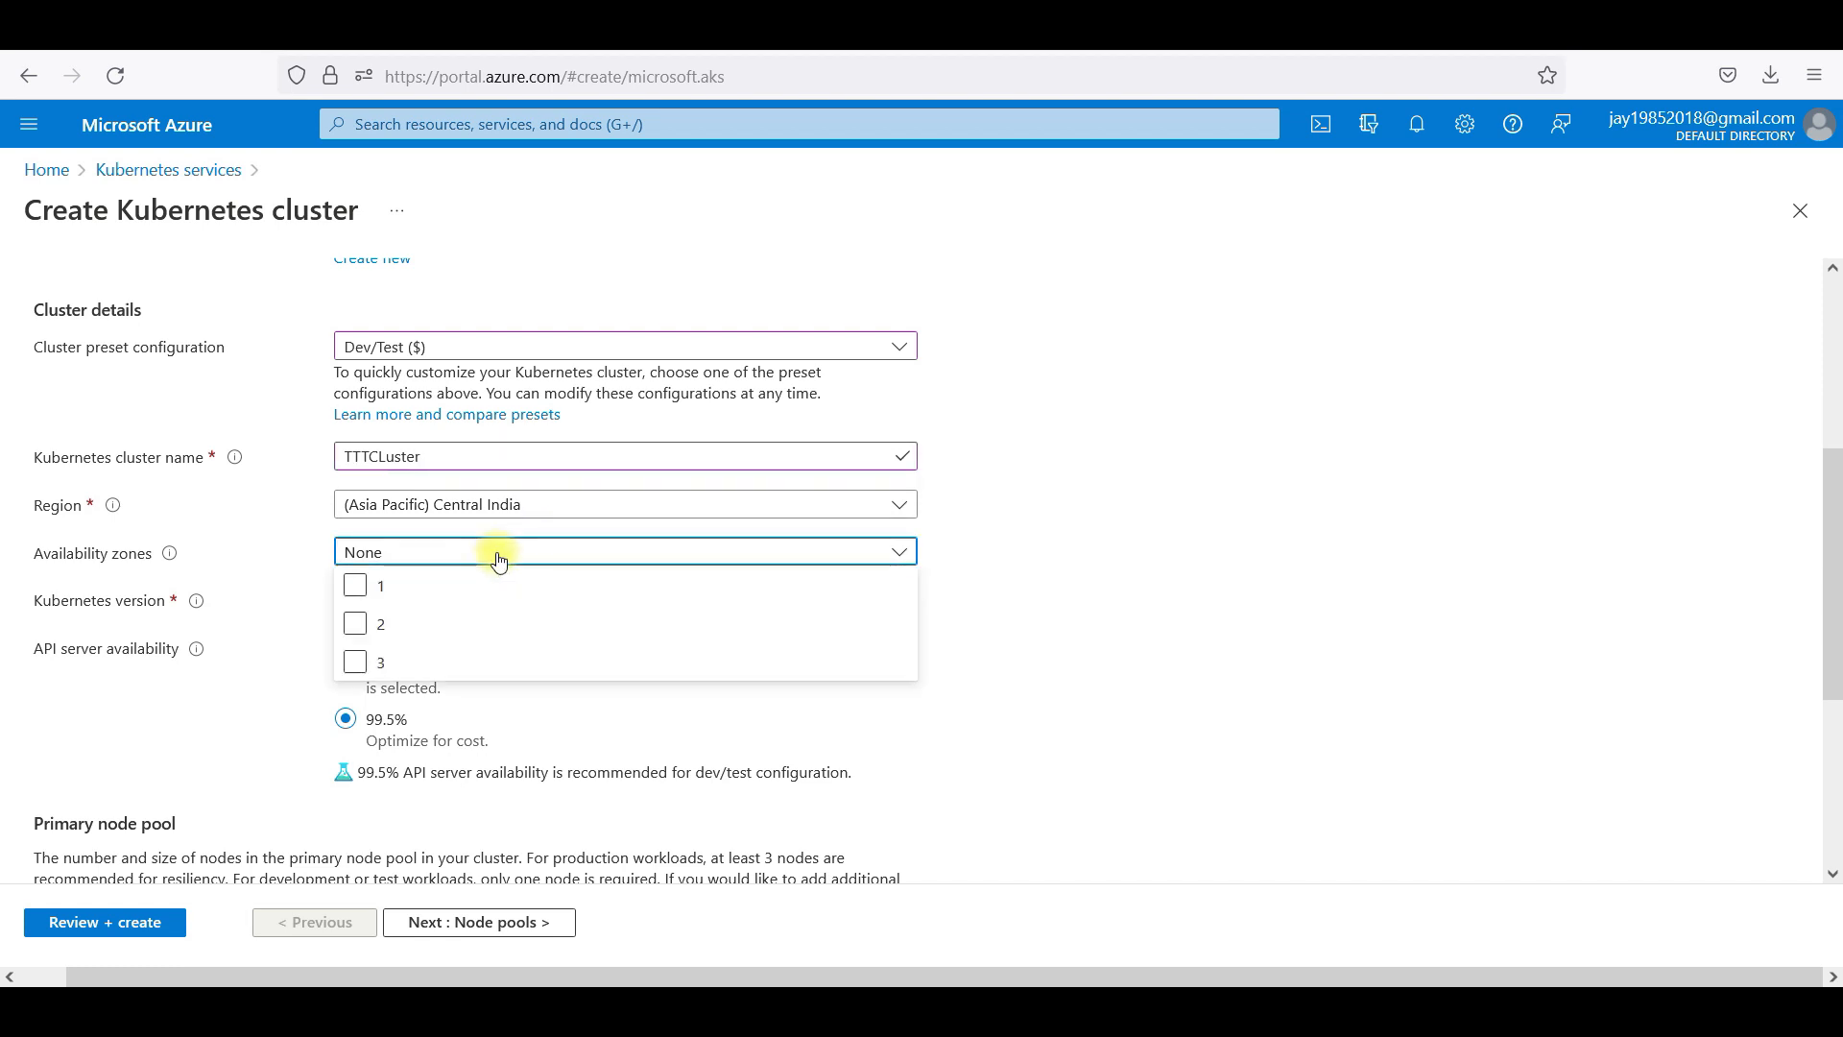
mouse_move(1094, 676)
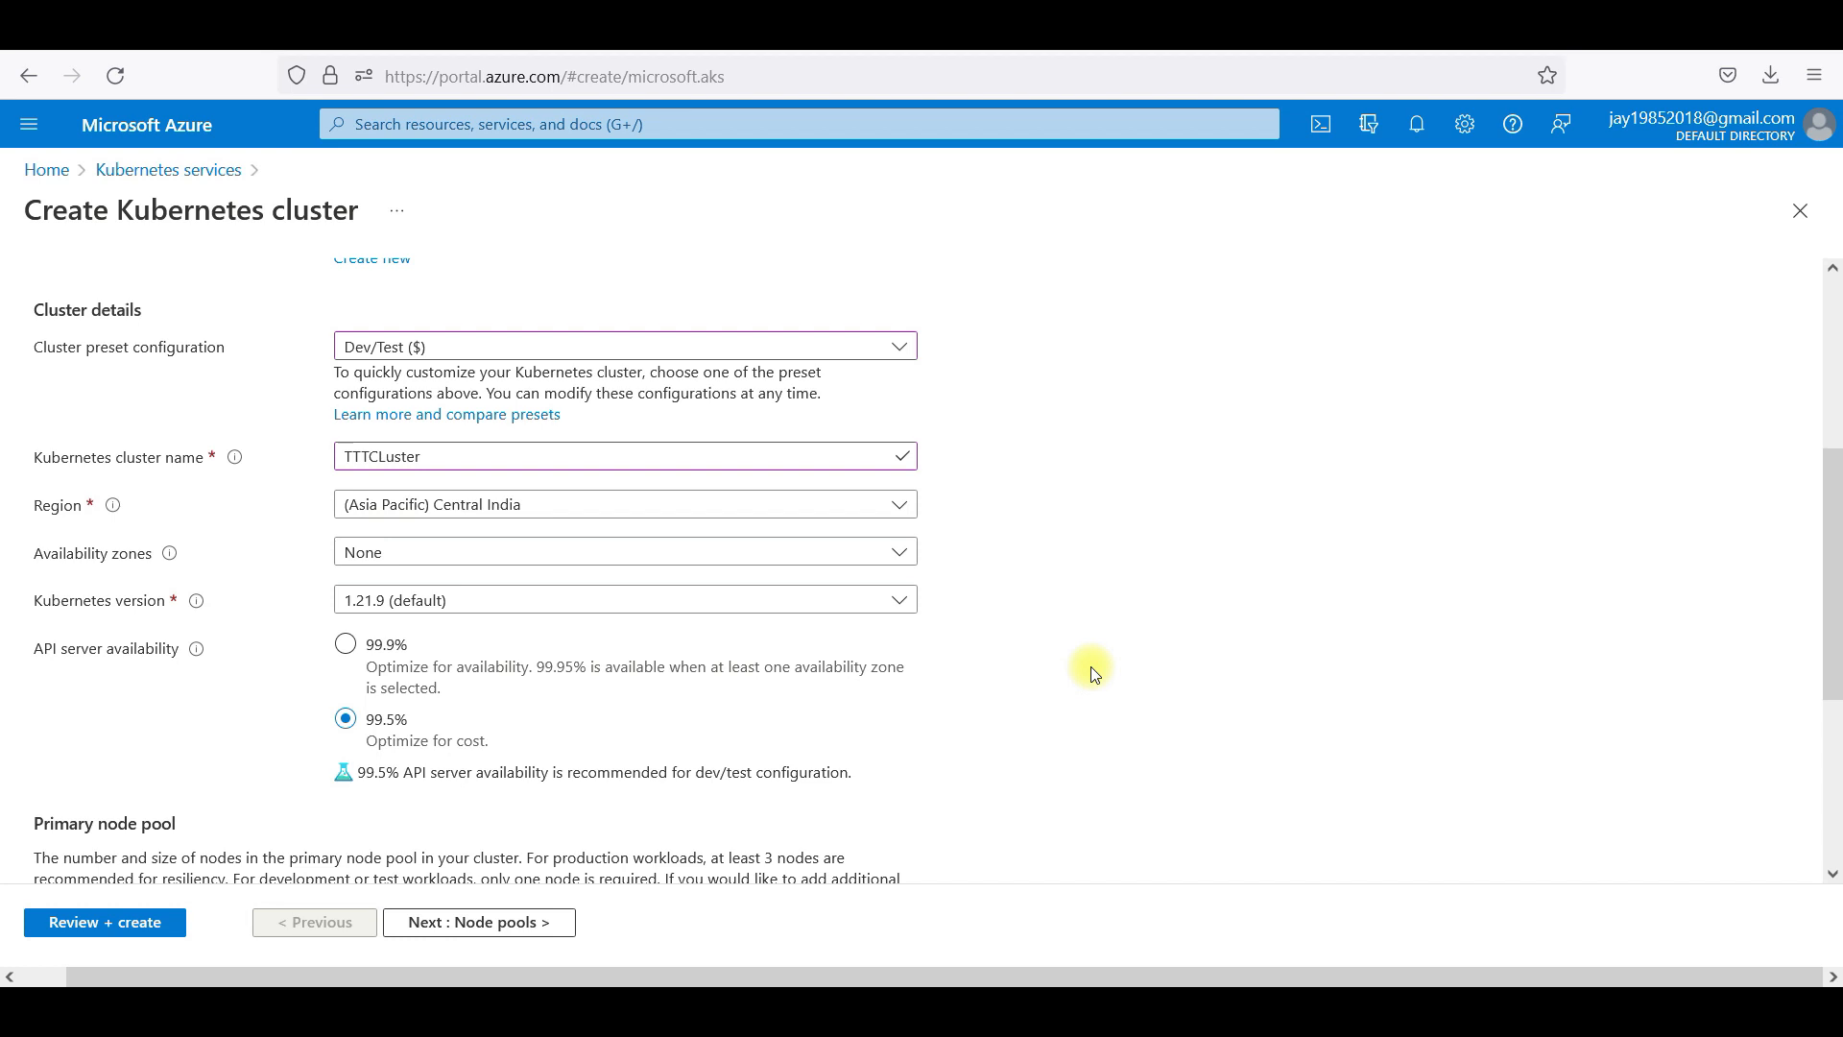
left_click(624, 599)
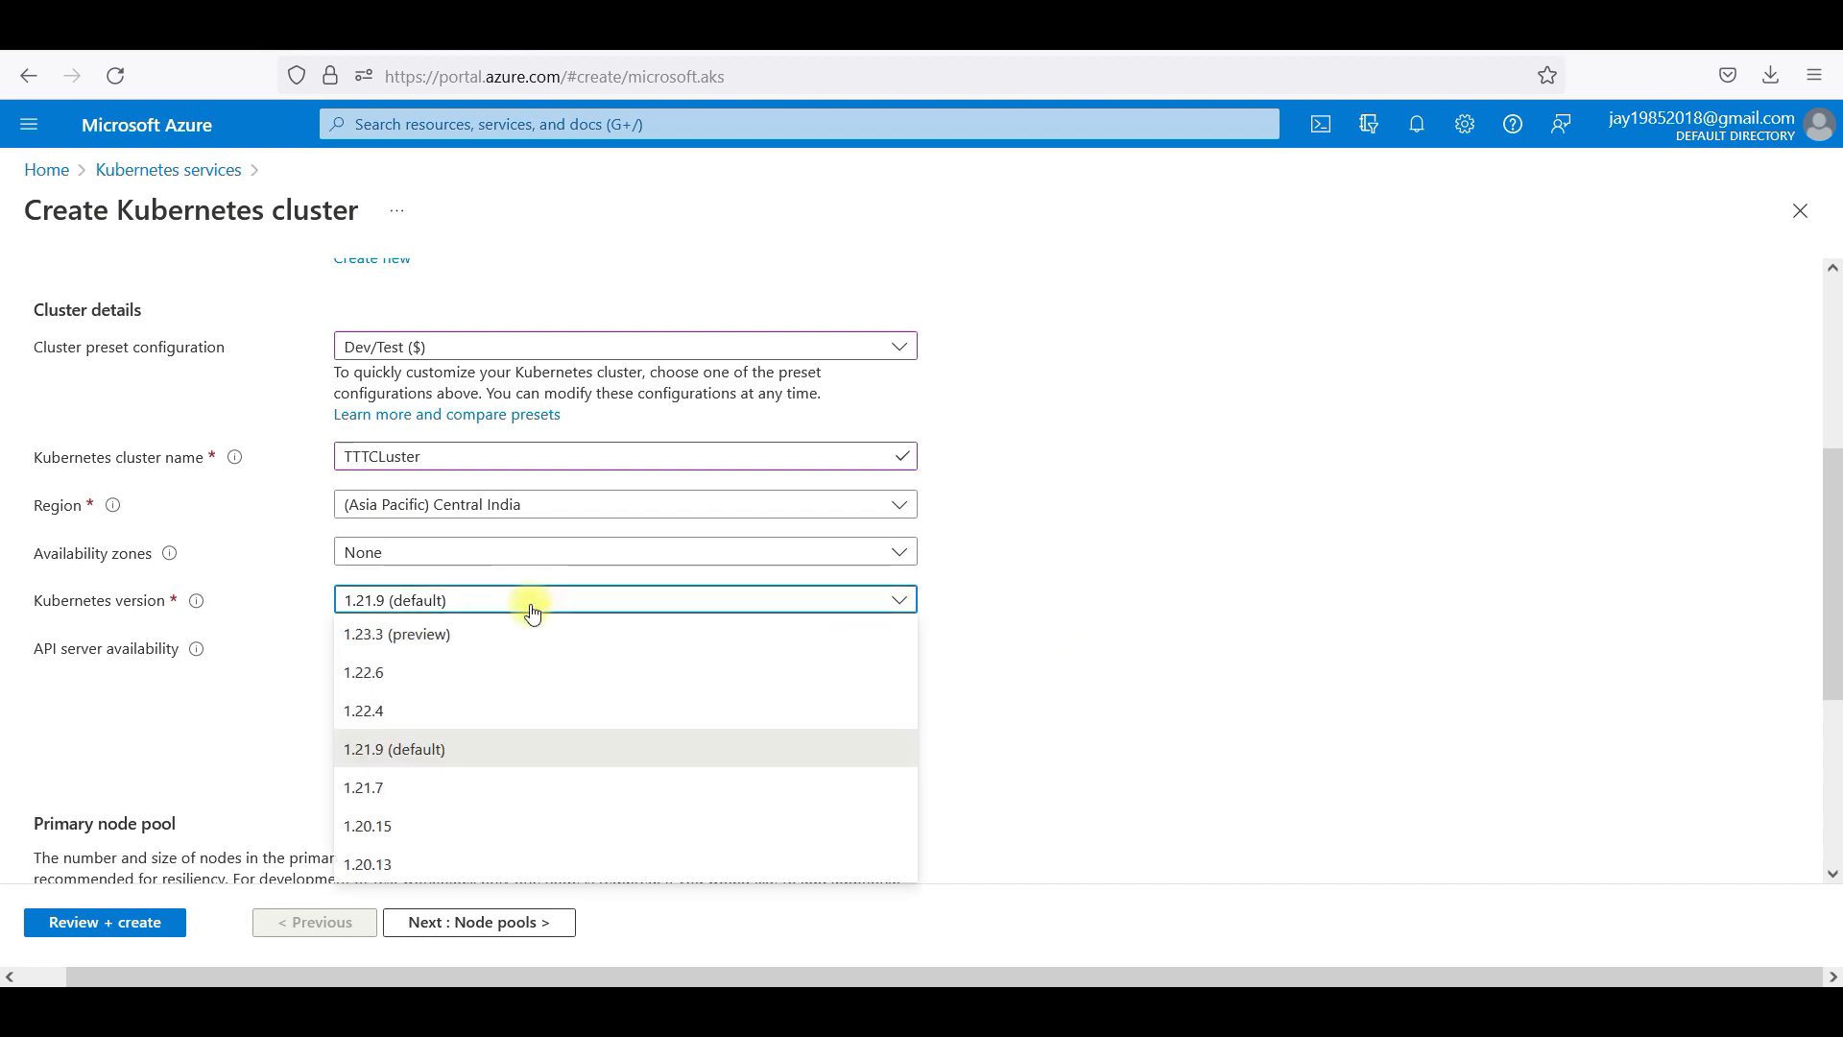
mouse_move(382, 661)
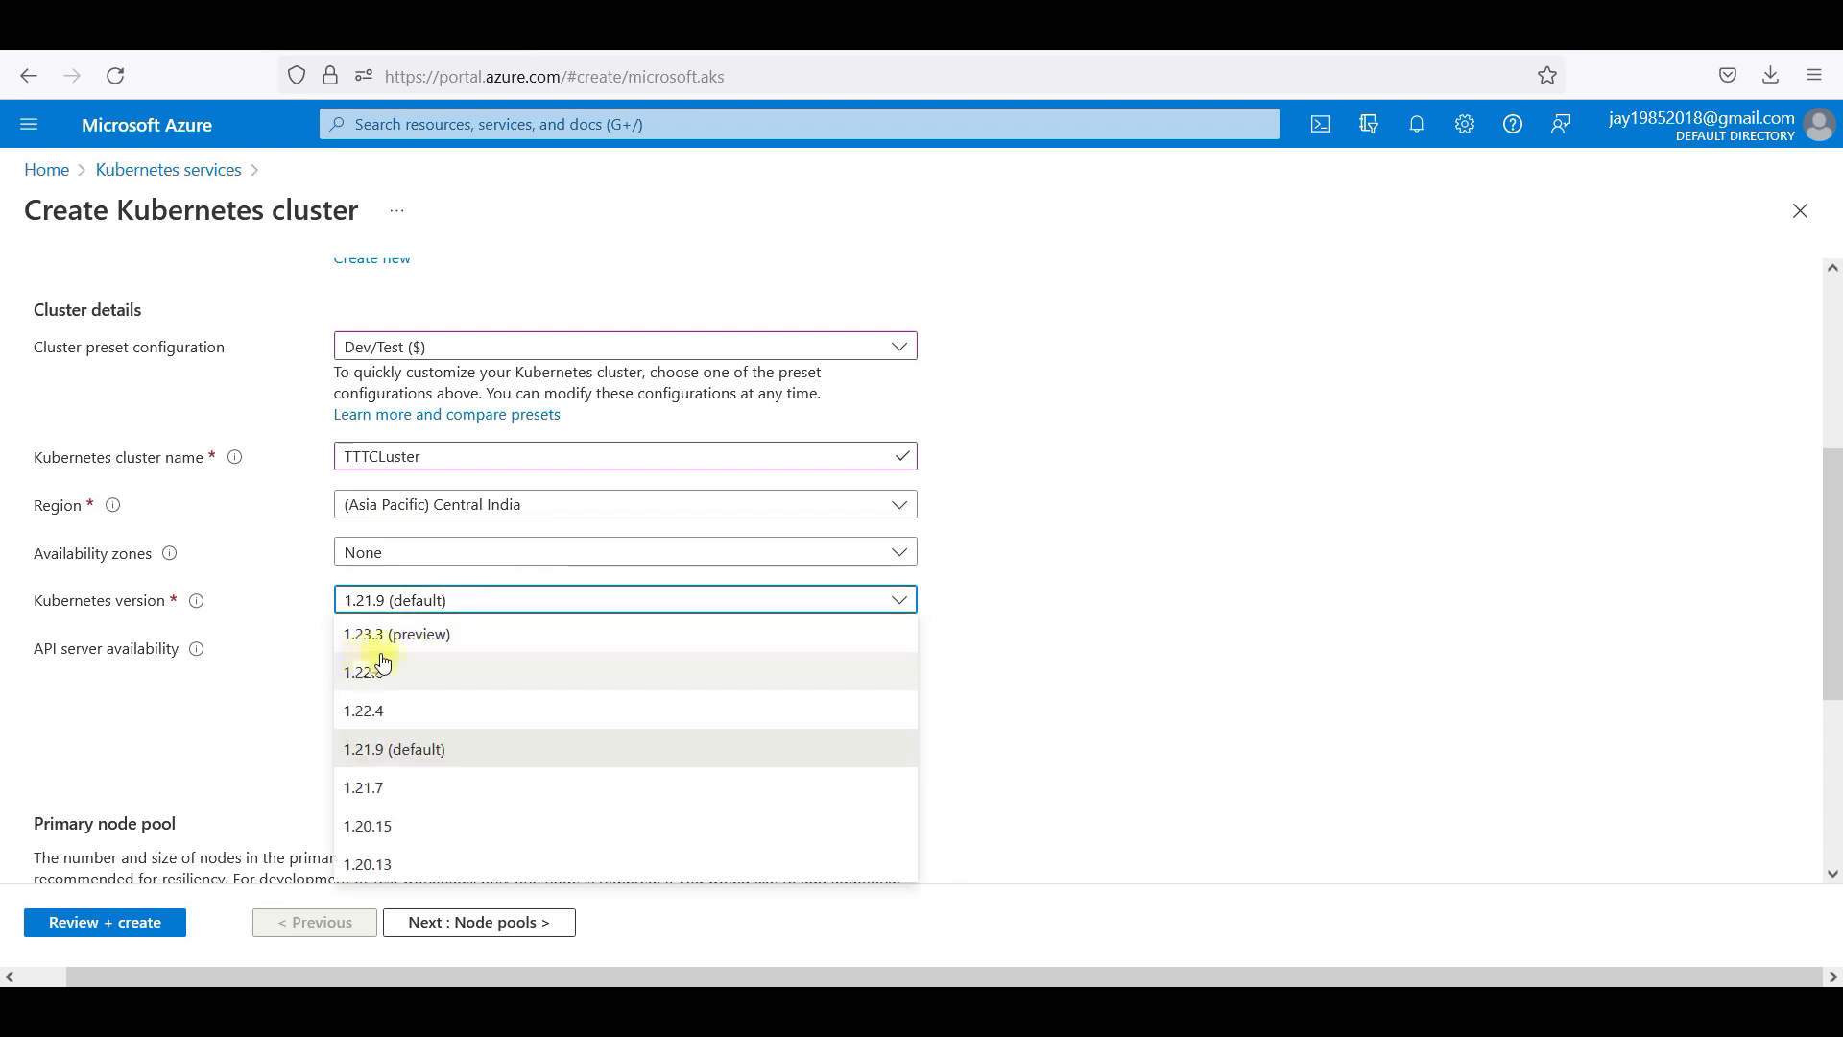
left_click(393, 749)
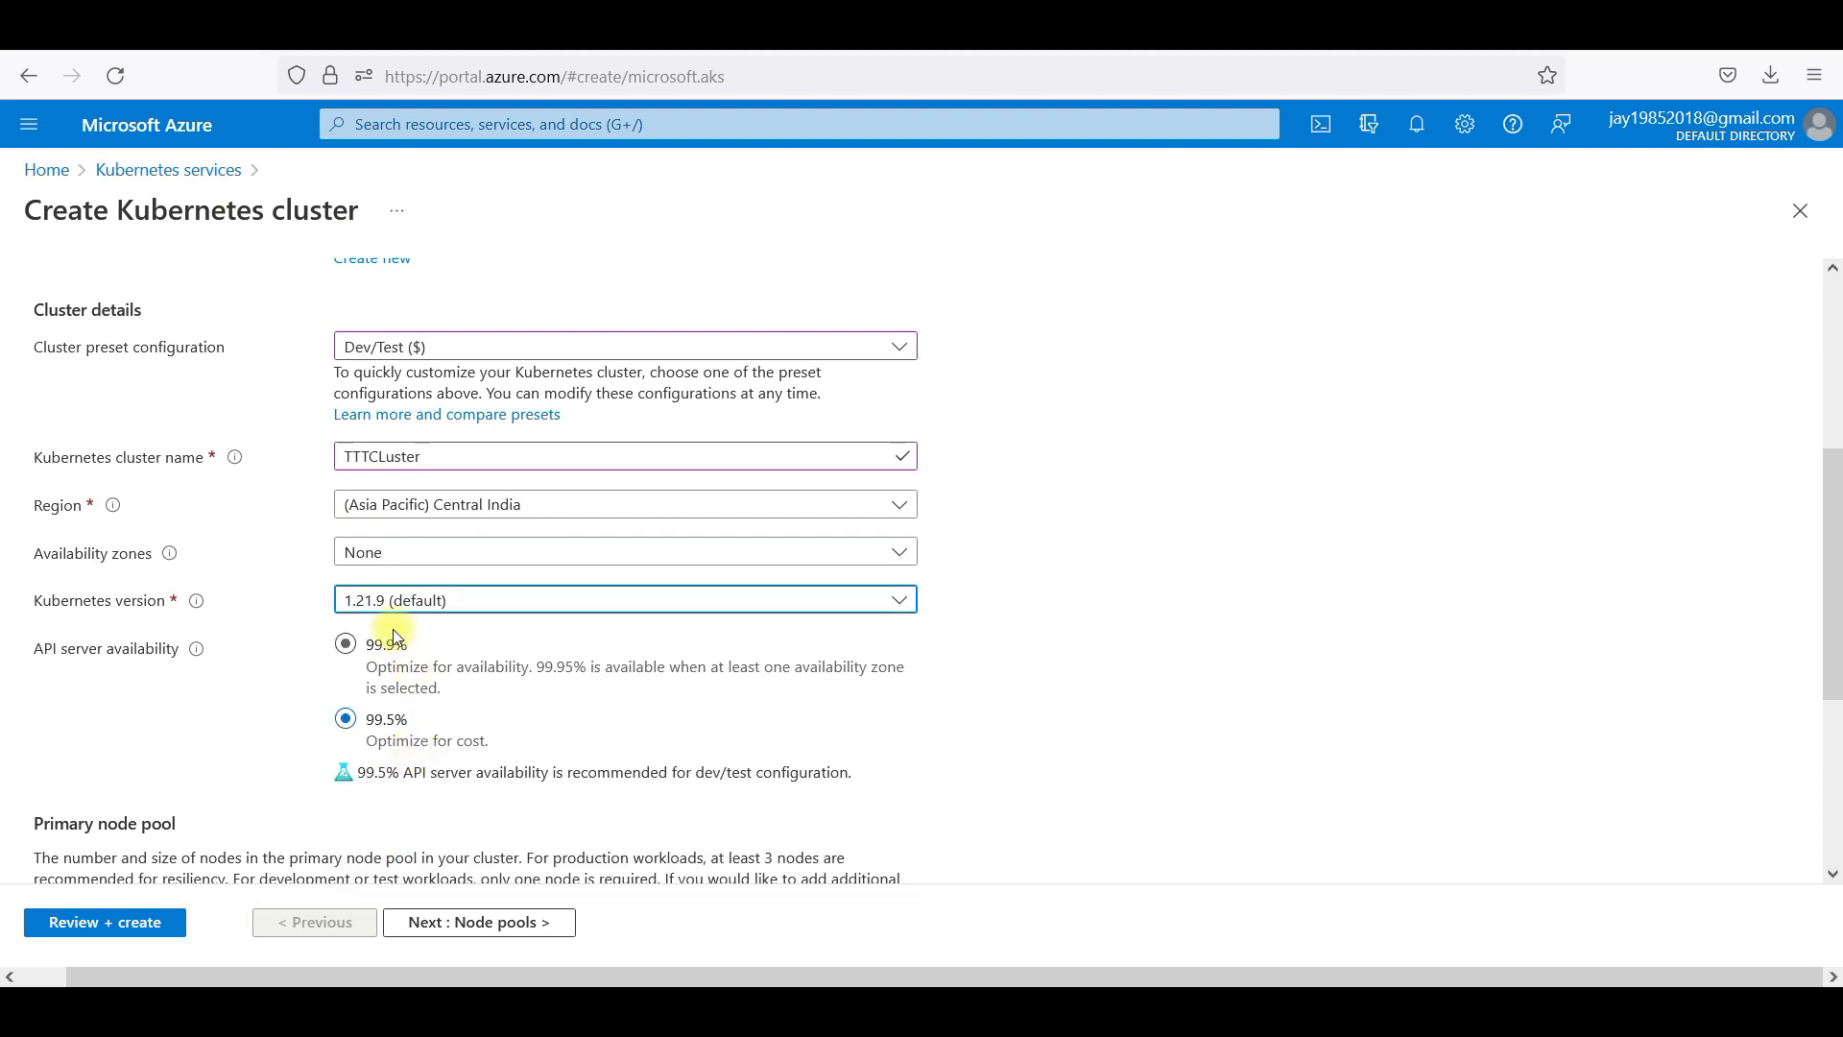
left_click(624, 599)
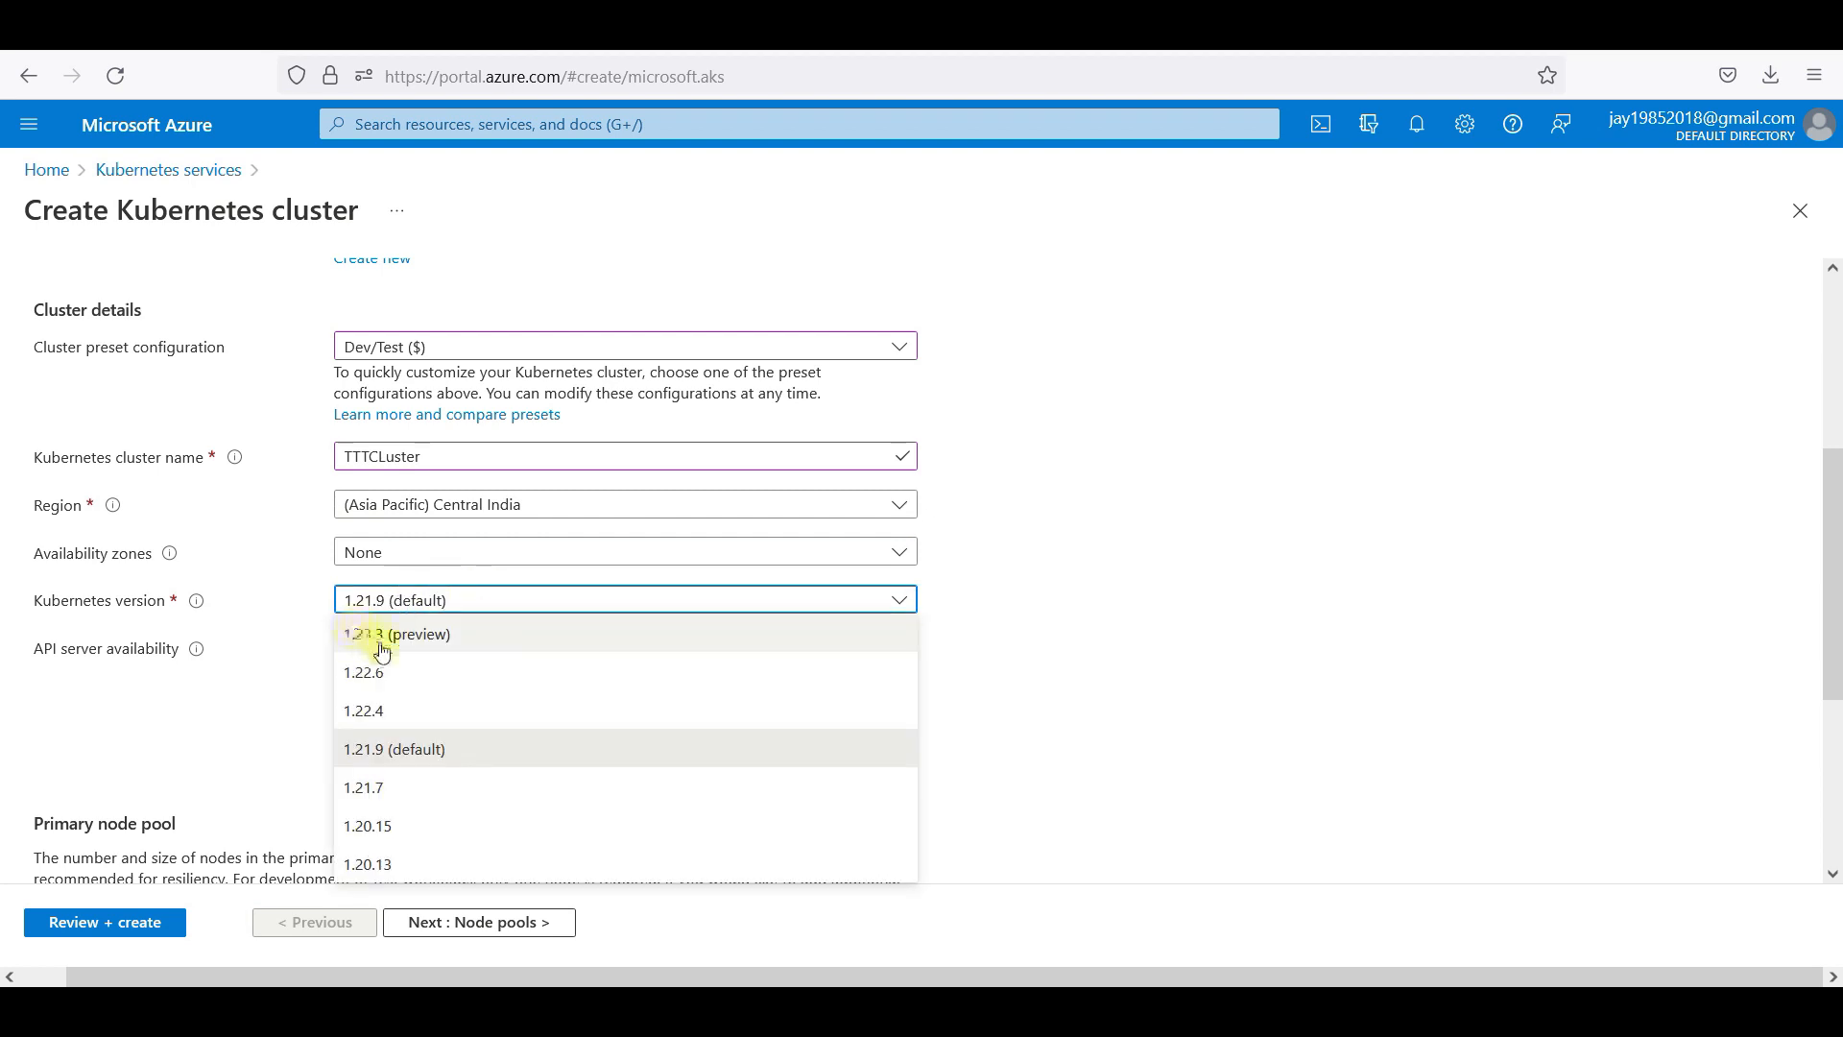
mouse_move(533, 699)
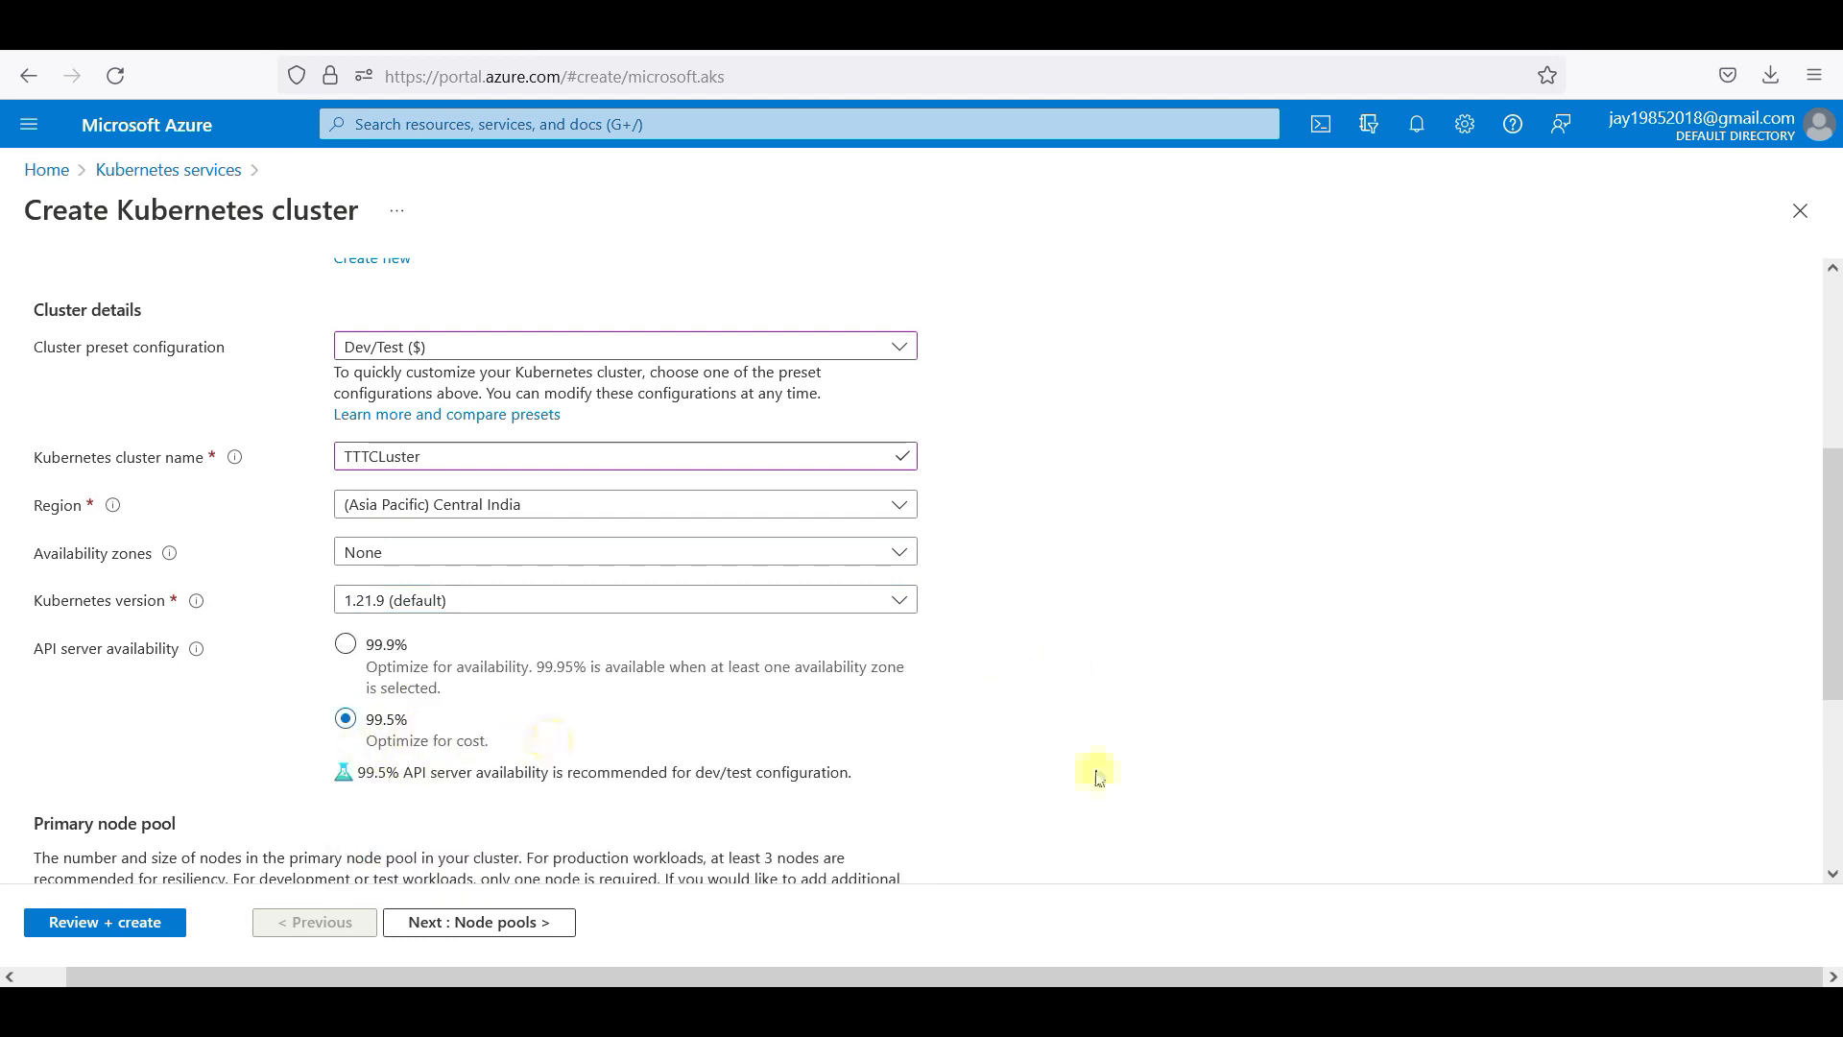
scroll("down", 3)
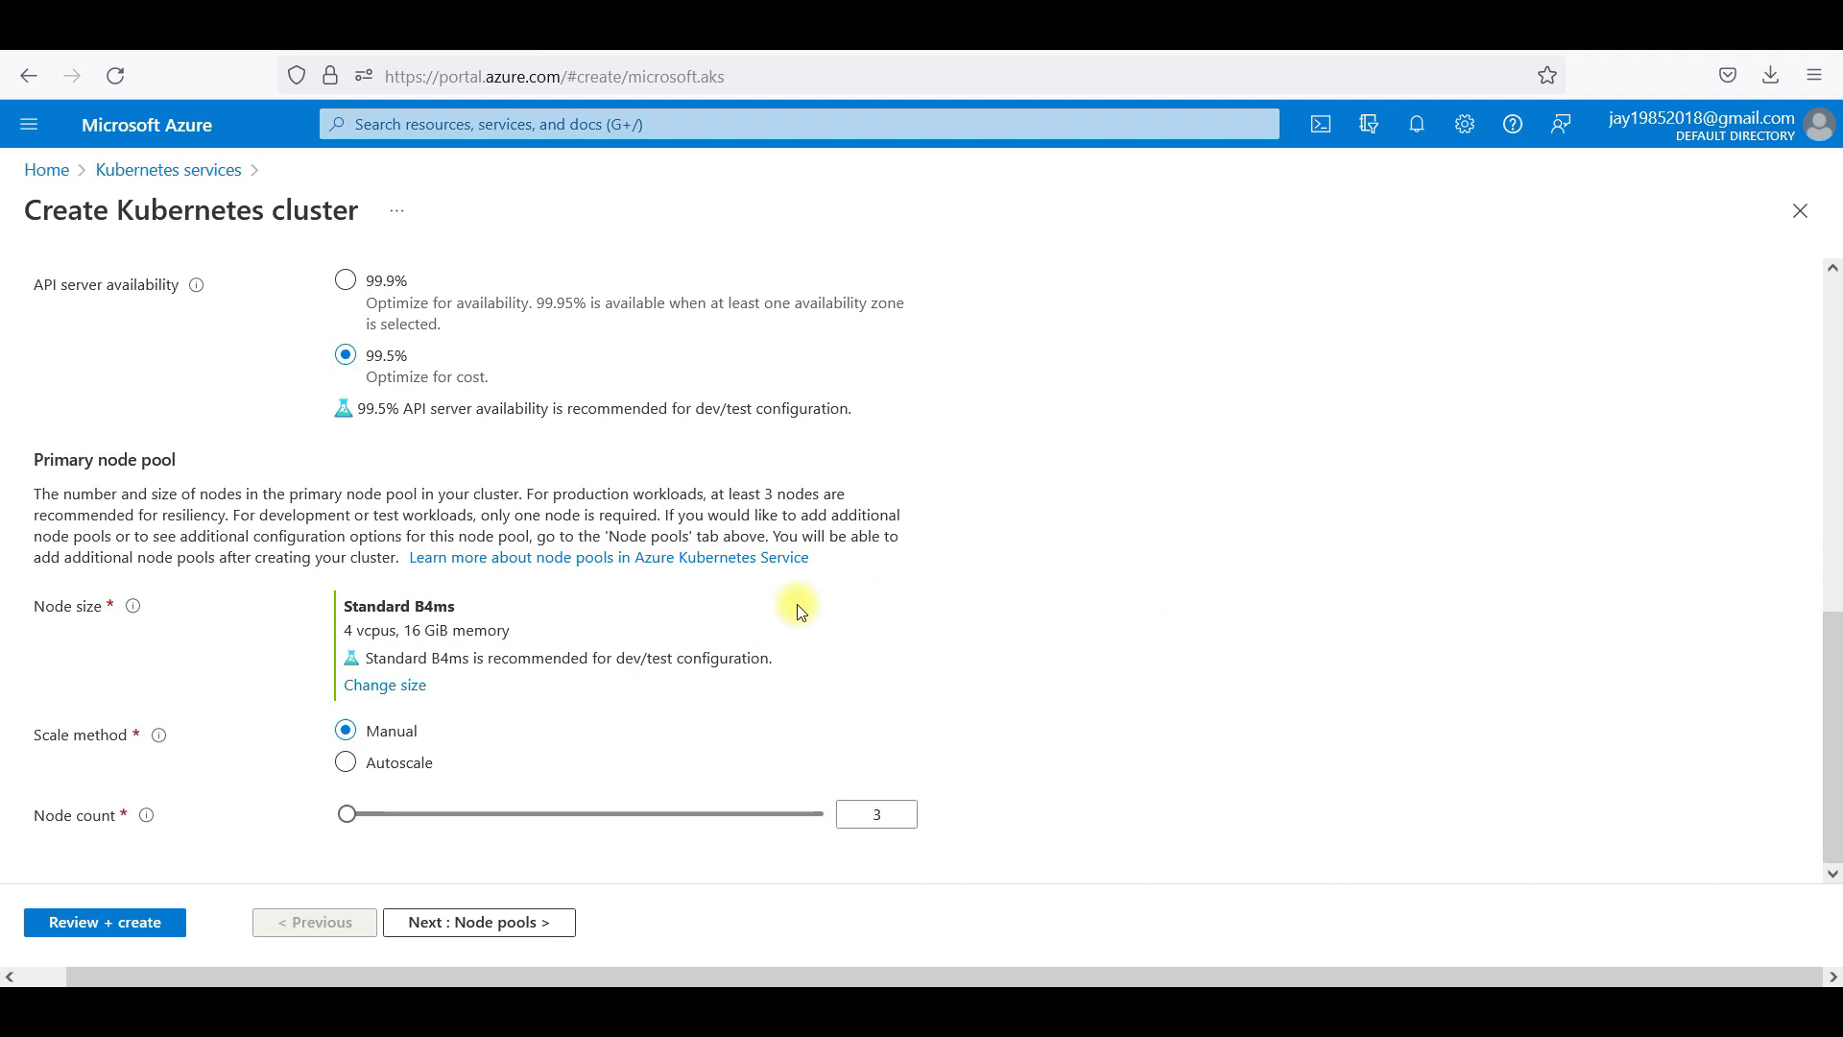
Make the primary node pool Standard B2s with a node count of 1 and continue to Node pools.
left_click(384, 683)
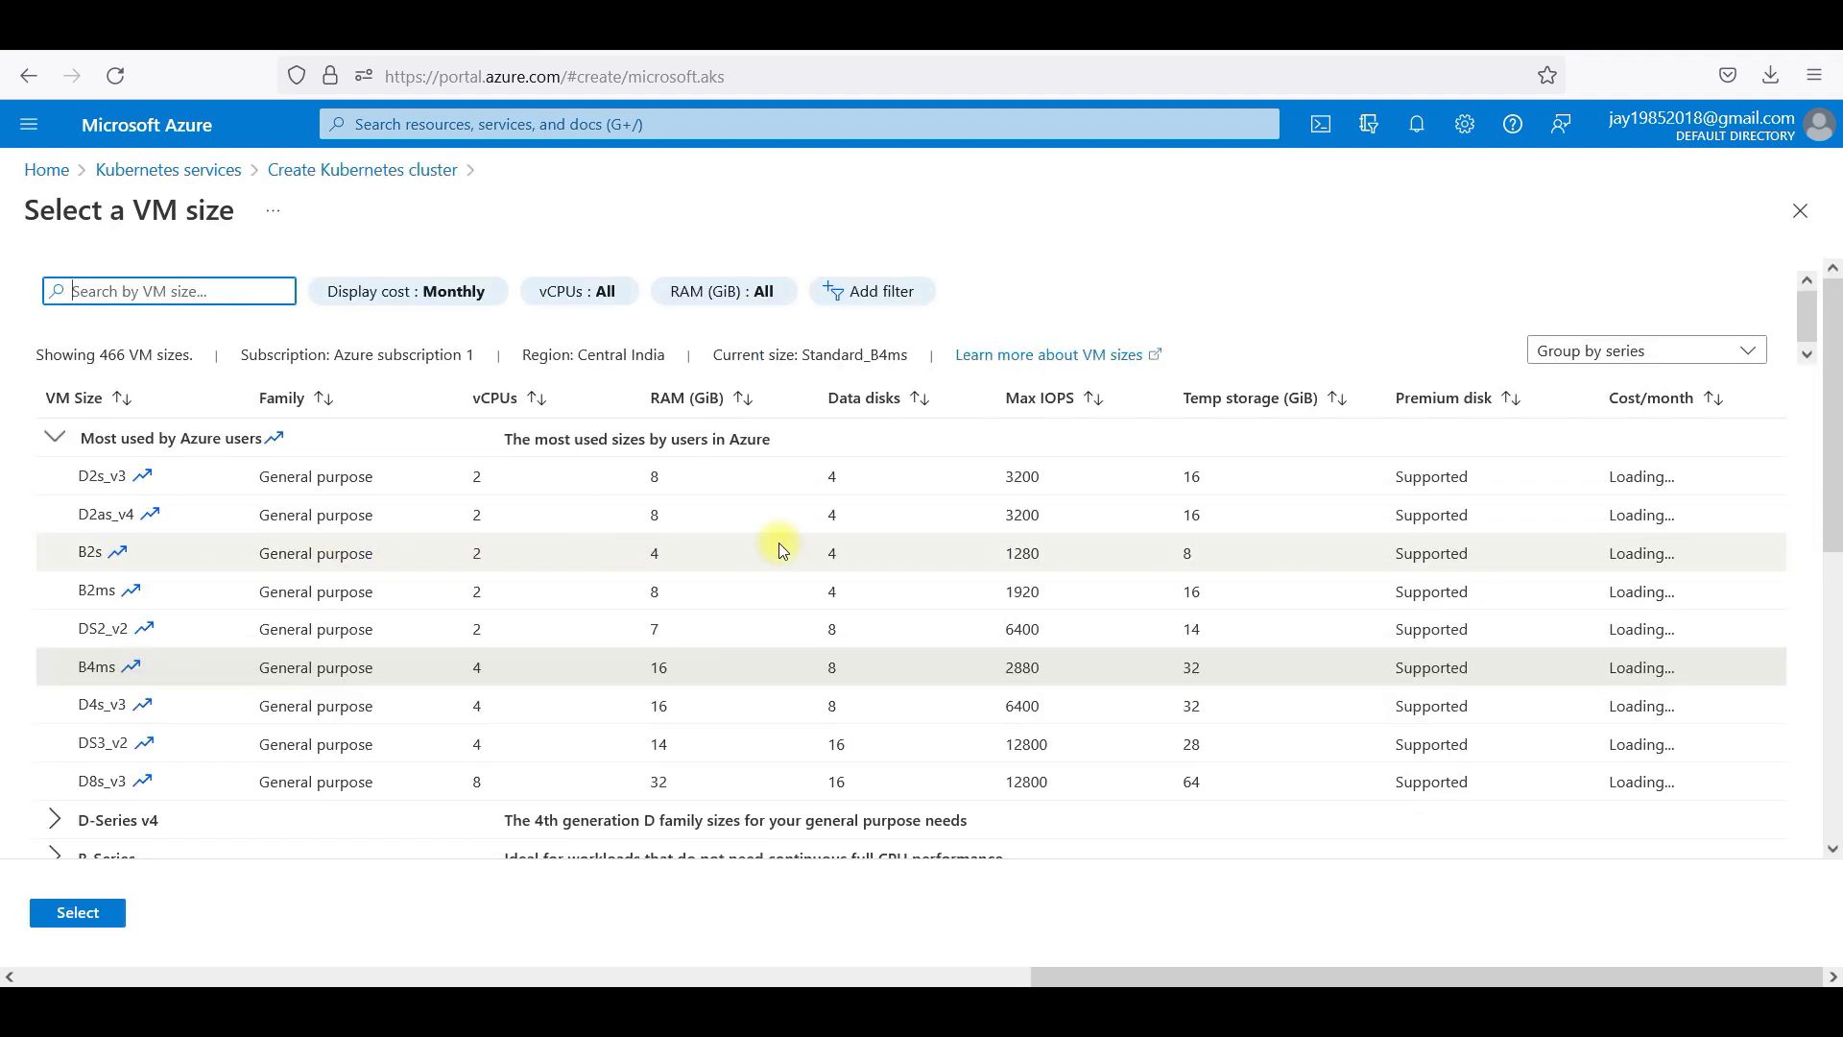
mouse_move(576, 795)
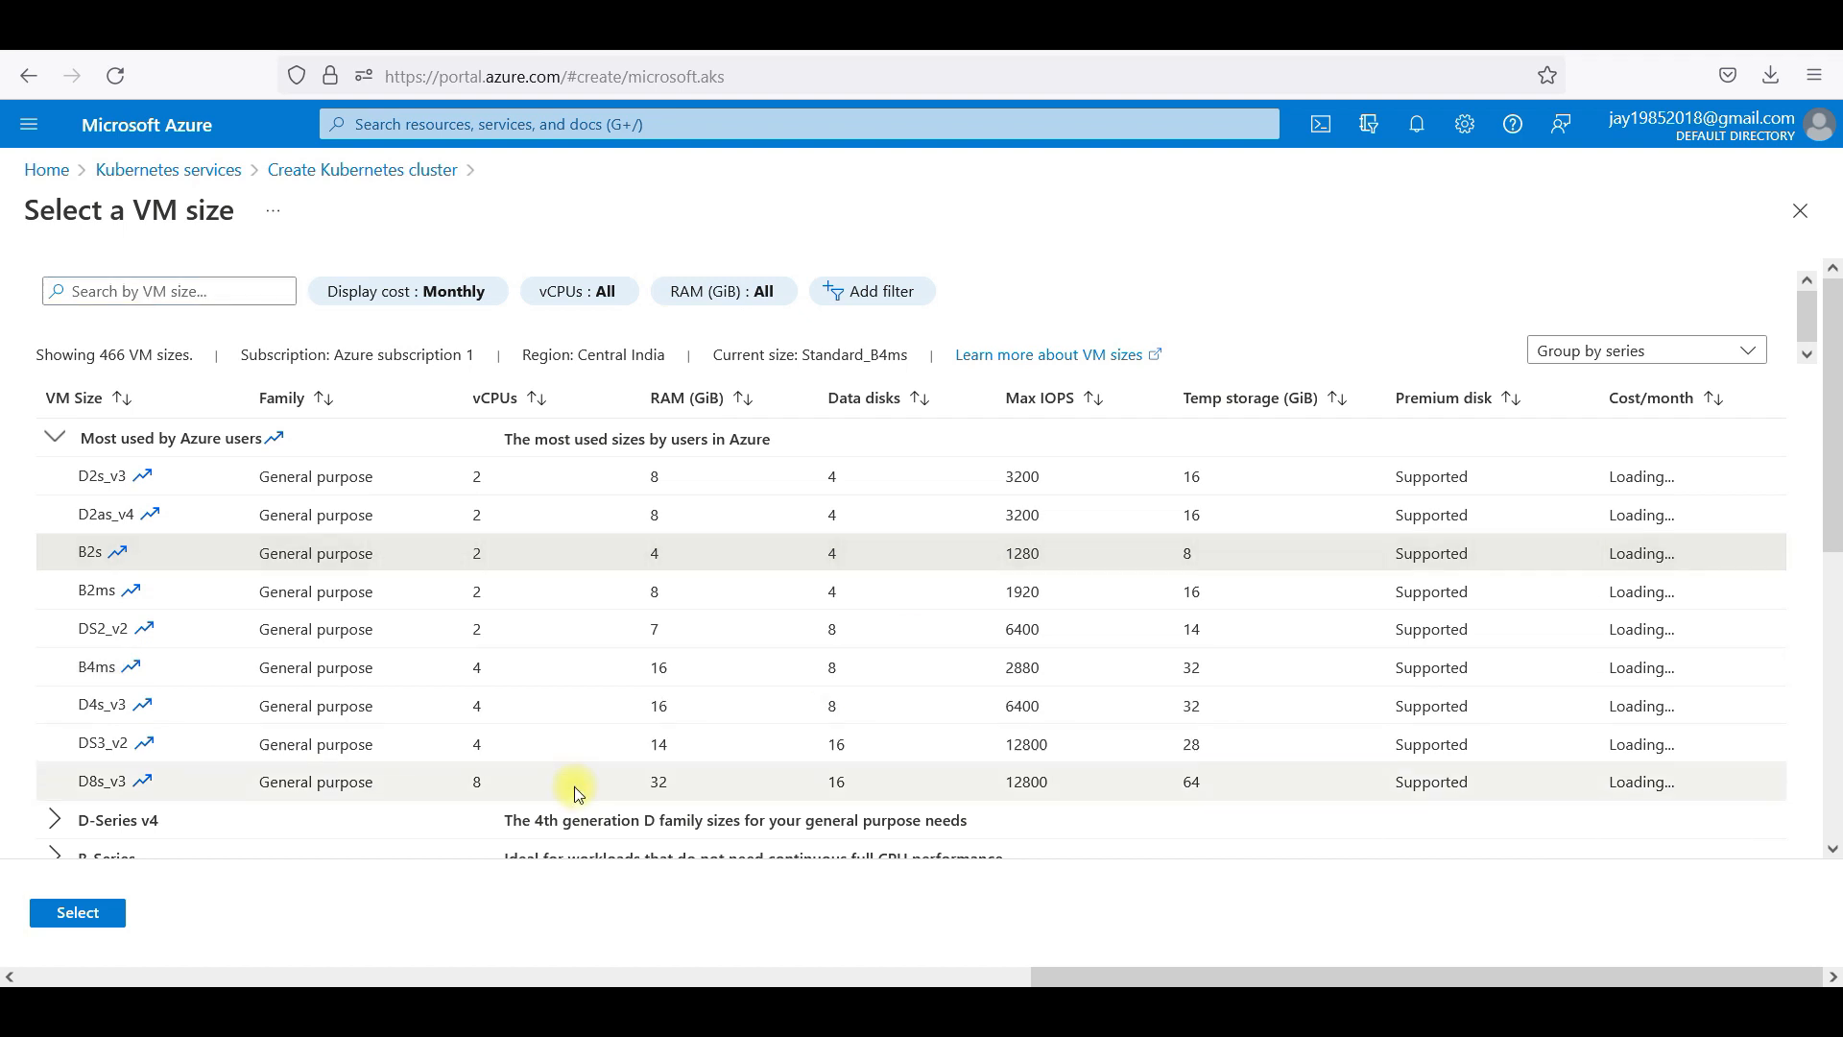
left_click(77, 912)
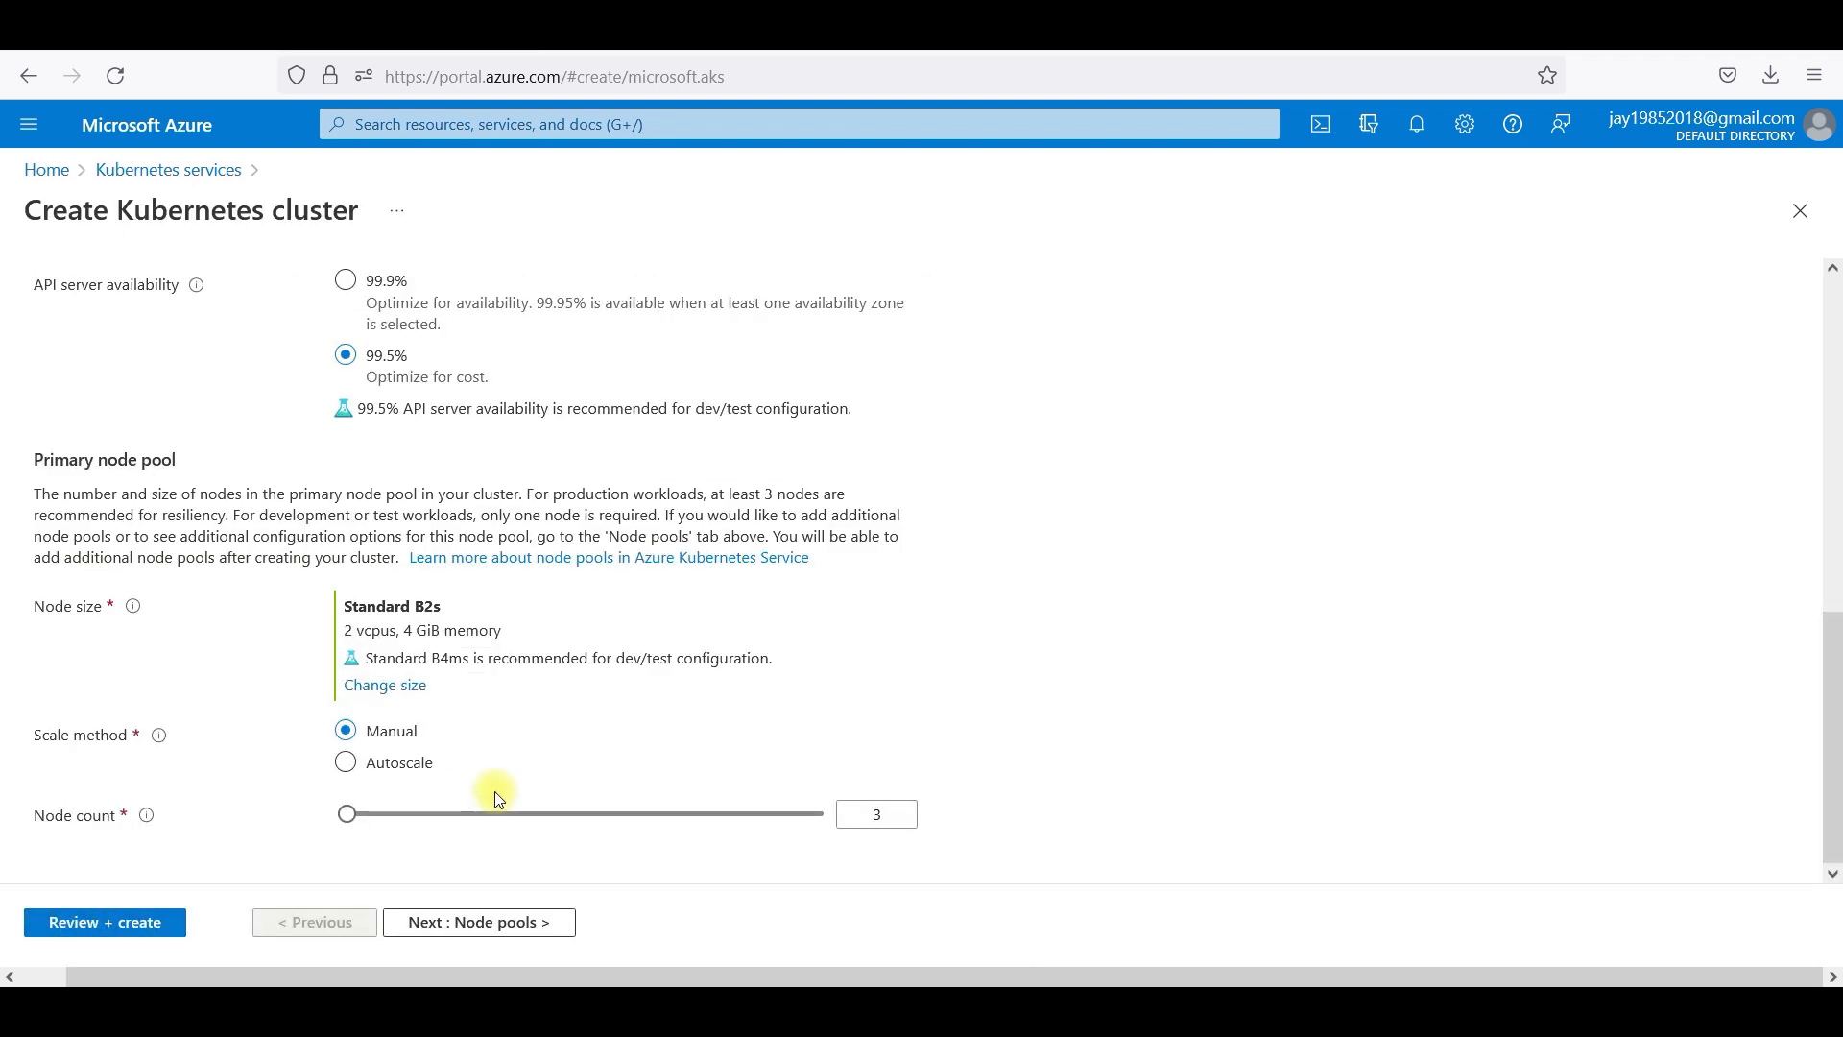
mouse_move(1065, 674)
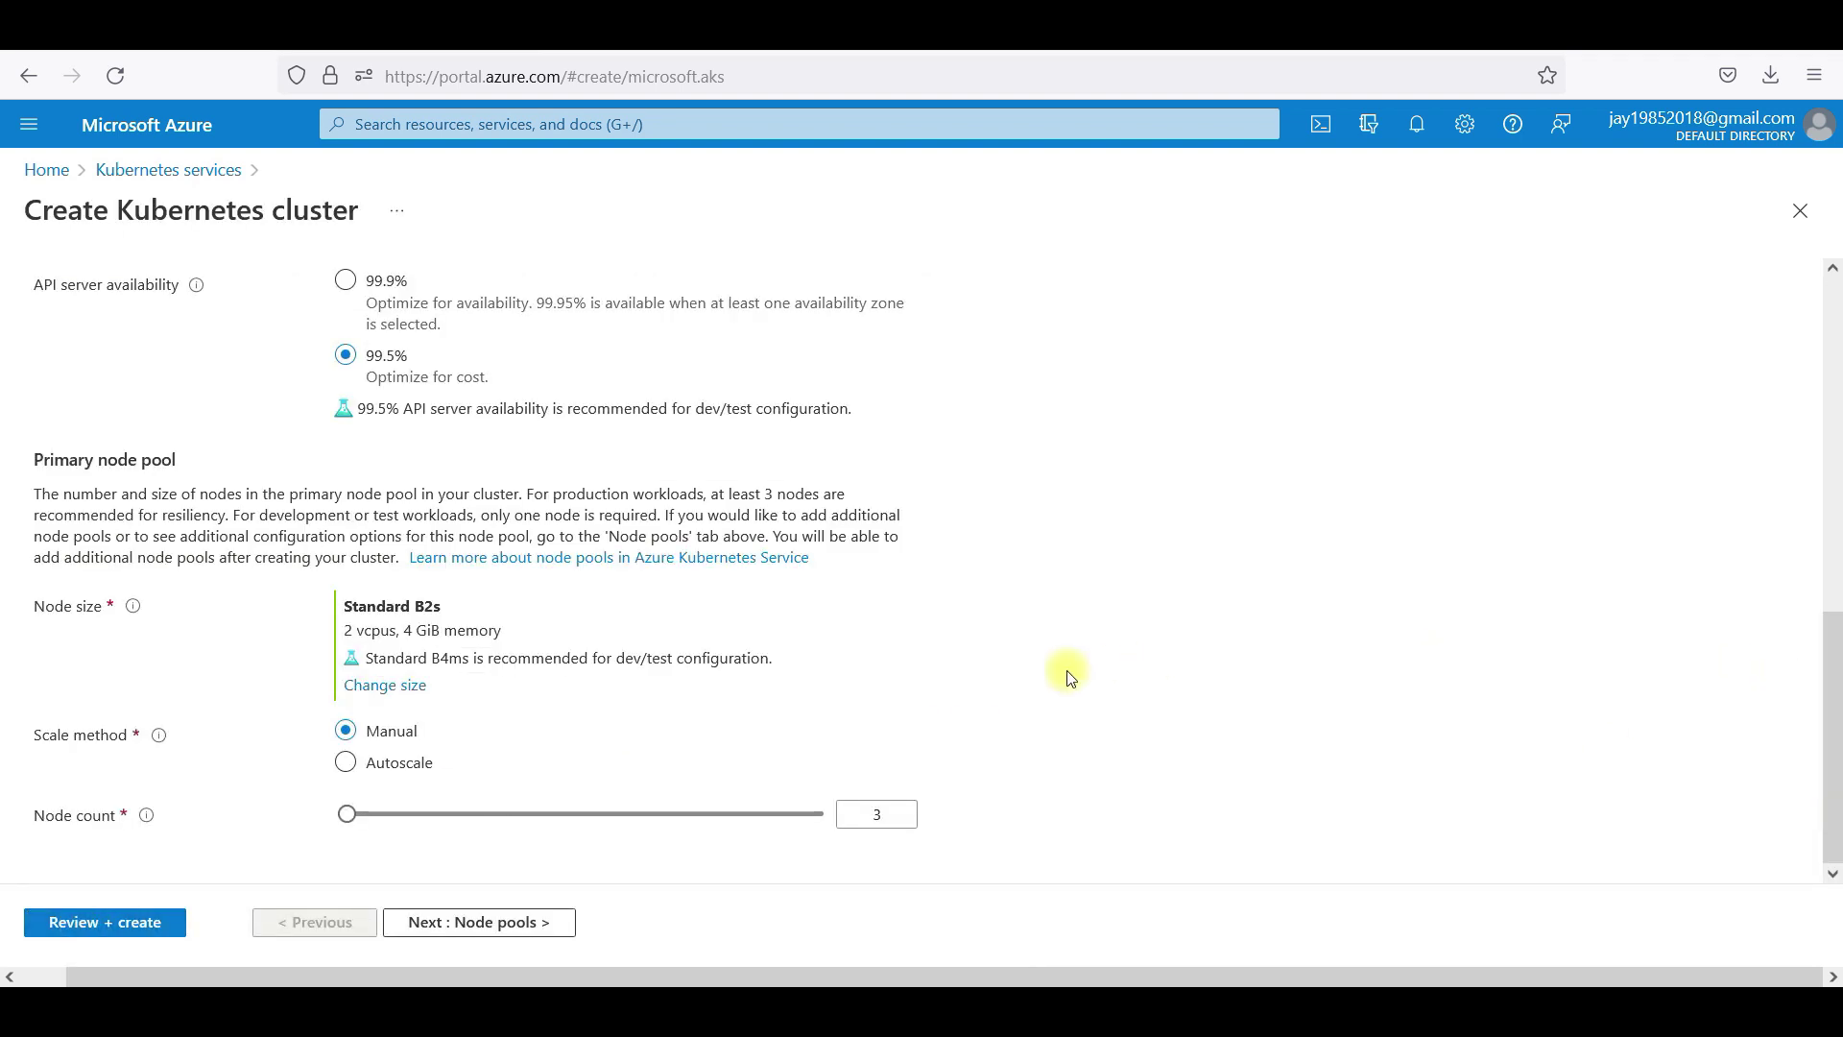
mouse_move(830, 632)
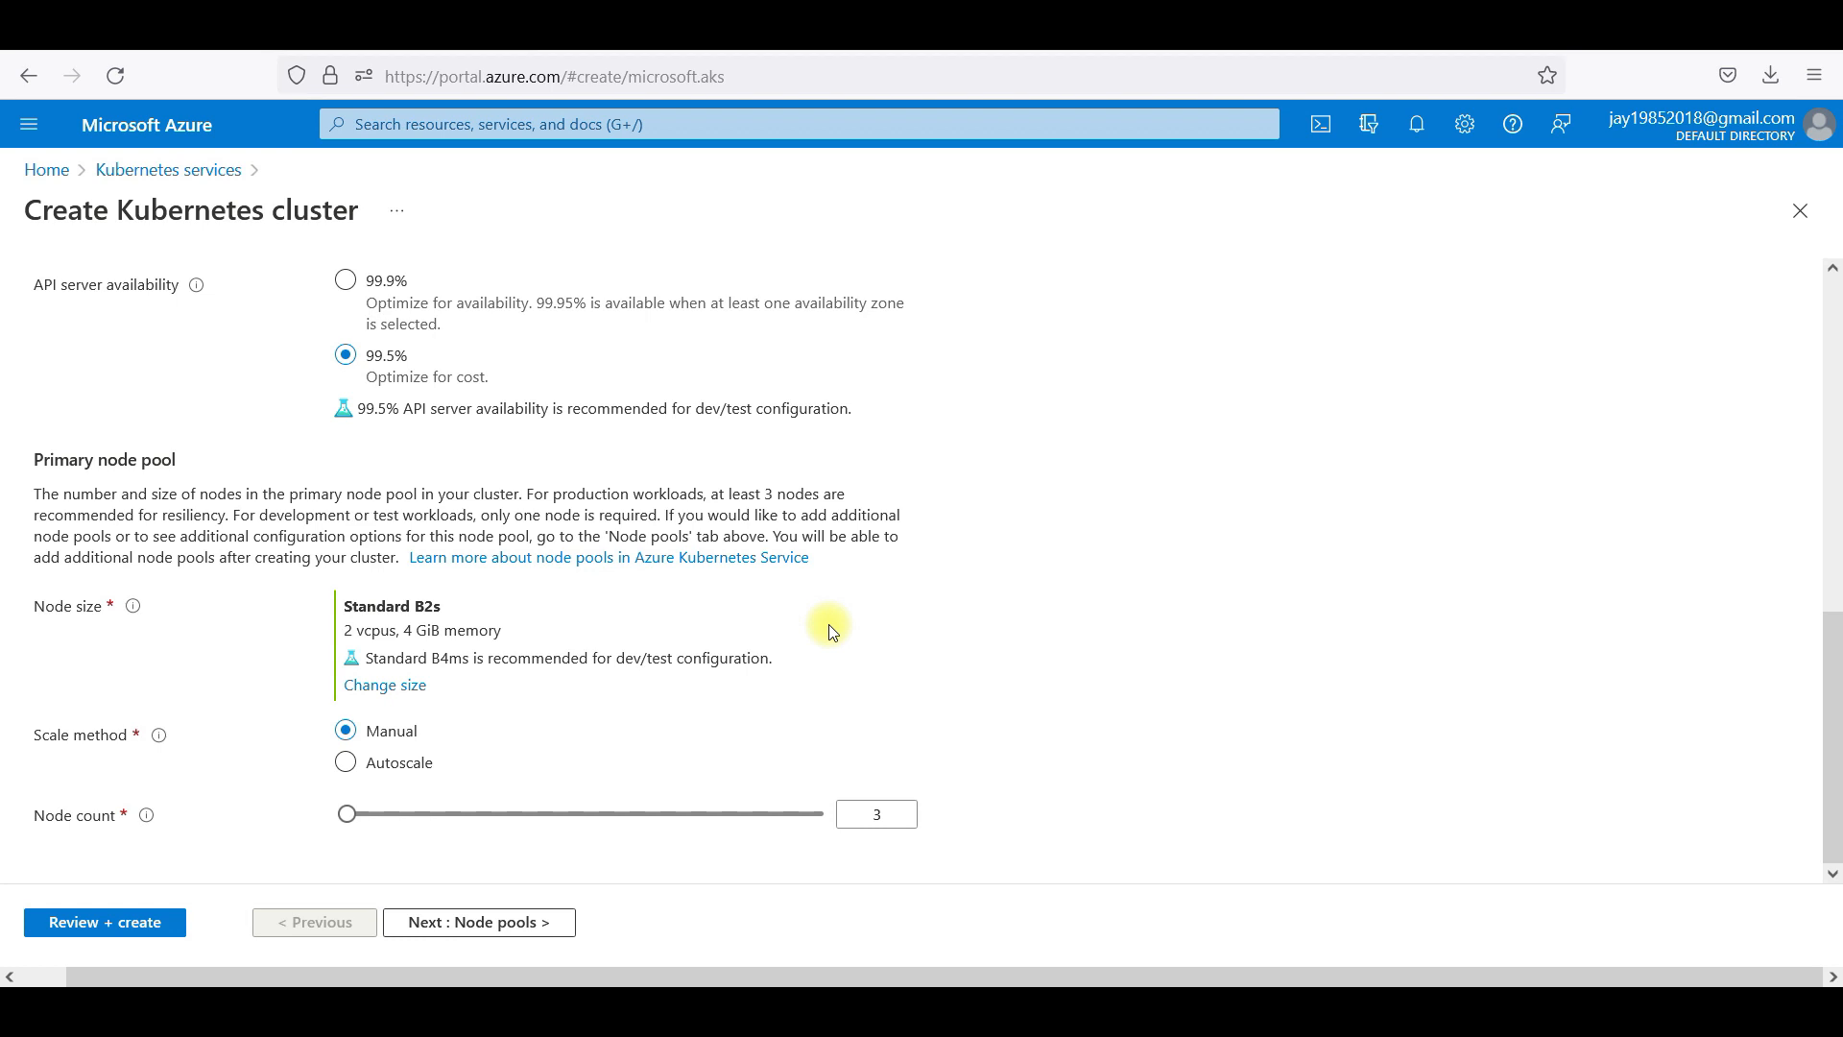
mouse_move(436, 699)
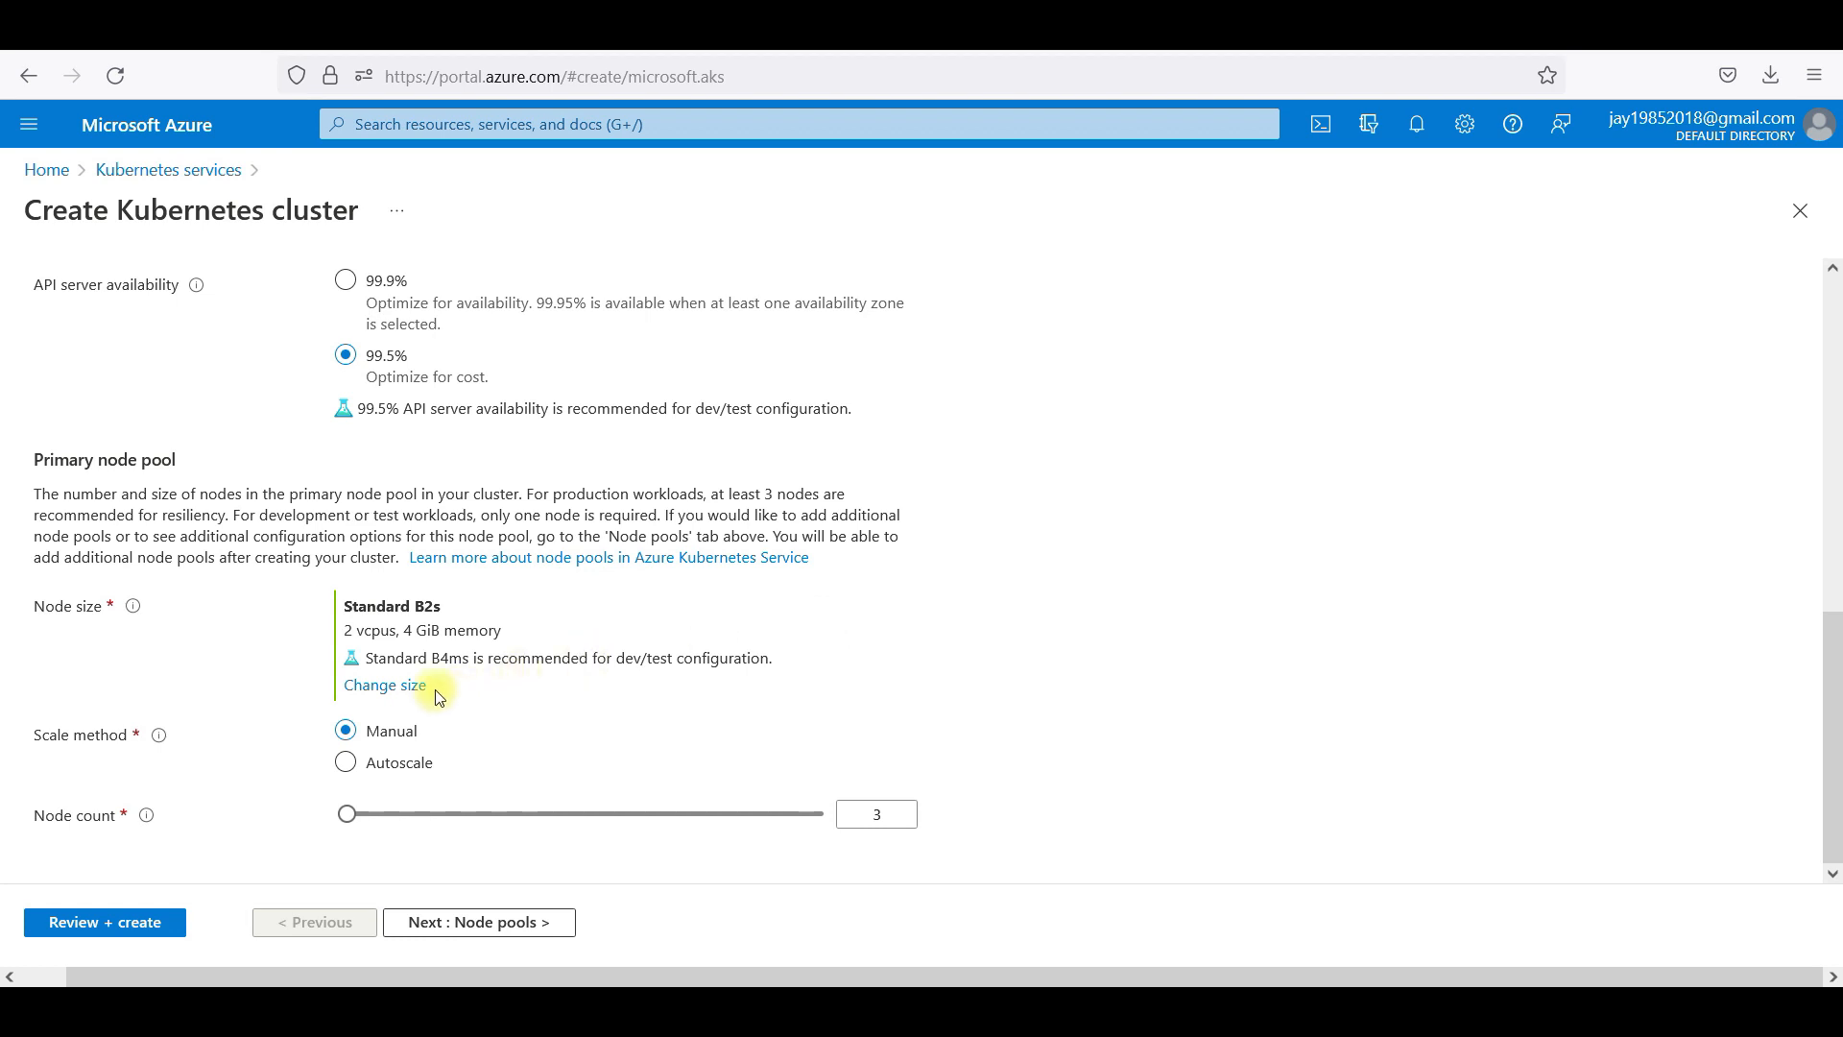
left_click(872, 814)
type("1")
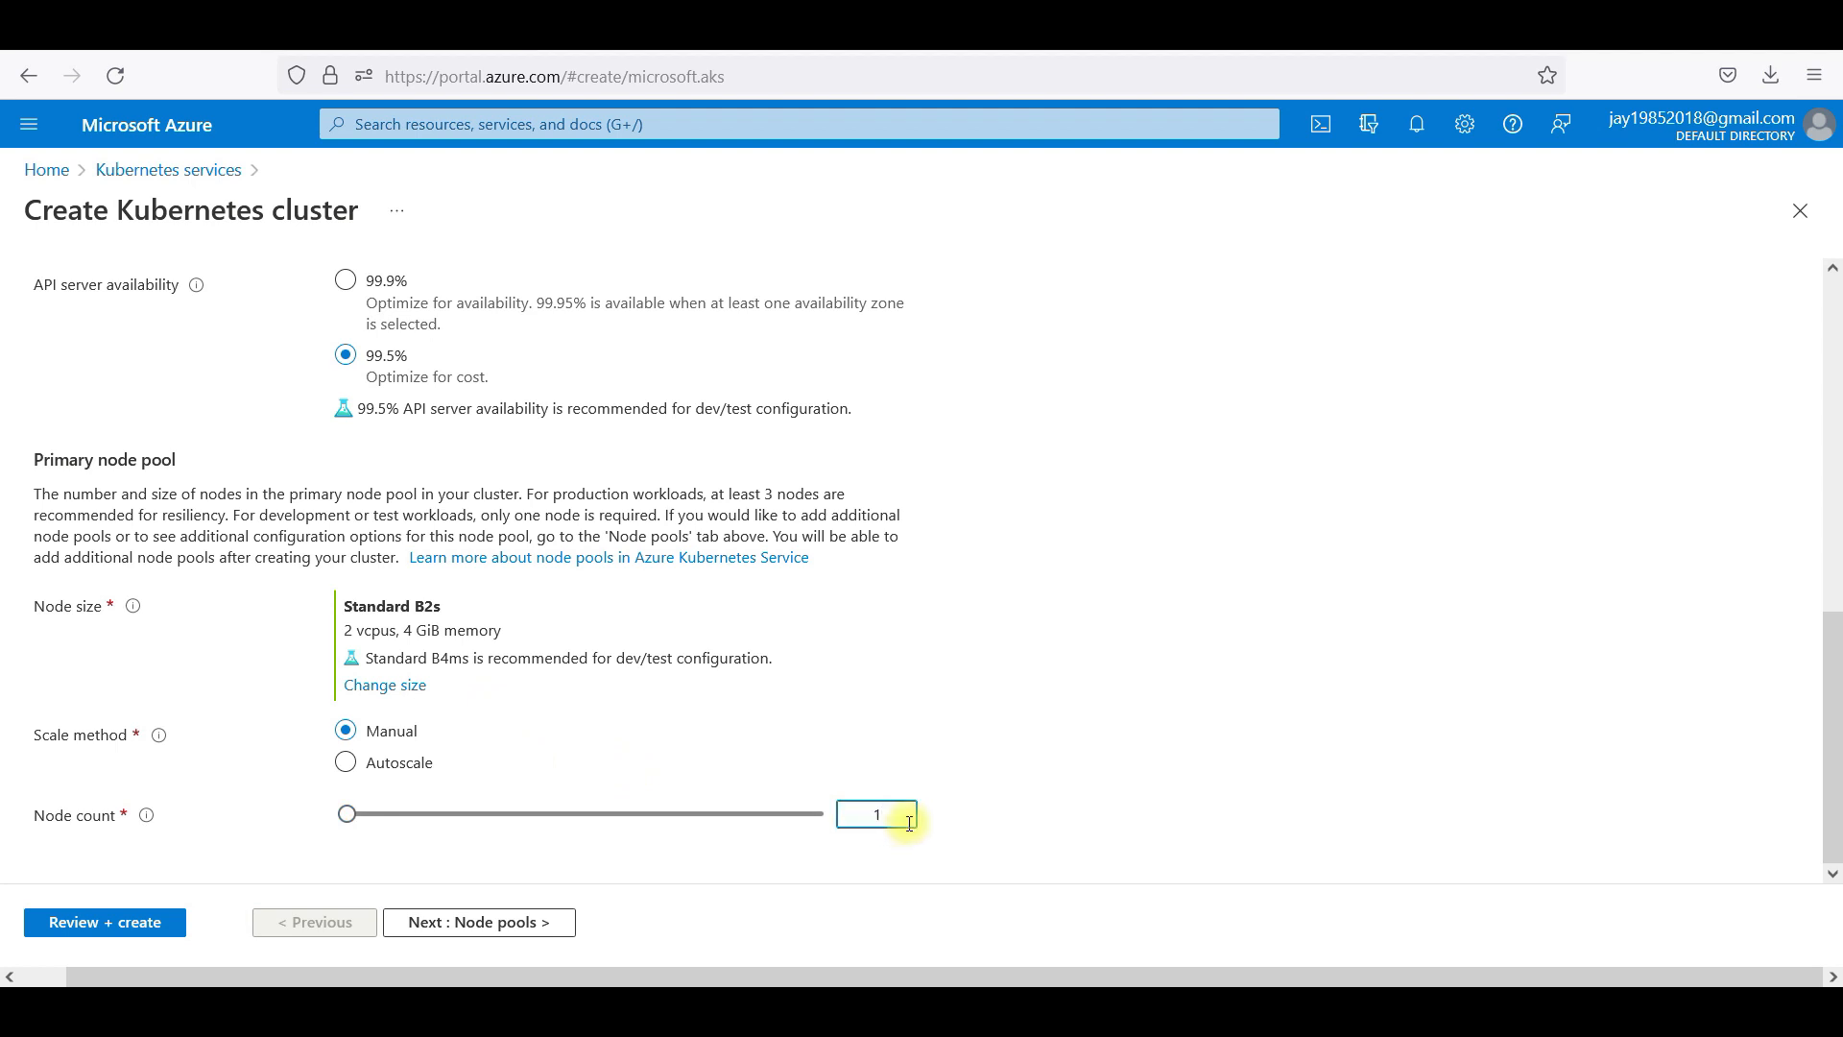
mouse_move(133, 757)
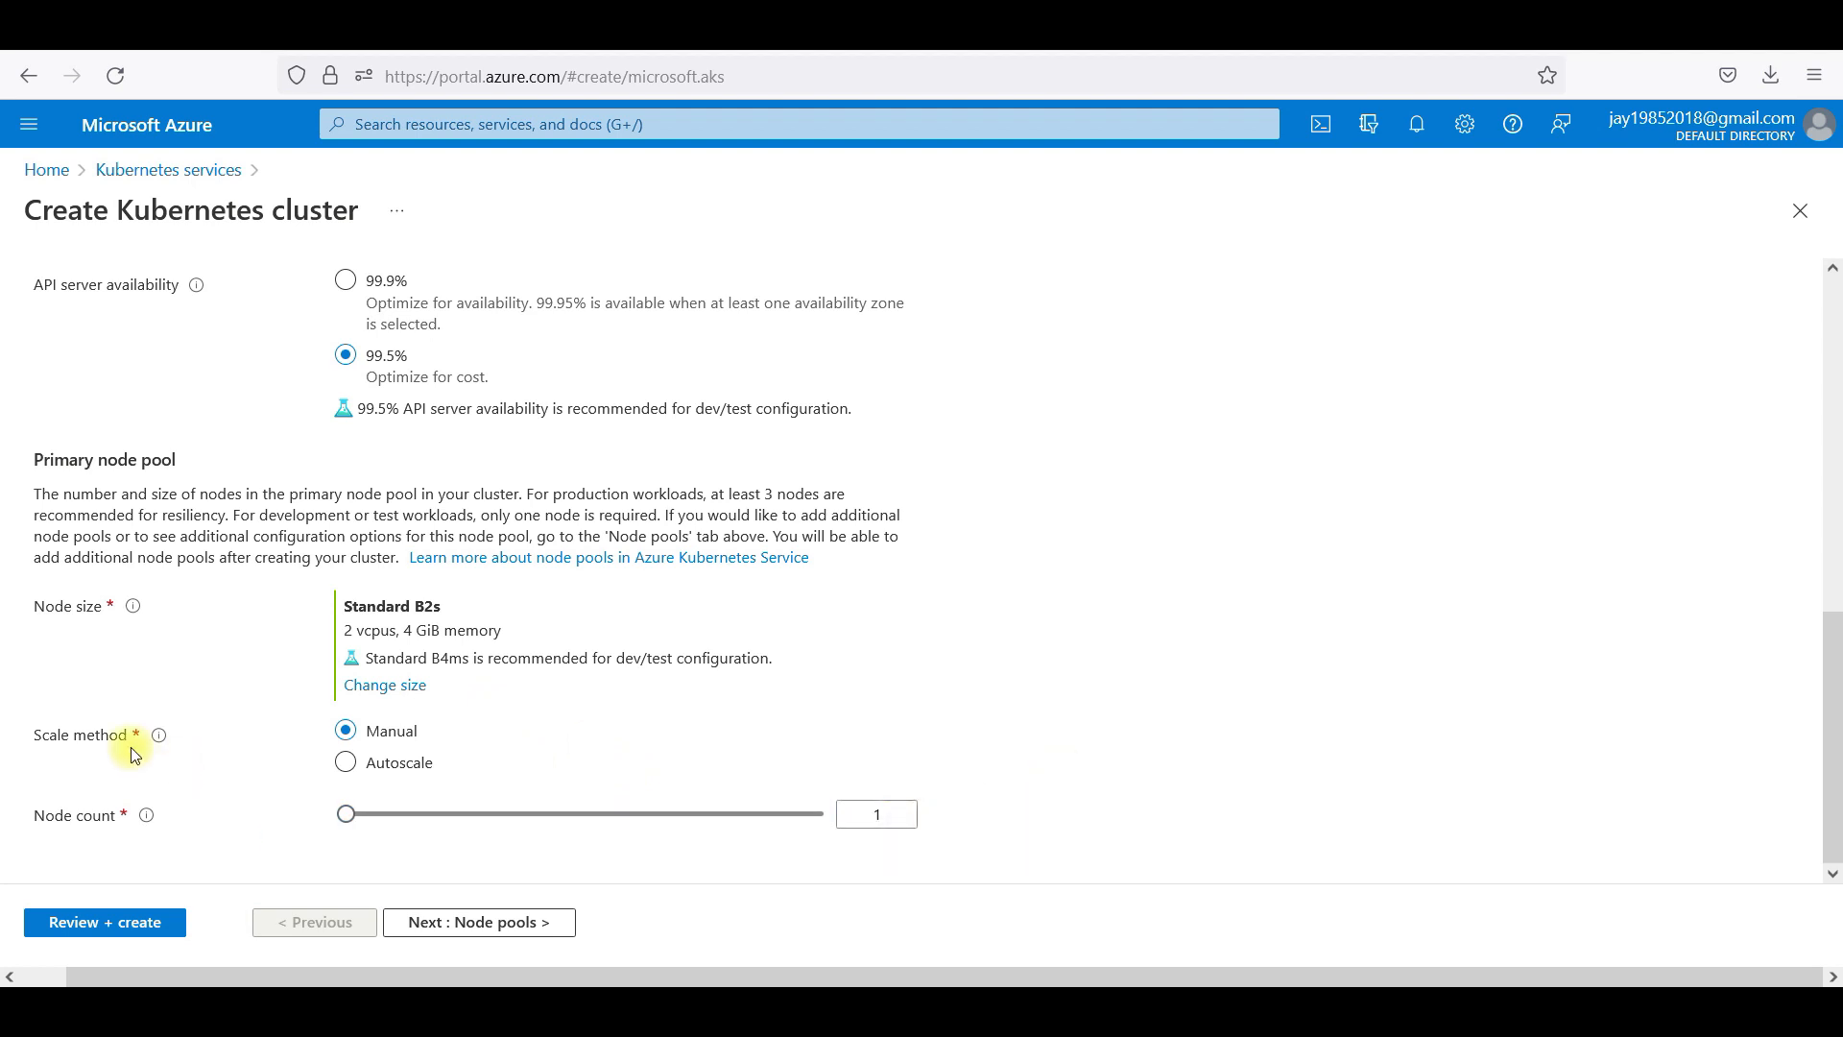
mouse_move(496, 904)
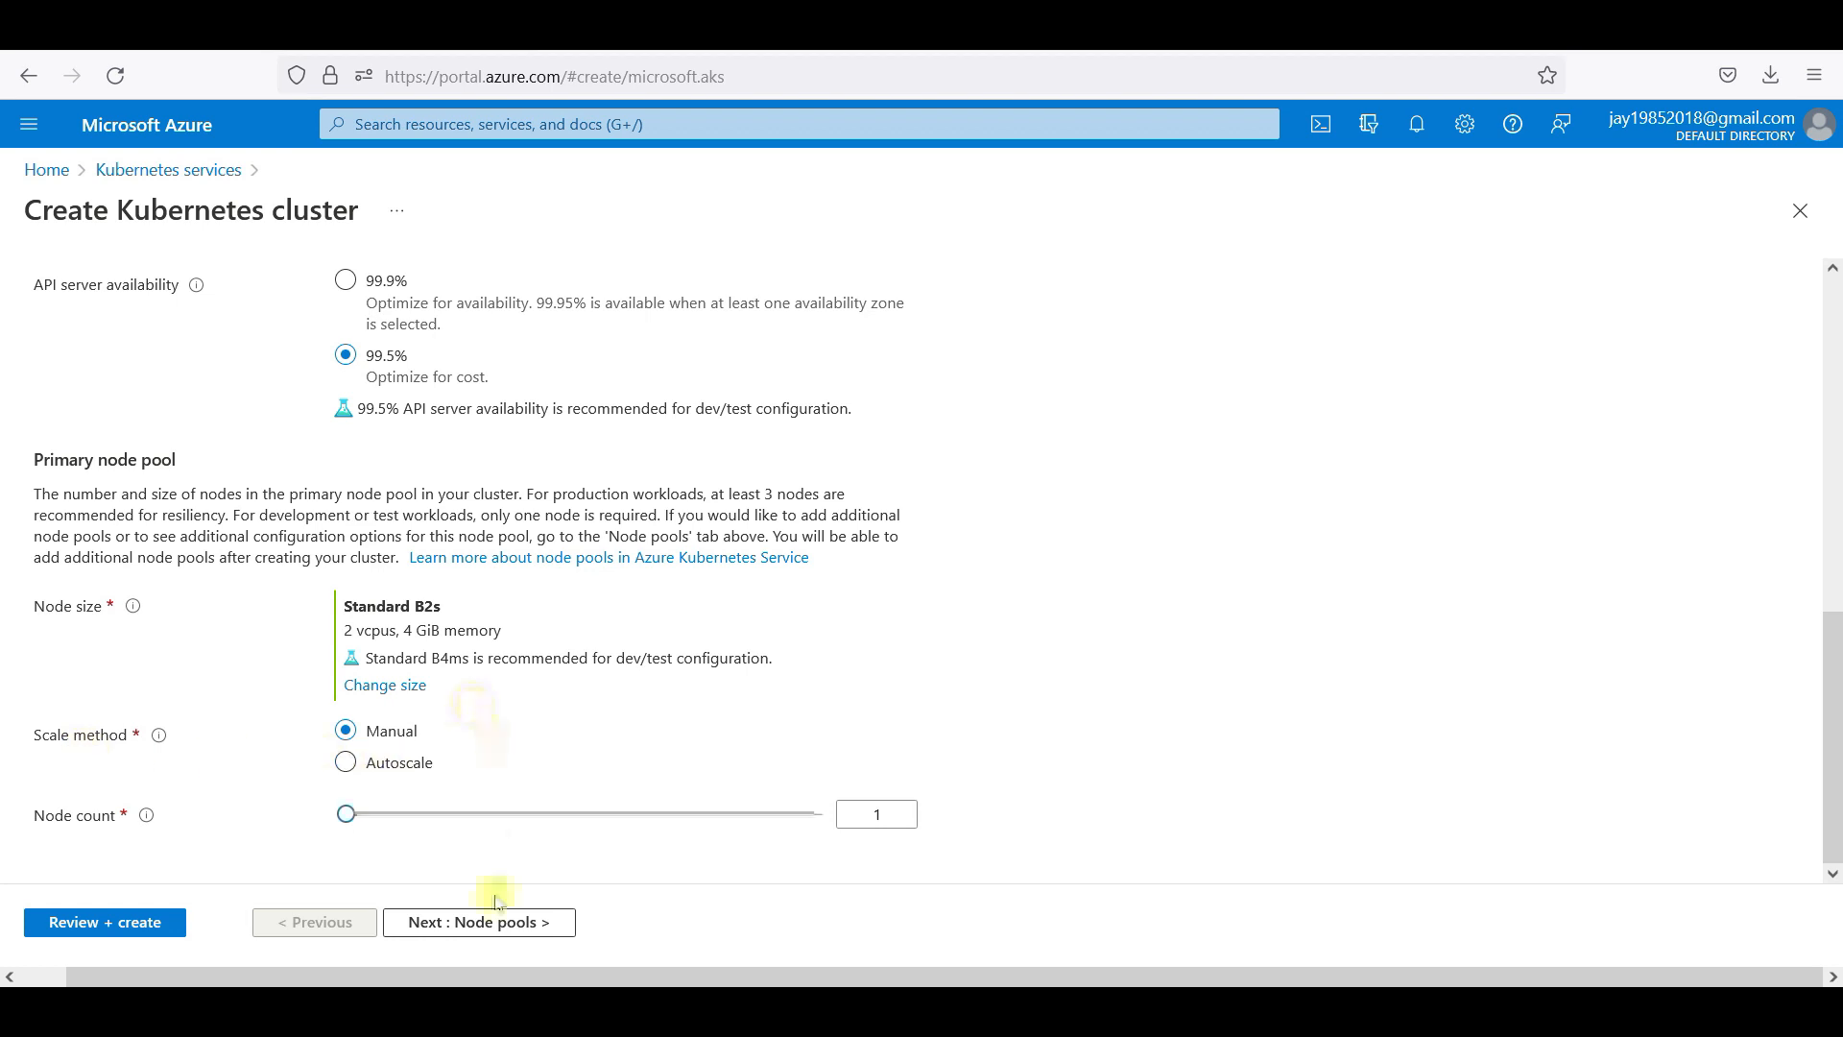
left_click(479, 921)
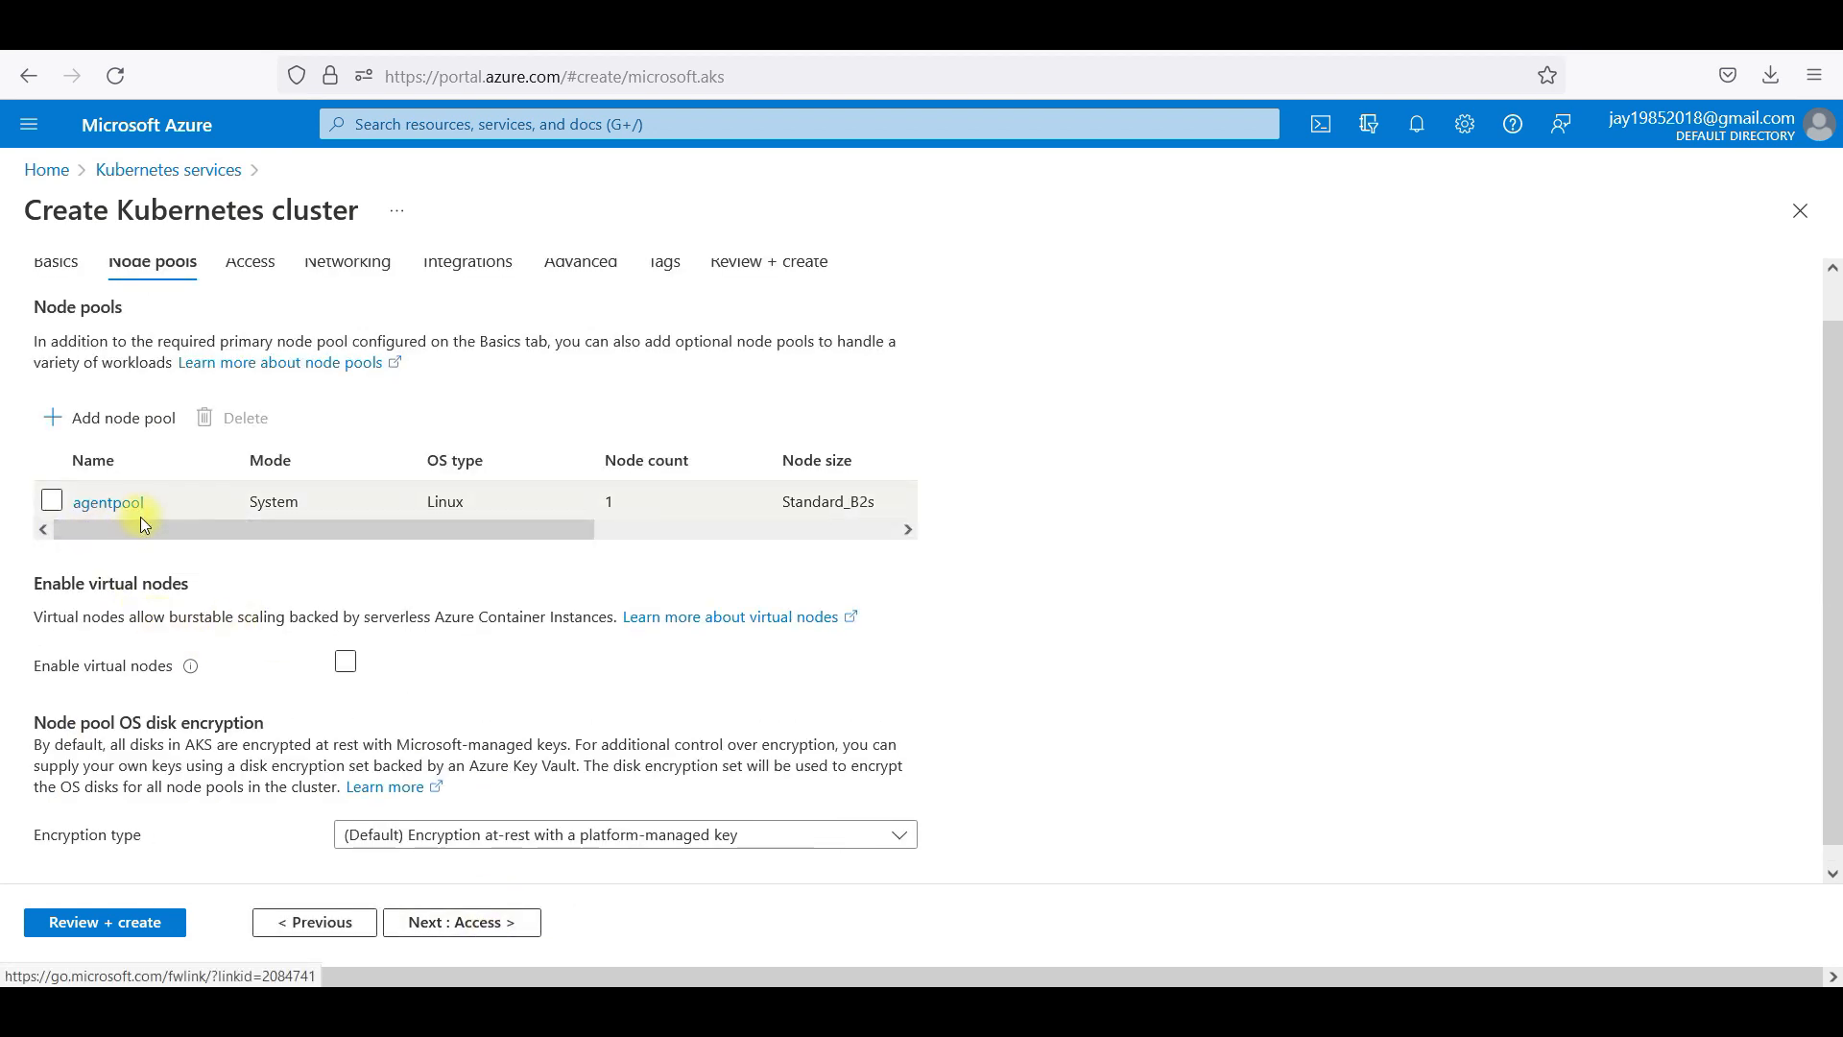
Leave Enable virtual nodes unchecked and continue to the Access settings.
left_click(346, 660)
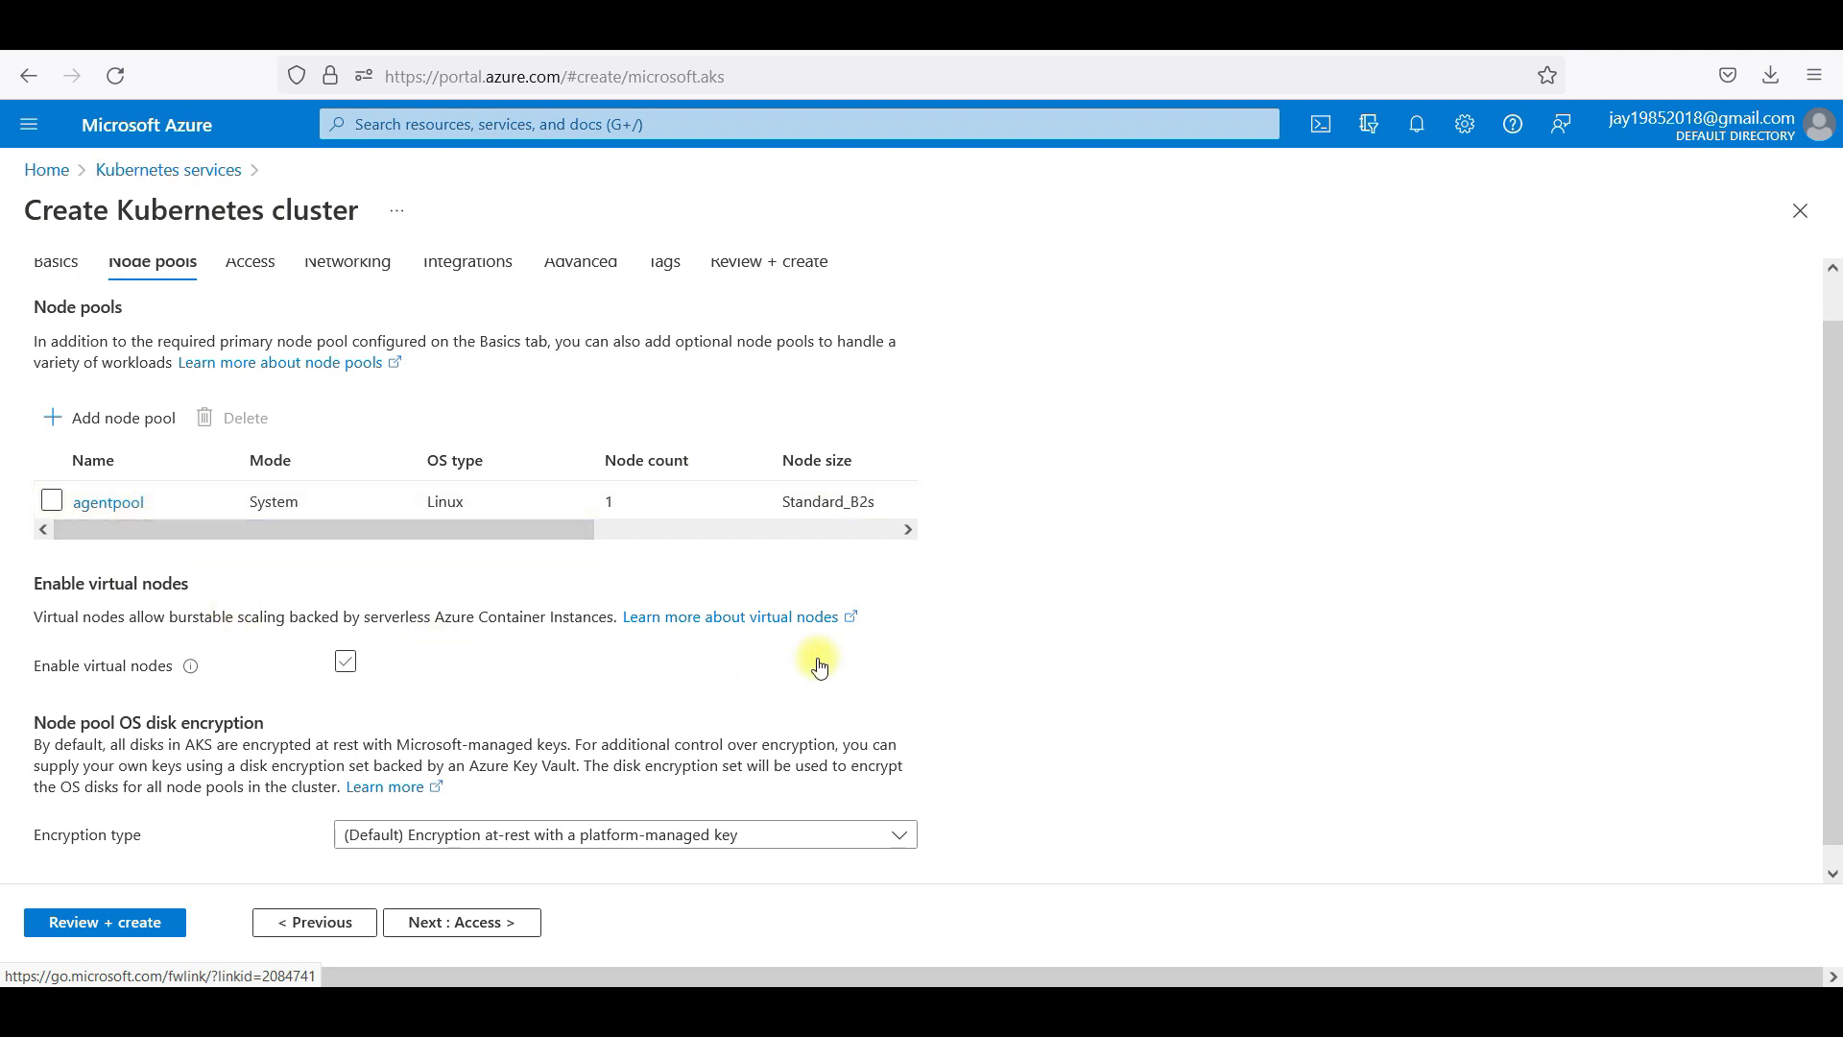
left_click(345, 661)
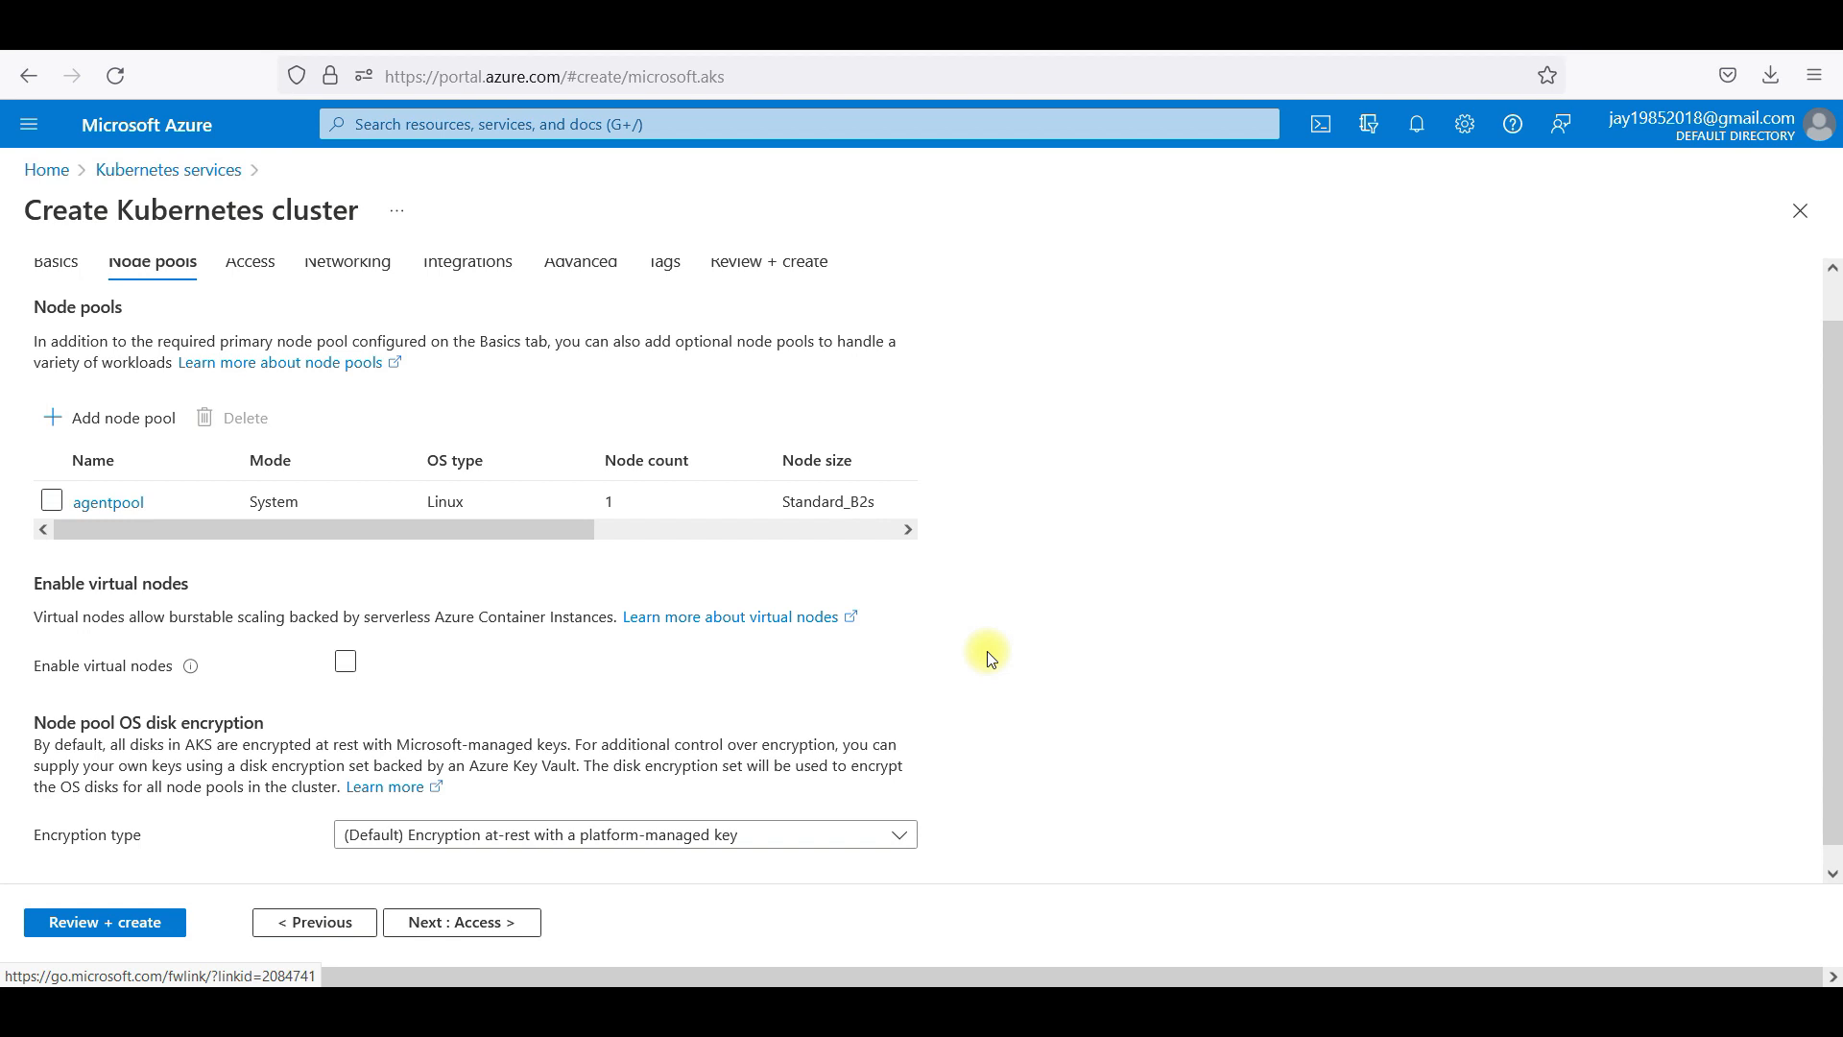
mouse_move(999, 653)
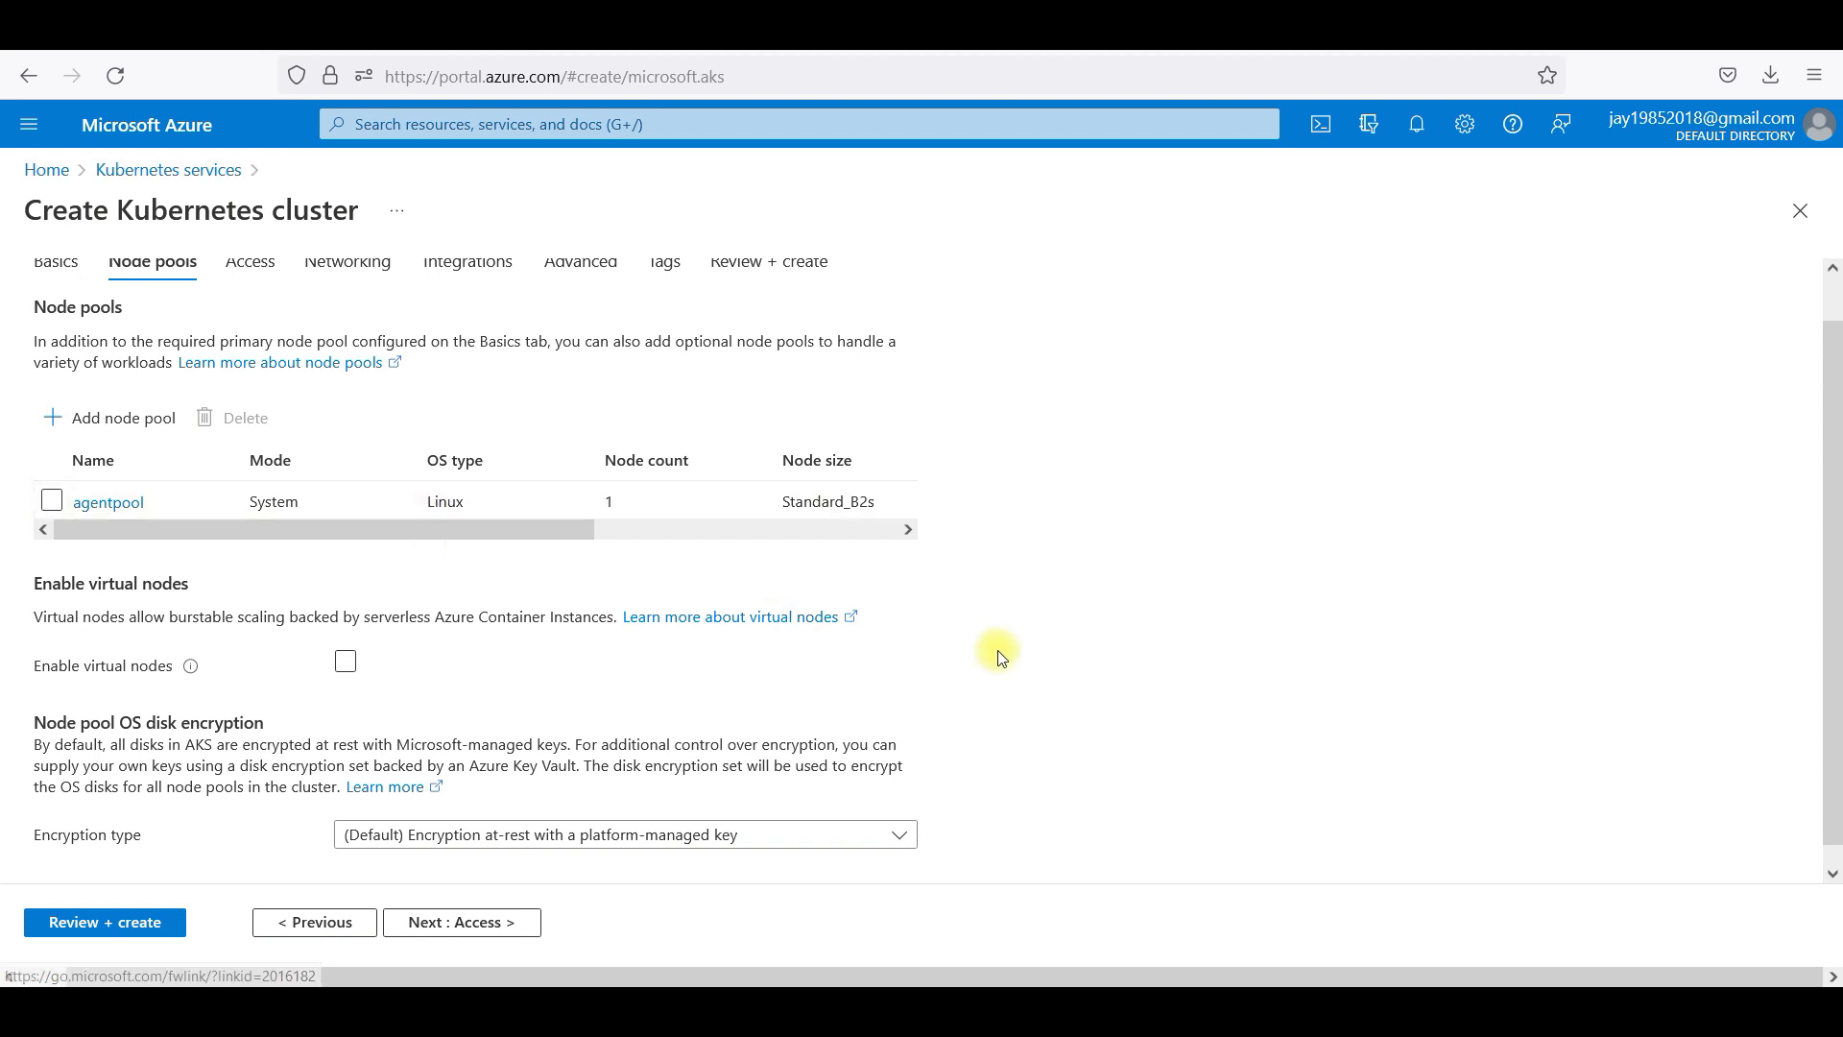
left_click(461, 922)
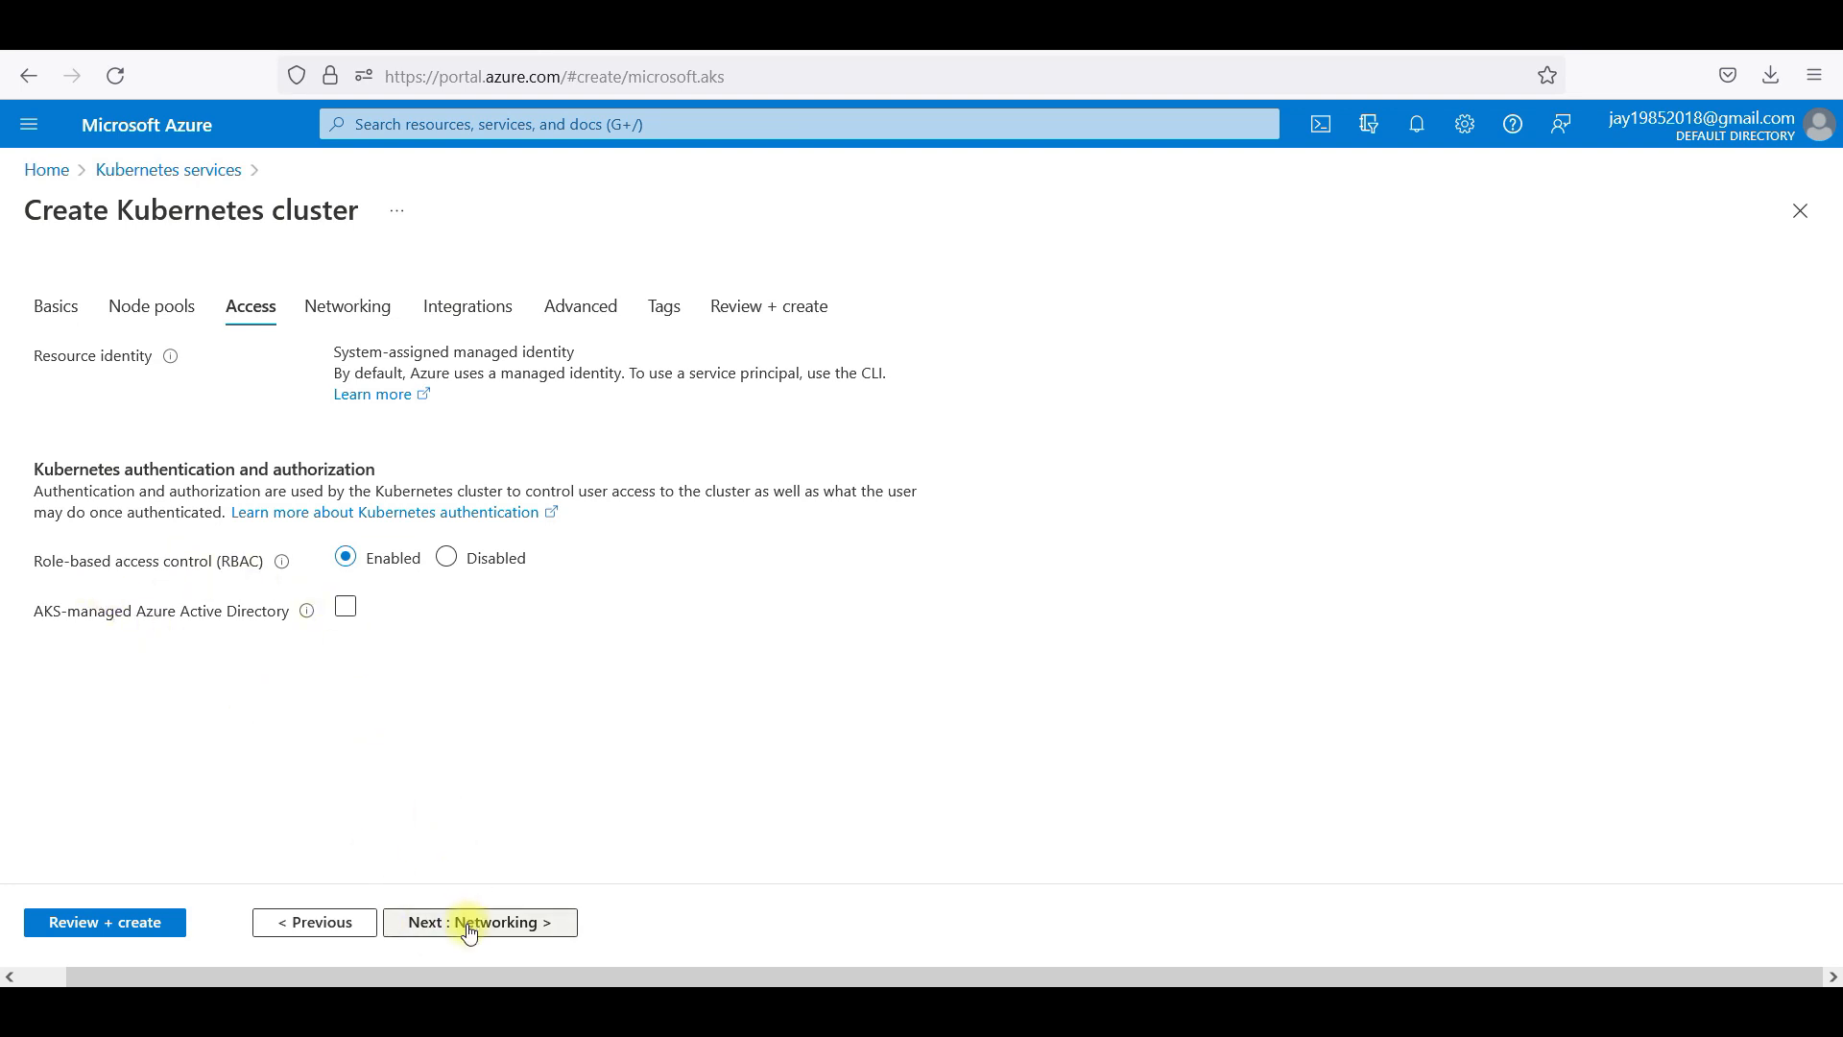
On Networking, choose Azure CNI and set the network policy to Azure.
left_click(480, 921)
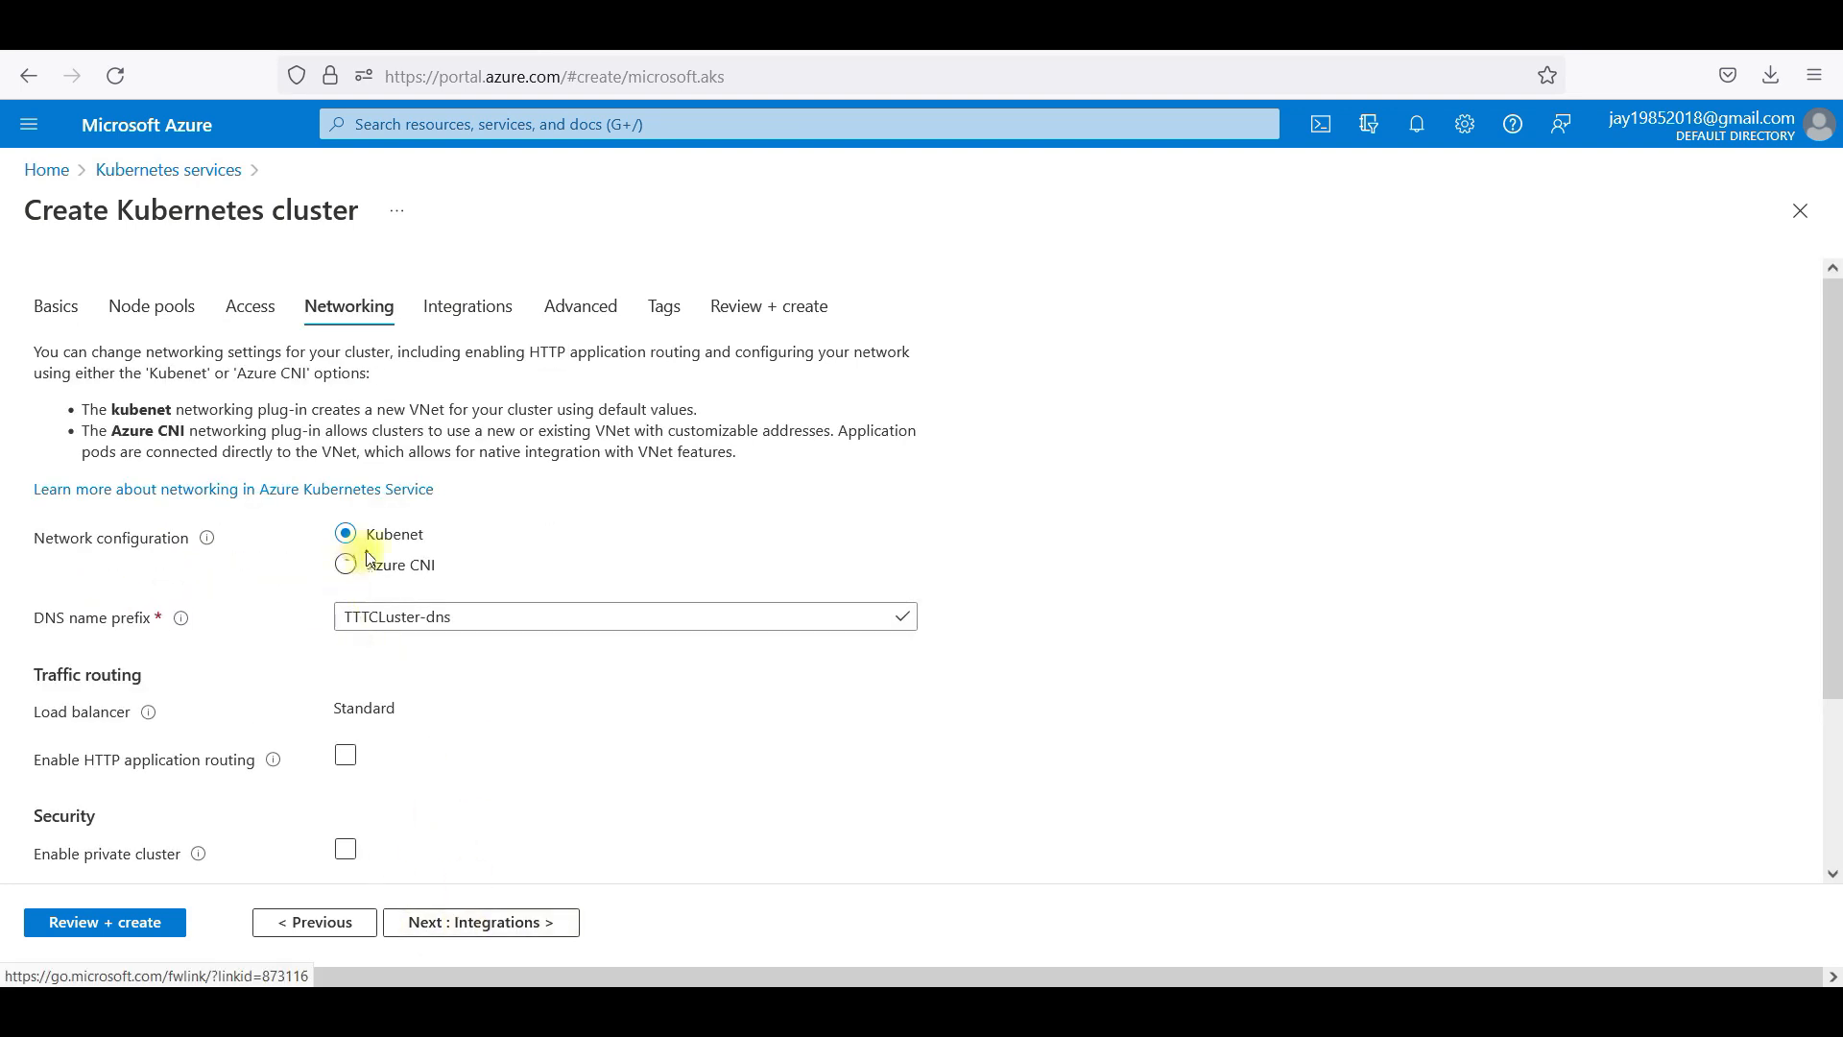
mouse_move(207, 538)
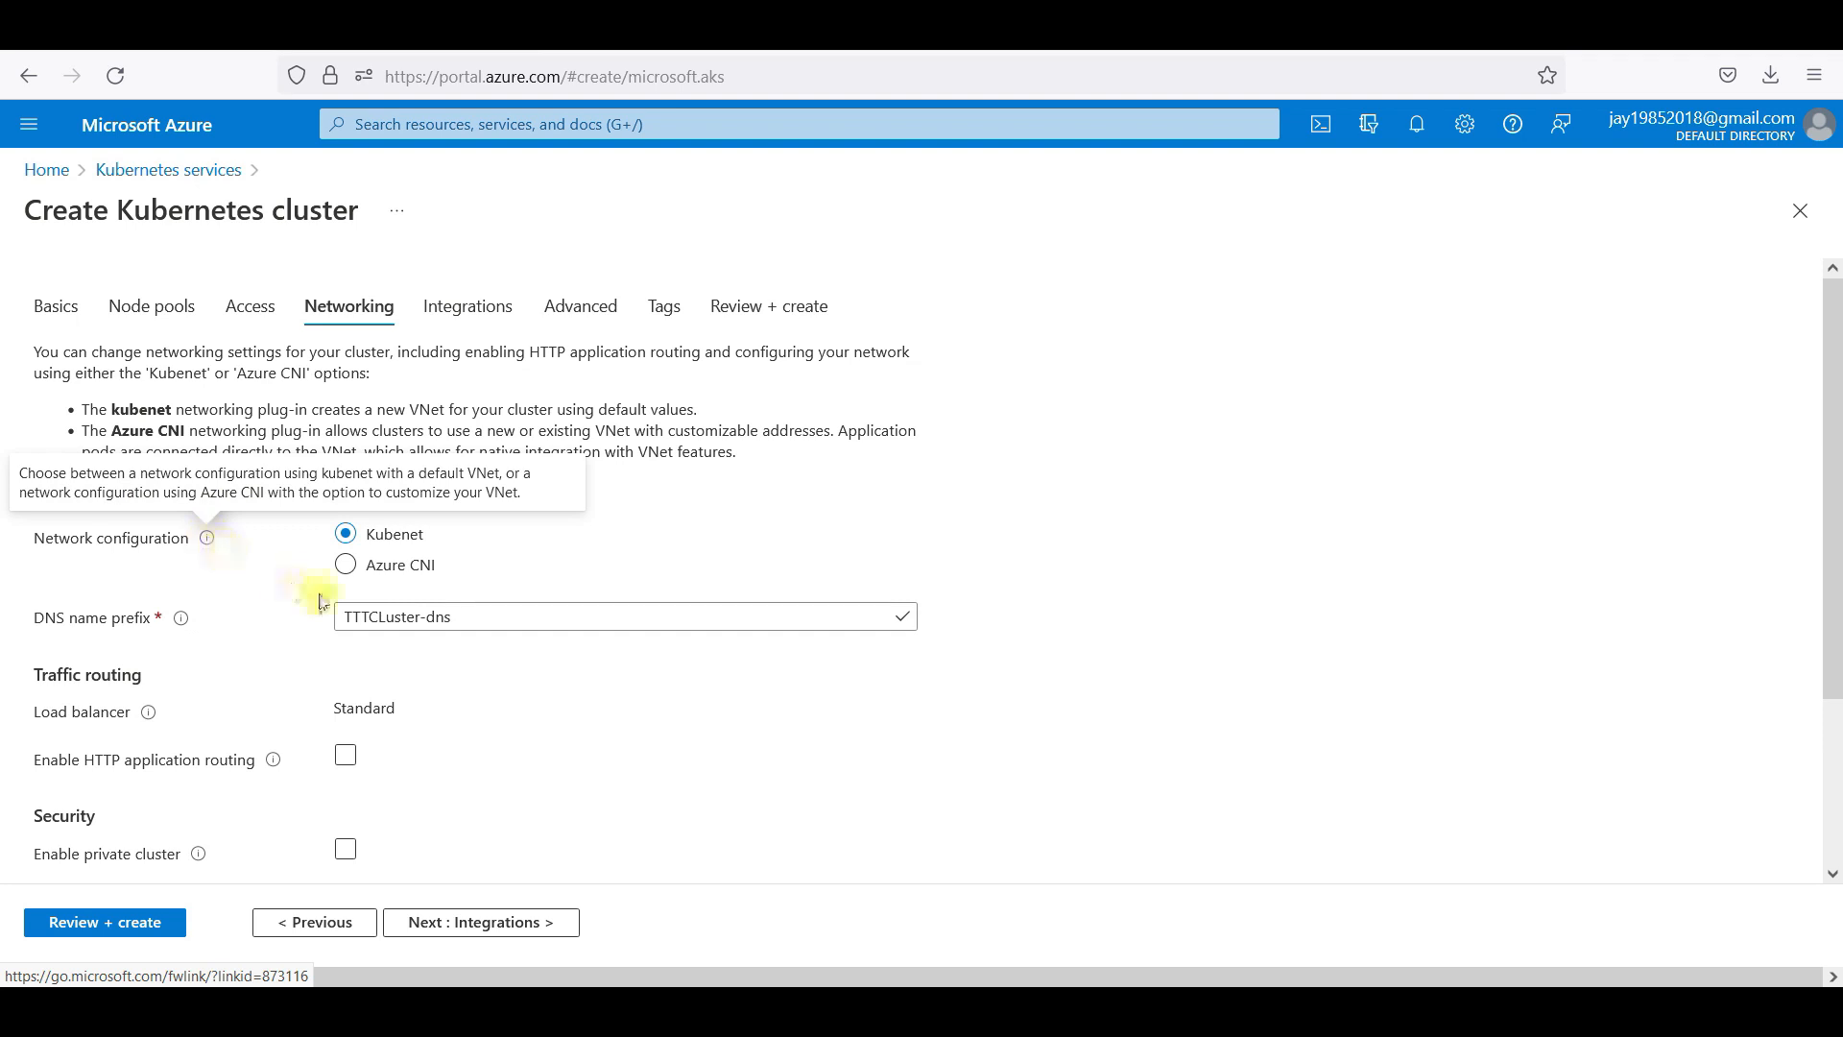
left_click(346, 564)
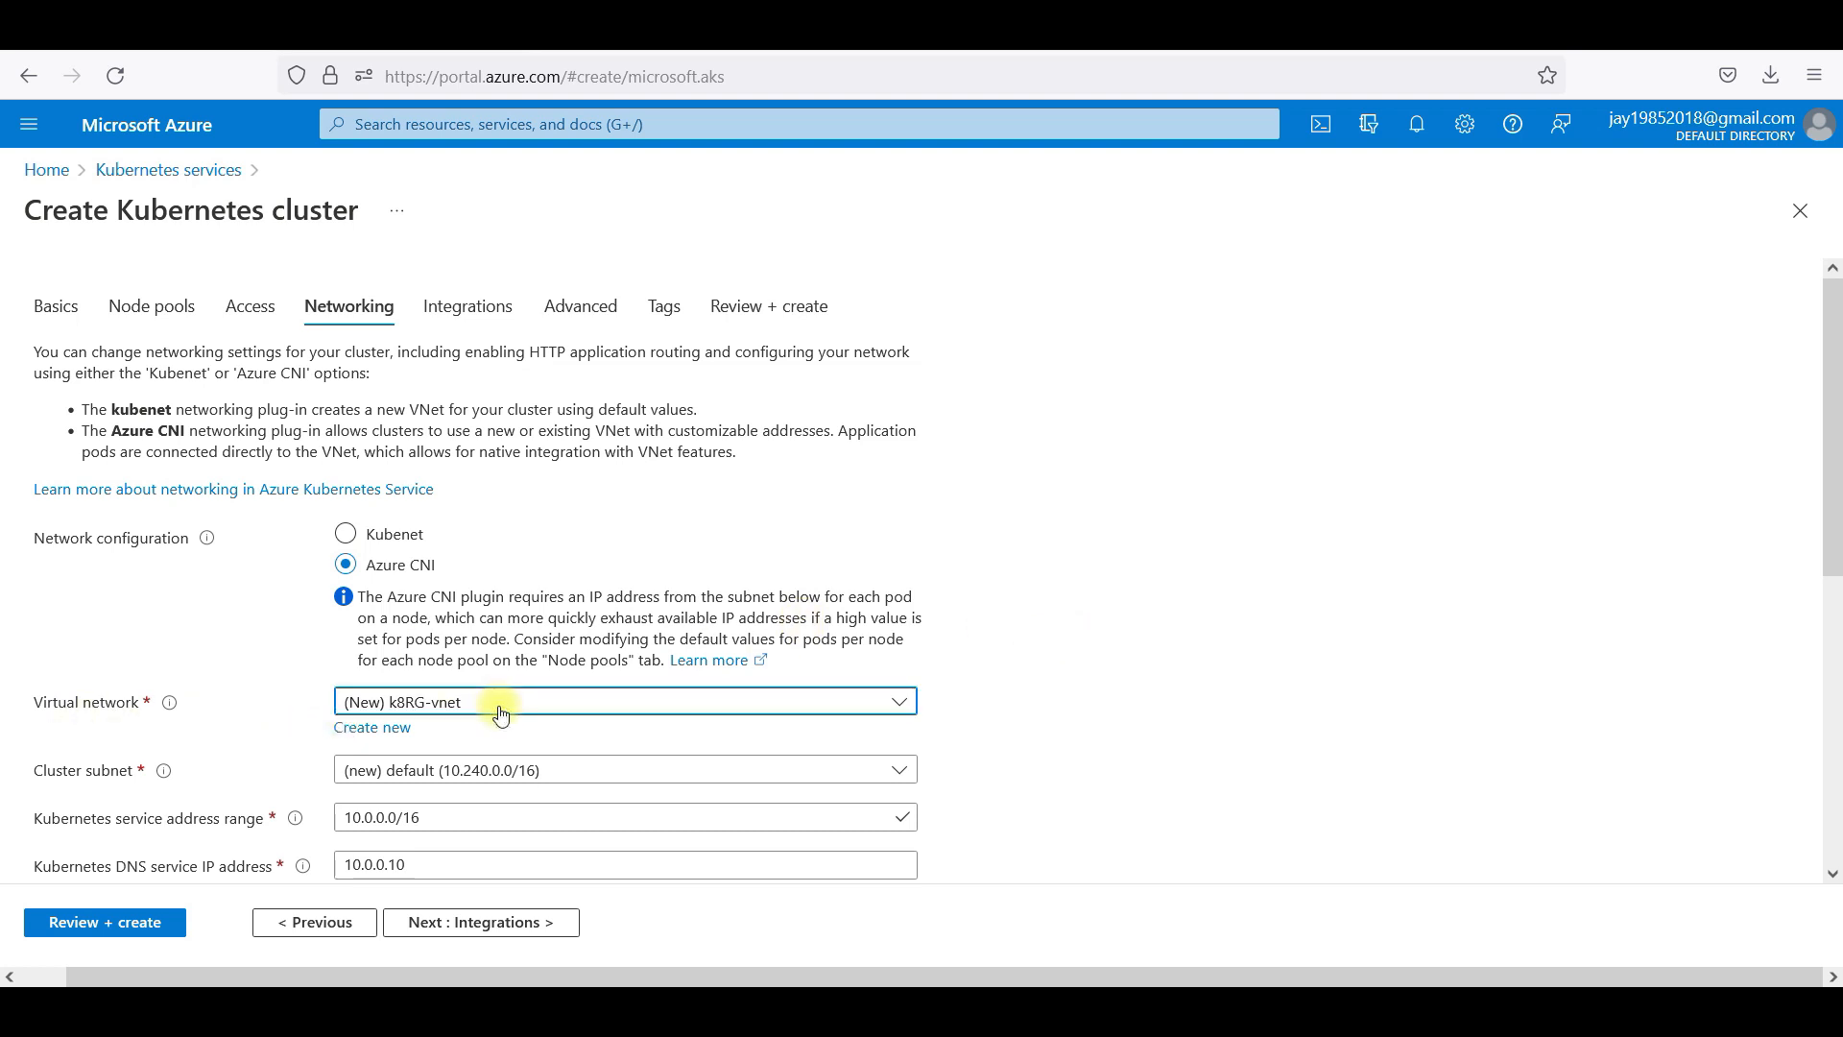
mouse_move(161, 772)
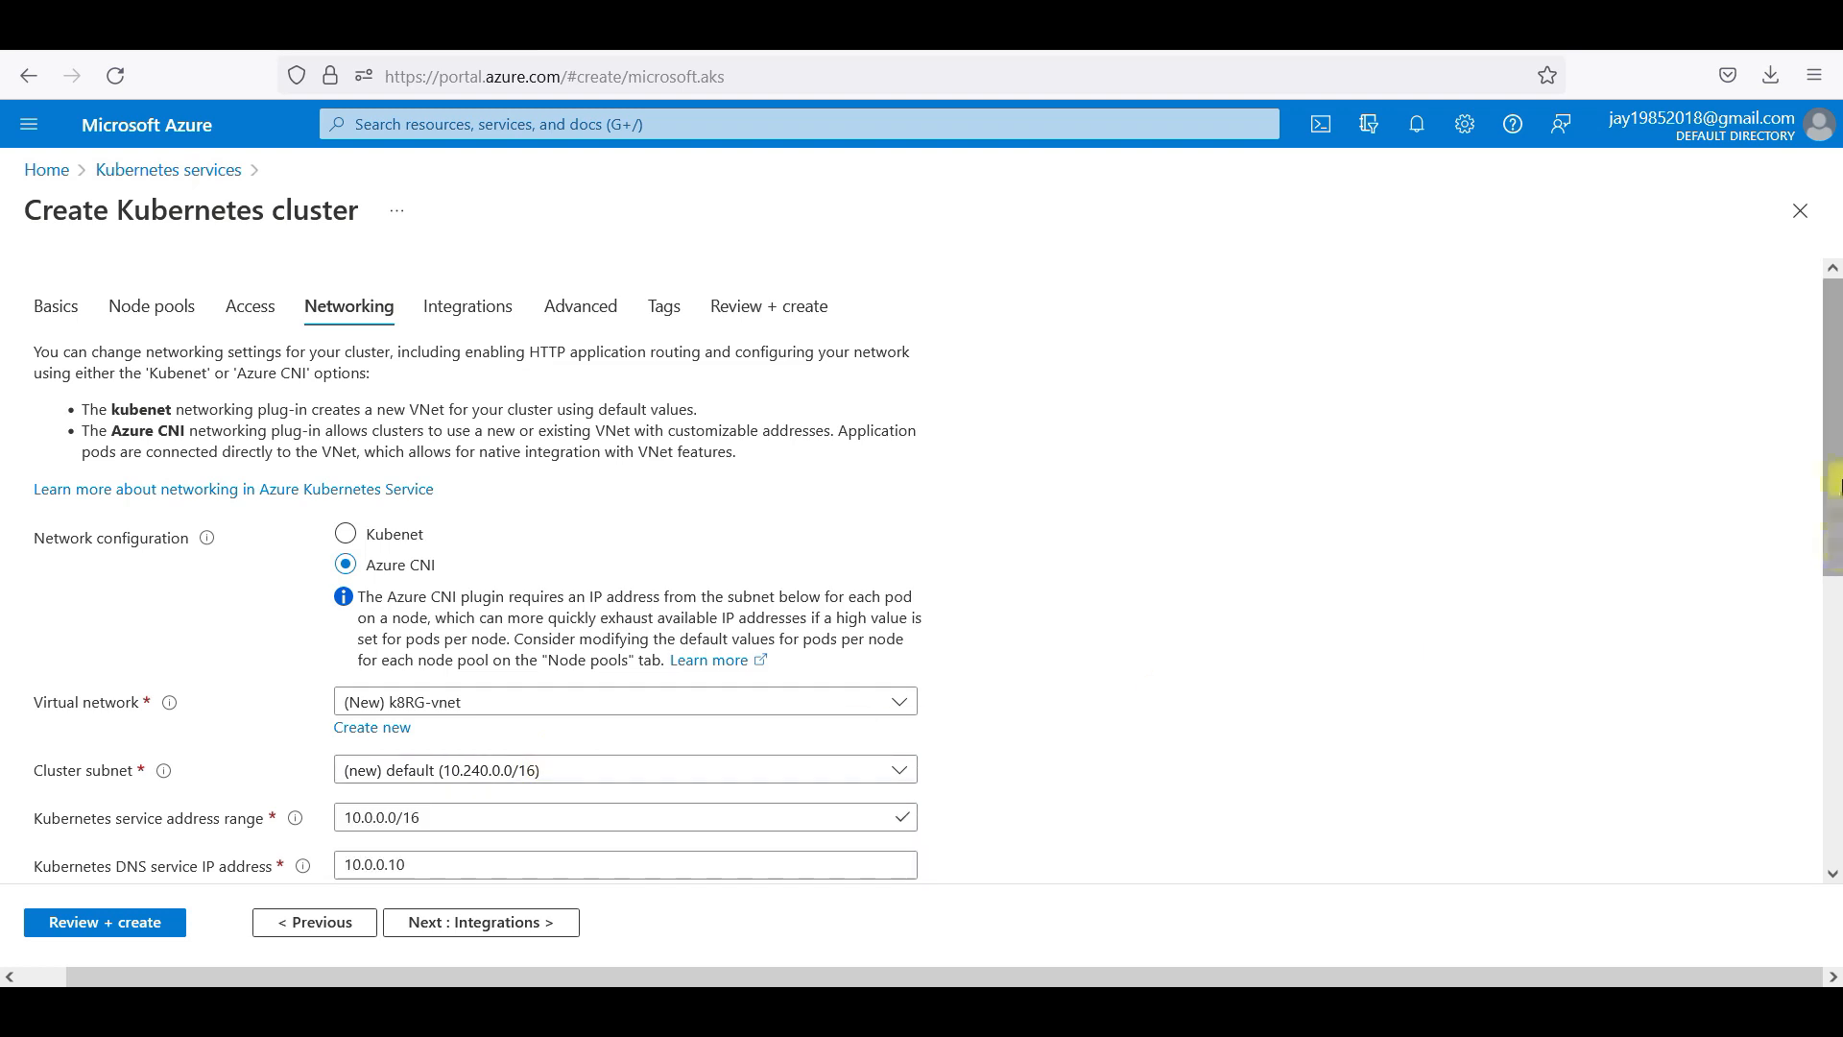
scroll("down", 3)
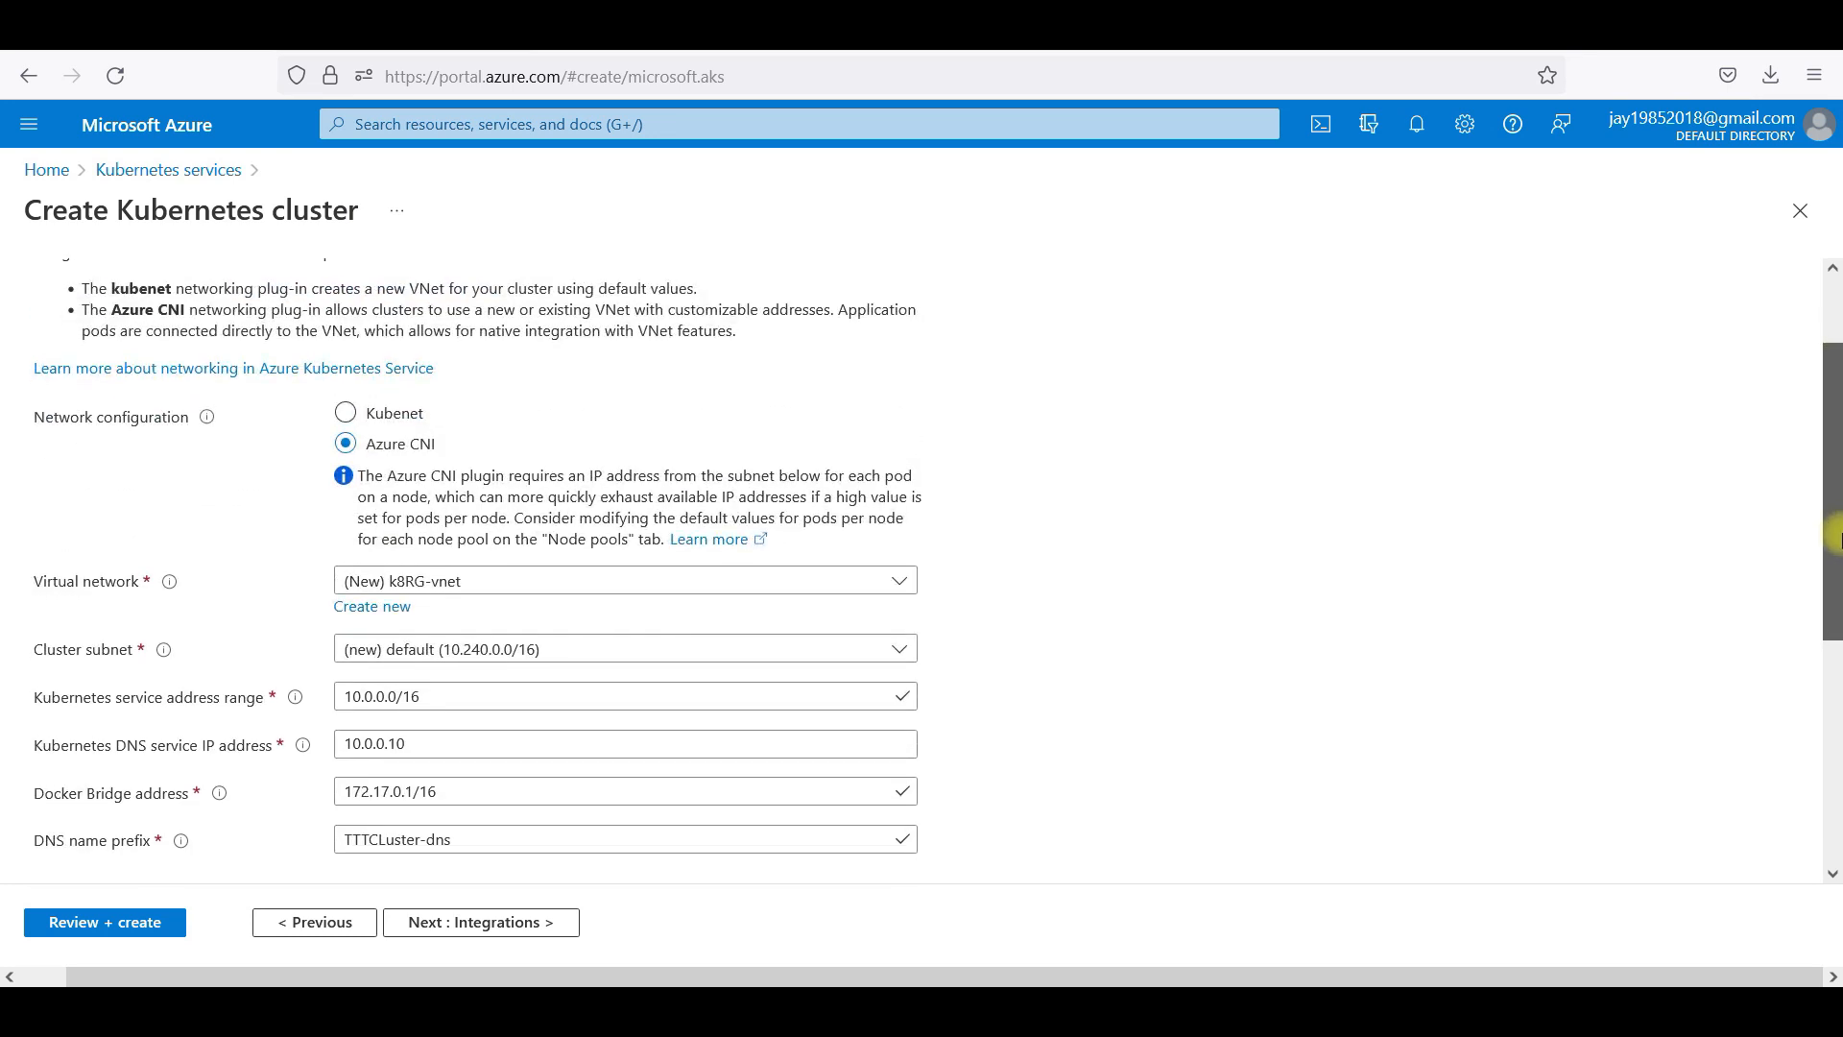
scroll("down", 3)
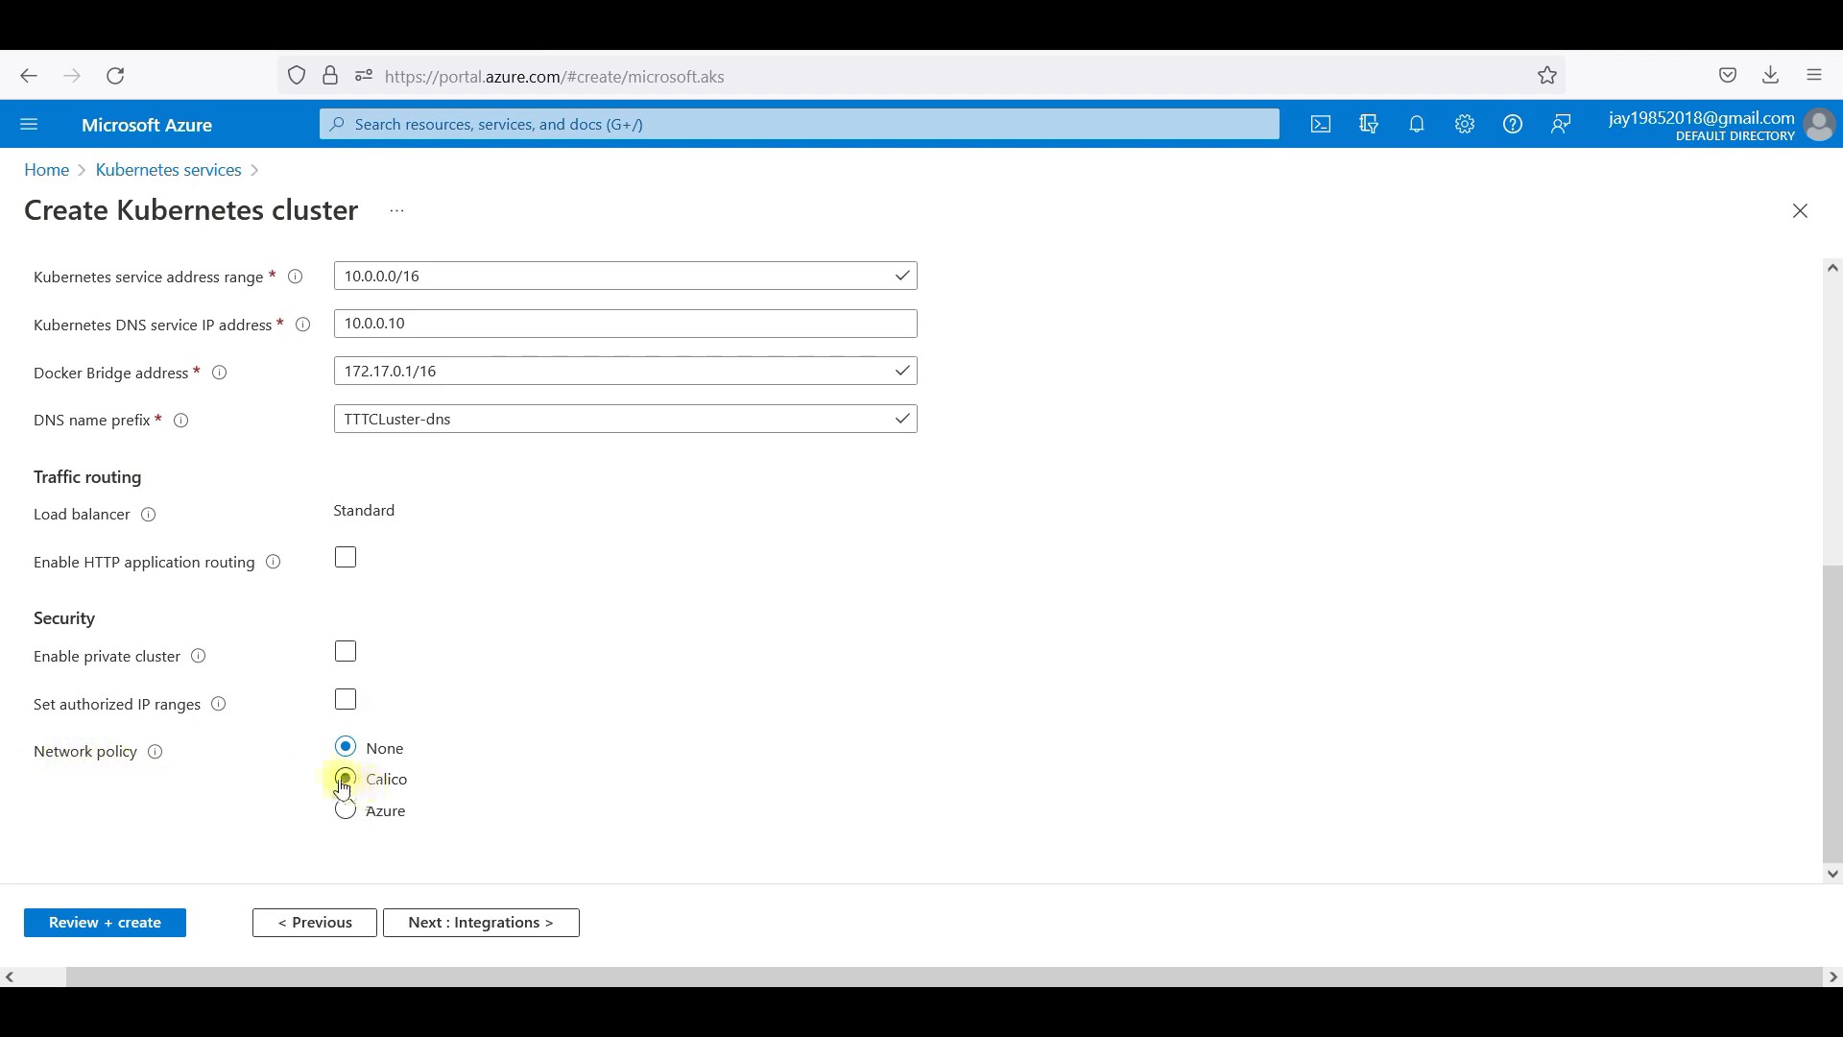
left_click(345, 779)
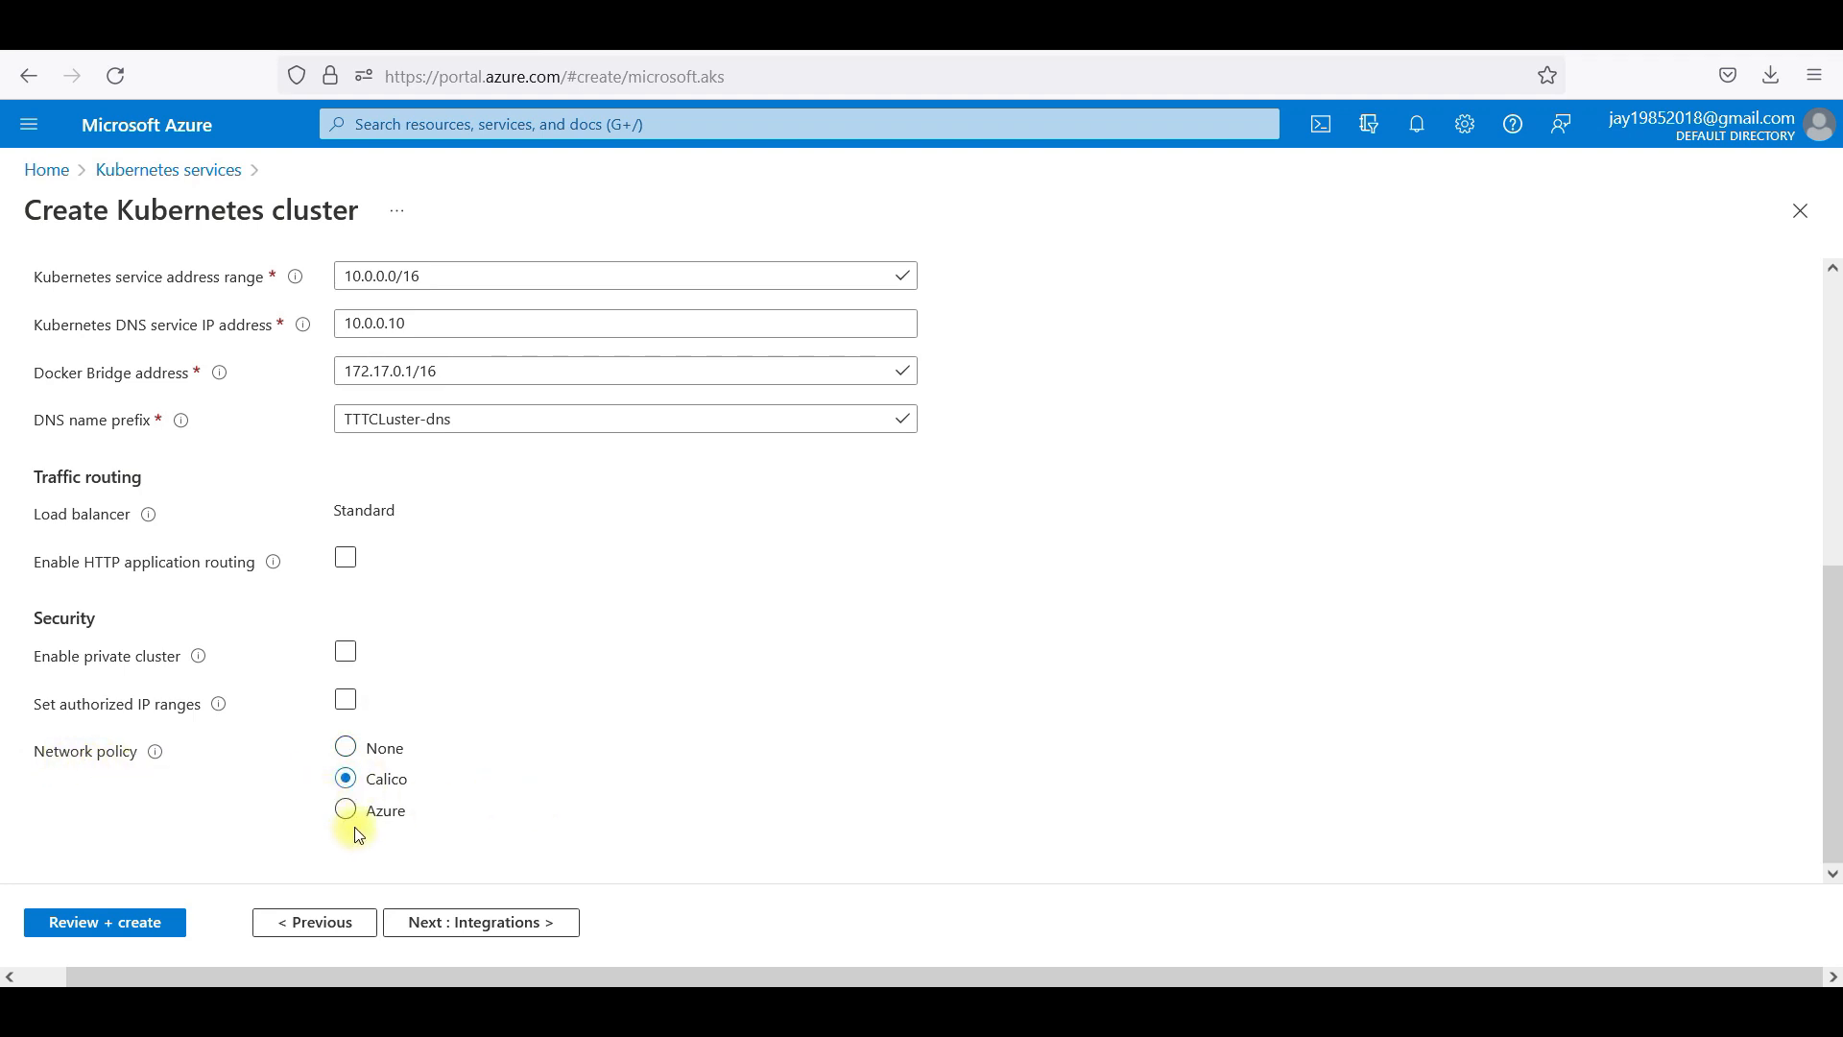
left_click(345, 810)
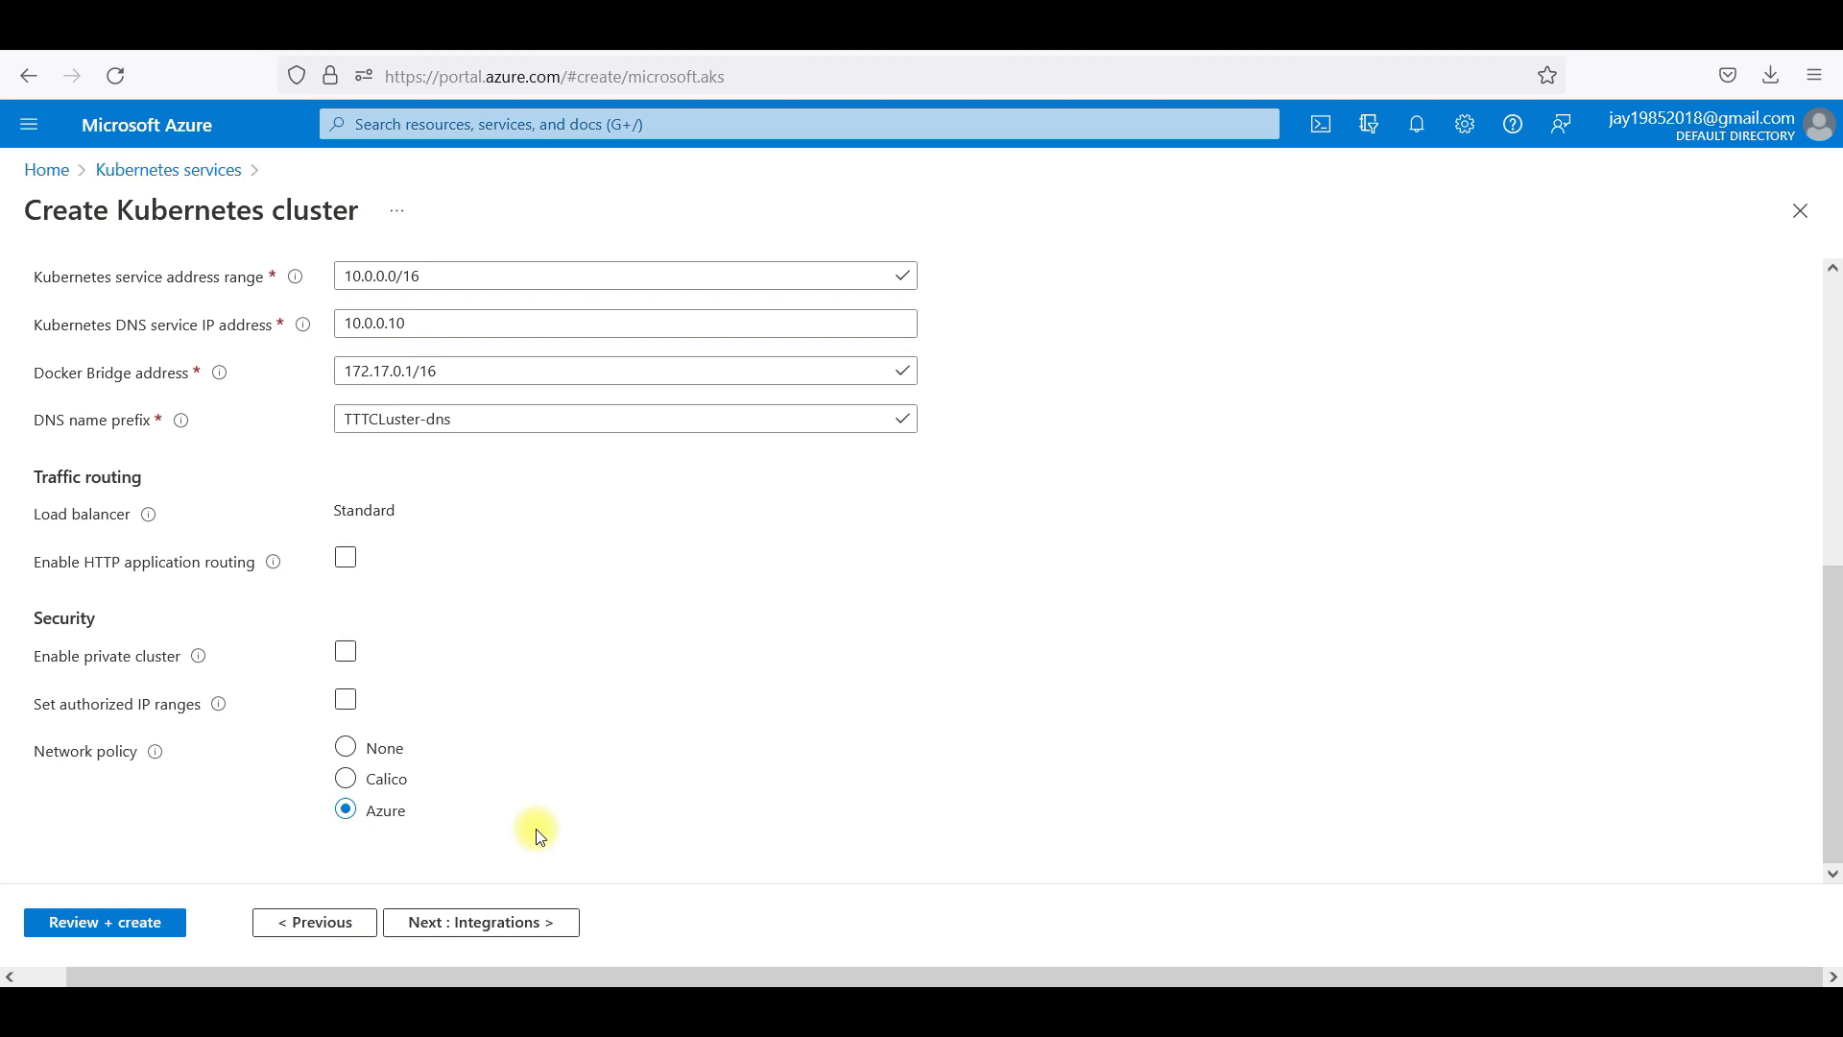
mouse_move(488, 945)
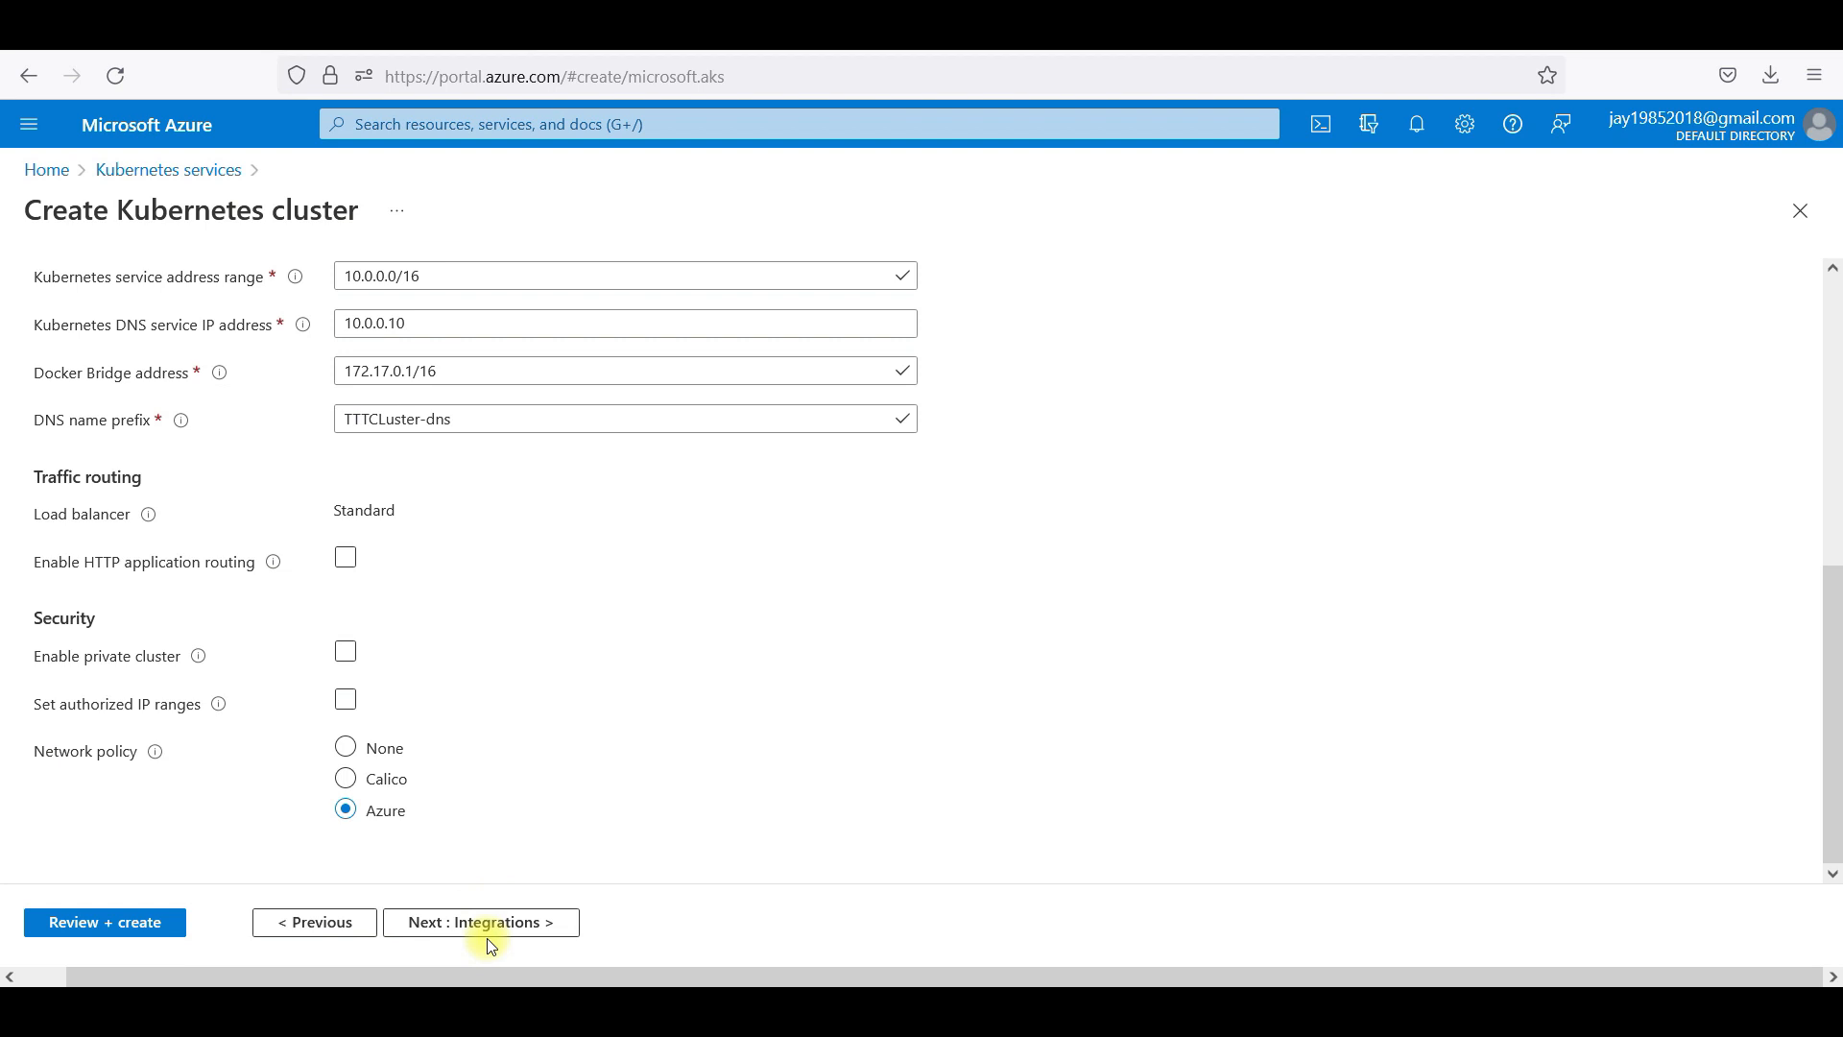
On Integrations, start a new container registry then cancel, leaving it set to None.
left_click(480, 922)
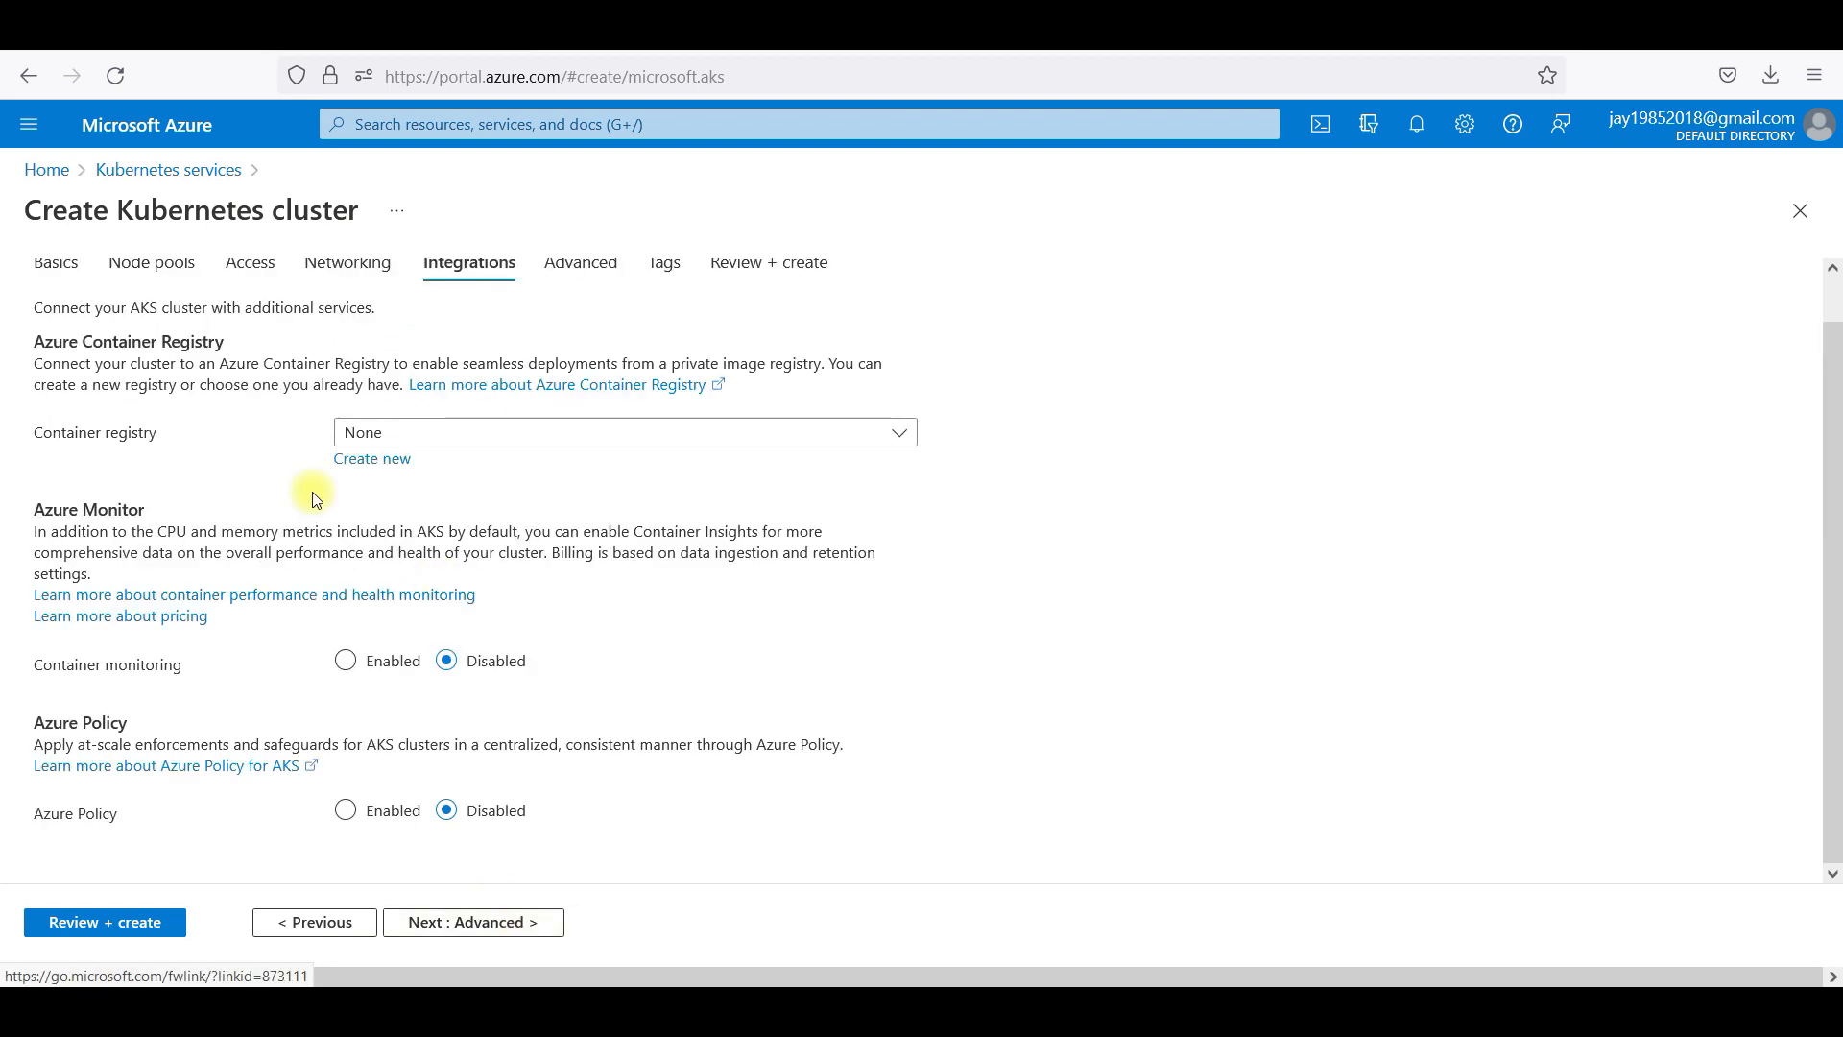
left_click(372, 459)
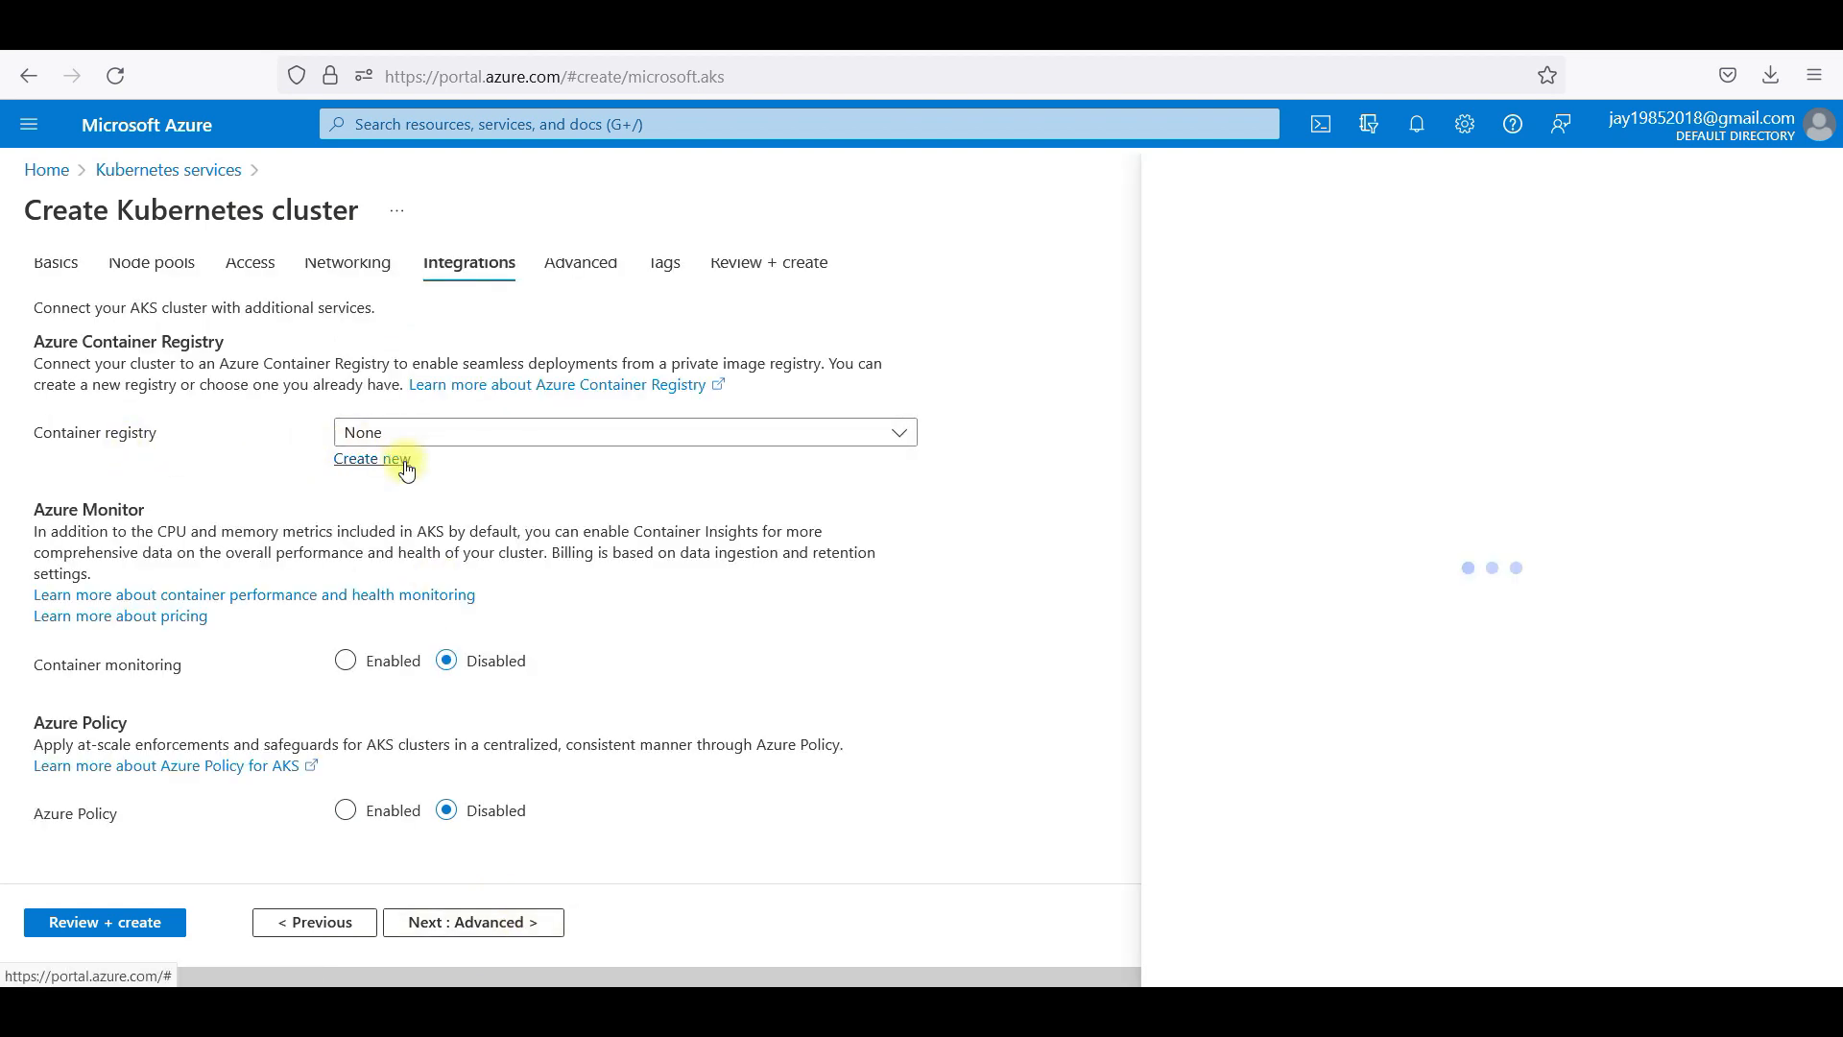
left_click(373, 459)
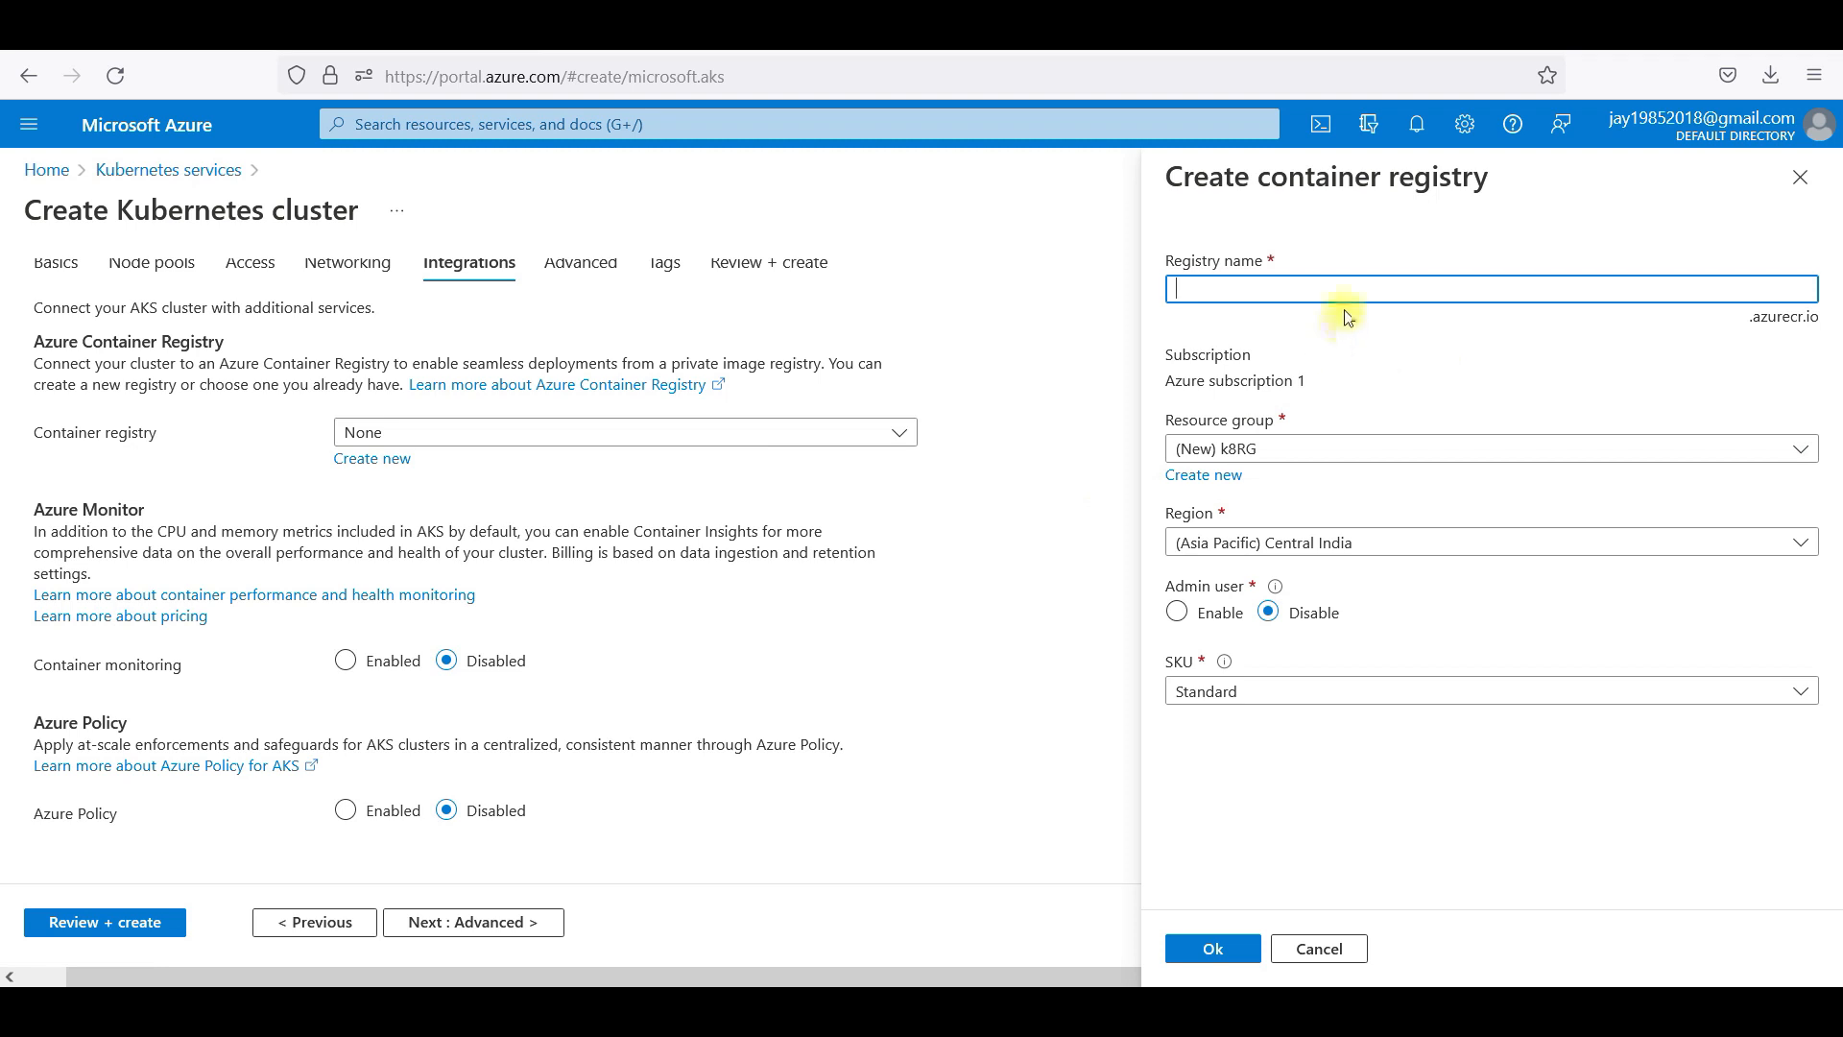
mouse_move(1225, 507)
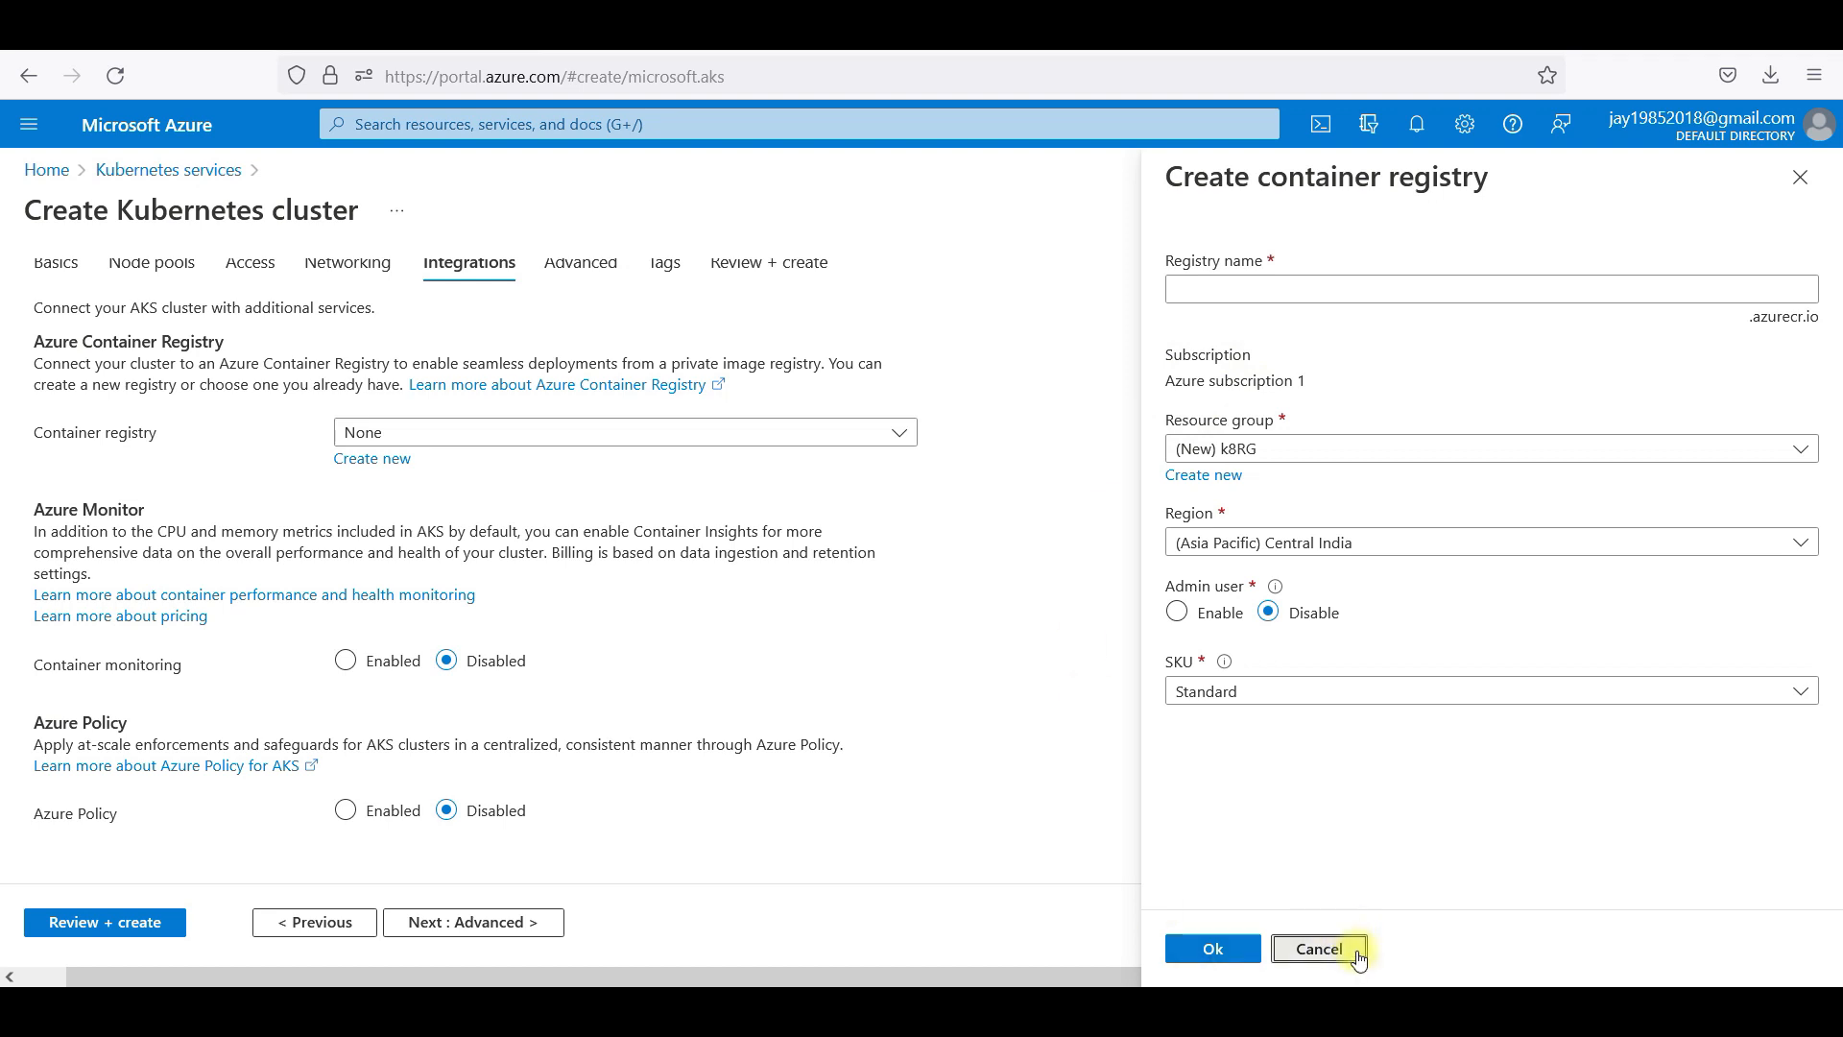
left_click(1317, 949)
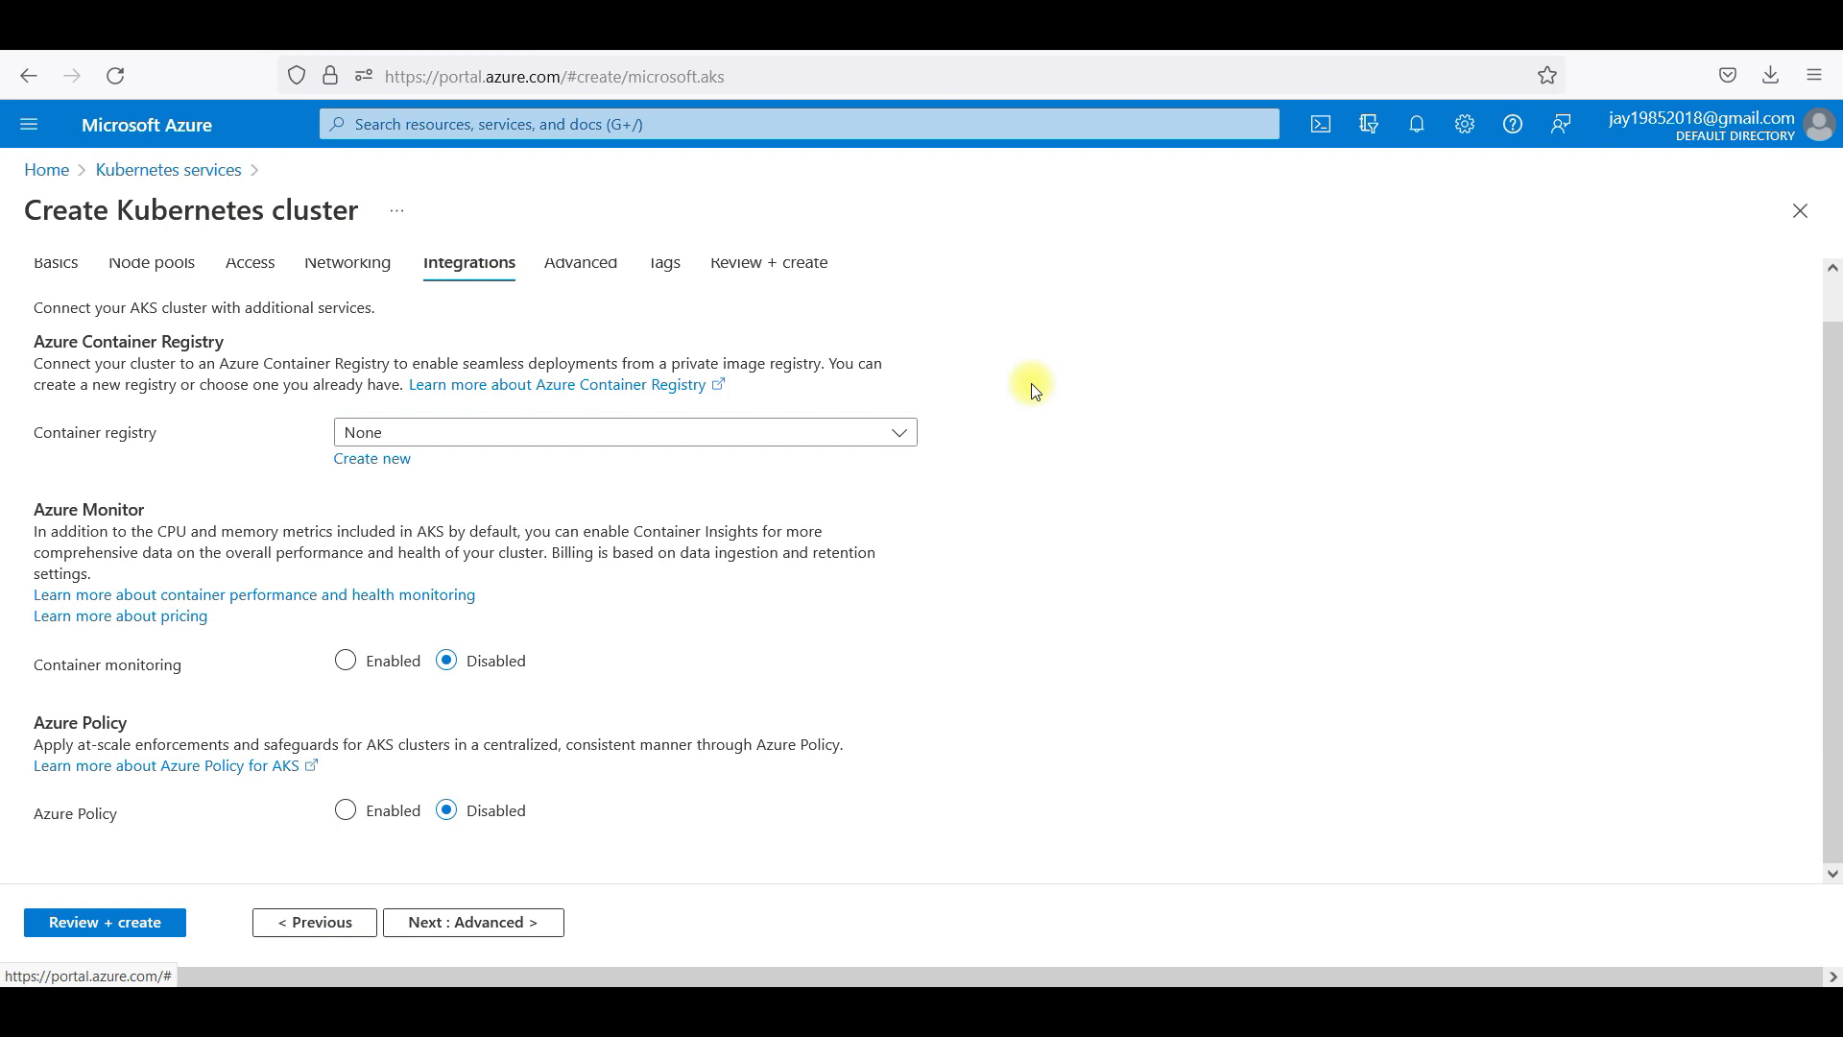
mouse_move(965, 507)
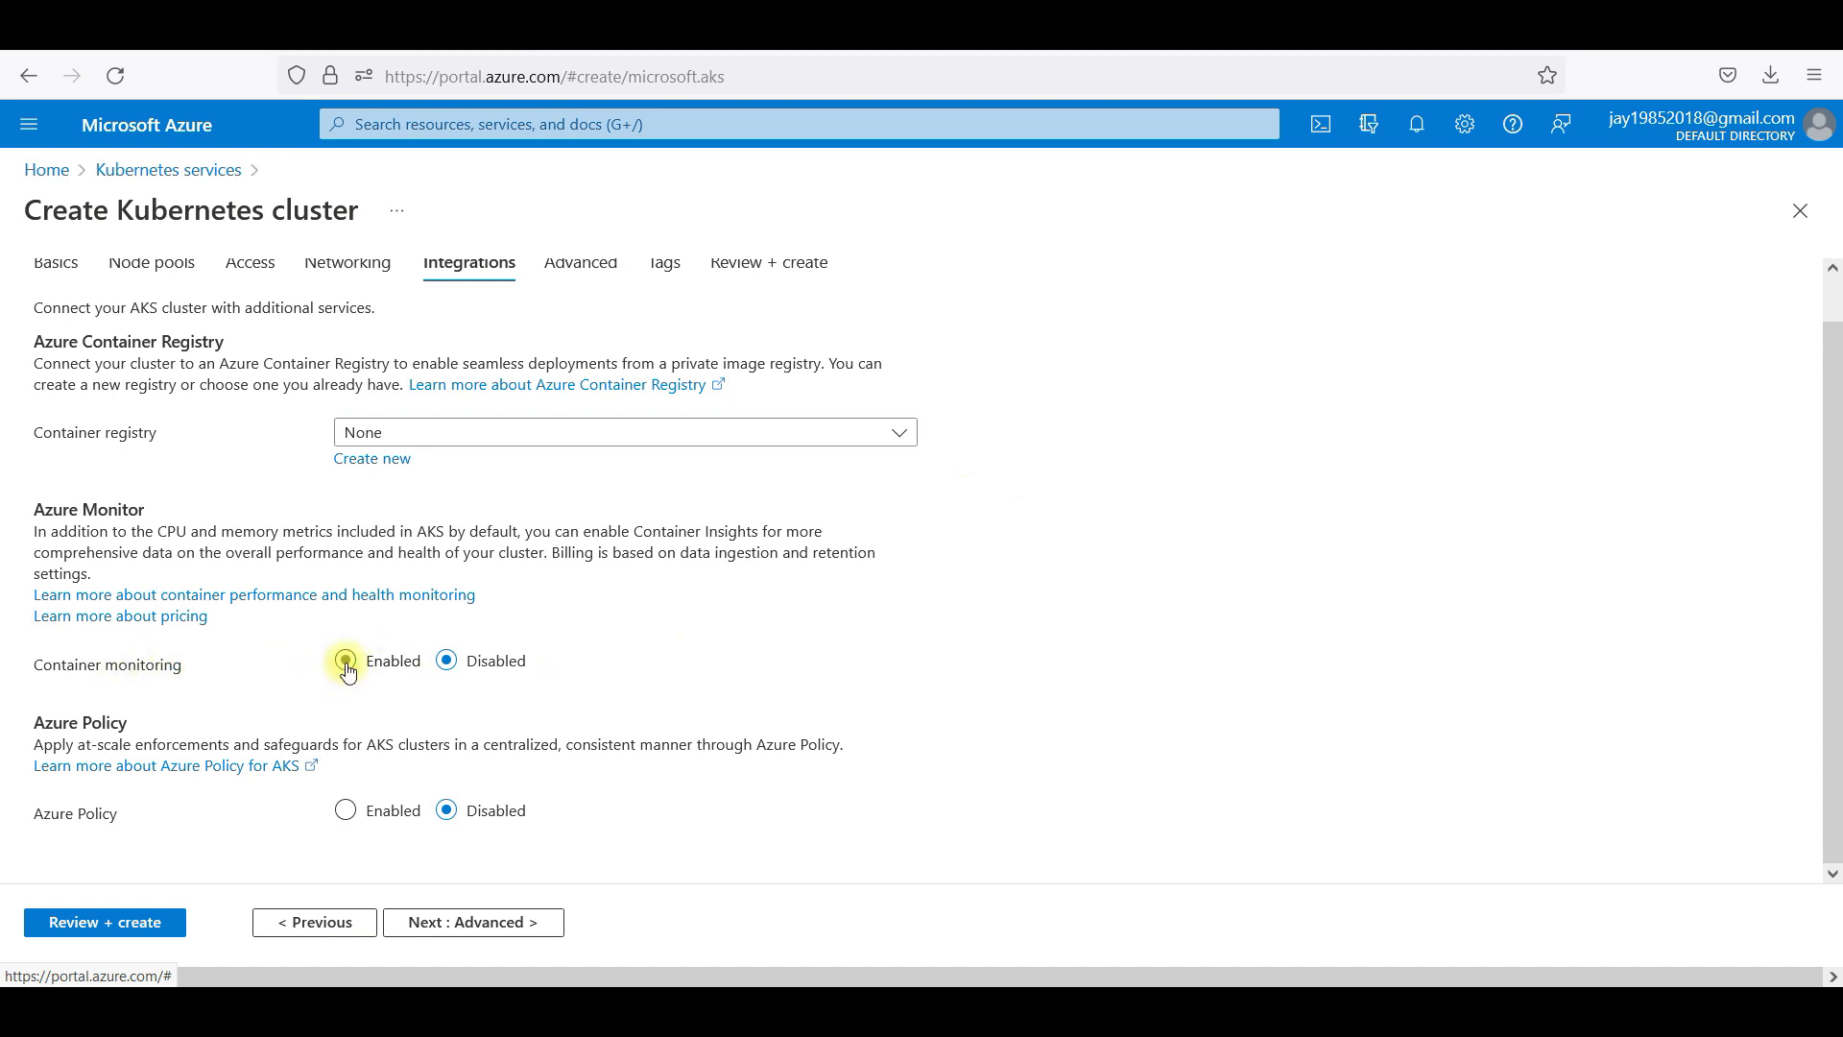
Leave container monitoring off and advance through Advanced and Tags to Review + create until validation passes.
left_click(346, 660)
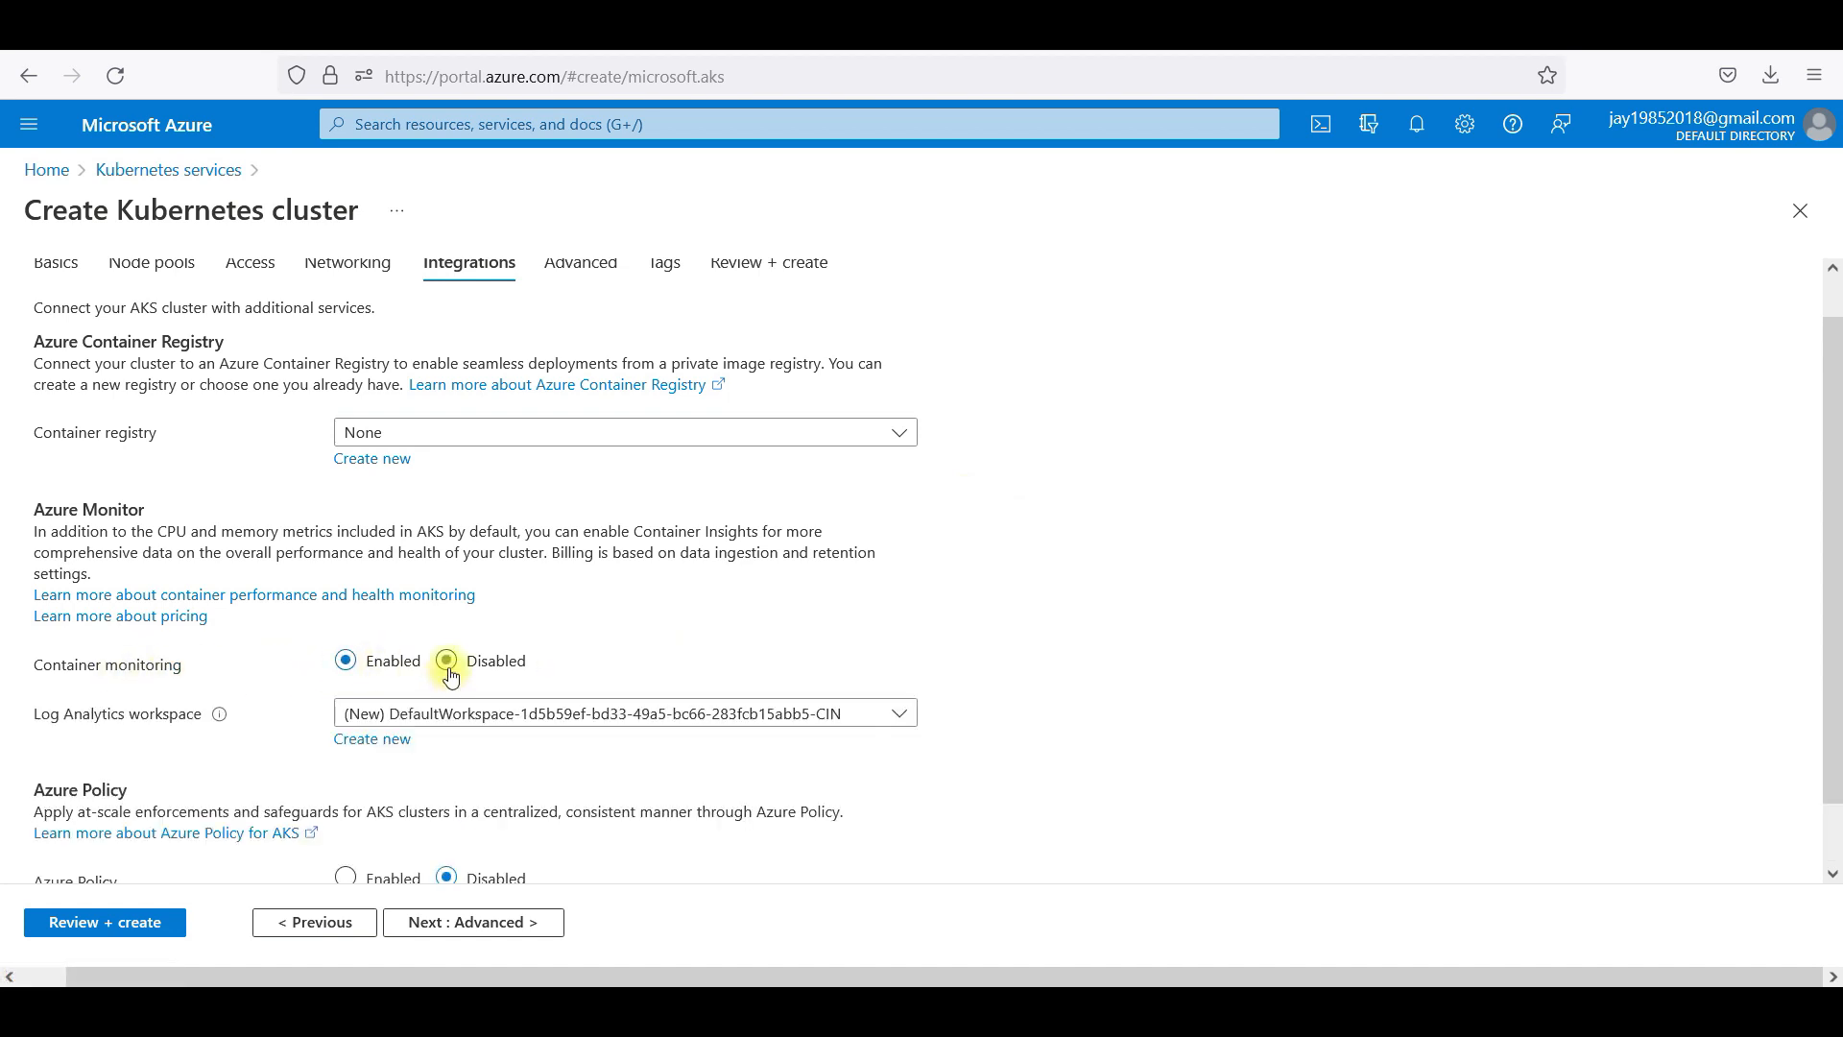
left_click(446, 661)
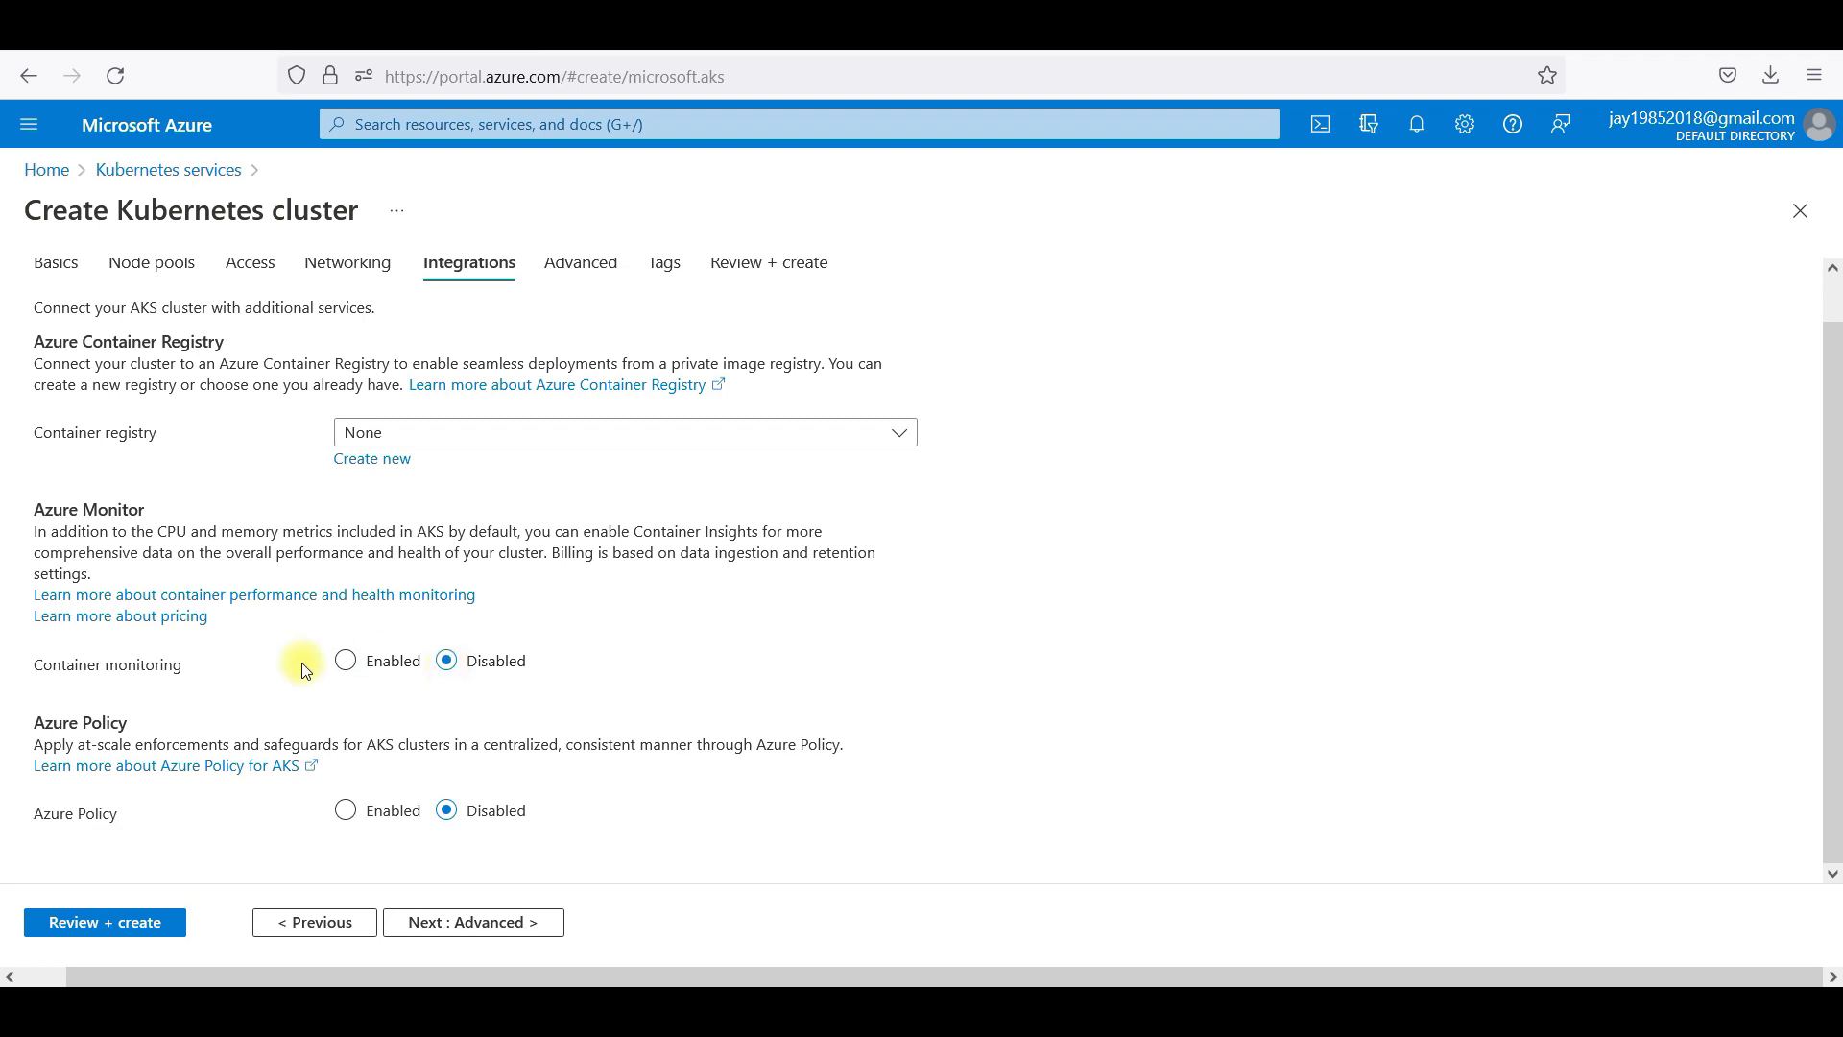
left_click(472, 922)
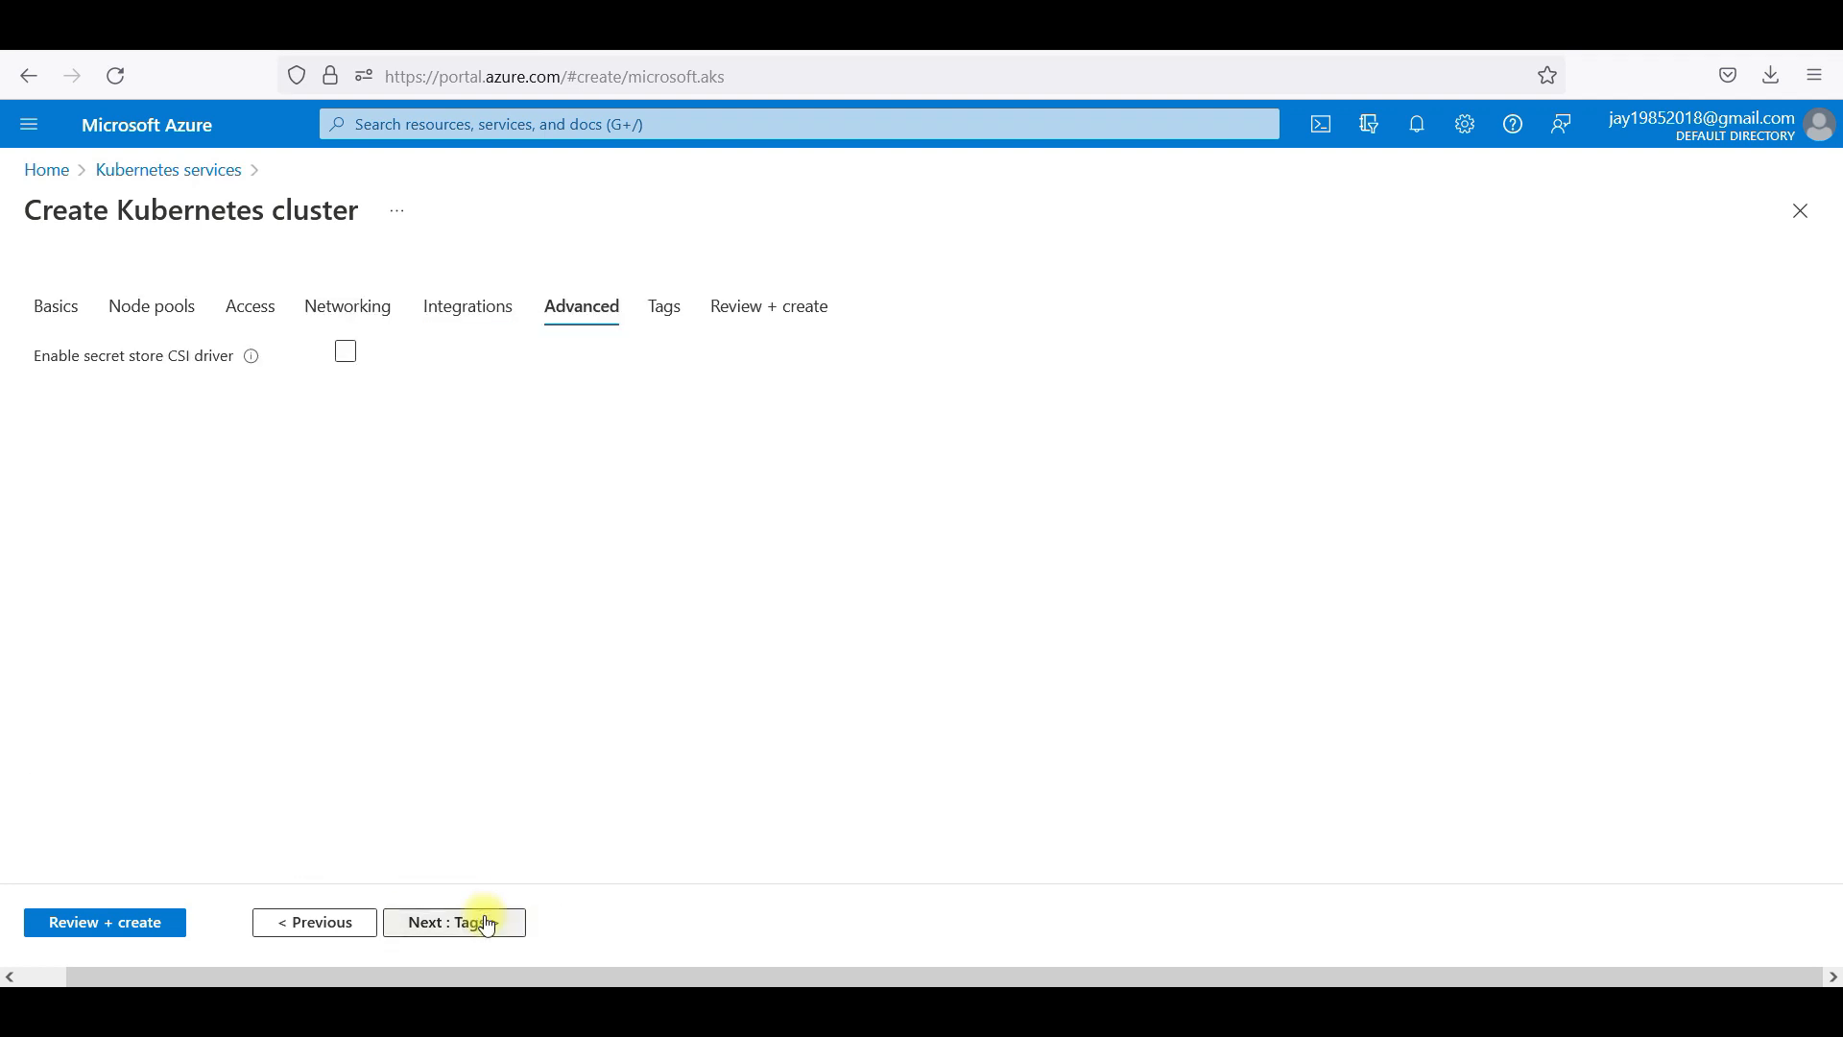
mouse_move(475, 876)
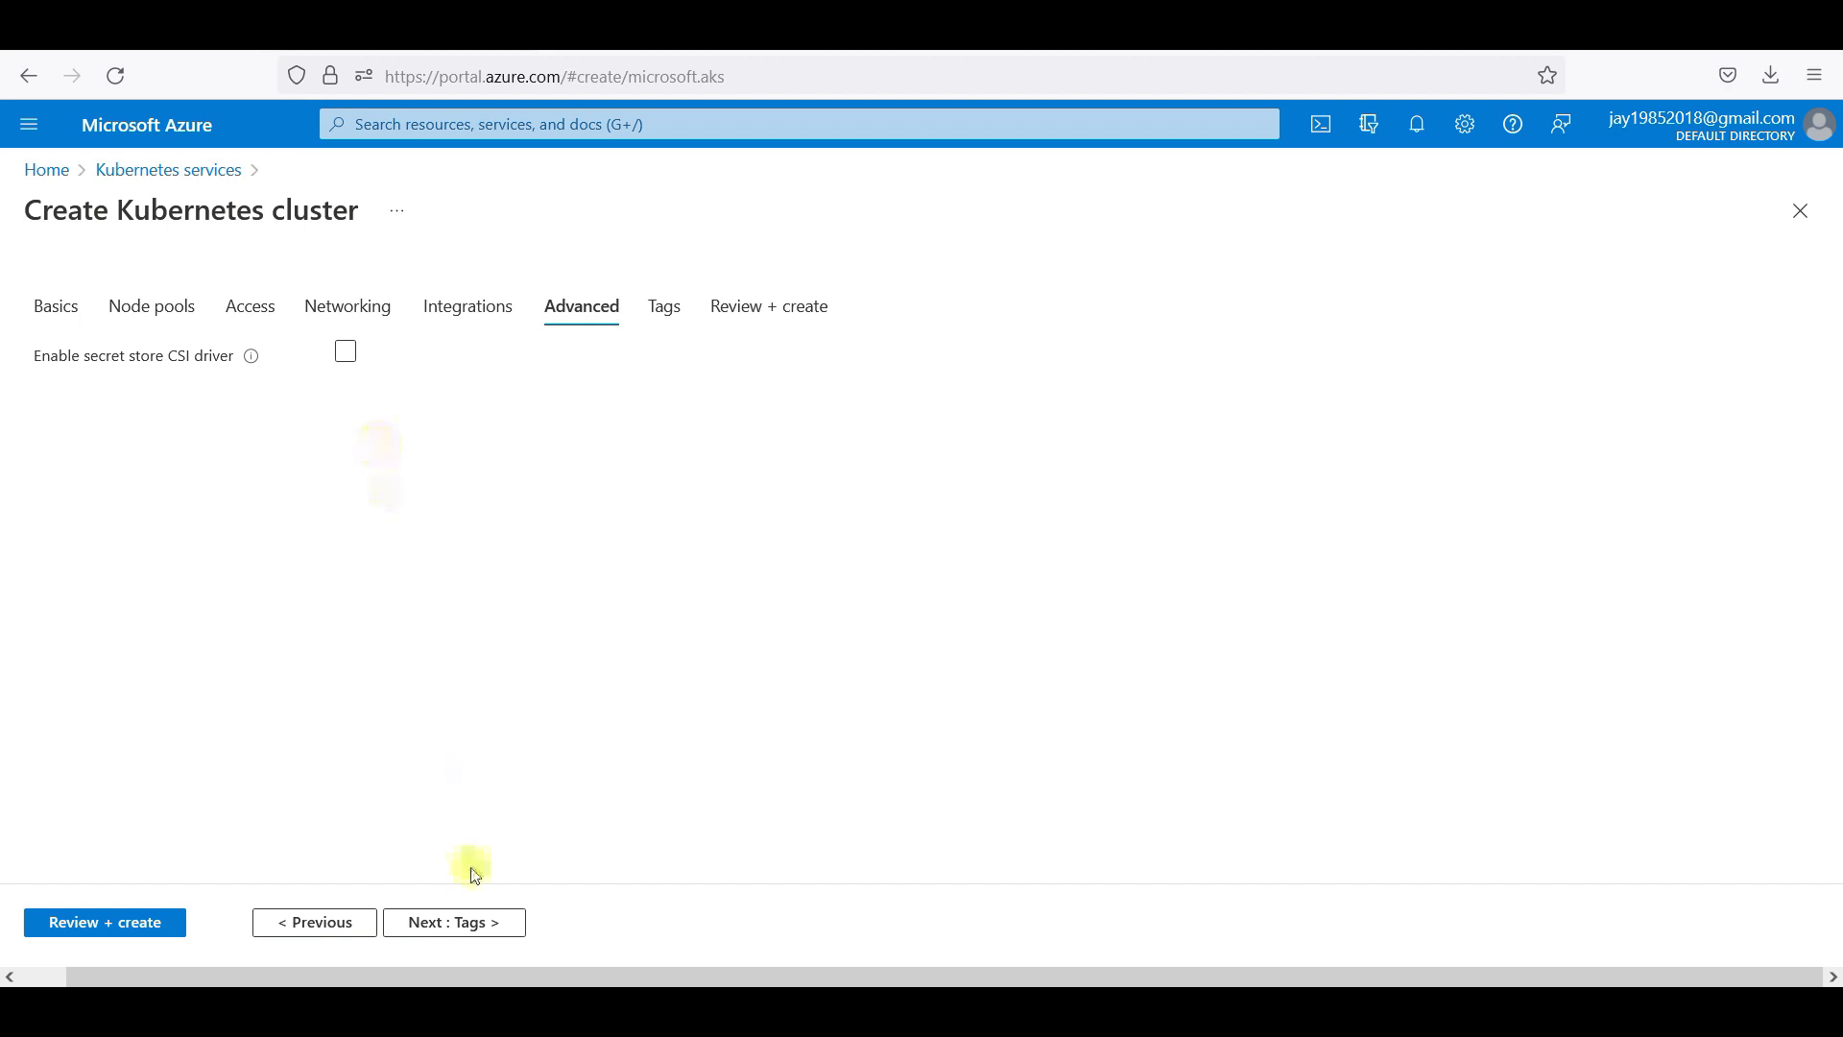
left_click(453, 921)
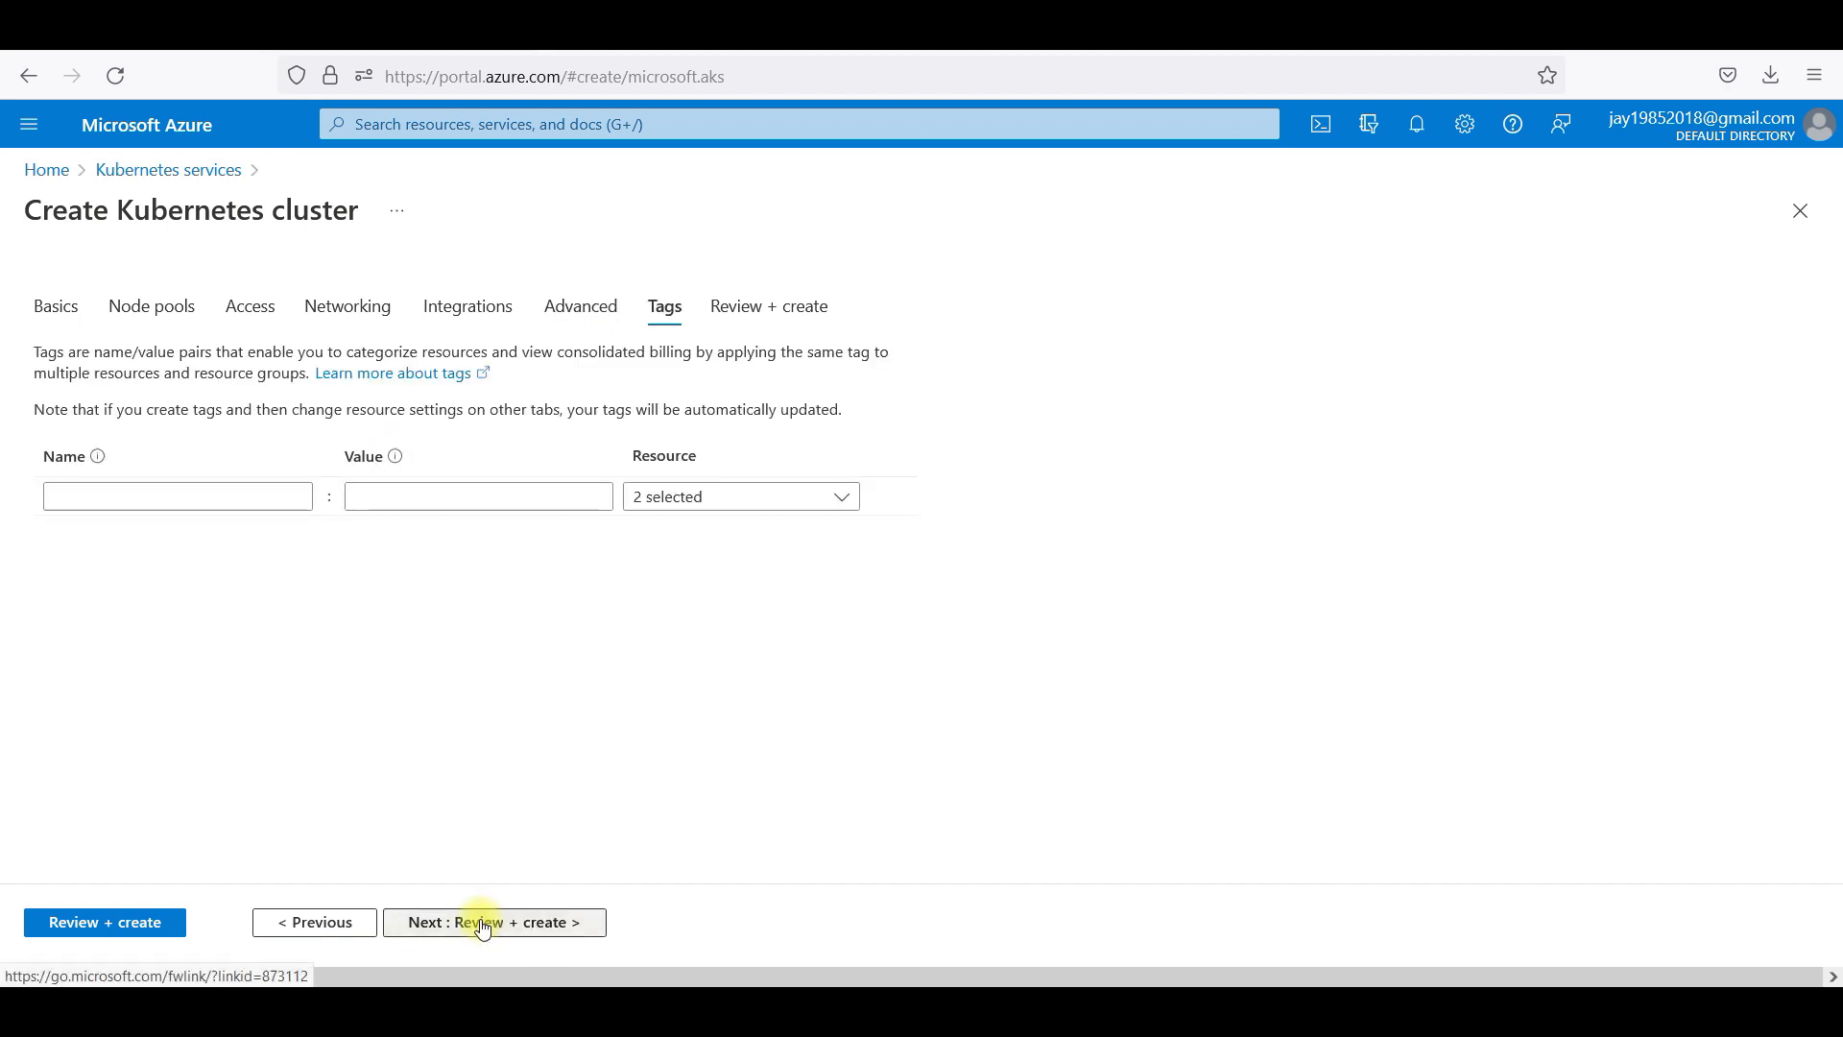
left_click(482, 922)
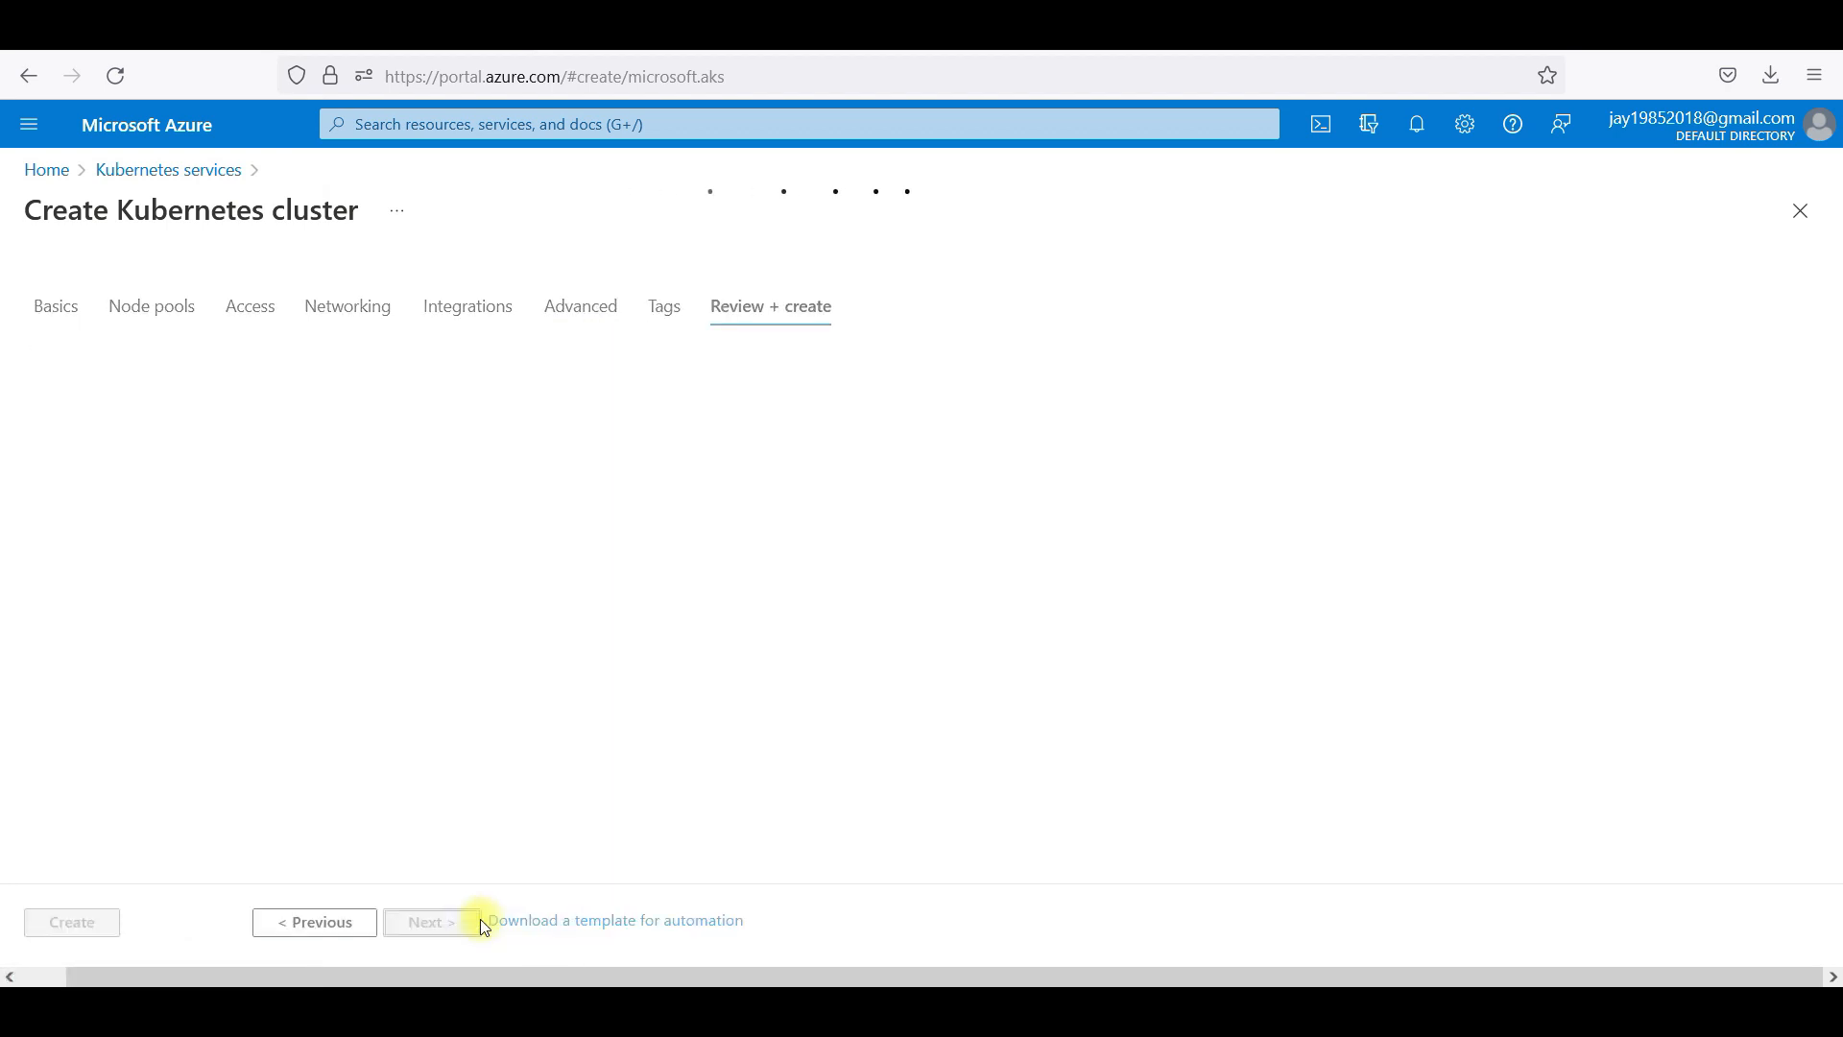
left_click(770, 305)
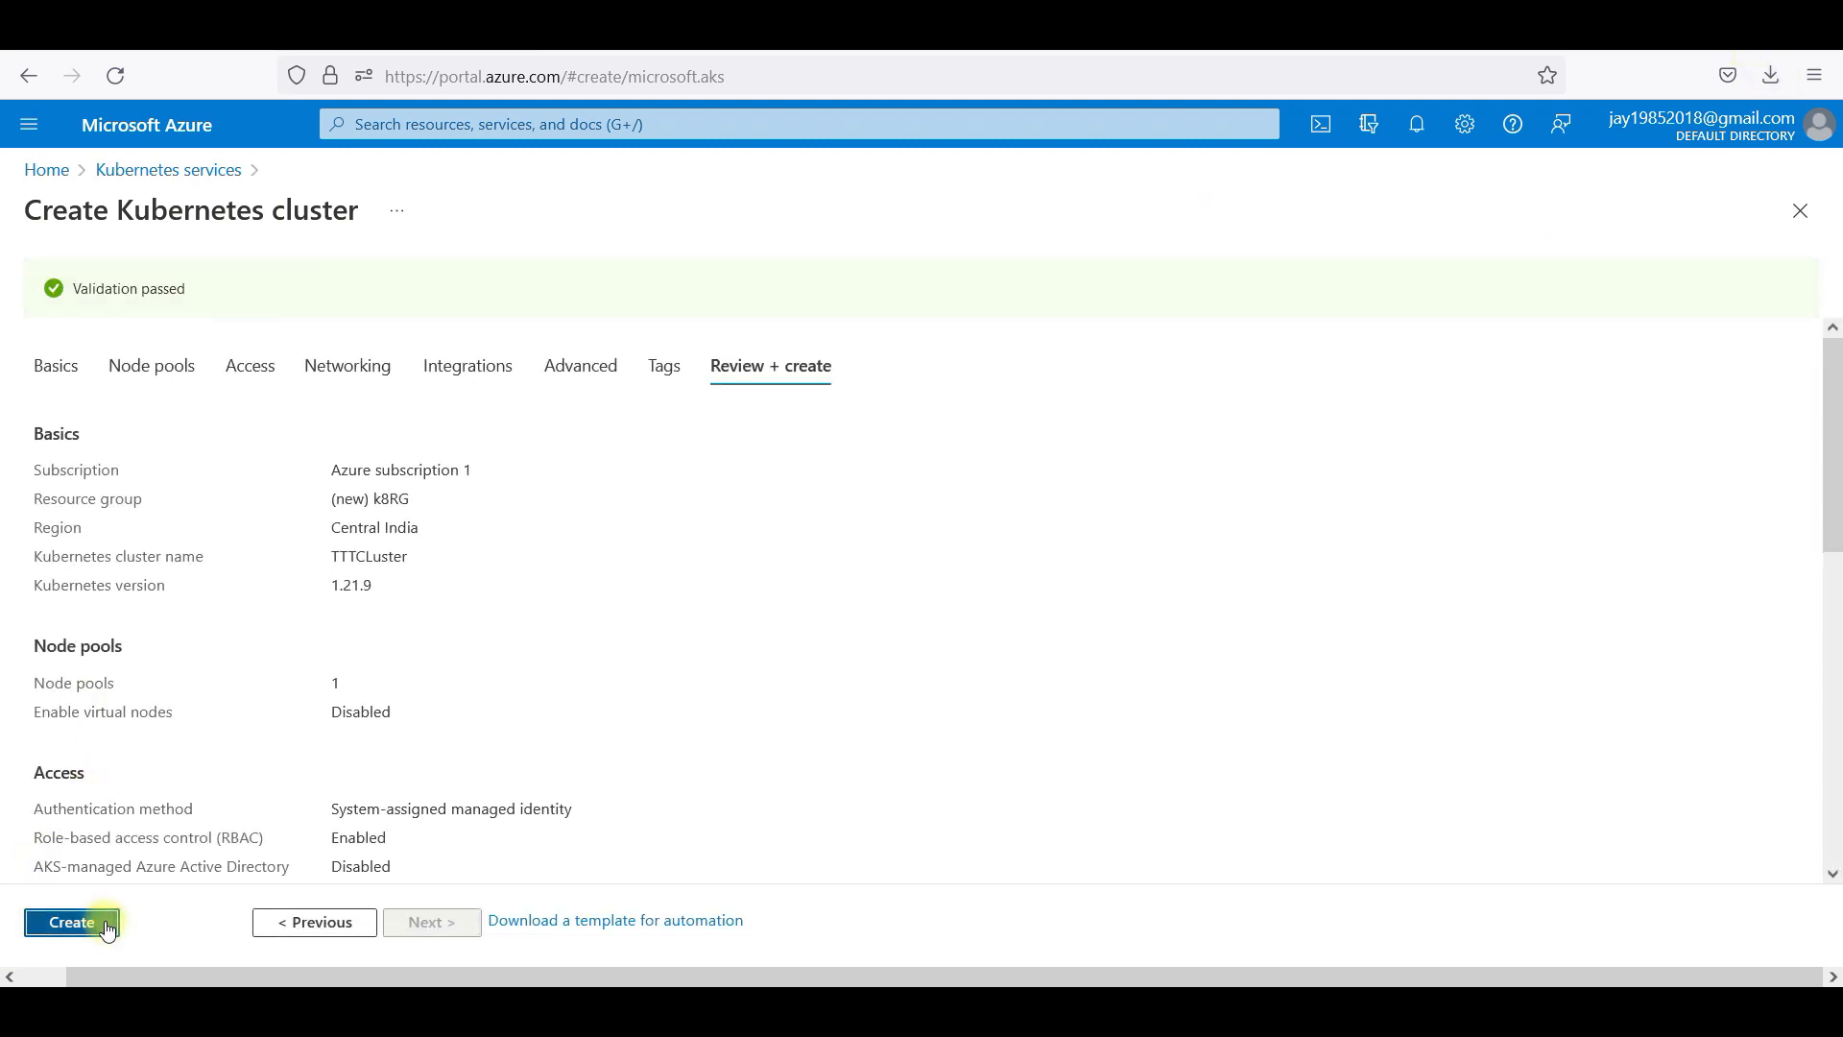
Create TTTCluster and check the four deployed resources, including k8RG-vnet, report OK.
left_click(71, 921)
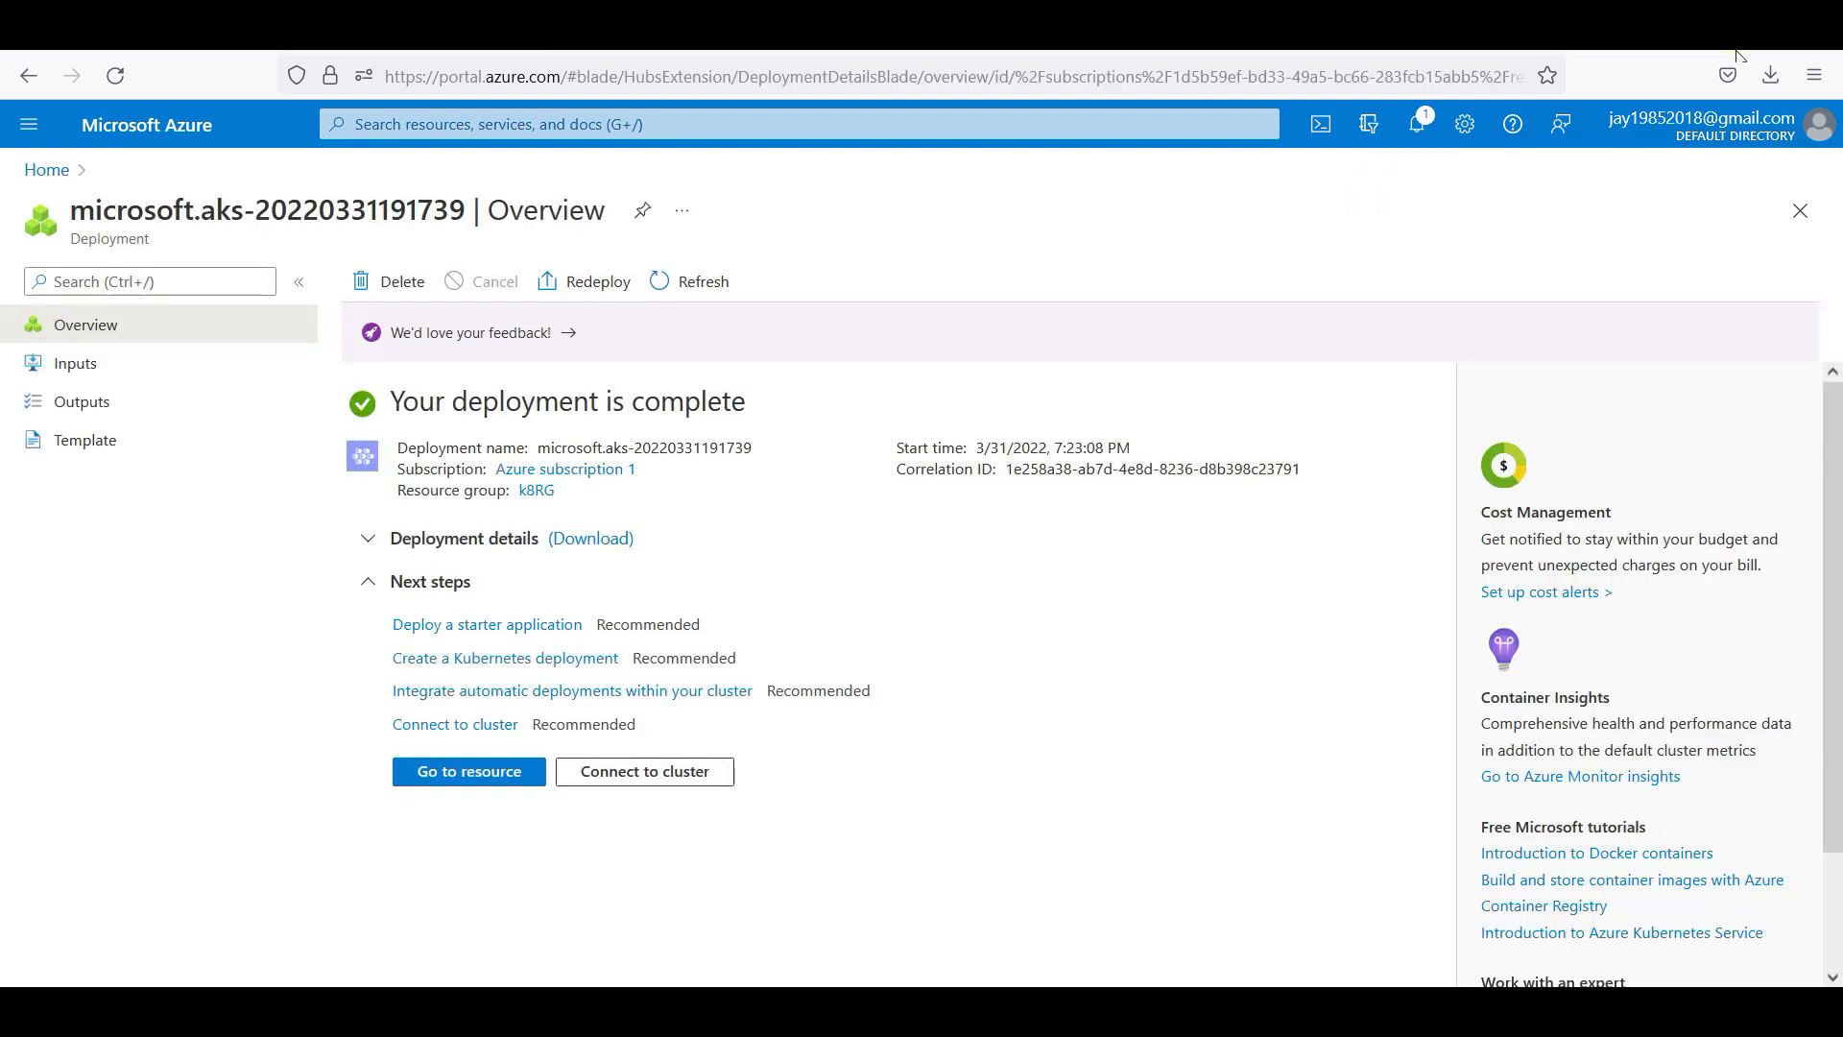
mouse_move(398, 517)
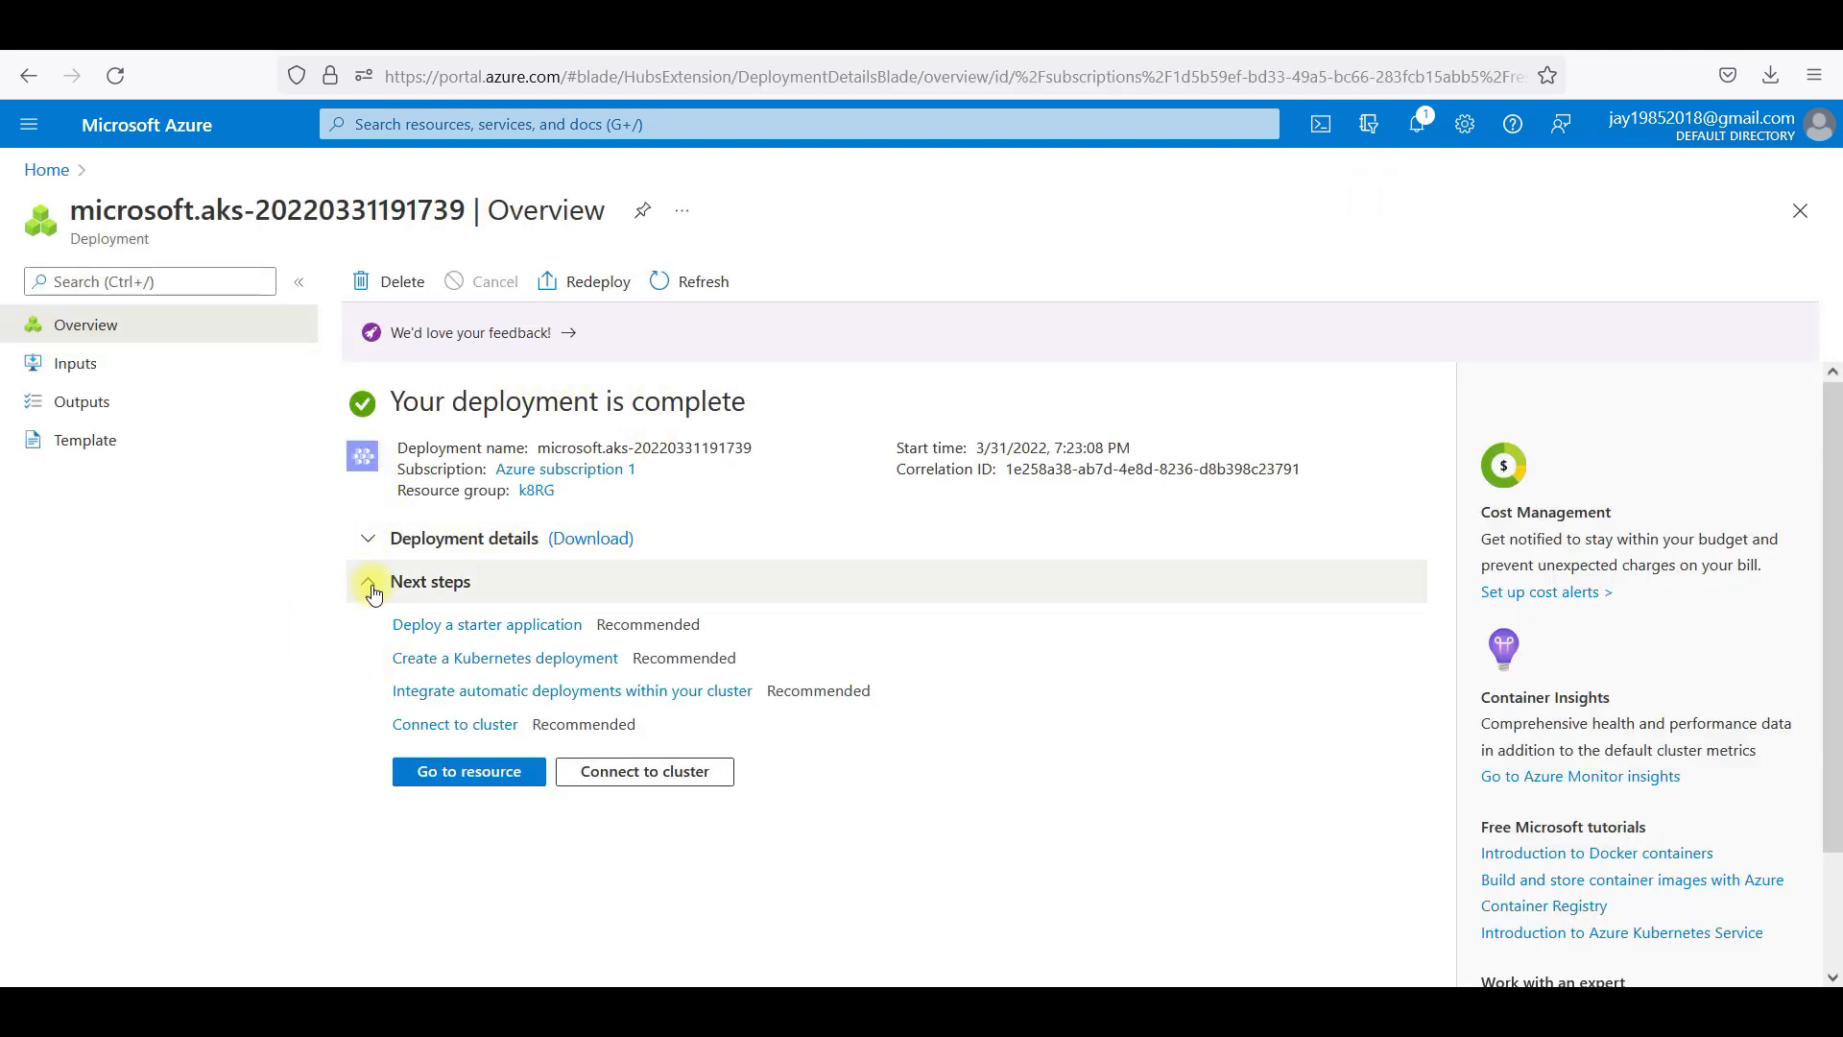
left_click(366, 537)
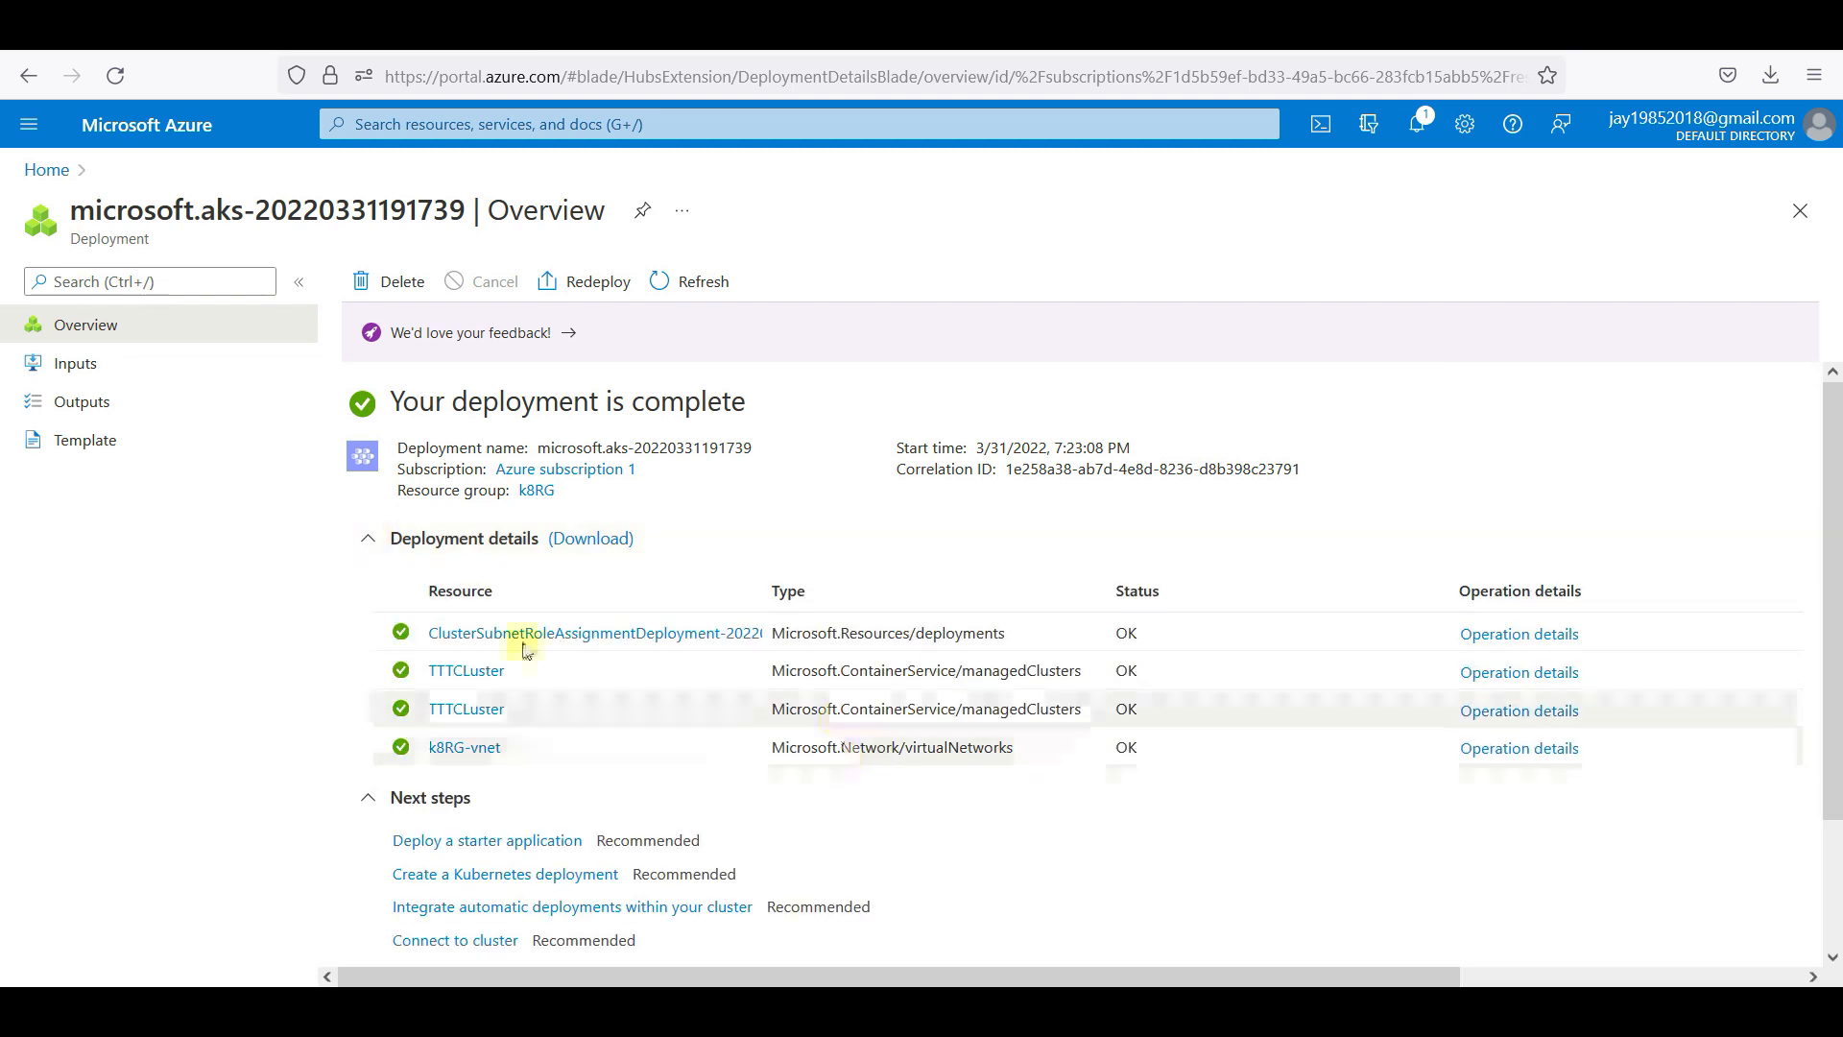
left_click(369, 538)
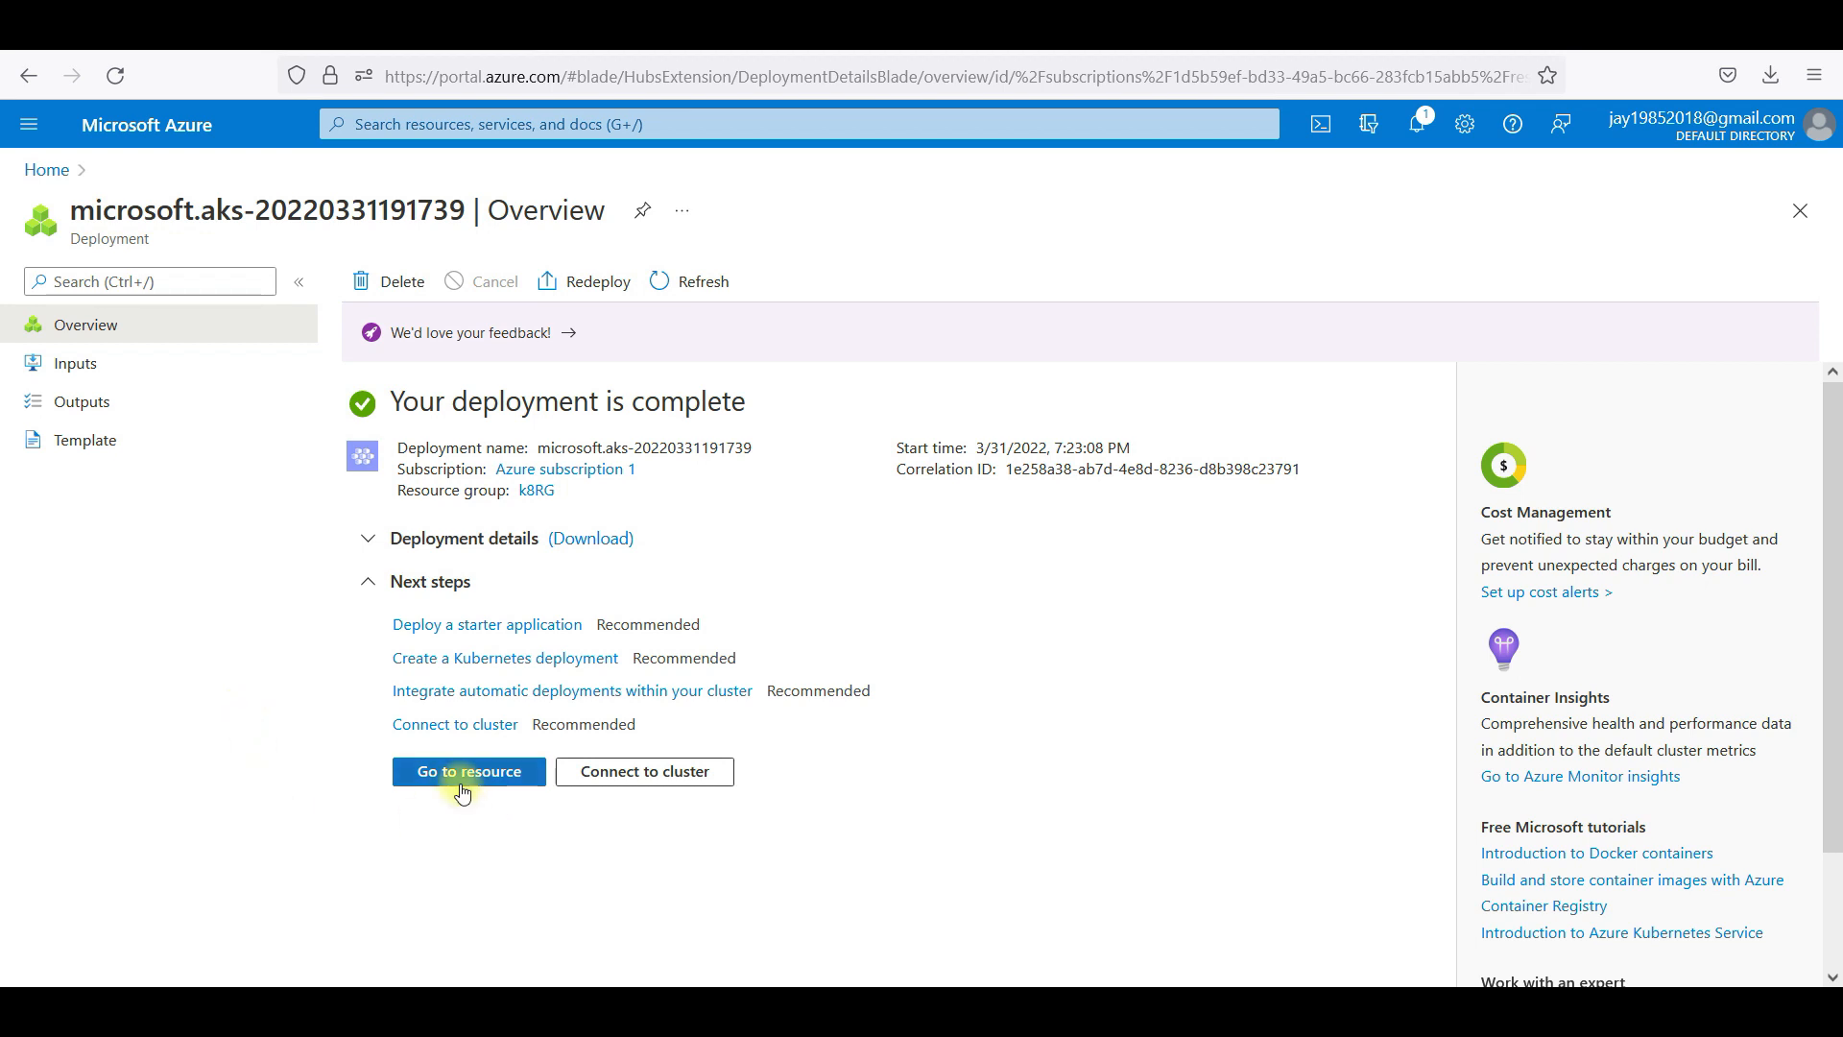
Go to the deployed TTTCluster resource overview showing Succeeded (Running) in centralindia.
left_click(468, 772)
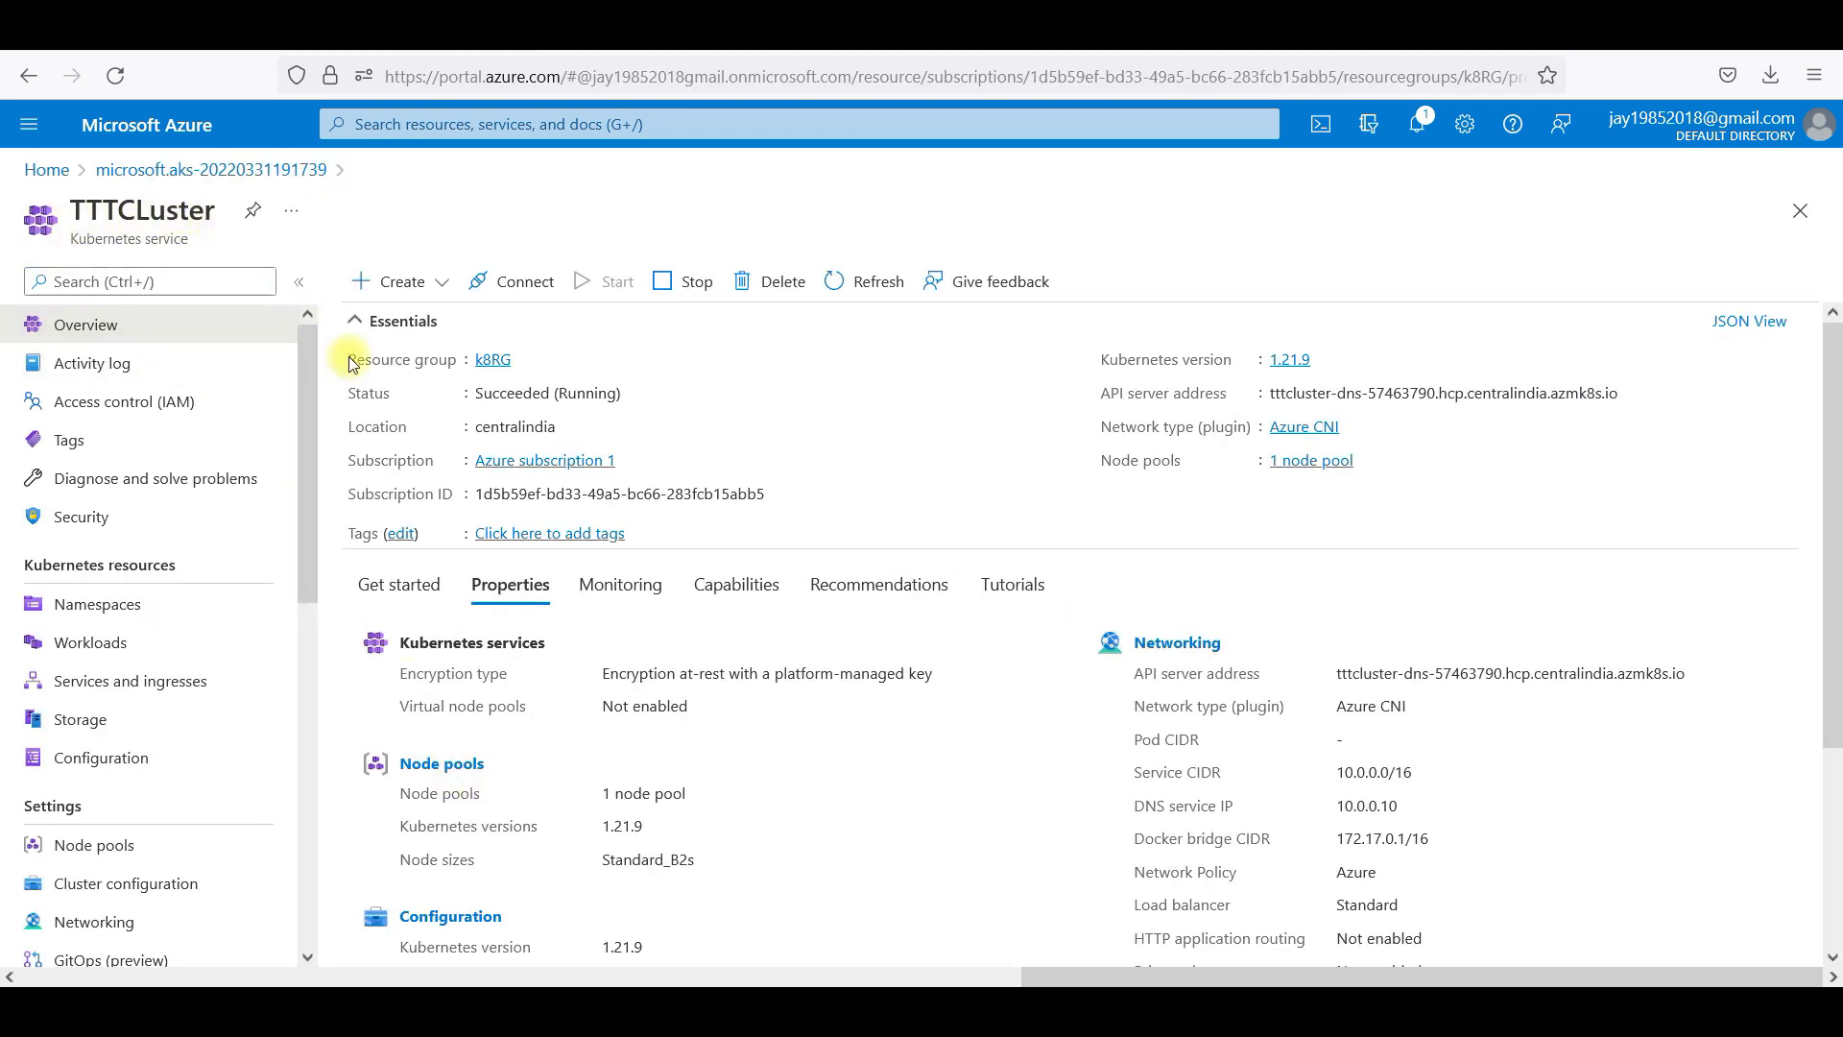
mouse_move(1133, 400)
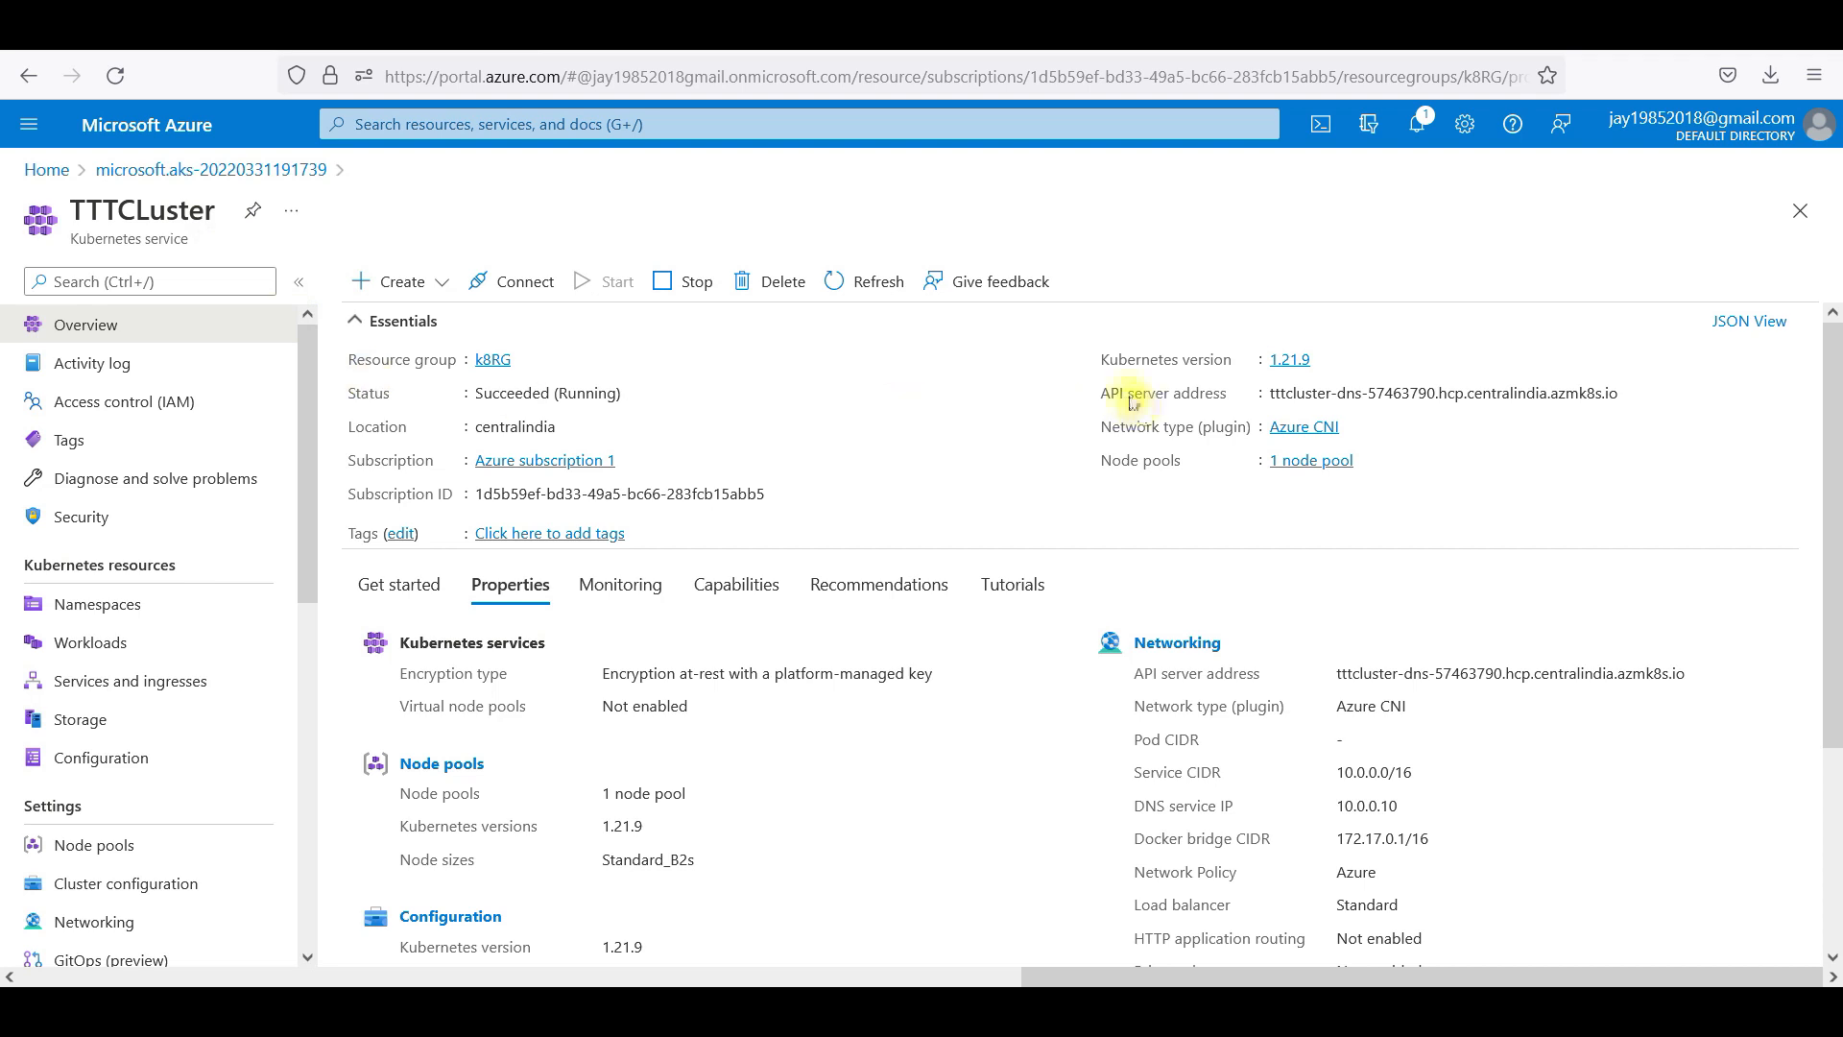
mouse_move(1302, 380)
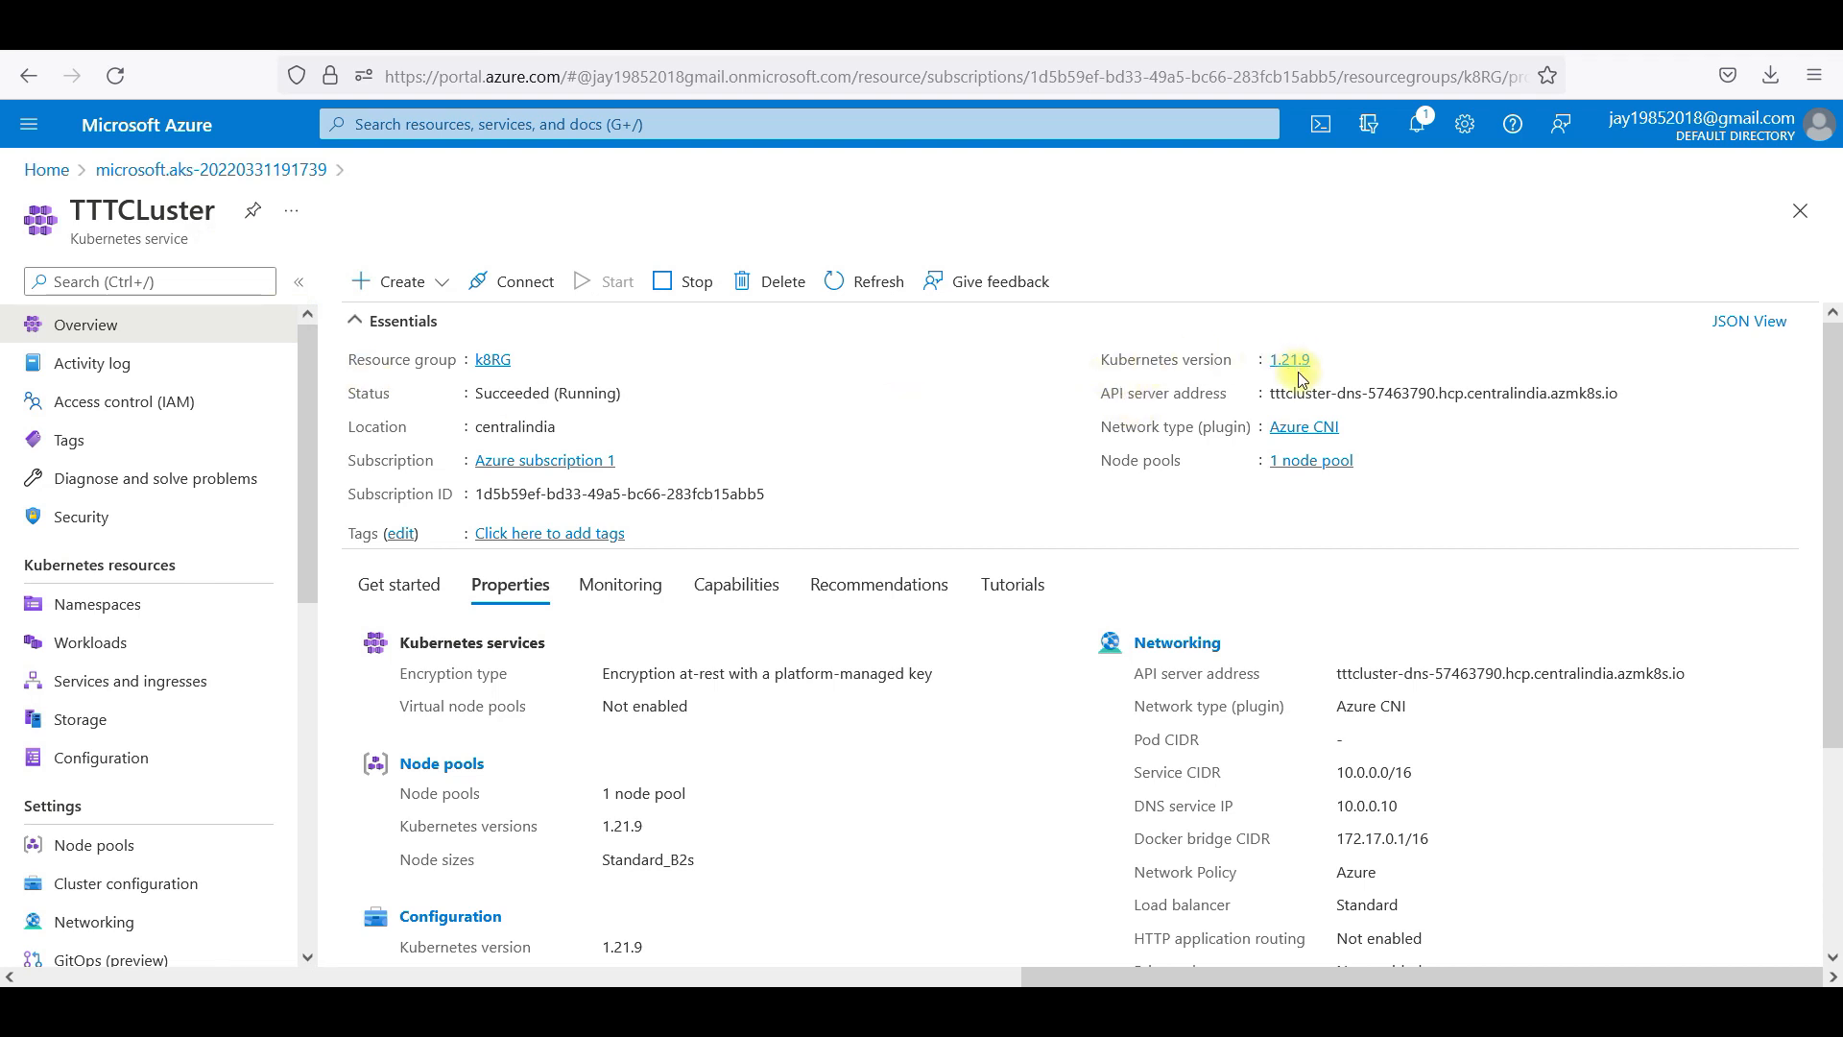
mouse_move(902, 576)
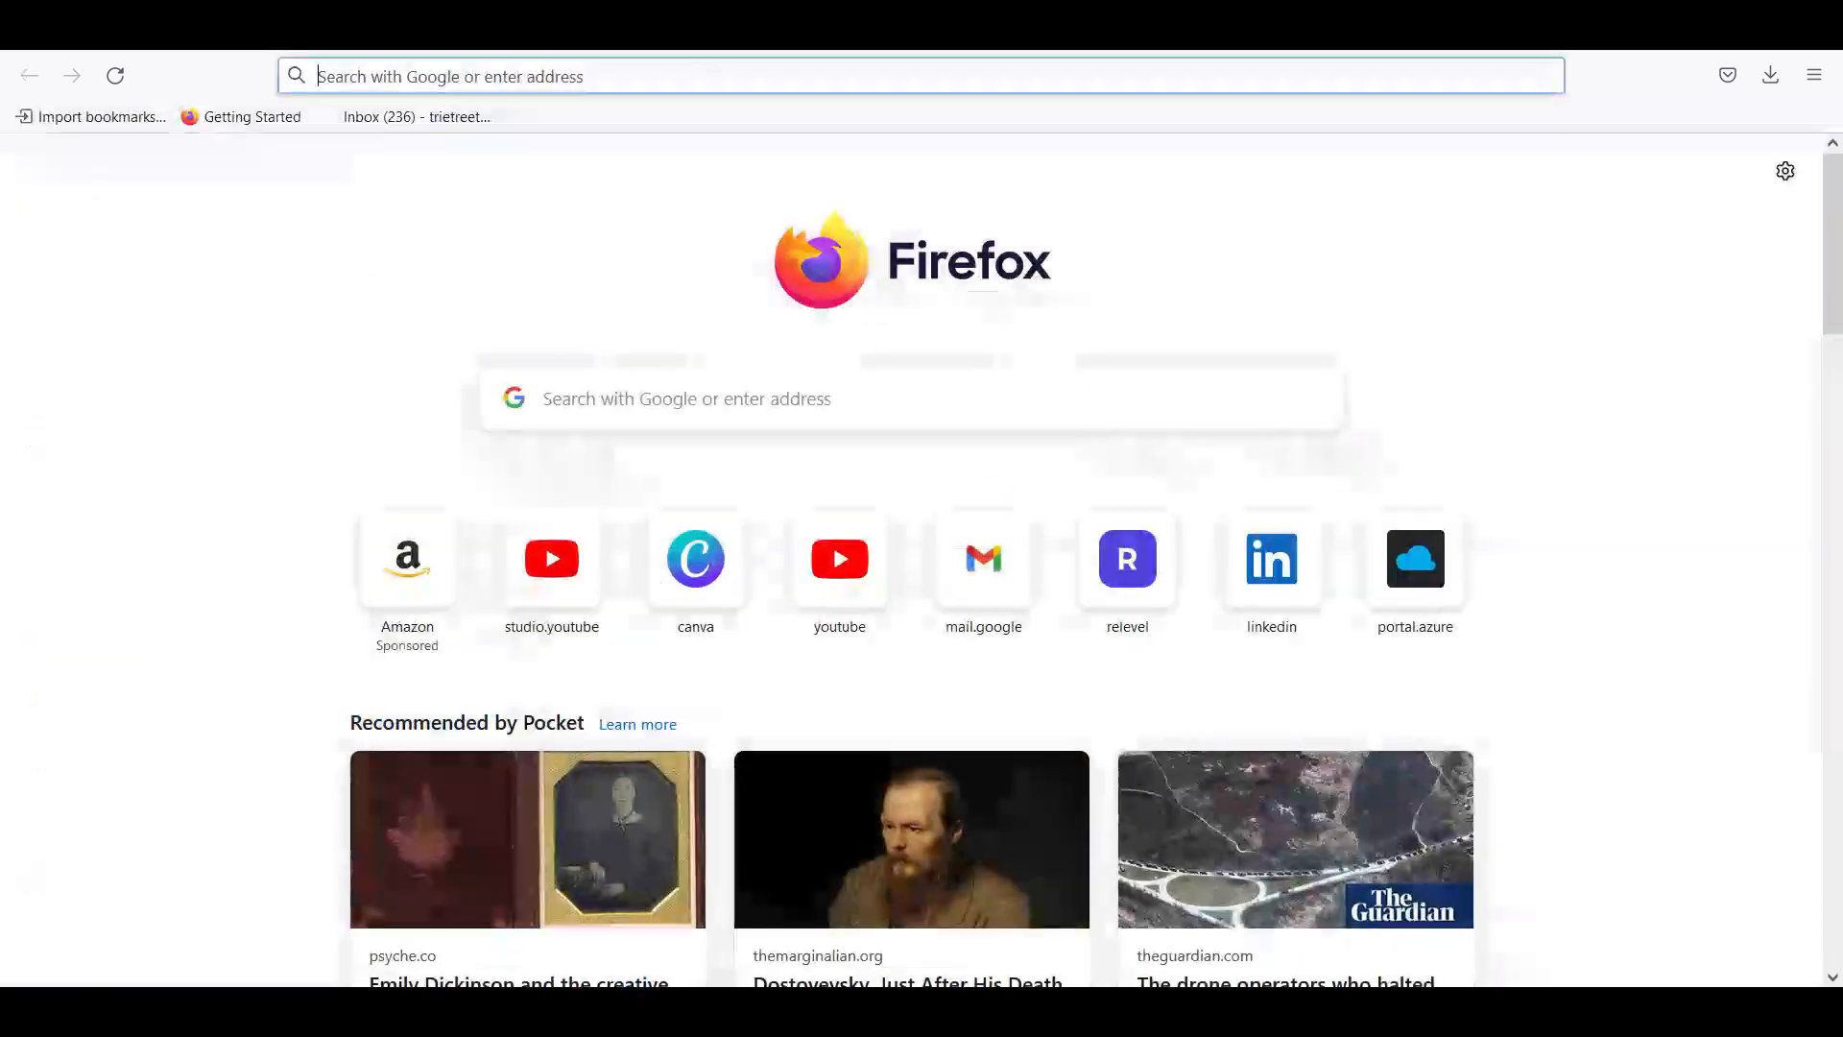
Navigate the new tab to shell.azure.com to start a Cloud Shell Bash session.
type("shell.a")
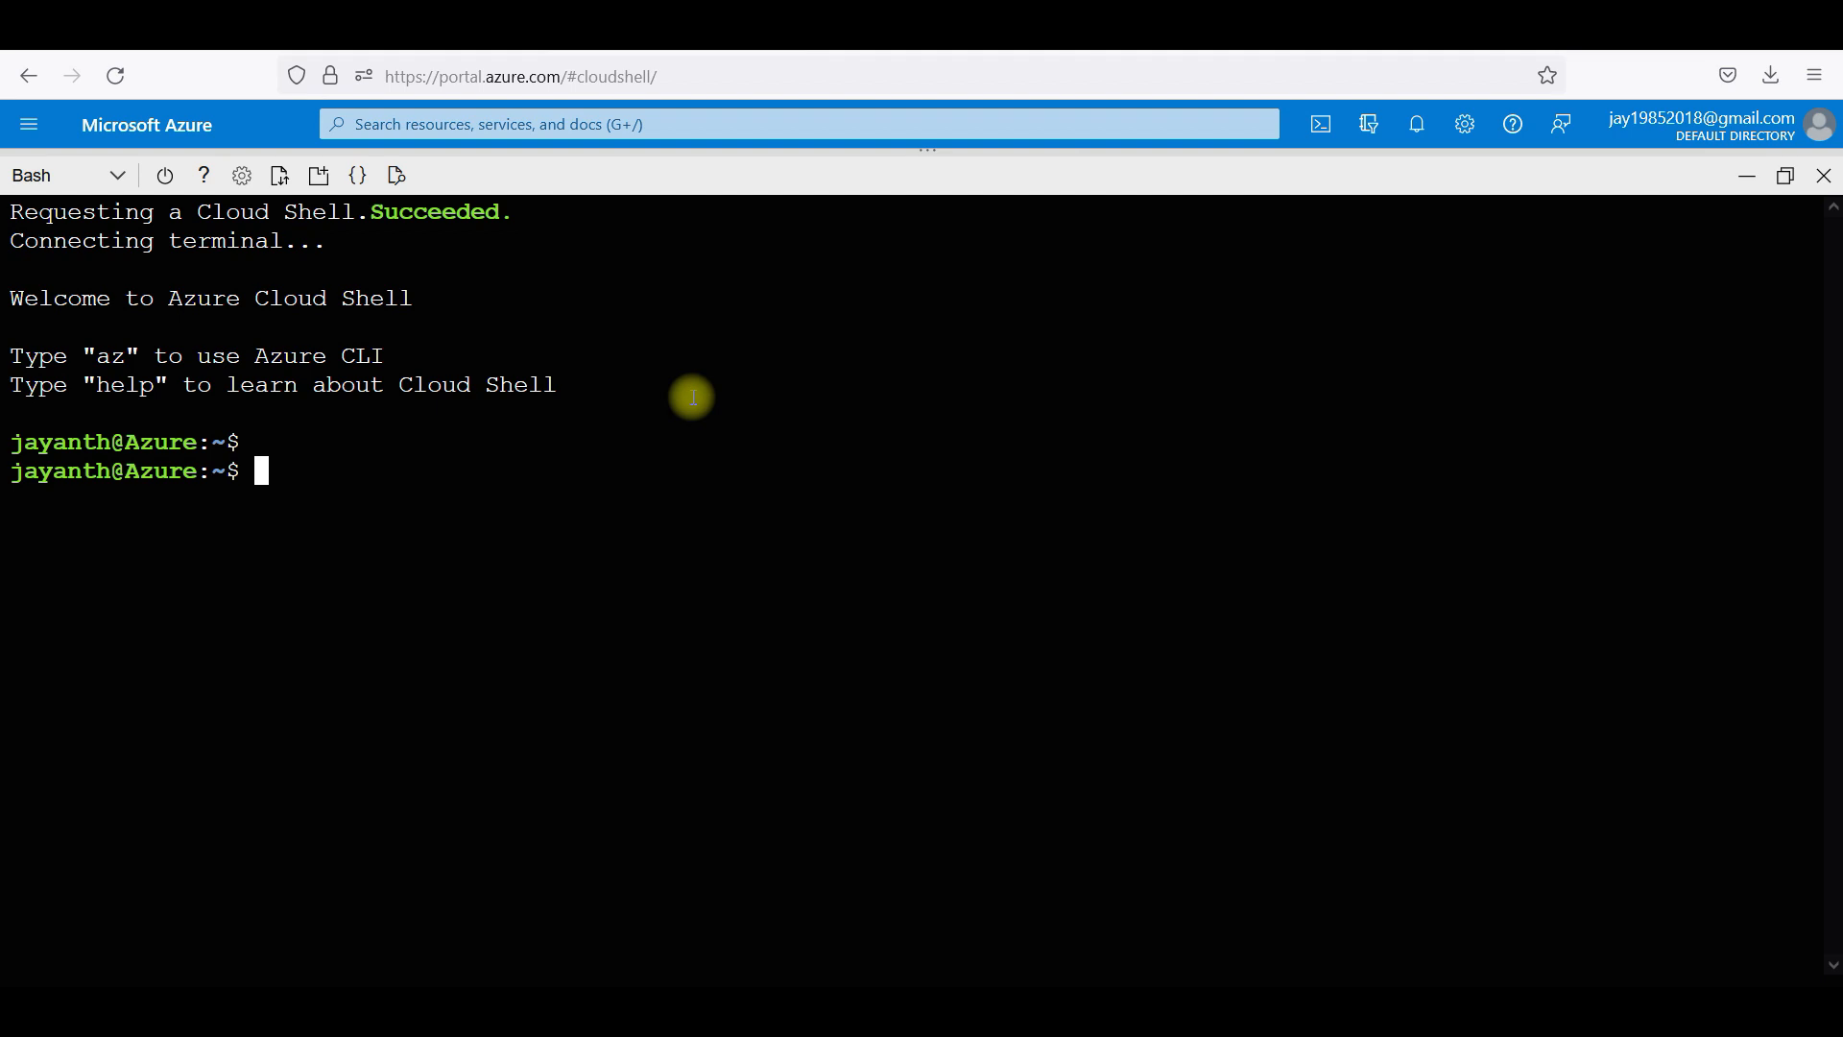
Run az aks get-credentials --resource-group k8RG --name TTTCluster to set the kubectl context.
type("az aks get-cre")
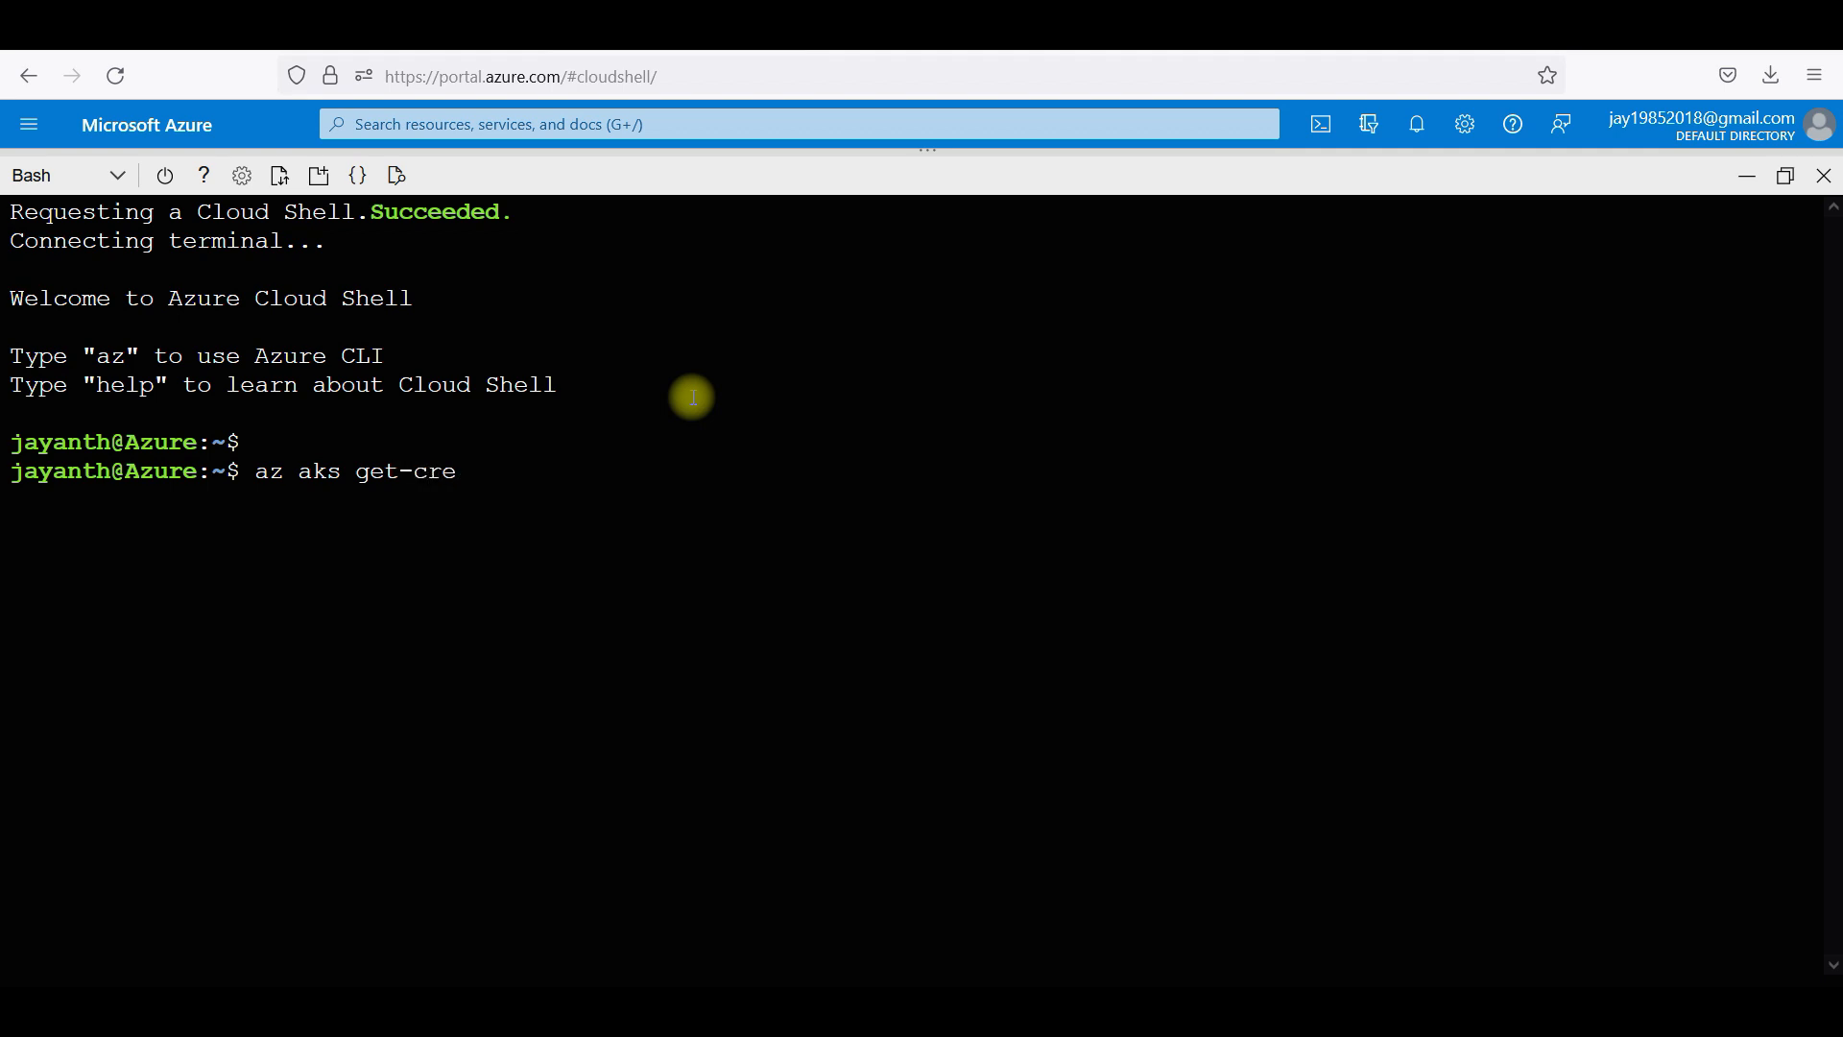
type("dentials")
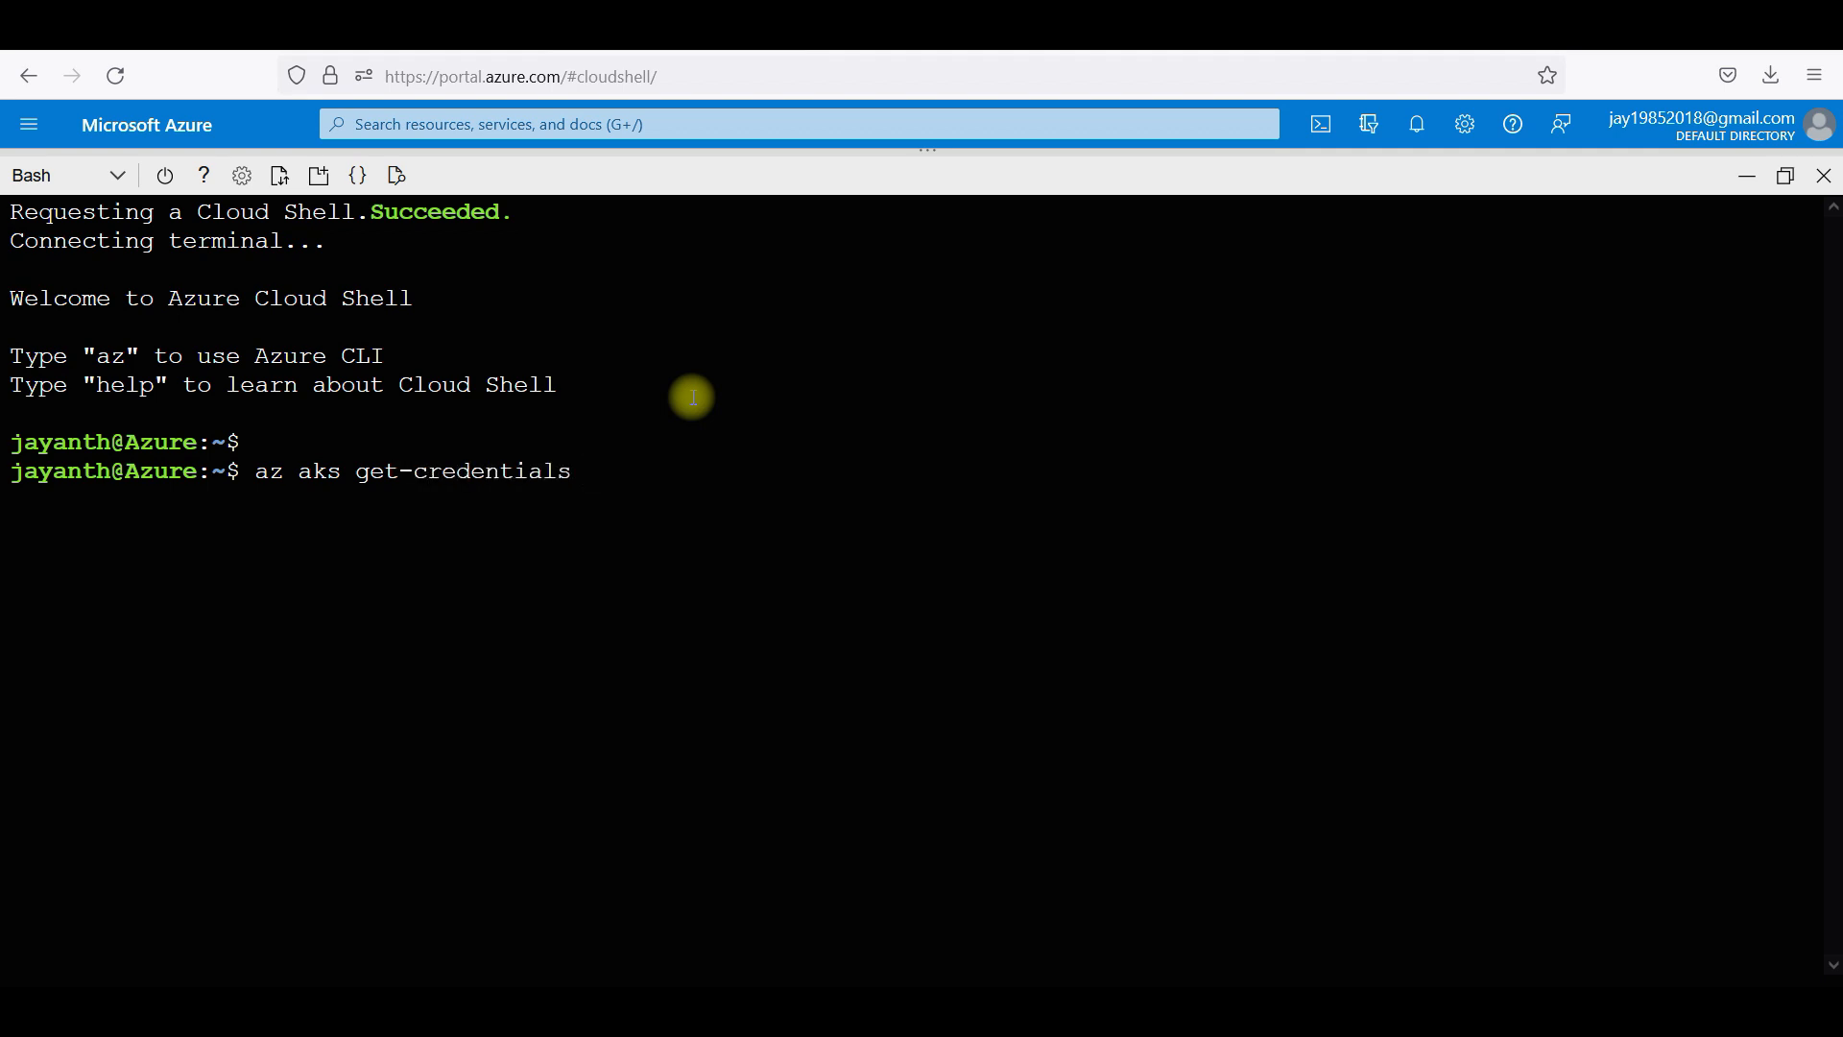
type("--res")
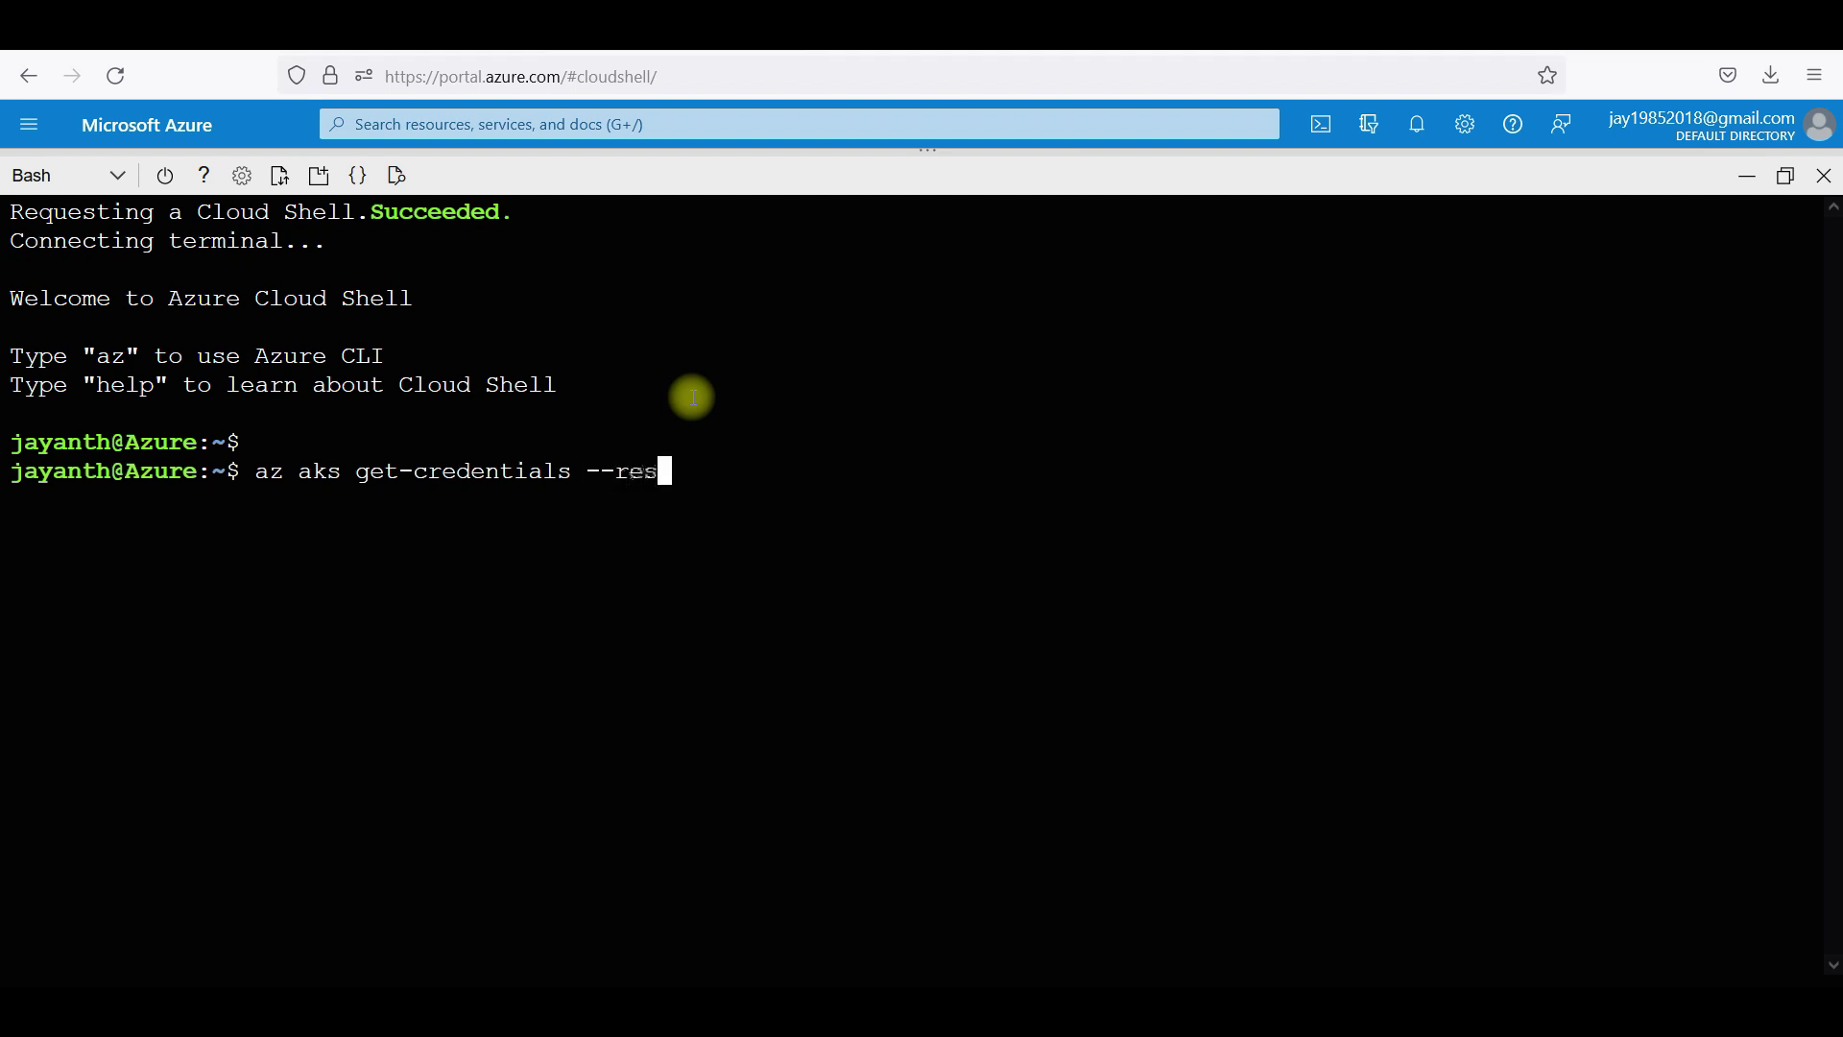
type("o")
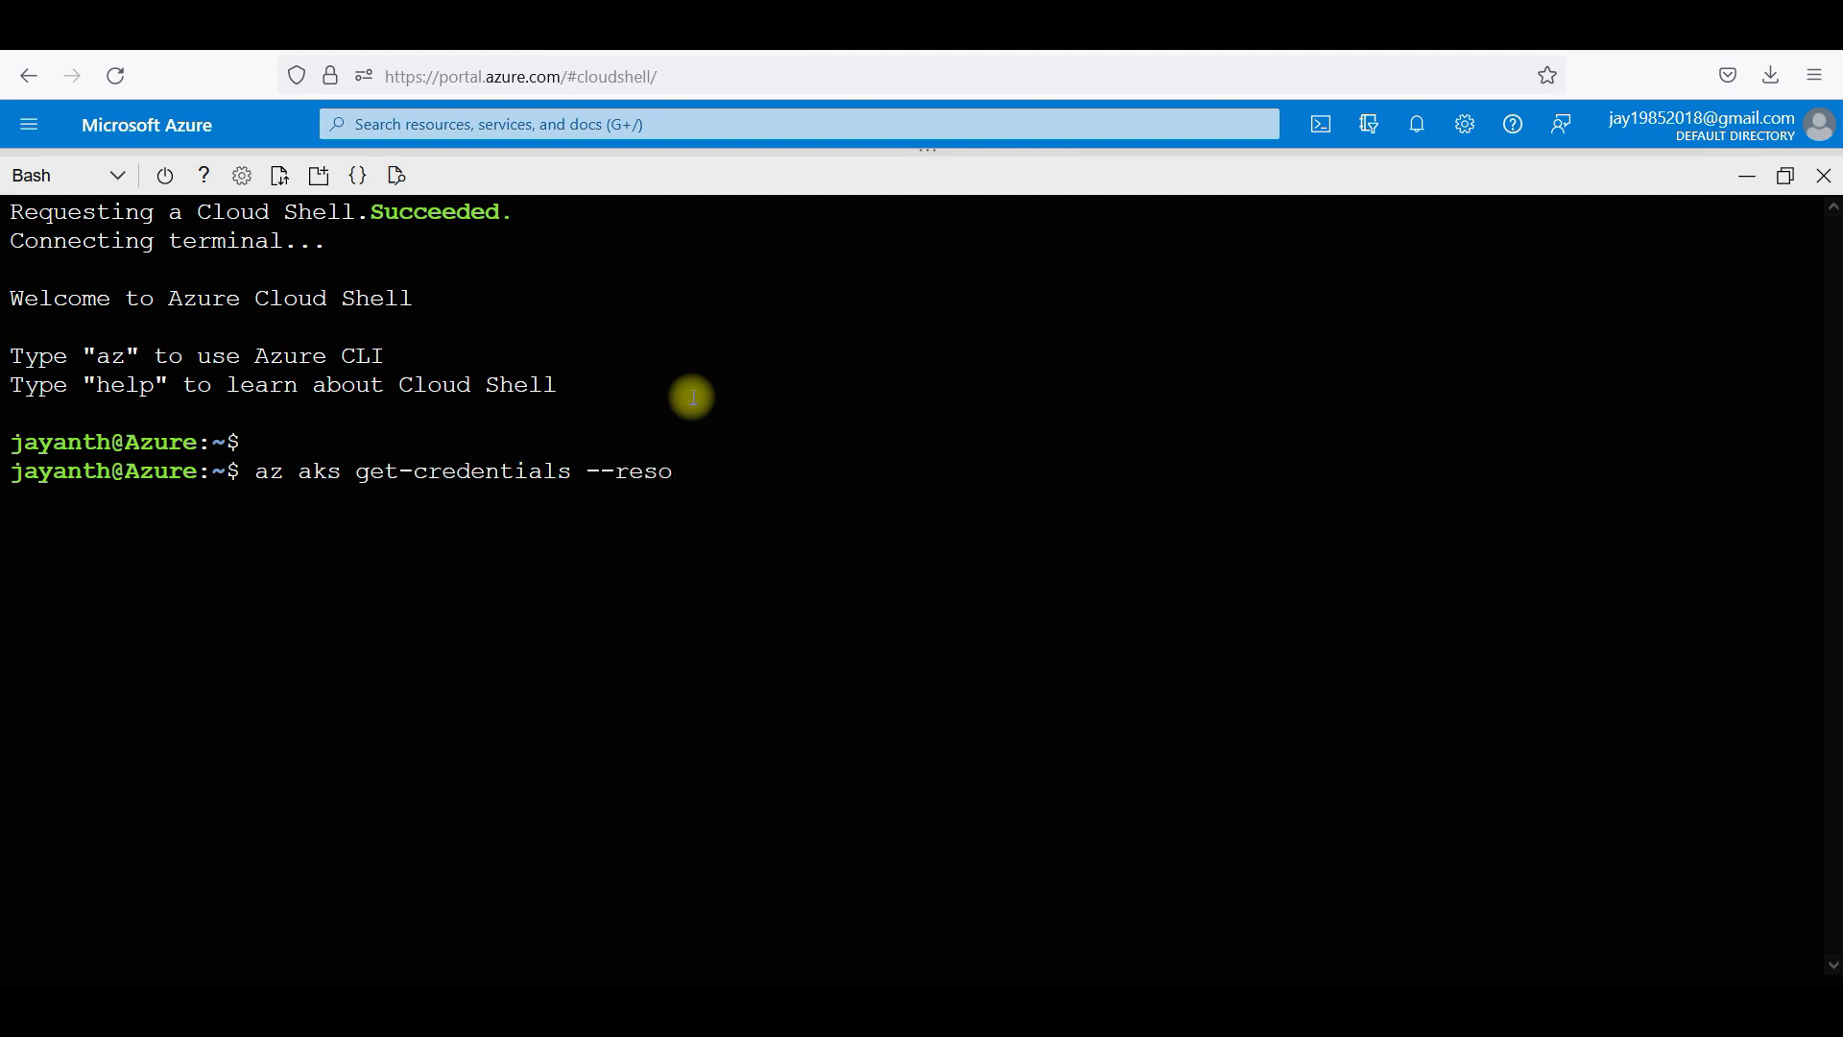
type("urce-group")
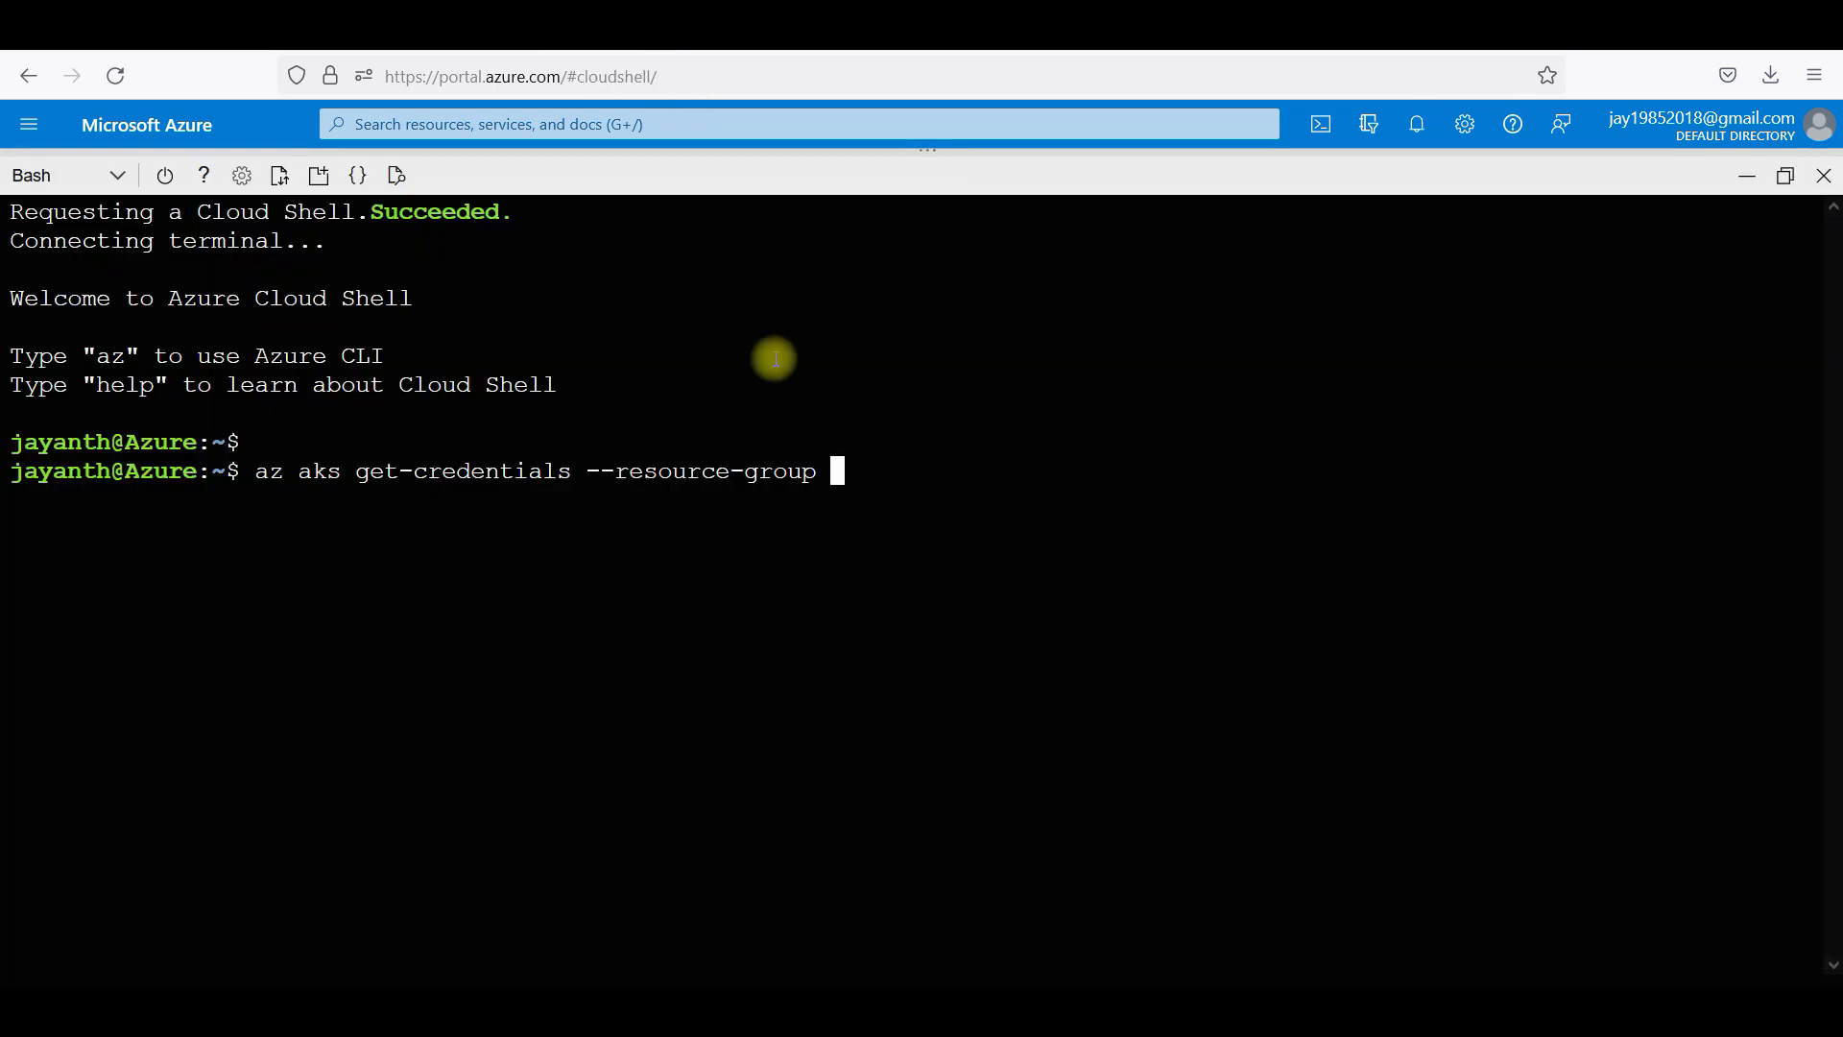
type("k8RG --name")
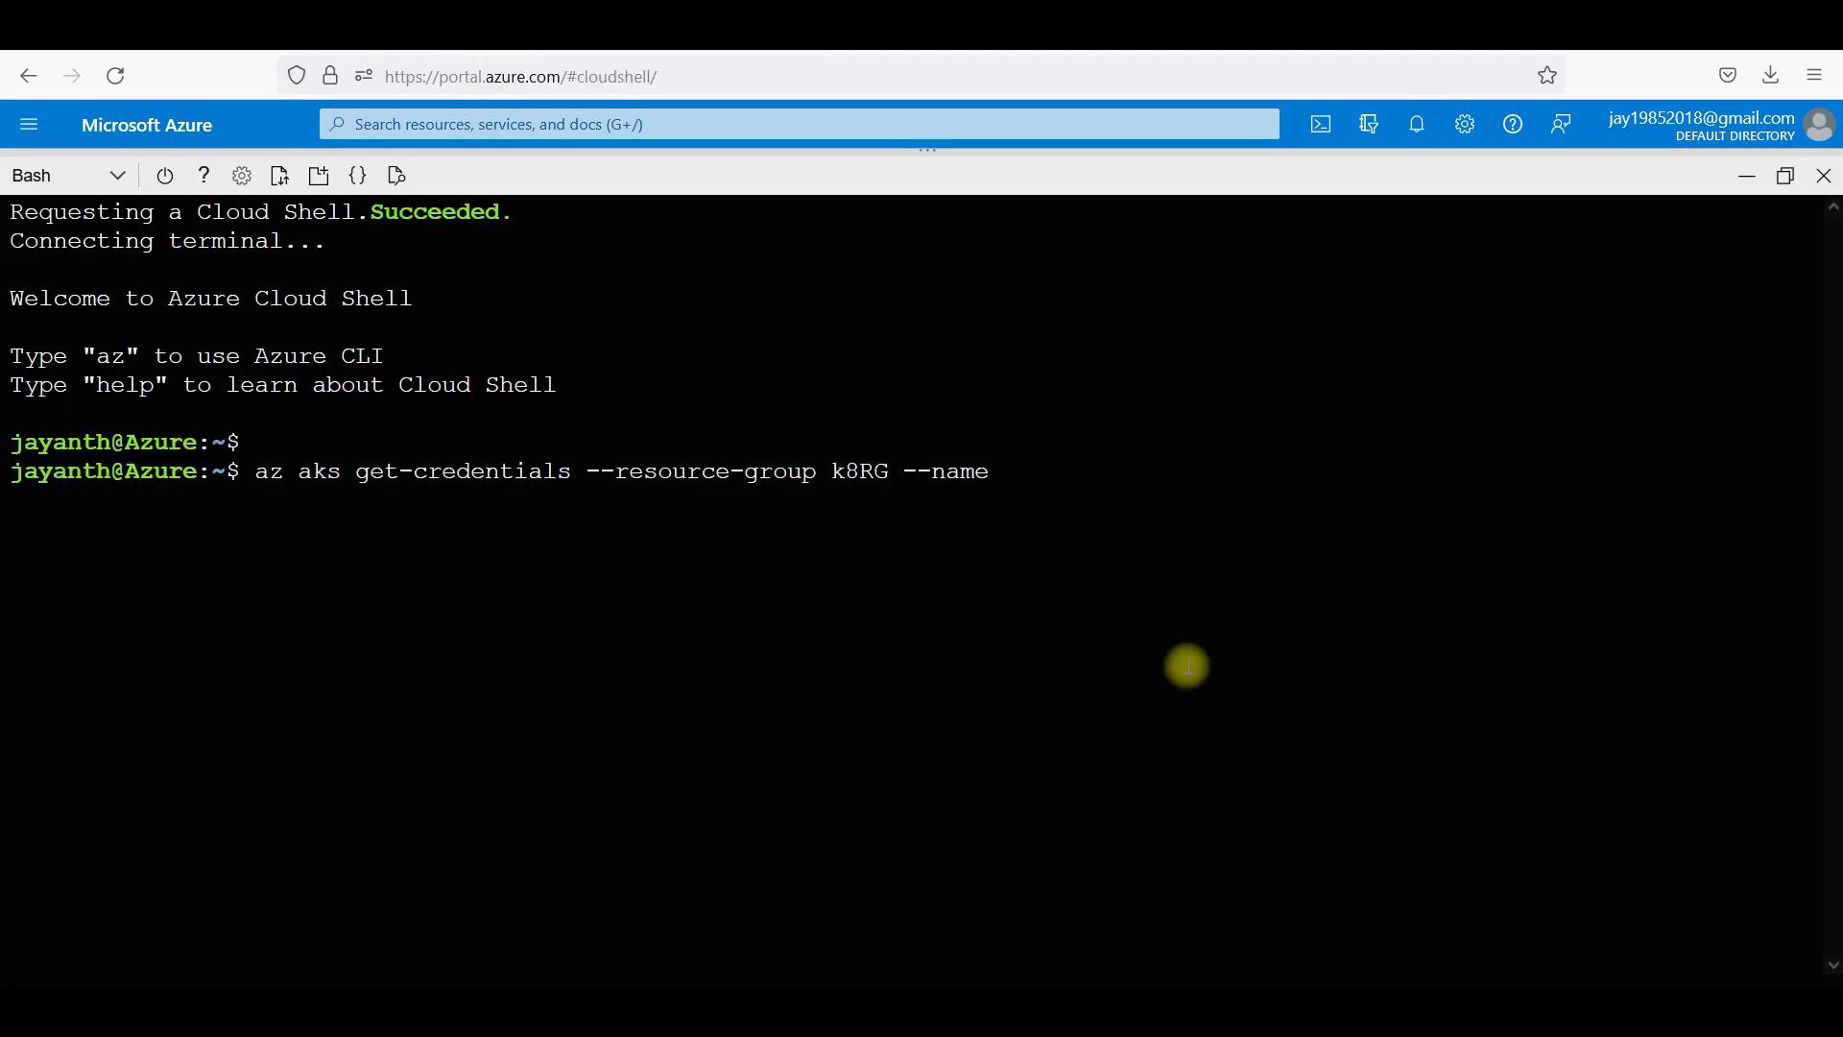
type("TTTCluster")
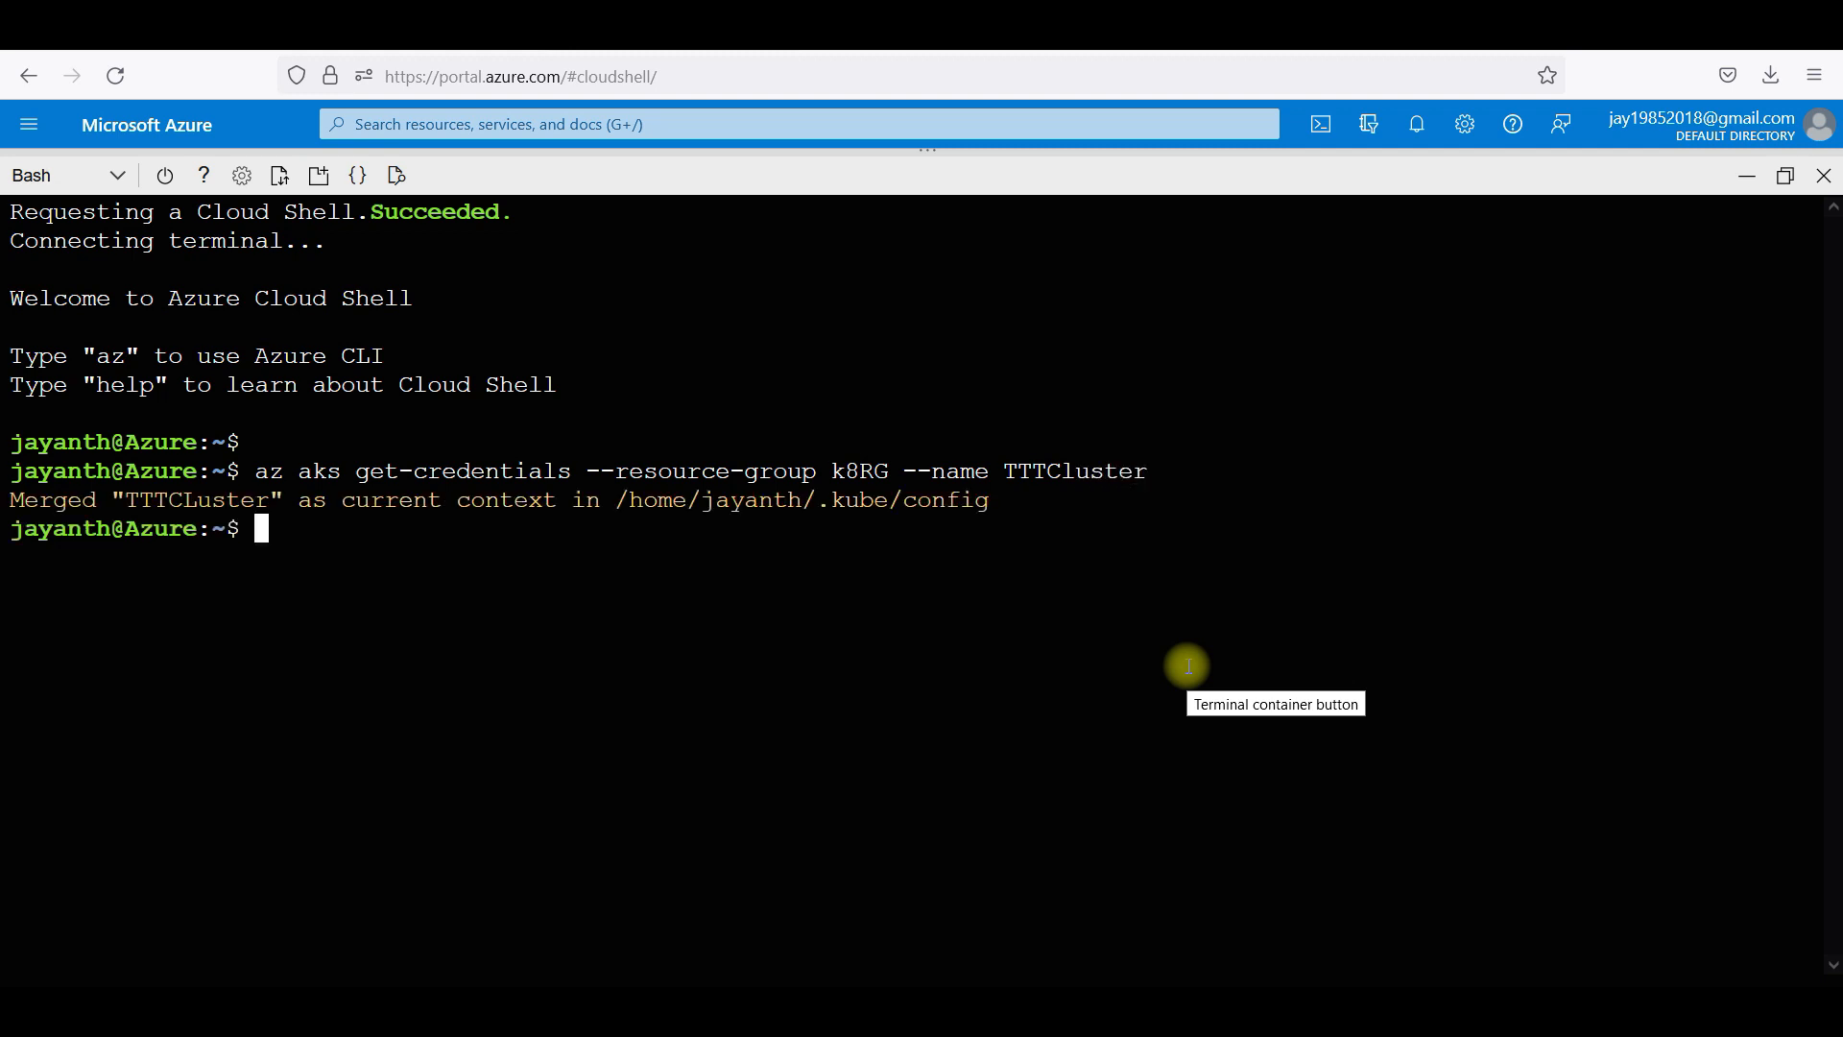
mouse_move(534, 553)
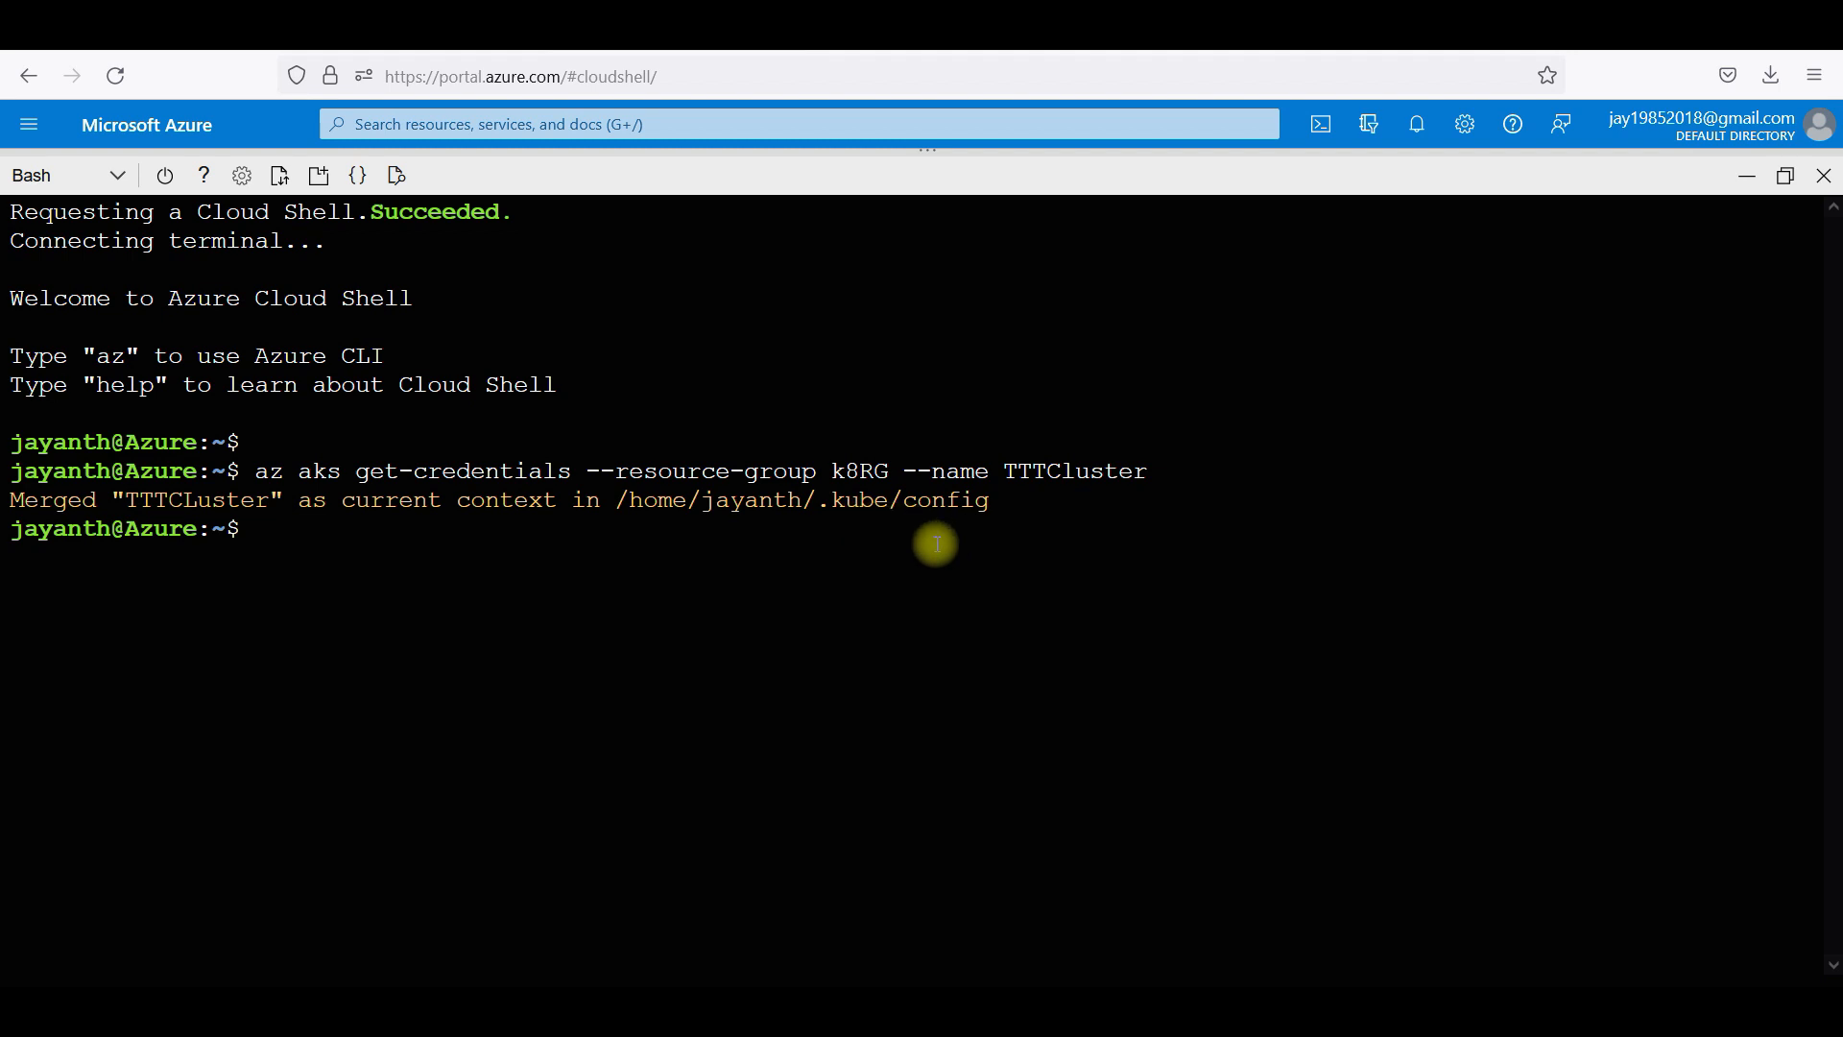
Run kubectl get nodes, then kubectl get nodes -o wide for the detailed node listing.
type("kubec")
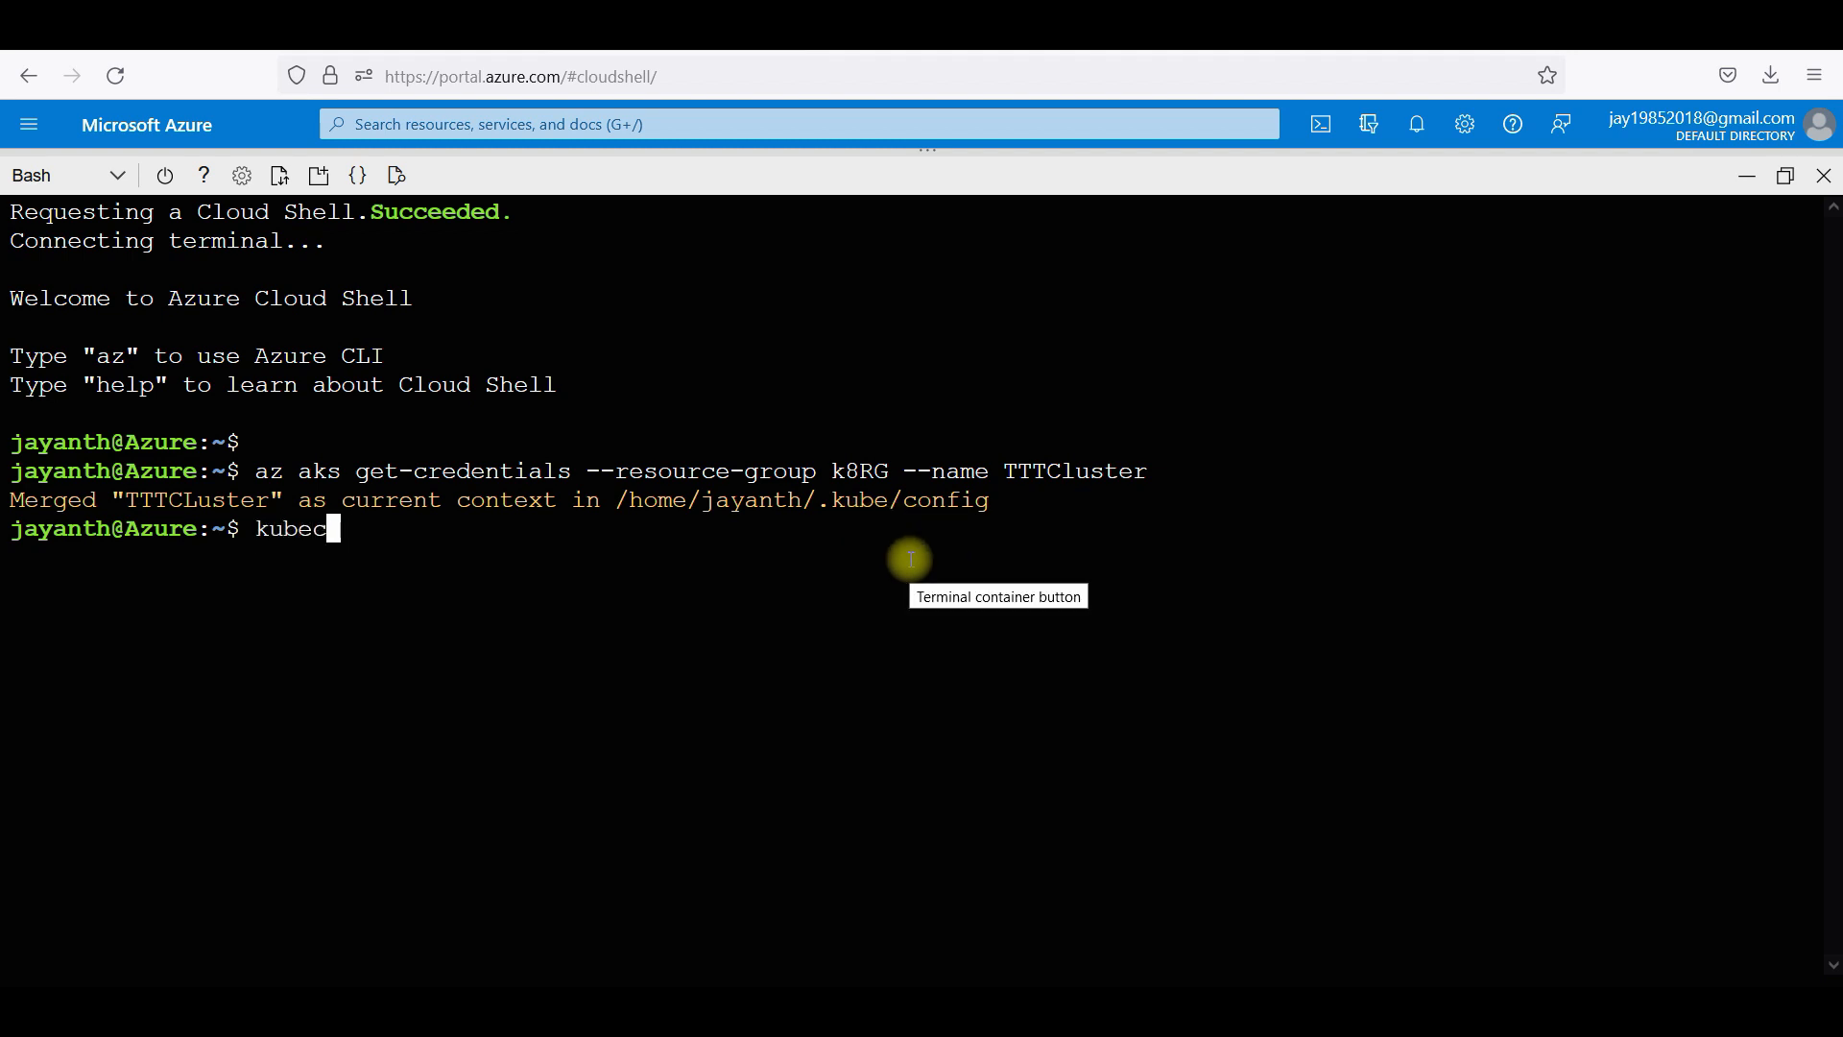
type("tl get nodes")
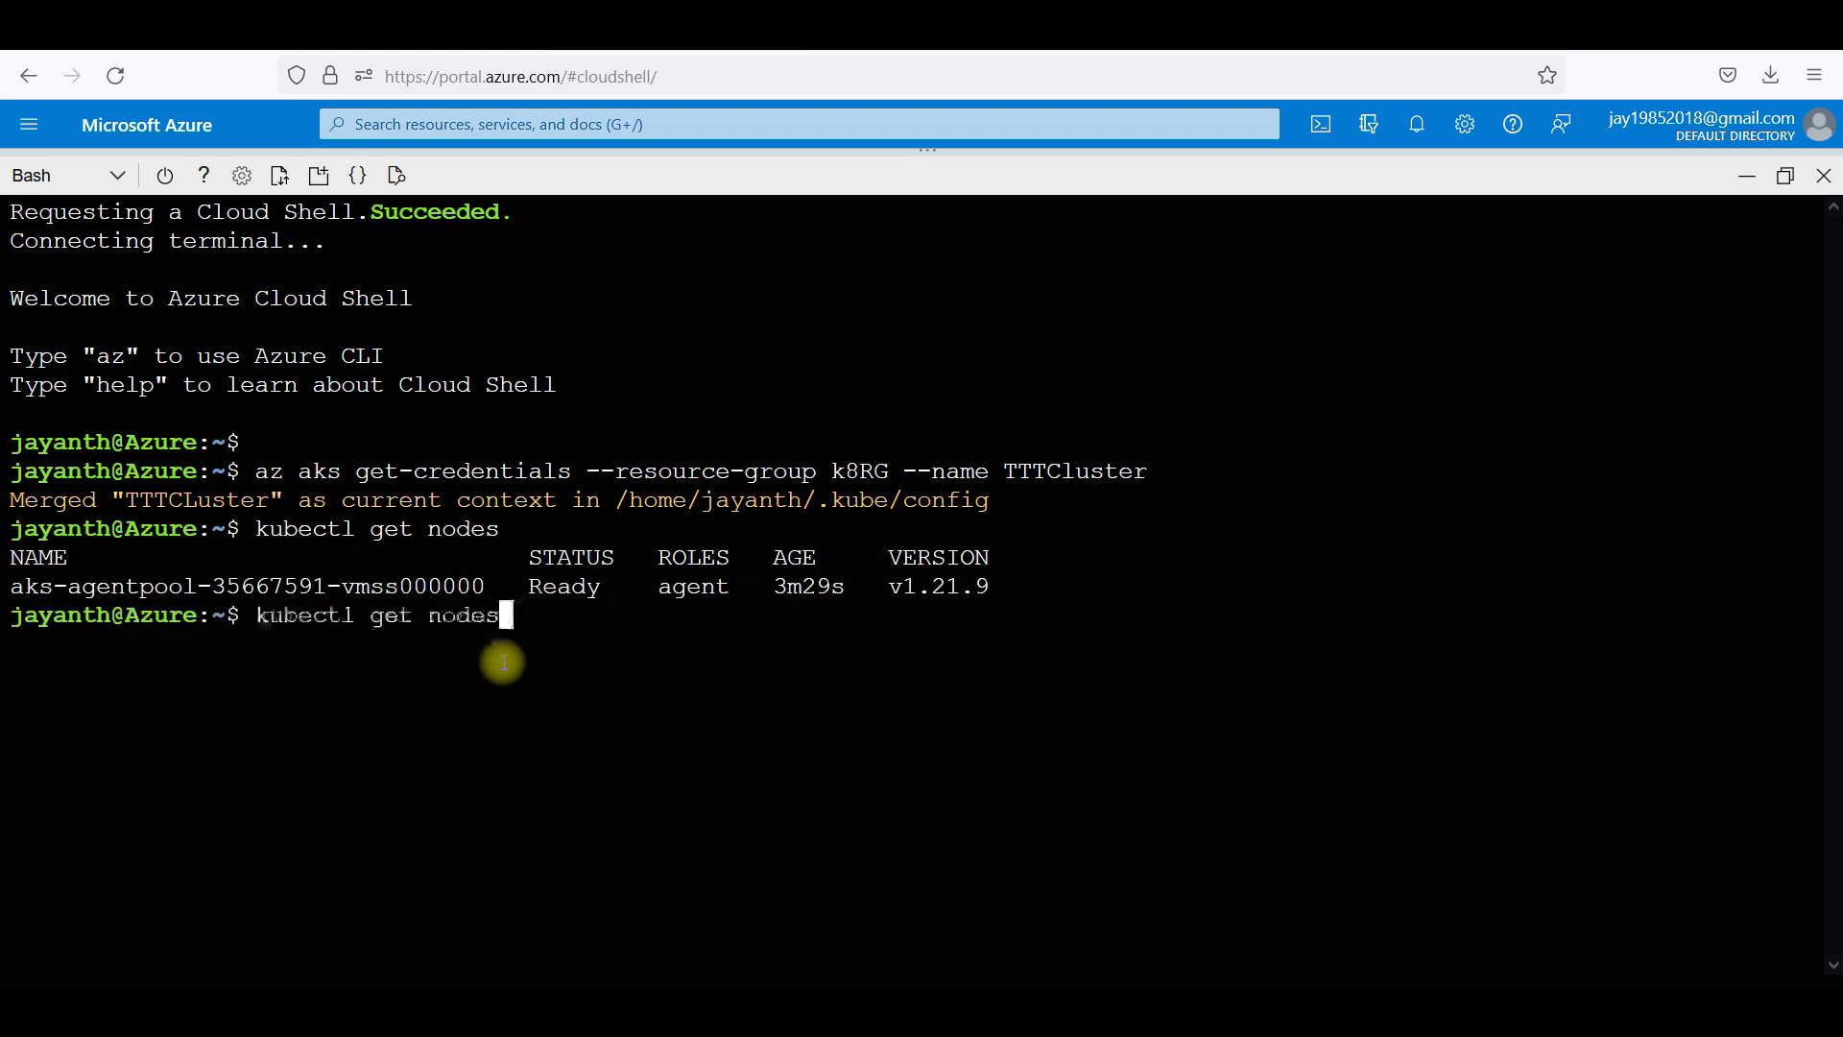
type("-o w")
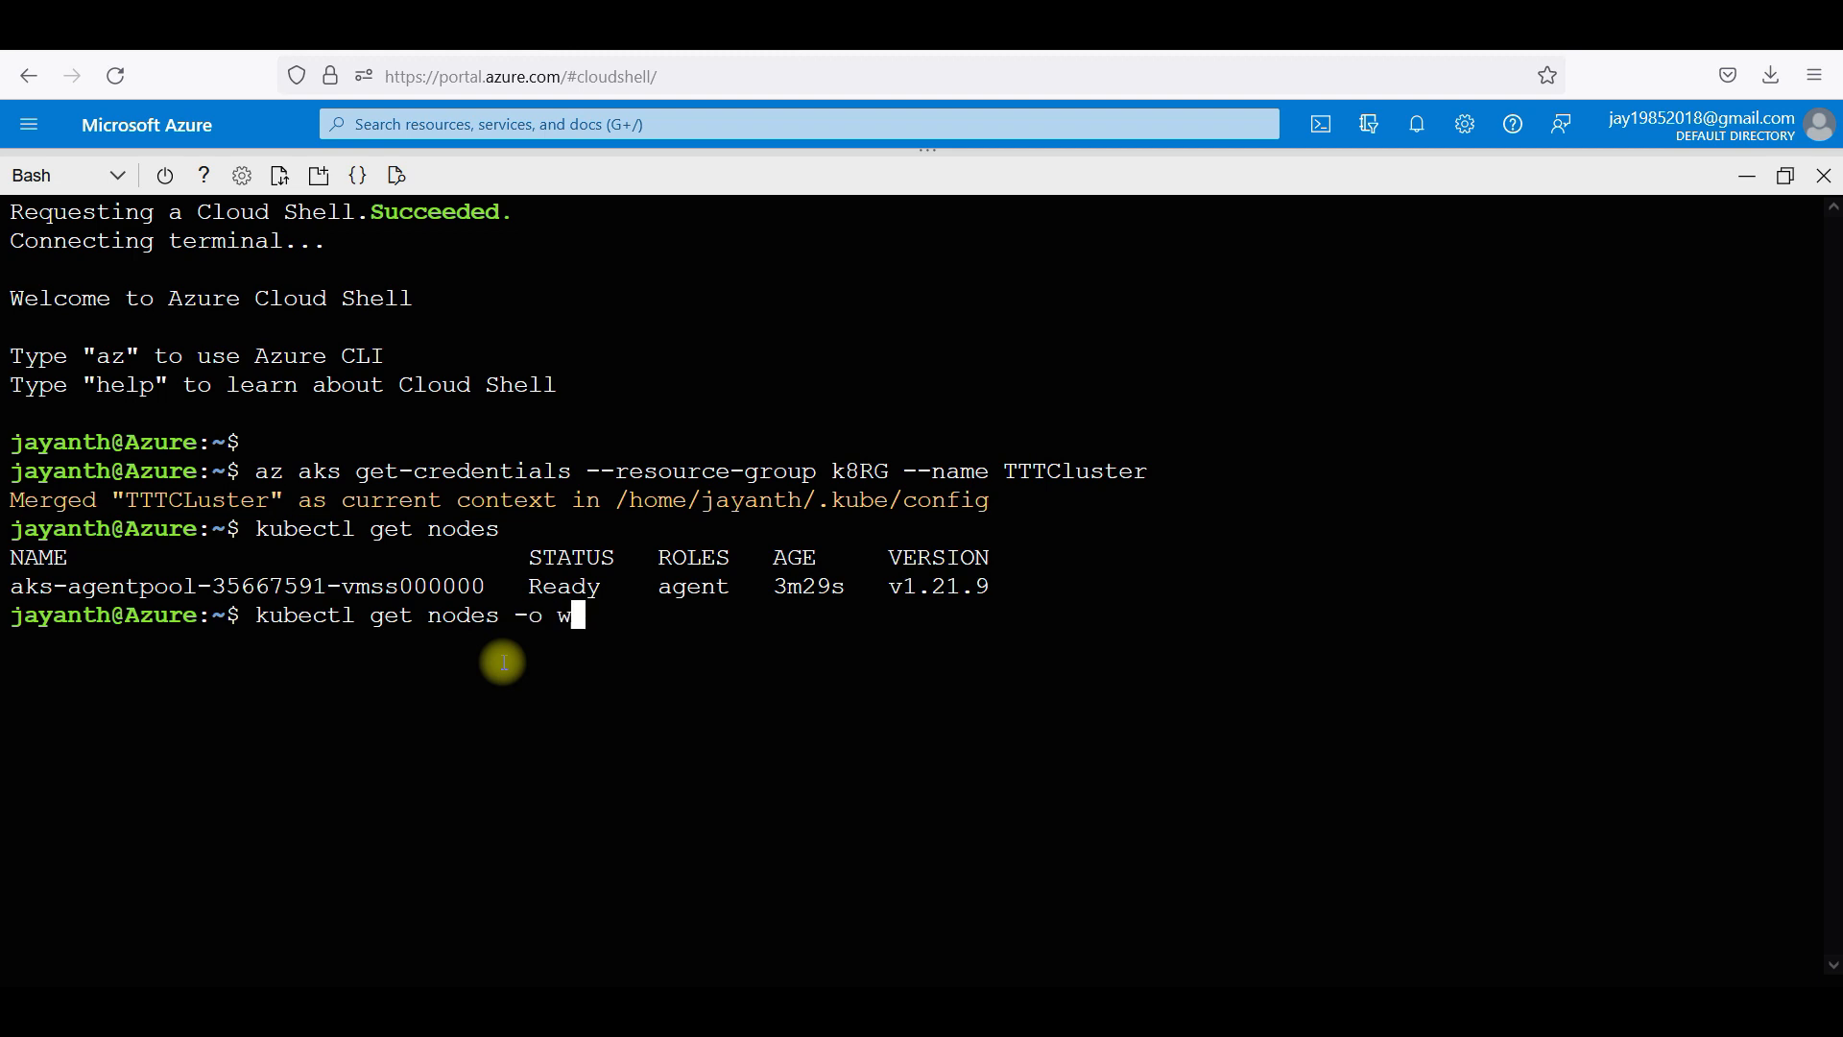
key("Return")
type("a")
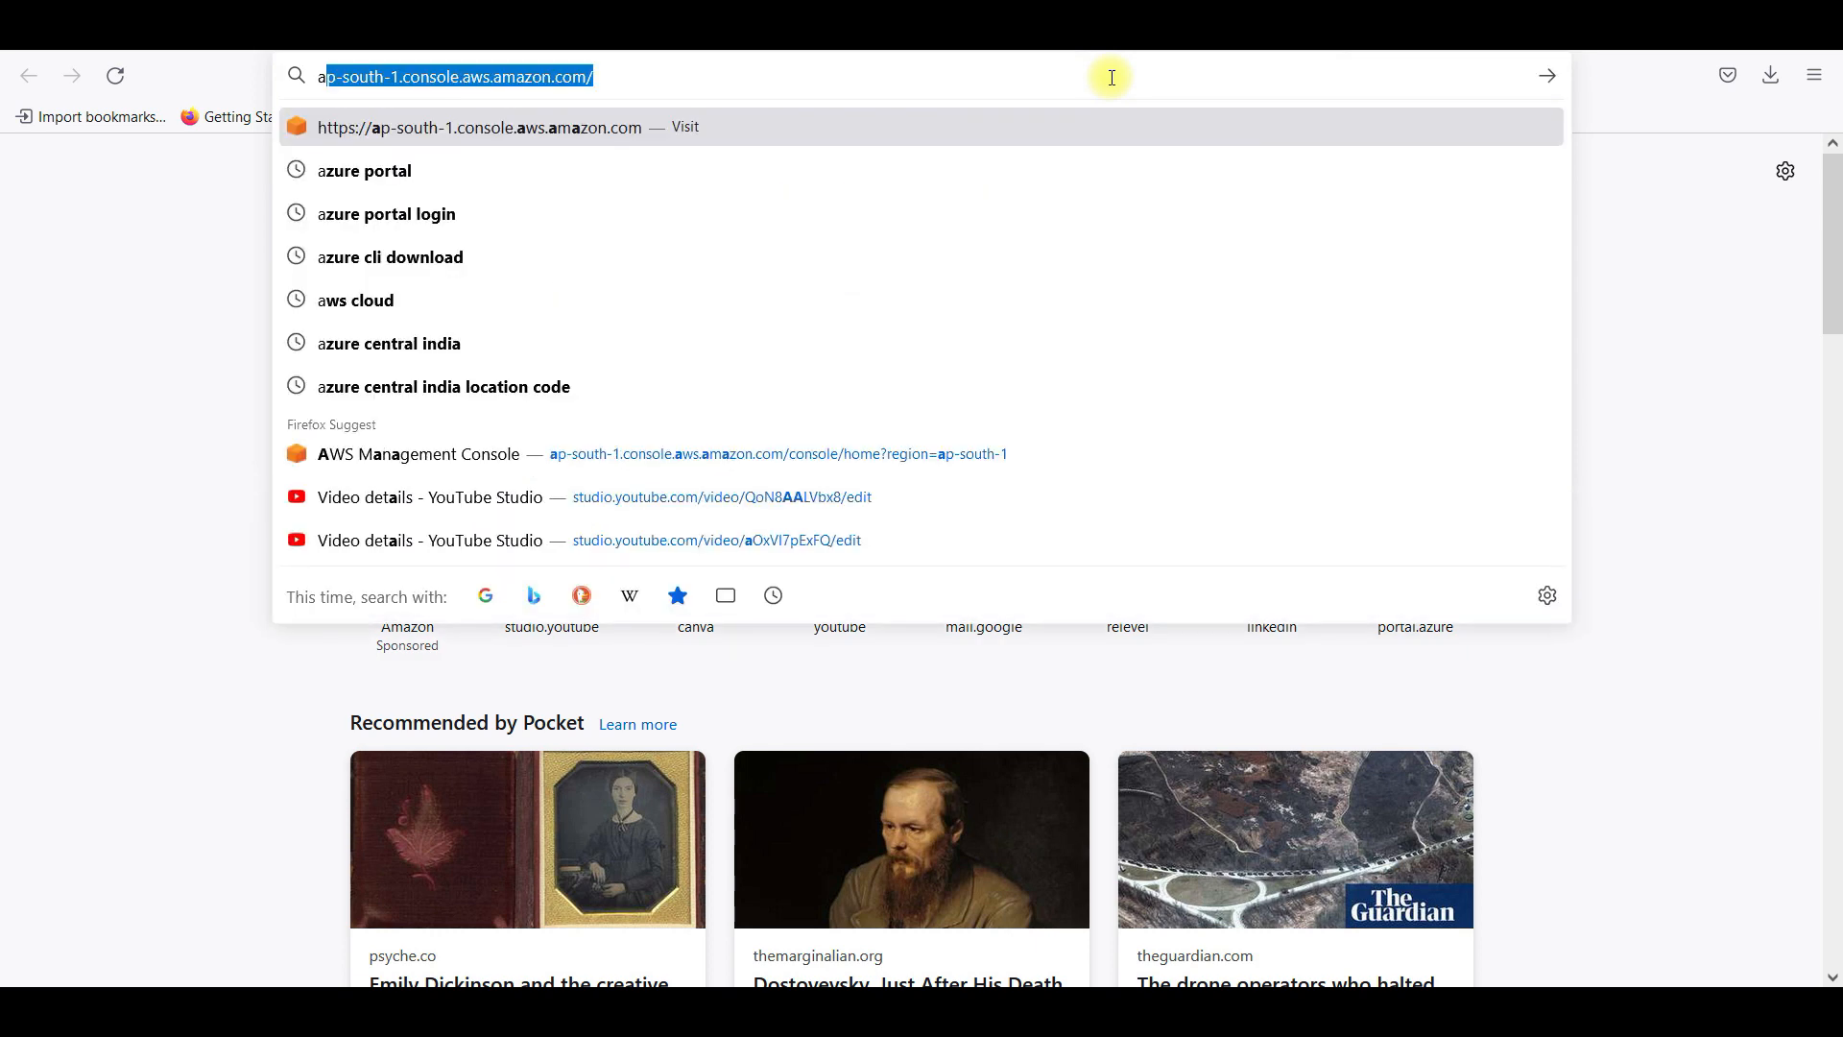
Search Google for "azure cli download" from the address bar.
type("download")
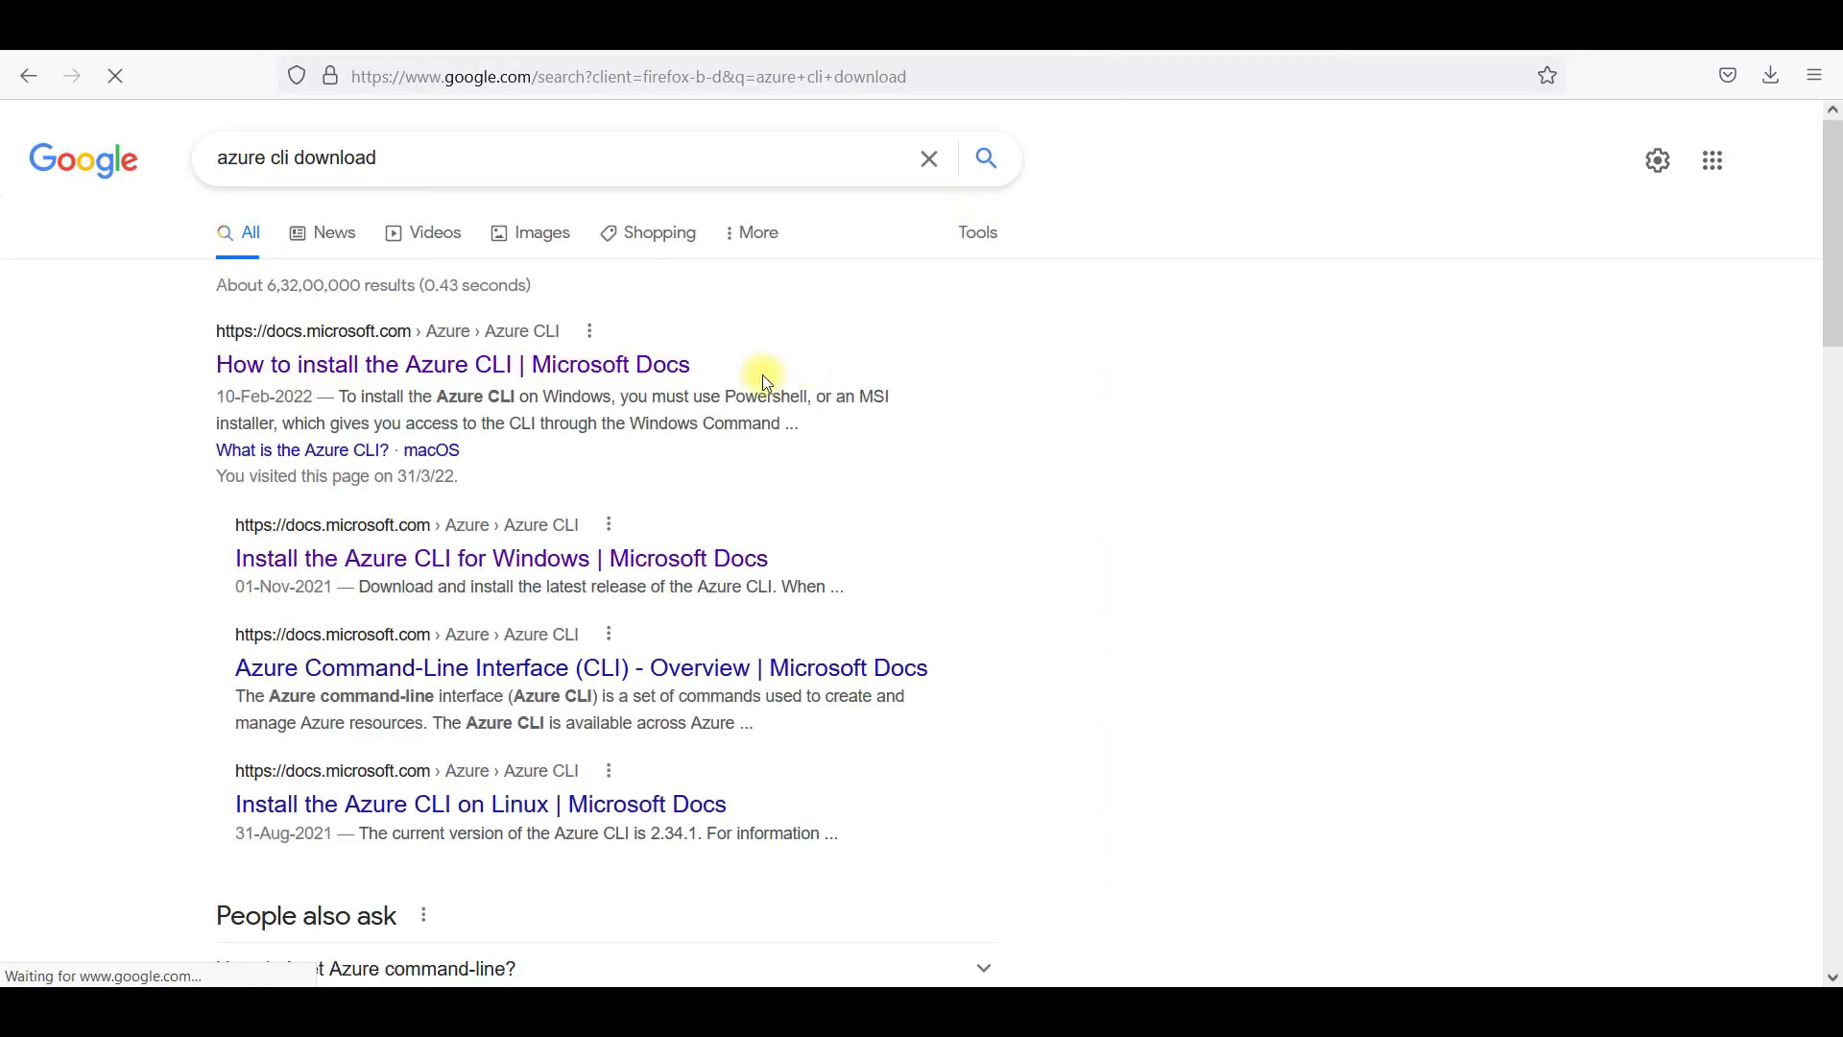
Follow the How to install the Azure CLI result to its Install on Windows instructions.
left_click(453, 365)
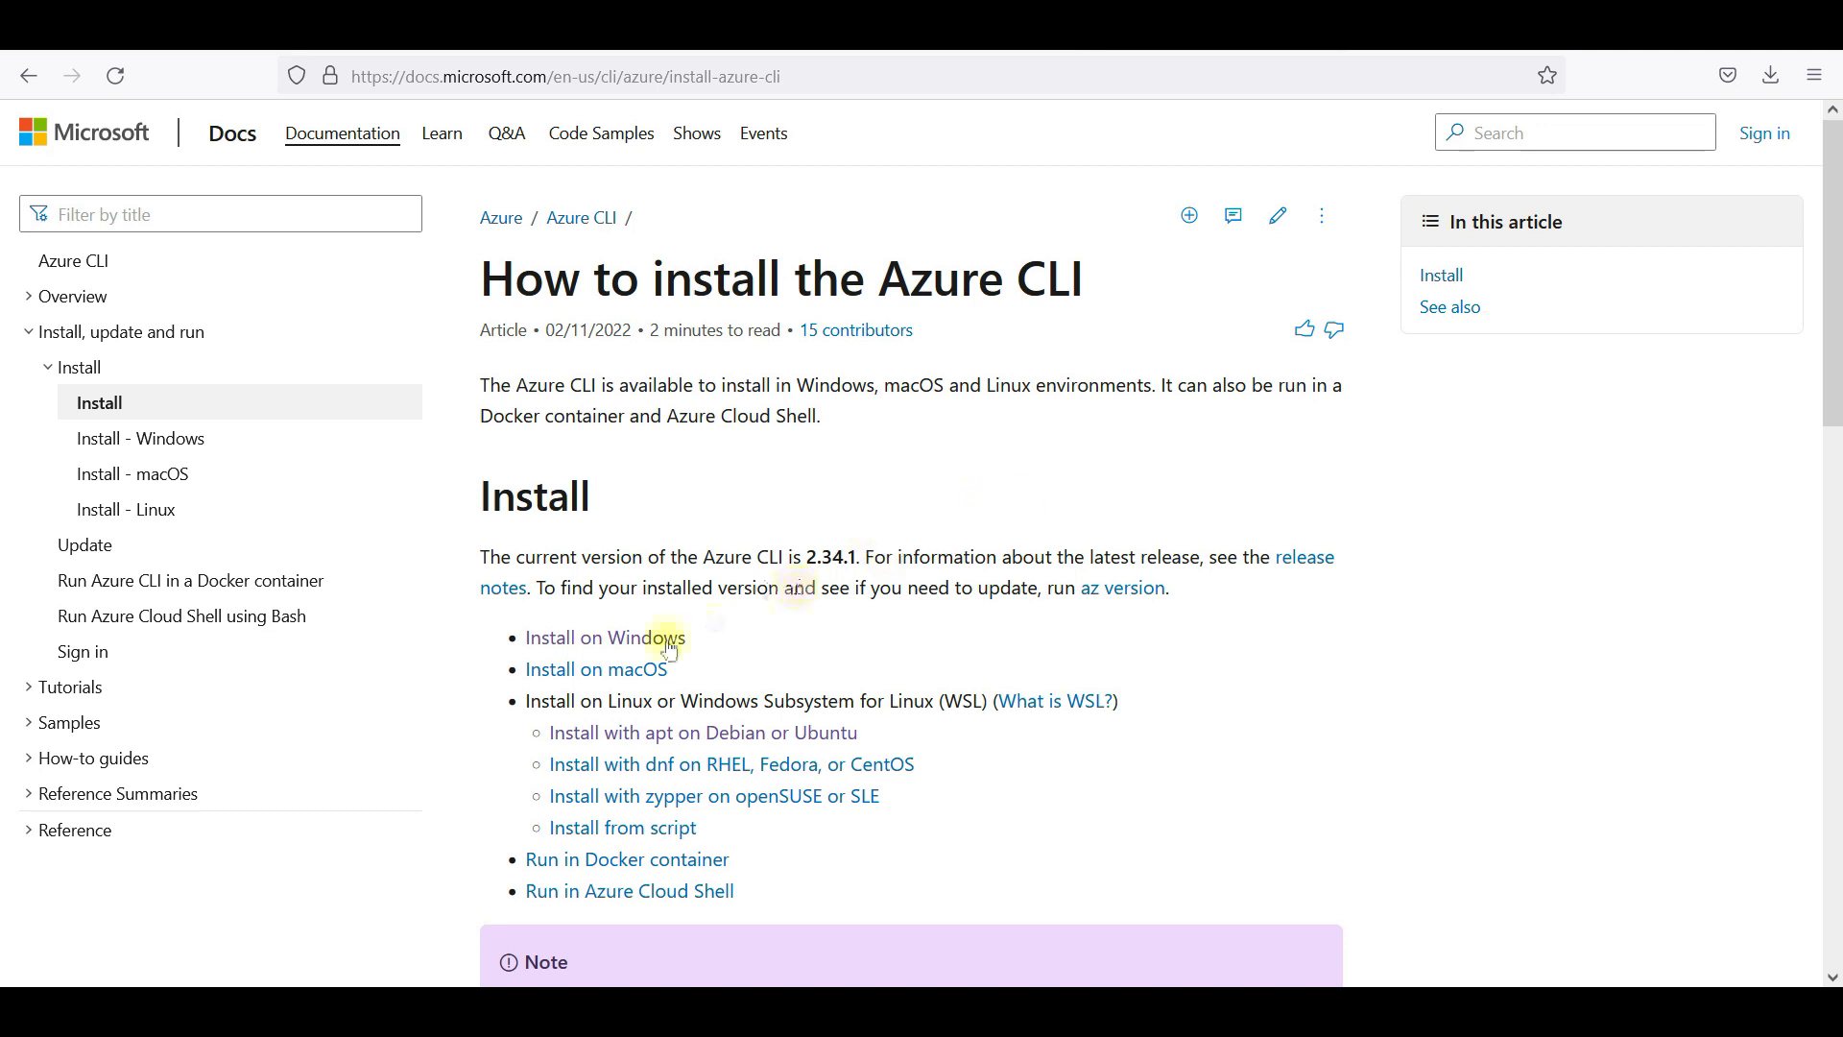
mouse_move(829, 753)
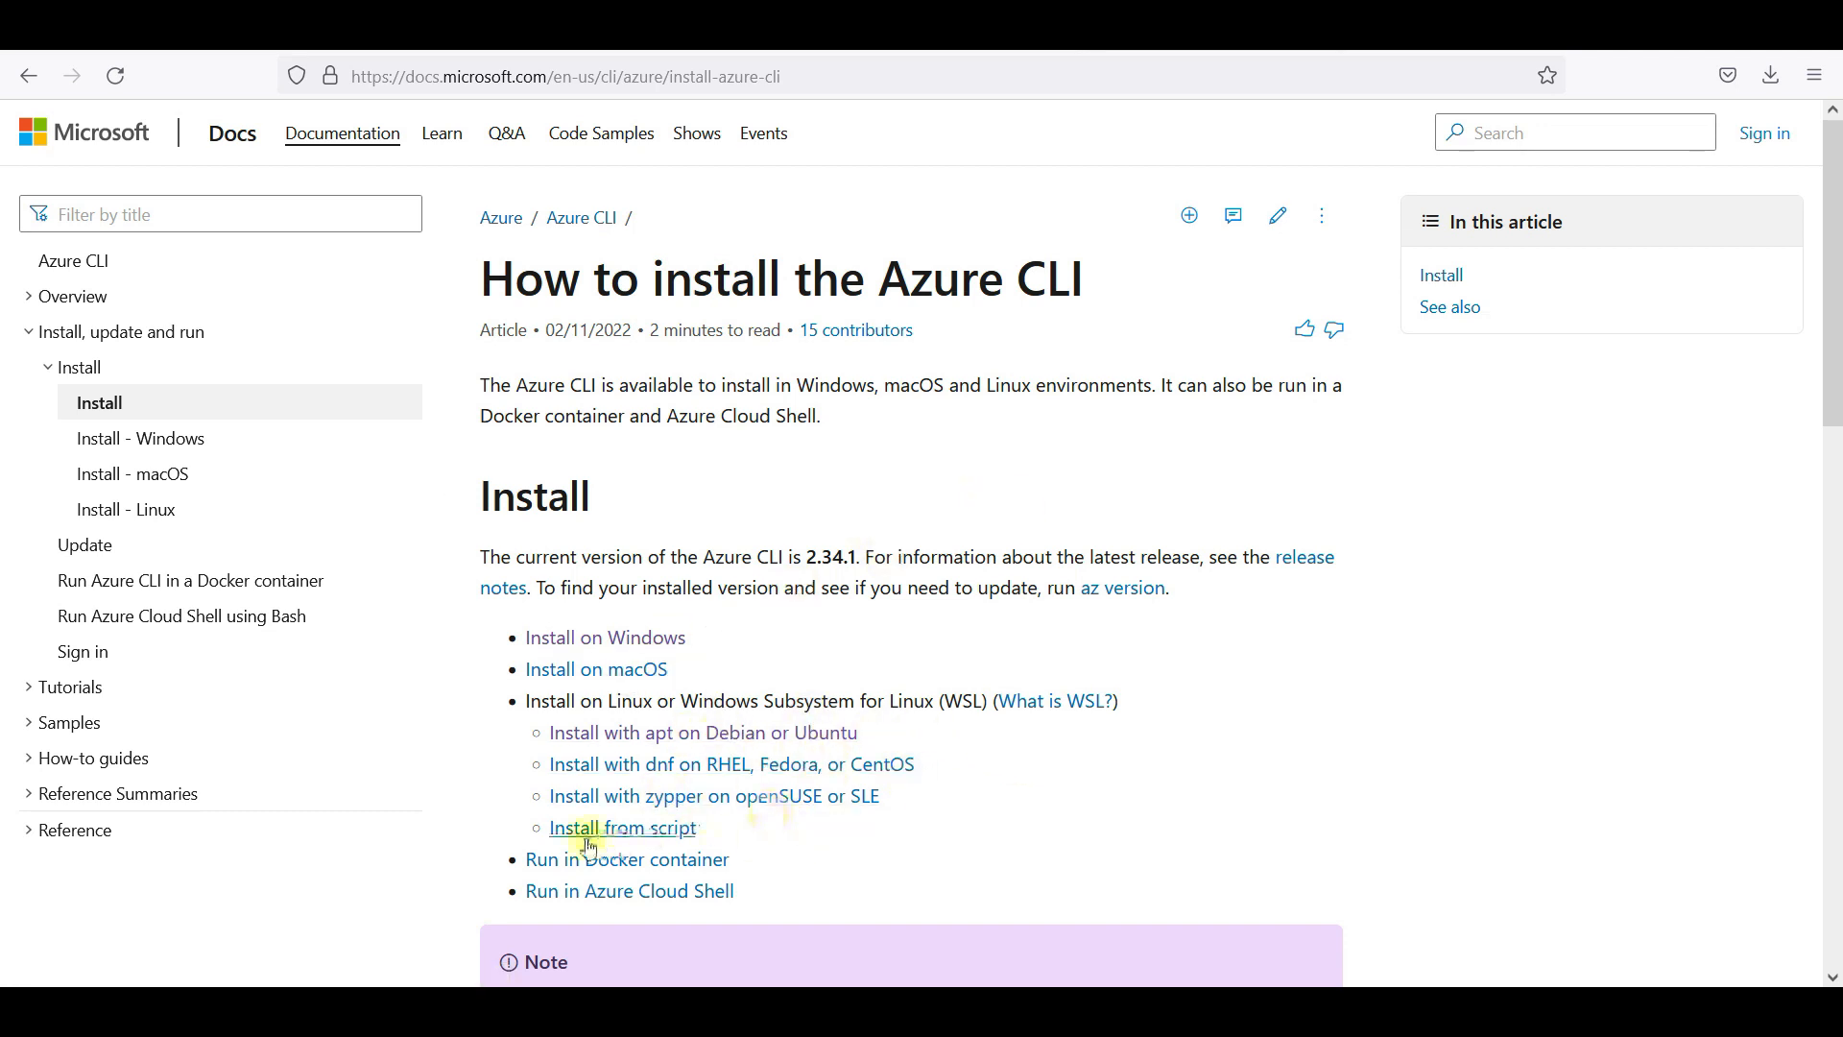
left_click(606, 638)
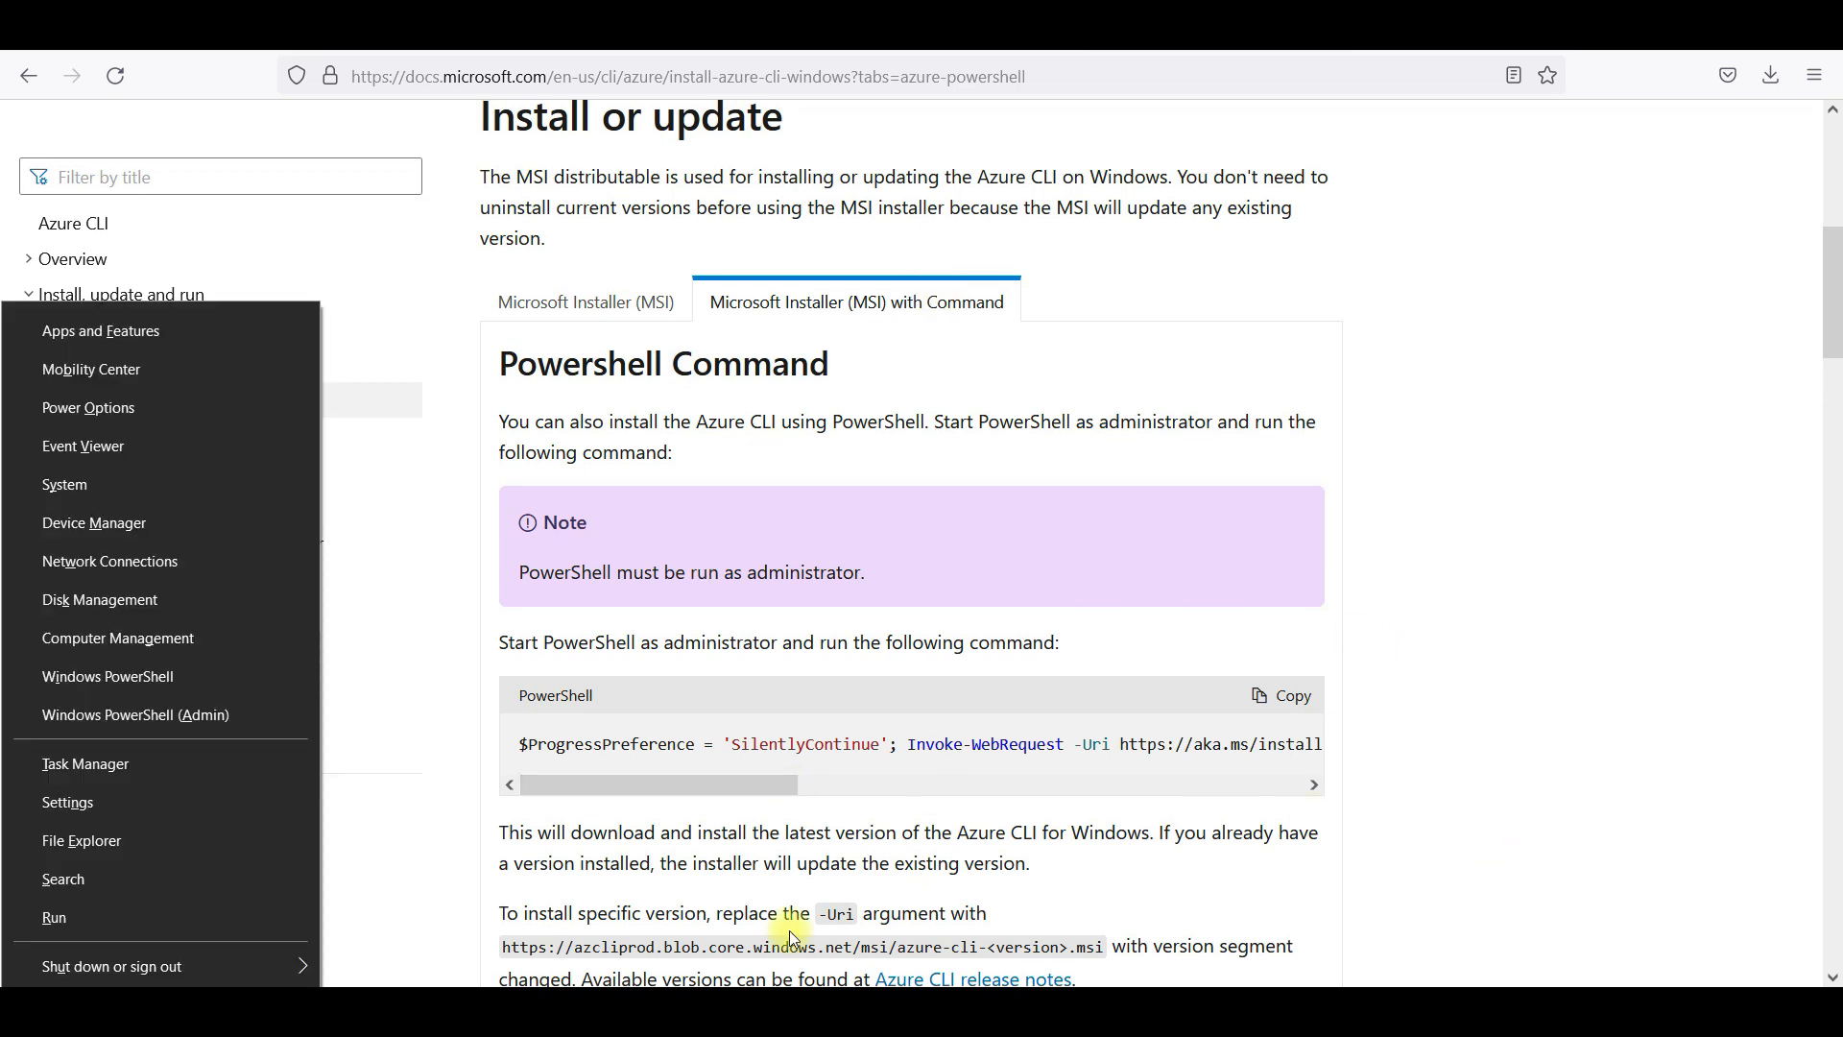
mouse_move(119, 726)
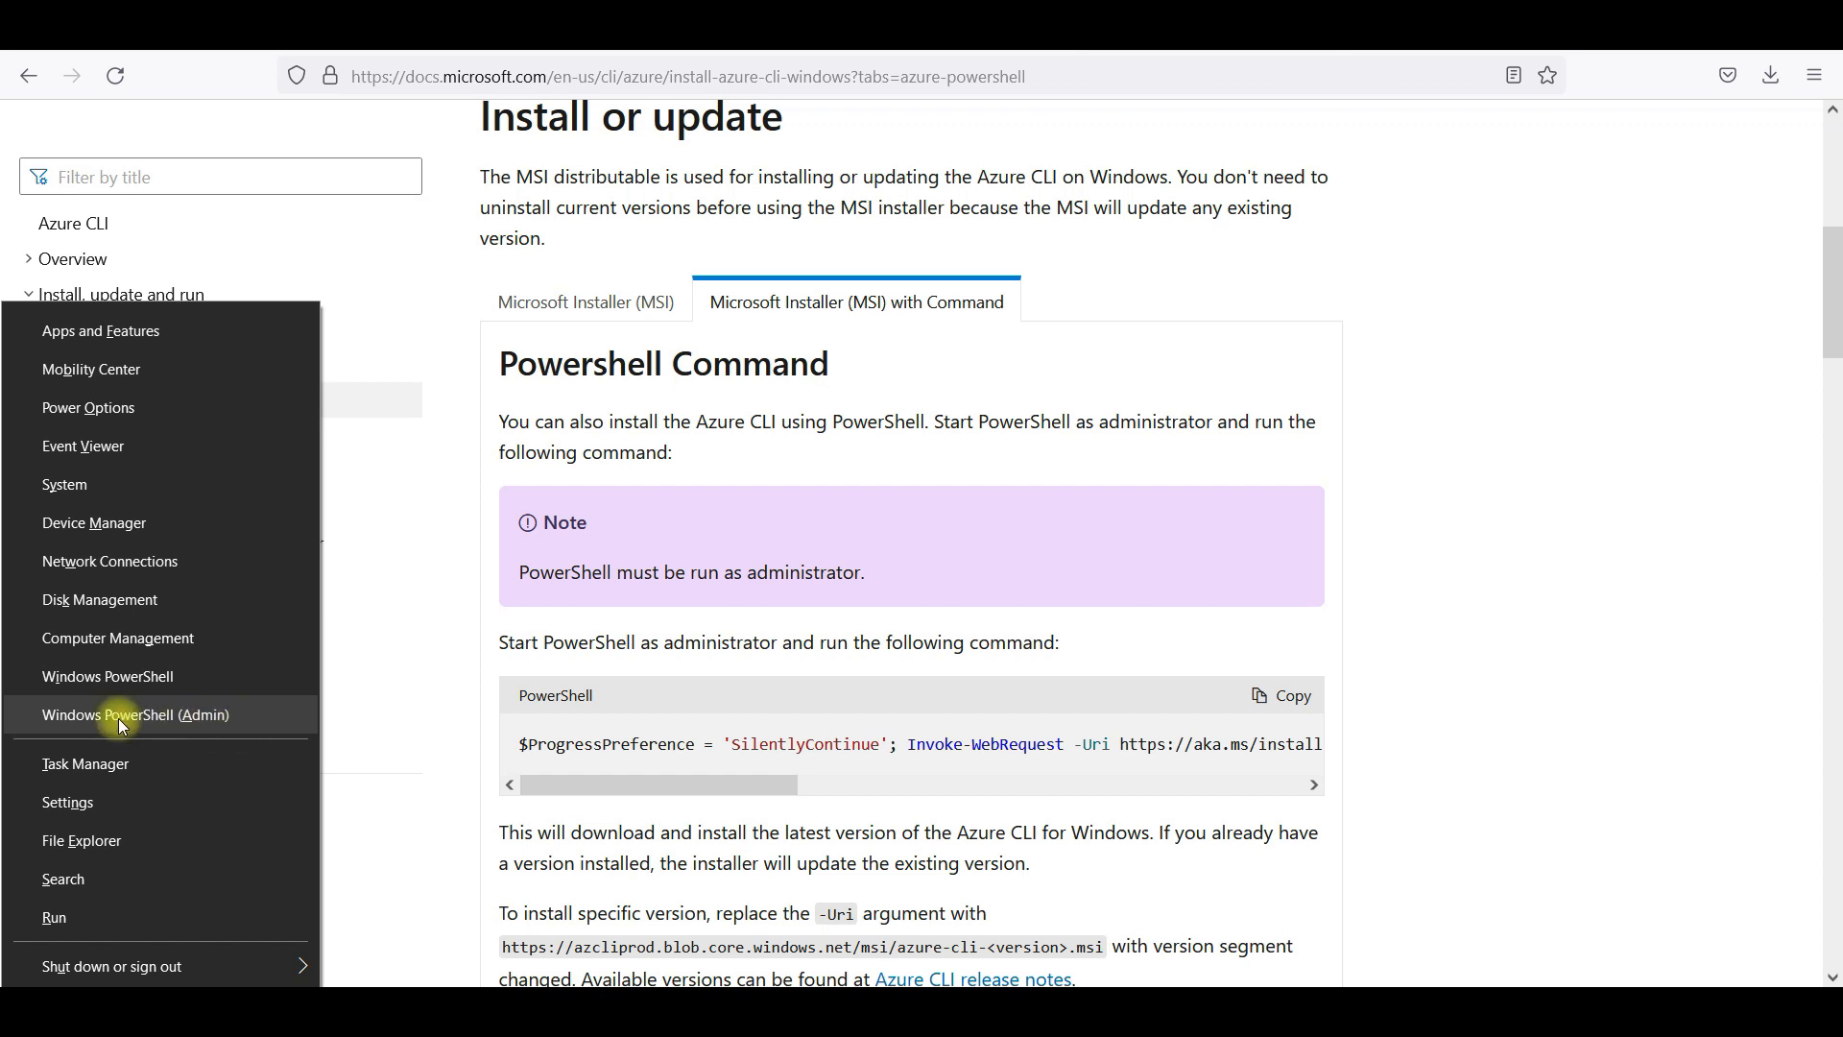
Launch an administrator PowerShell and copy the MSI PowerShell install command from the docs.
left_click(134, 714)
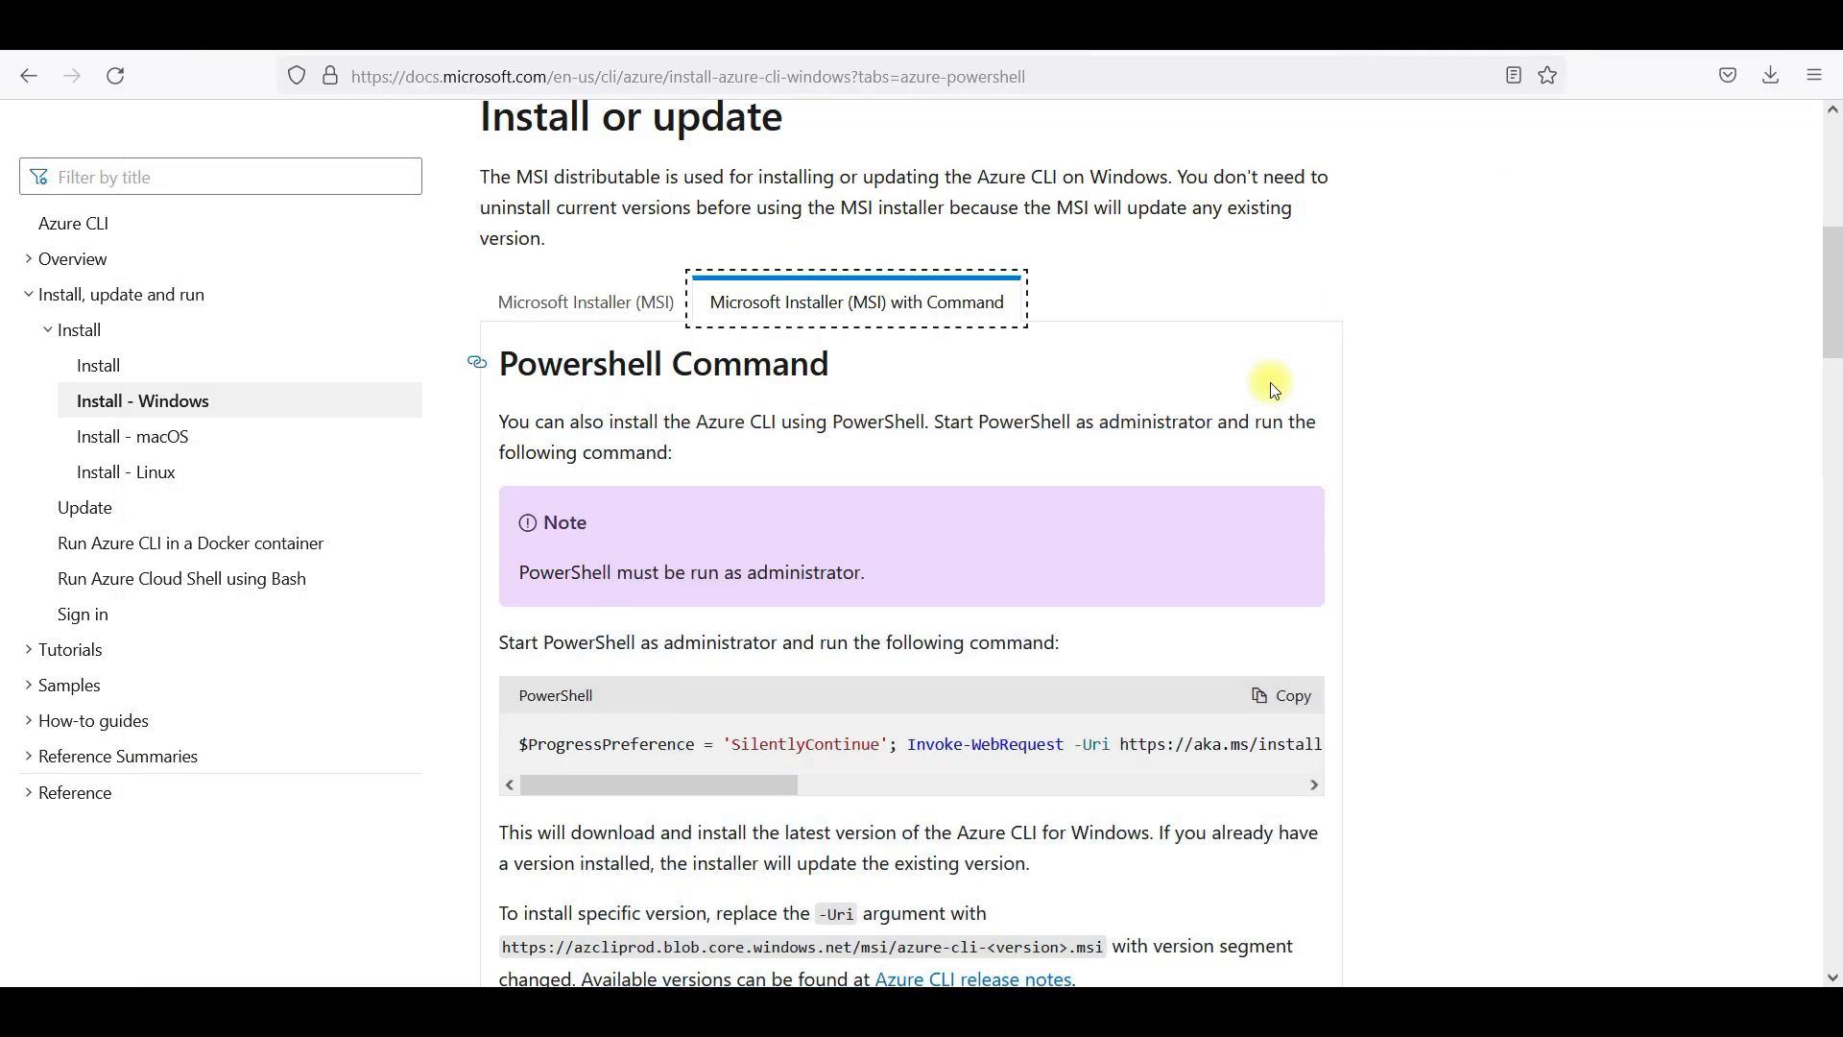
left_click(1283, 695)
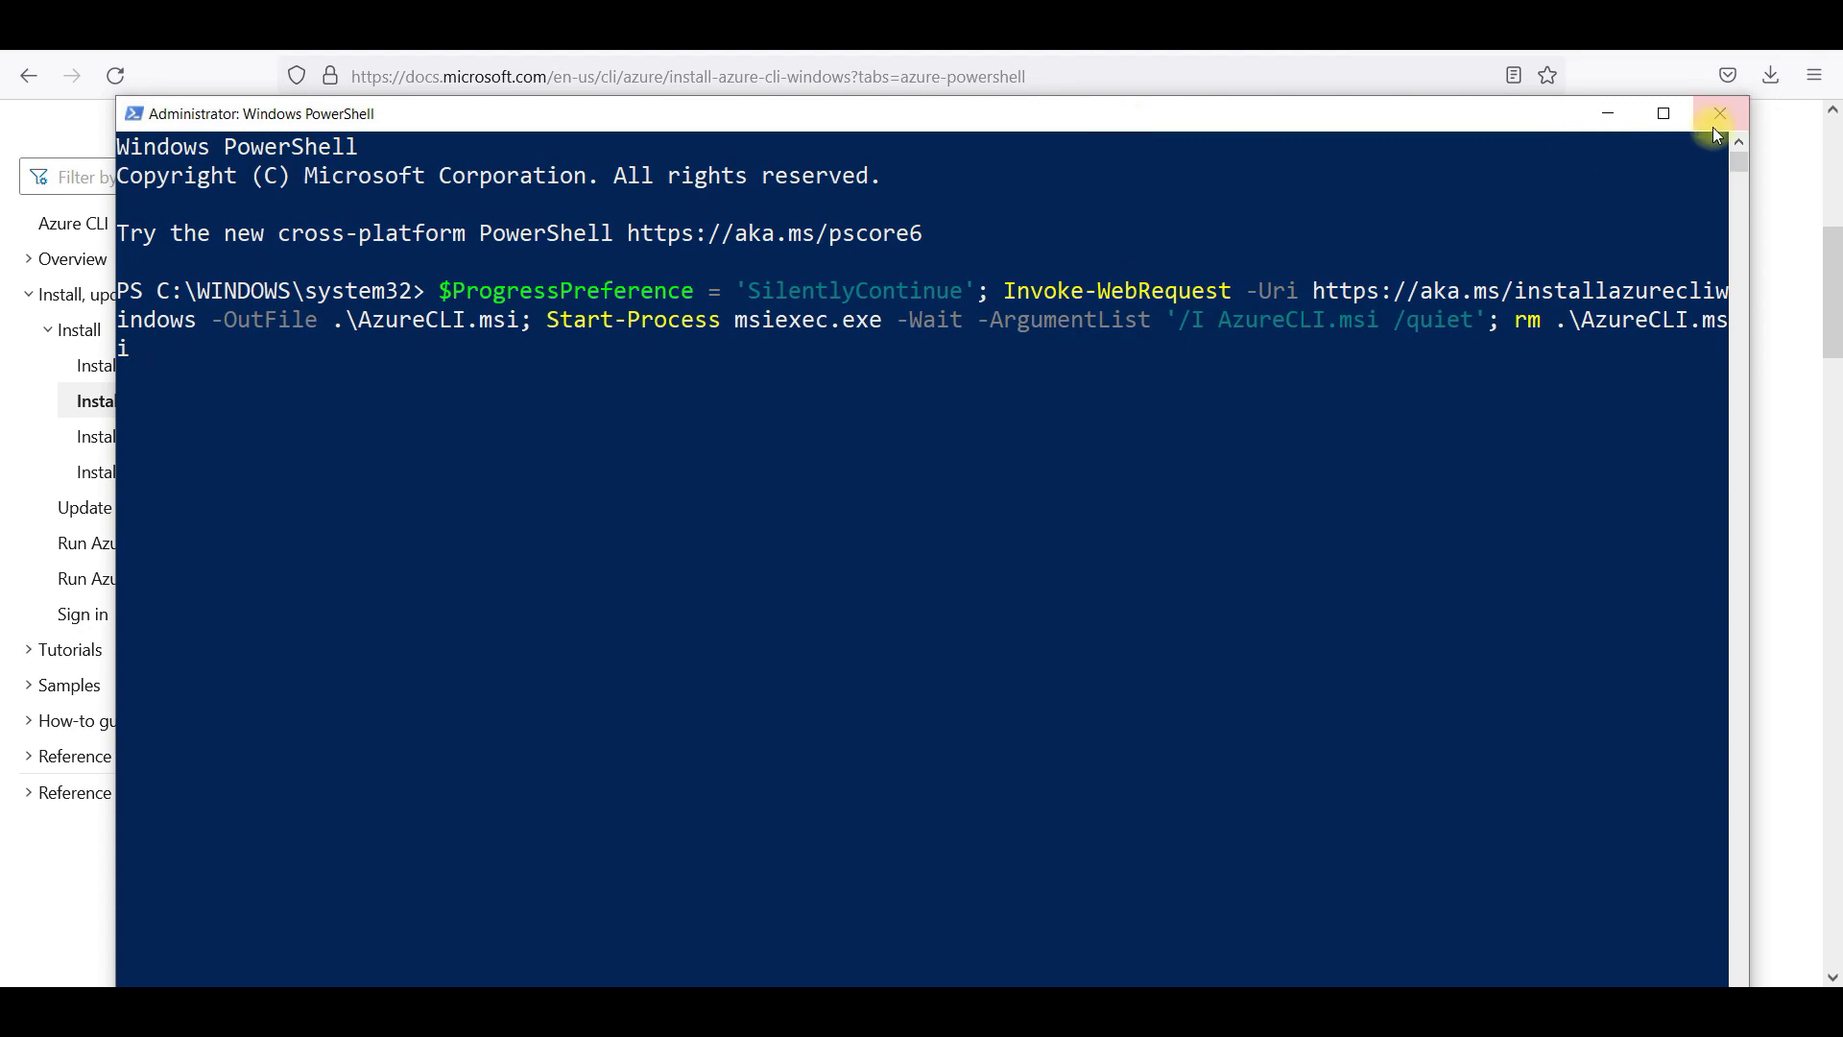
left_click(1719, 112)
type("a")
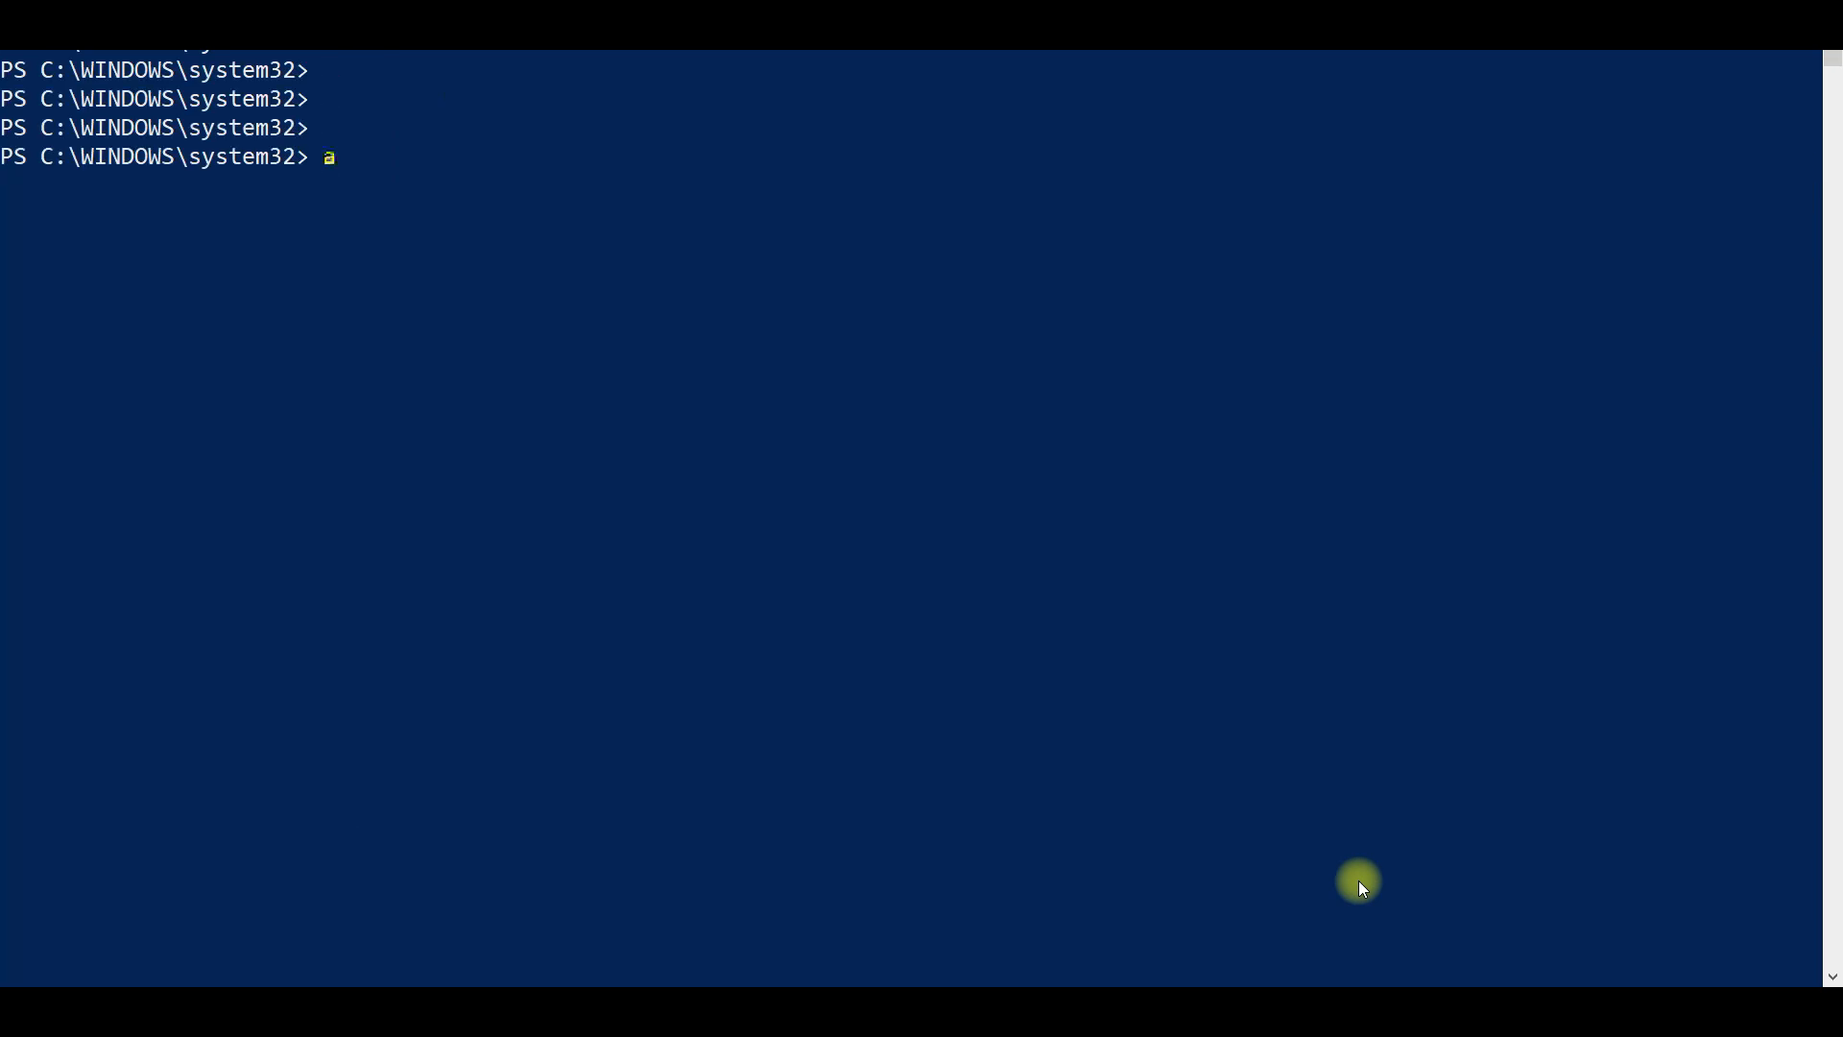
type("z login")
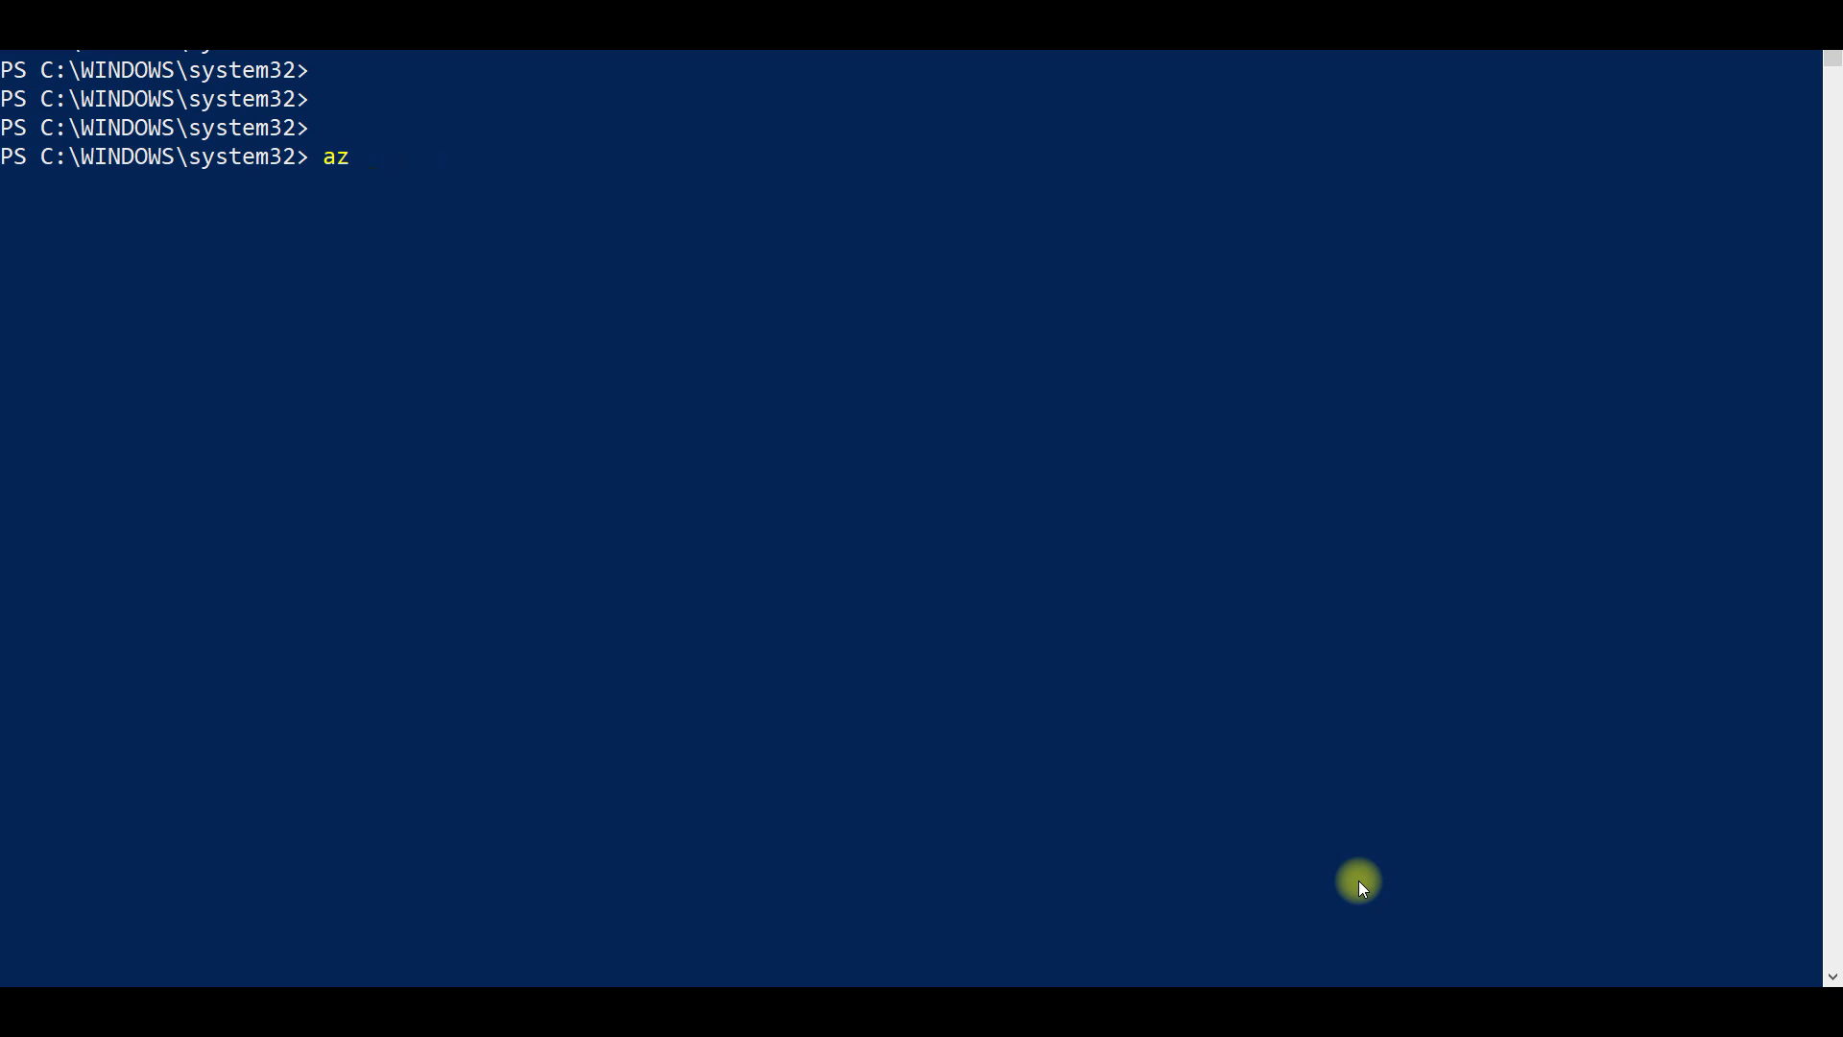
key("Backspace")
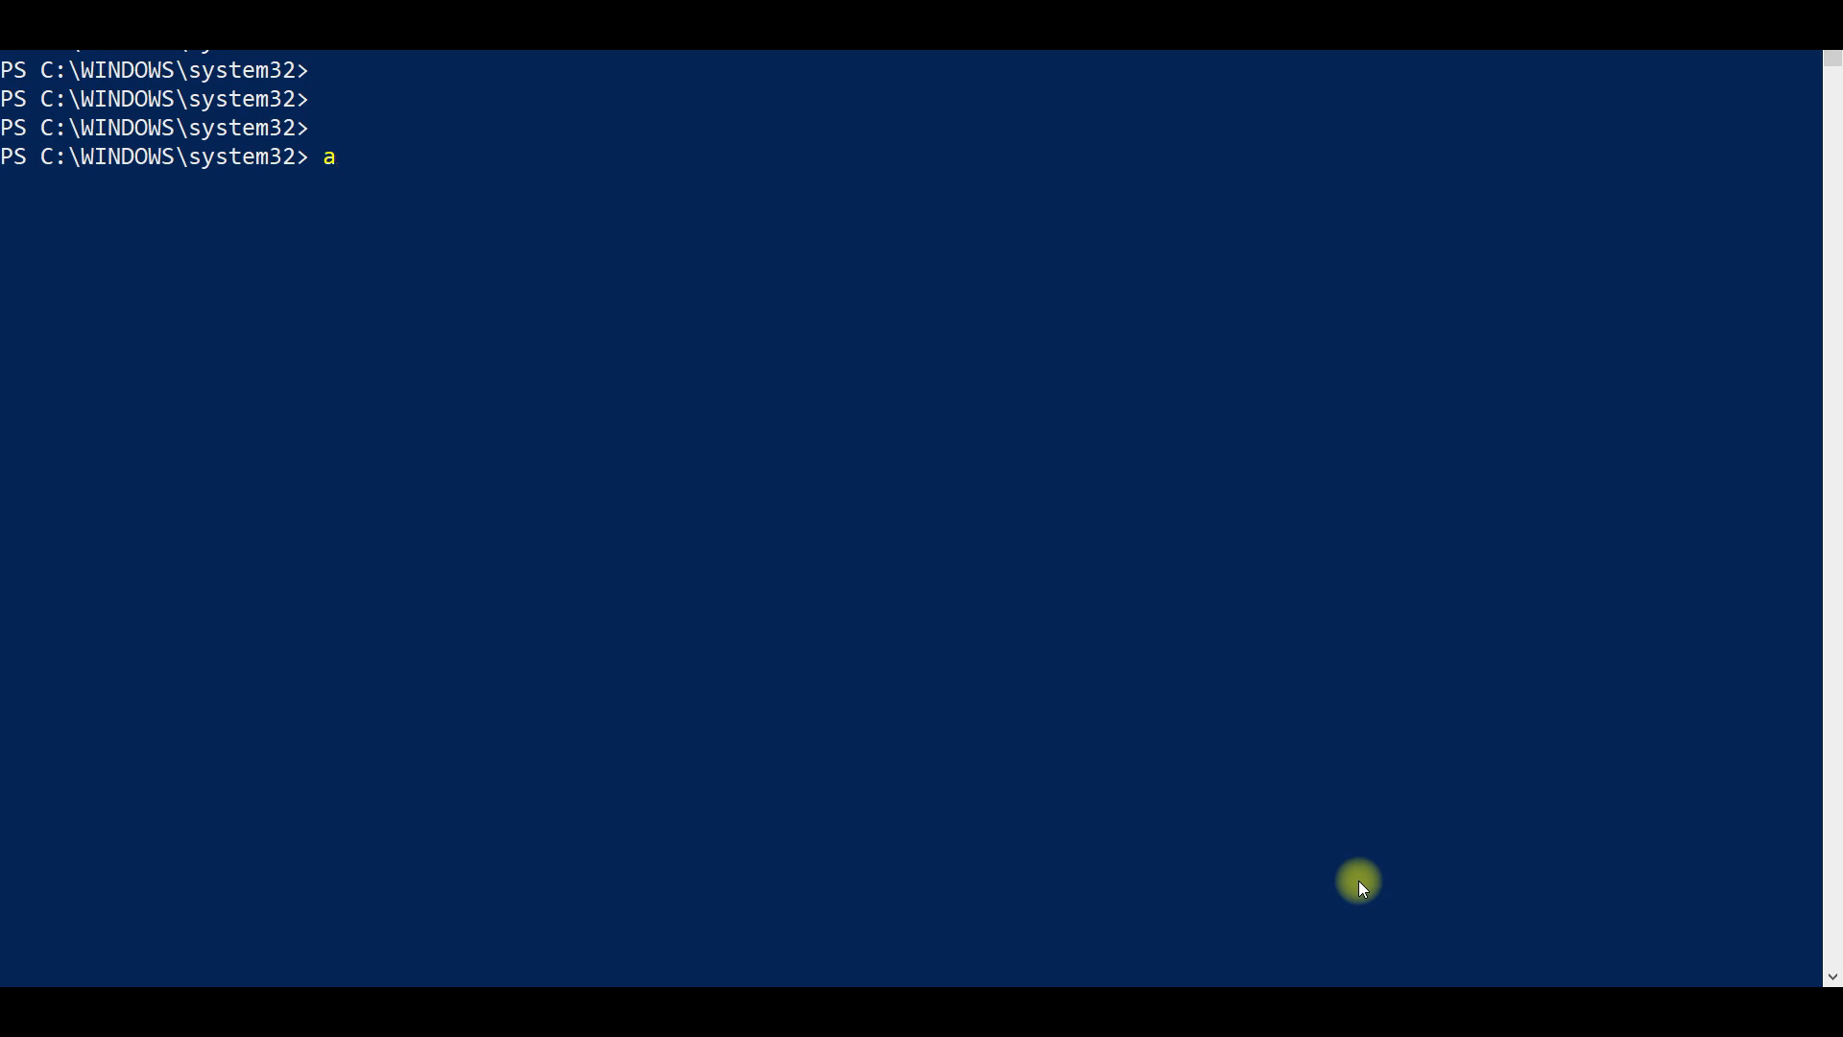
type("z")
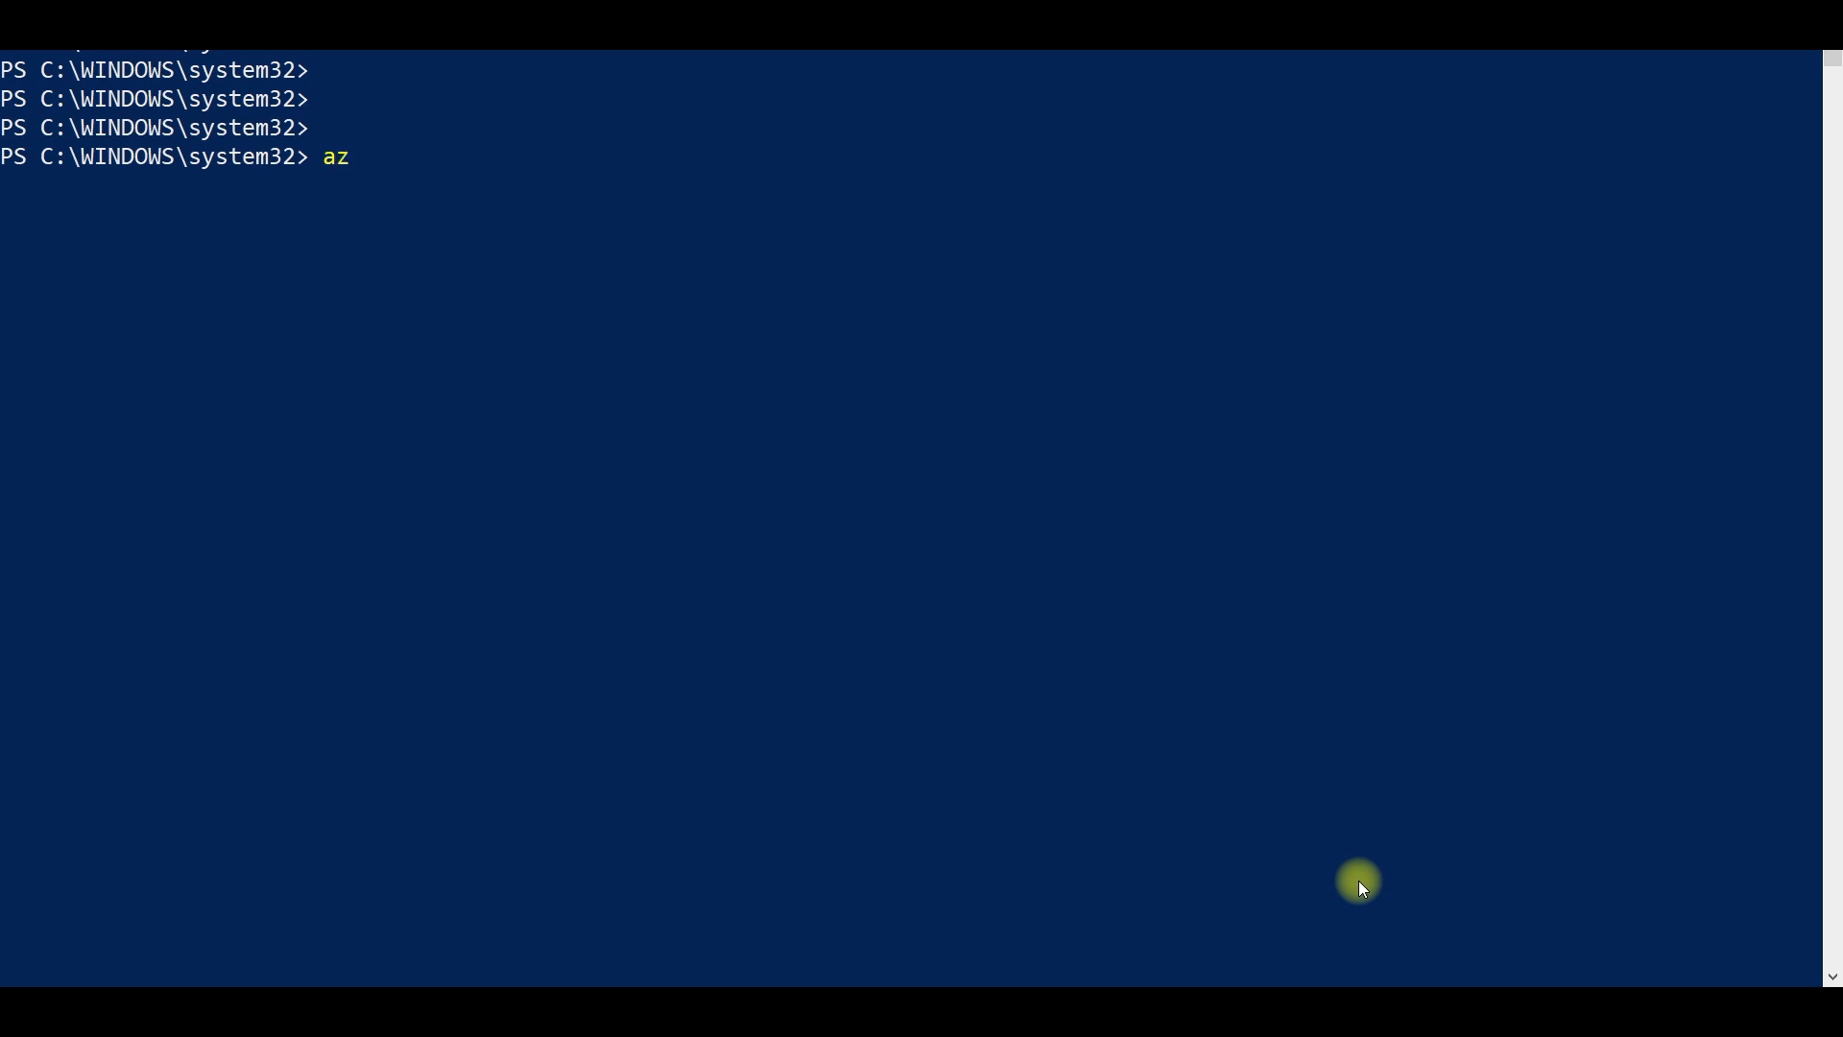
type("a")
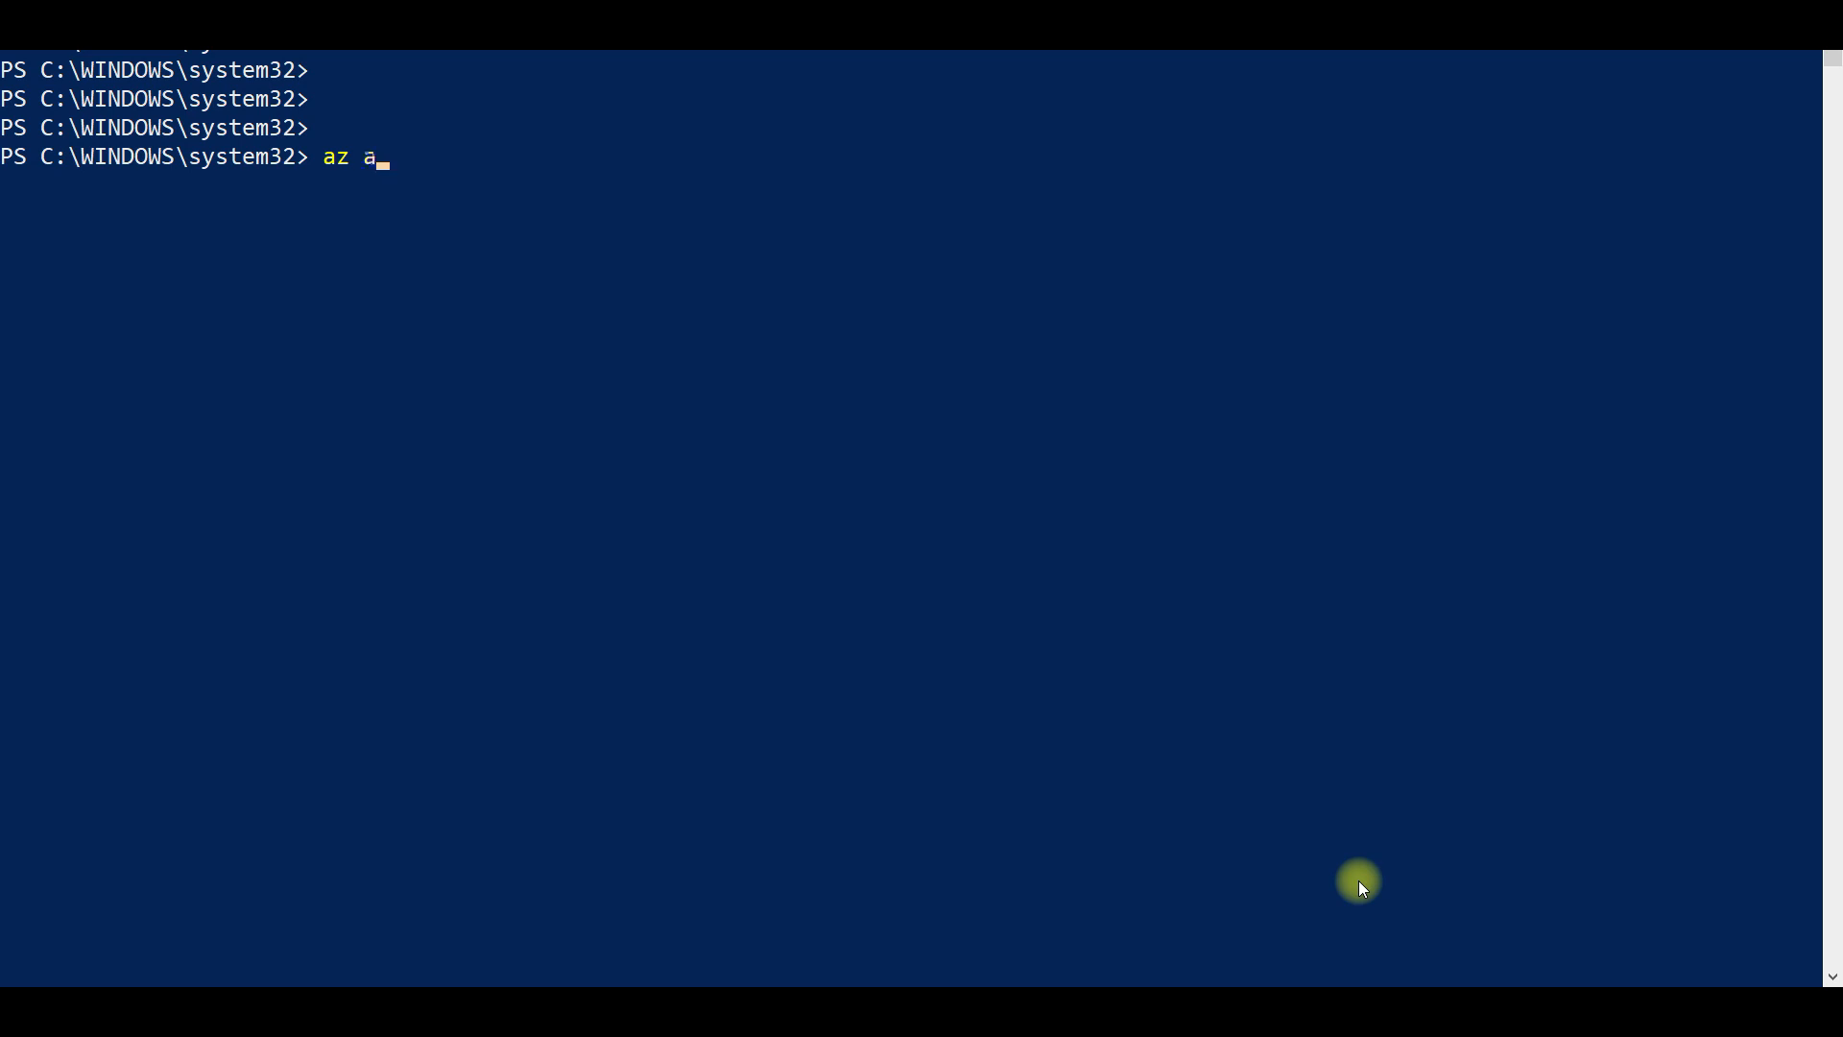
type("ks inst")
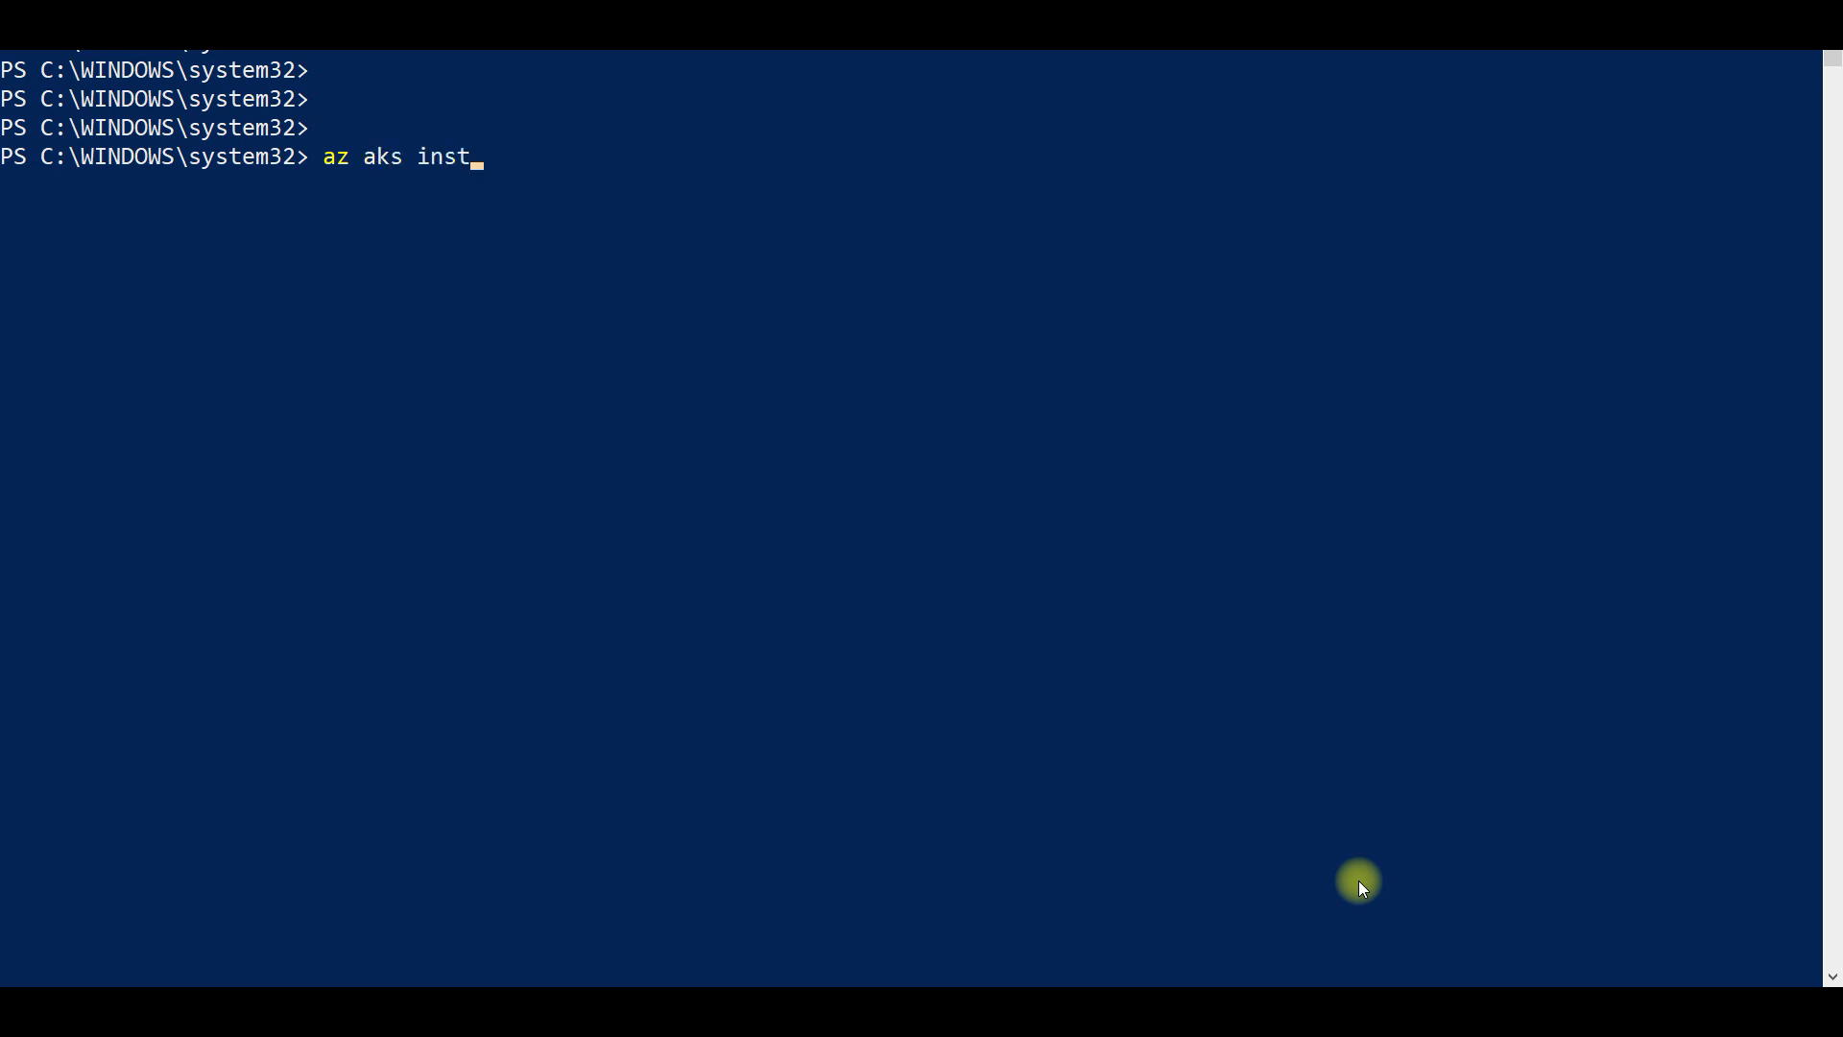
type("all-cli")
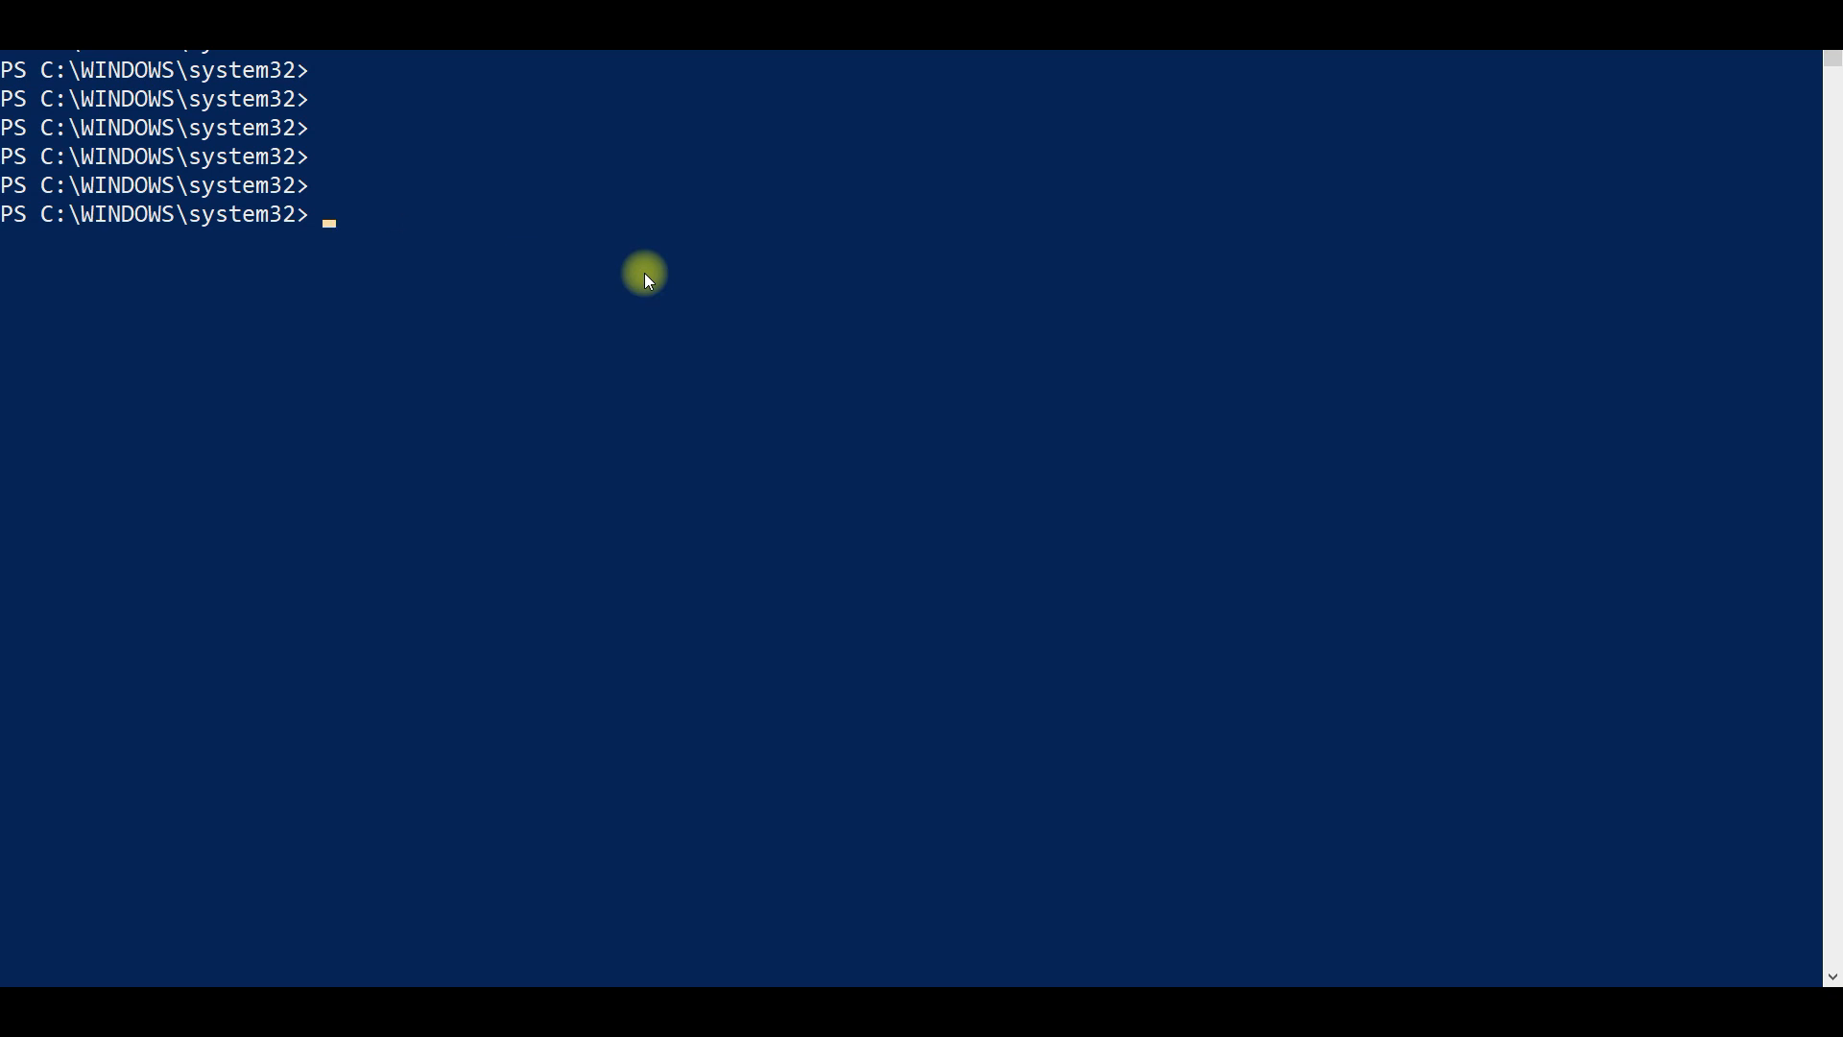
mouse_move(1749, 56)
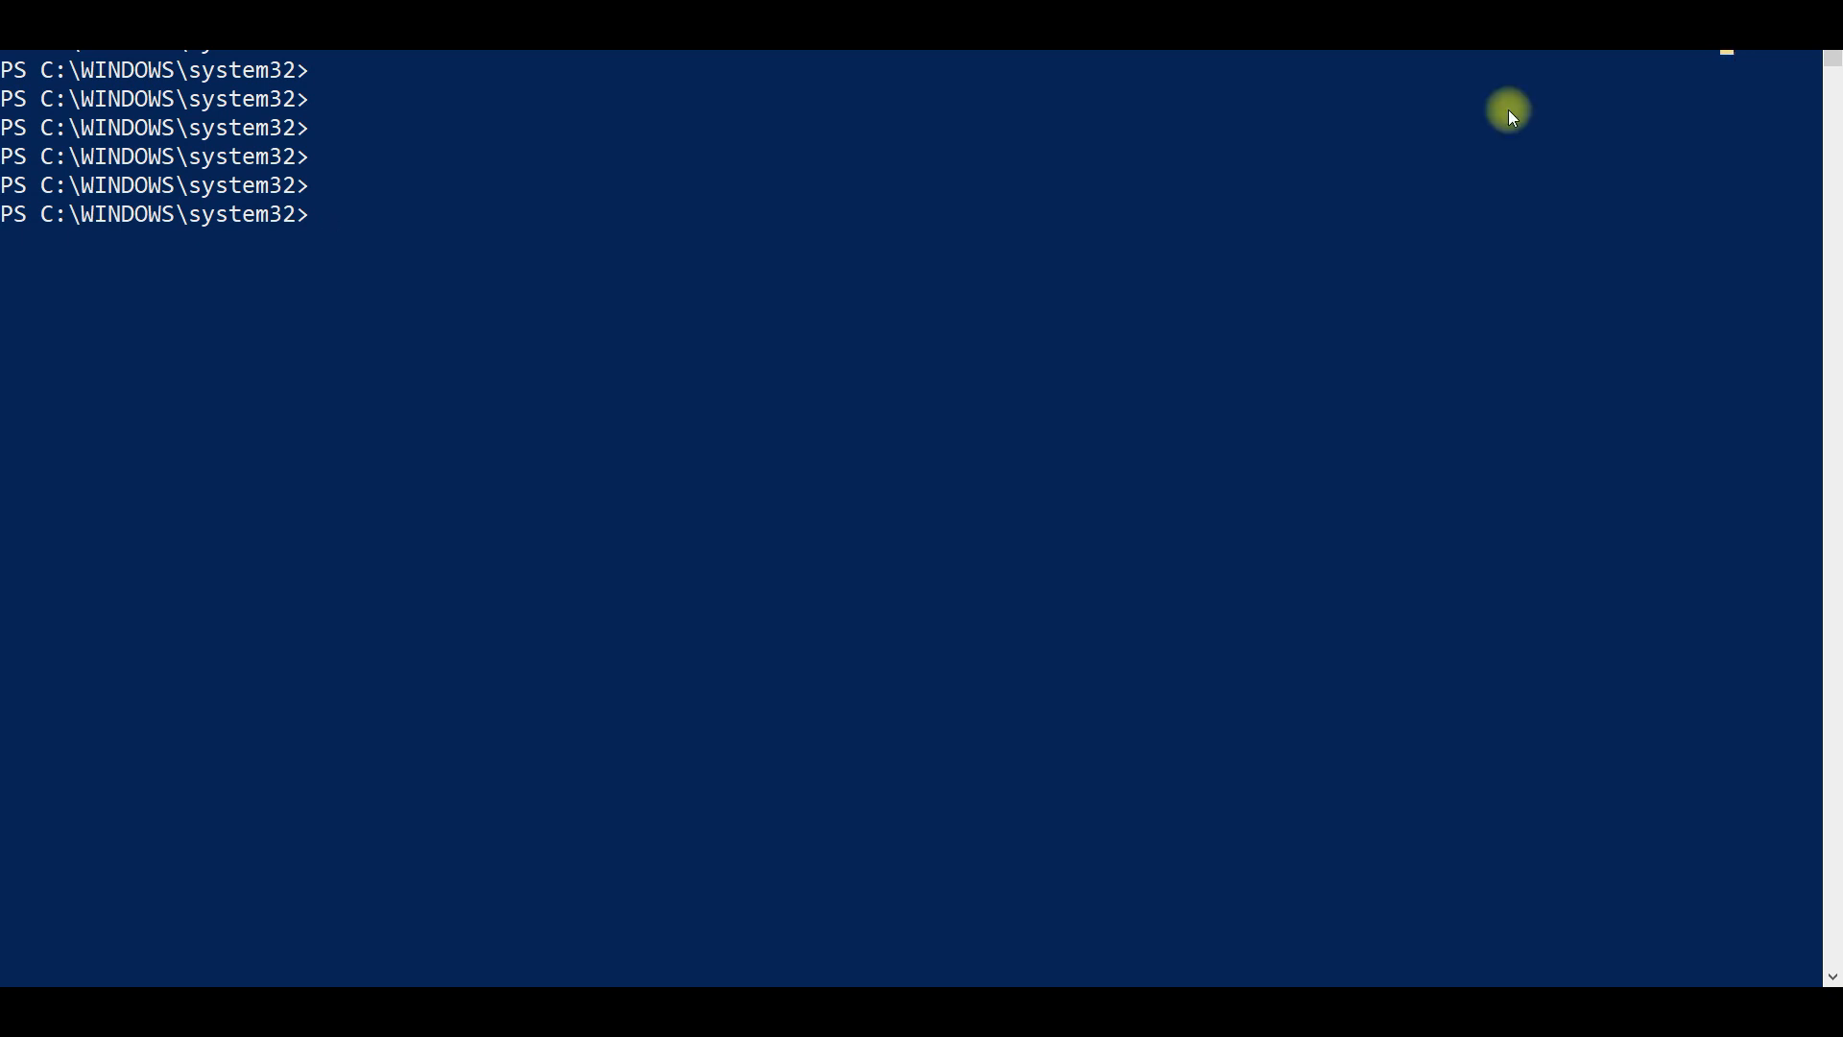
mouse_move(883, 316)
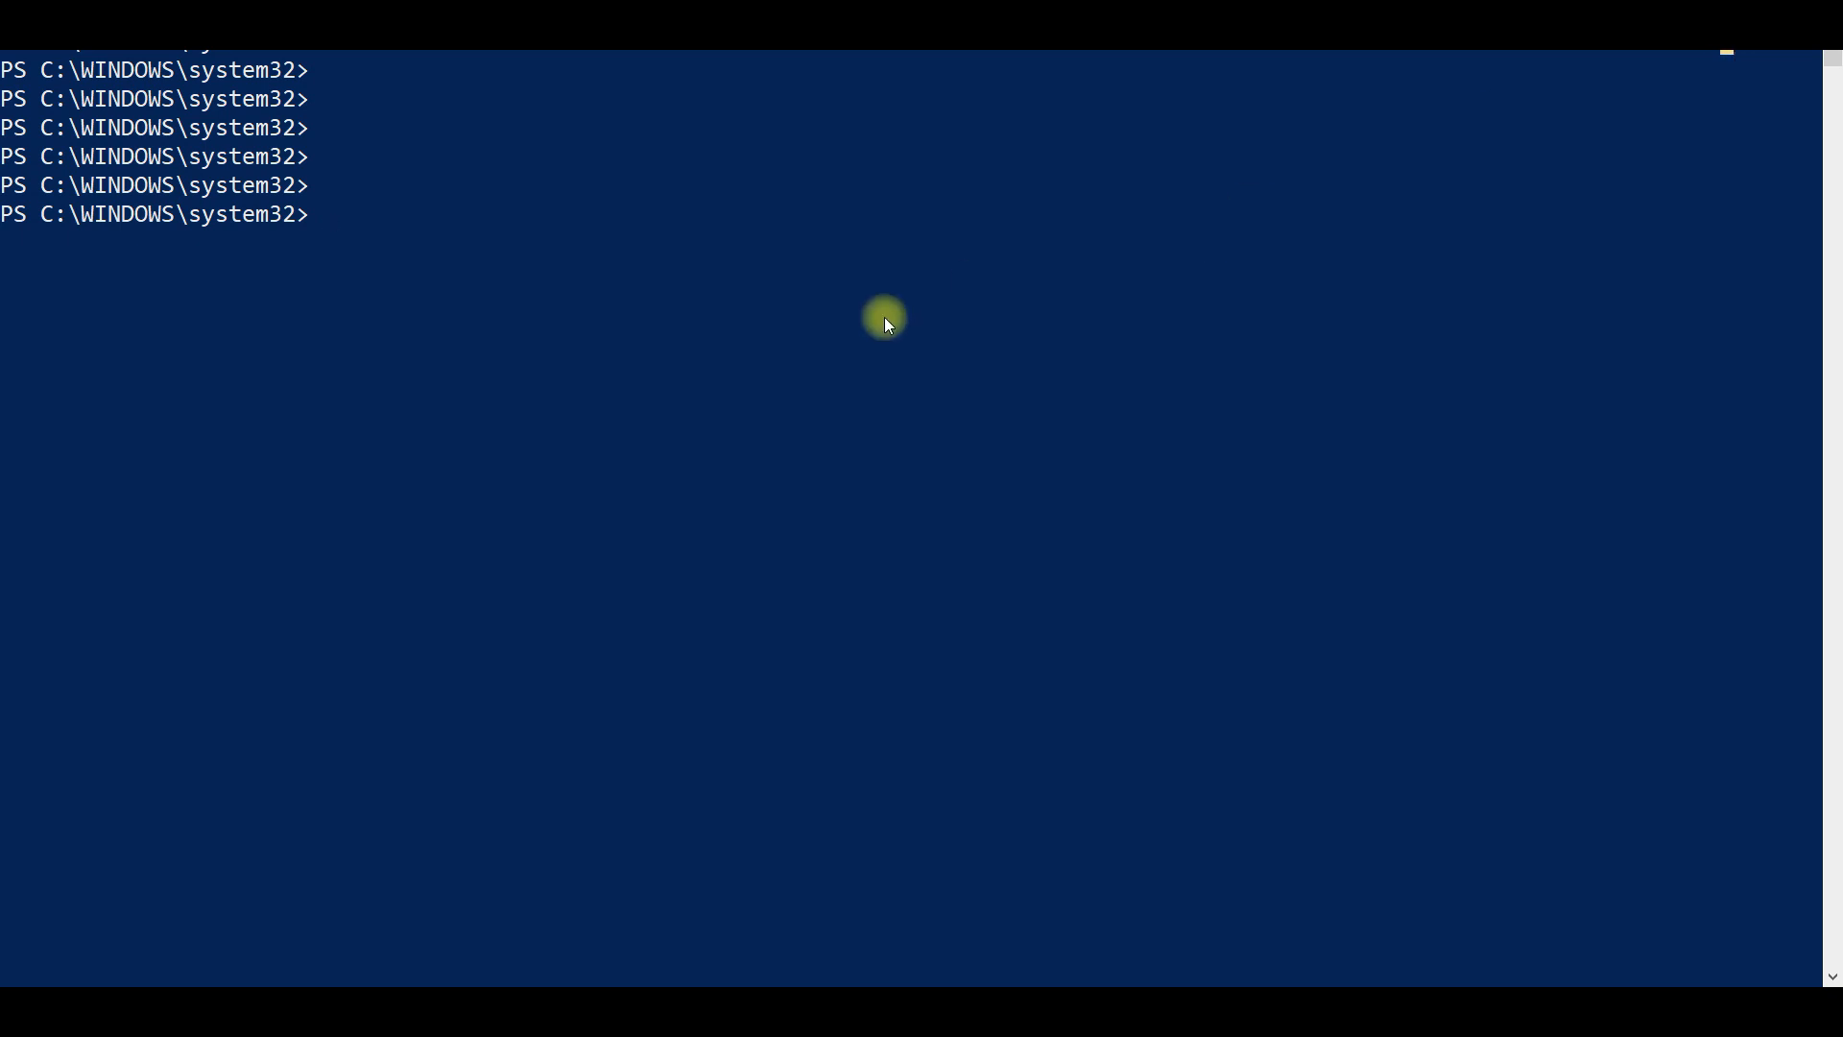
Enter az aks get-credentials --resourse-group k8RG --name TTTCluster, with the flag misspelled.
type("az")
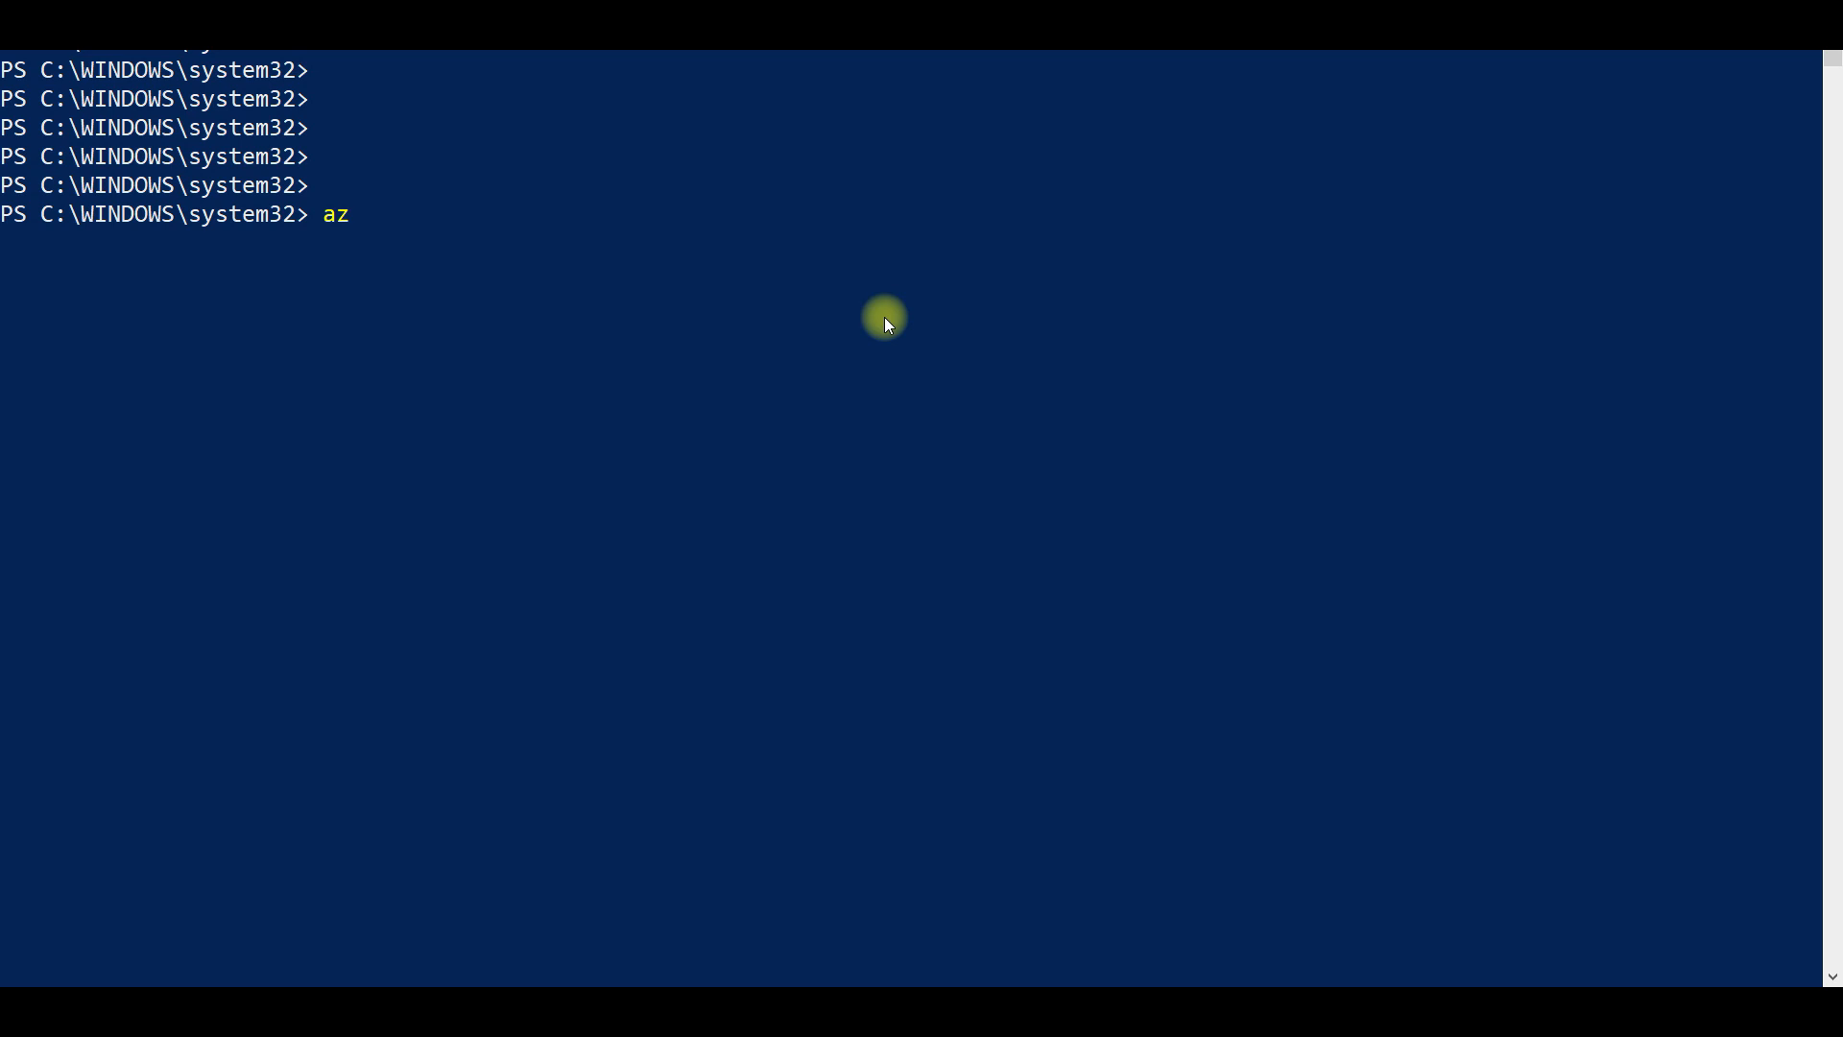
type("aks")
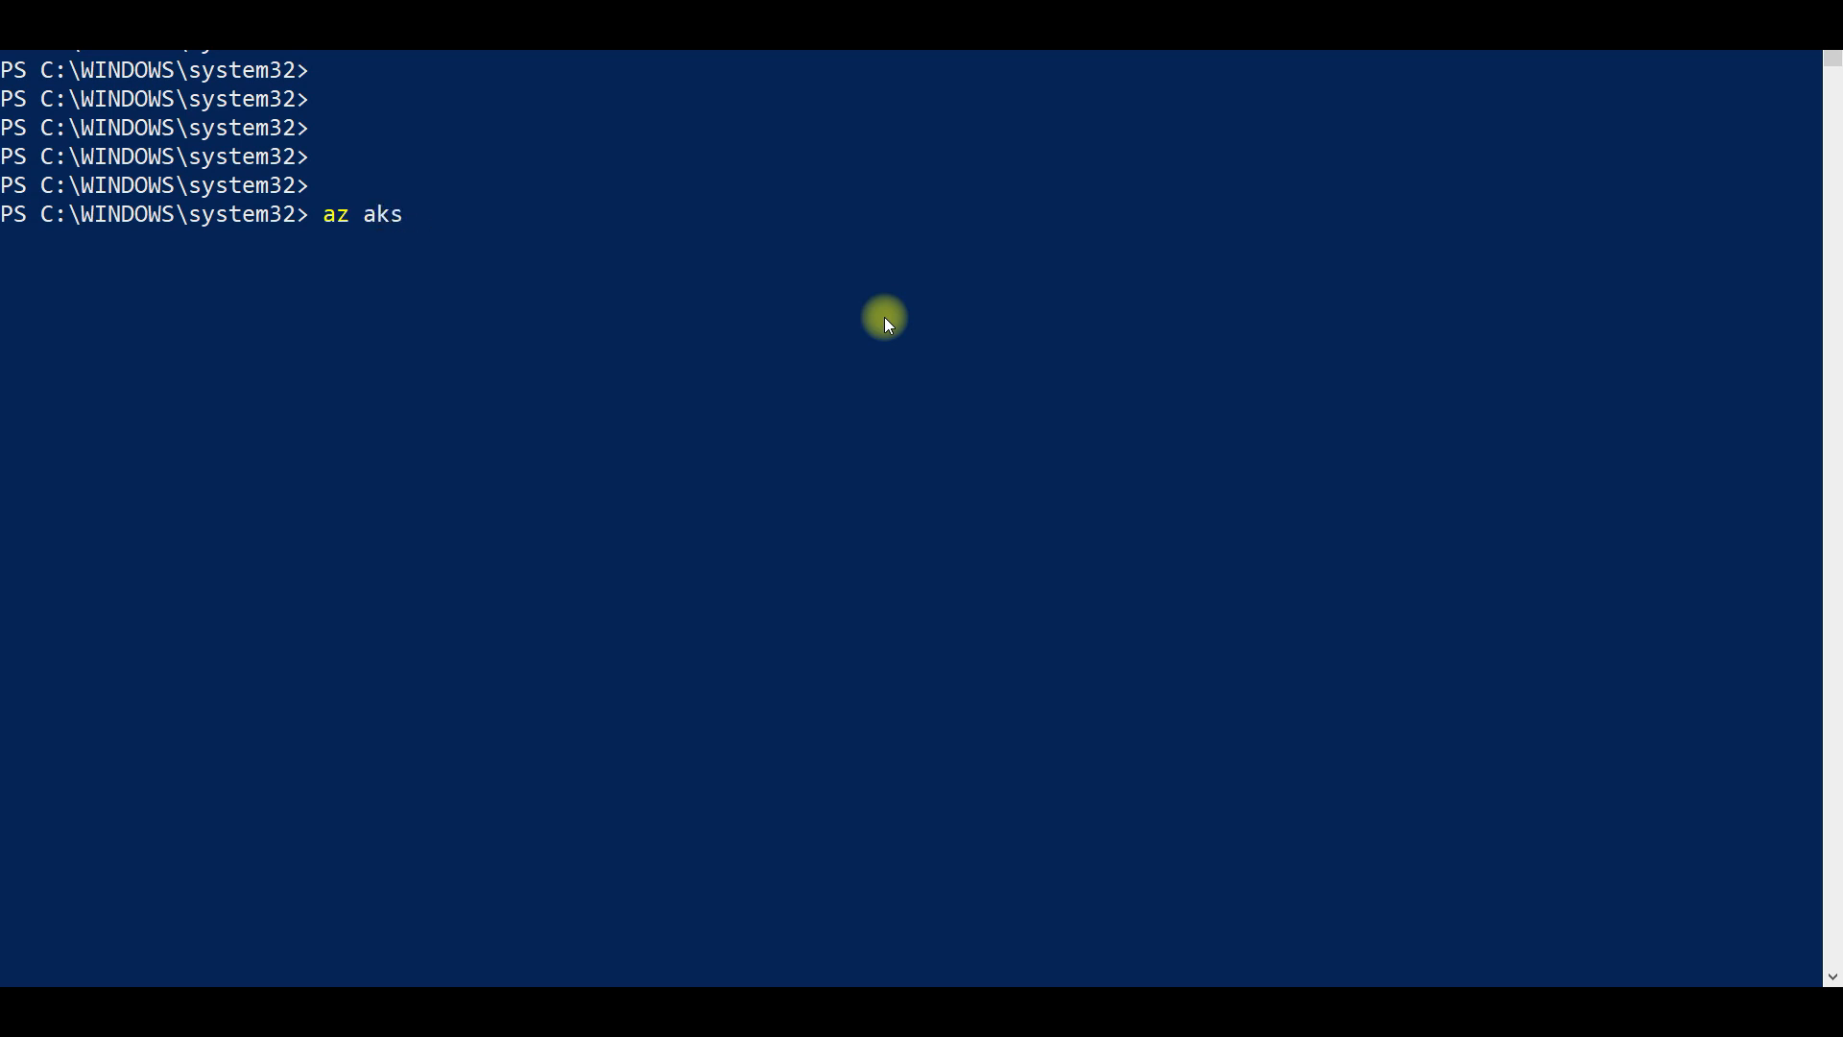
type("get-credentials --")
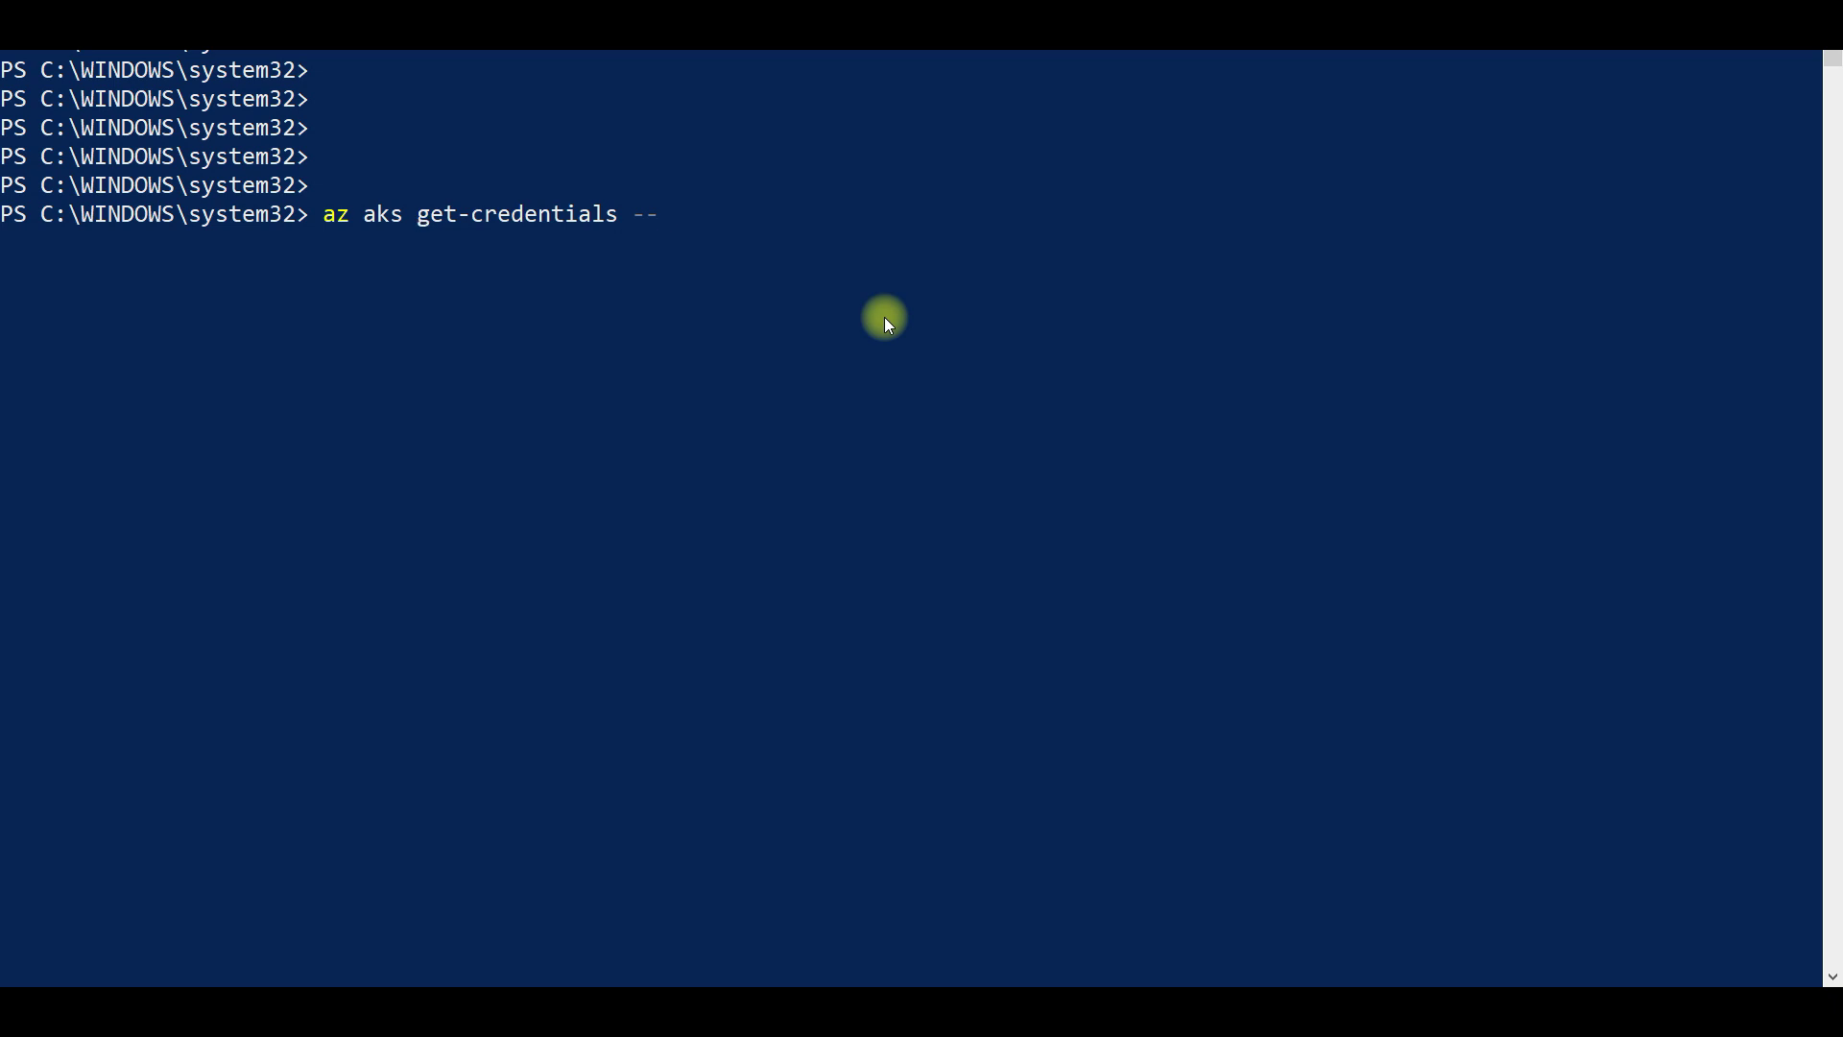
mouse_move(467, 257)
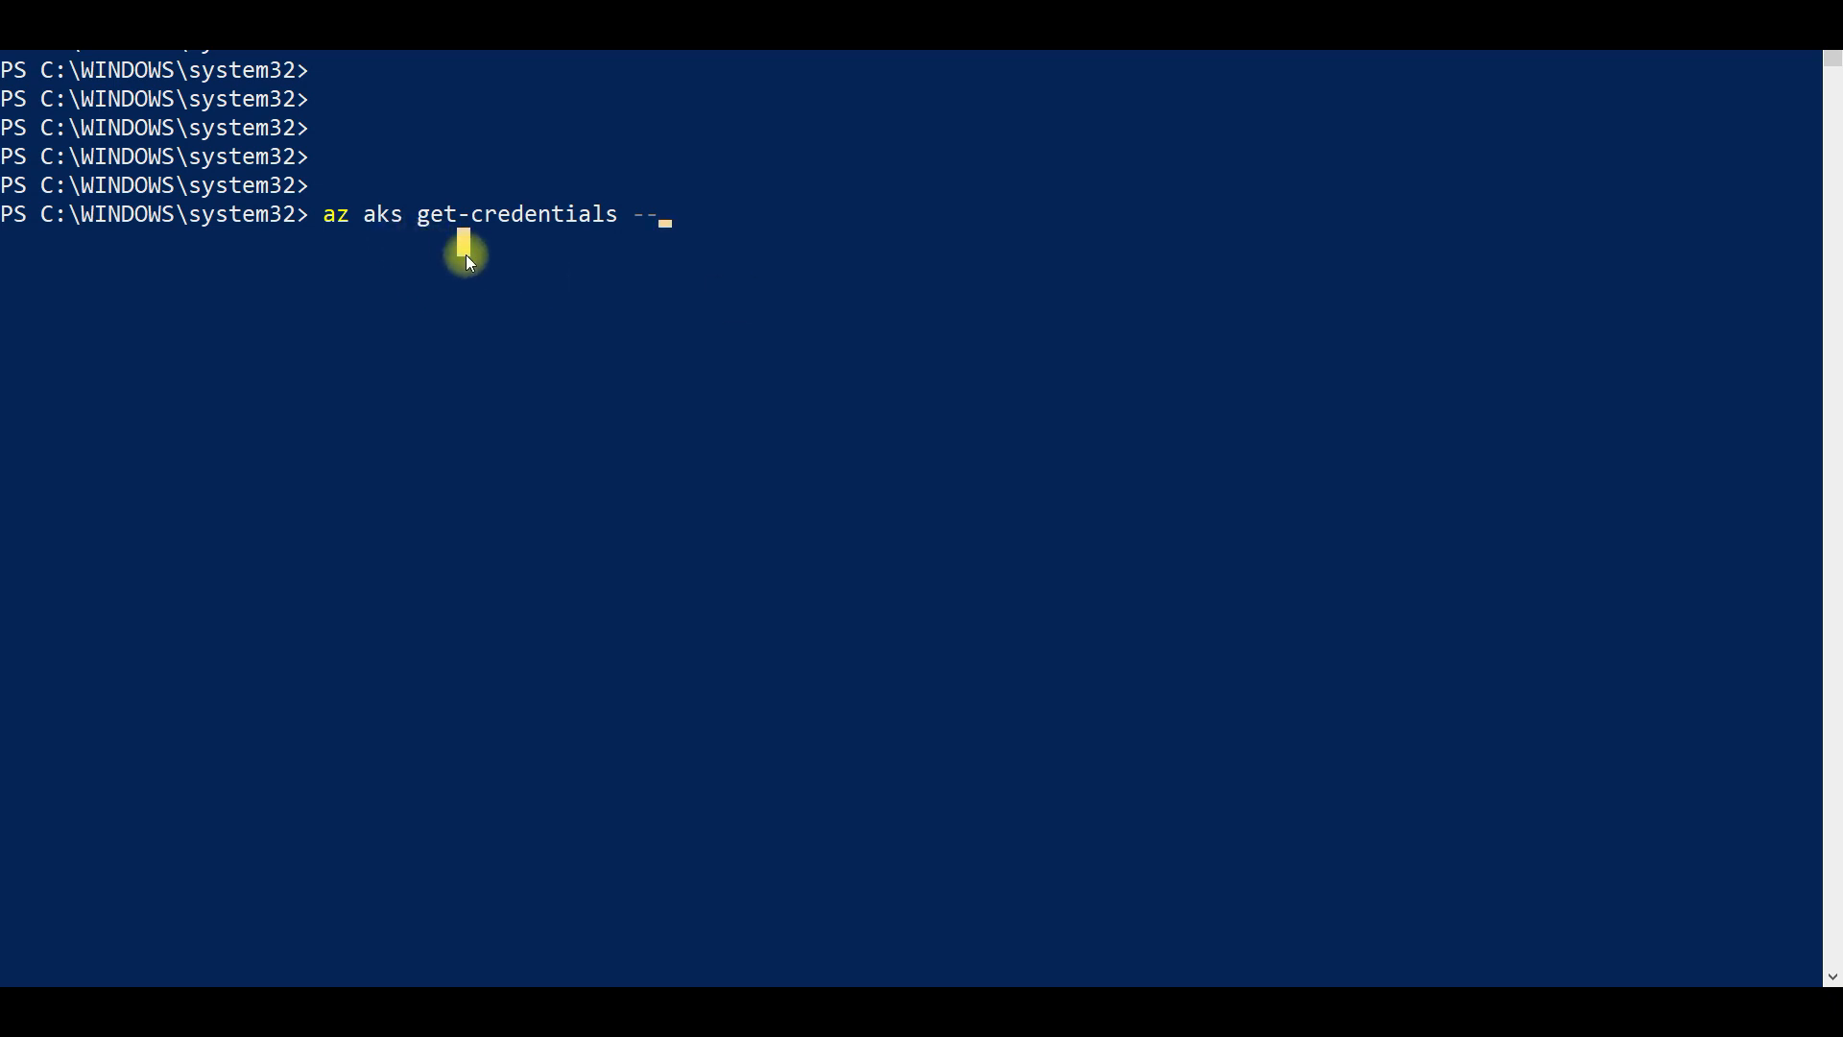
type("resour")
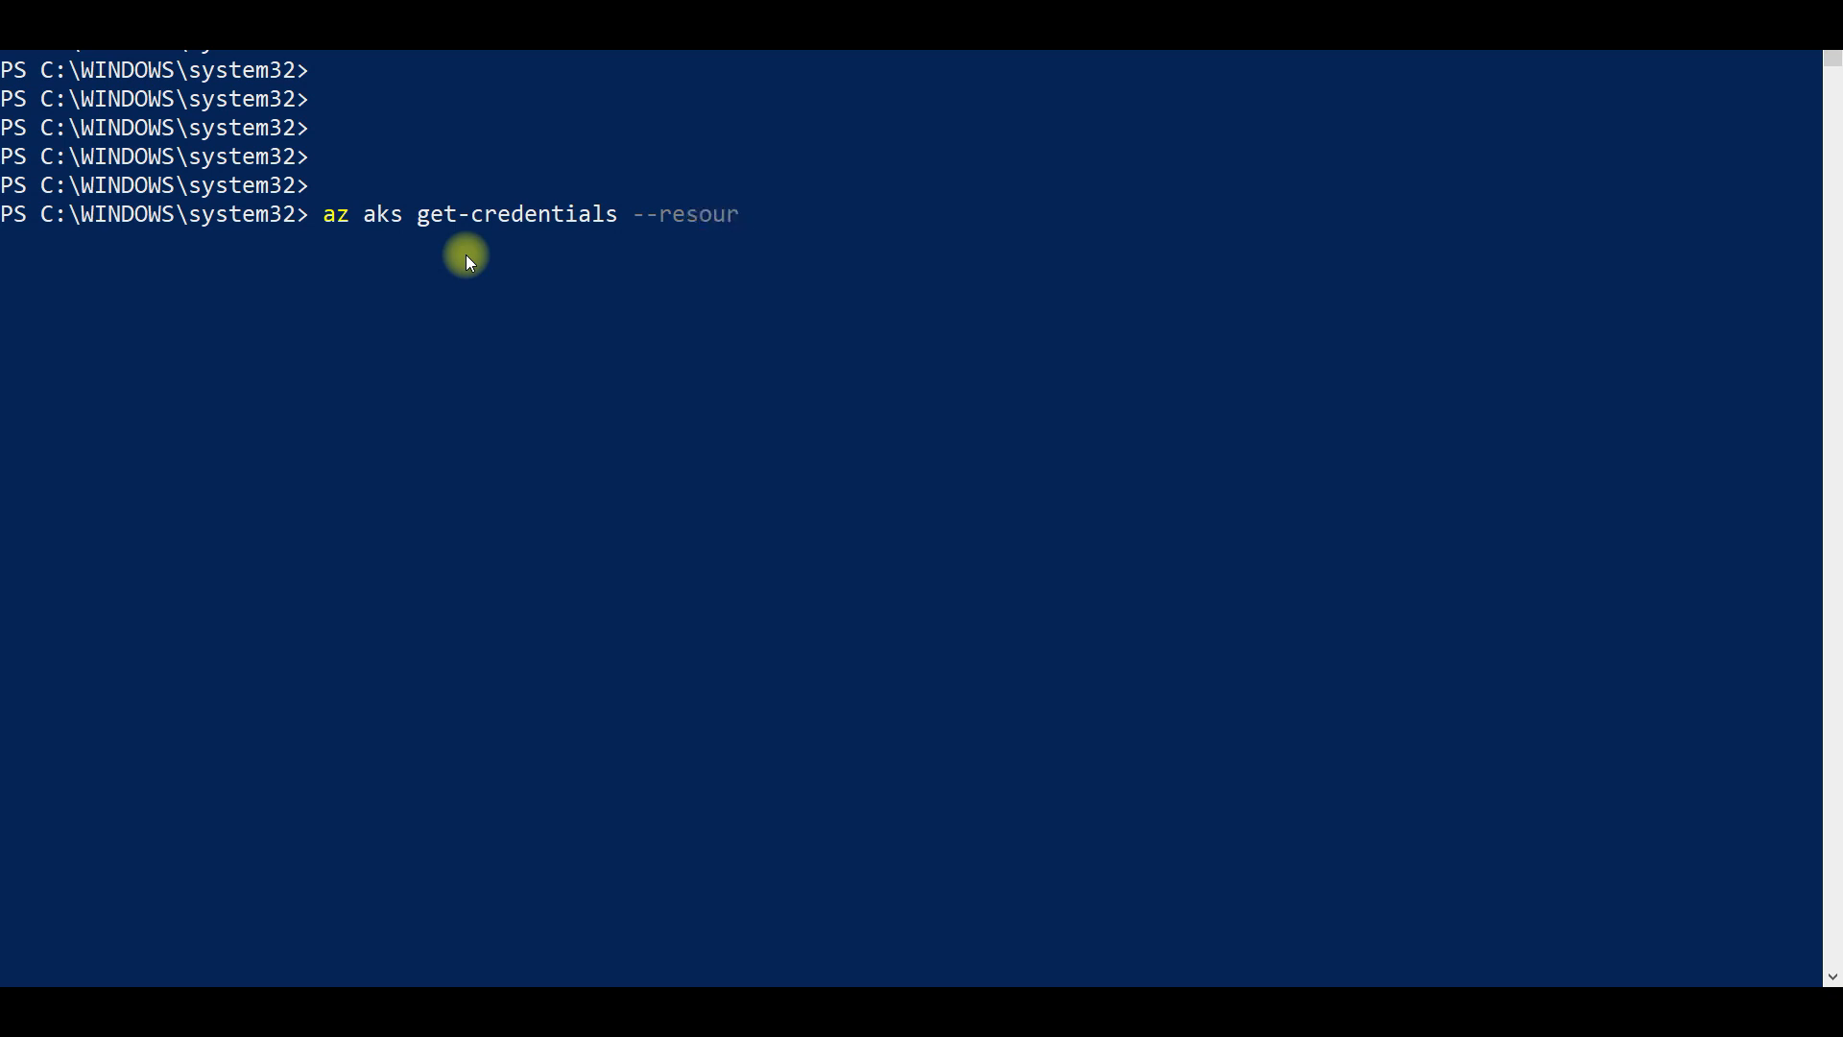
type("se")
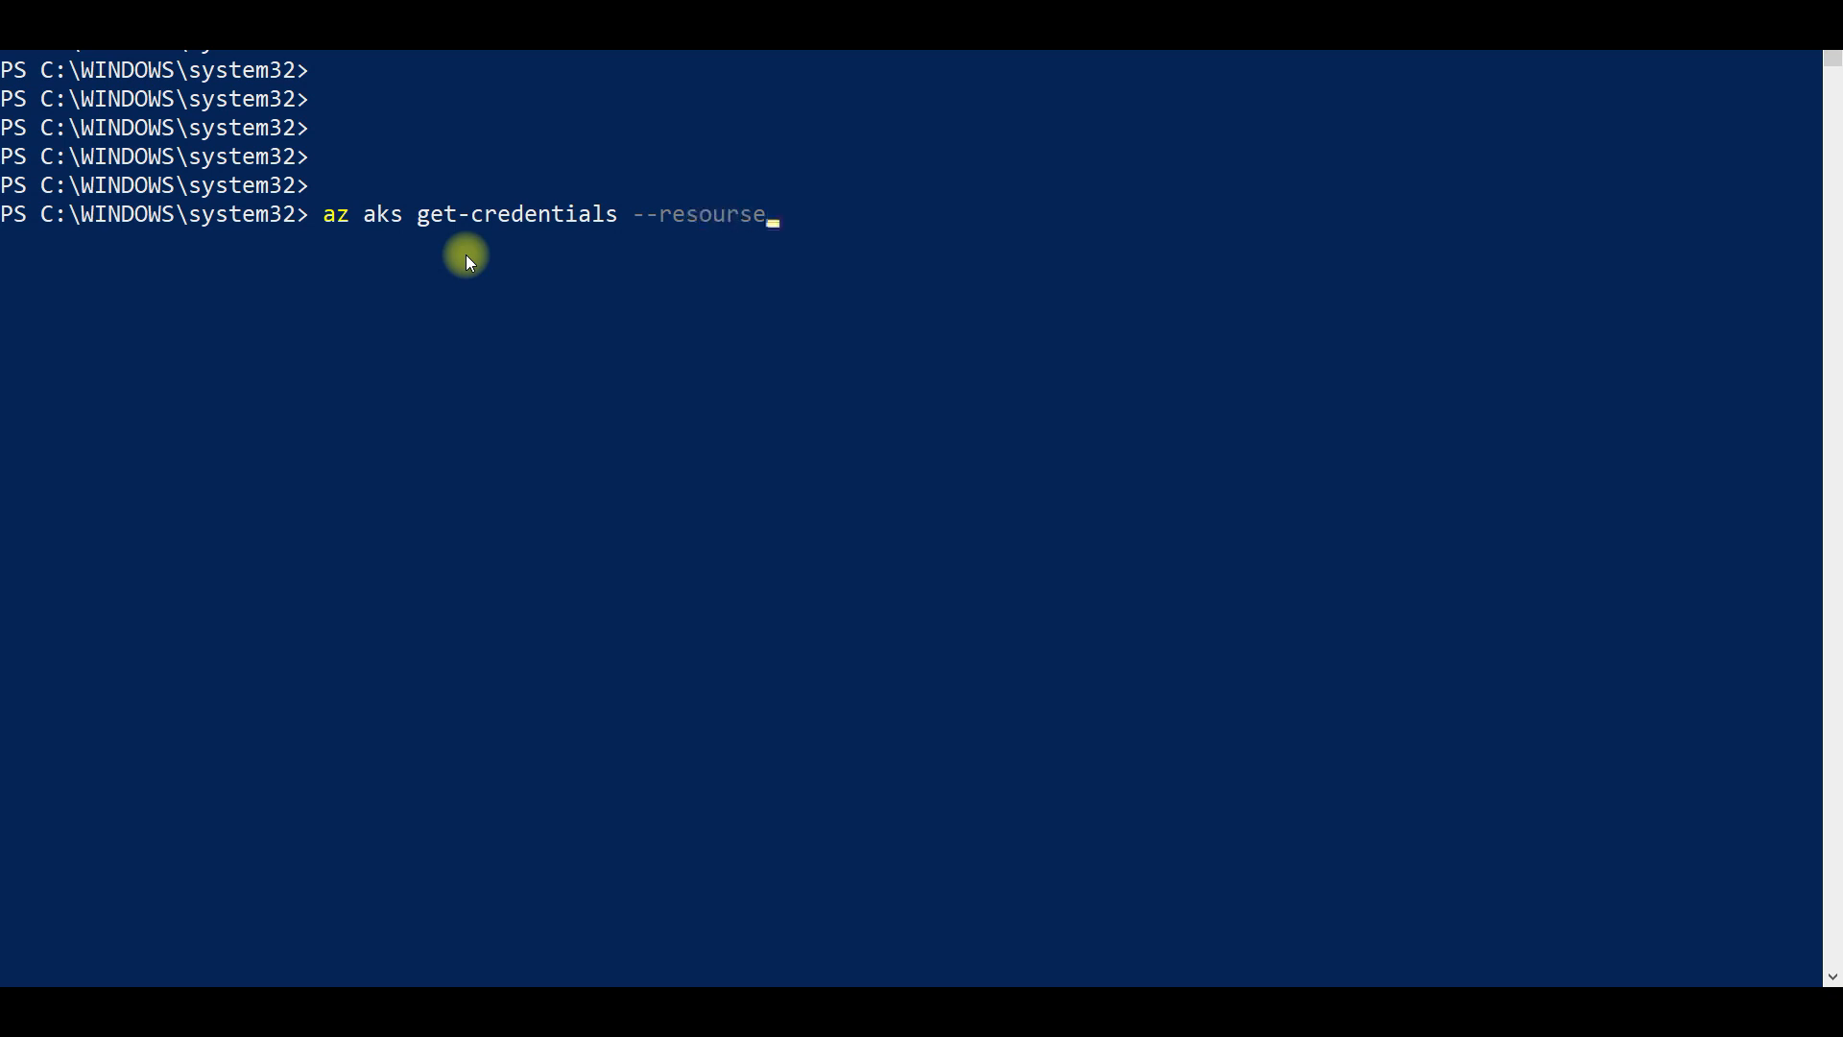
type("-gr")
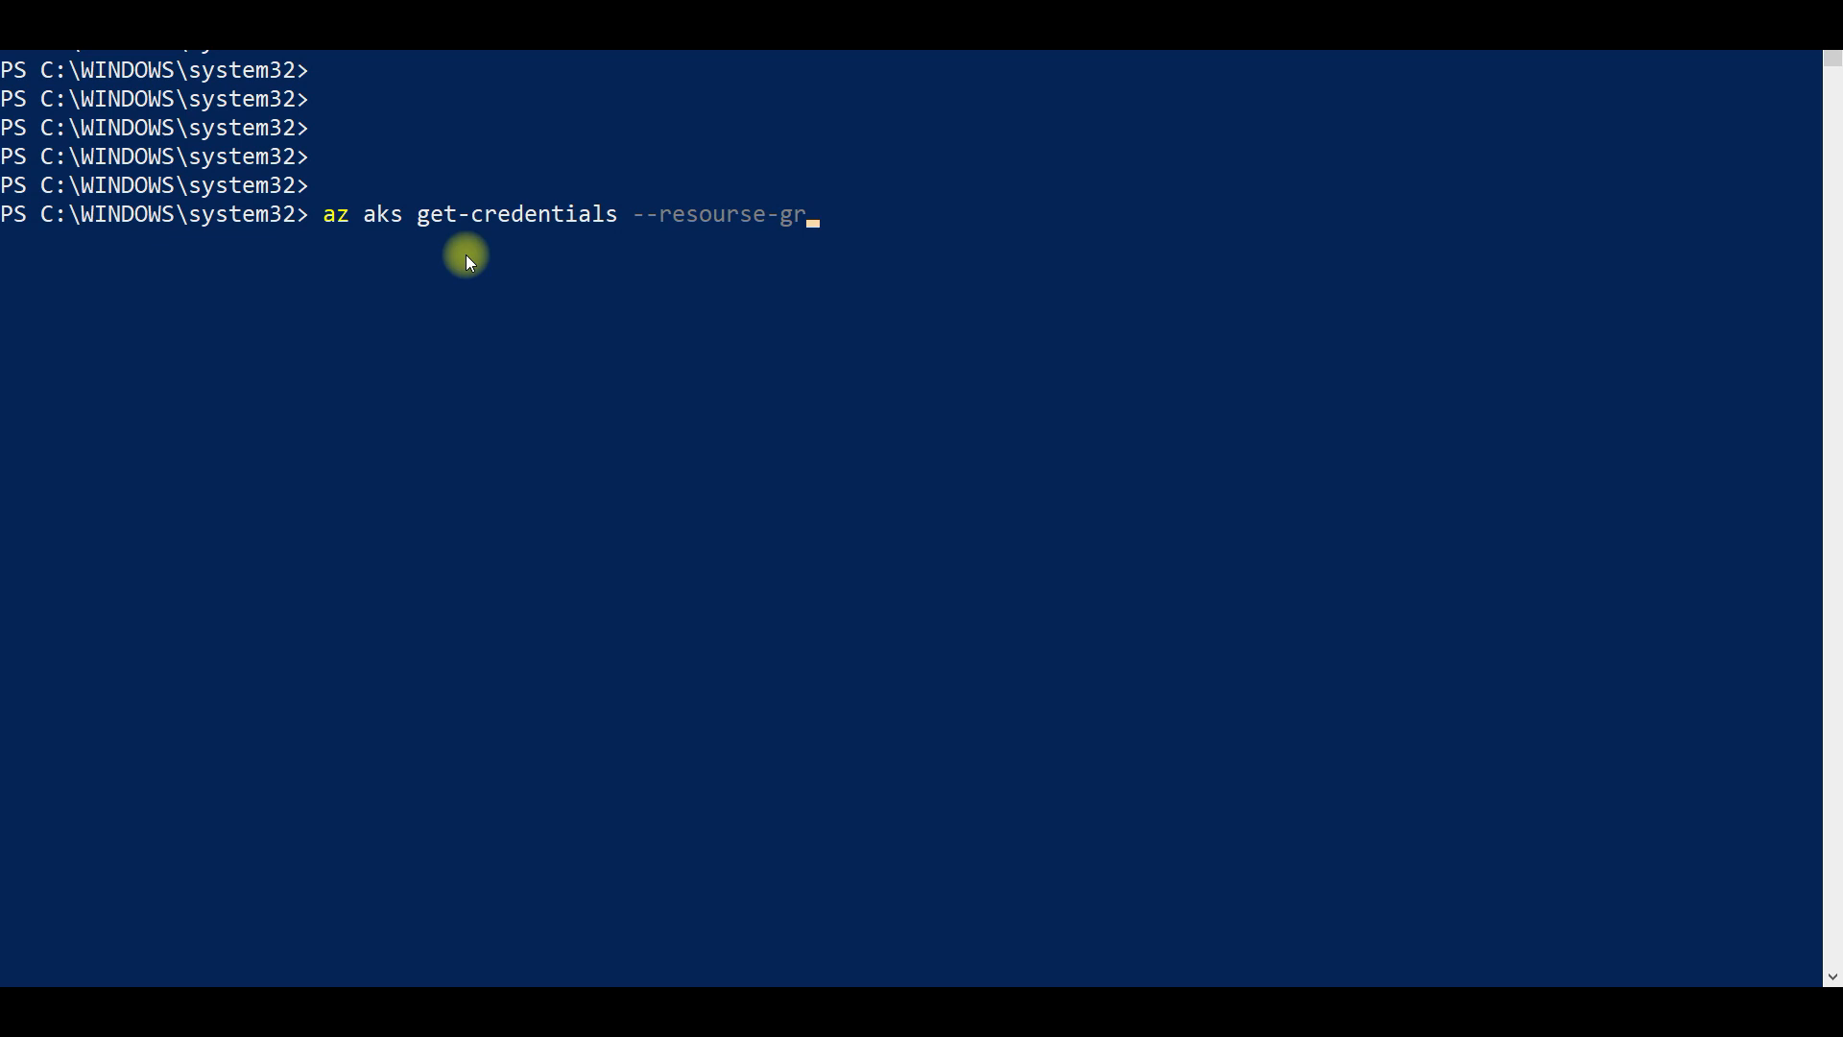
type("oup")
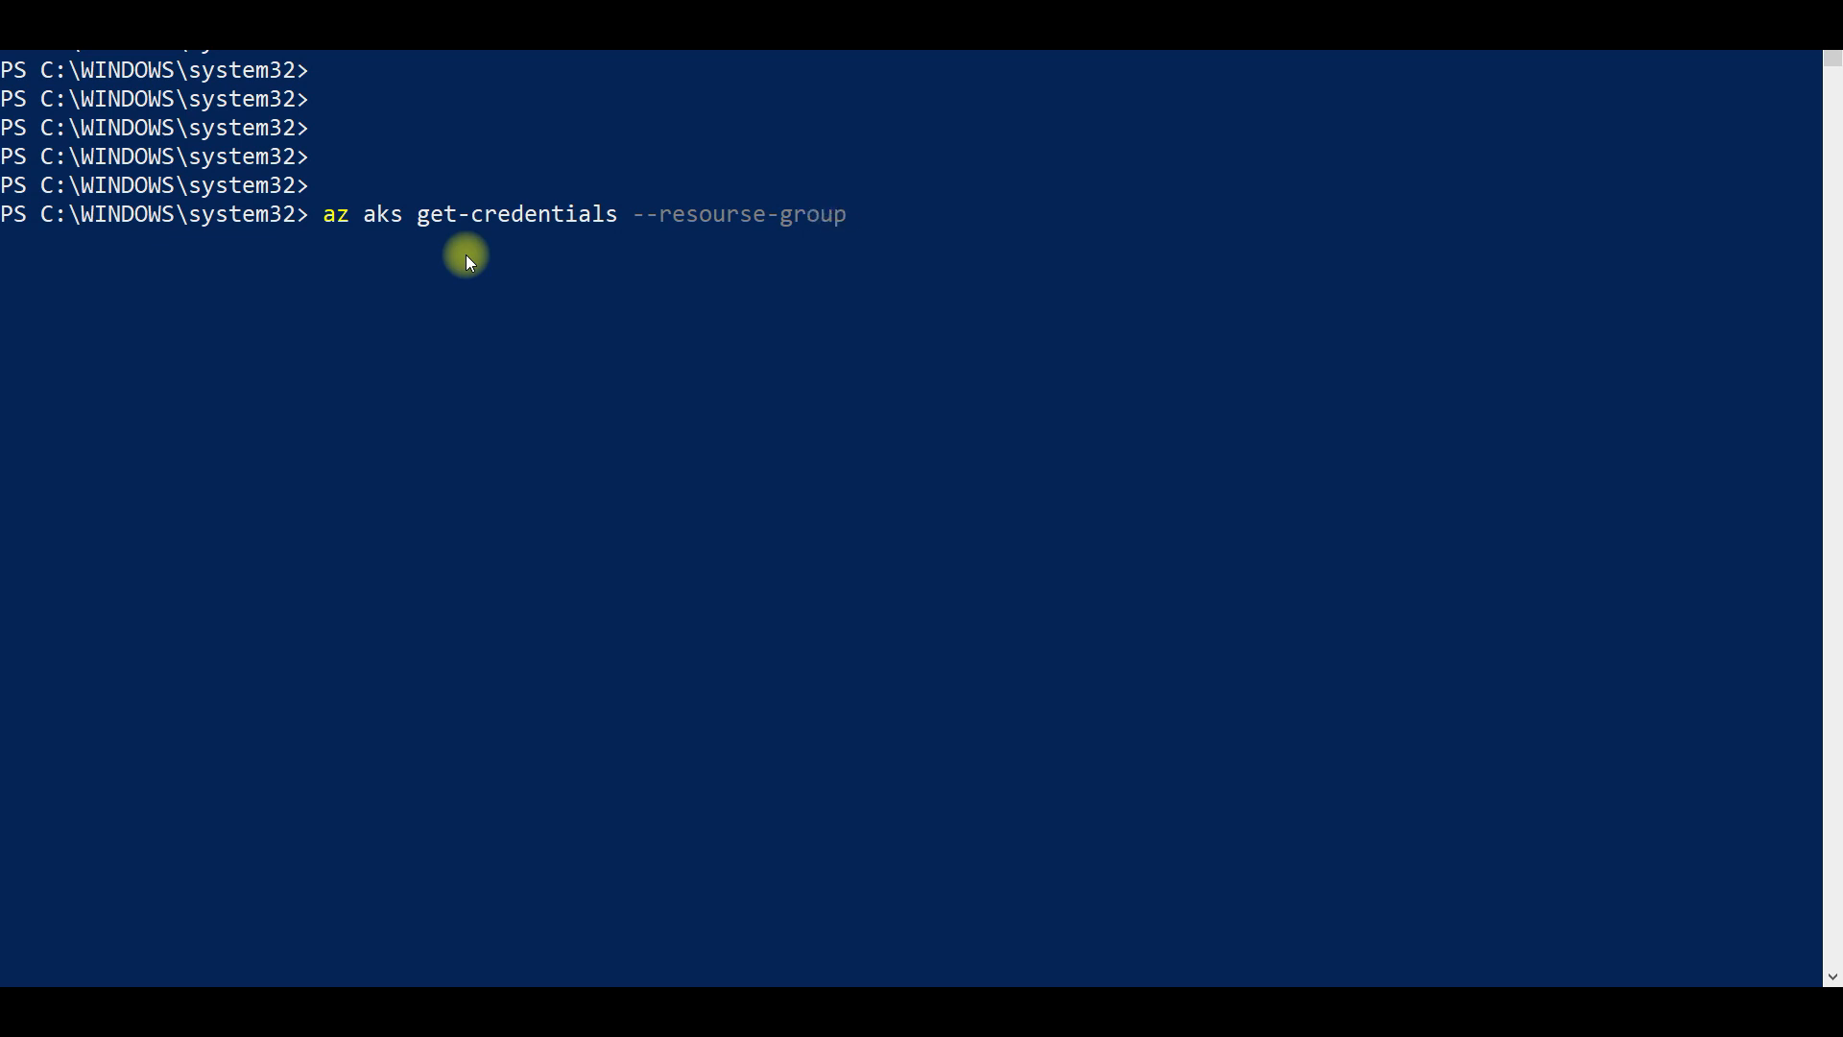
type("k8")
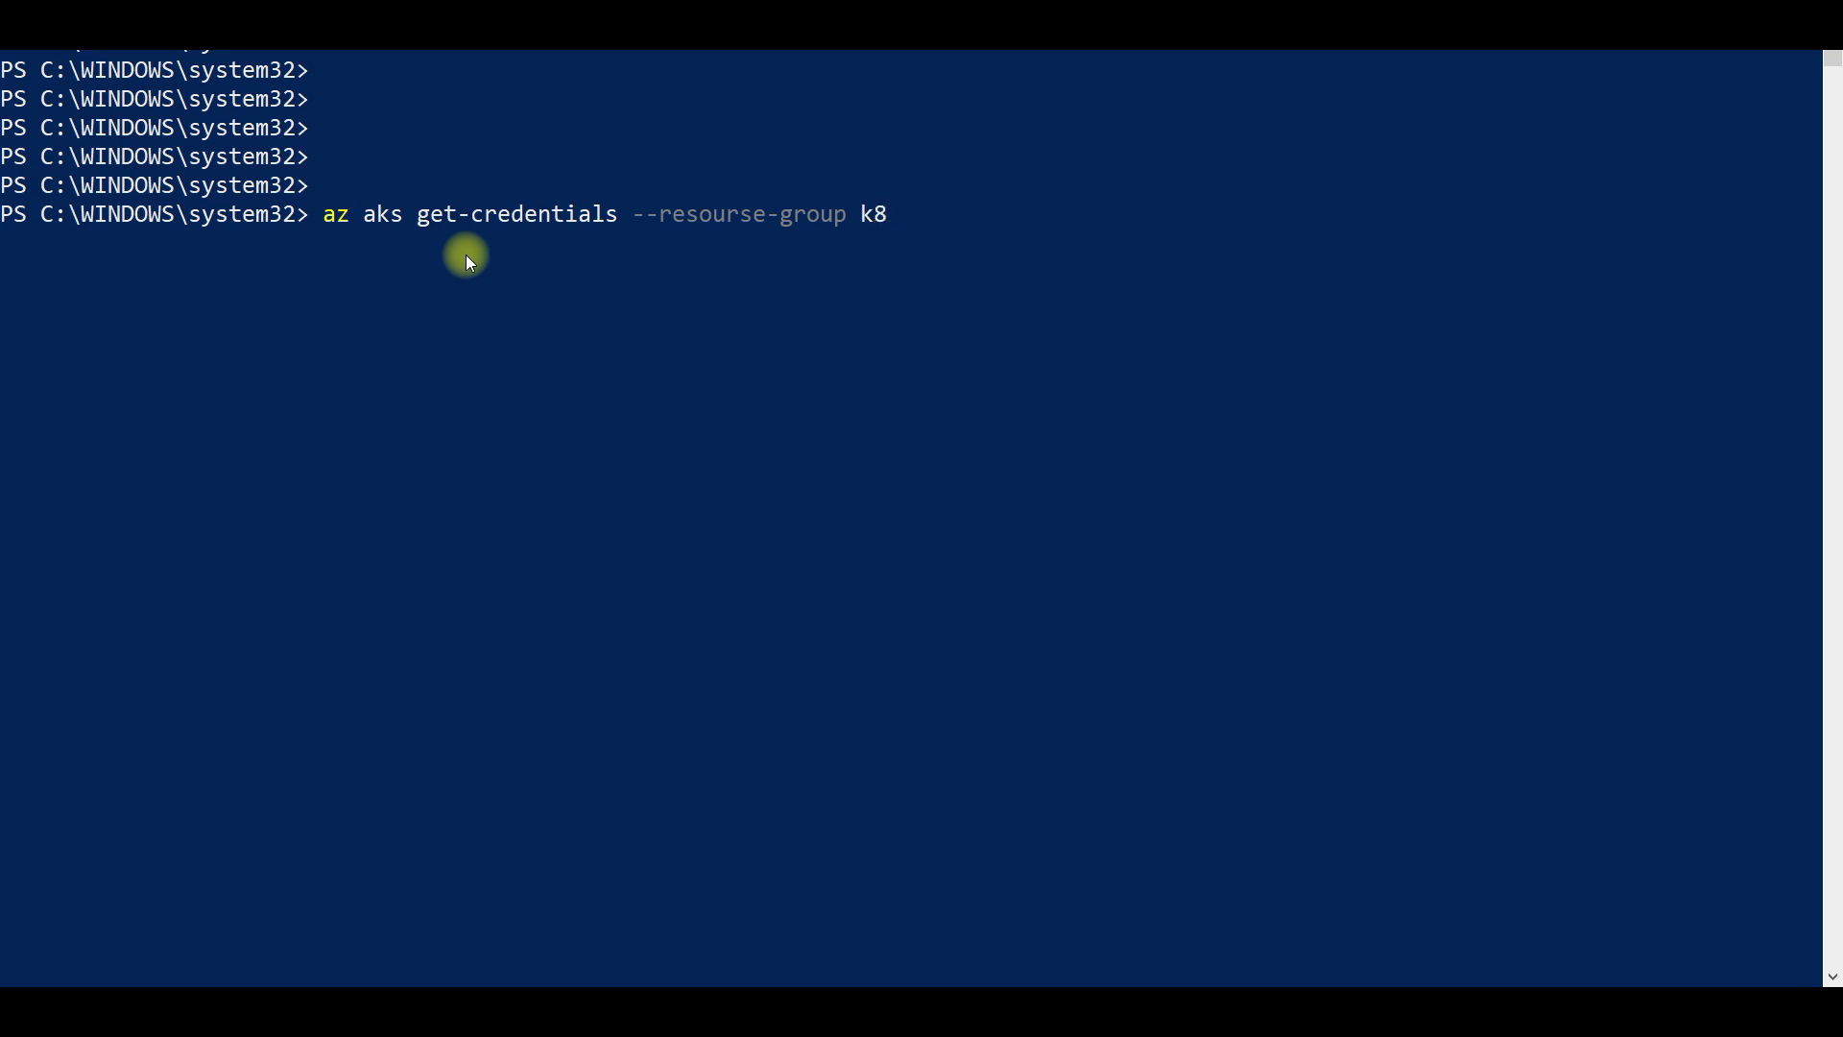
type("RG --n")
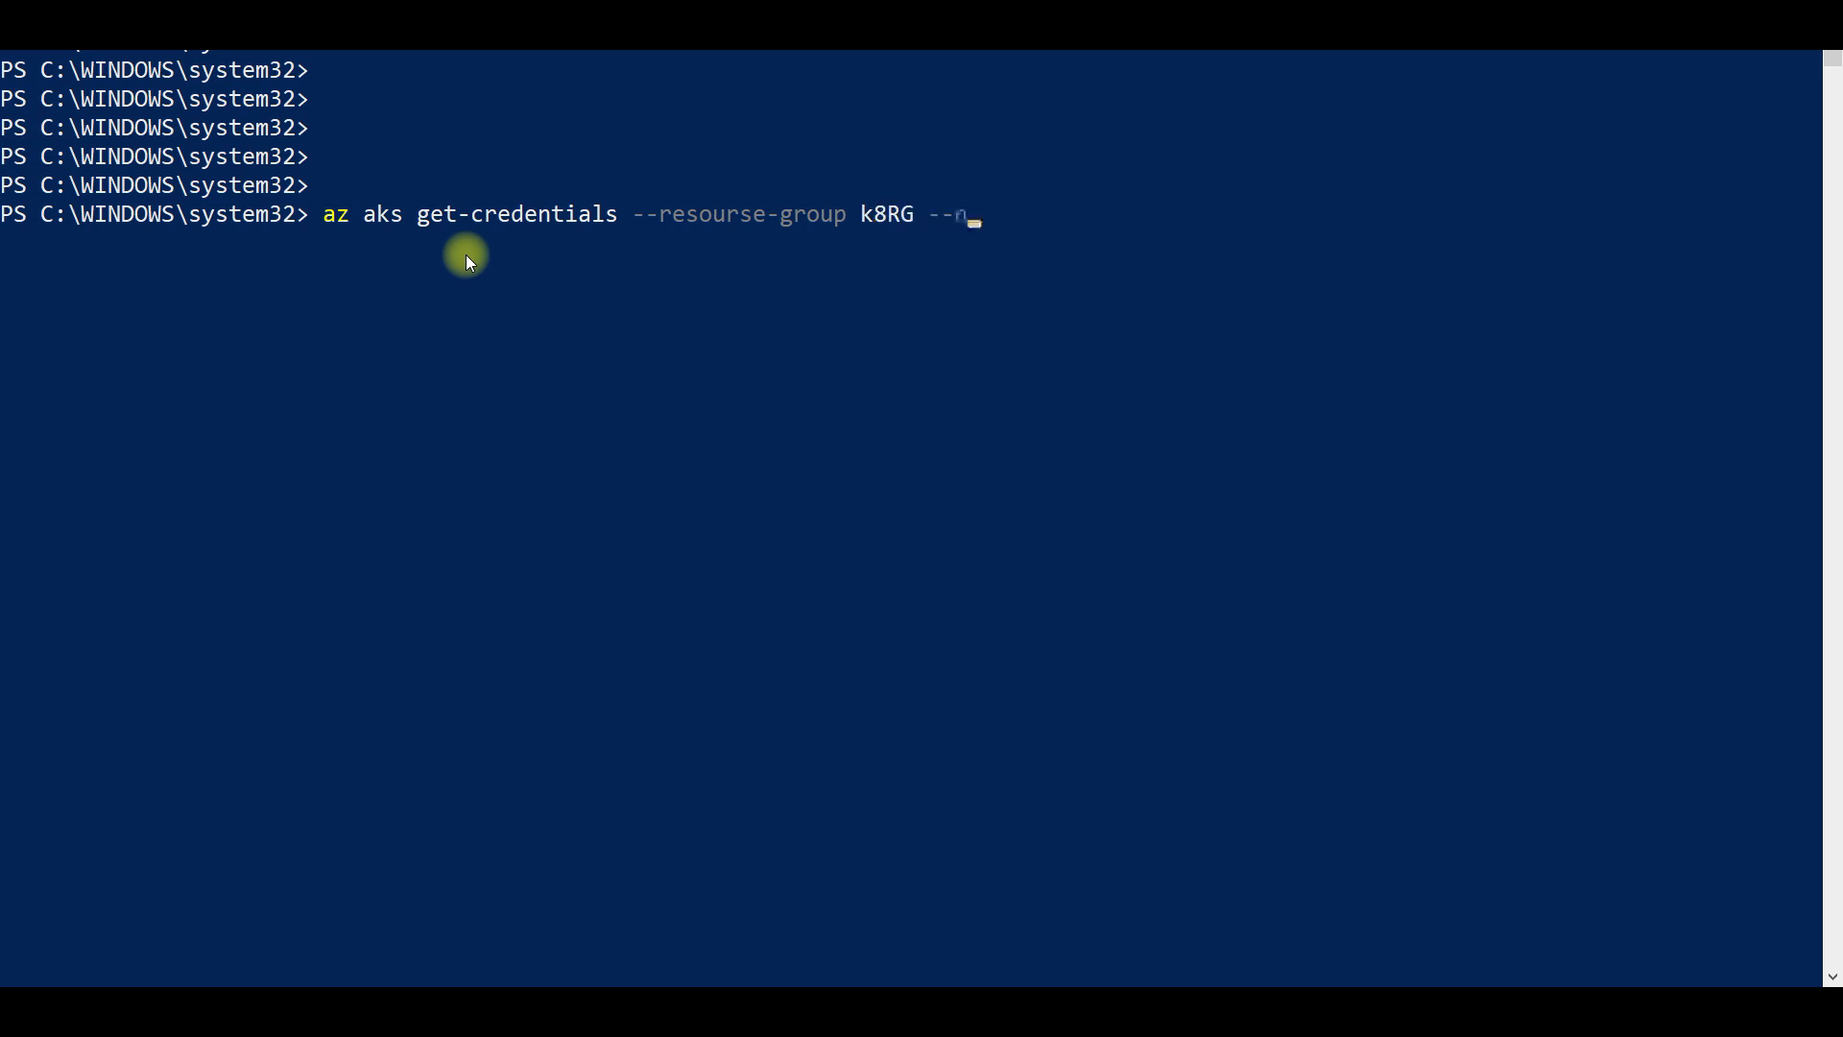
type("ame")
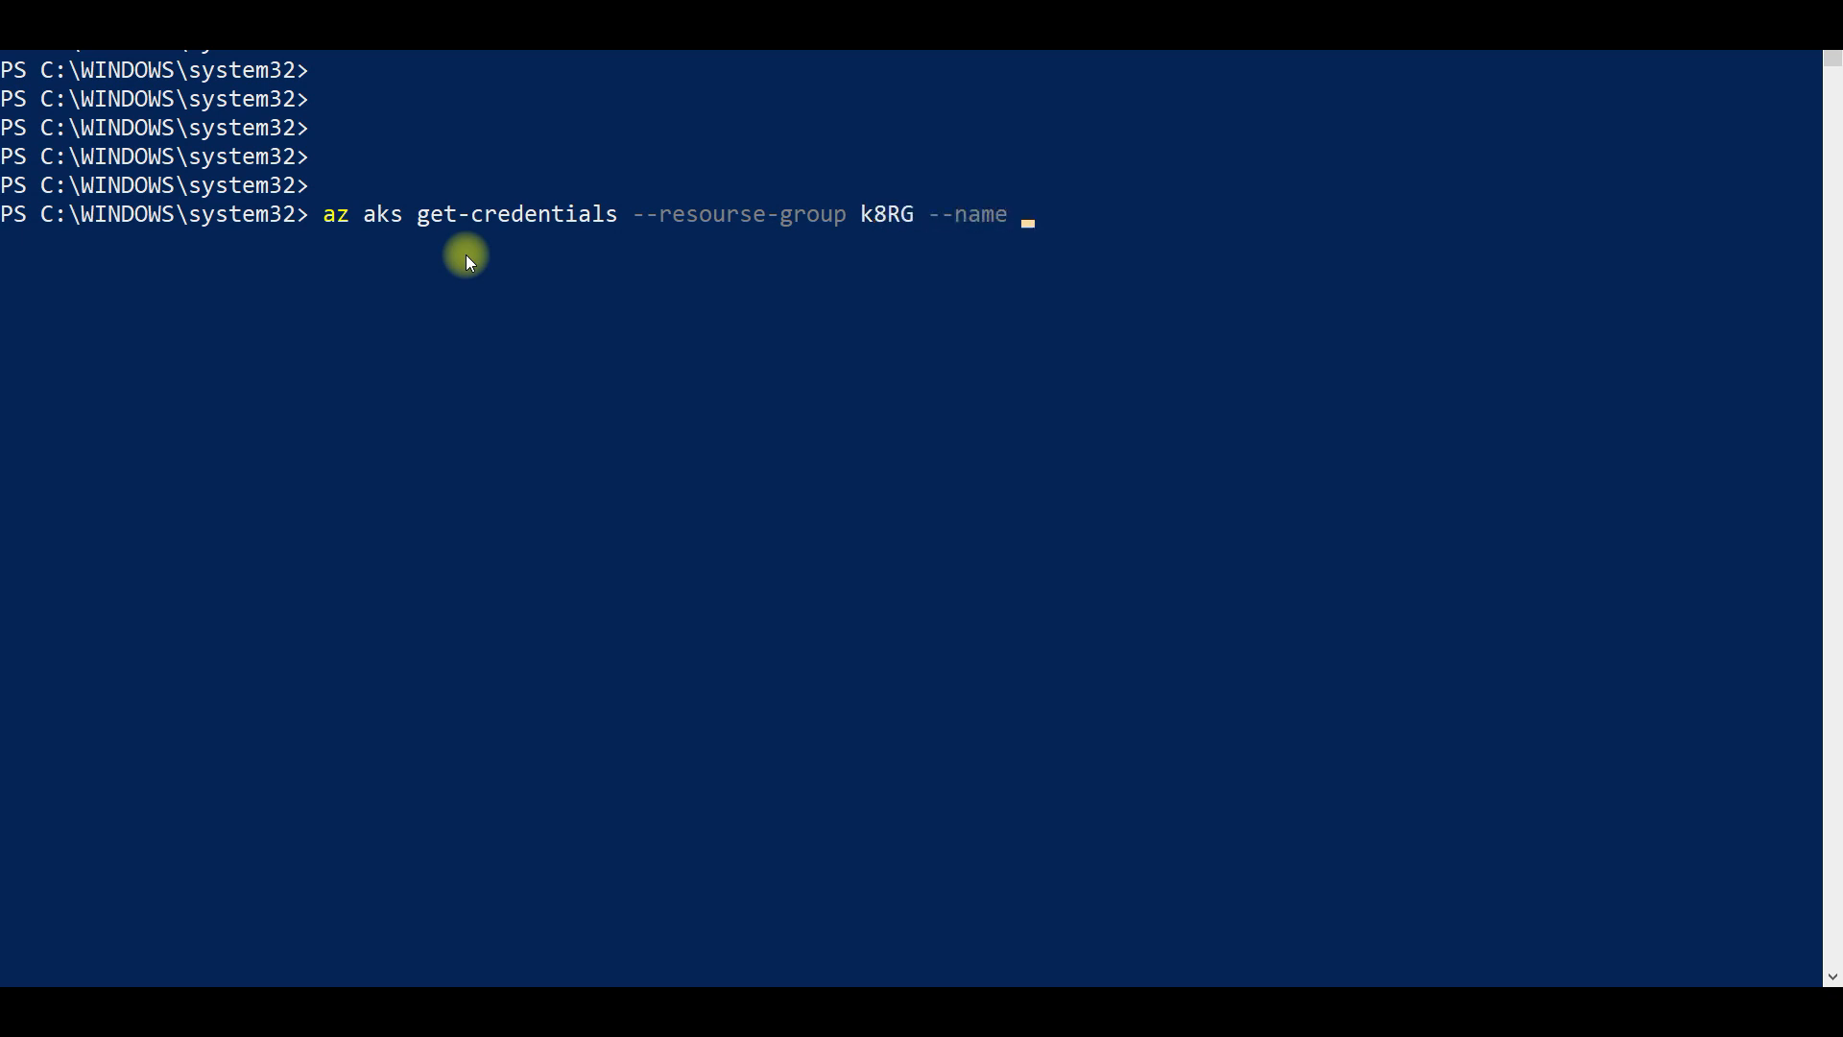
type("TTTCluster")
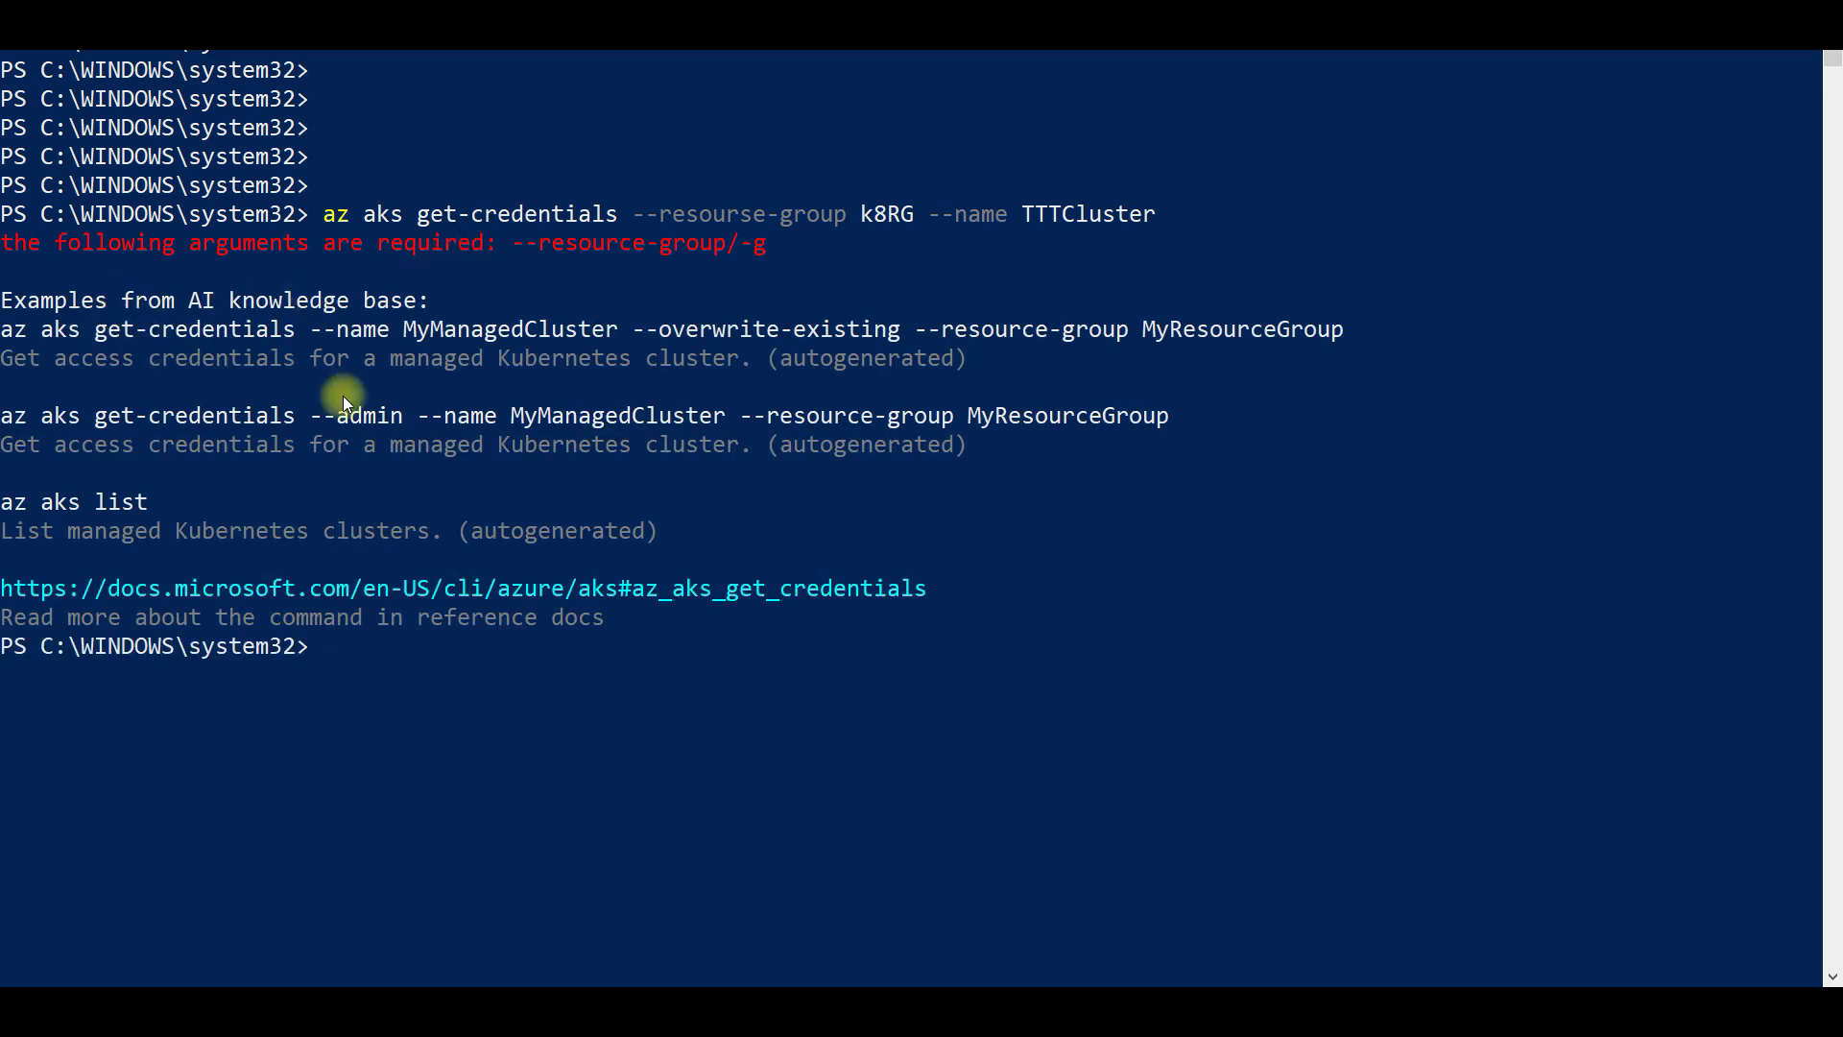
mouse_move(691, 273)
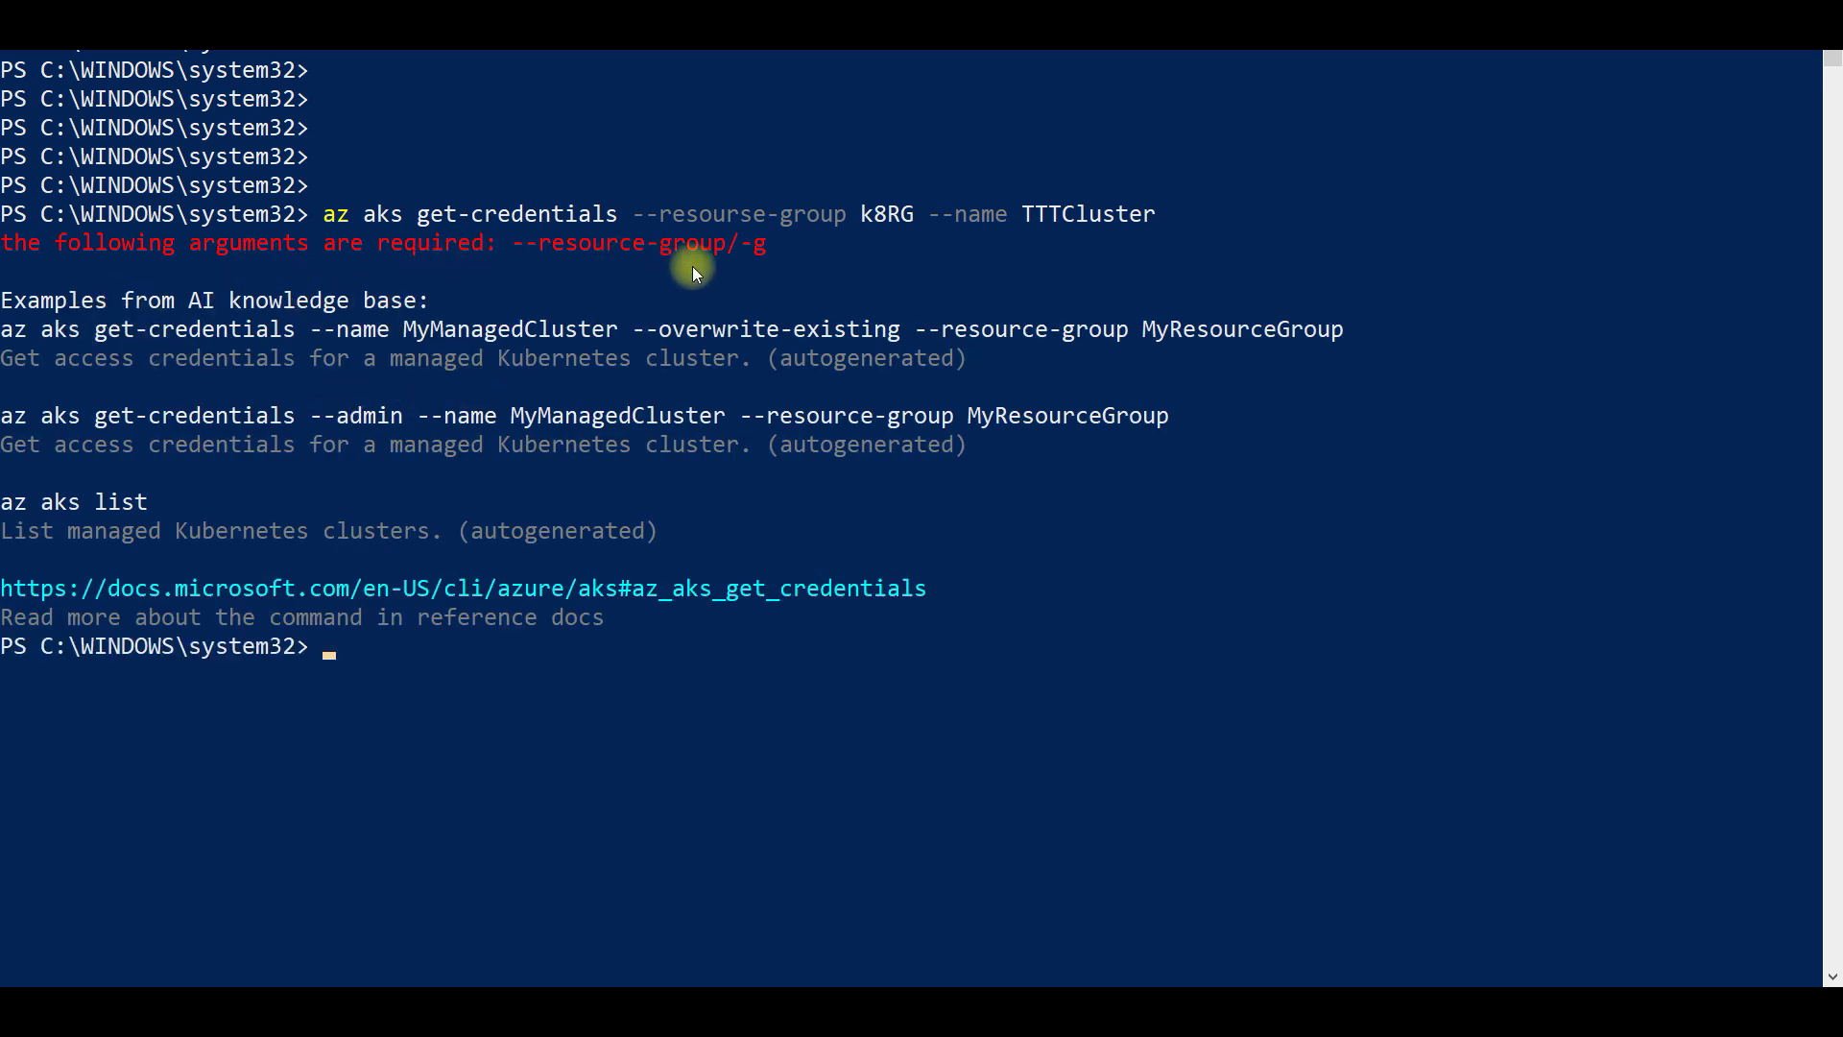
mouse_move(725, 246)
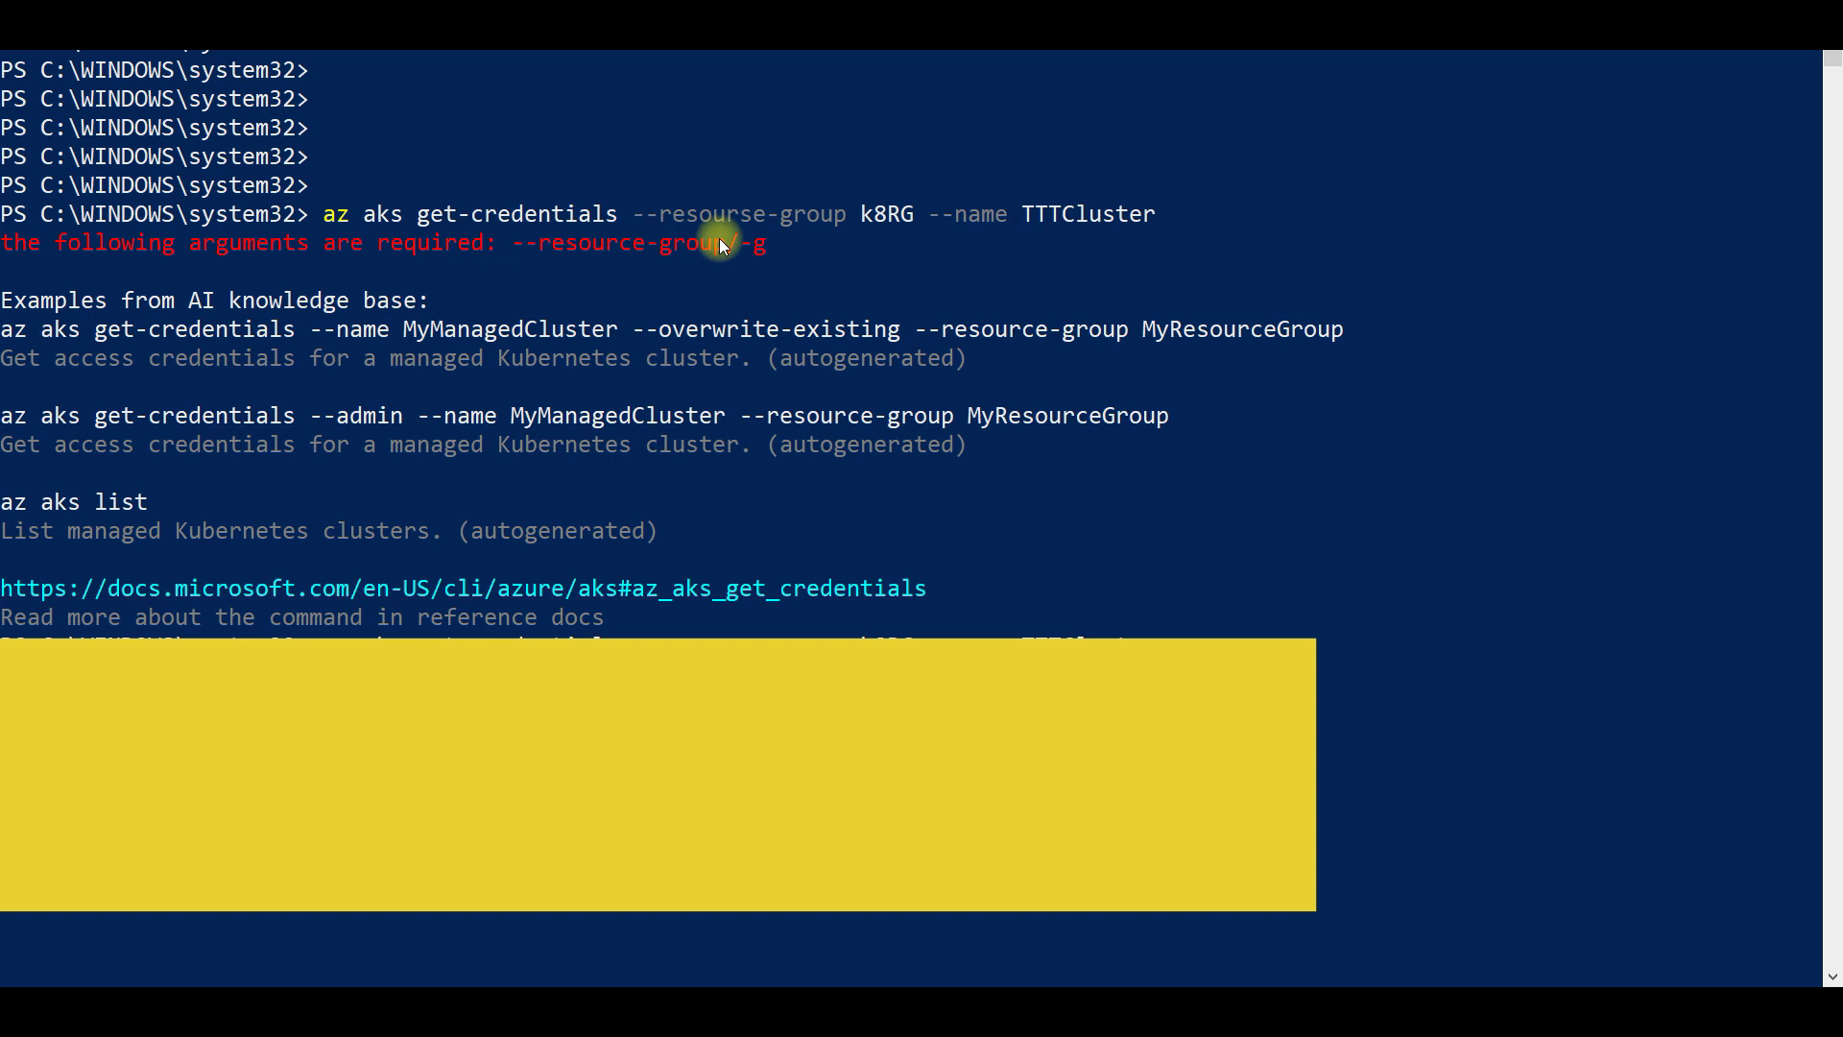
mouse_move(557, 626)
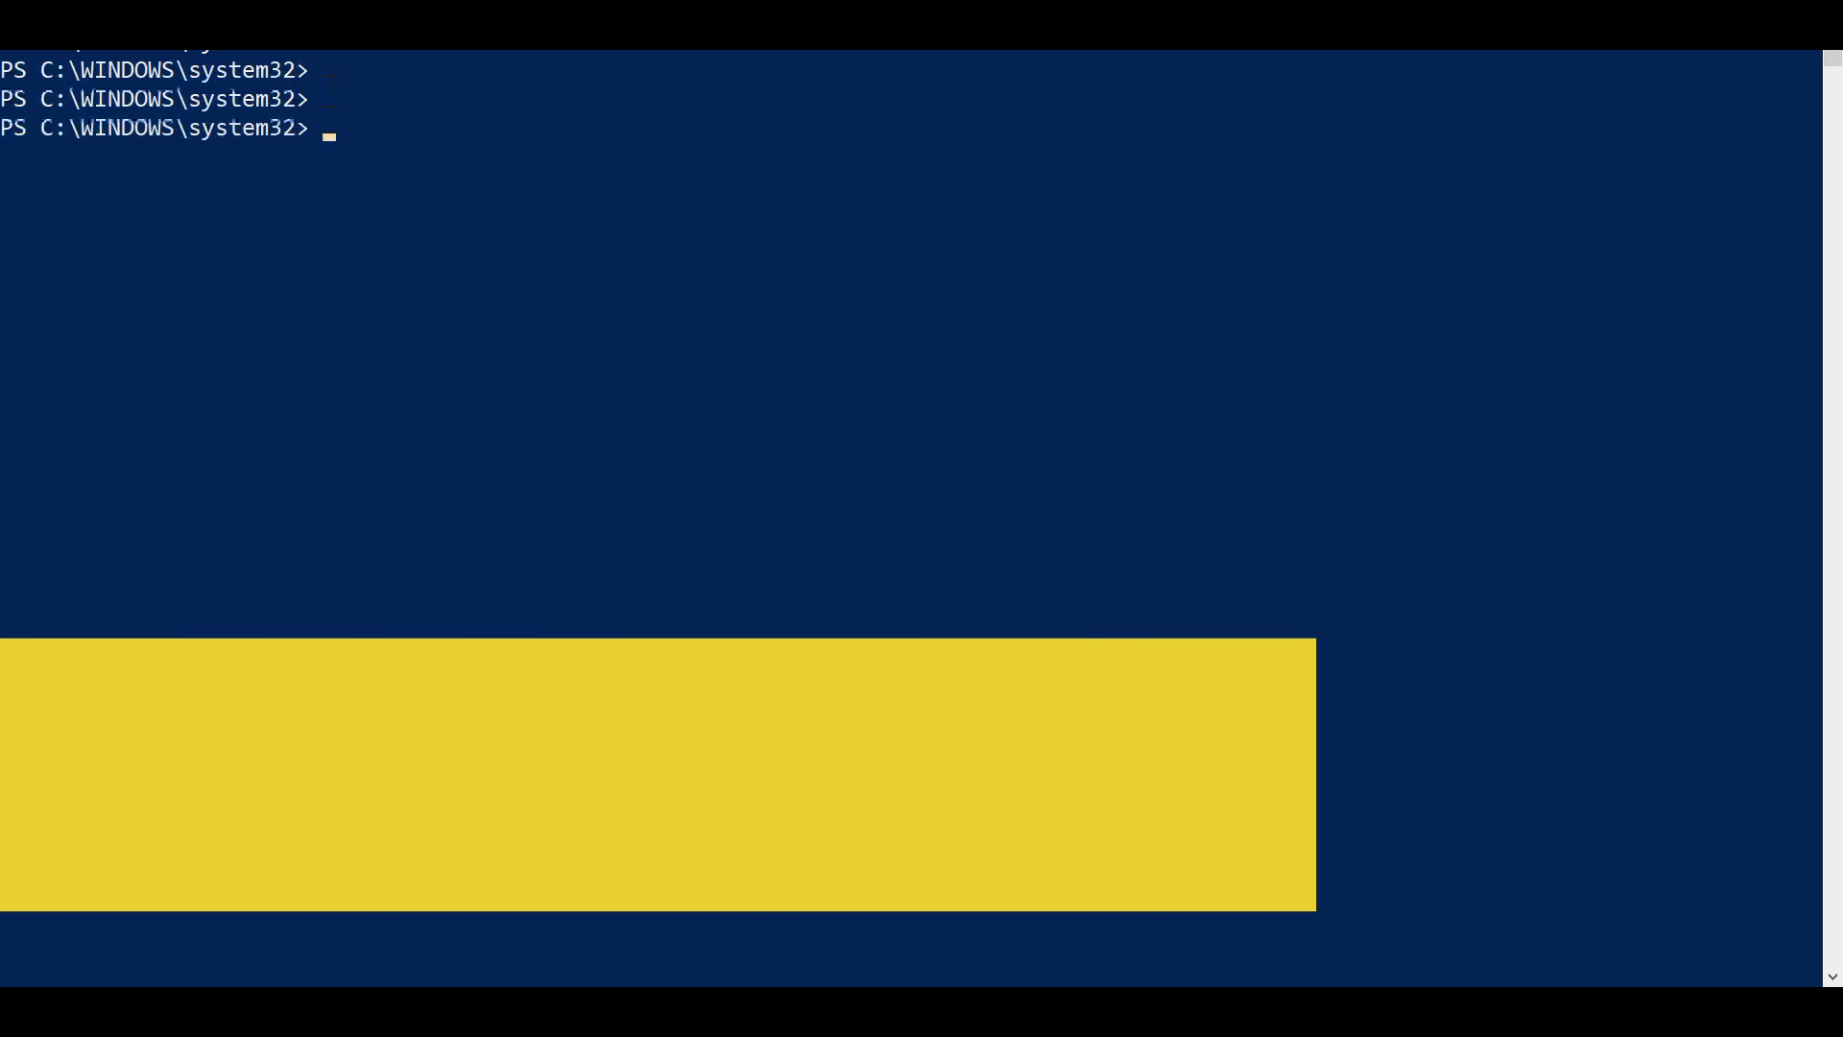
Run kubectl get pods, get ns and get nodes to list the cluster's pods, namespaces and the Ready agent node.
type("kubectl get pods")
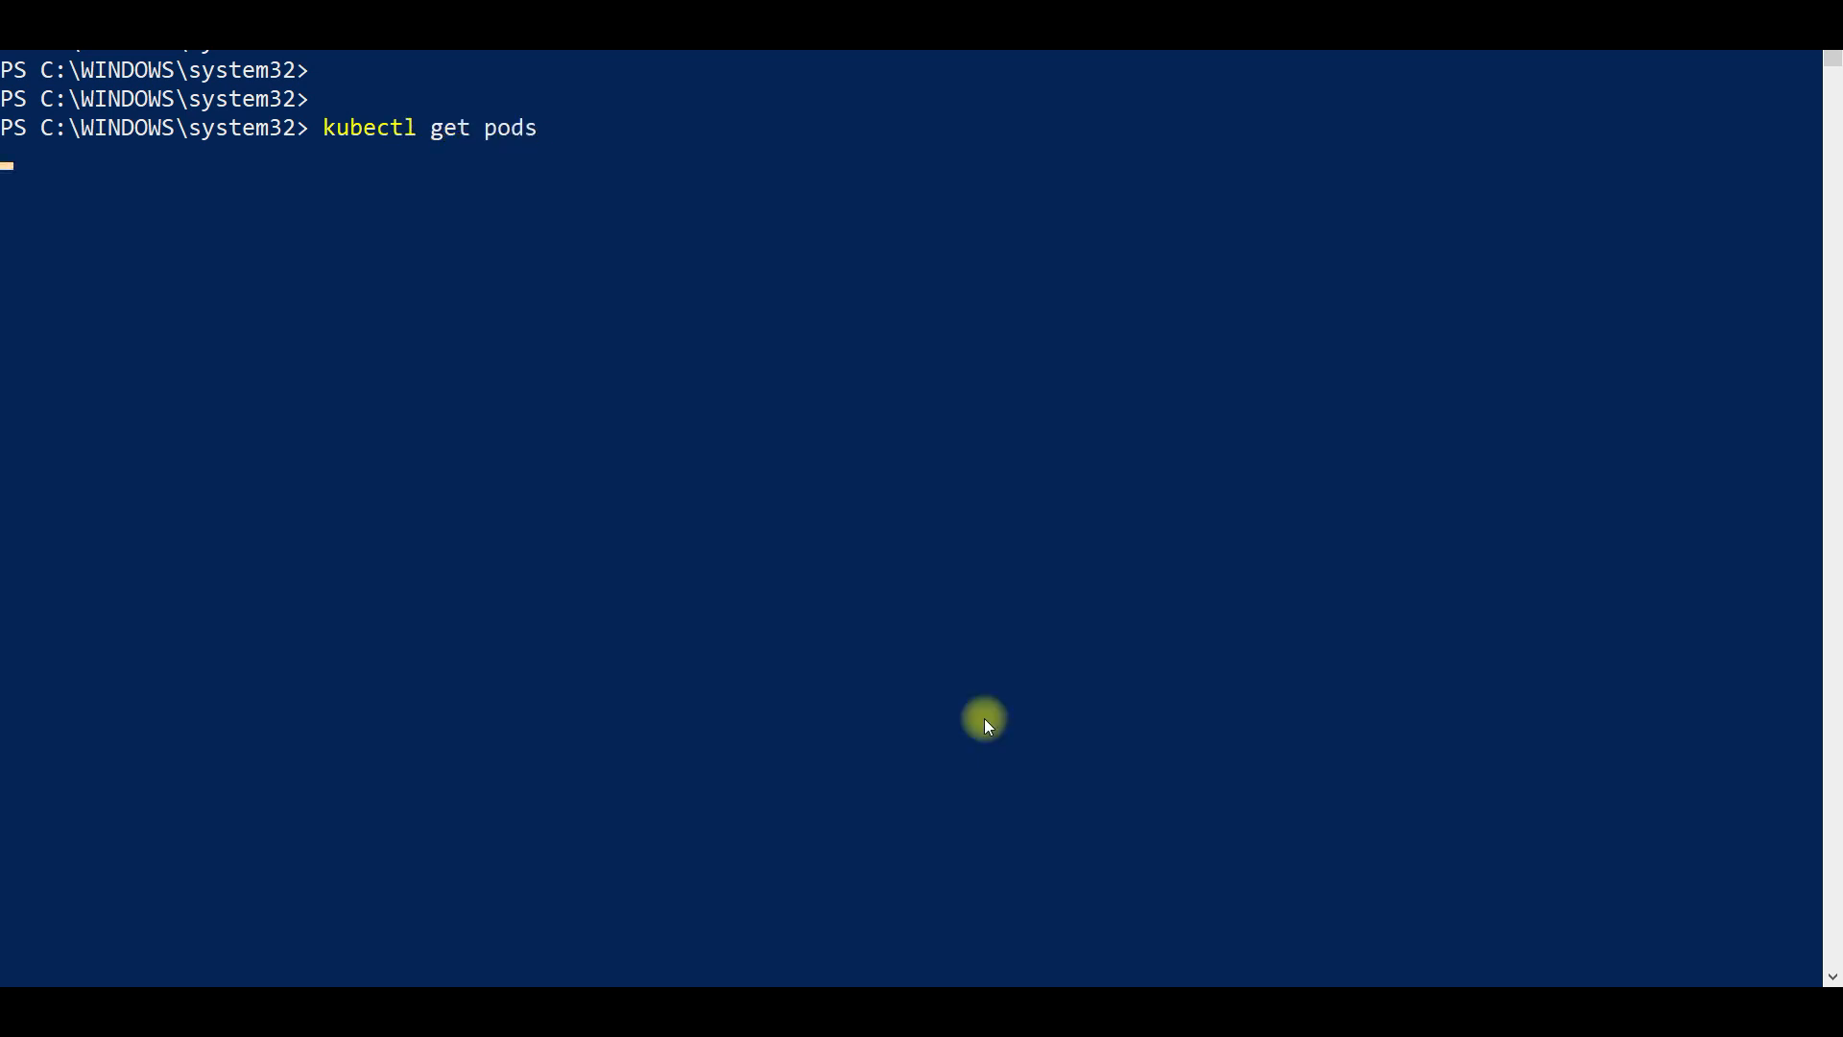
key("Enter")
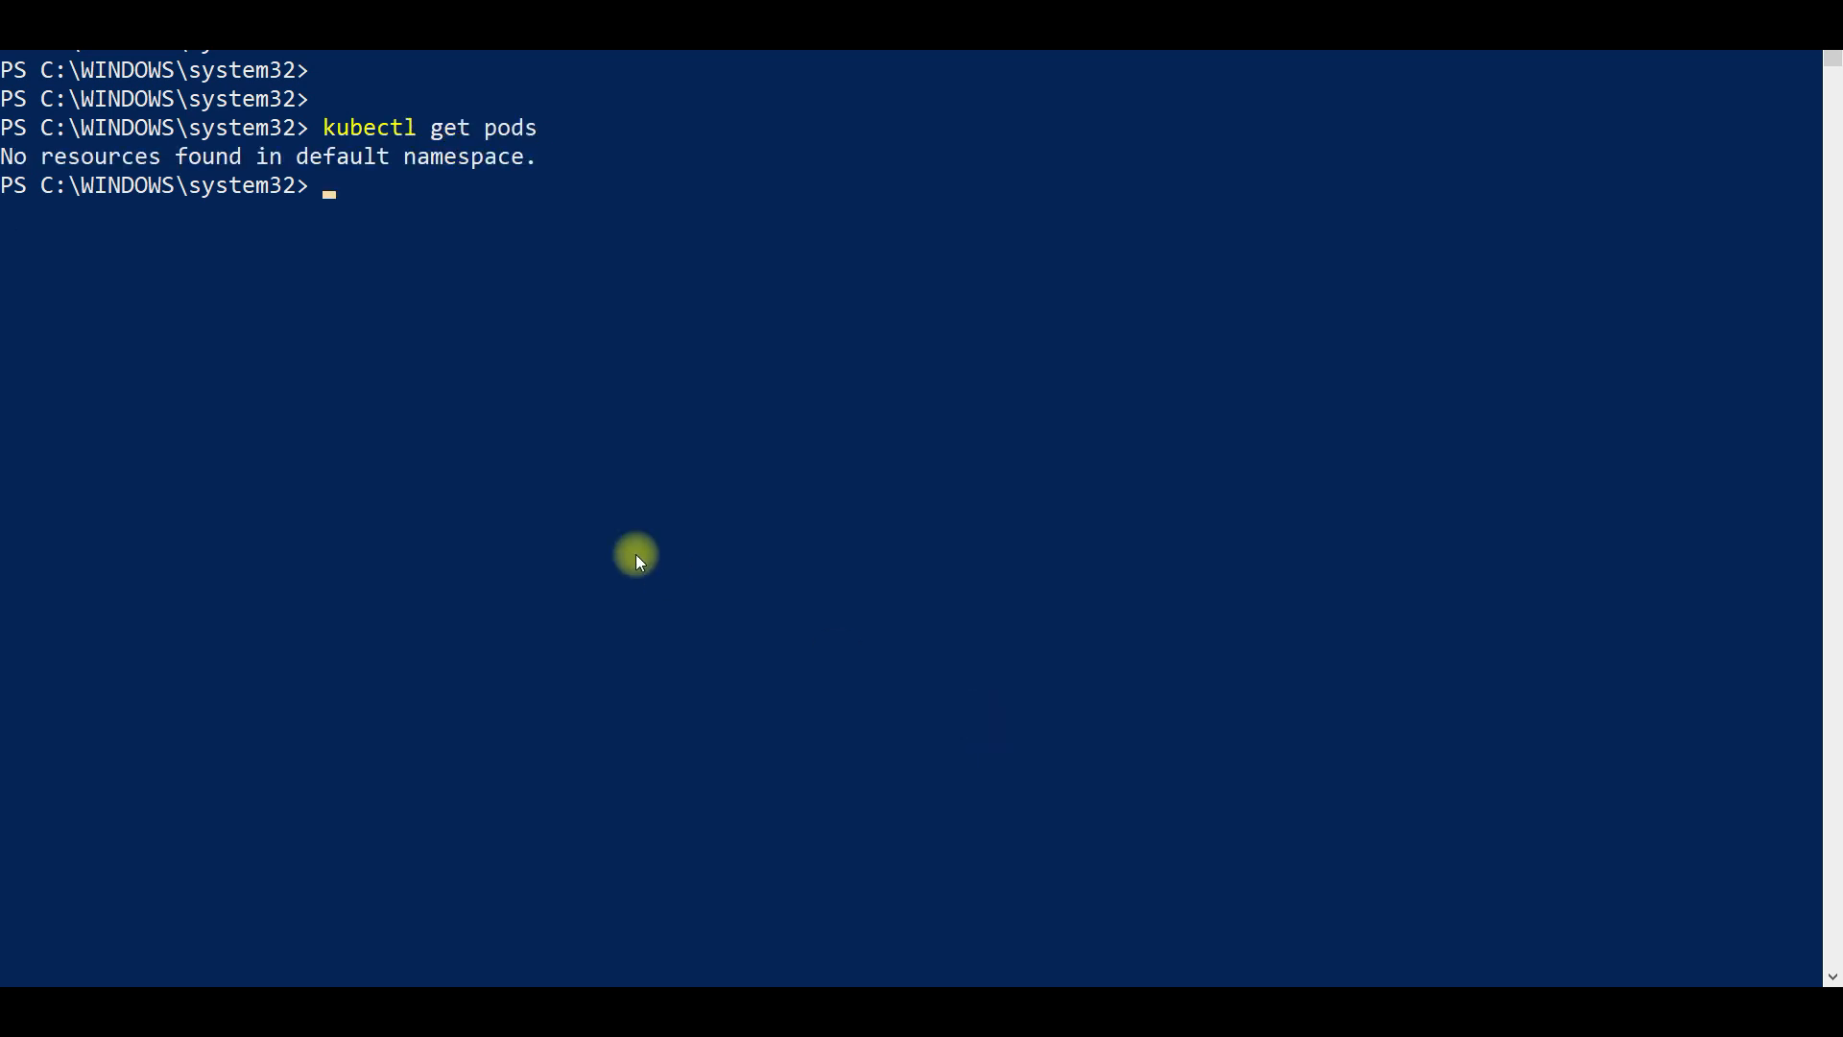
type("kubectl get nodes")
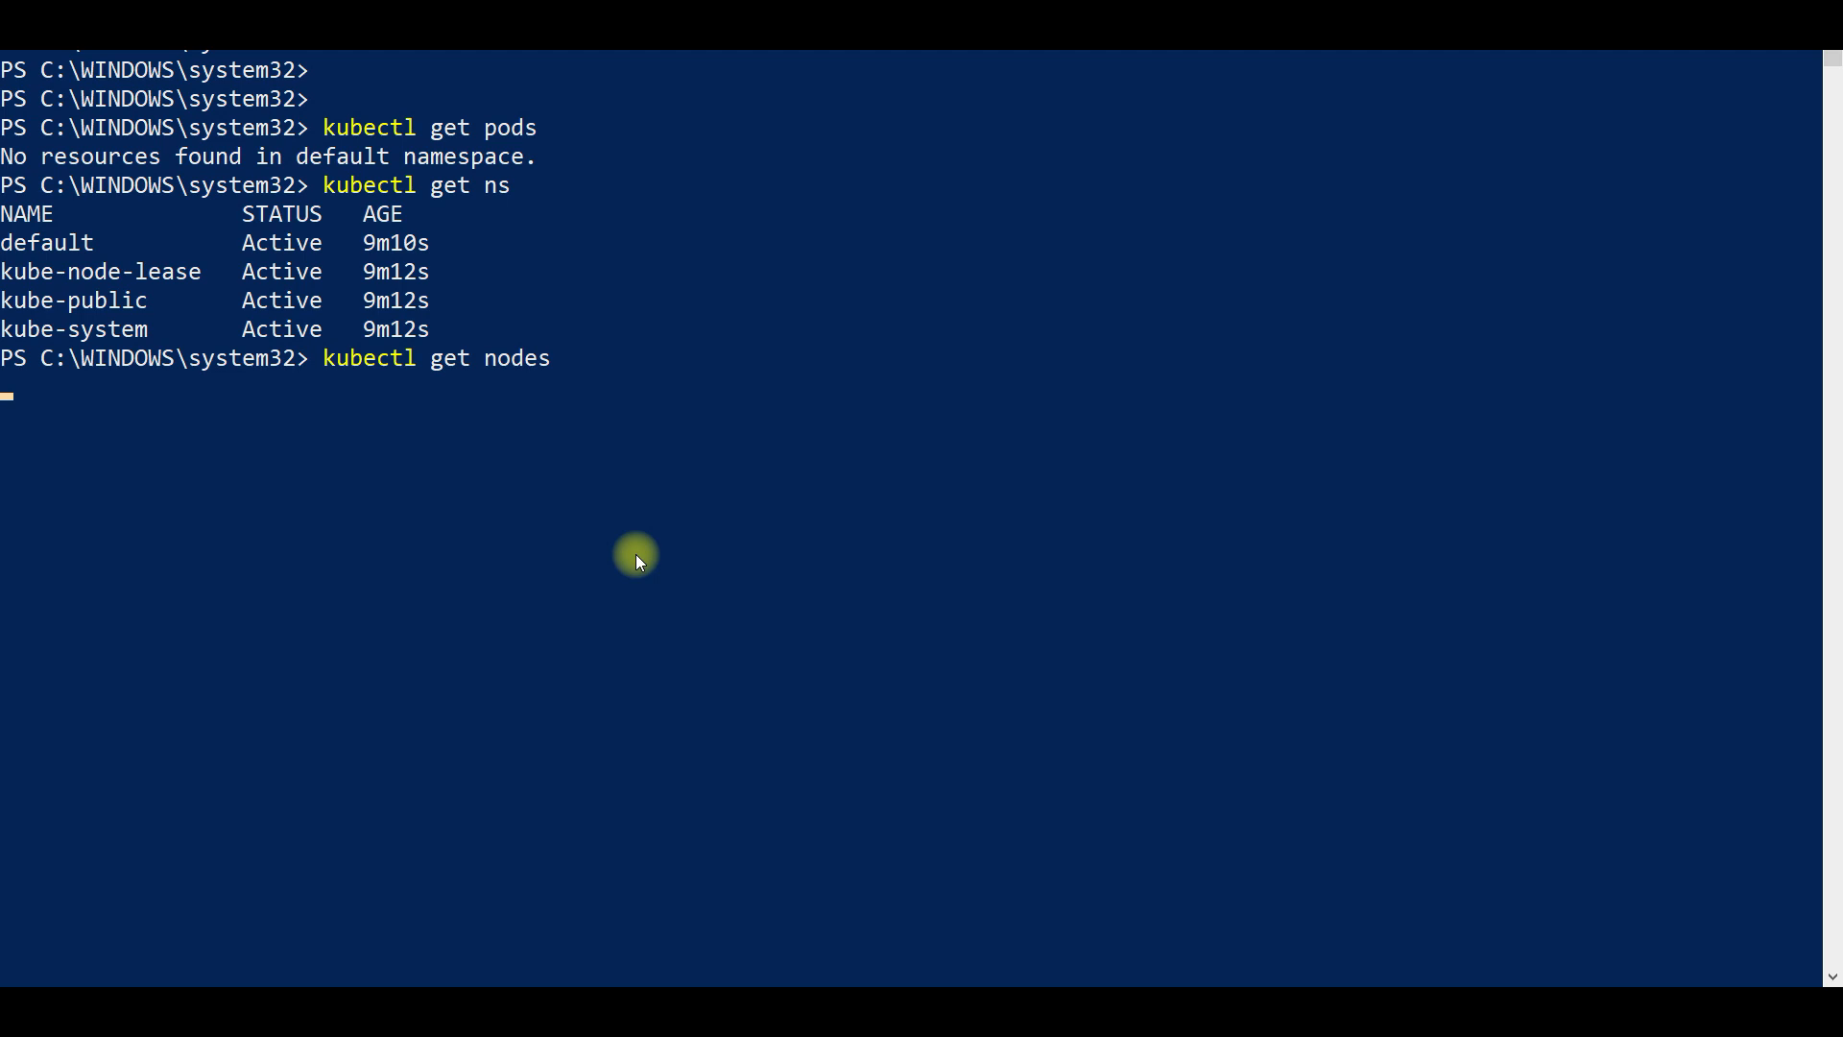
key("Enter")
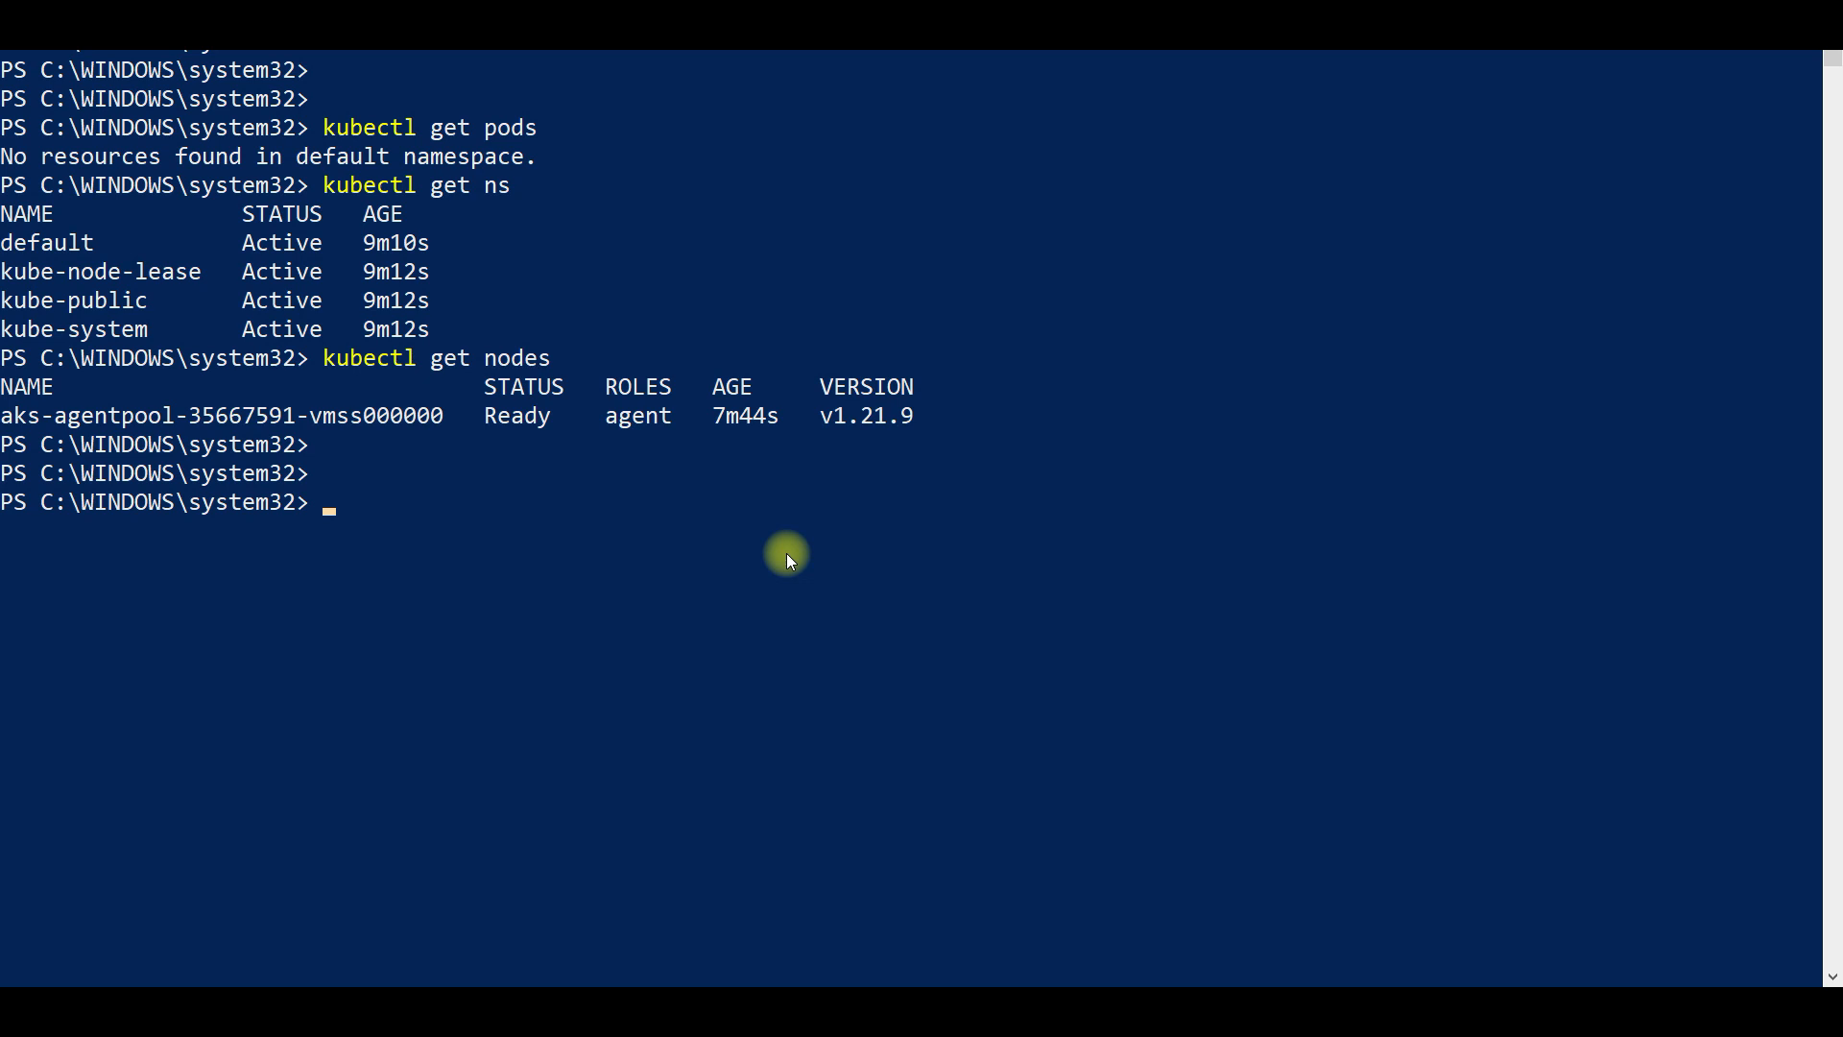
mouse_move(1545, 345)
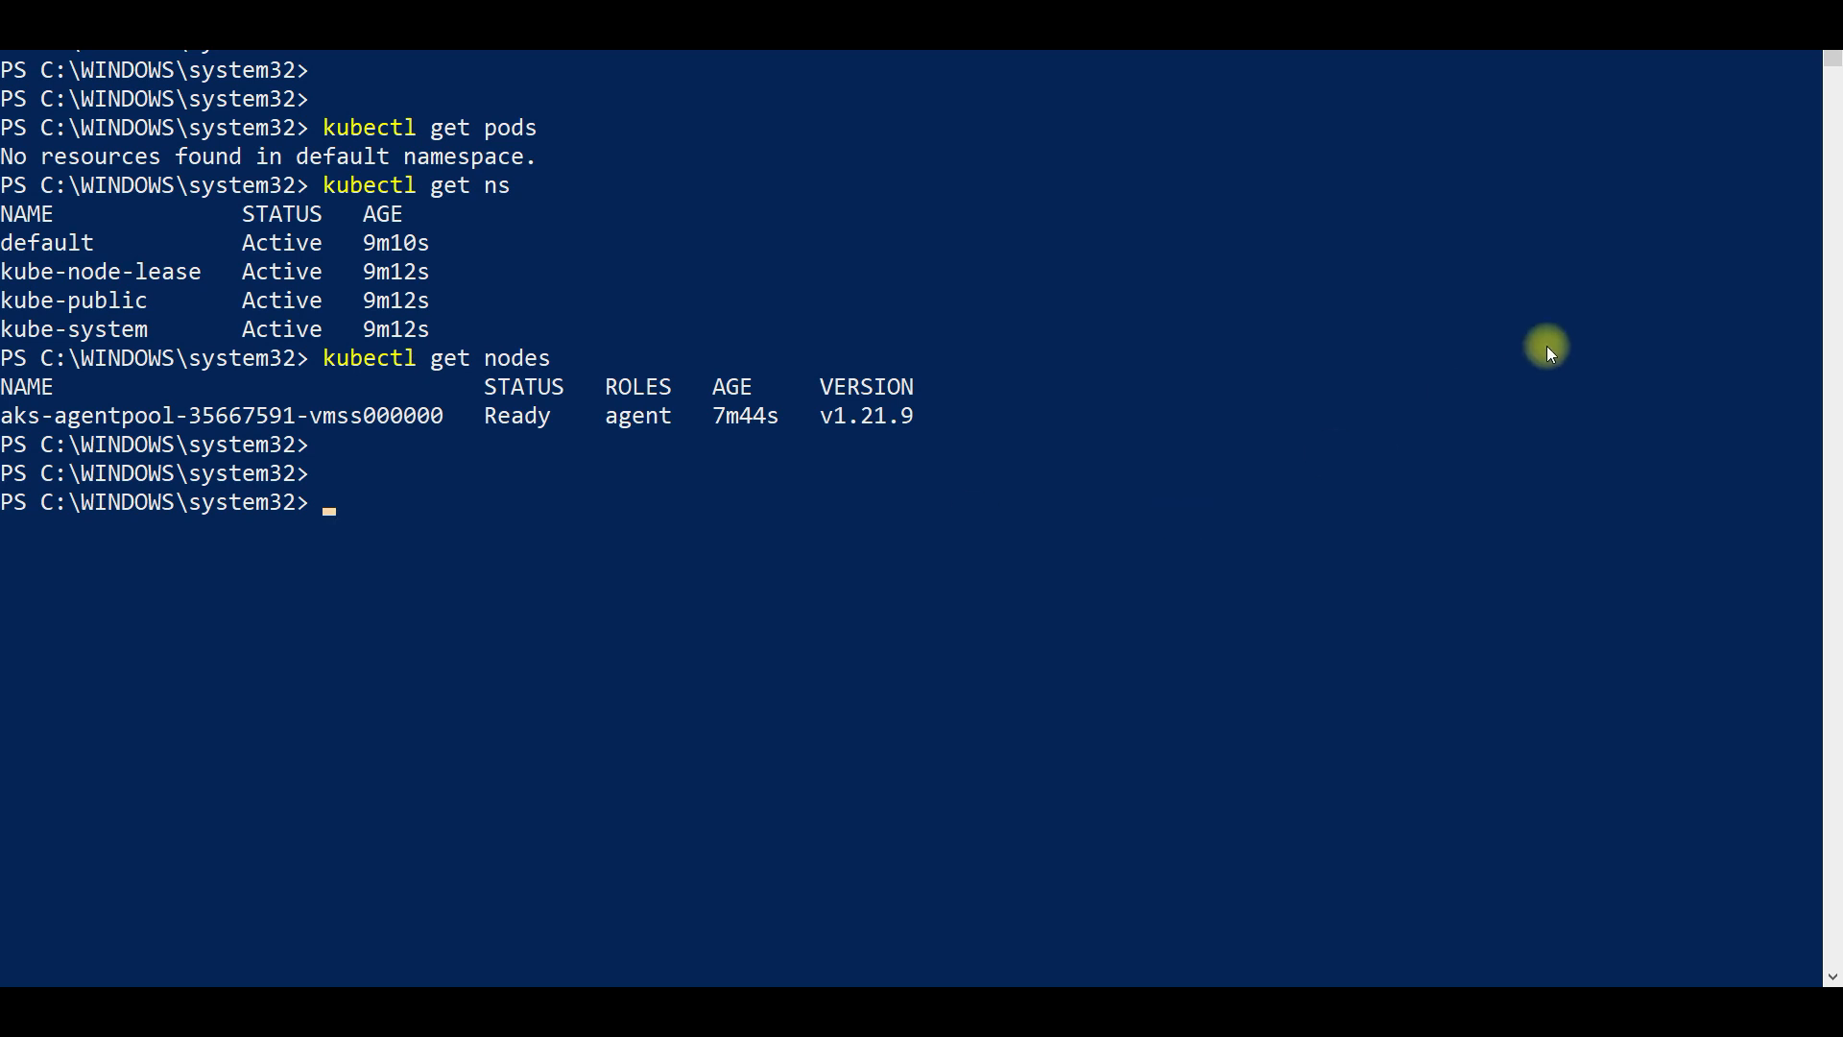